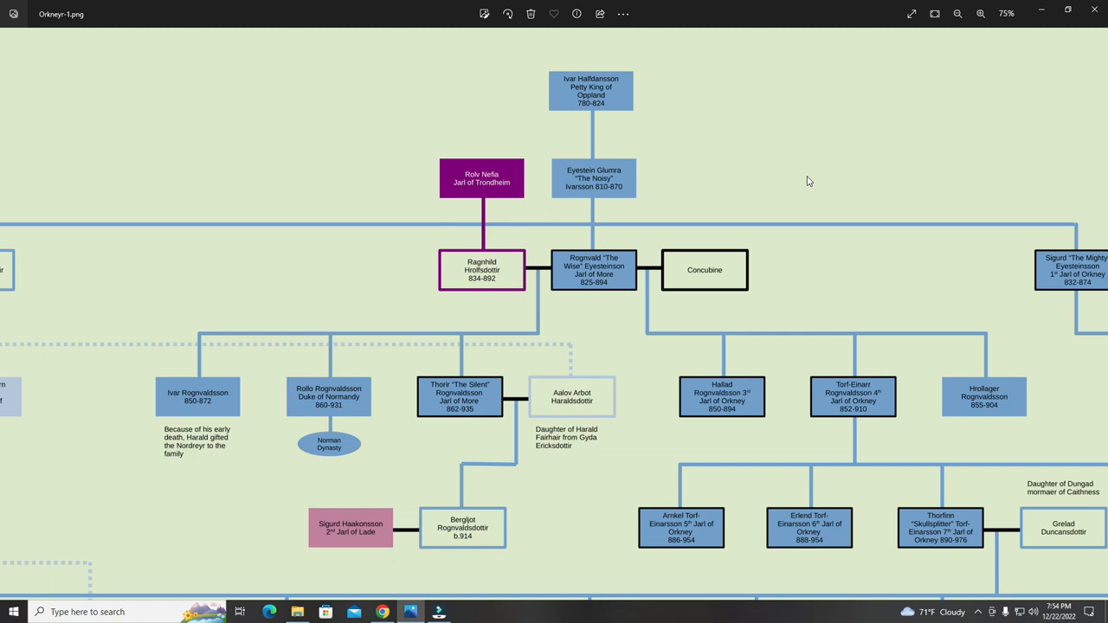
{"action": "mouse_move", "coordinate": [789, 182]}
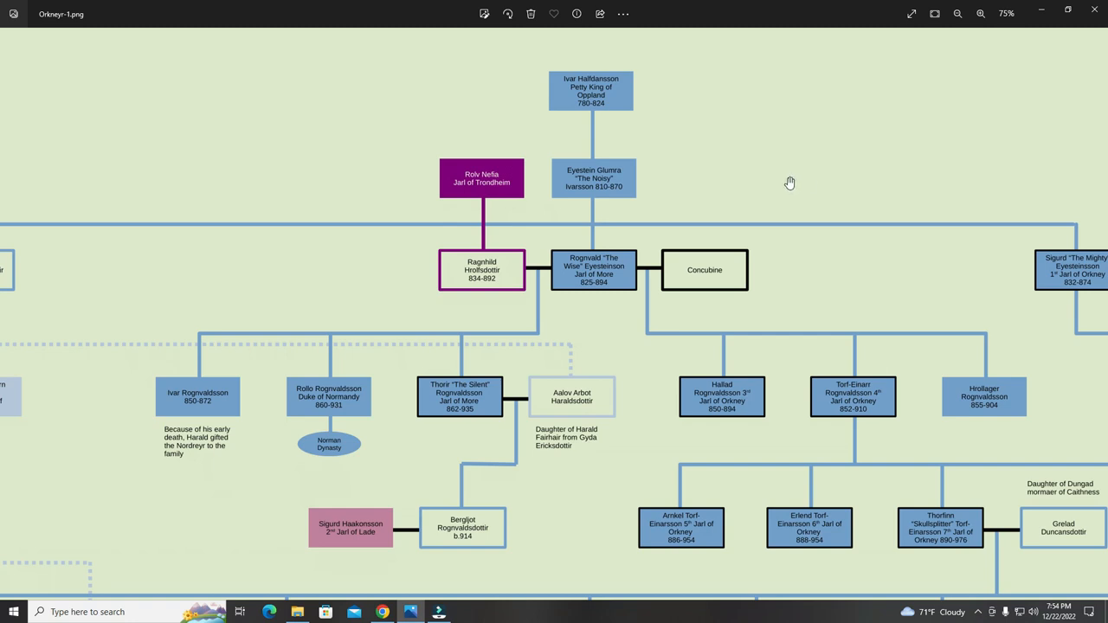
{"action": "mouse_move", "coordinate": [779, 177]}
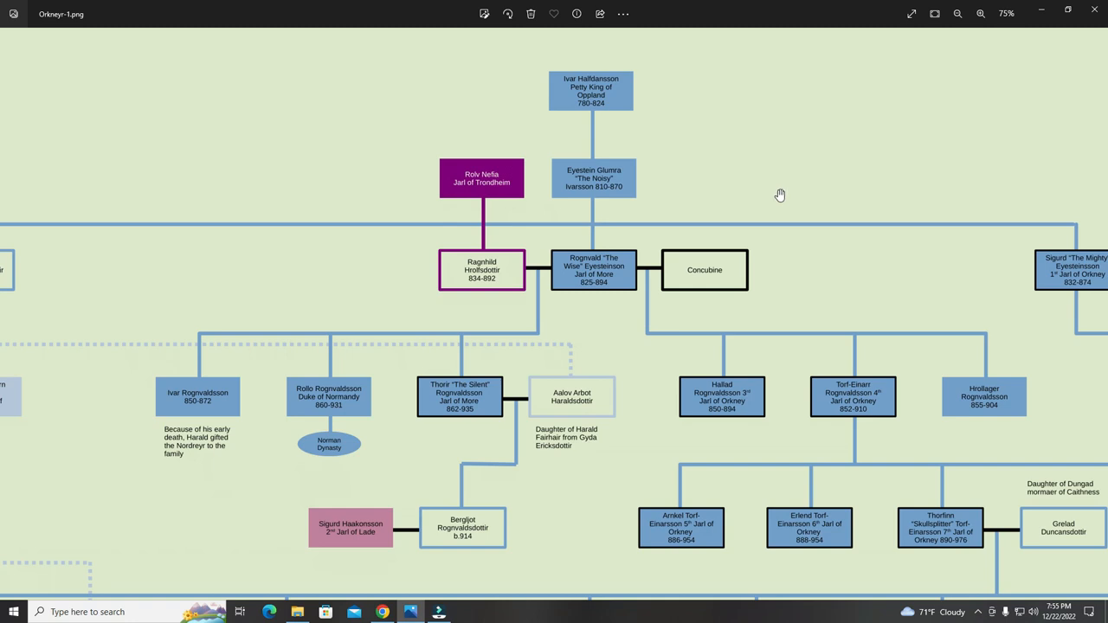
{"action": "mouse_move", "coordinate": [812, 240]}
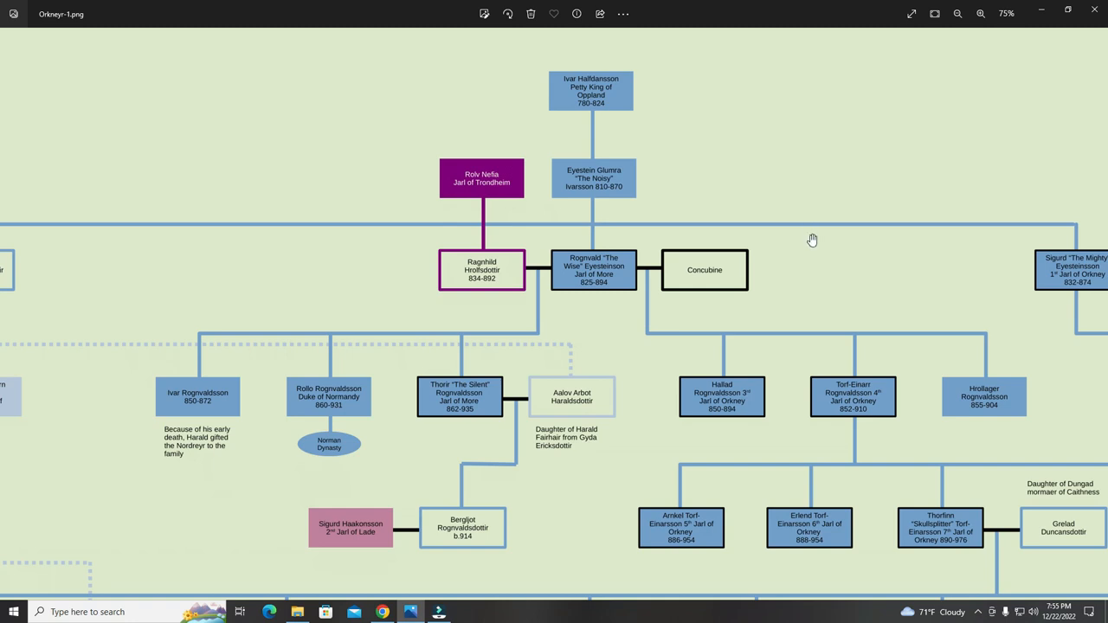
{"action": "mouse_move", "coordinate": [809, 234]}
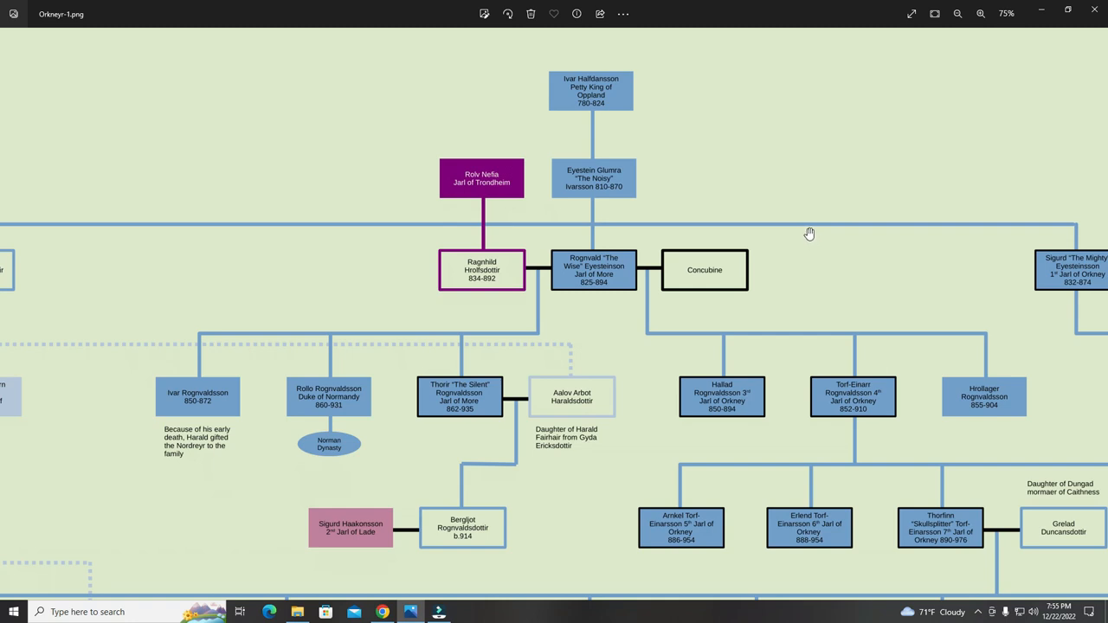
{"action": "mouse_move", "coordinate": [576, 90]}
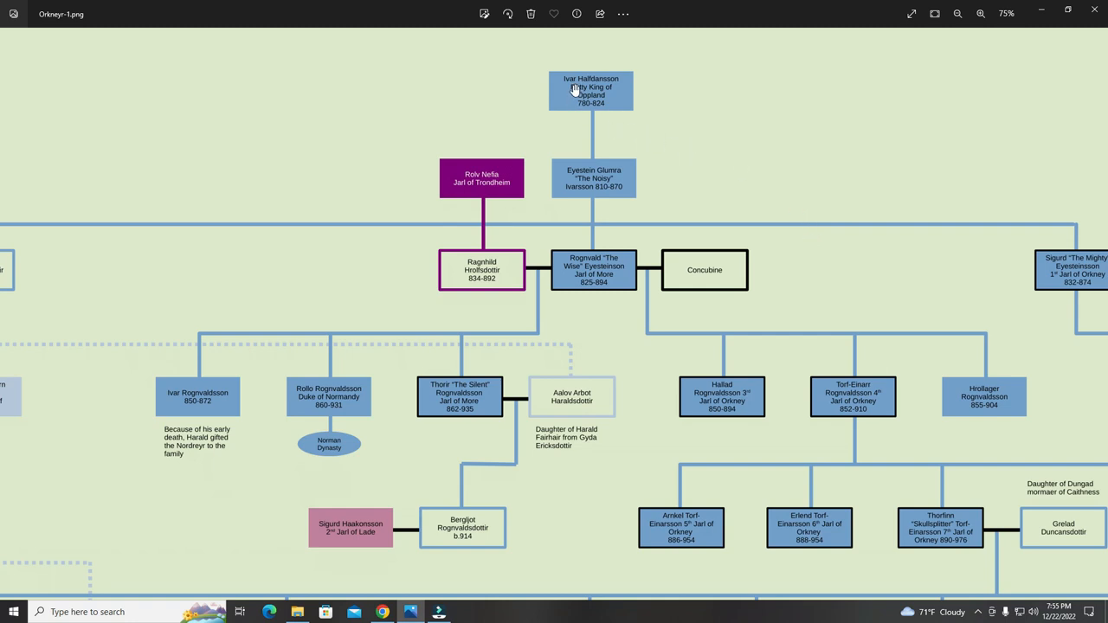
{"action": "mouse_move", "coordinate": [625, 107]}
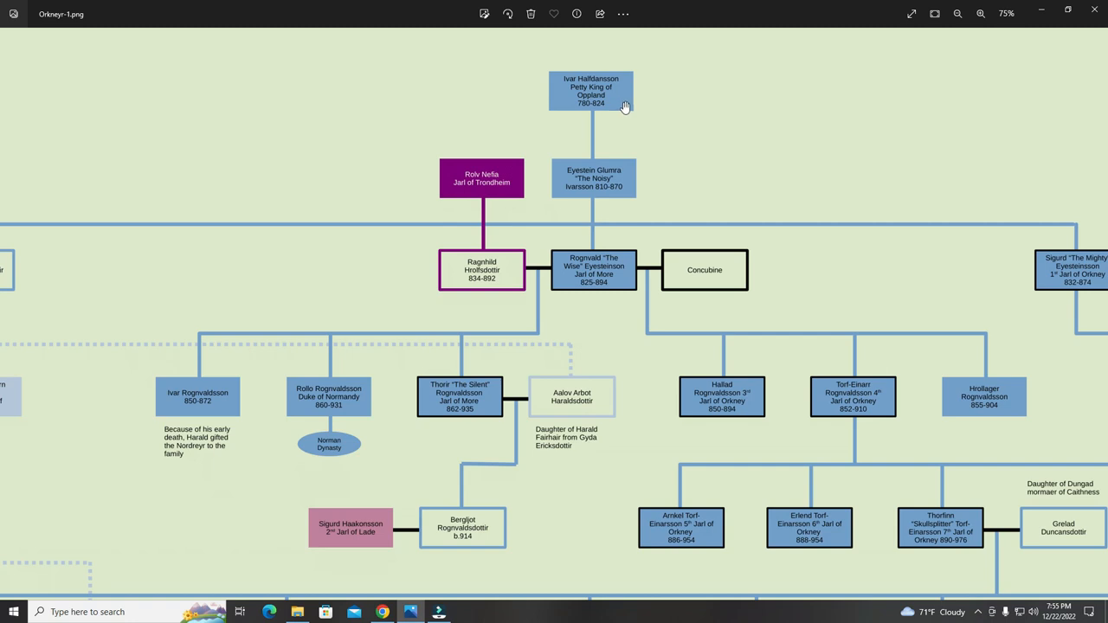
{"action": "mouse_move", "coordinate": [600, 89]}
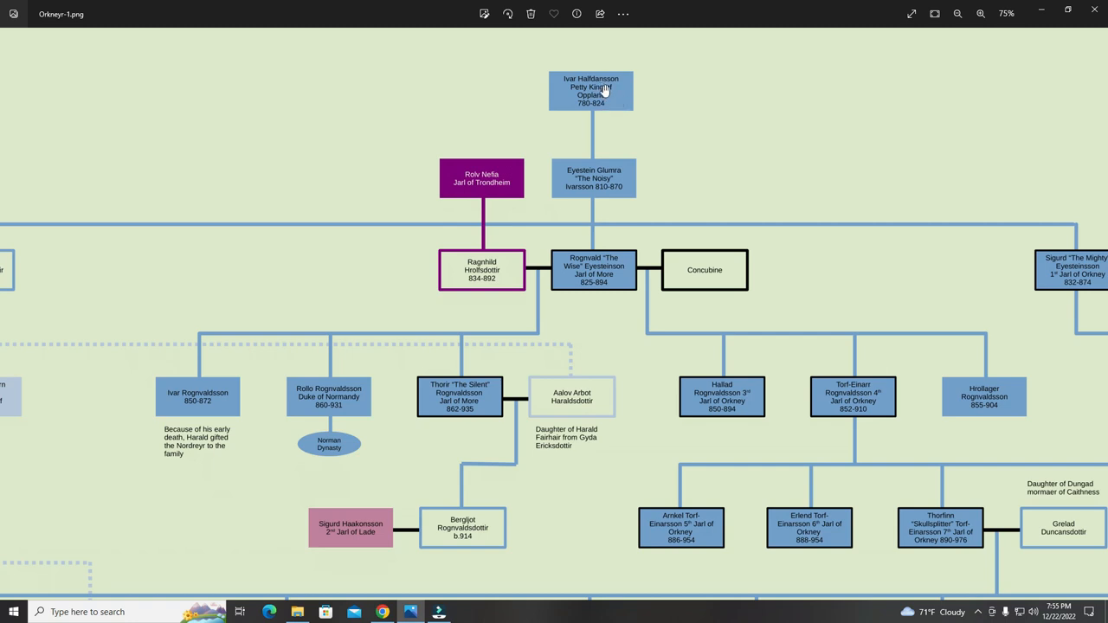
{"action": "mouse_move", "coordinate": [547, 104]}
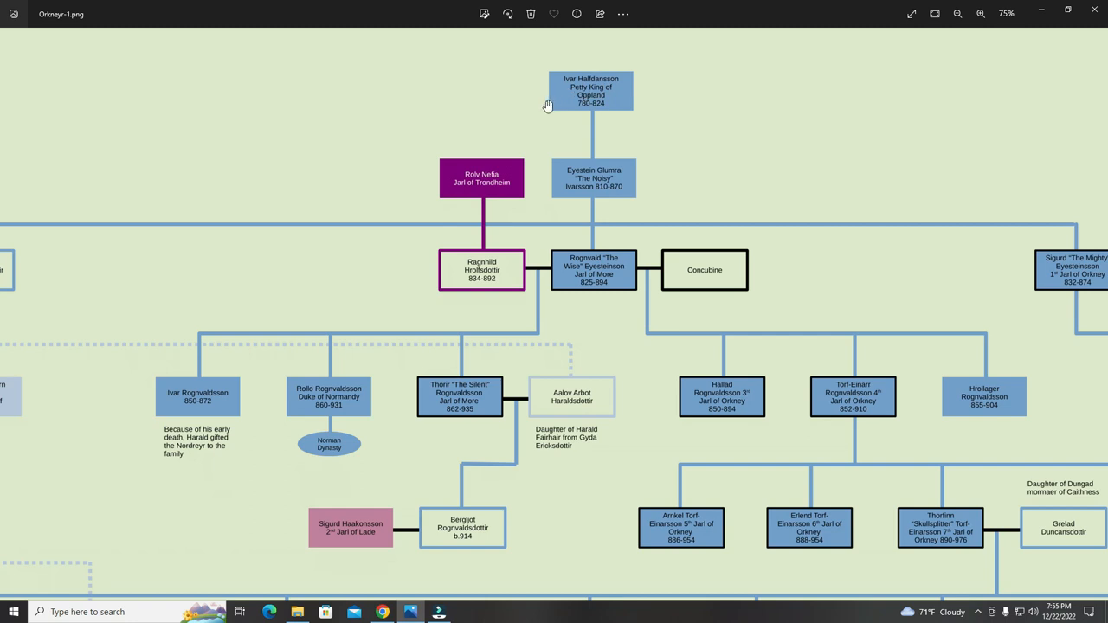
{"action": "mouse_move", "coordinate": [529, 102]}
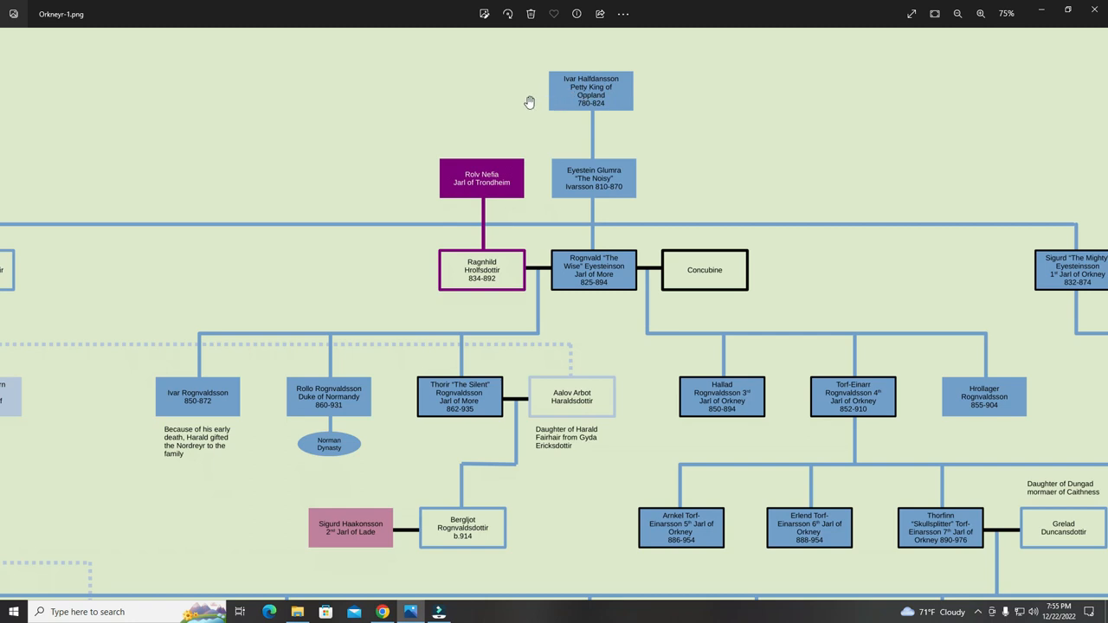
{"action": "mouse_move", "coordinate": [546, 102]}
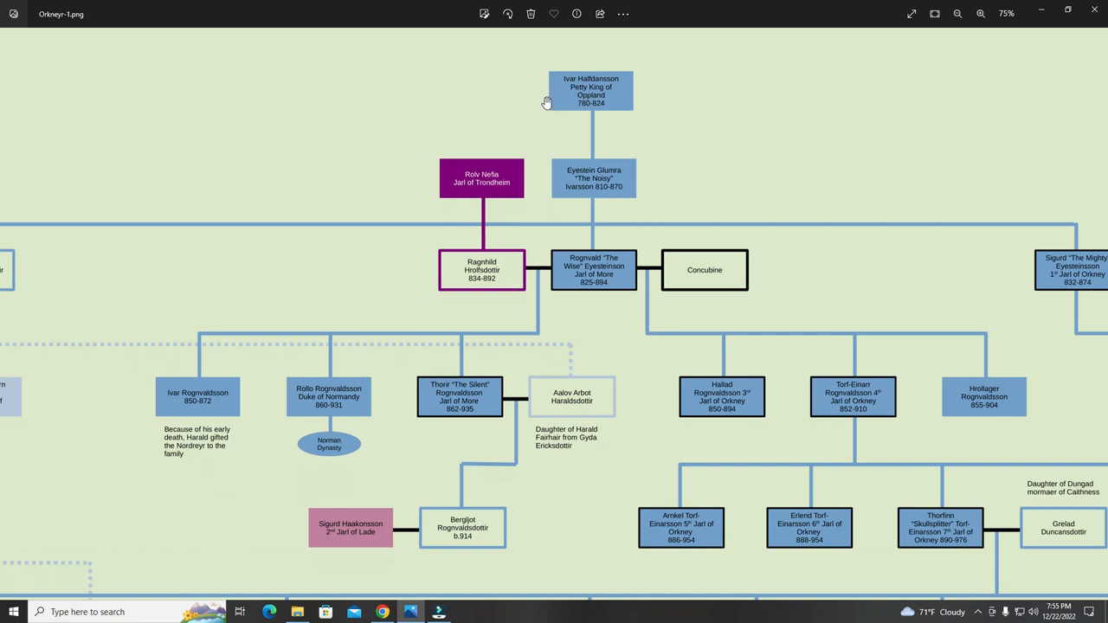
{"action": "mouse_move", "coordinate": [558, 95]}
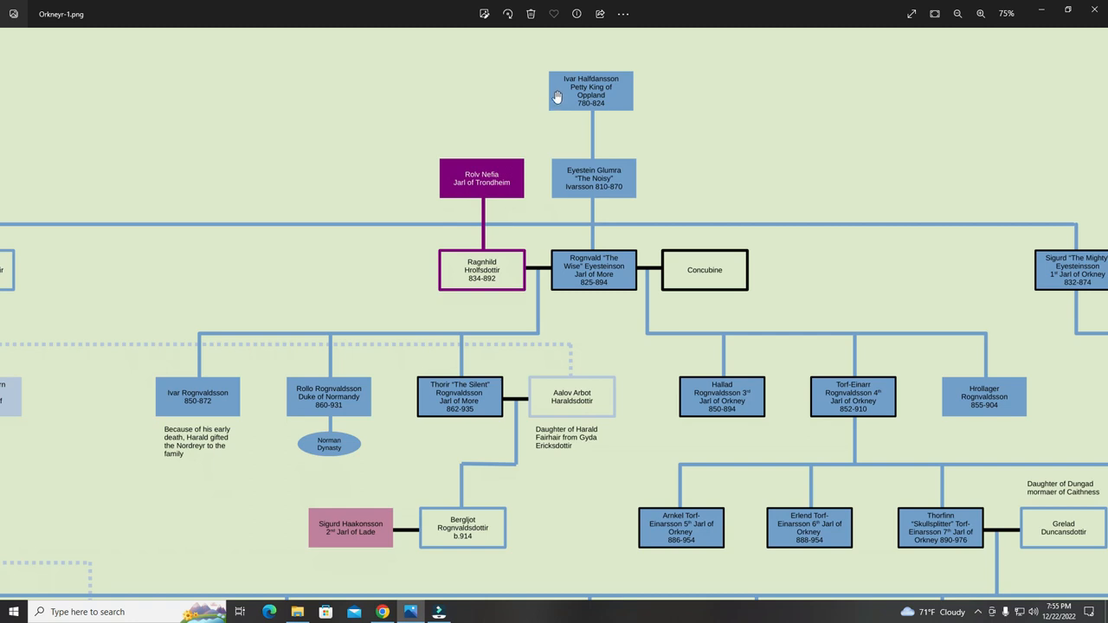
{"action": "mouse_move", "coordinate": [539, 114]}
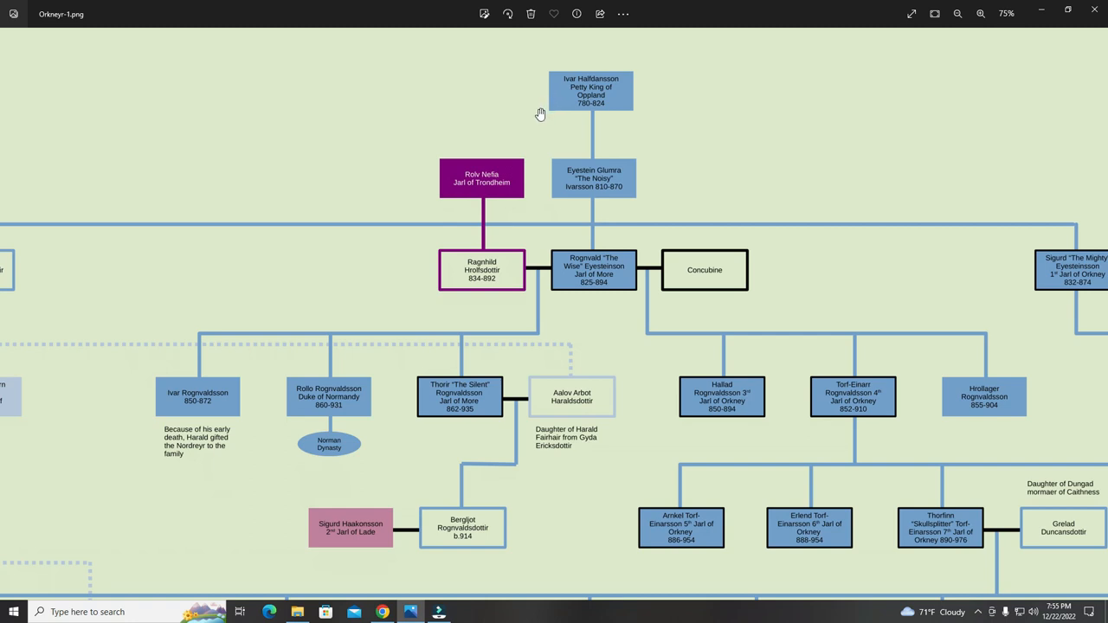
{"action": "mouse_move", "coordinate": [536, 120]}
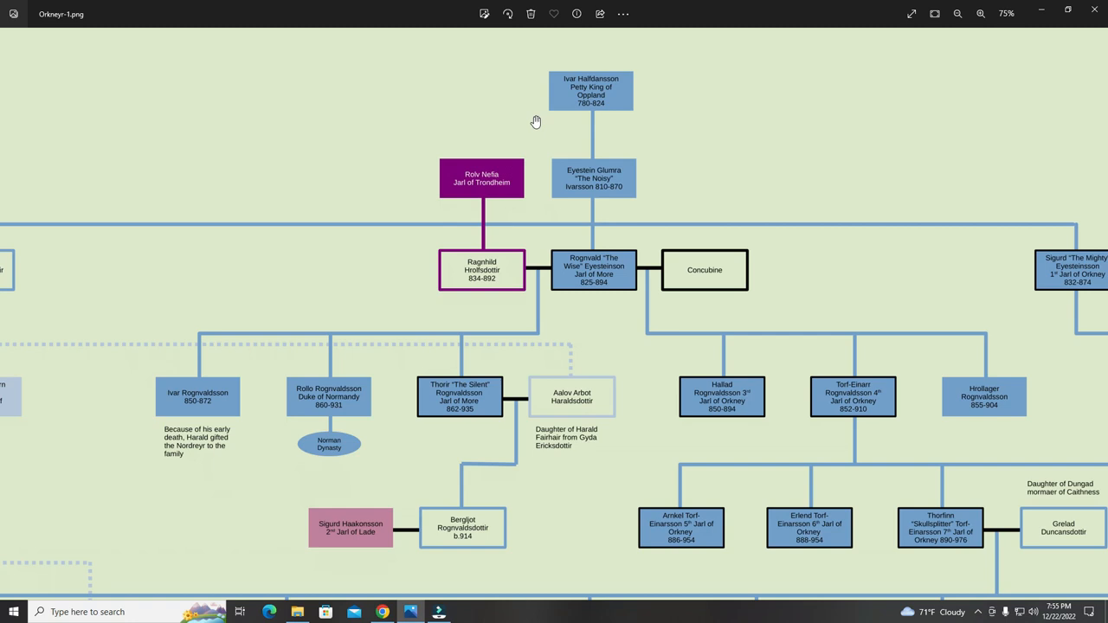
{"action": "mouse_move", "coordinate": [574, 118]}
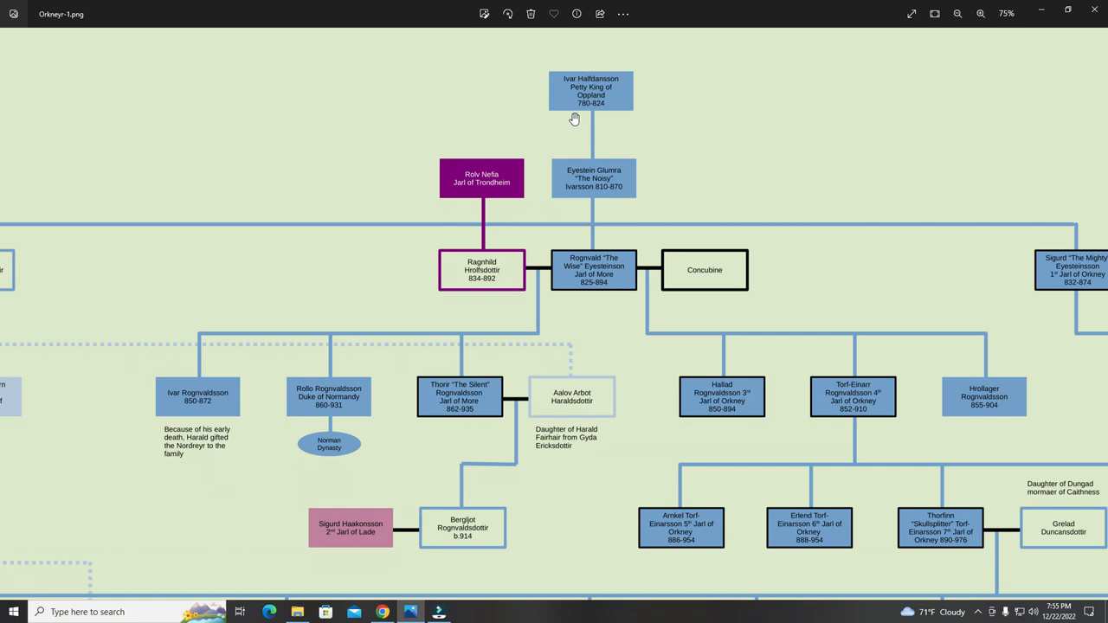
{"action": "mouse_move", "coordinate": [634, 104]}
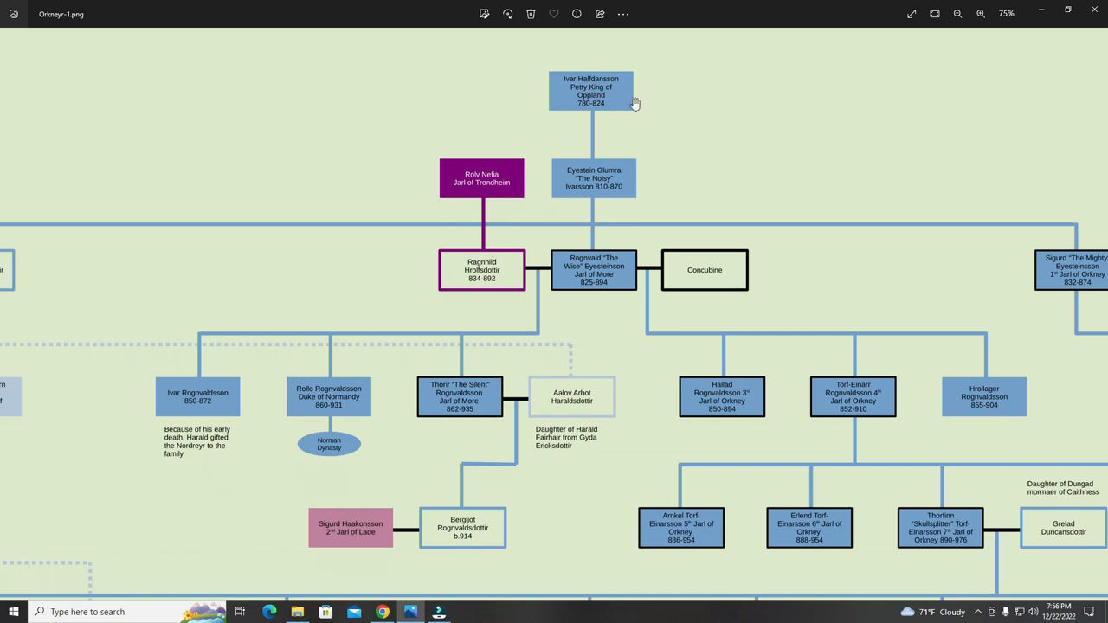
{"action": "mouse_move", "coordinate": [578, 108]}
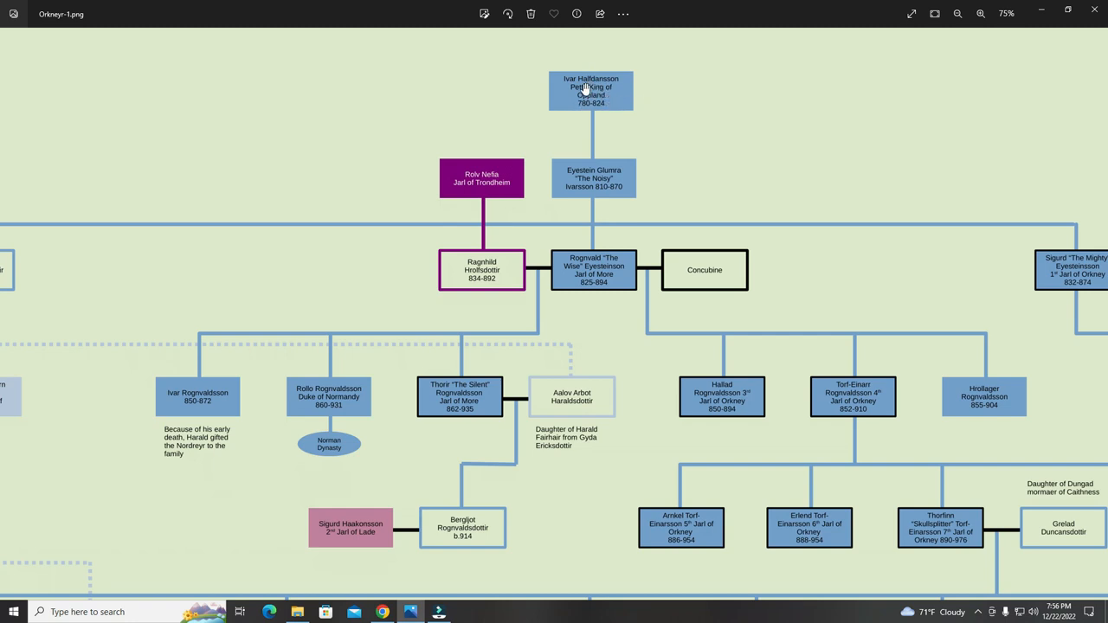
{"action": "mouse_move", "coordinate": [518, 111]}
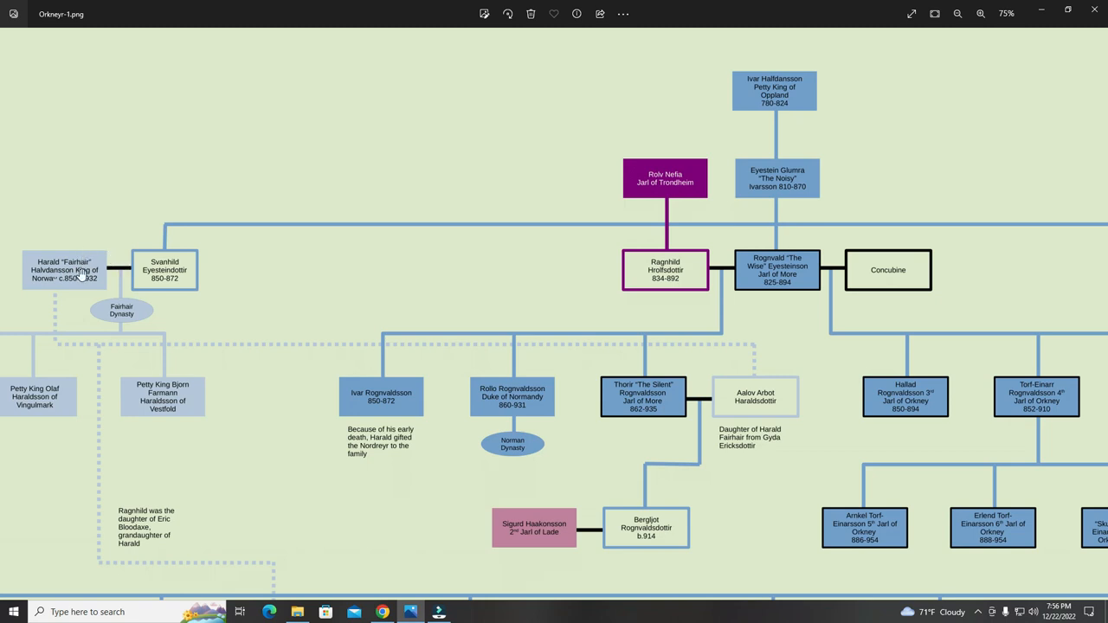
{"action": "mouse_move", "coordinate": [477, 197]}
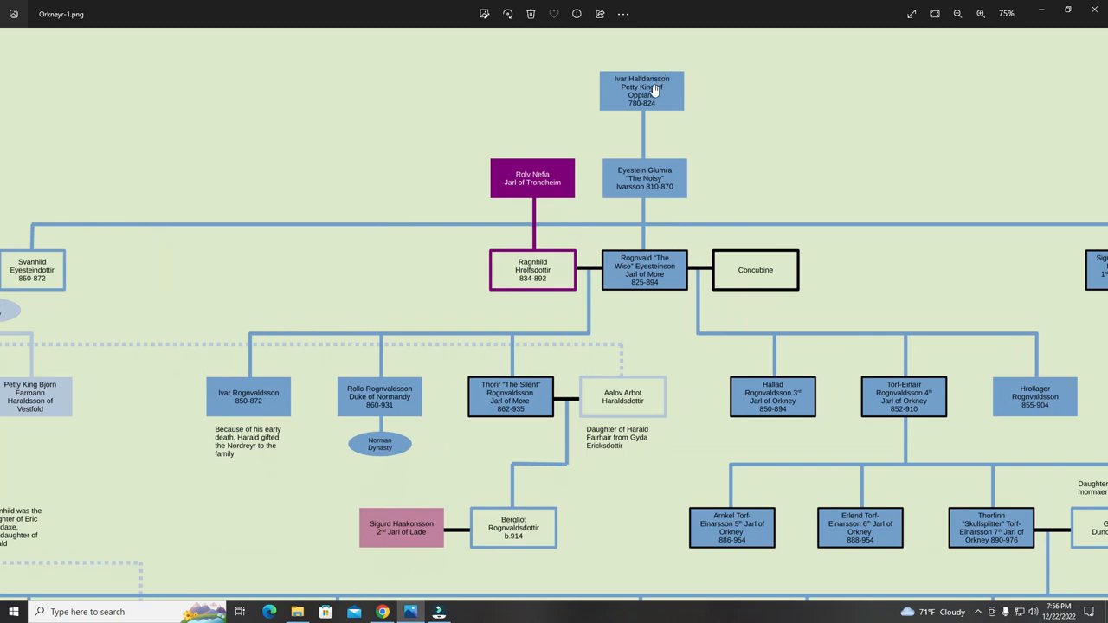
{"action": "mouse_move", "coordinate": [608, 177]}
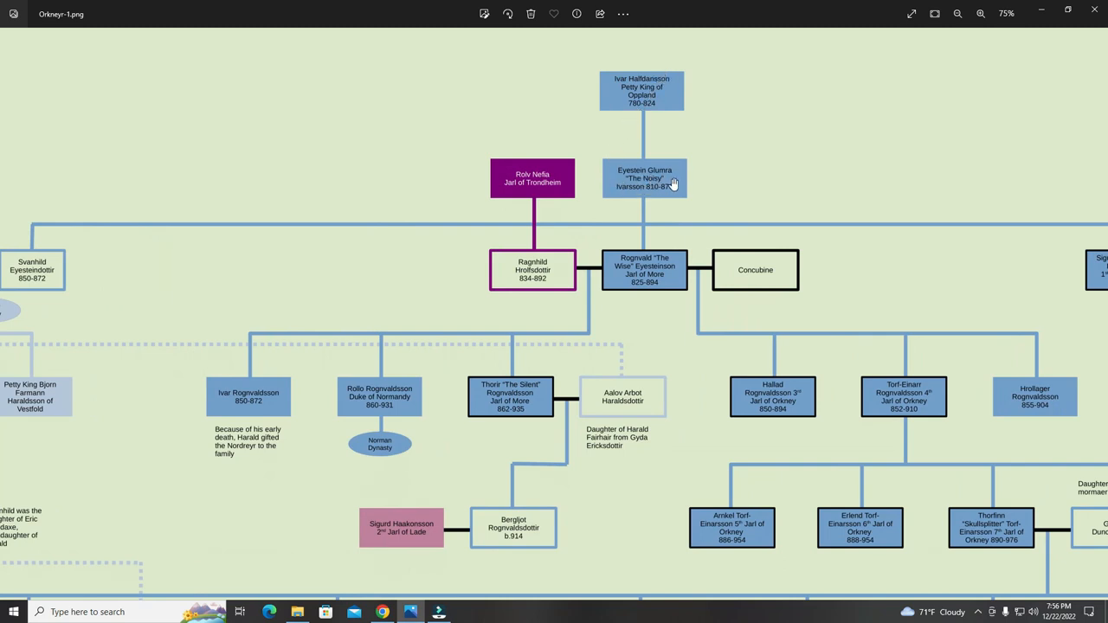
{"action": "mouse_move", "coordinate": [652, 190]}
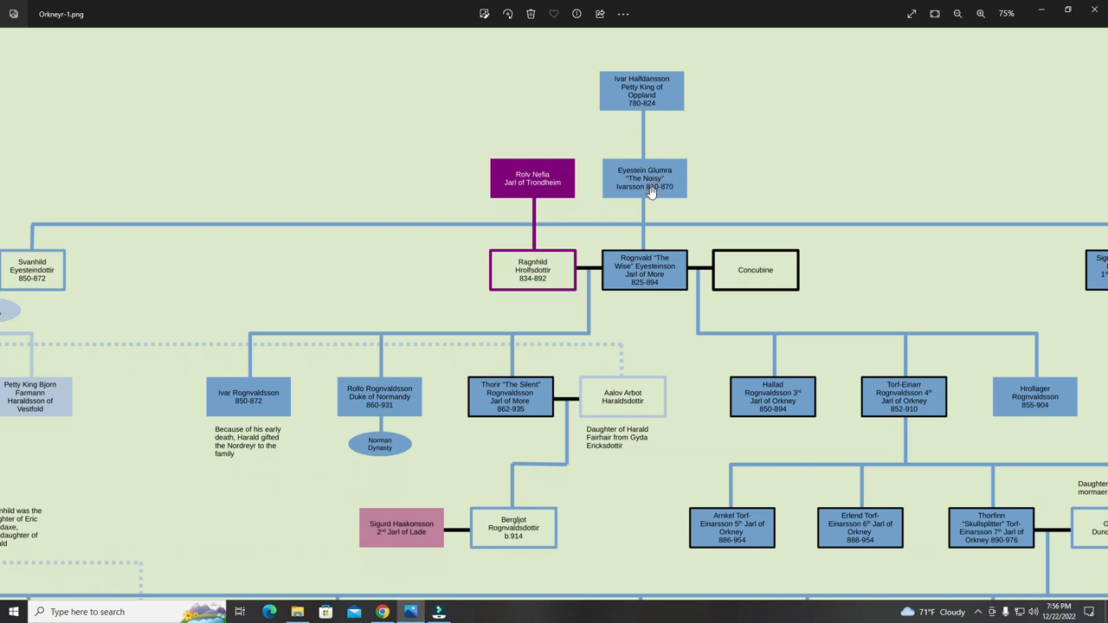
{"action": "mouse_move", "coordinate": [679, 177]}
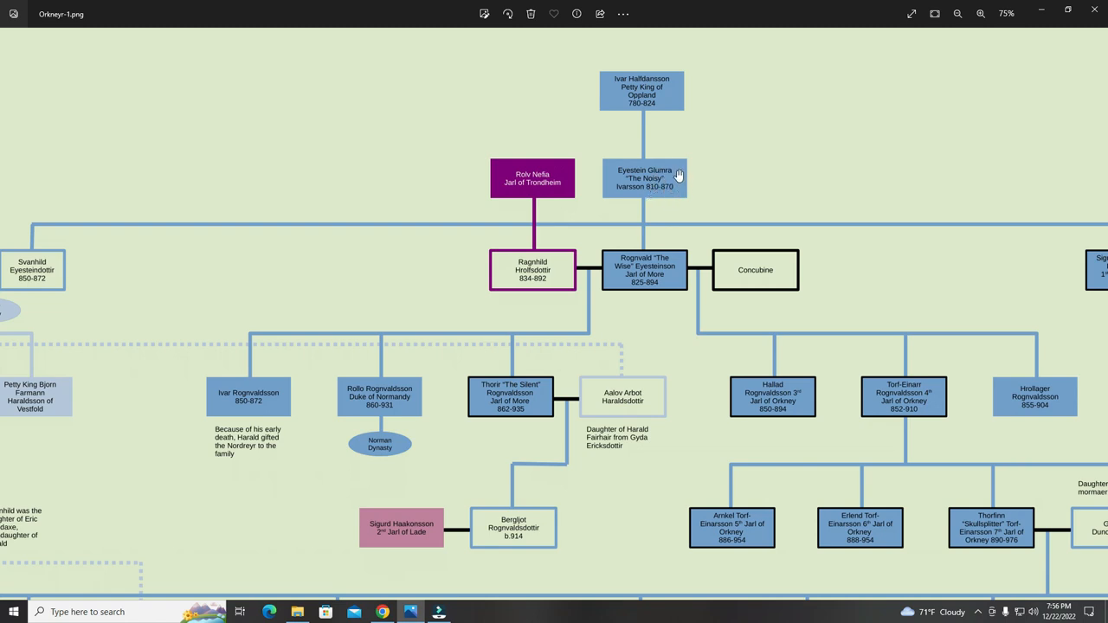
{"action": "mouse_move", "coordinate": [651, 188]}
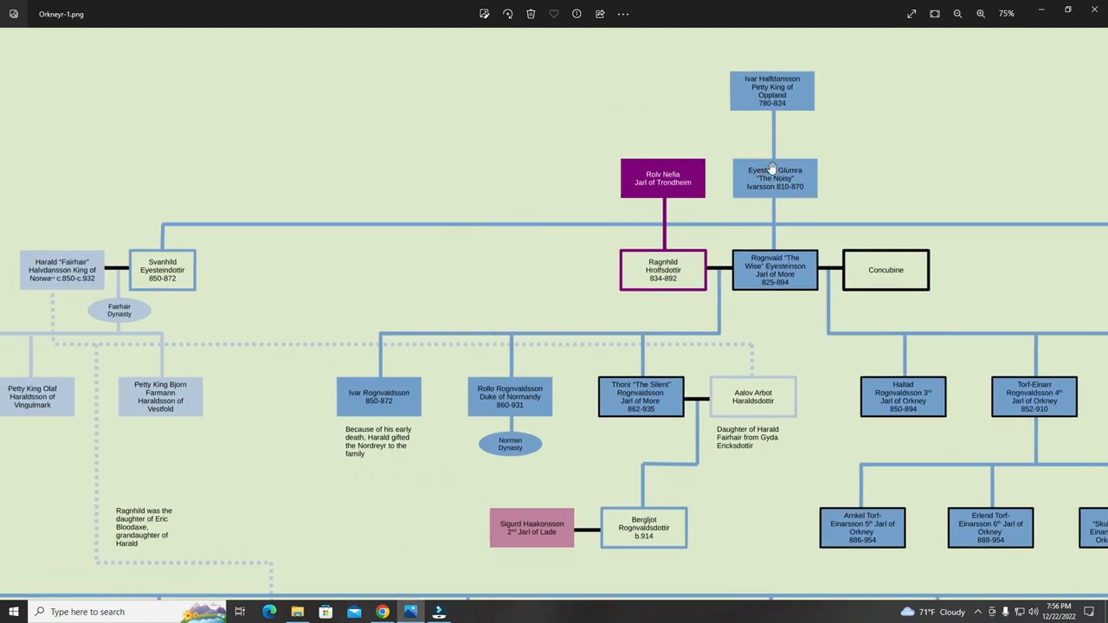
{"action": "mouse_move", "coordinate": [235, 194]}
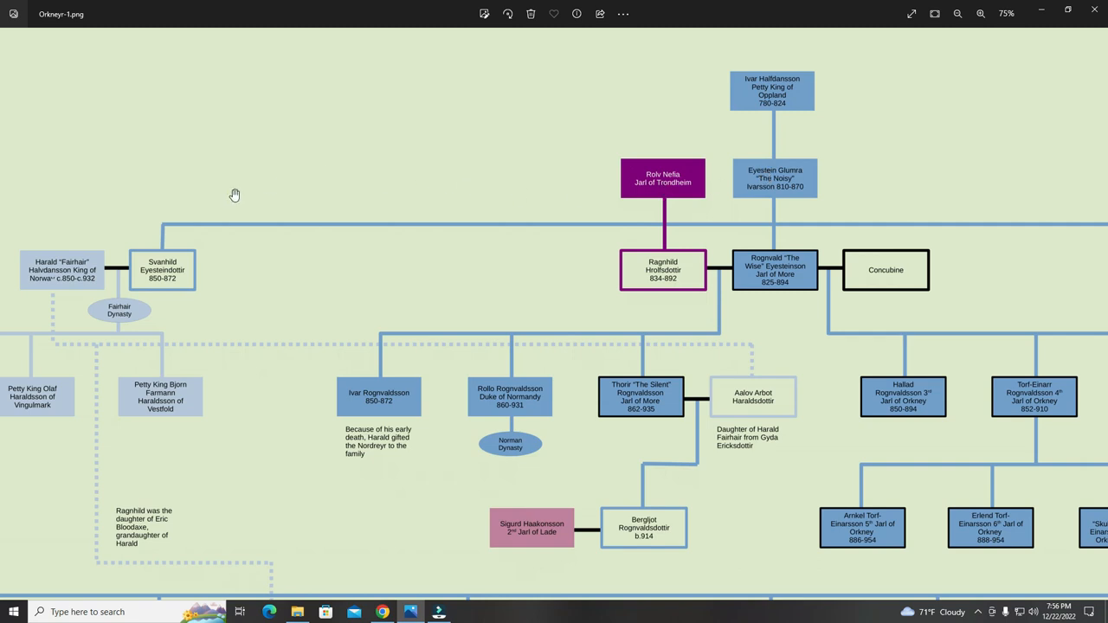
{"action": "mouse_move", "coordinate": [57, 274]}
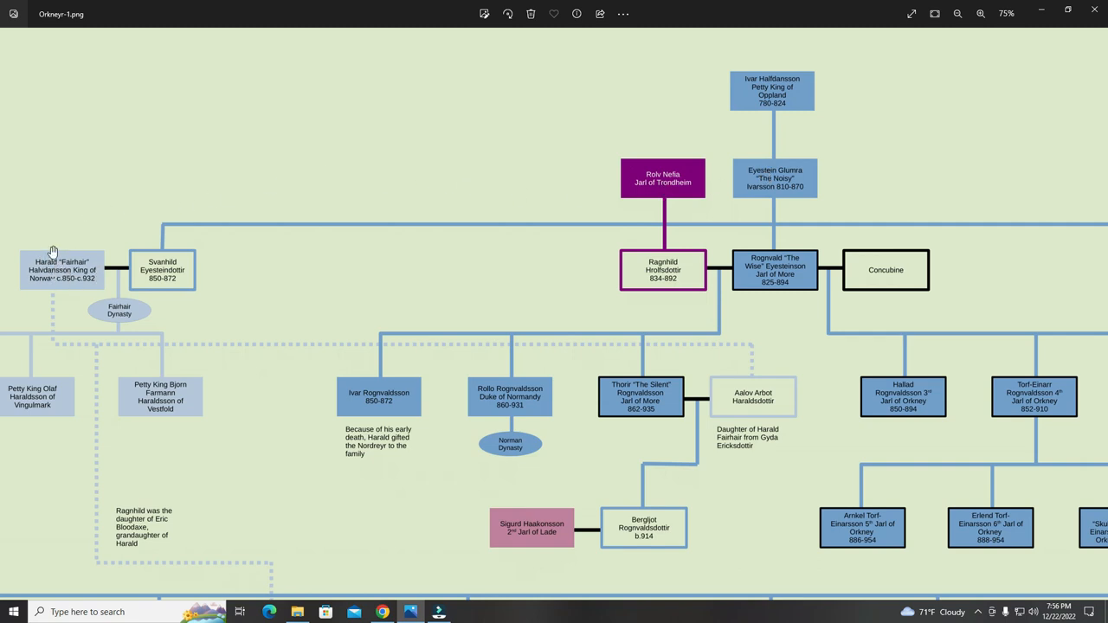
{"action": "mouse_move", "coordinate": [71, 271]}
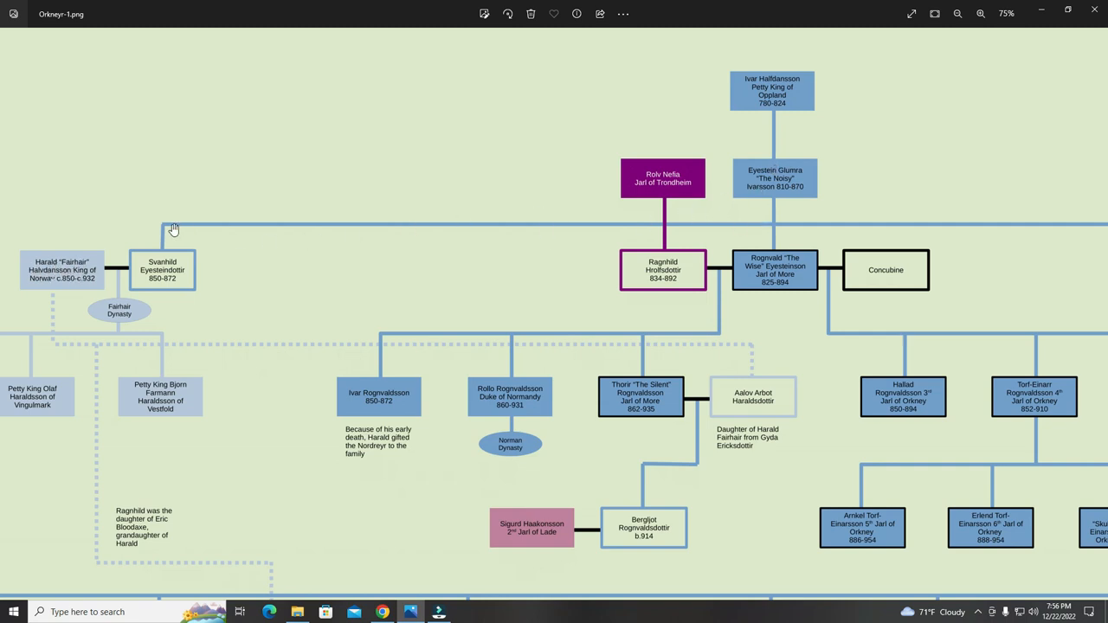
{"action": "mouse_move", "coordinate": [194, 292]}
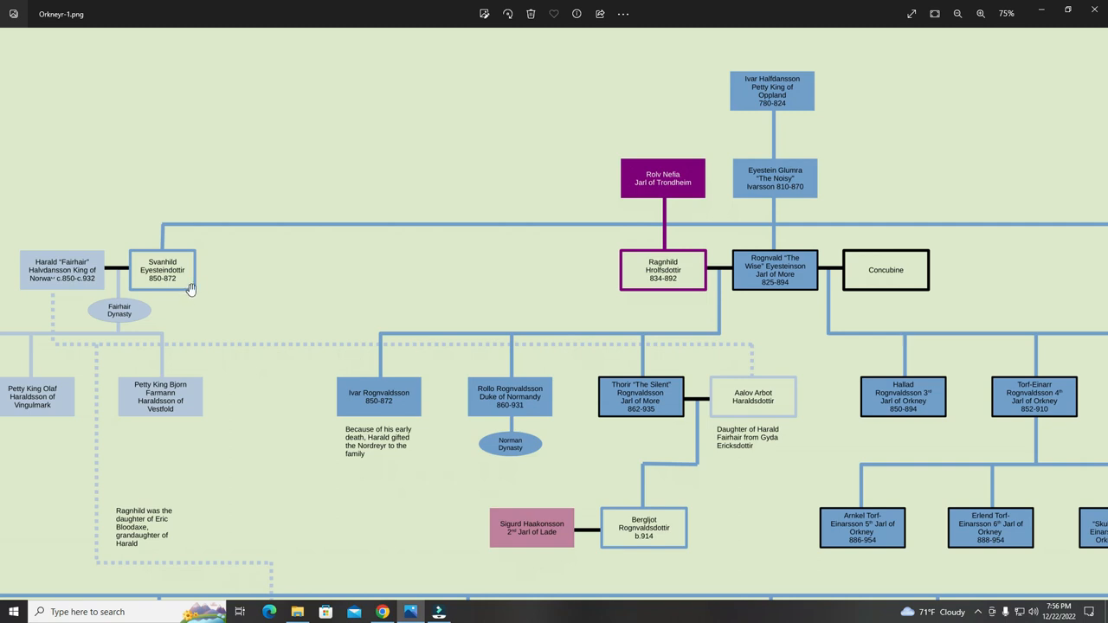
{"action": "mouse_move", "coordinate": [117, 268]}
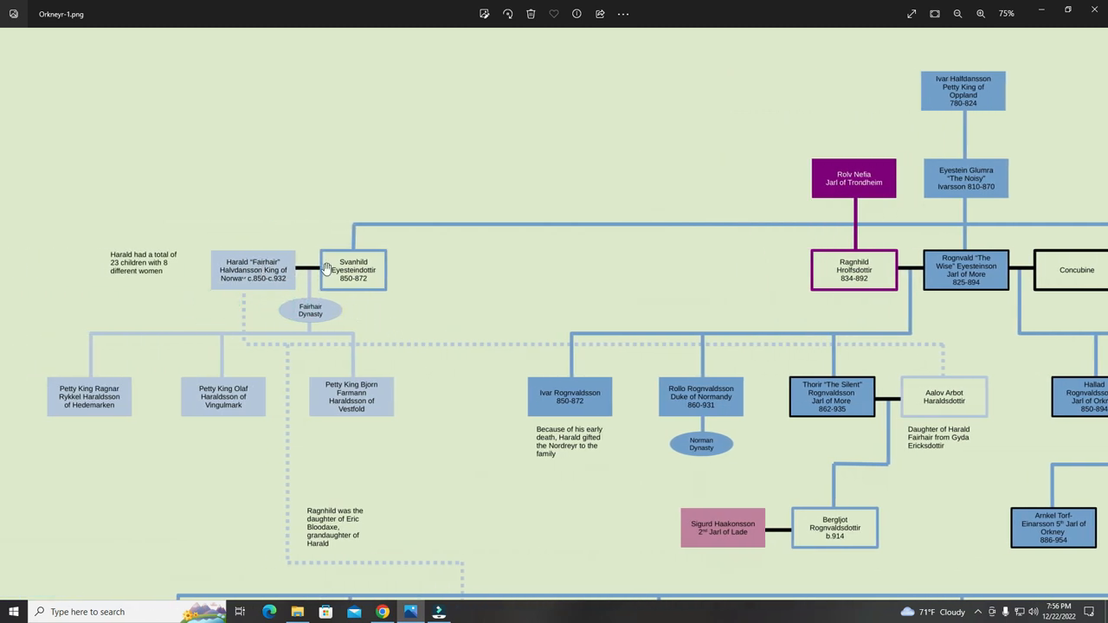
{"action": "mouse_move", "coordinate": [160, 267]}
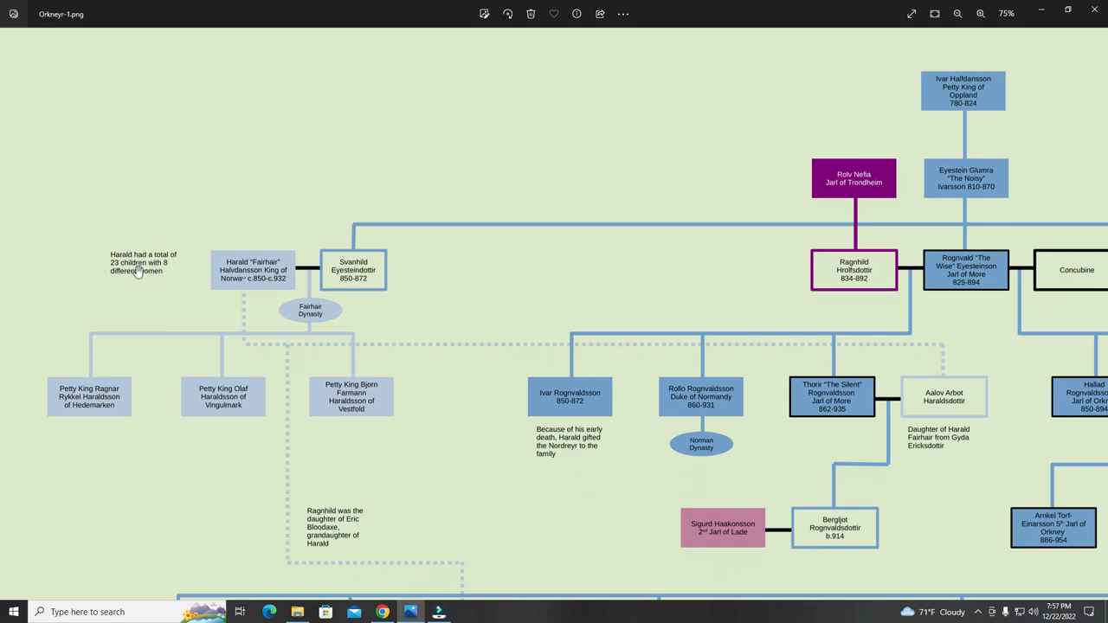
{"action": "mouse_move", "coordinate": [178, 282]}
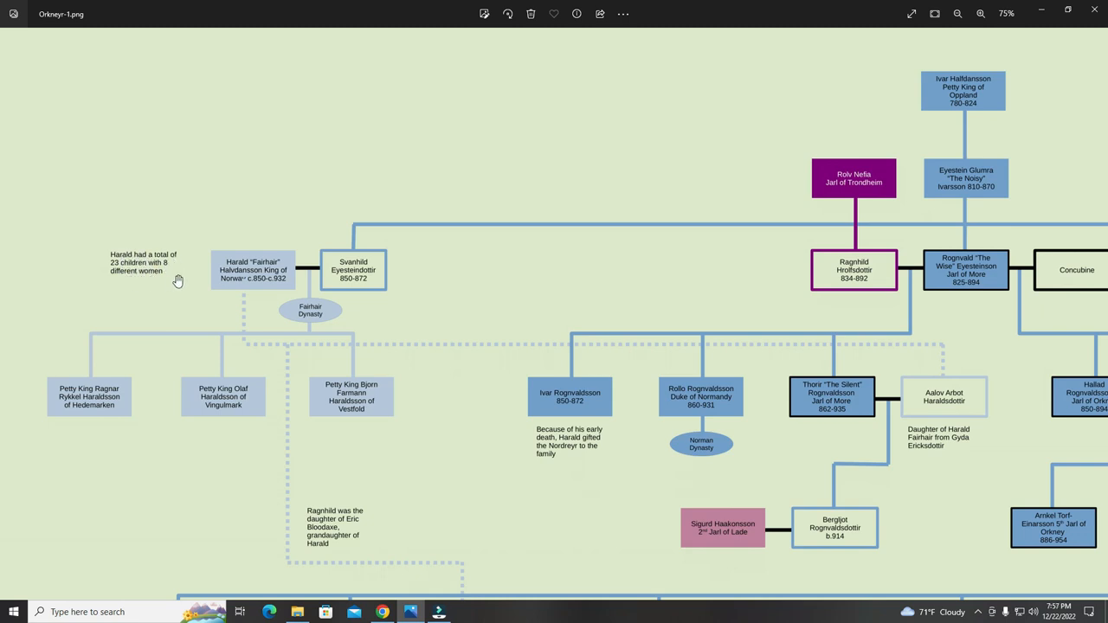
{"action": "mouse_move", "coordinate": [172, 283]}
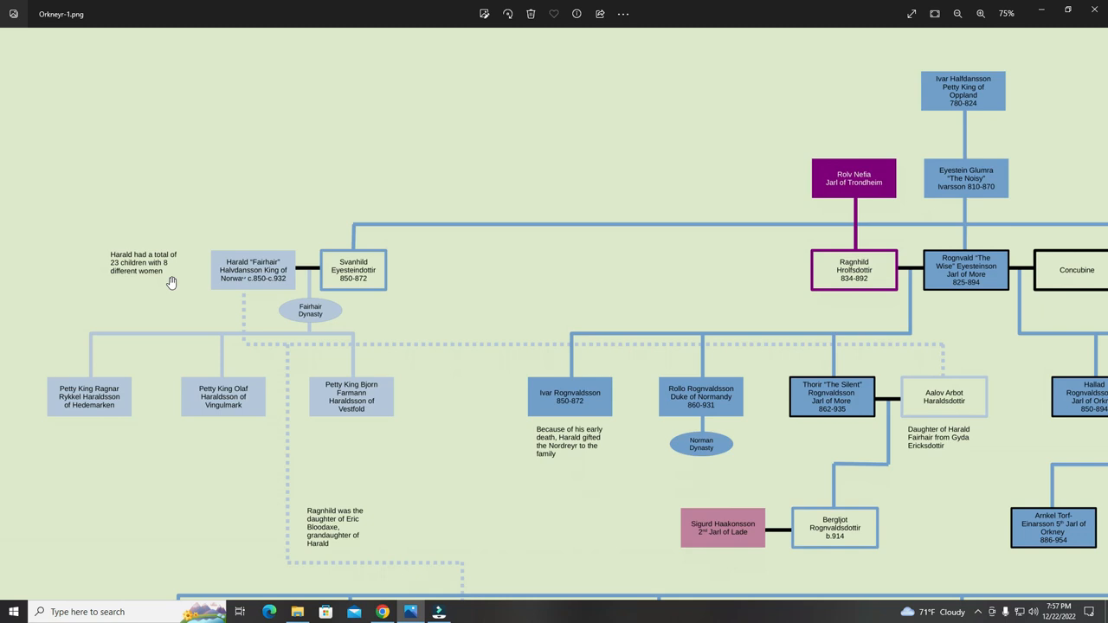
{"action": "mouse_move", "coordinate": [181, 283]}
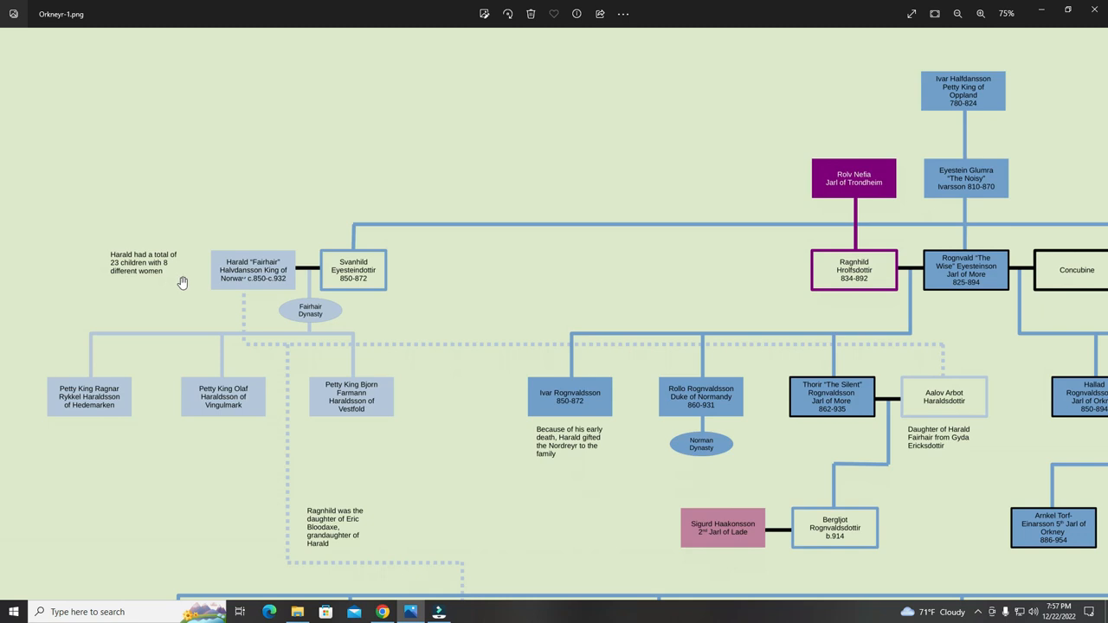
{"action": "mouse_move", "coordinate": [206, 275]}
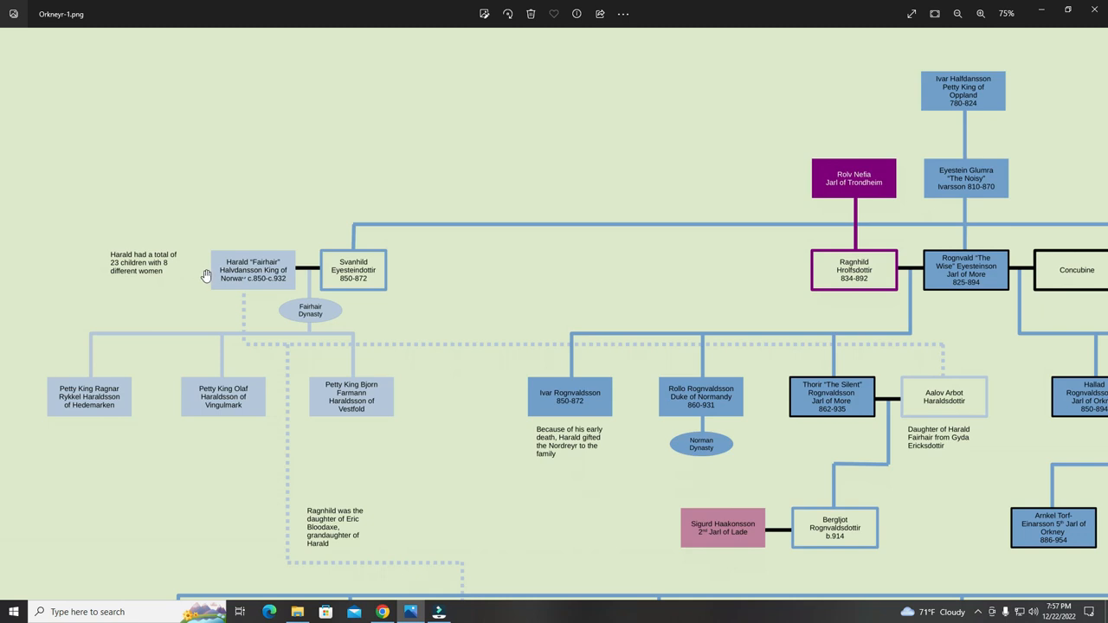
{"action": "mouse_move", "coordinate": [224, 274]}
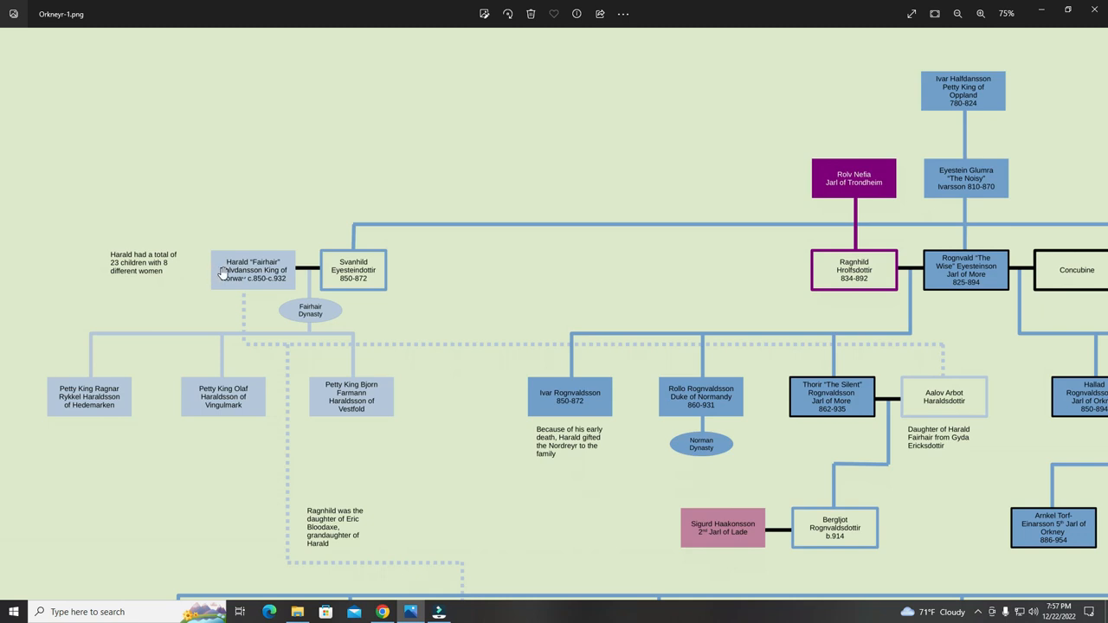
{"action": "mouse_move", "coordinate": [331, 261]}
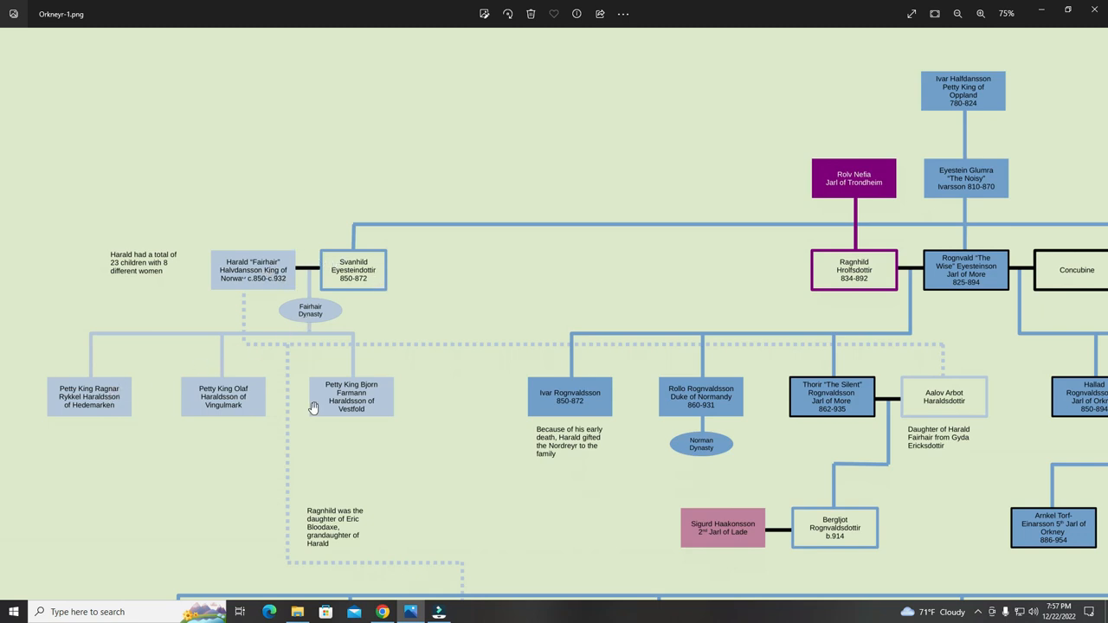
{"action": "mouse_move", "coordinate": [351, 274]}
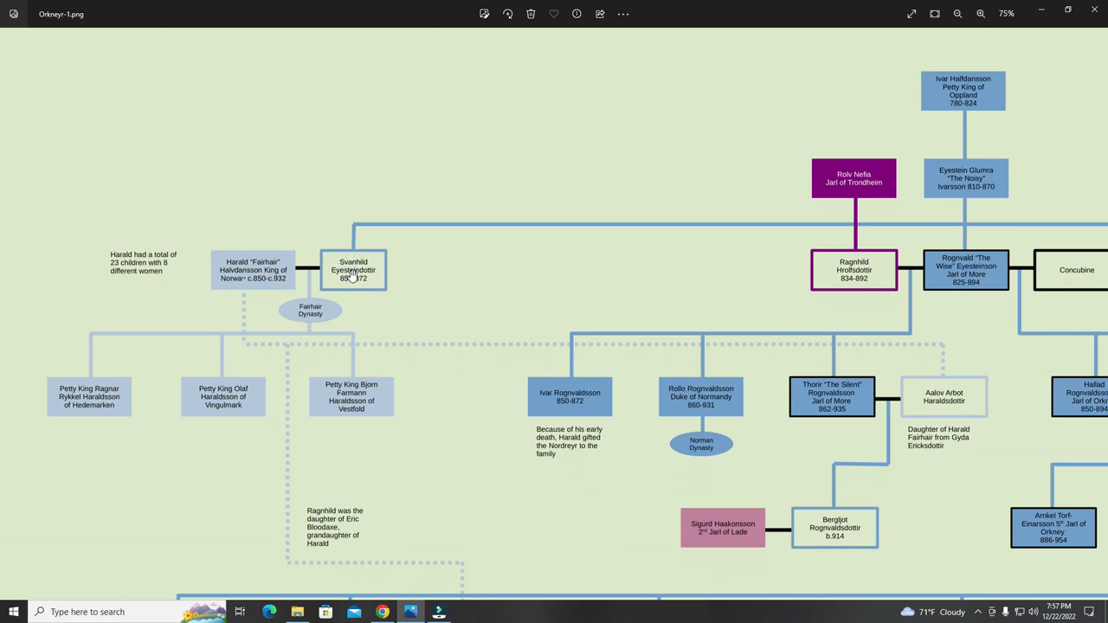
{"action": "mouse_move", "coordinate": [440, 277]}
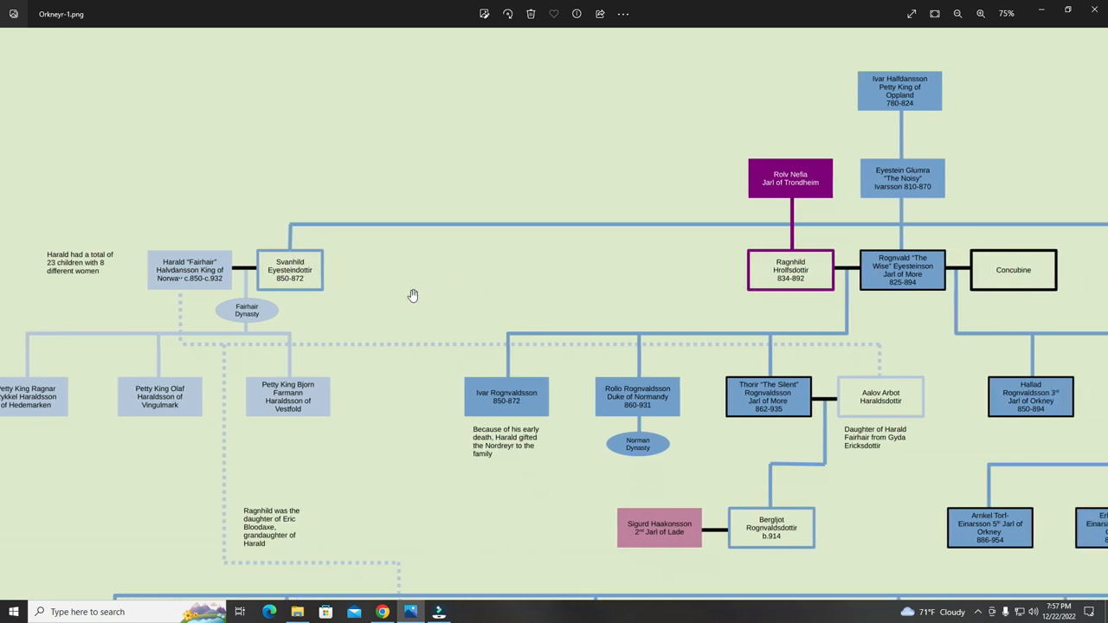
{"action": "mouse_move", "coordinate": [788, 309]}
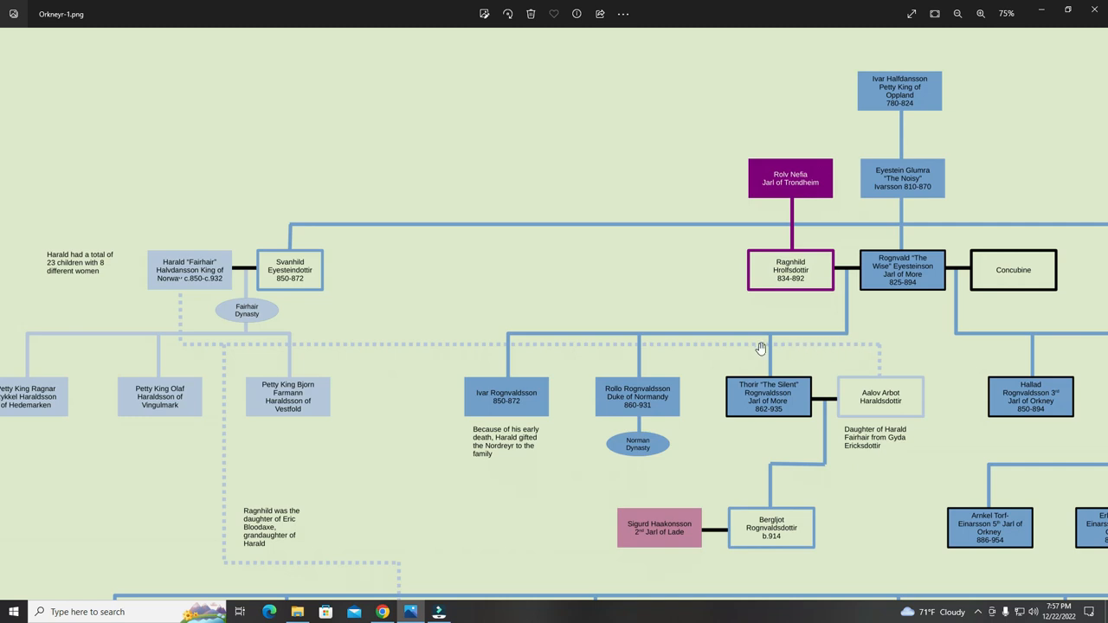
{"action": "mouse_move", "coordinate": [934, 327]}
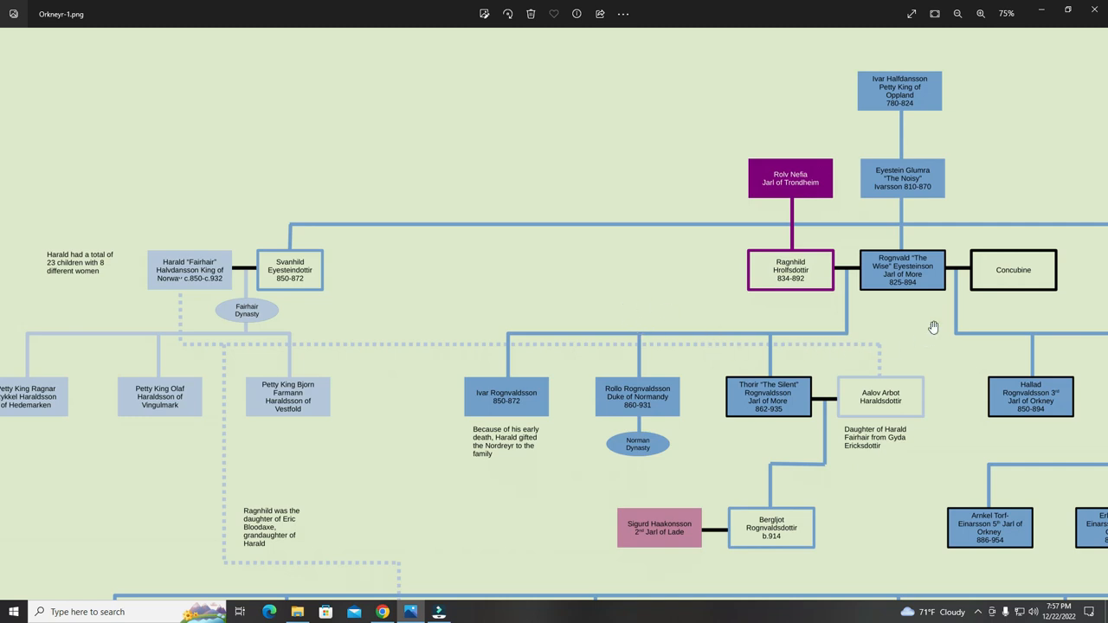
{"action": "mouse_move", "coordinate": [383, 276]}
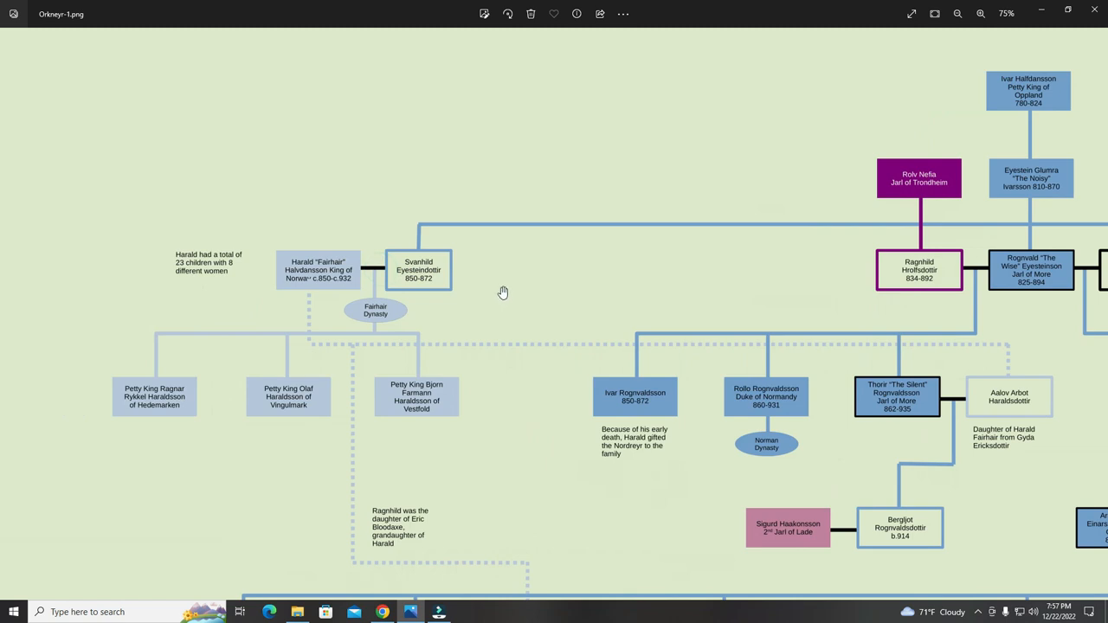
{"action": "mouse_move", "coordinate": [337, 277]}
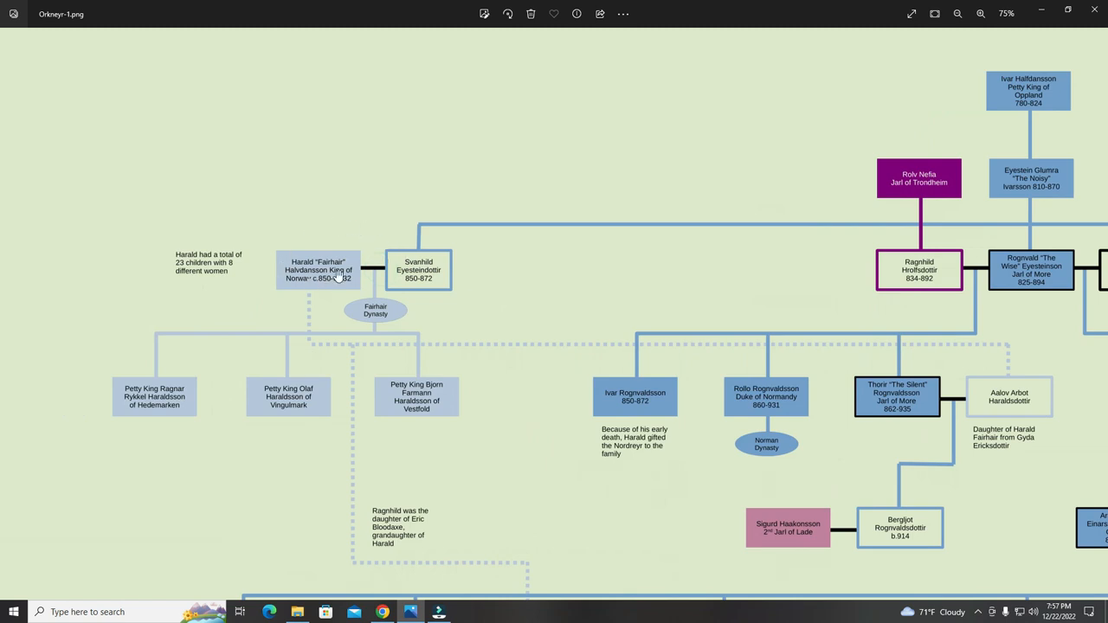
{"action": "mouse_move", "coordinate": [296, 235]}
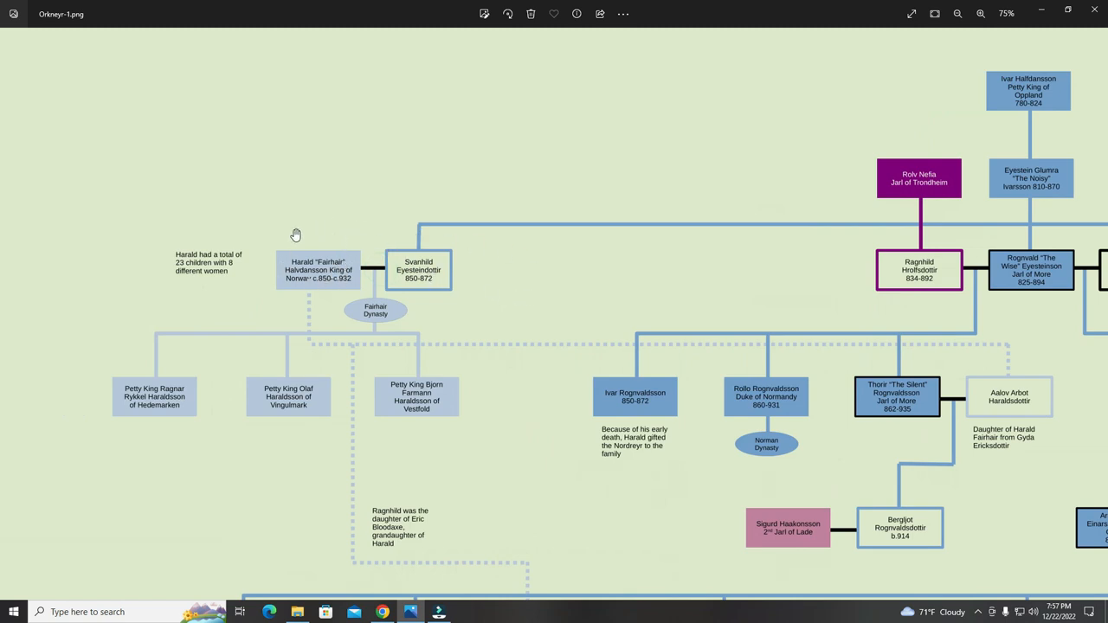
{"action": "mouse_move", "coordinate": [314, 261]}
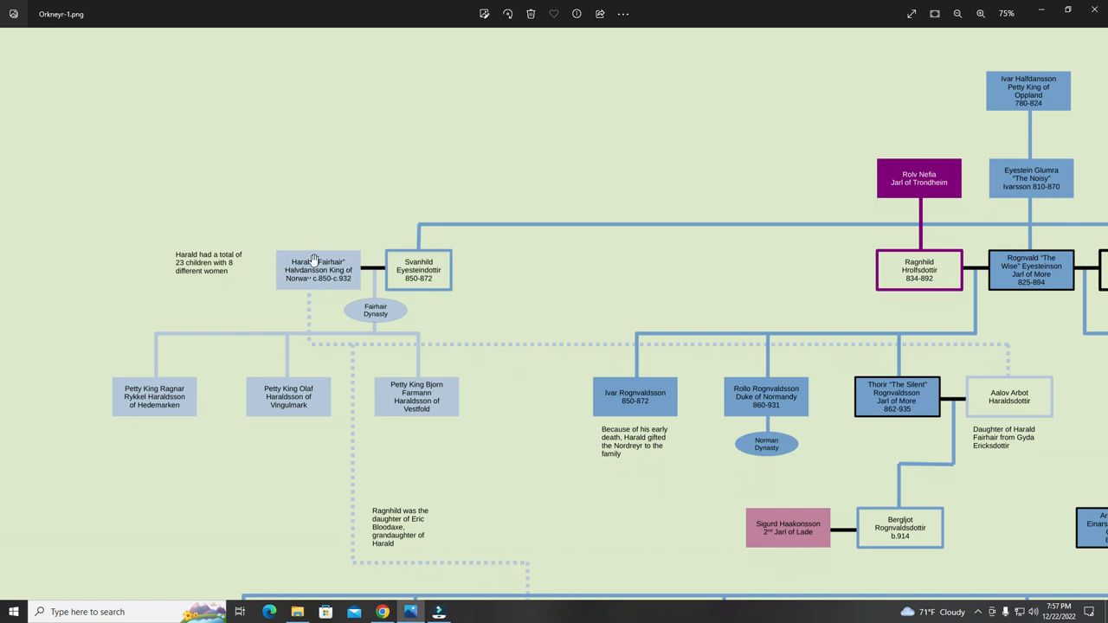
{"action": "mouse_move", "coordinate": [311, 270]}
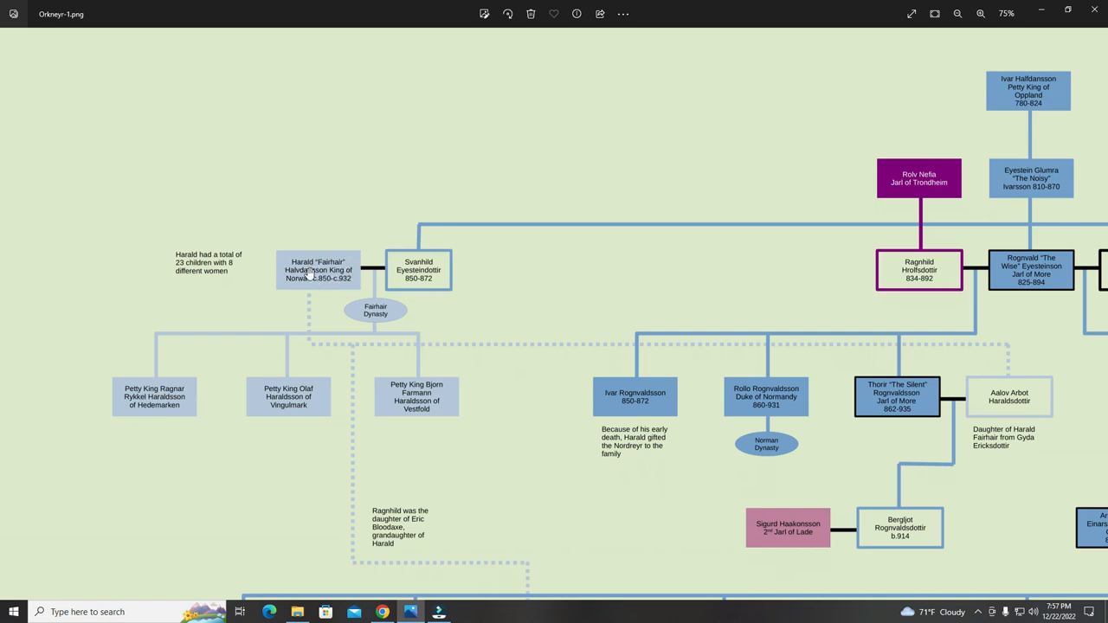
{"action": "mouse_move", "coordinate": [310, 286]}
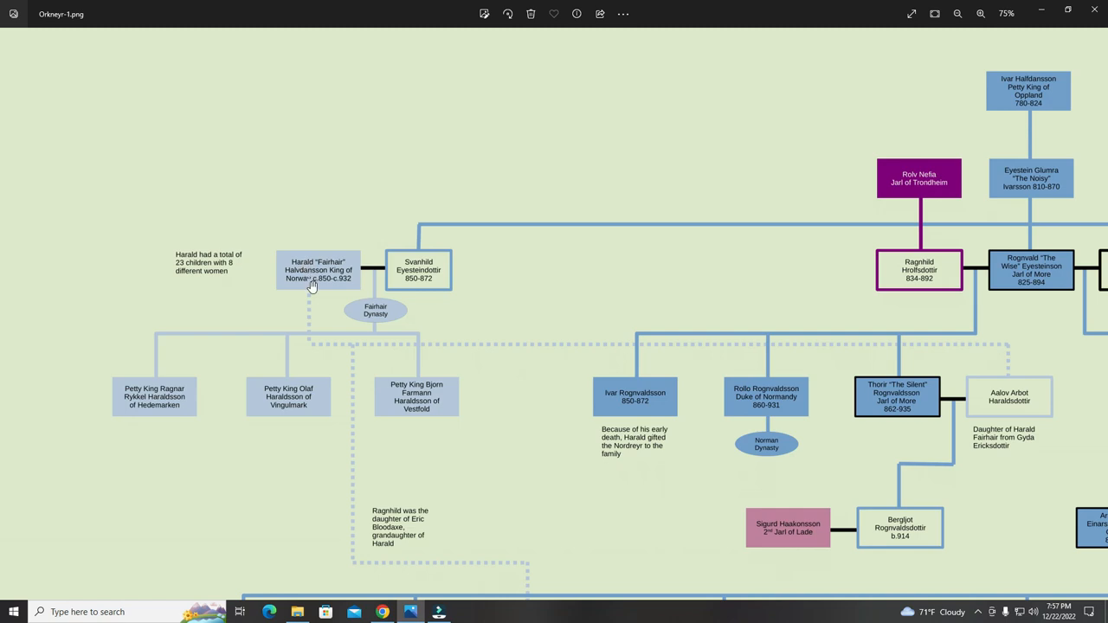
{"action": "mouse_move", "coordinate": [299, 276]}
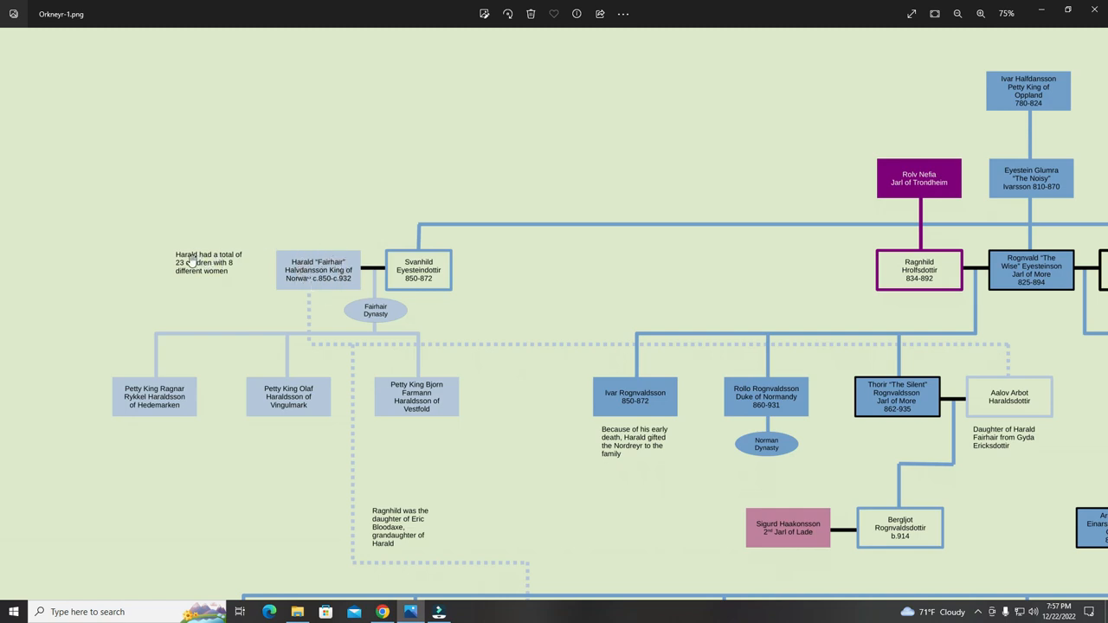
{"action": "mouse_move", "coordinate": [238, 273]}
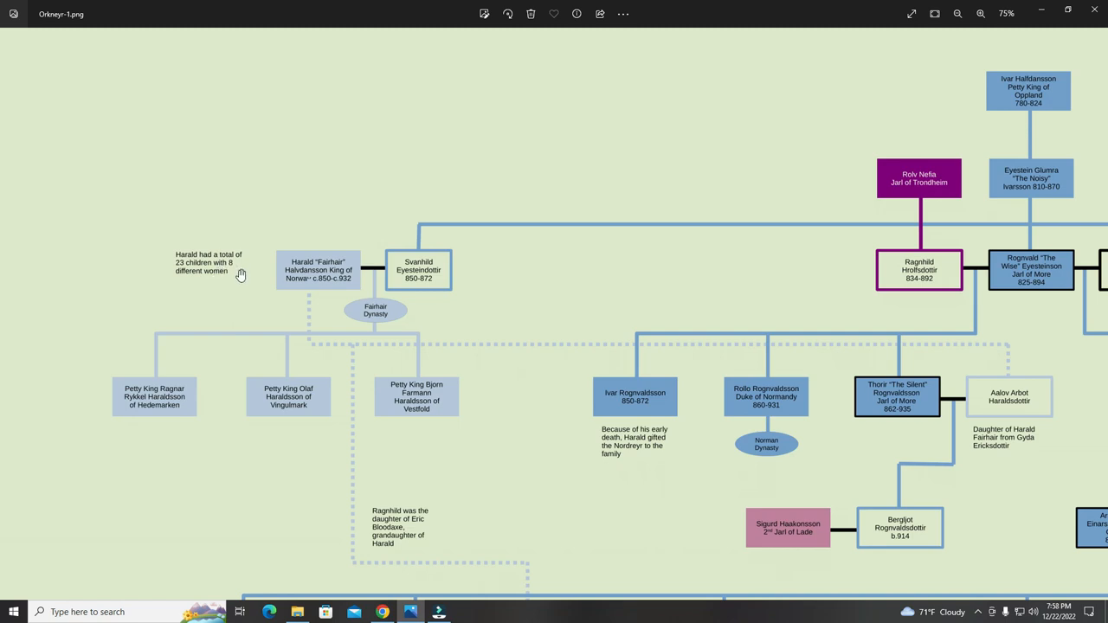
{"action": "mouse_move", "coordinate": [274, 240]}
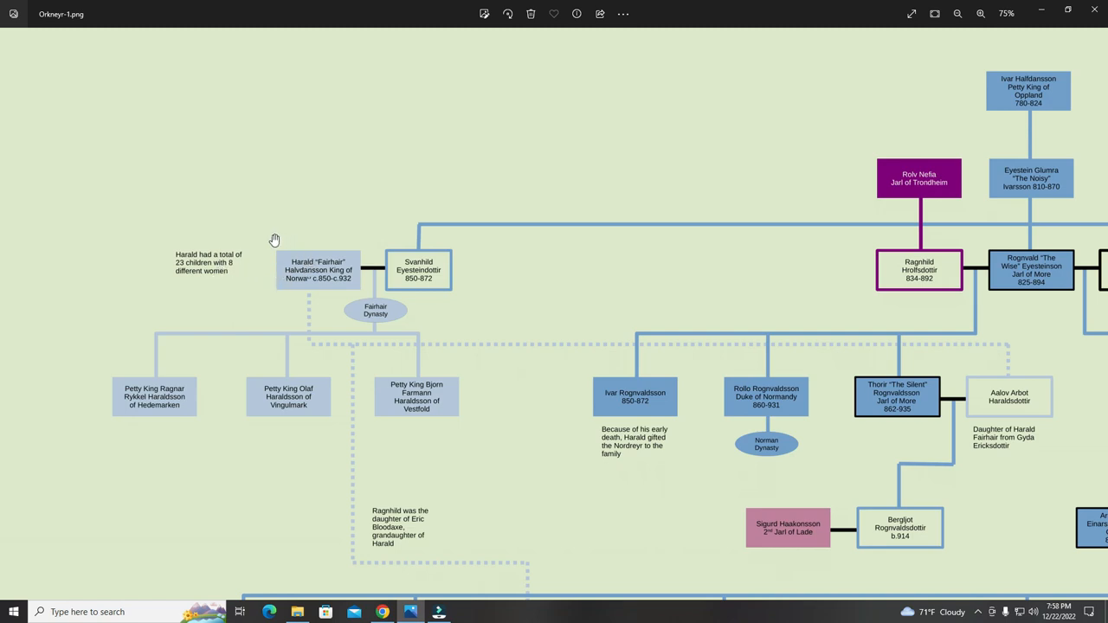
{"action": "mouse_move", "coordinate": [297, 269]}
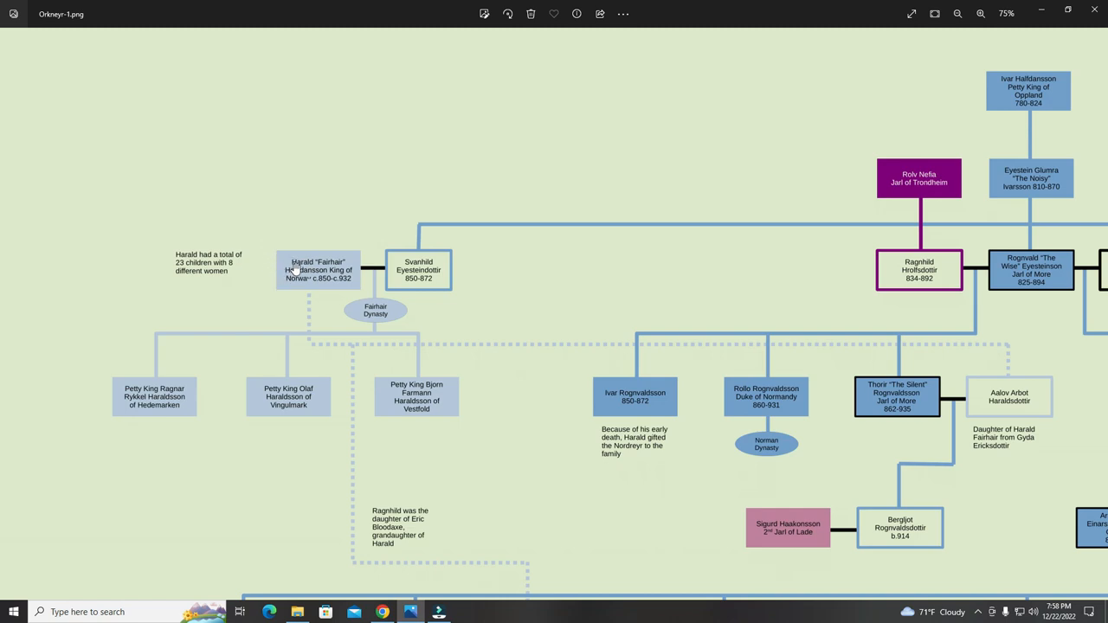
{"action": "mouse_move", "coordinate": [361, 271]}
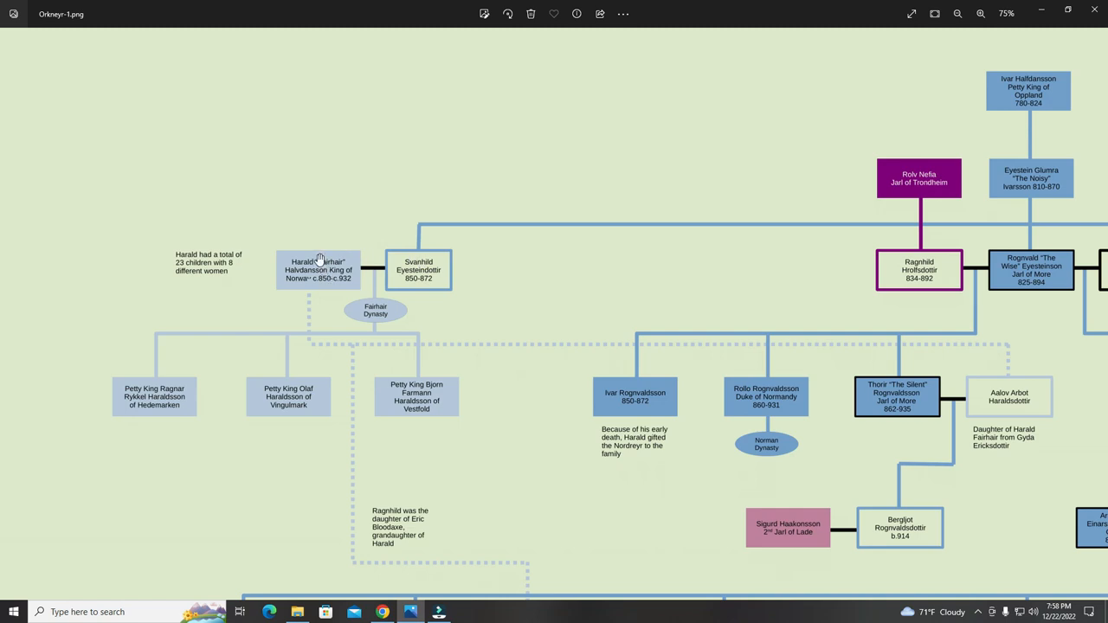
{"action": "mouse_move", "coordinate": [455, 266]}
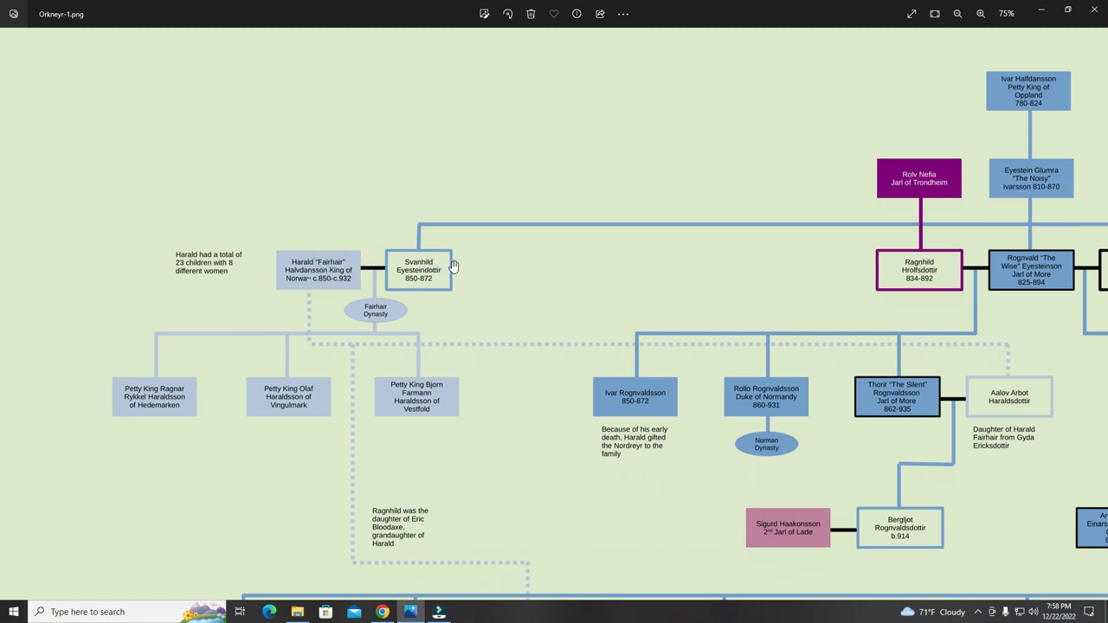
{"action": "mouse_move", "coordinate": [332, 275]}
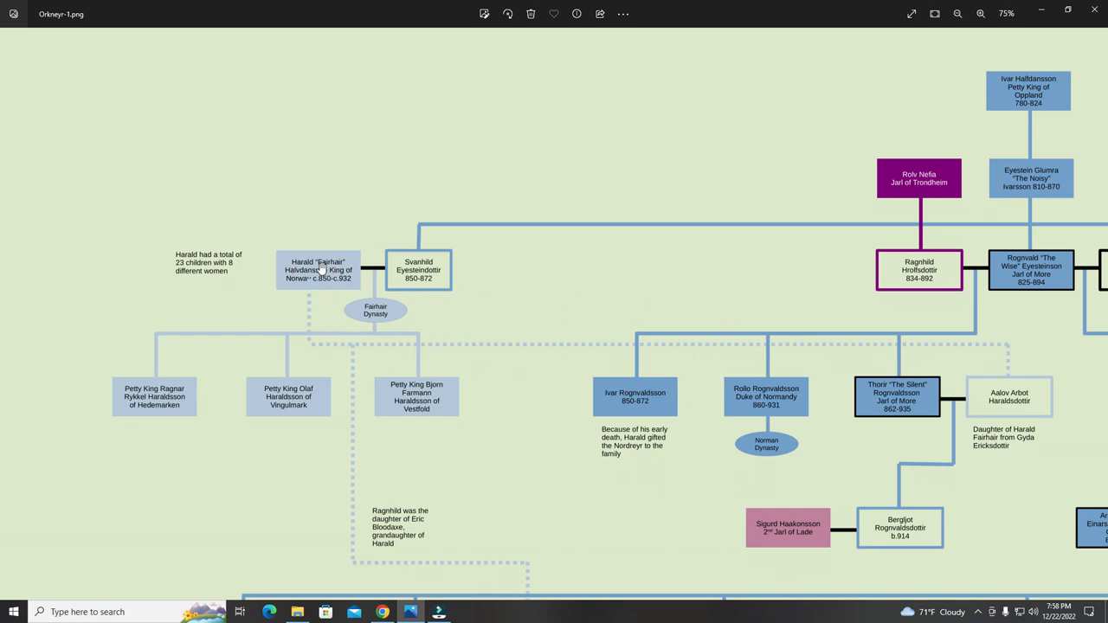
{"action": "mouse_move", "coordinate": [332, 268]}
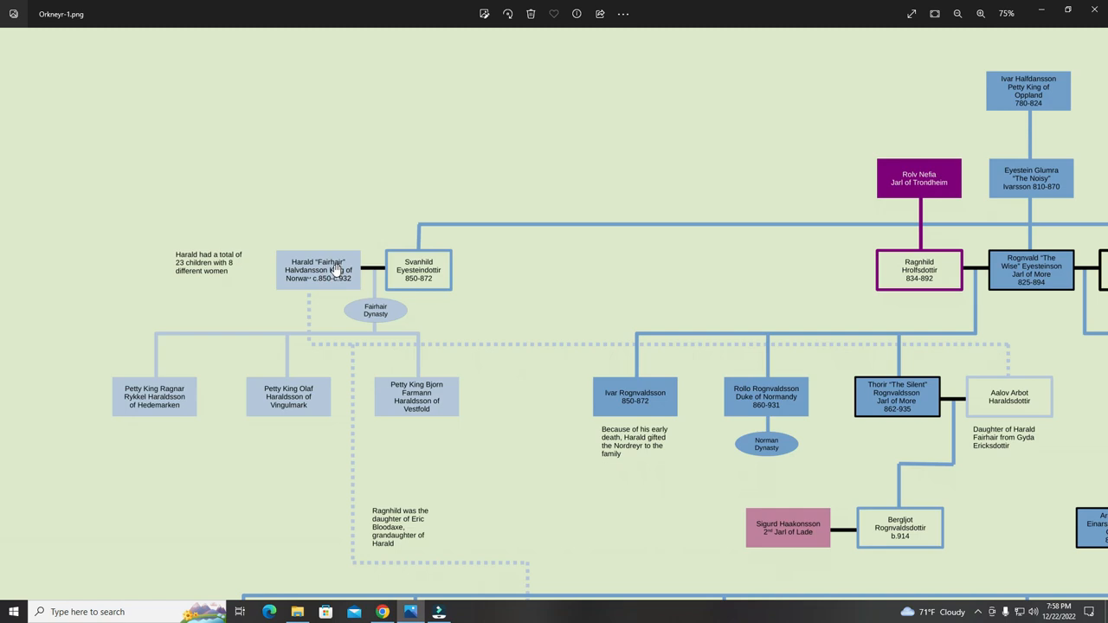
{"action": "mouse_move", "coordinate": [664, 354]}
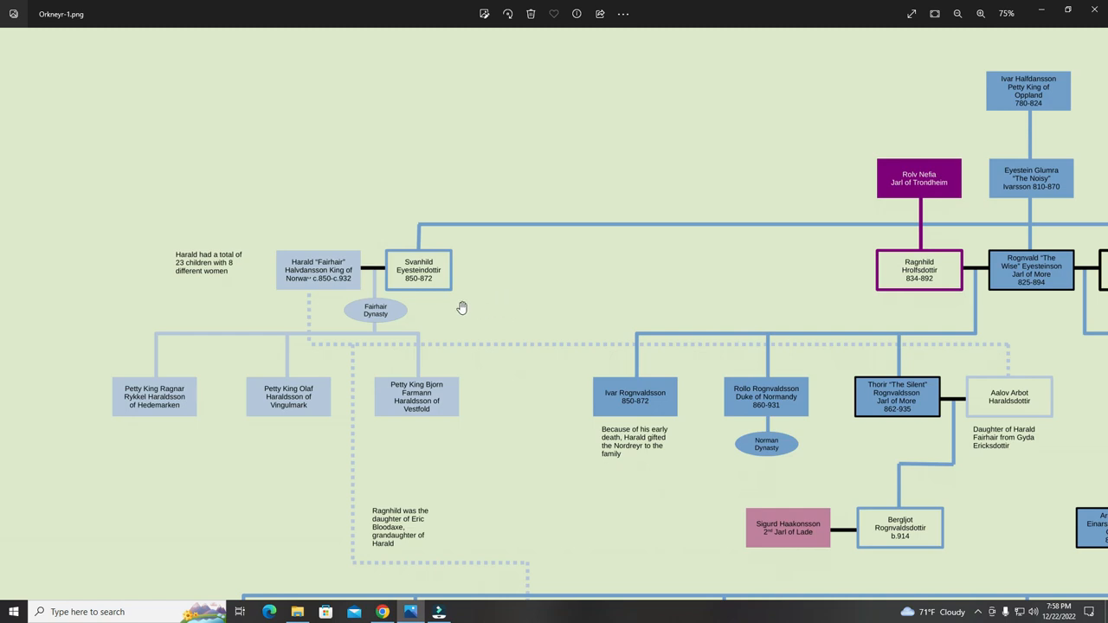
{"action": "mouse_move", "coordinate": [459, 315]}
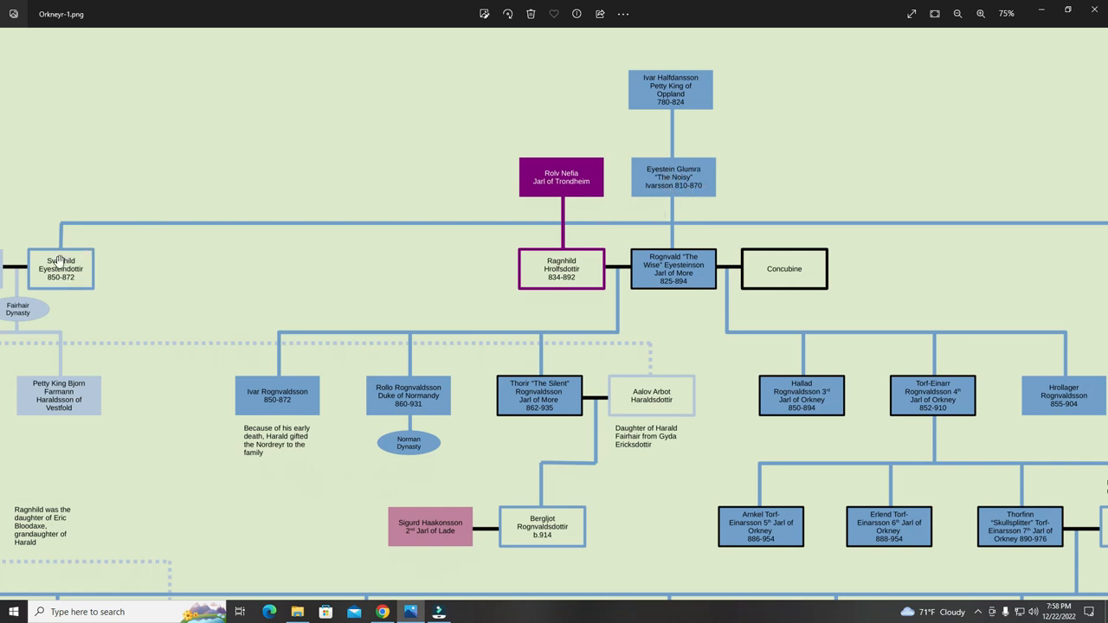
{"action": "mouse_move", "coordinate": [650, 218]}
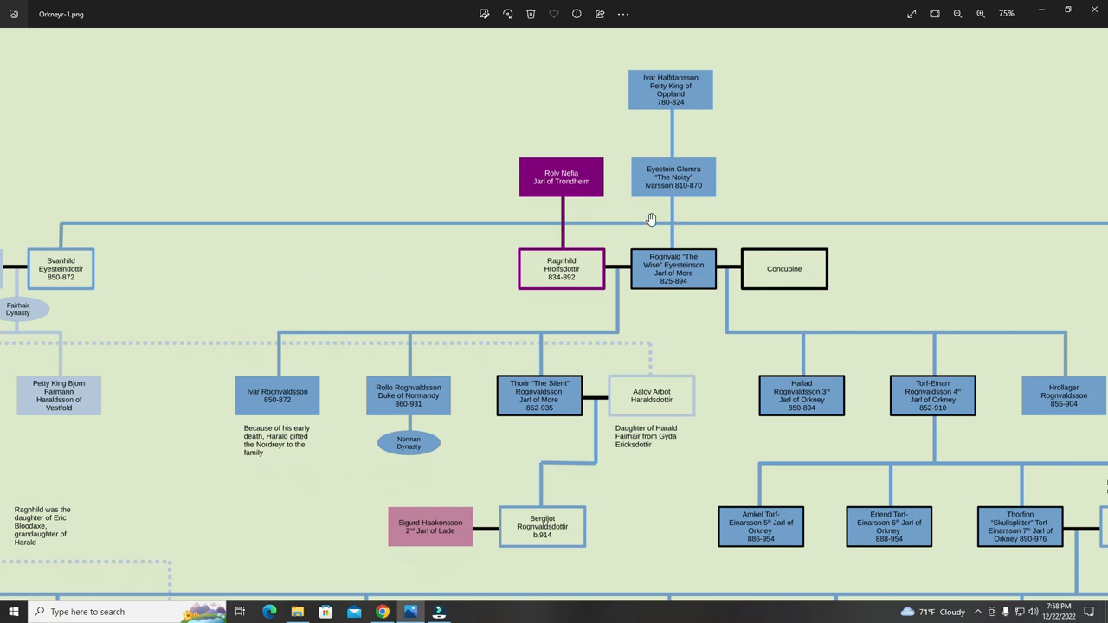
{"action": "mouse_move", "coordinate": [682, 266]}
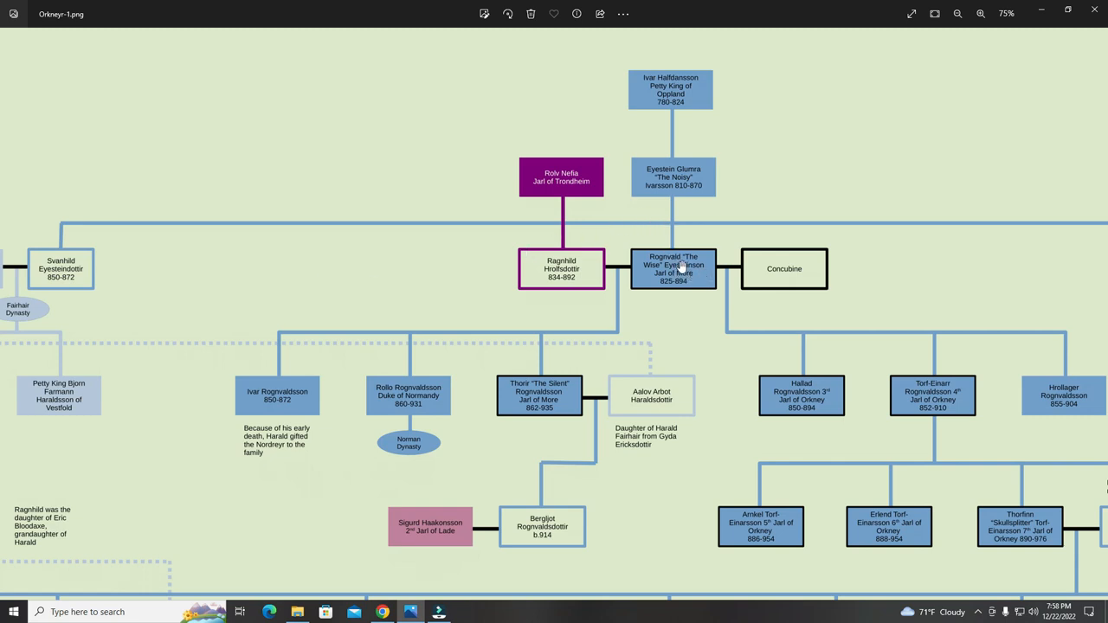
{"action": "mouse_move", "coordinate": [703, 272]}
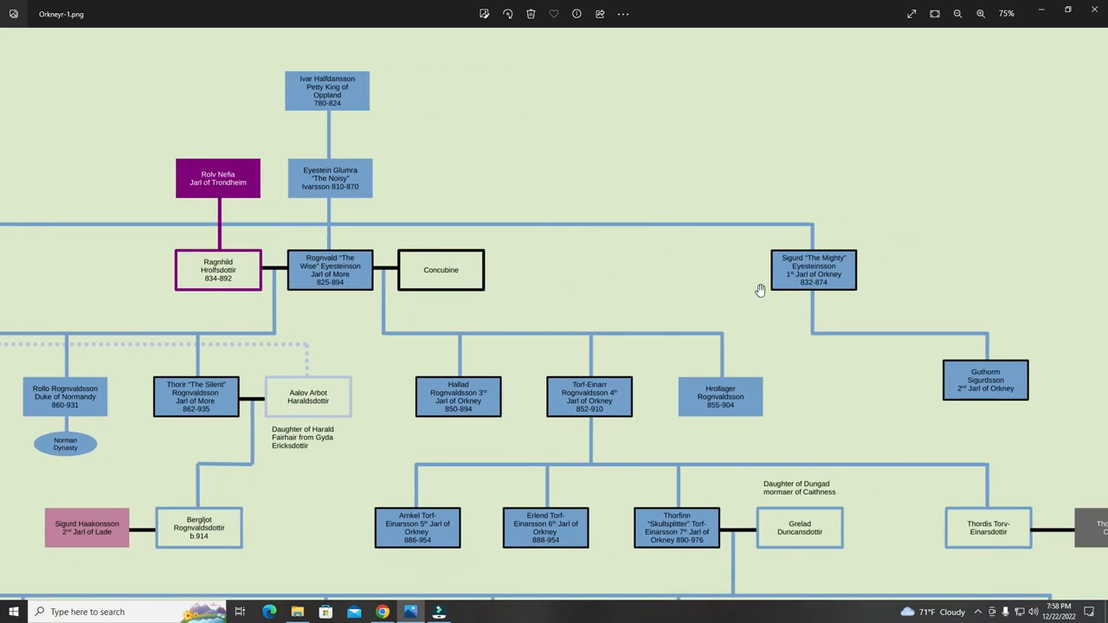
{"action": "mouse_move", "coordinate": [828, 258]}
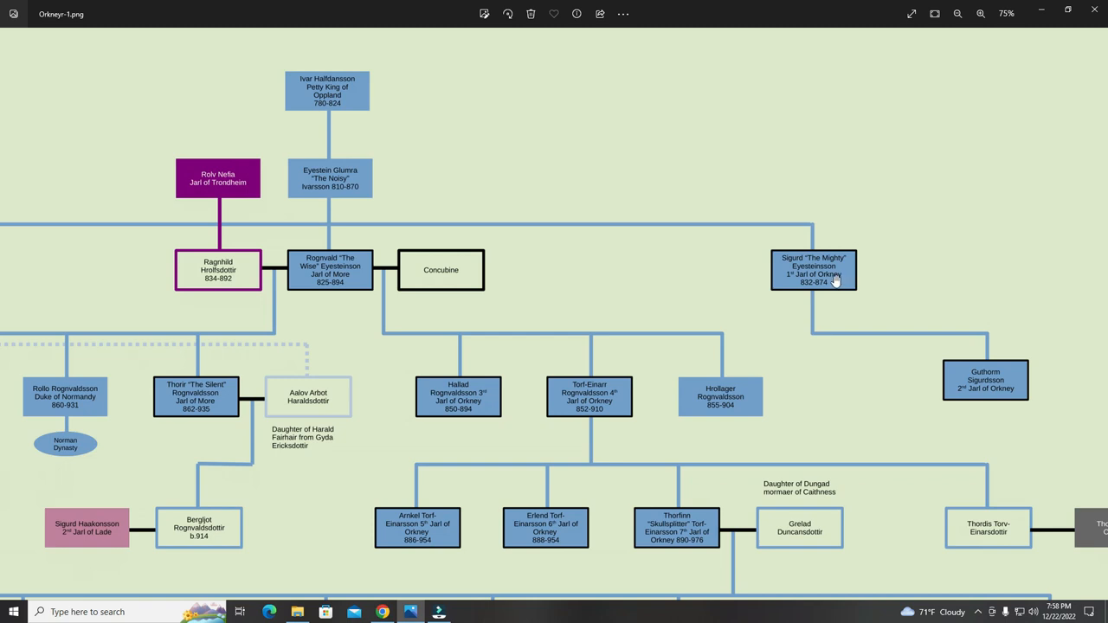
{"action": "mouse_move", "coordinate": [362, 258]}
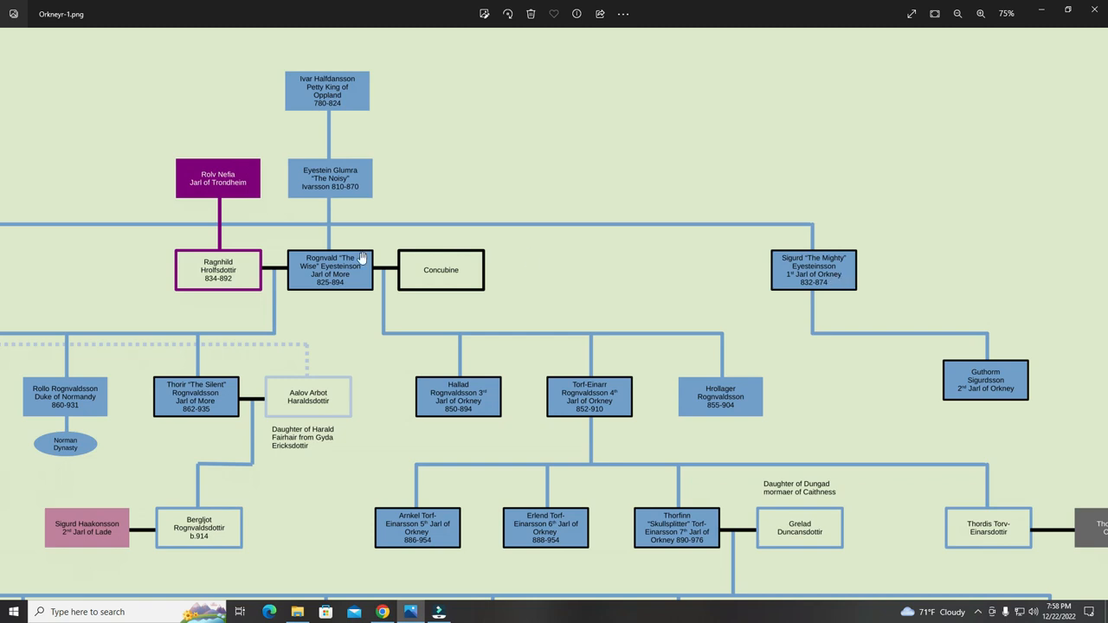
{"action": "mouse_move", "coordinate": [844, 269]}
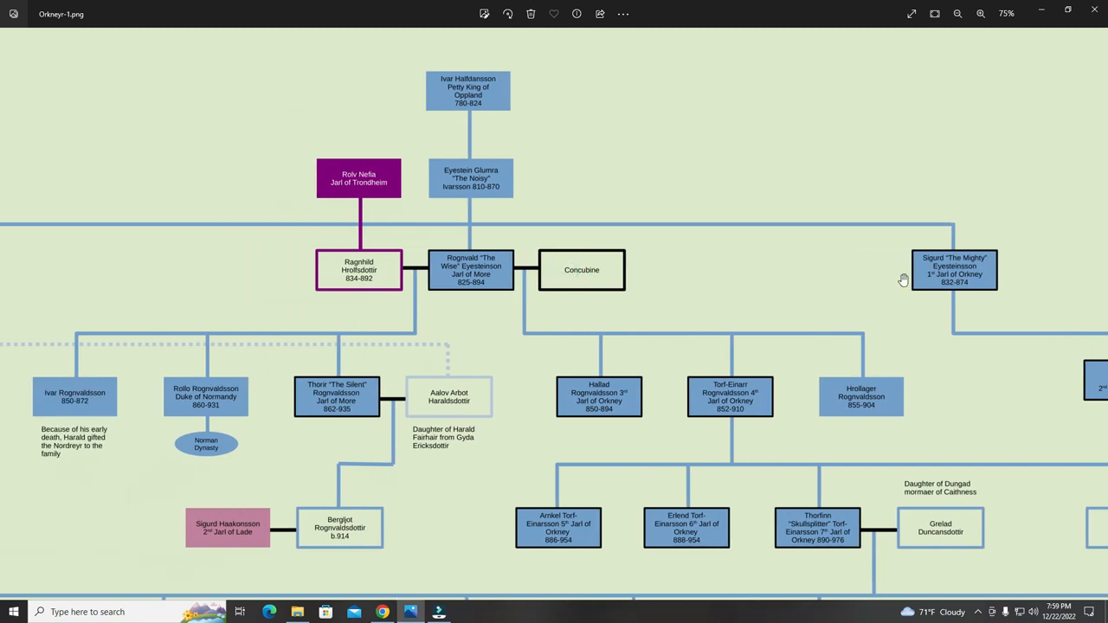
{"action": "mouse_move", "coordinate": [459, 222]}
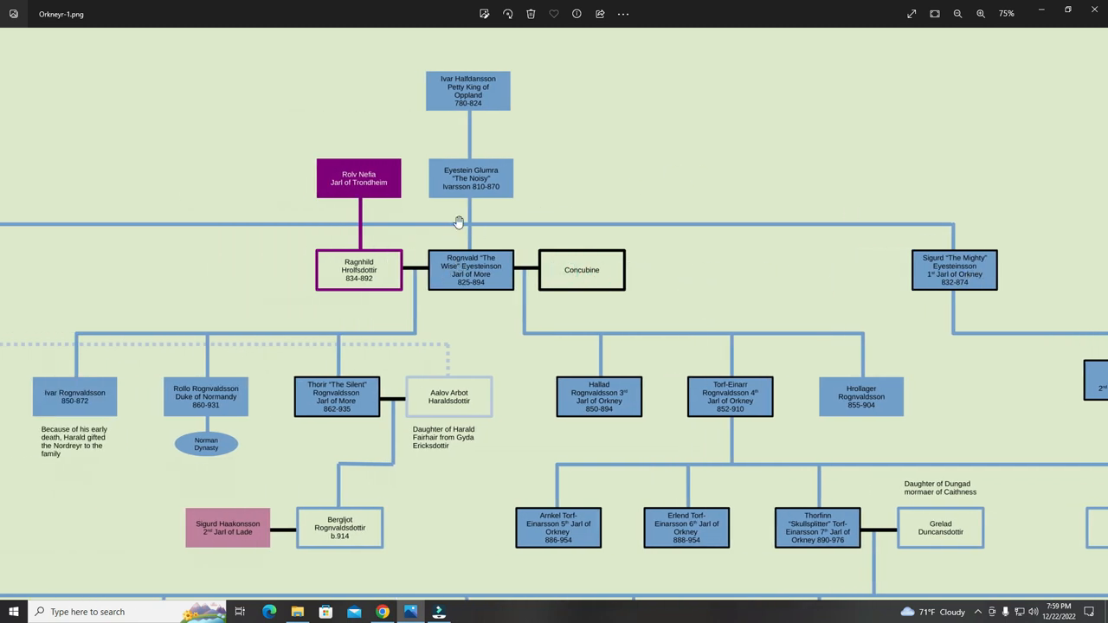
{"action": "mouse_move", "coordinate": [471, 274]}
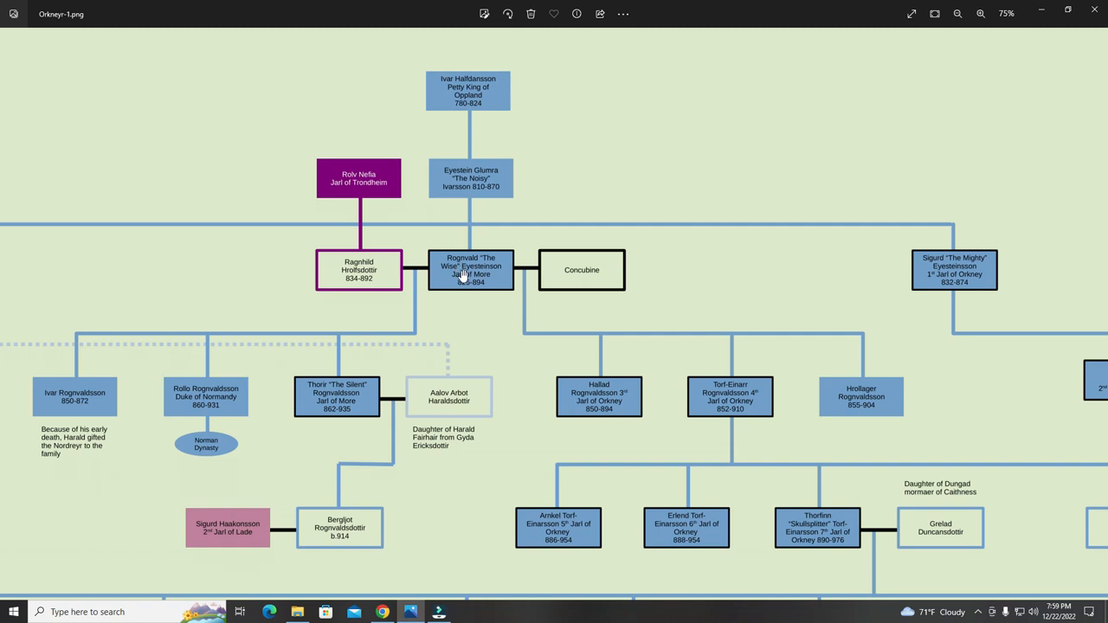
{"action": "mouse_move", "coordinate": [496, 280]}
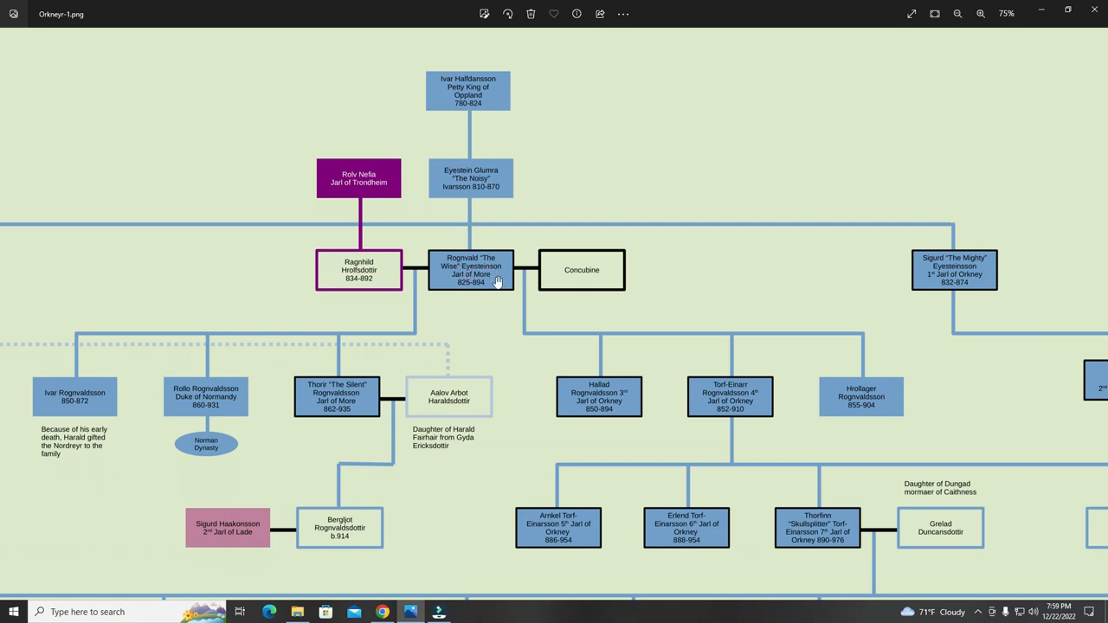
{"action": "mouse_move", "coordinate": [489, 274]}
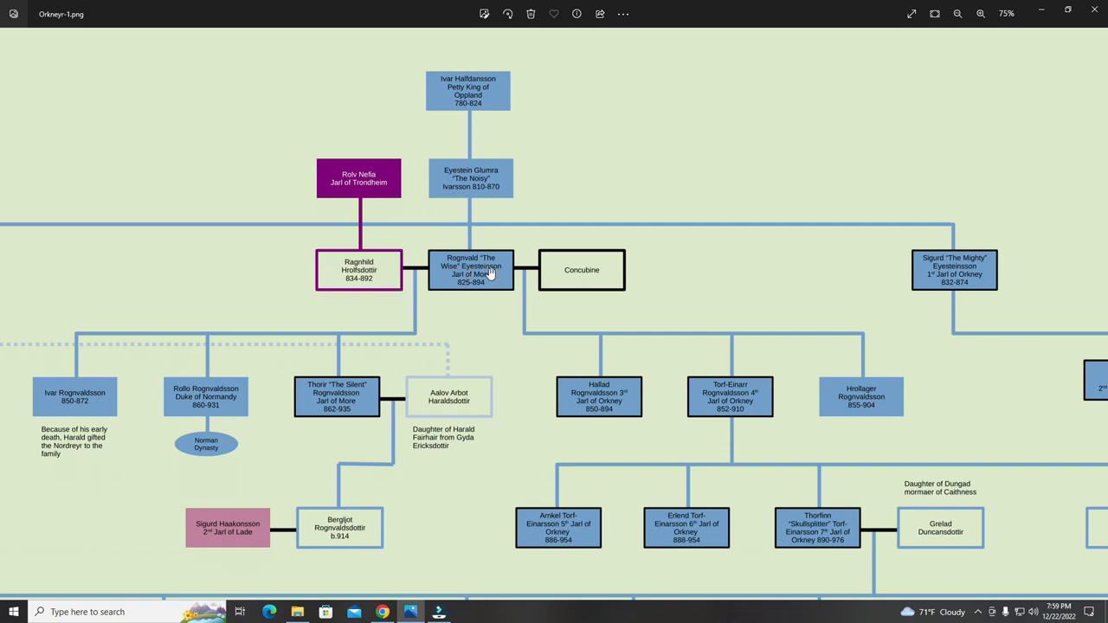
{"action": "mouse_move", "coordinate": [451, 167]}
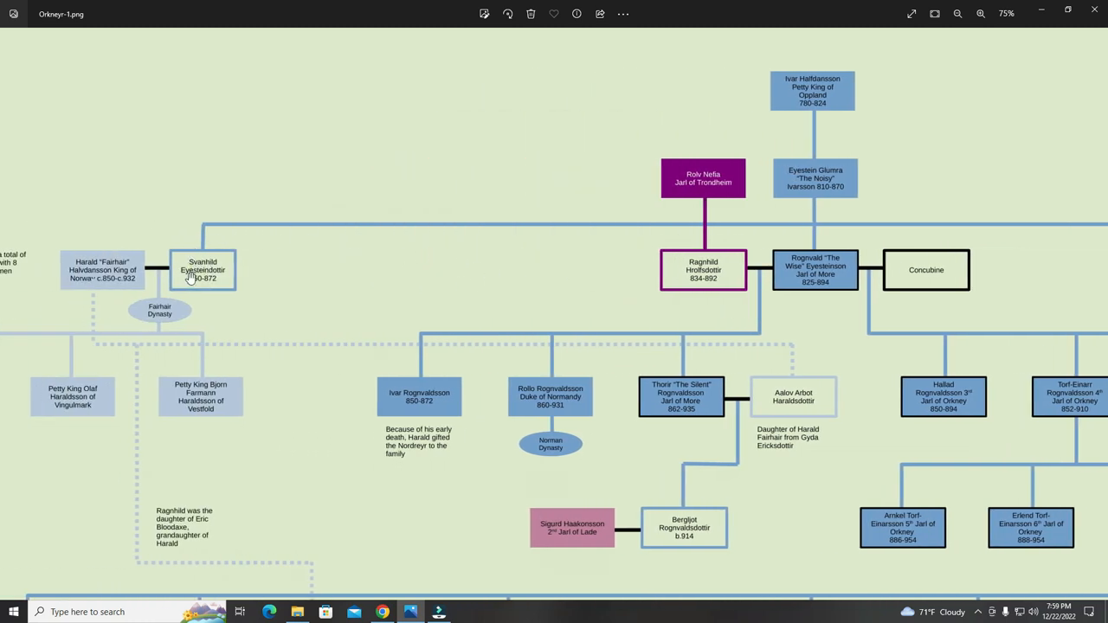
{"action": "mouse_move", "coordinate": [205, 276]}
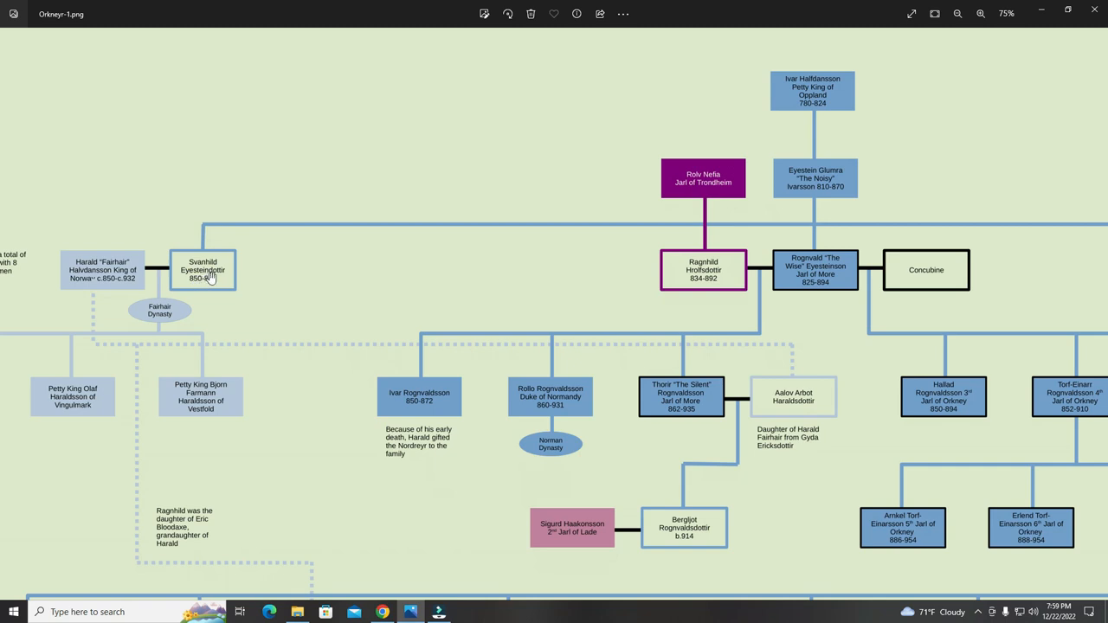
{"action": "mouse_move", "coordinate": [603, 264]}
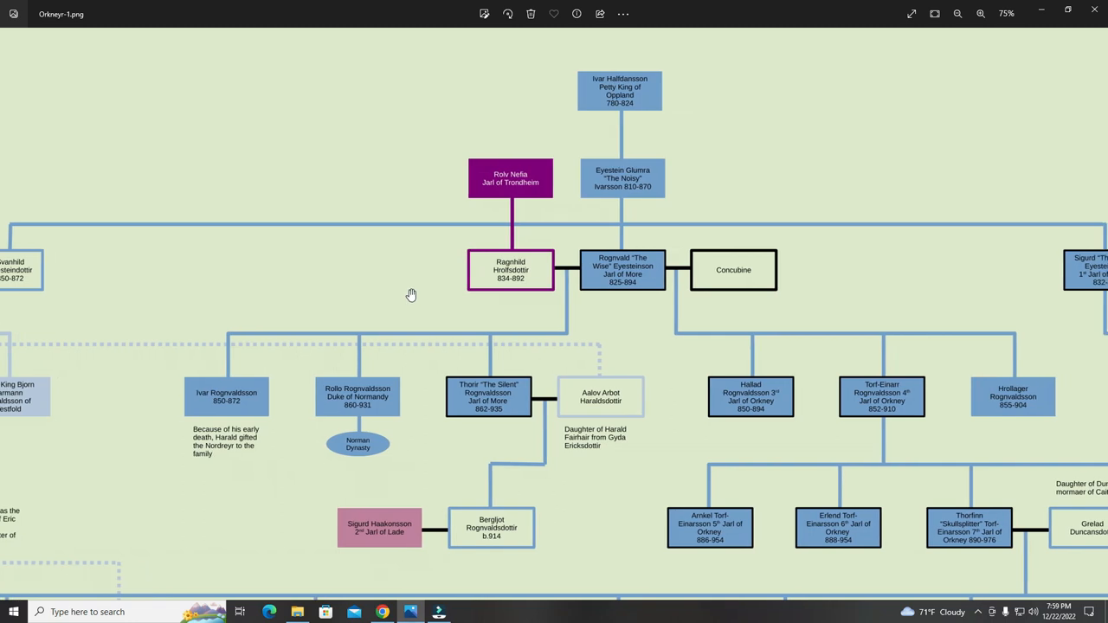
{"action": "mouse_move", "coordinate": [545, 271]}
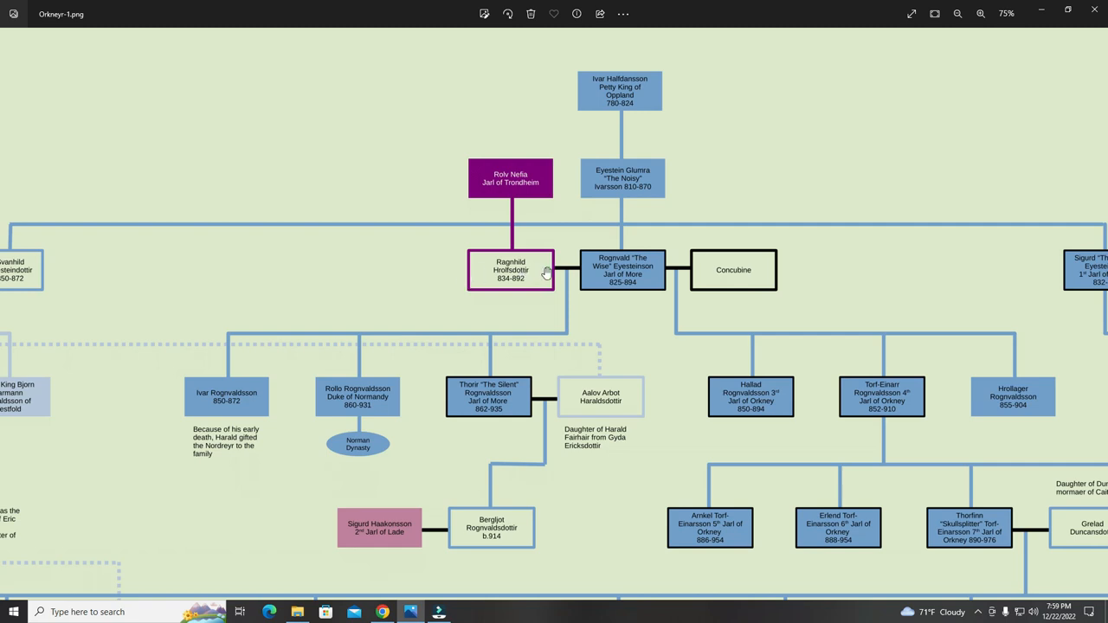
{"action": "mouse_move", "coordinate": [509, 258]}
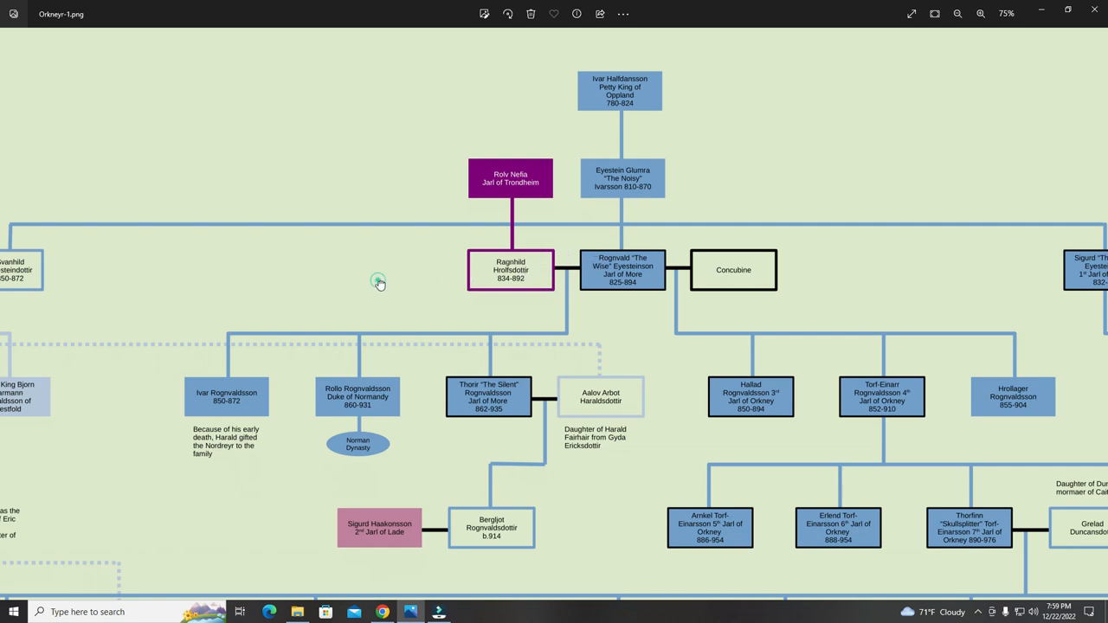
Pan left to show Svanhild Eysteindottir and the Fairhair Dynasty beside Rognvald's family.
{"action": "scroll", "scroll_direction": "left", "scroll_amount": 3}
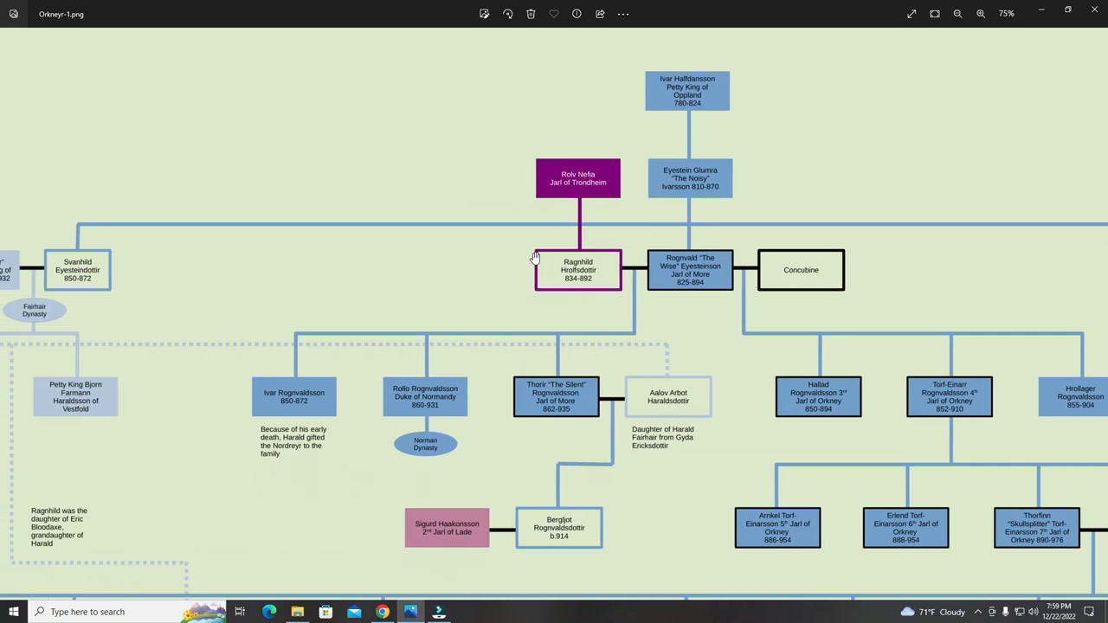
{"action": "mouse_move", "coordinate": [653, 209]}
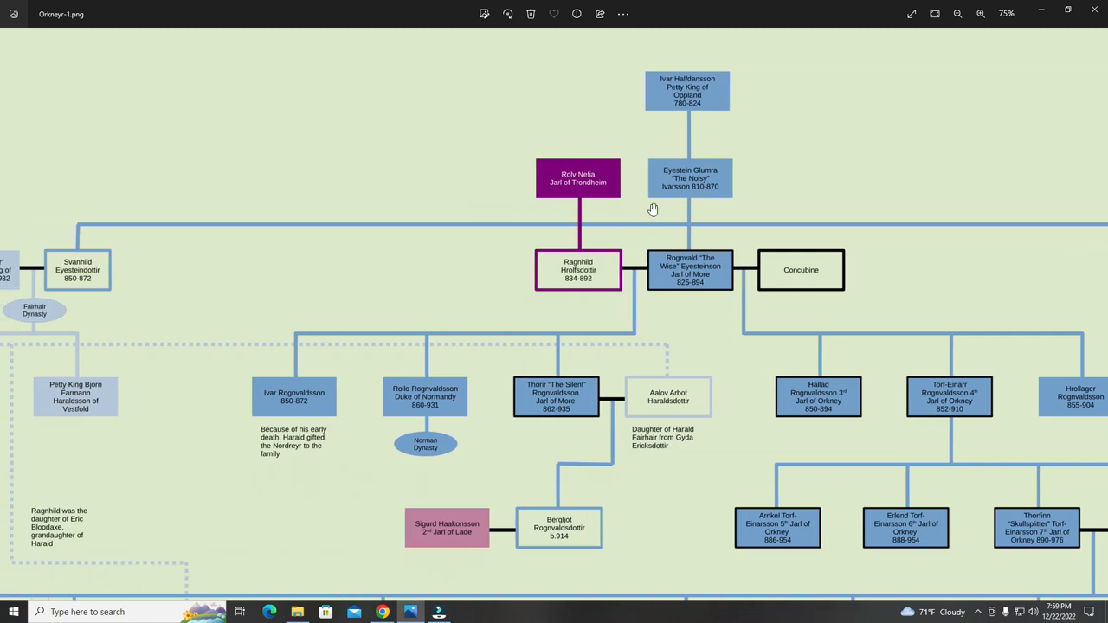
{"action": "mouse_move", "coordinate": [690, 264]}
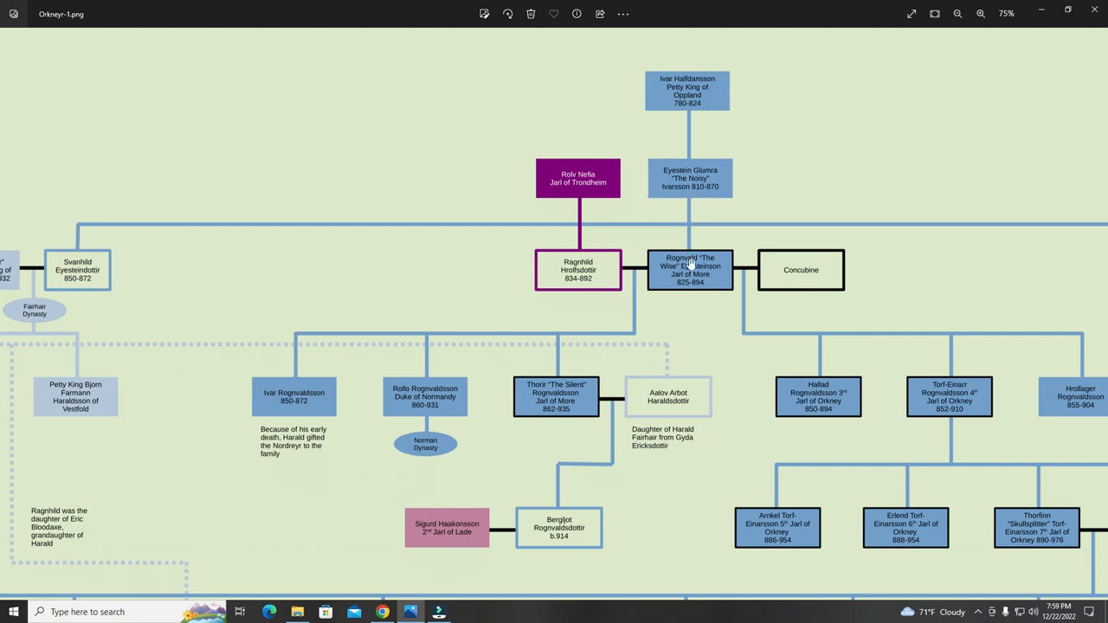
{"action": "mouse_move", "coordinate": [662, 272]}
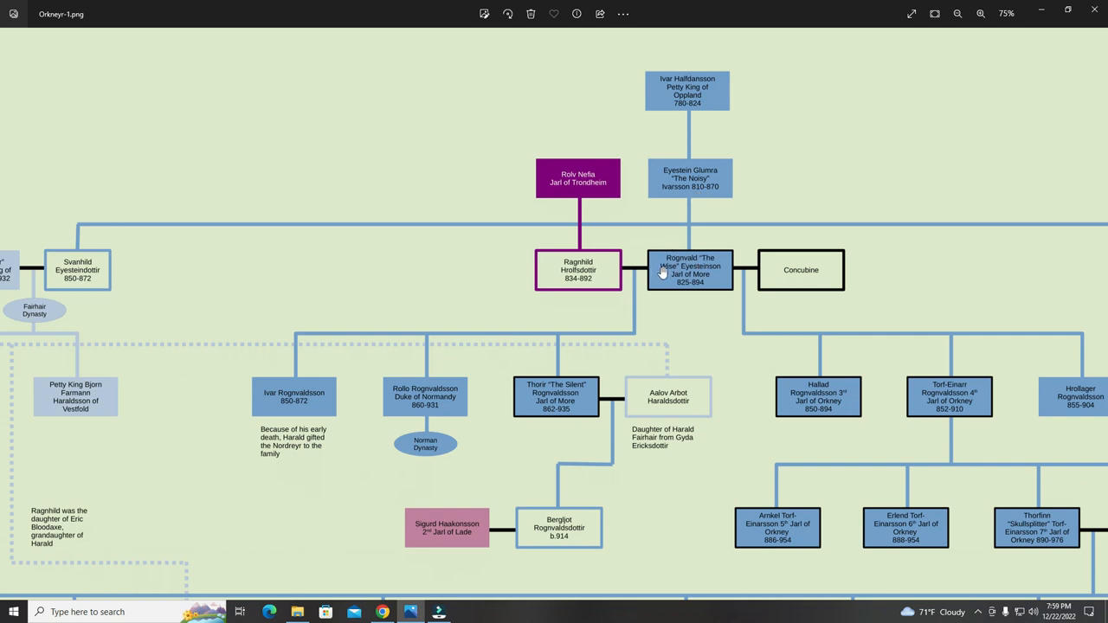
{"action": "mouse_move", "coordinate": [663, 171]}
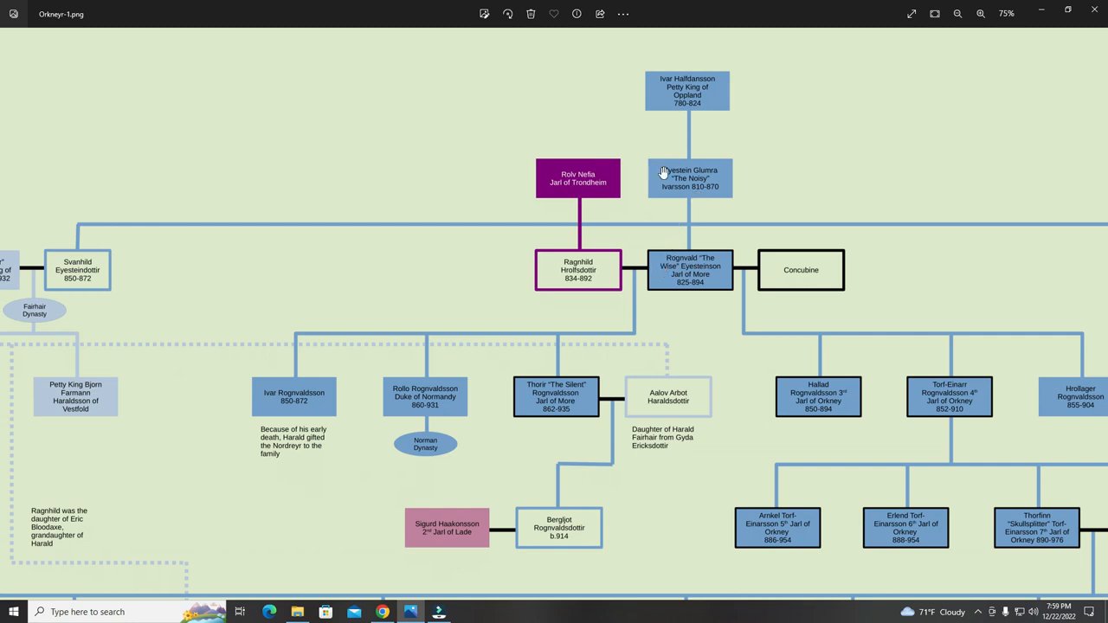
{"action": "mouse_move", "coordinate": [673, 203]}
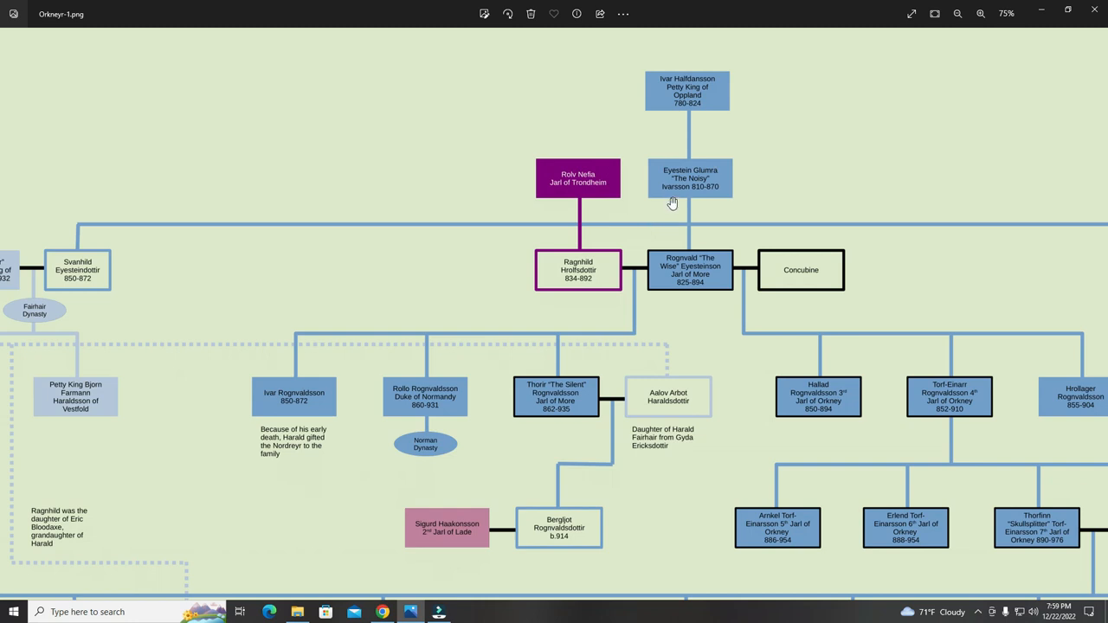
{"action": "mouse_move", "coordinate": [673, 192]}
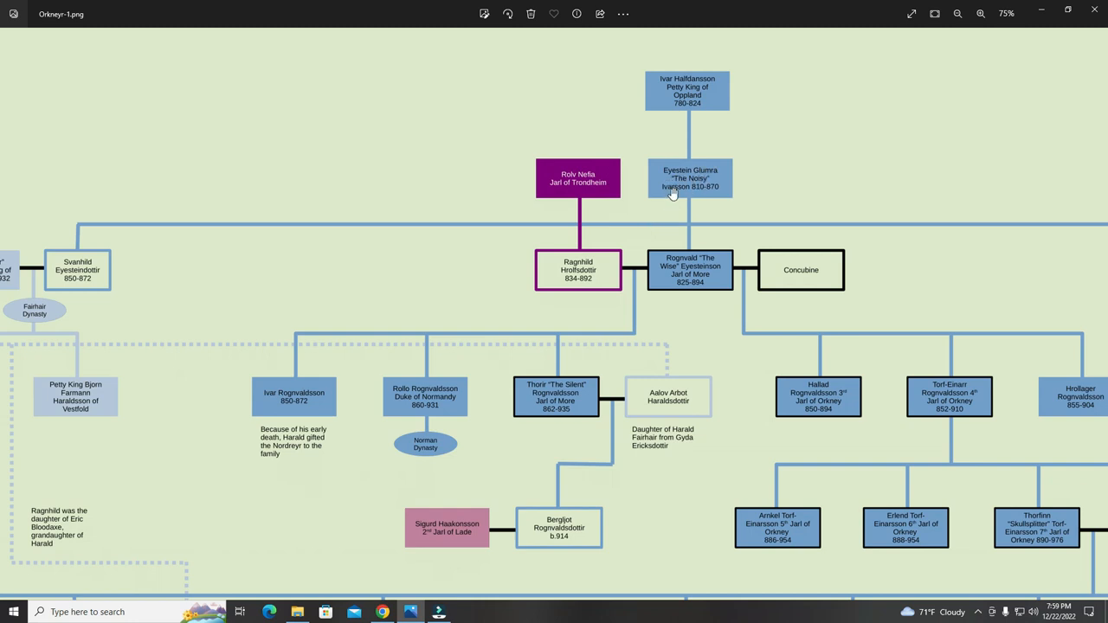
{"action": "mouse_move", "coordinate": [623, 216]}
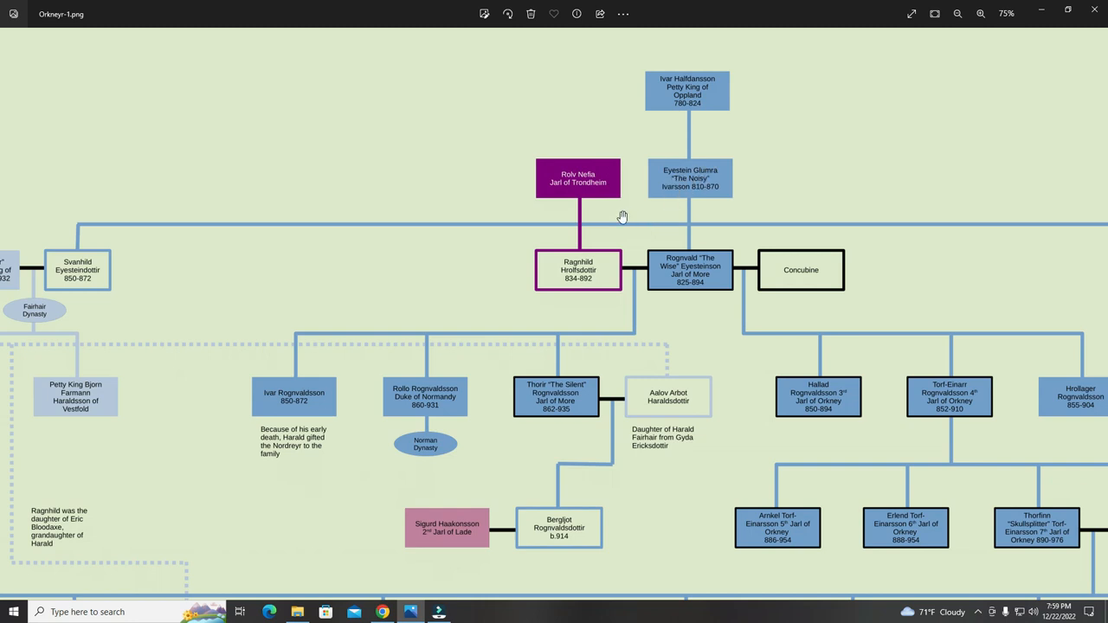
{"action": "mouse_move", "coordinate": [641, 172]}
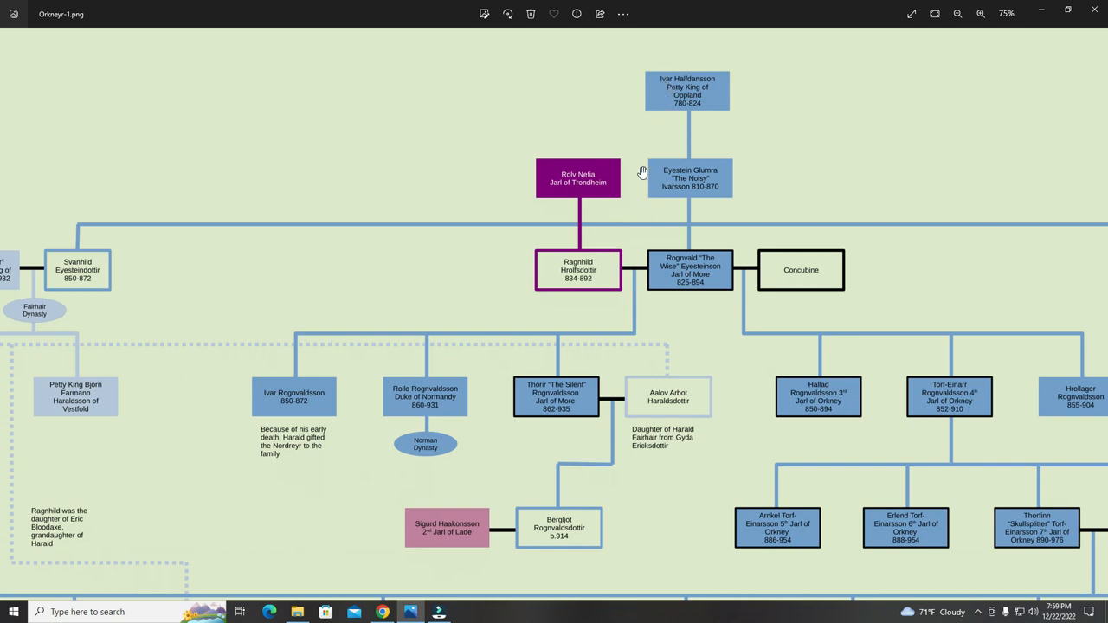
{"action": "mouse_move", "coordinate": [498, 301]}
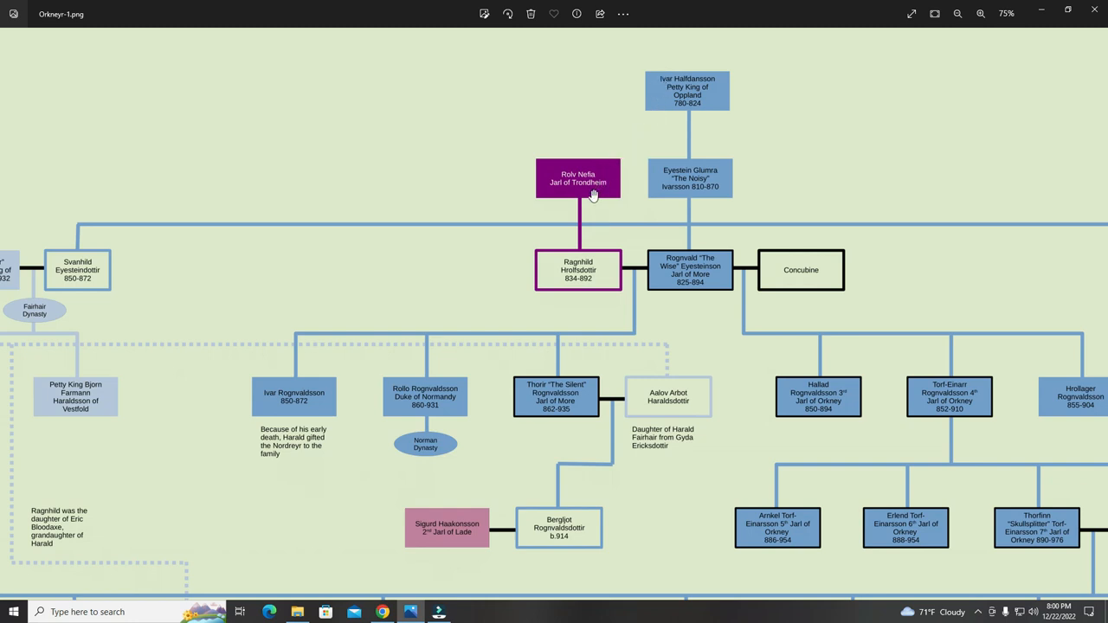
{"action": "mouse_move", "coordinate": [459, 272]}
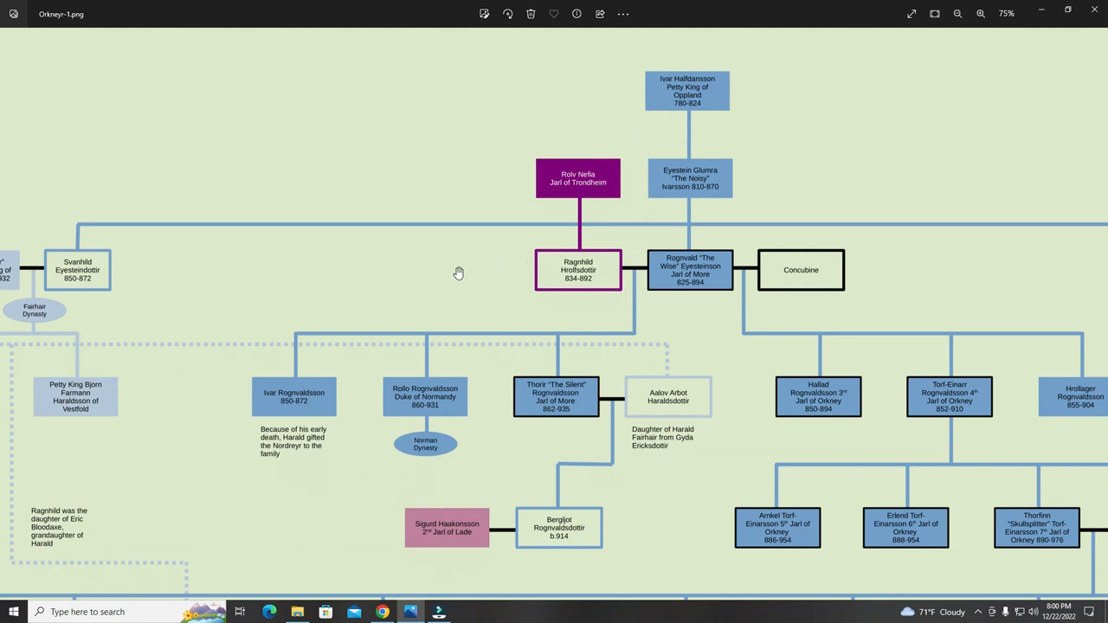
{"action": "mouse_move", "coordinate": [442, 272]}
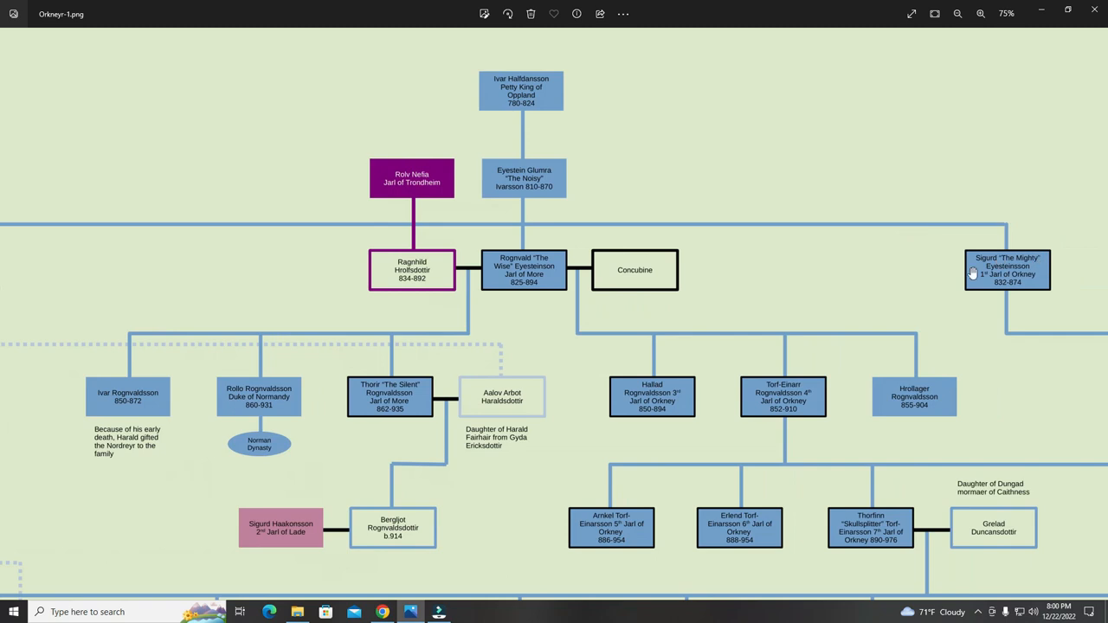
{"action": "mouse_move", "coordinate": [270, 278]}
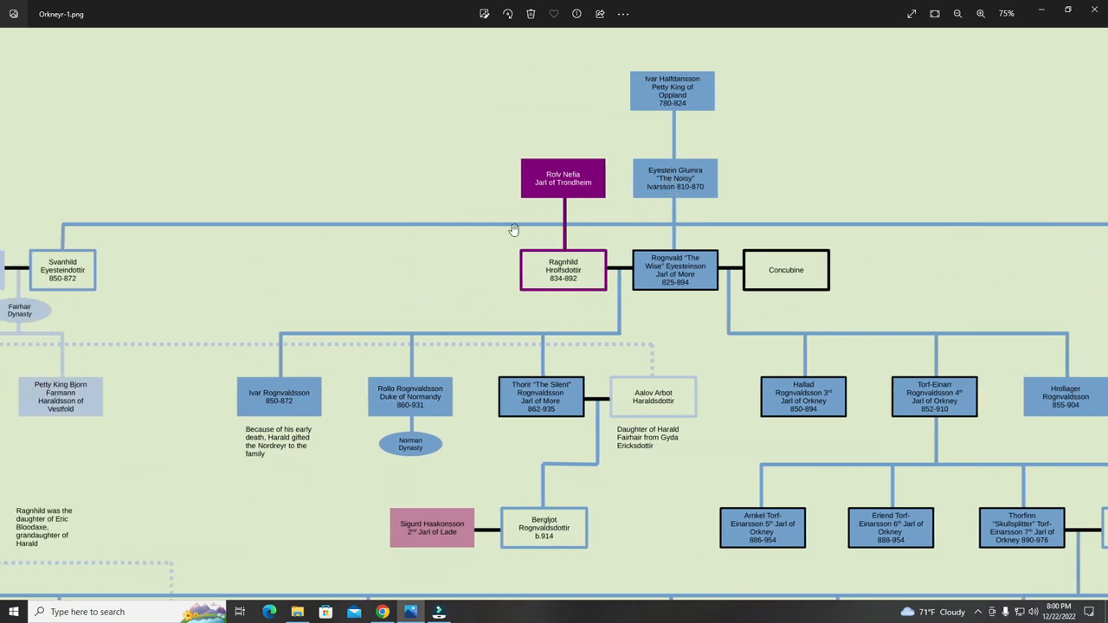
{"action": "mouse_move", "coordinate": [96, 277]}
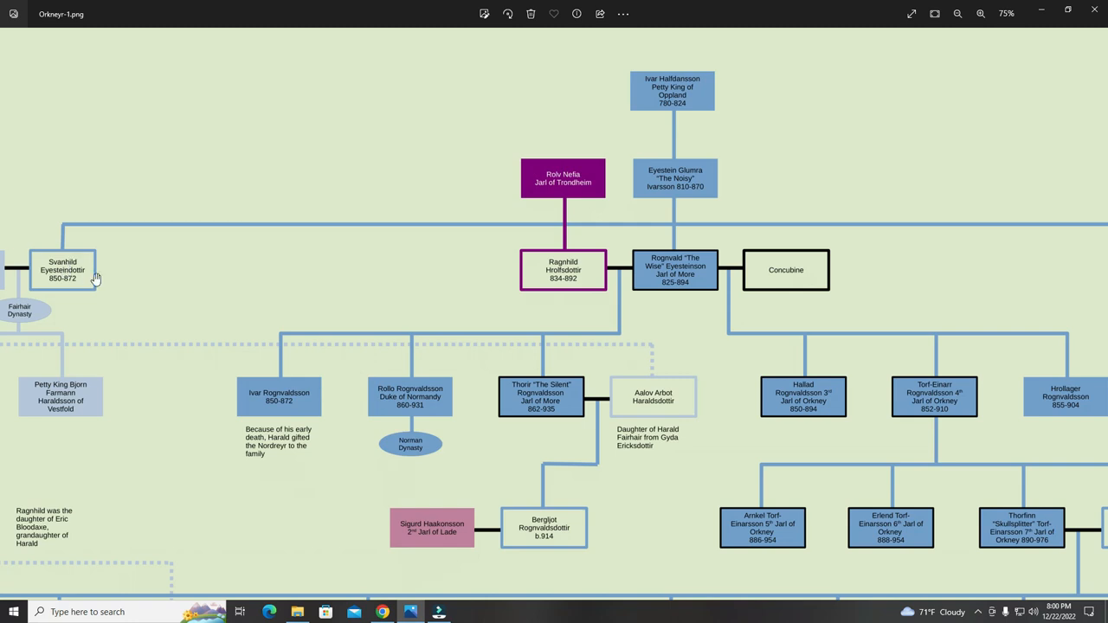
{"action": "mouse_move", "coordinate": [271, 306]}
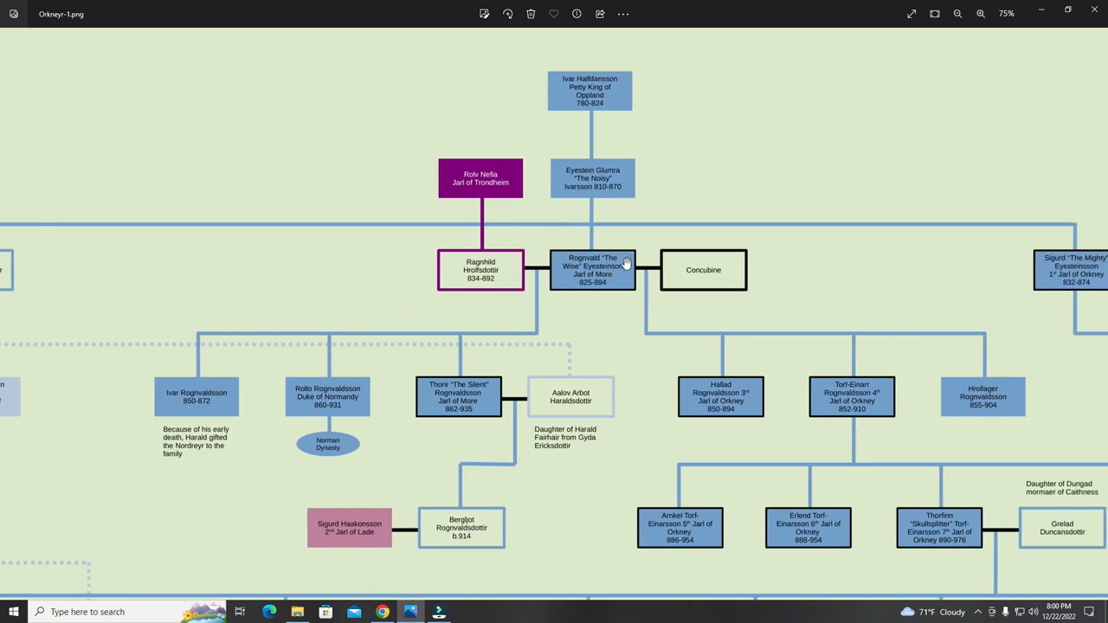
{"action": "mouse_move", "coordinate": [610, 276]}
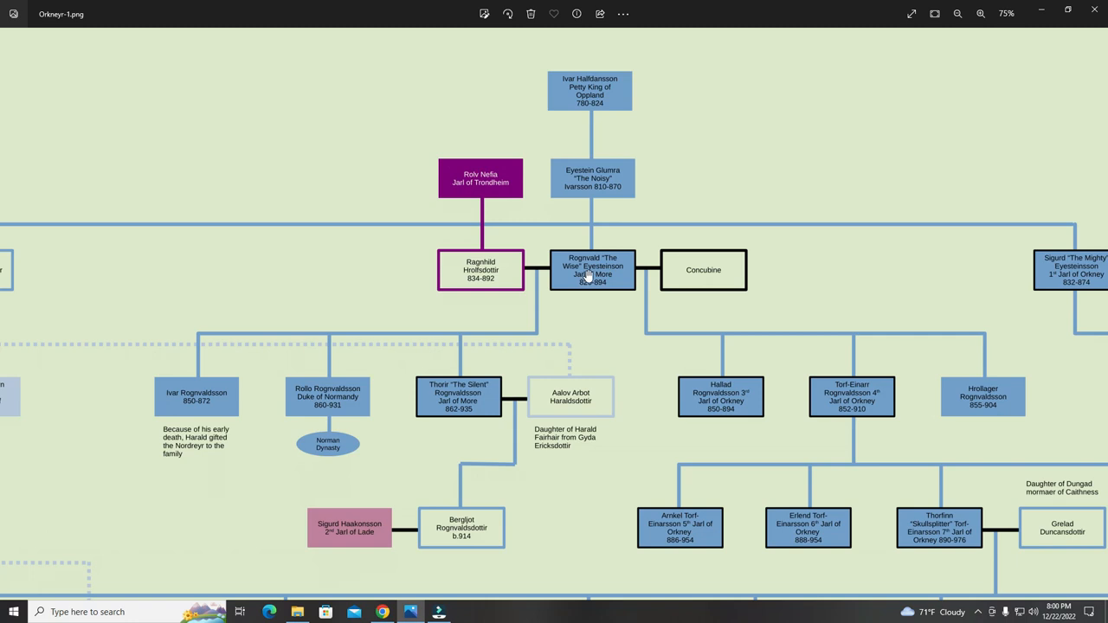
{"action": "mouse_move", "coordinate": [603, 274]}
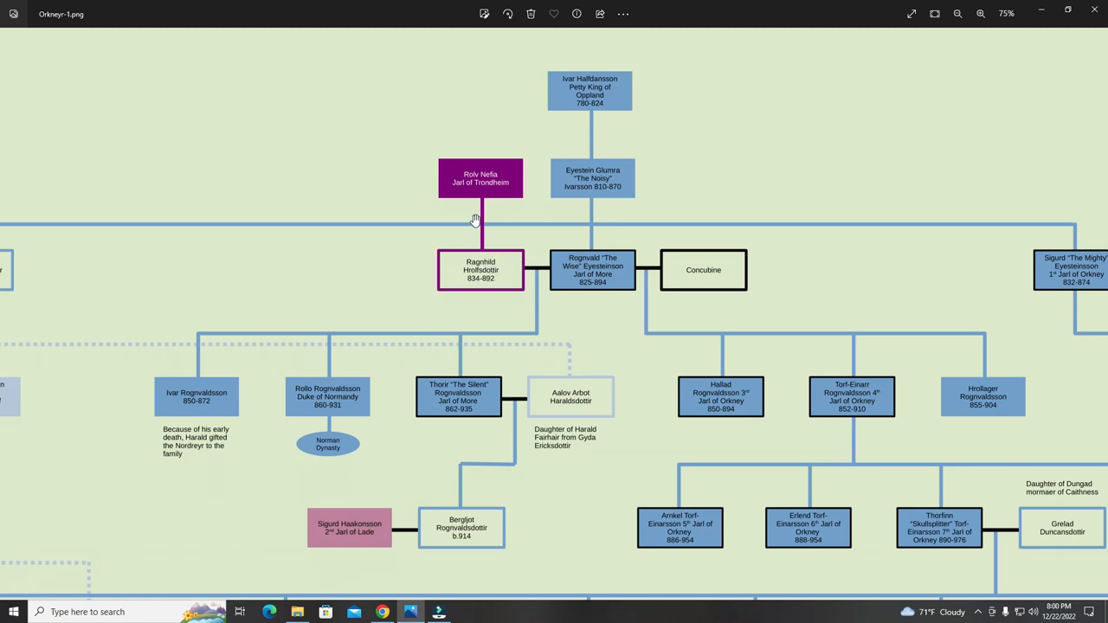
{"action": "mouse_move", "coordinate": [492, 179]}
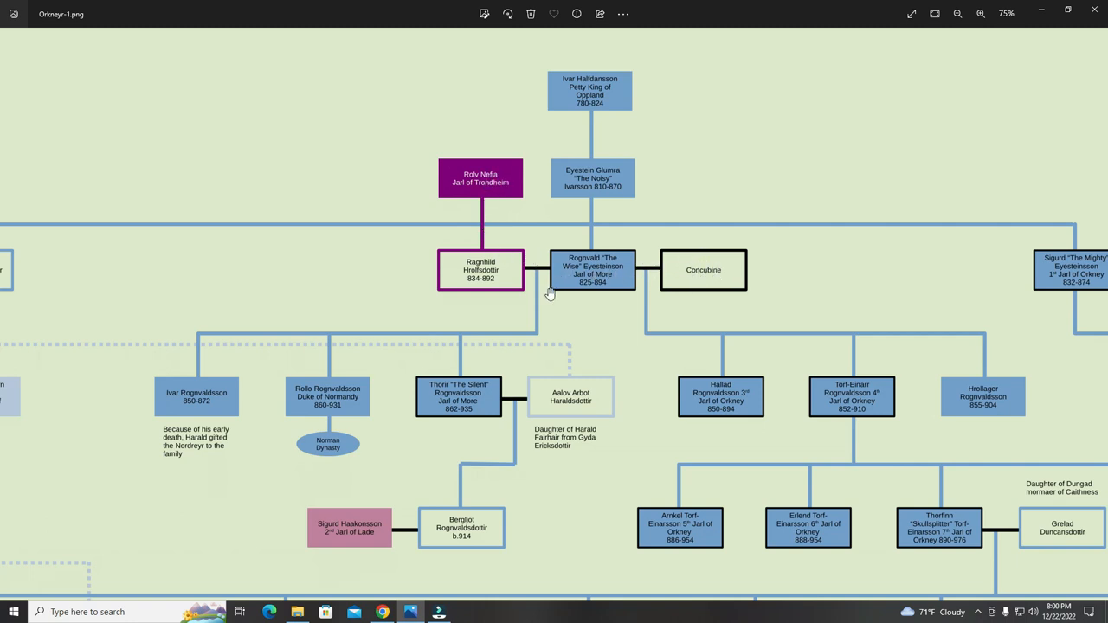
{"action": "mouse_move", "coordinate": [732, 392]}
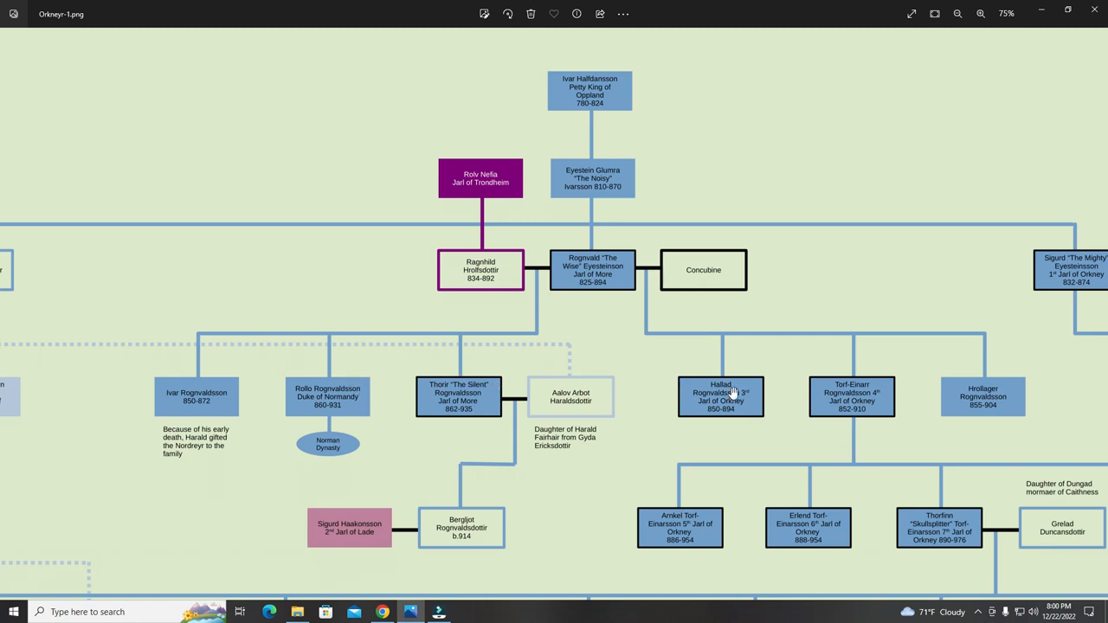
{"action": "mouse_move", "coordinate": [536, 297]}
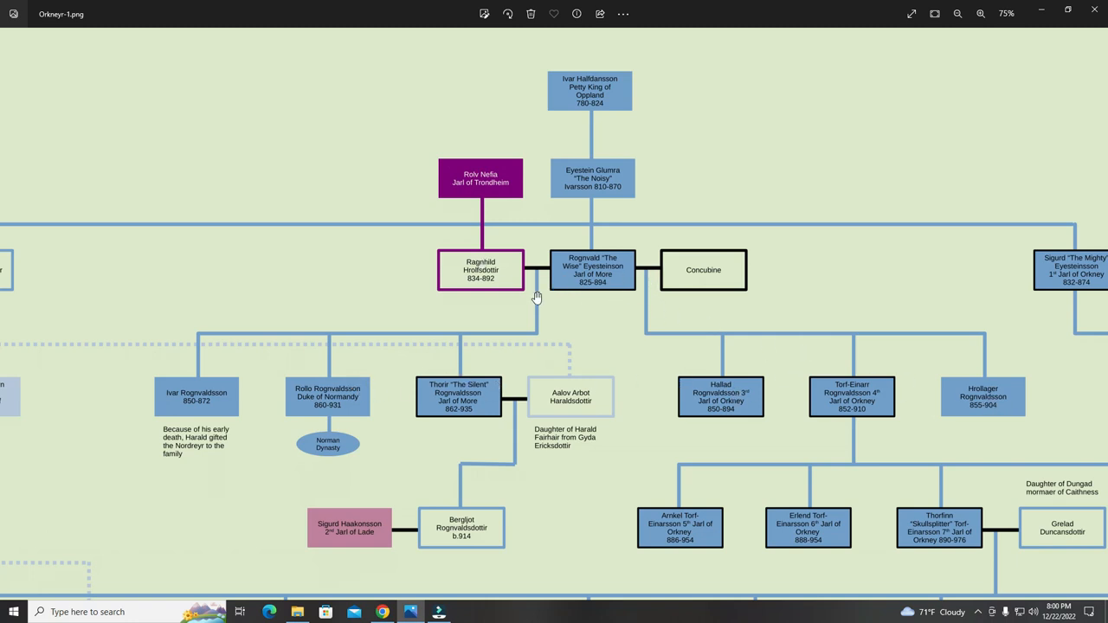
{"action": "mouse_move", "coordinate": [463, 292]}
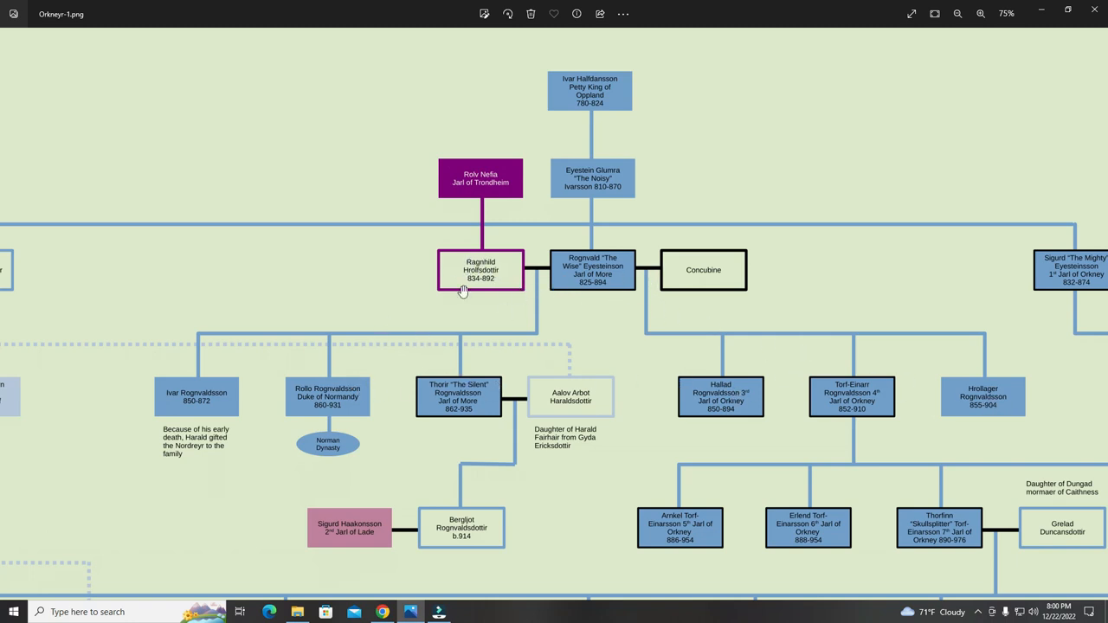
{"action": "mouse_move", "coordinate": [954, 374]}
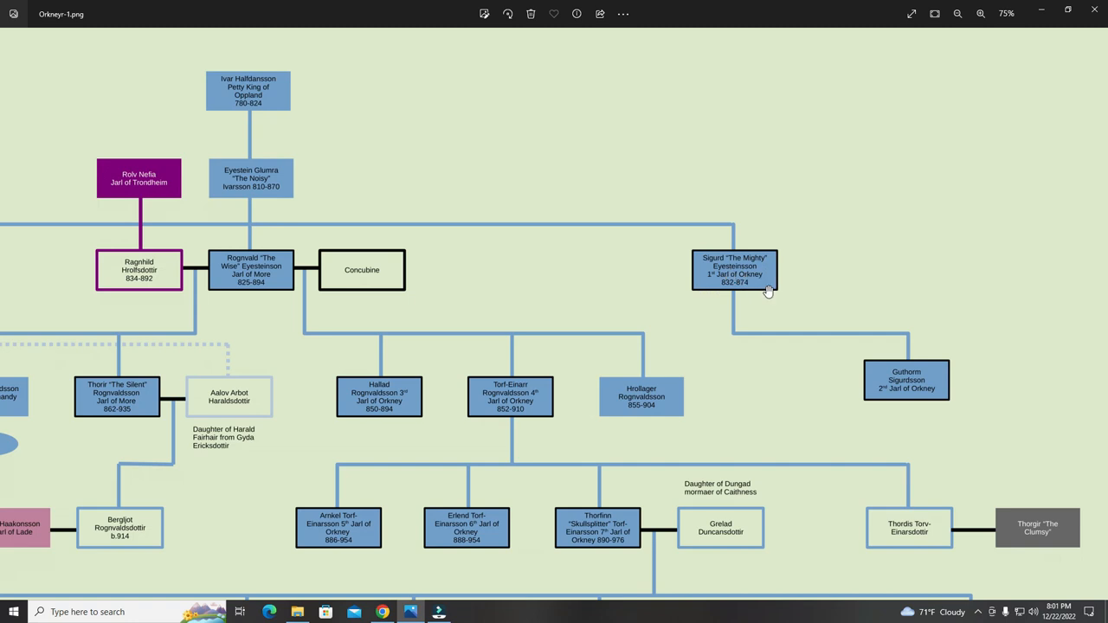
{"action": "mouse_move", "coordinate": [905, 387]}
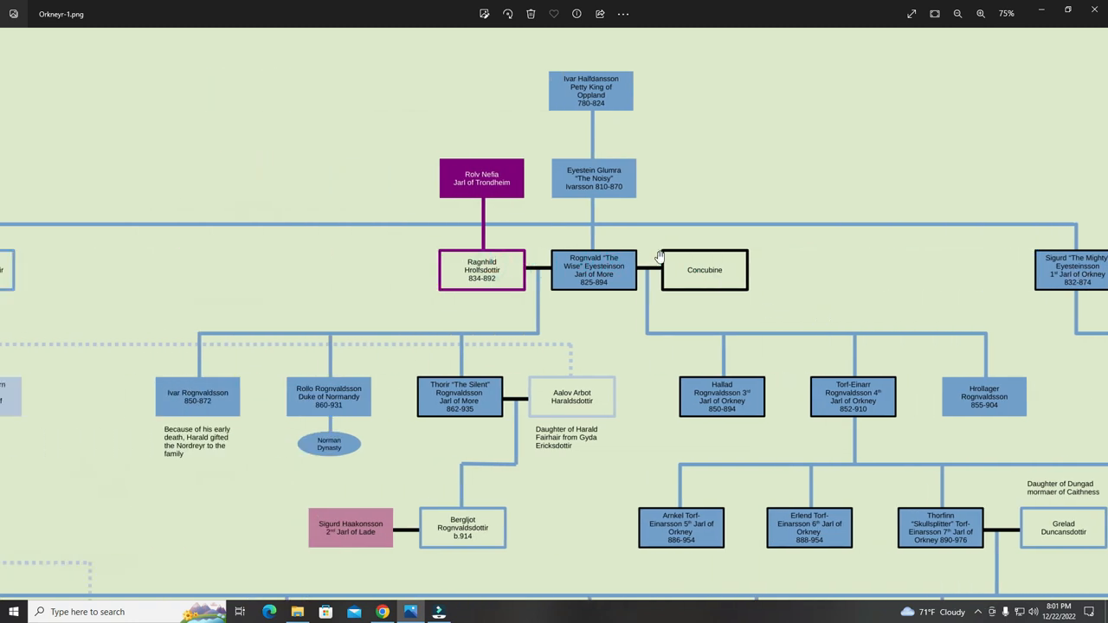
{"action": "mouse_move", "coordinate": [610, 267]}
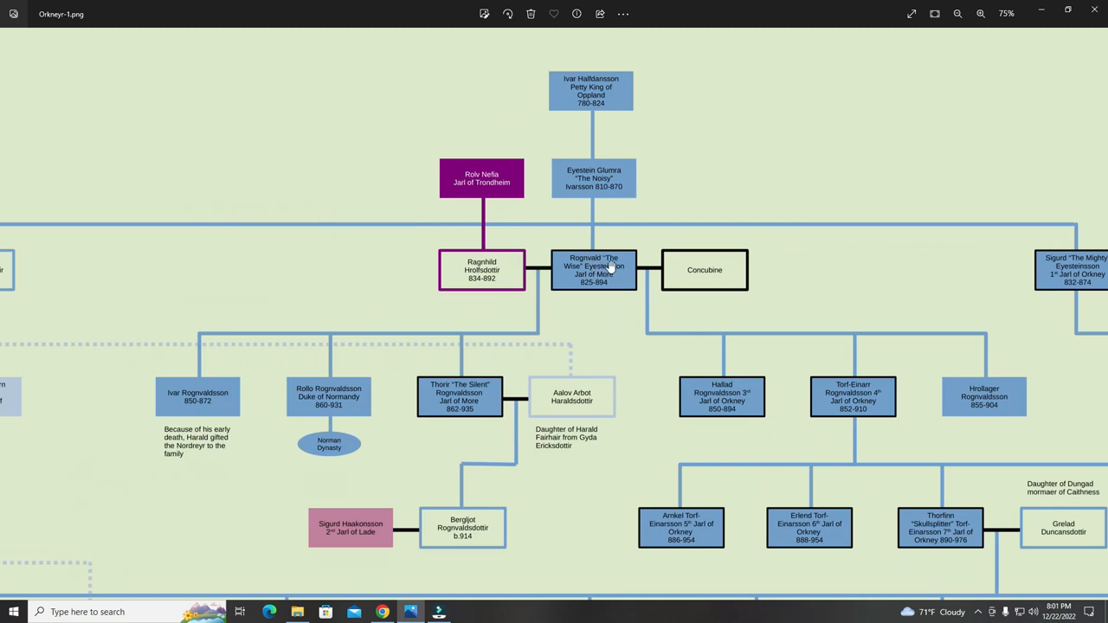
{"action": "mouse_move", "coordinate": [600, 279]}
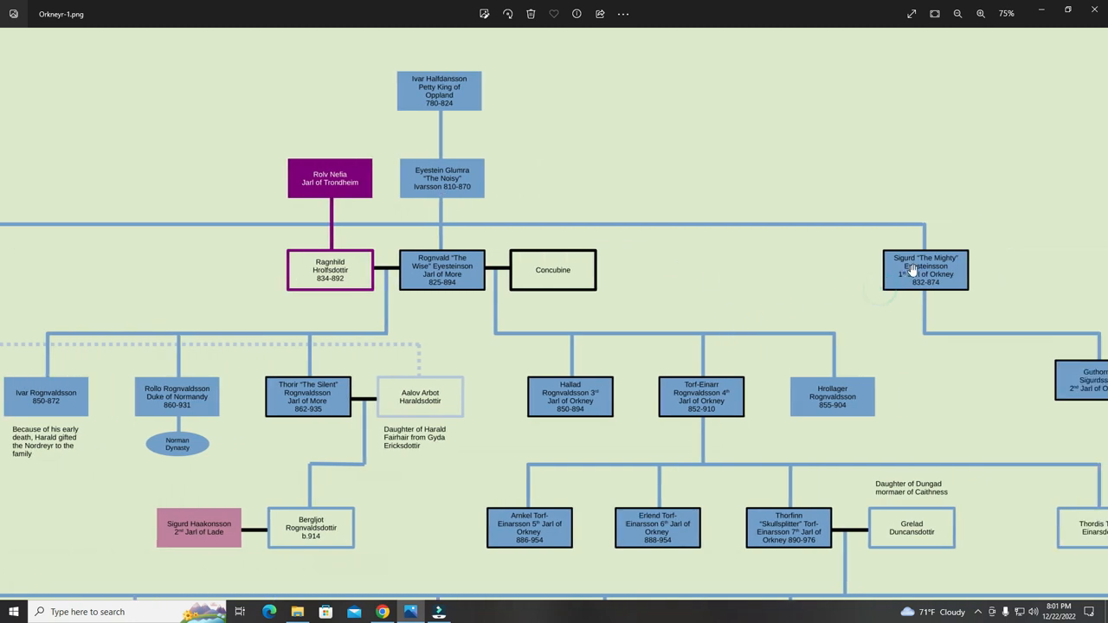
{"action": "mouse_move", "coordinate": [915, 274]}
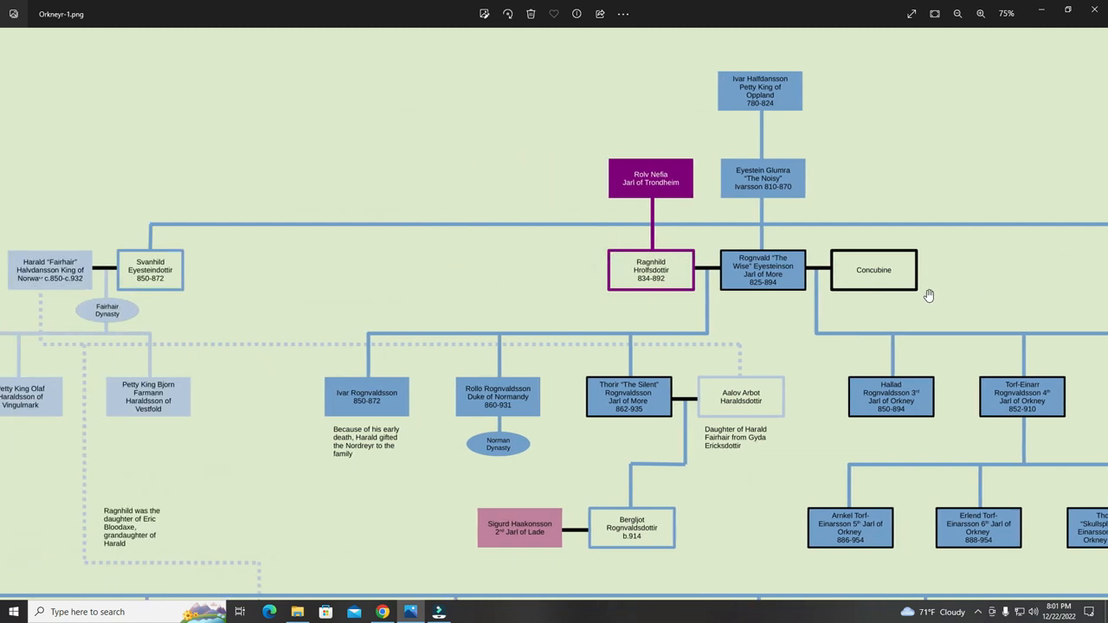
Pan back to centre Rognvald and Ragnhild with Sigurd 'The Mighty' at the edge.
{"action": "scroll", "scroll_direction": "left", "scroll_amount": 3}
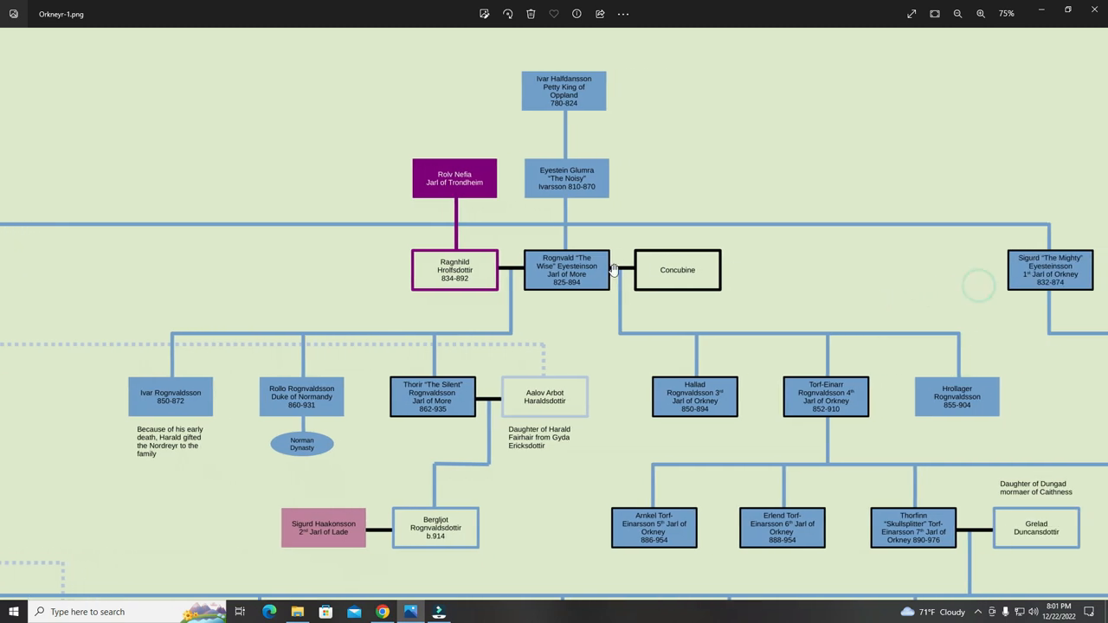
{"action": "mouse_move", "coordinate": [934, 199]}
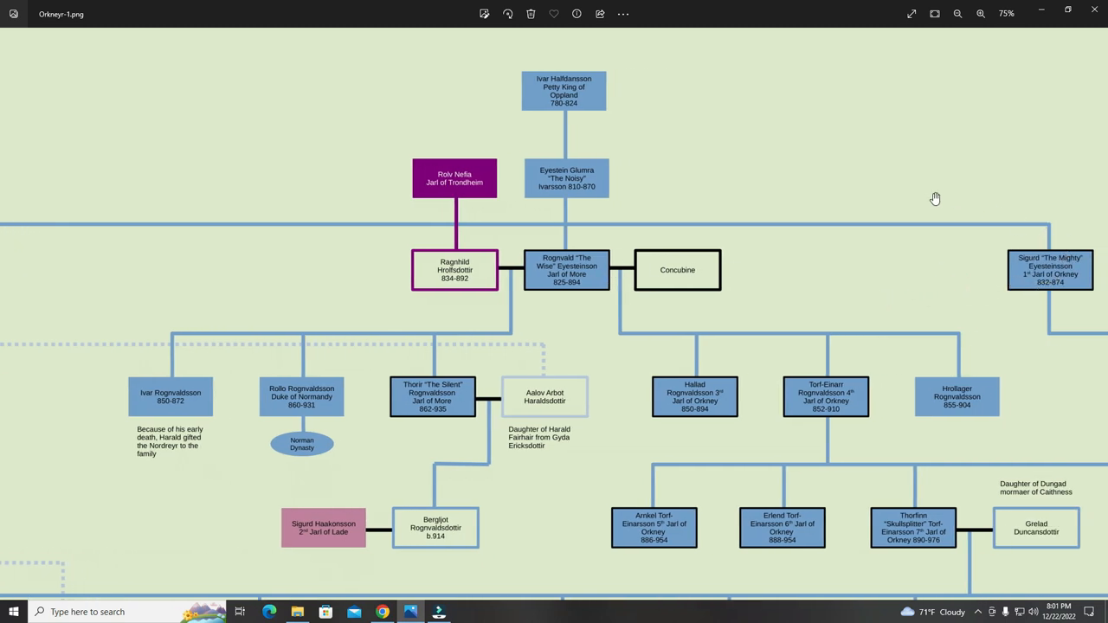
{"action": "mouse_move", "coordinate": [620, 265]}
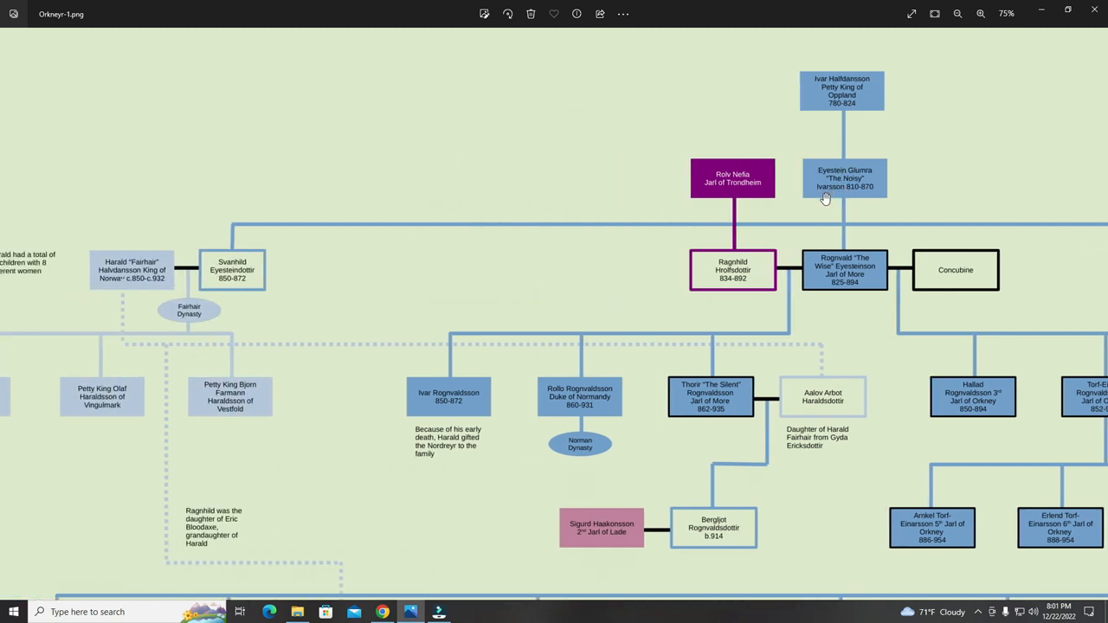
{"action": "mouse_move", "coordinate": [482, 199]}
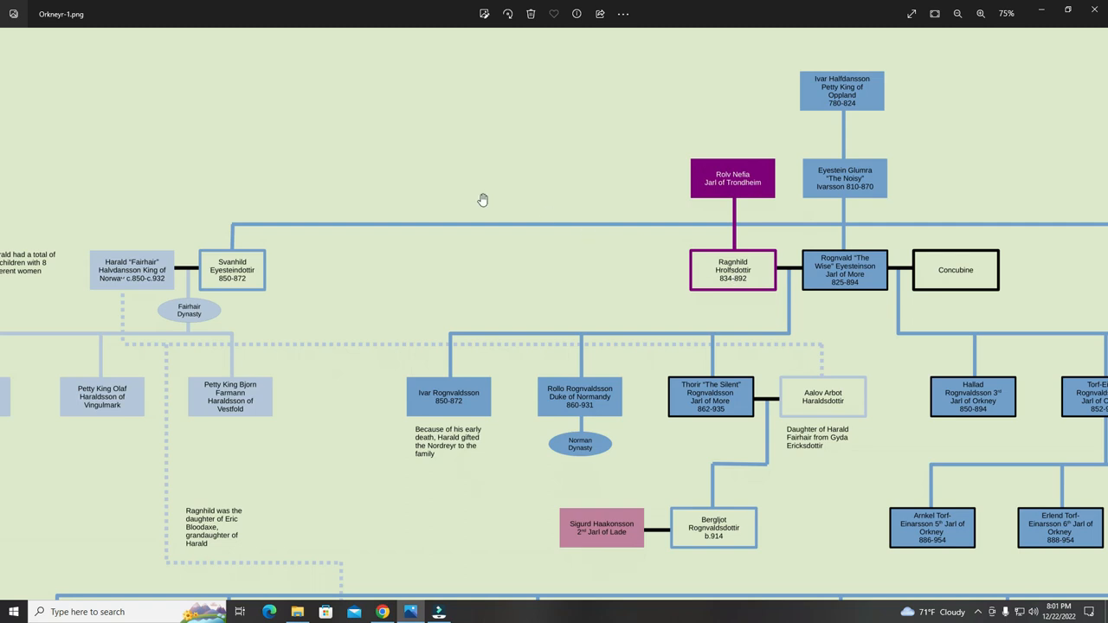
{"action": "mouse_move", "coordinate": [111, 248]}
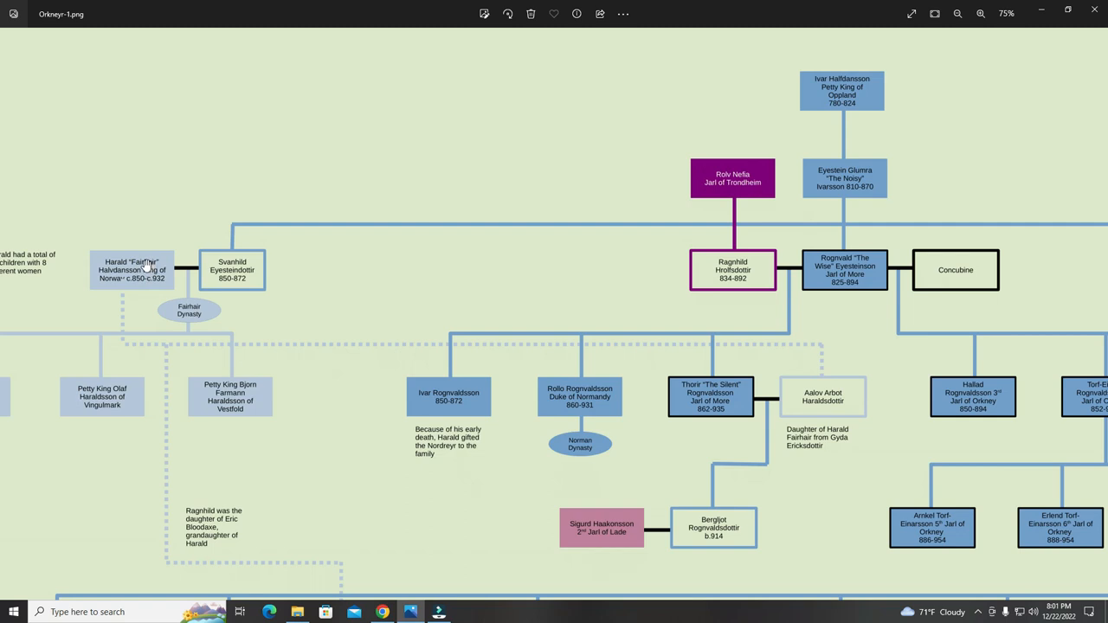
{"action": "mouse_move", "coordinate": [165, 283]}
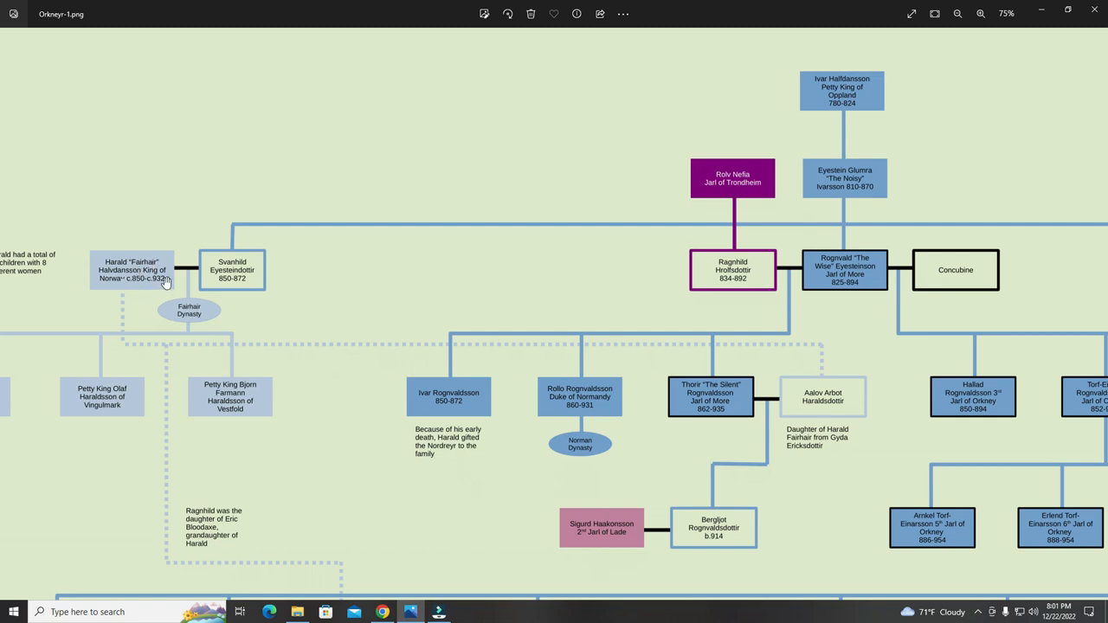
{"action": "mouse_move", "coordinate": [613, 273]}
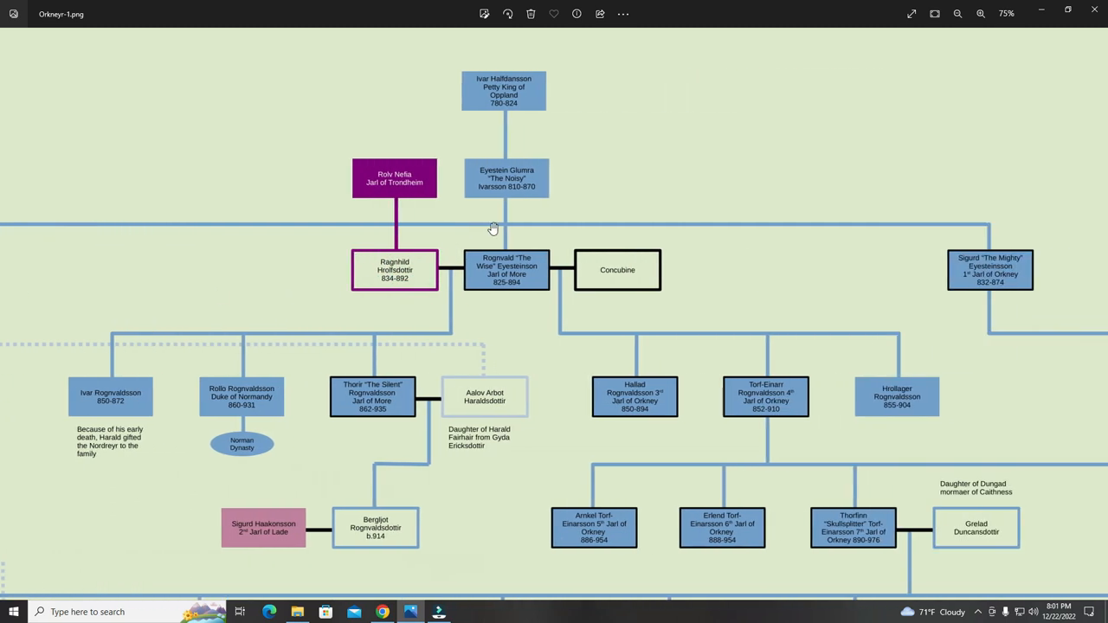
{"action": "mouse_move", "coordinate": [884, 271]}
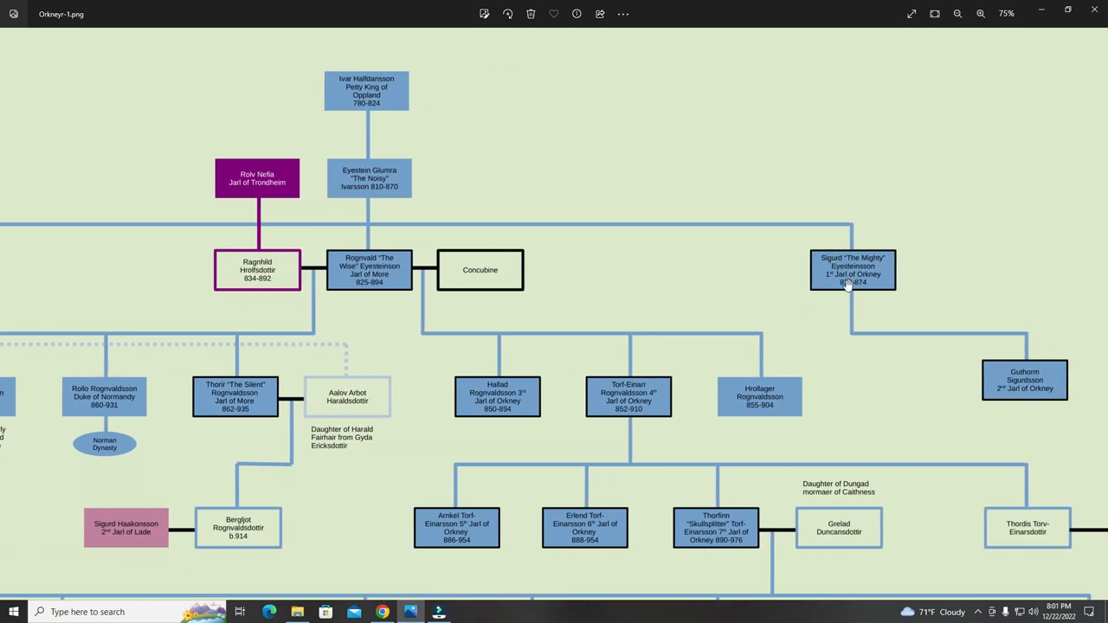
{"action": "mouse_move", "coordinate": [827, 285]}
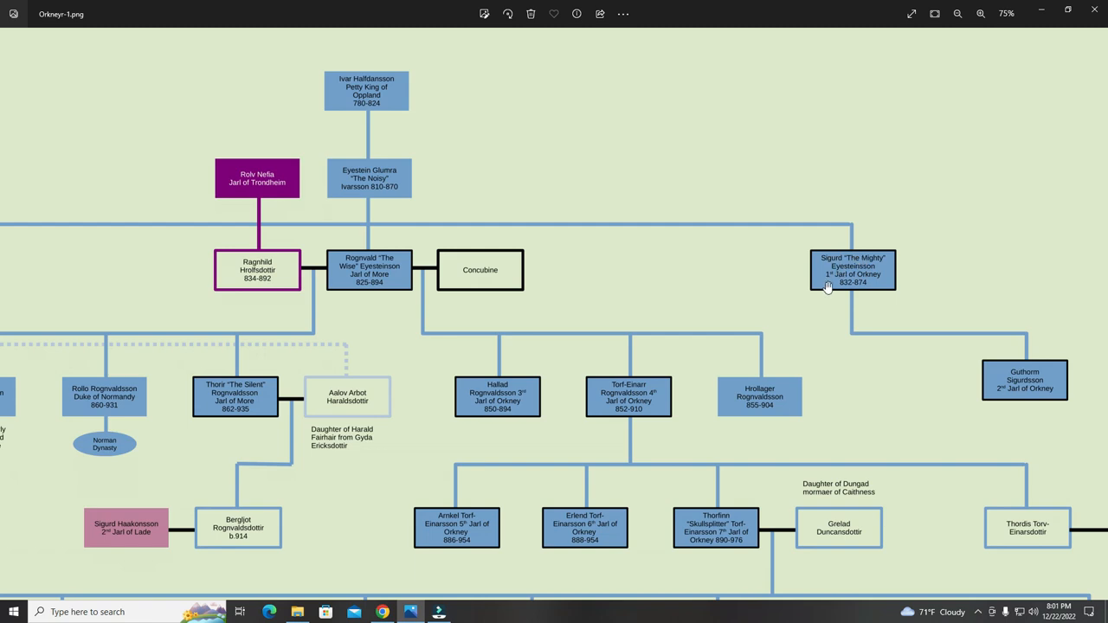
{"action": "mouse_move", "coordinate": [874, 282]}
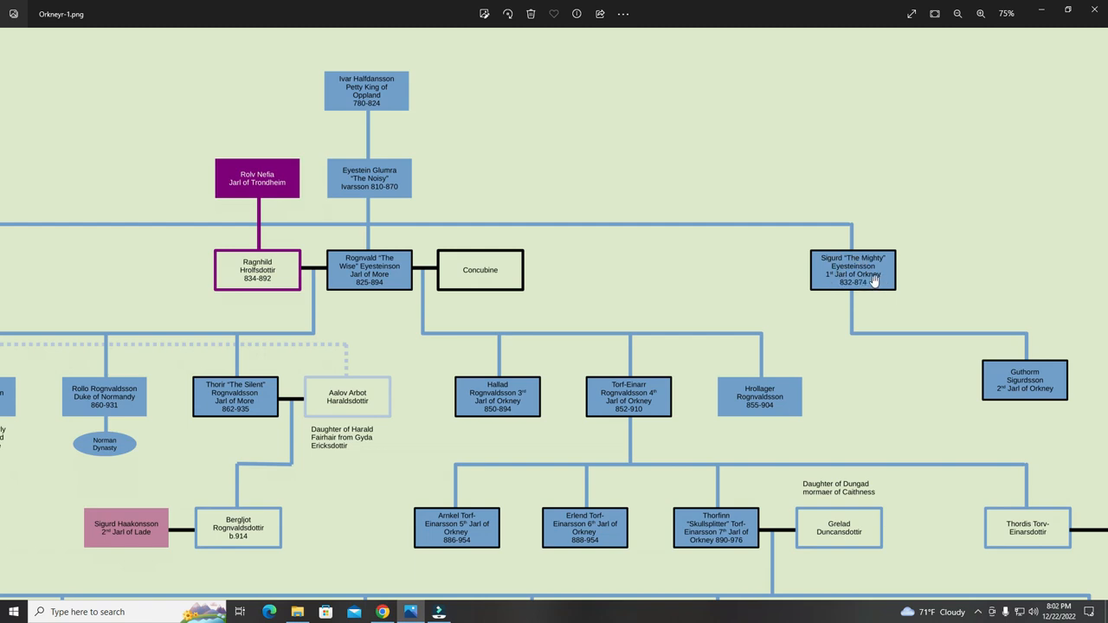
{"action": "mouse_move", "coordinate": [863, 275]}
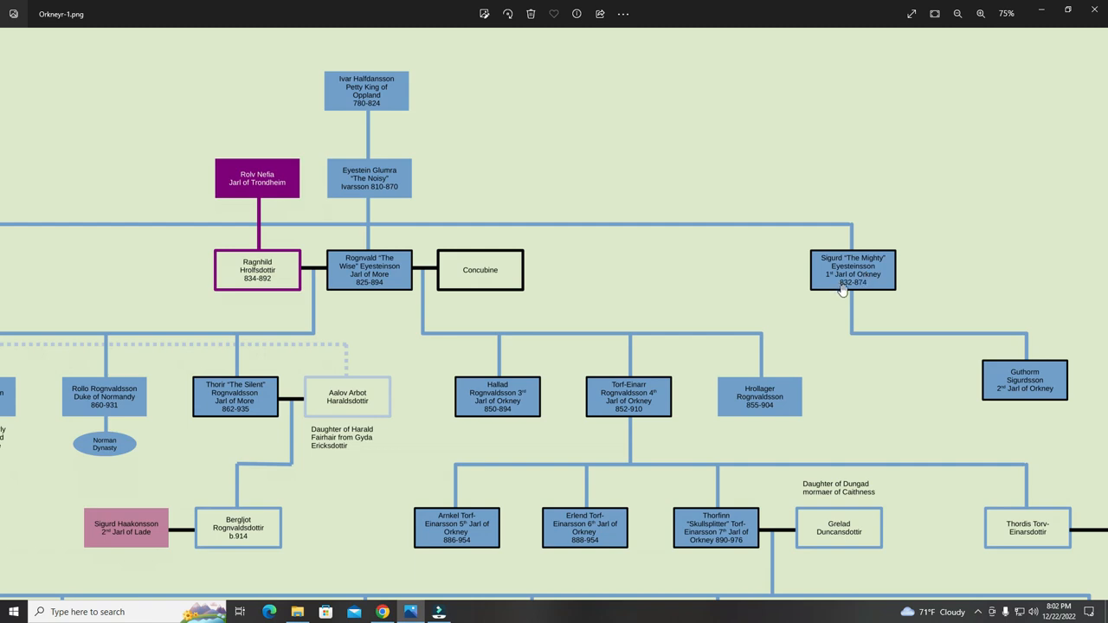
{"action": "mouse_move", "coordinate": [863, 288]}
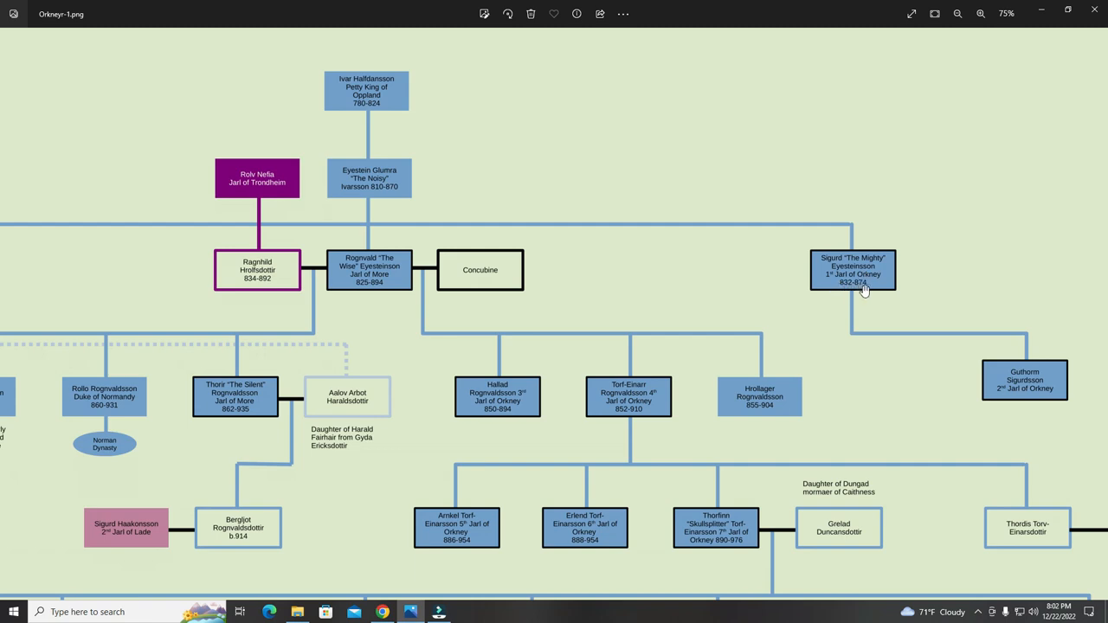
{"action": "mouse_move", "coordinate": [865, 290]}
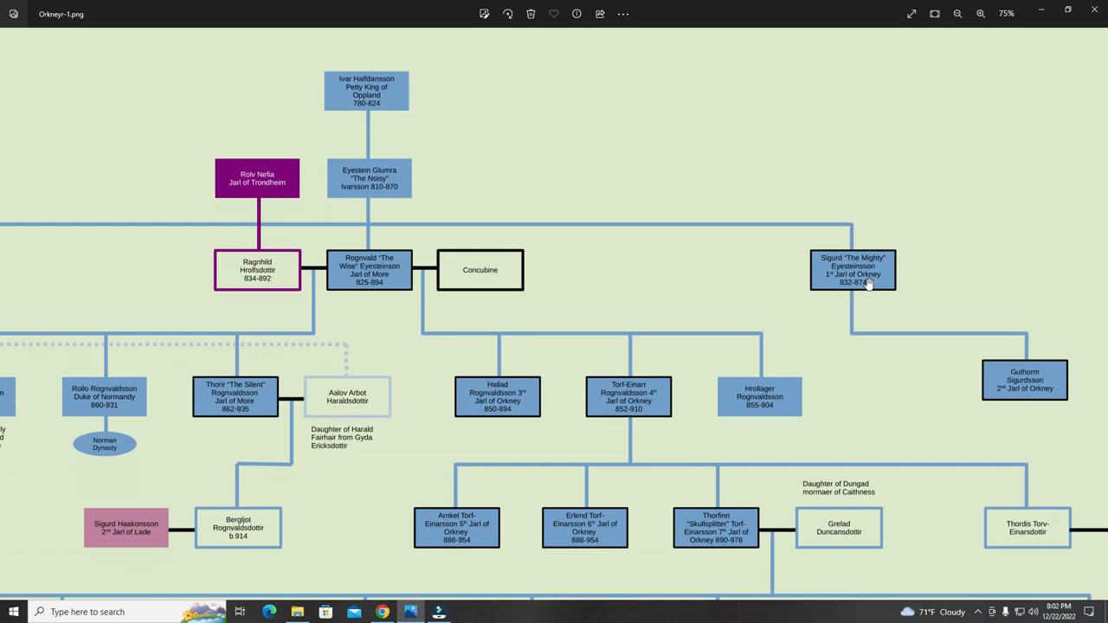
{"action": "mouse_move", "coordinate": [876, 316]}
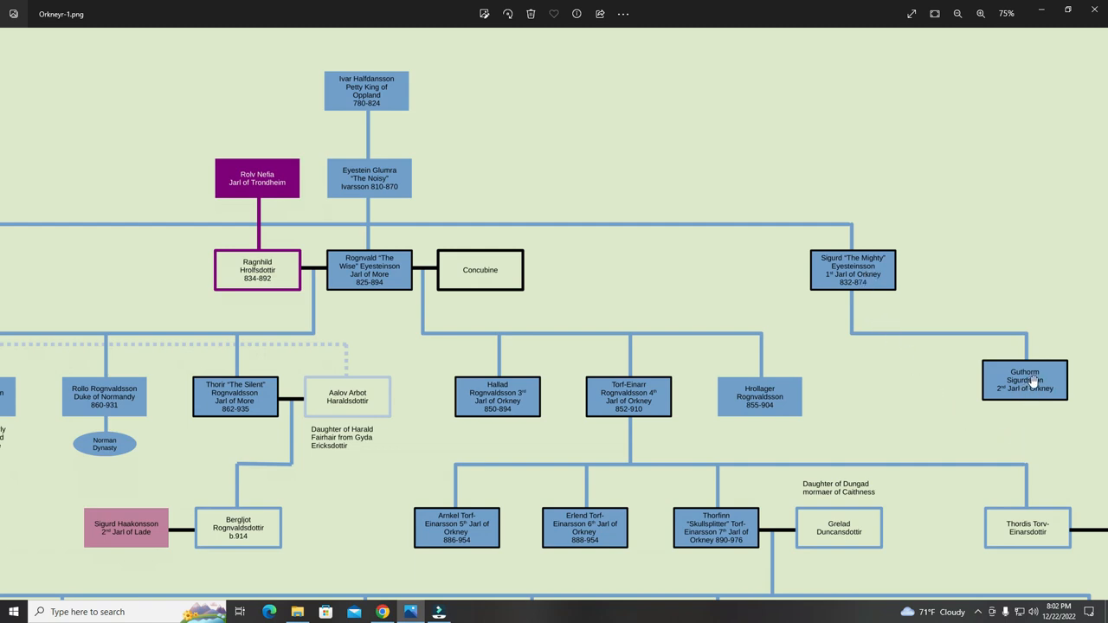
{"action": "mouse_move", "coordinate": [1009, 396]}
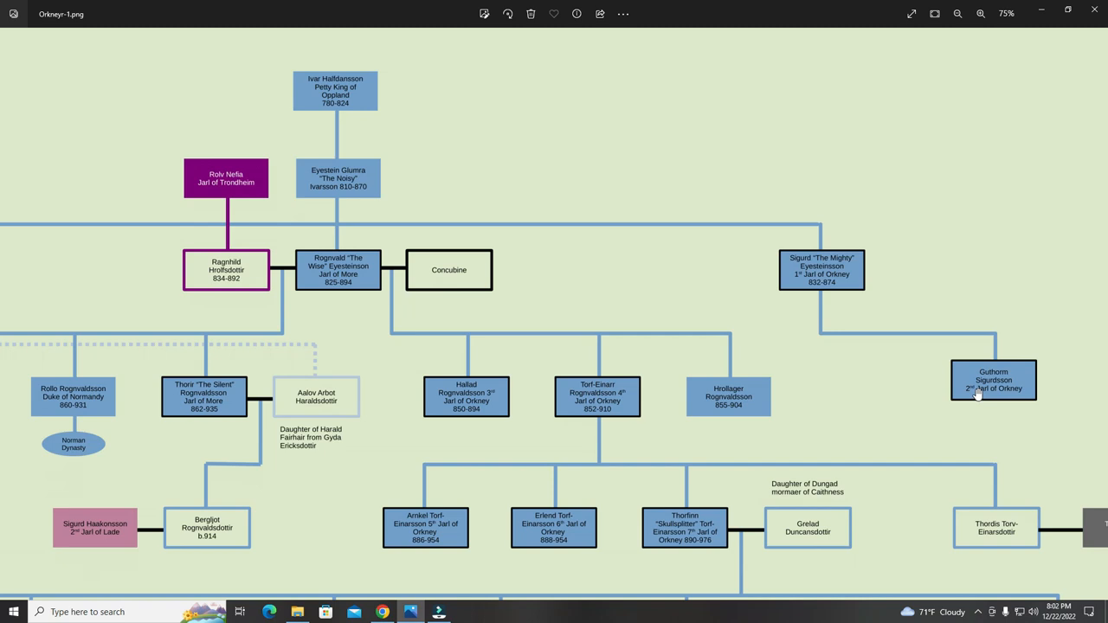
{"action": "mouse_move", "coordinate": [818, 273]}
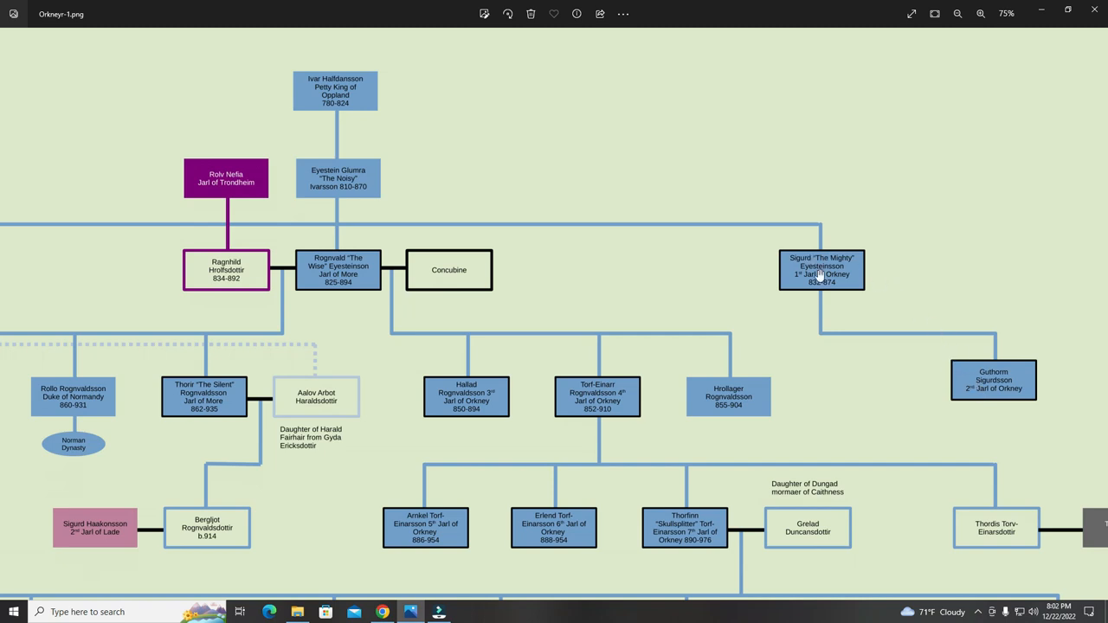
{"action": "mouse_move", "coordinate": [896, 331]}
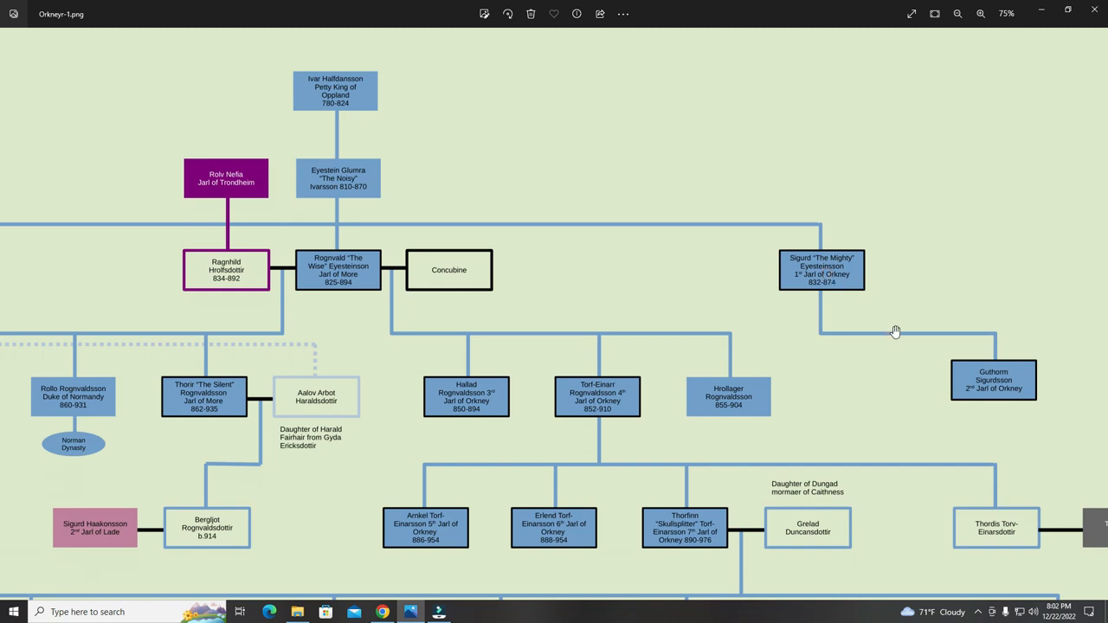
{"action": "mouse_move", "coordinate": [993, 374]}
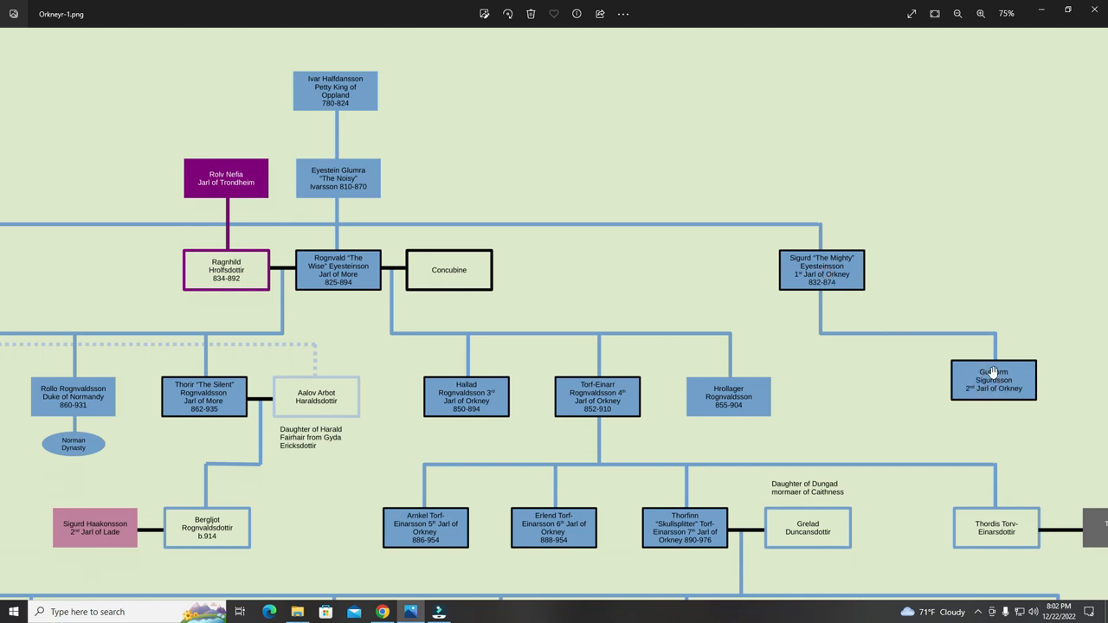
{"action": "mouse_move", "coordinate": [986, 378]}
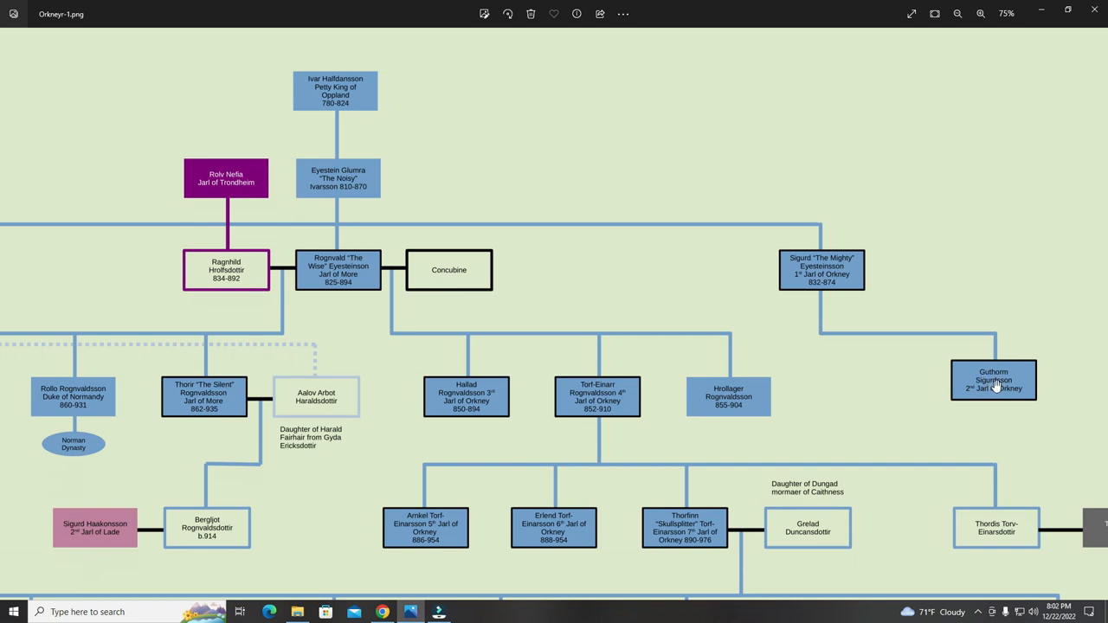
{"action": "mouse_move", "coordinate": [950, 385]}
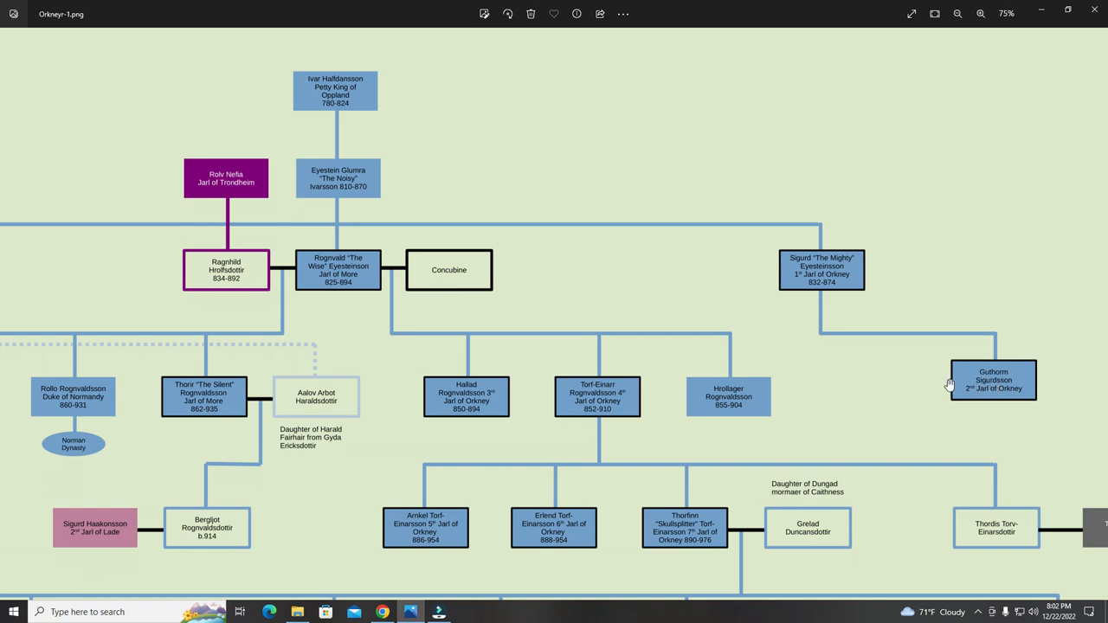
{"action": "mouse_move", "coordinate": [945, 384]}
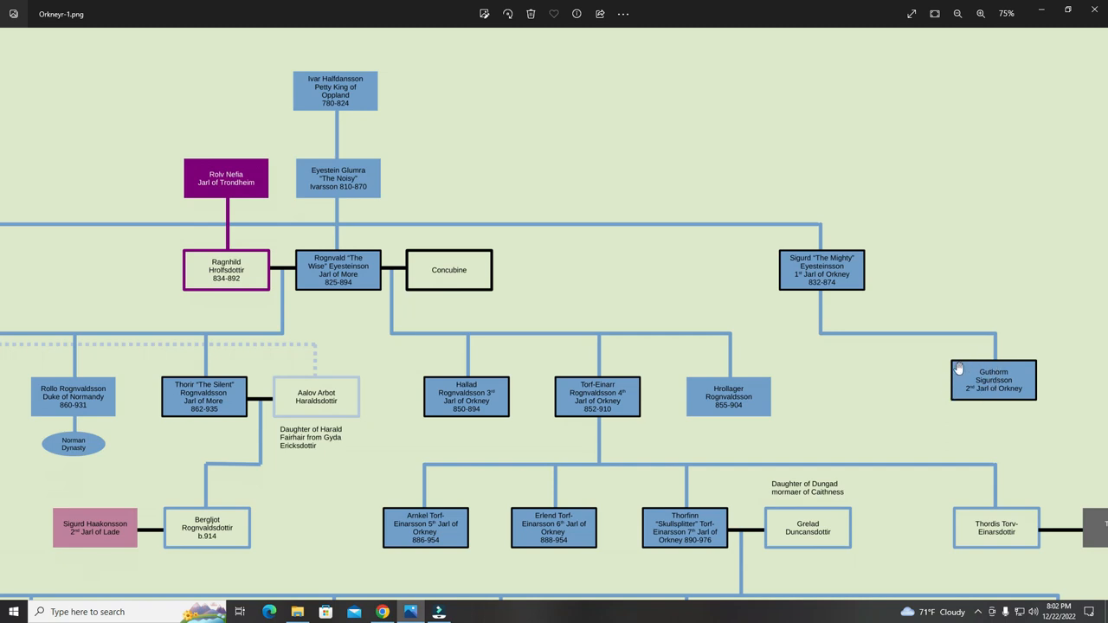
{"action": "mouse_move", "coordinate": [991, 377]}
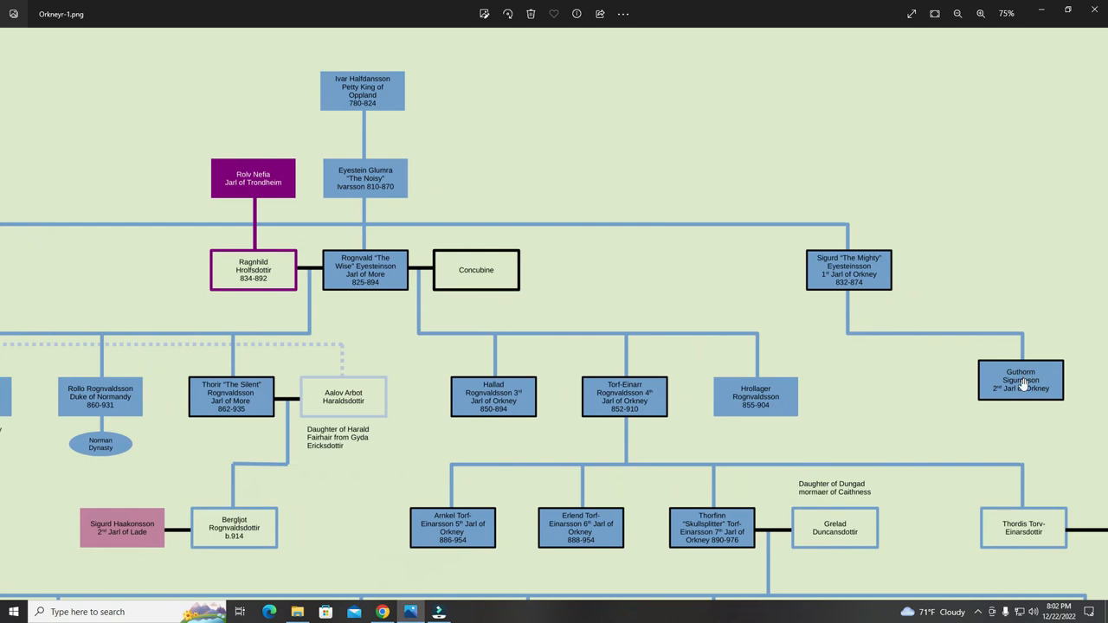
{"action": "mouse_move", "coordinate": [399, 270]}
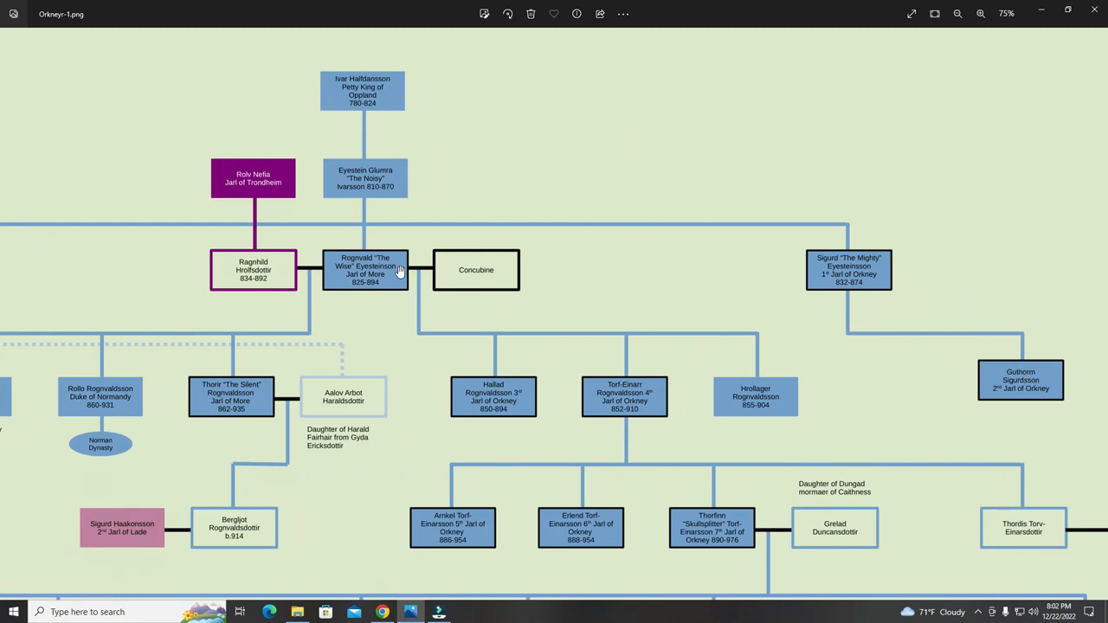
{"action": "mouse_move", "coordinate": [599, 400]}
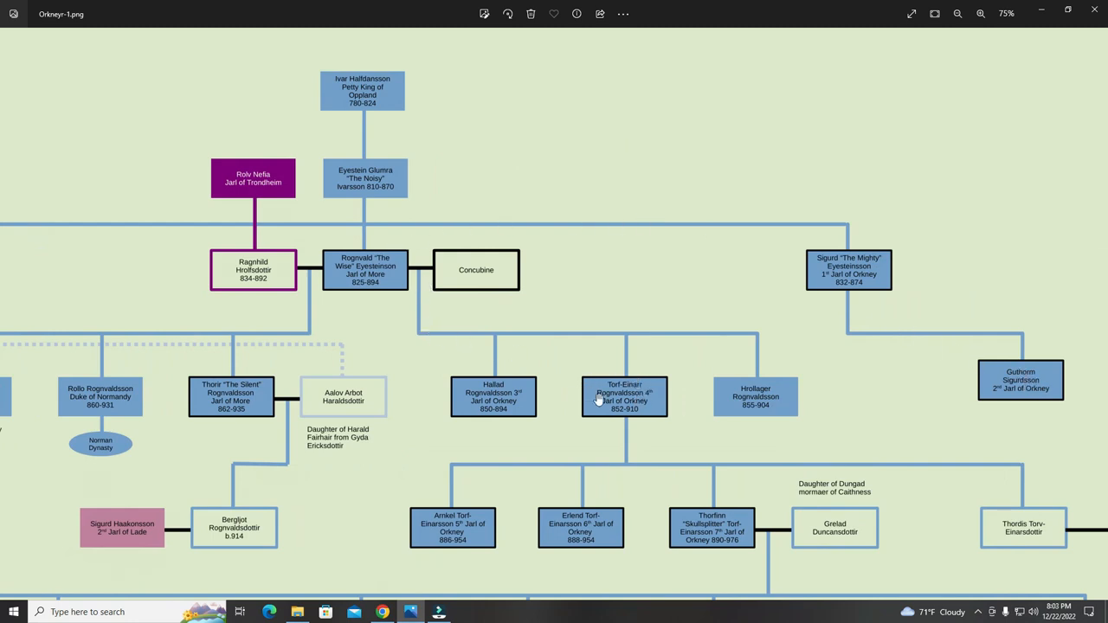
{"action": "mouse_move", "coordinate": [627, 398]}
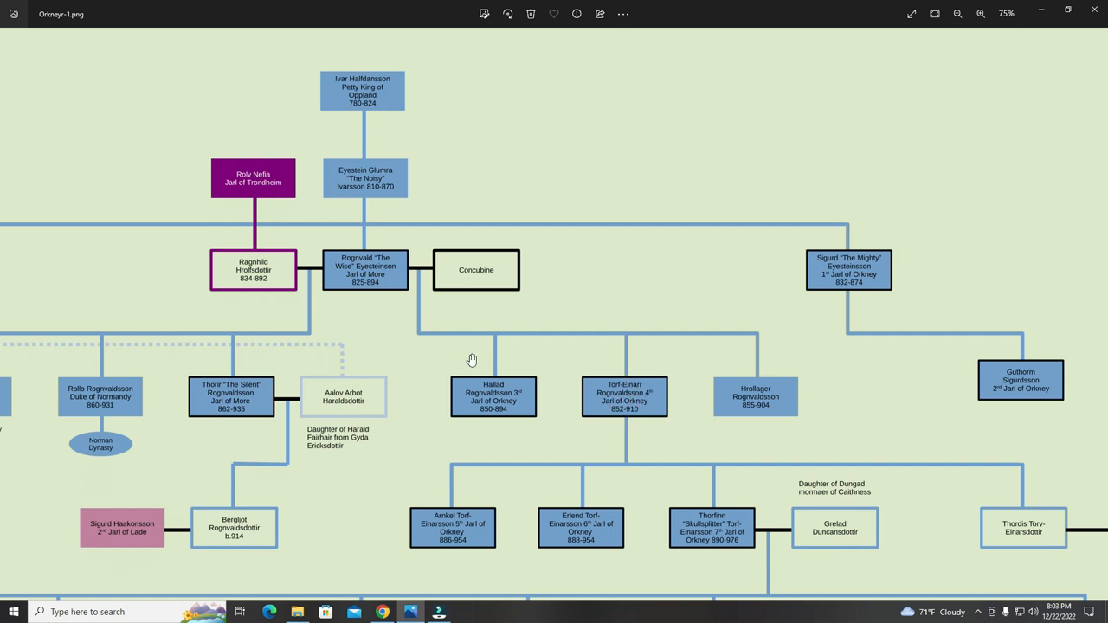
{"action": "mouse_move", "coordinate": [481, 394]}
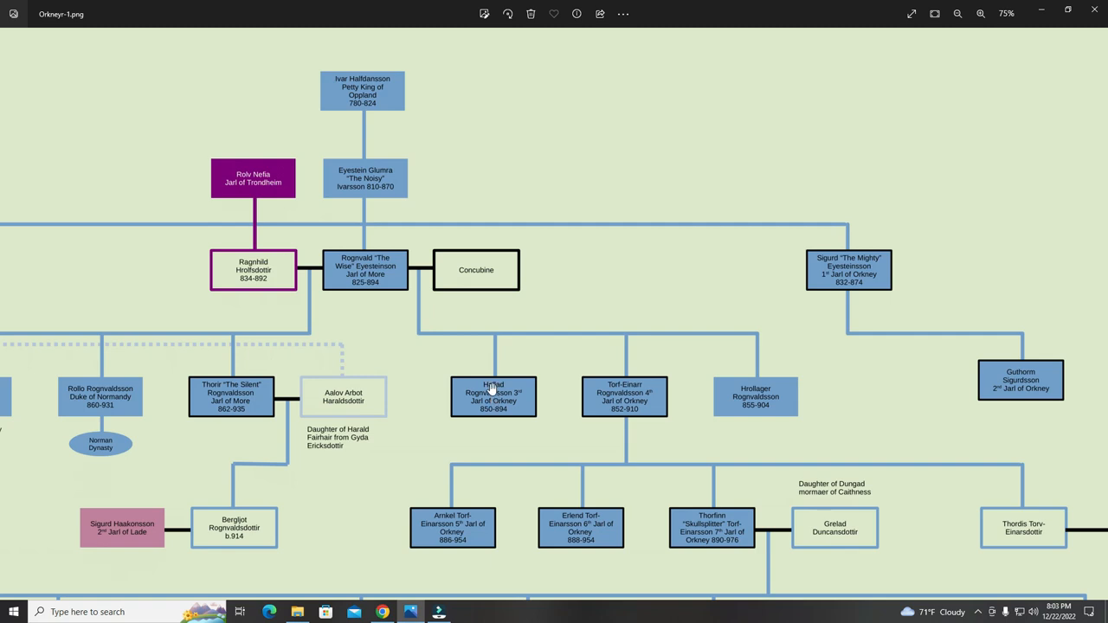
{"action": "mouse_move", "coordinate": [388, 277]}
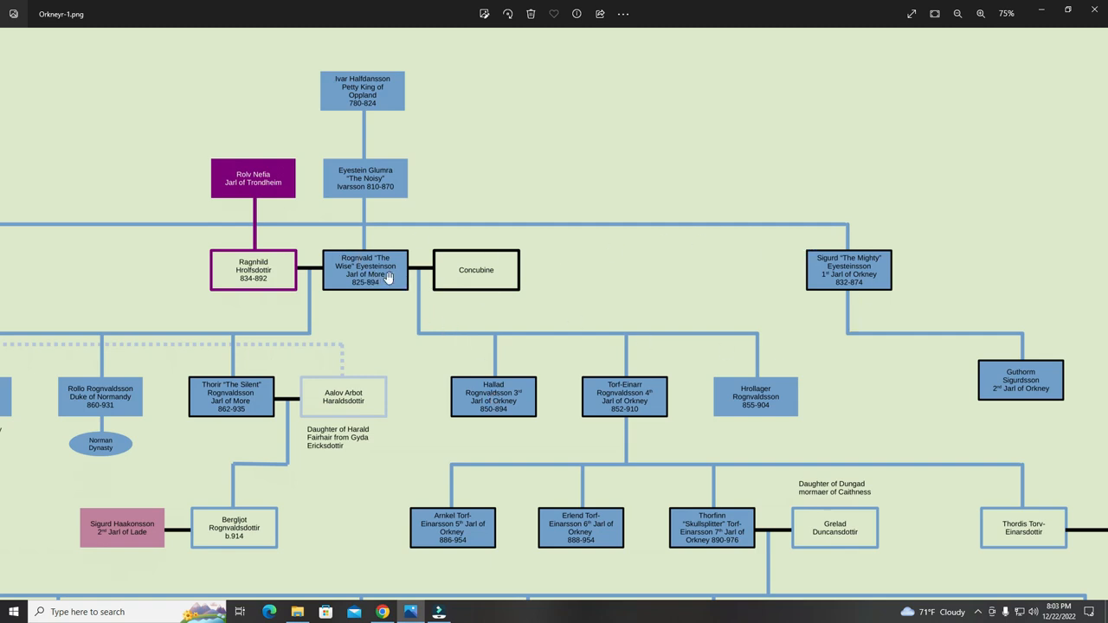
{"action": "mouse_move", "coordinate": [493, 403]}
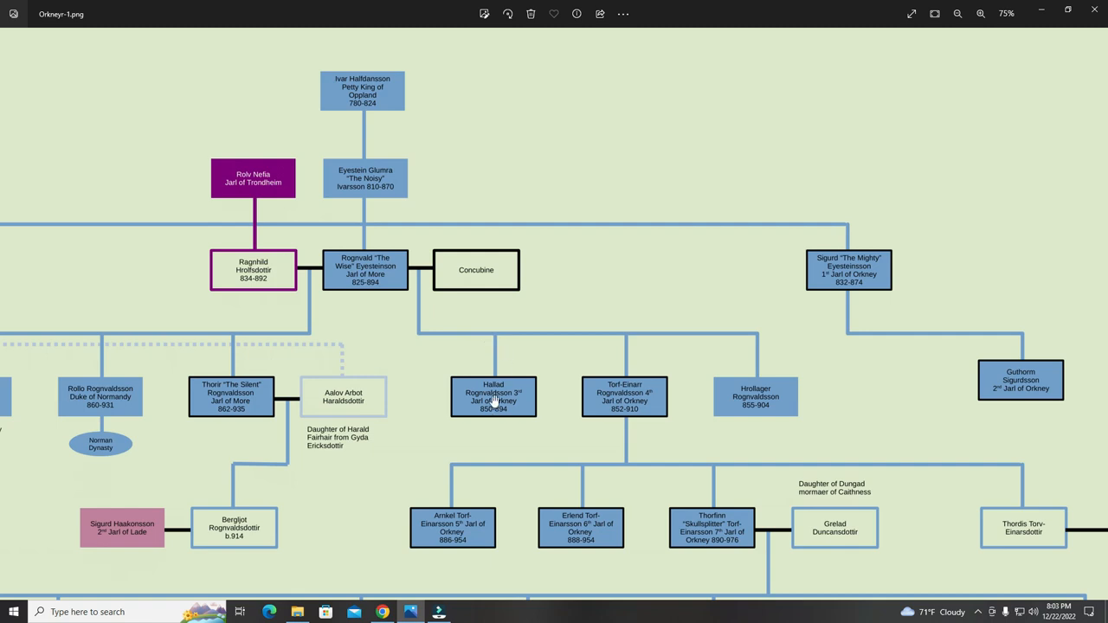
Pan toward Harald Fairhair's branch, leaving Sigurd 'The Mighty' partly visible.
{"action": "scroll", "scroll_direction": "left", "scroll_amount": 3}
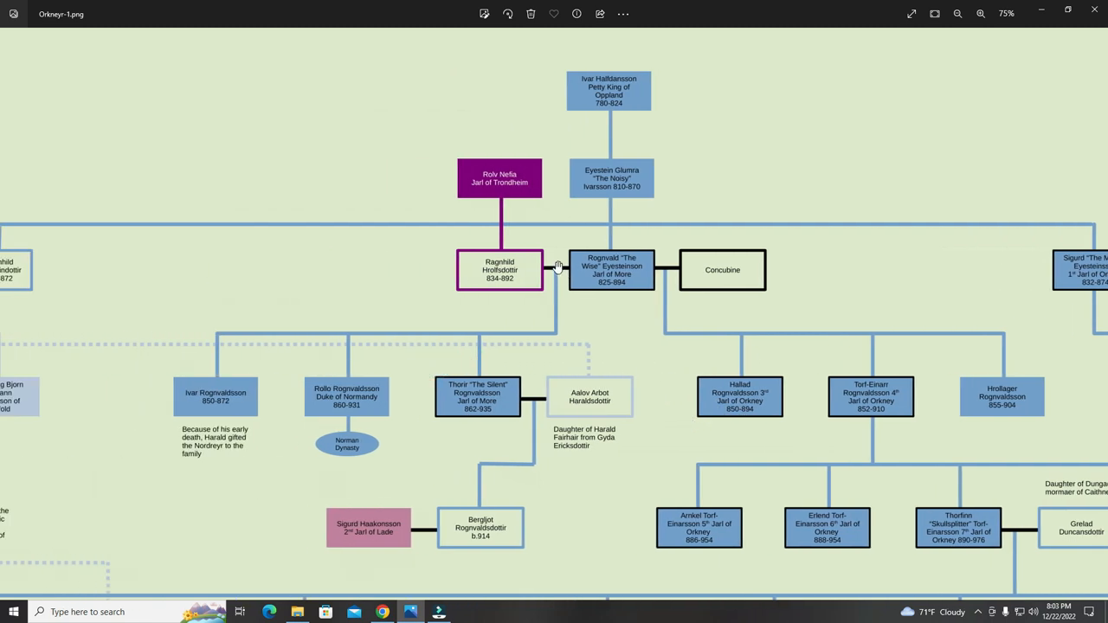
{"action": "mouse_move", "coordinate": [310, 329]}
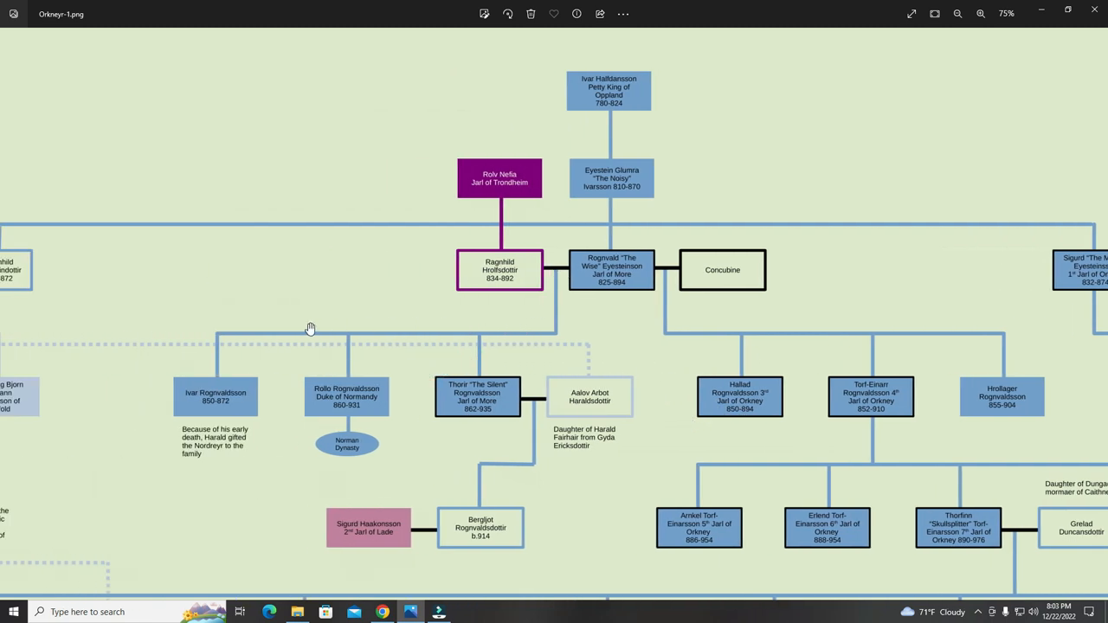
{"action": "mouse_move", "coordinate": [252, 399]}
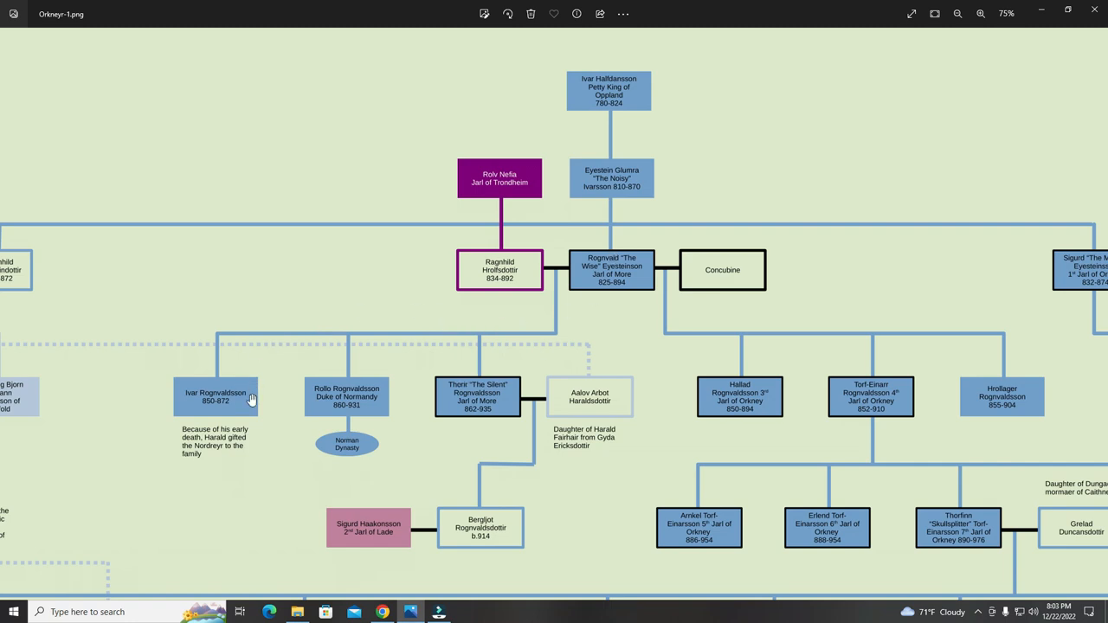
{"action": "mouse_move", "coordinate": [540, 291]}
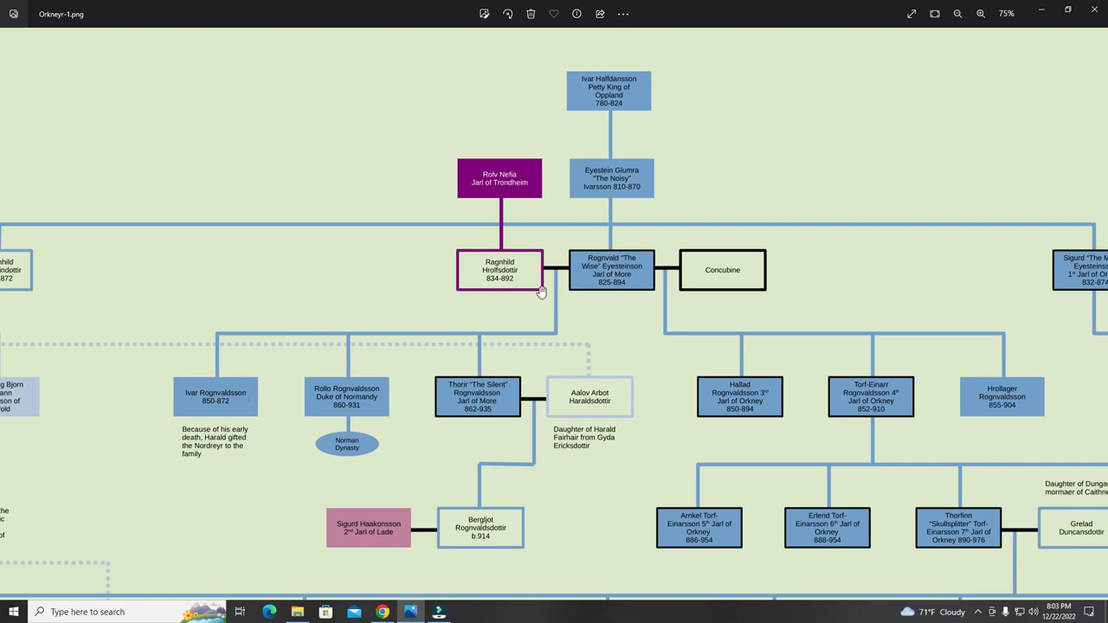
{"action": "mouse_move", "coordinate": [489, 173]}
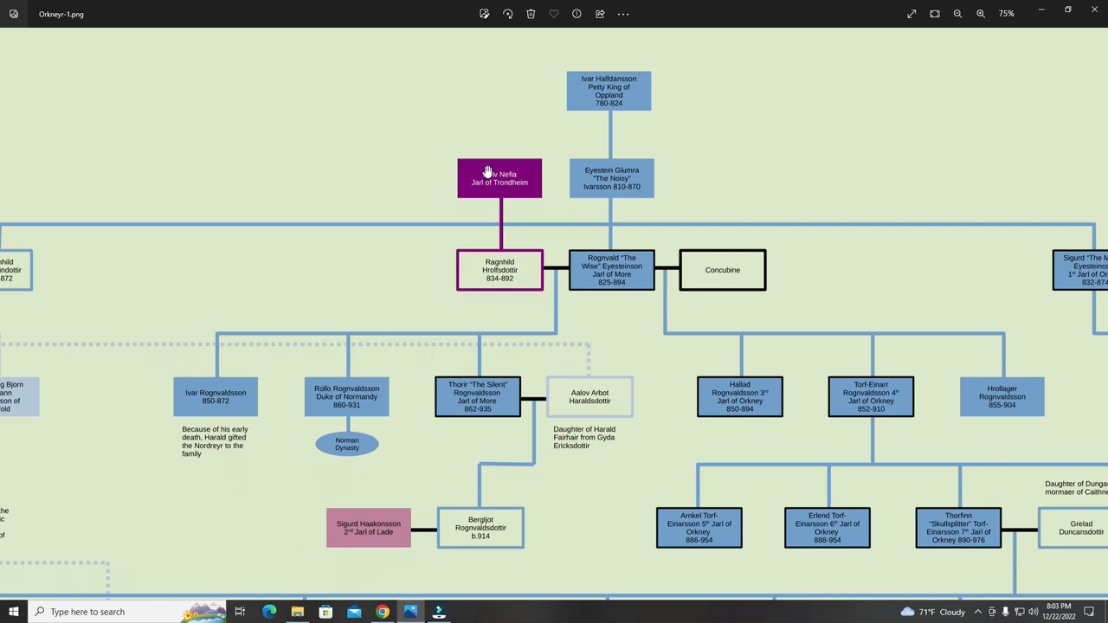
{"action": "mouse_move", "coordinate": [489, 188]}
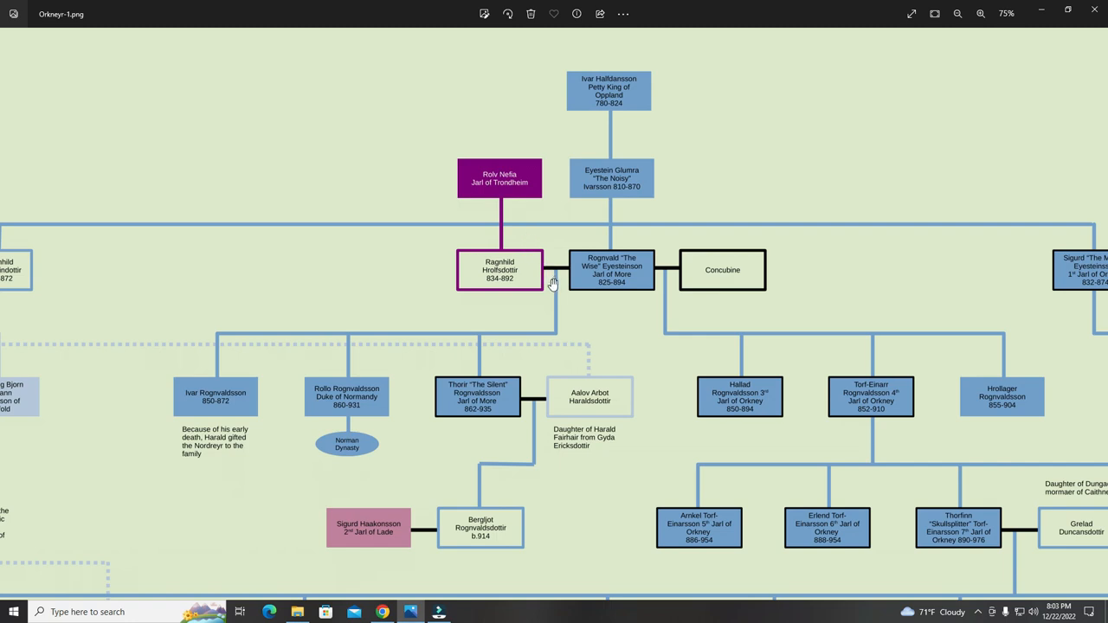
{"action": "mouse_move", "coordinate": [282, 395]}
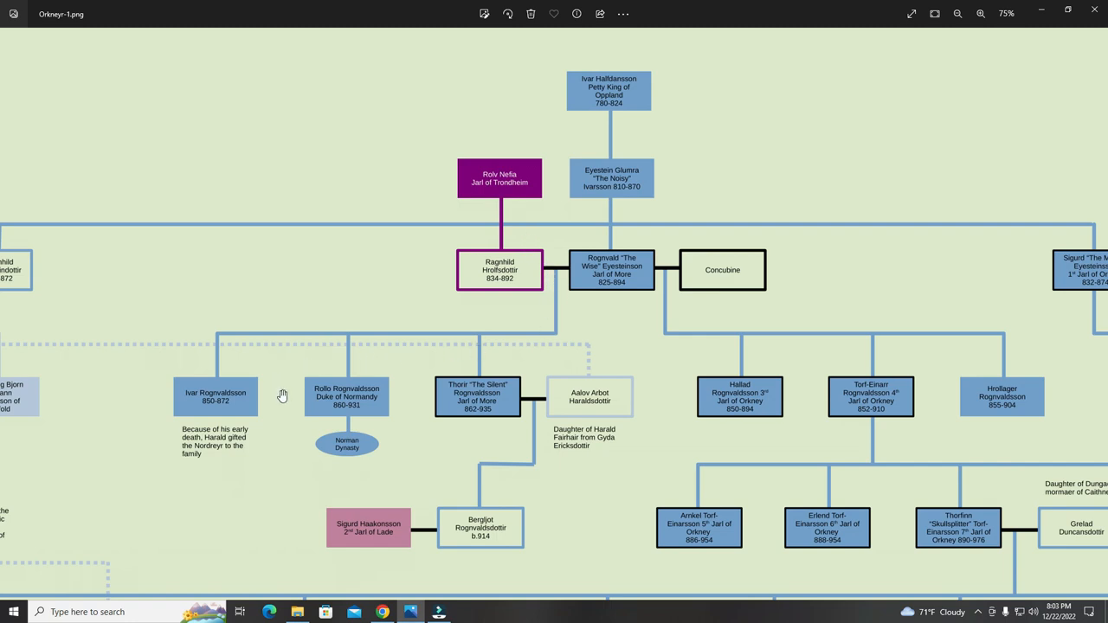
{"action": "mouse_move", "coordinate": [435, 389]}
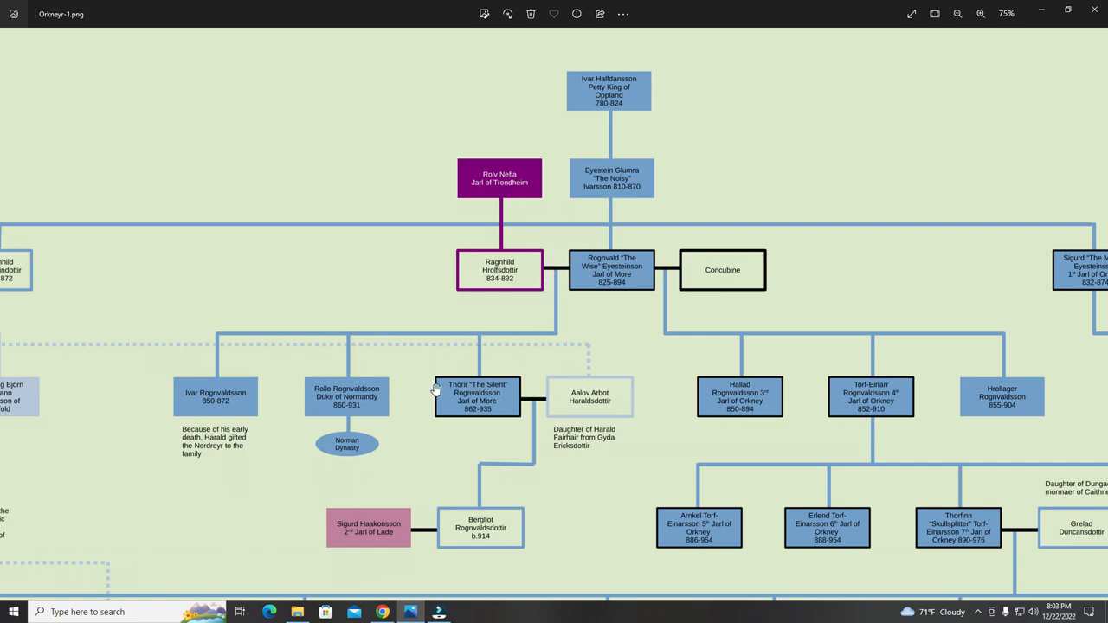
{"action": "mouse_move", "coordinate": [563, 322]}
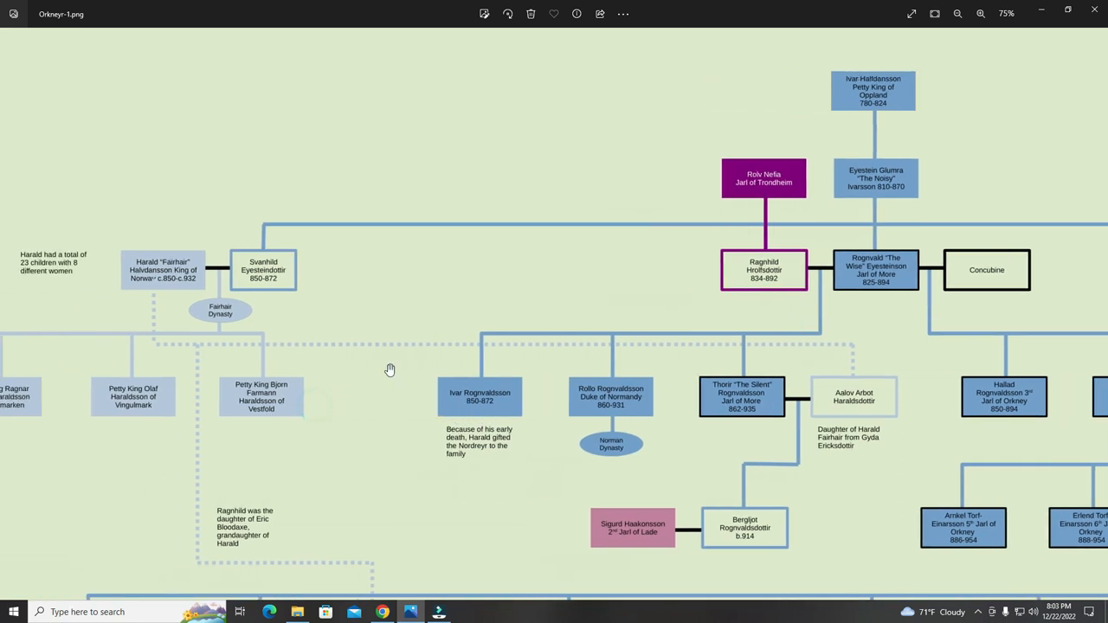
{"action": "mouse_move", "coordinate": [156, 273]}
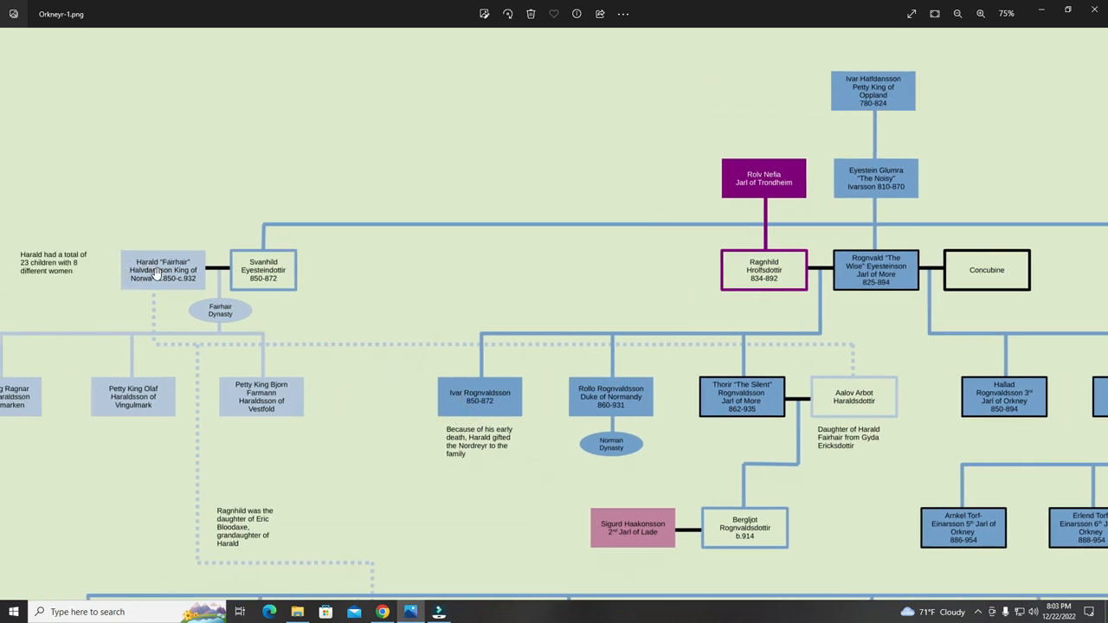
{"action": "mouse_move", "coordinate": [185, 298]}
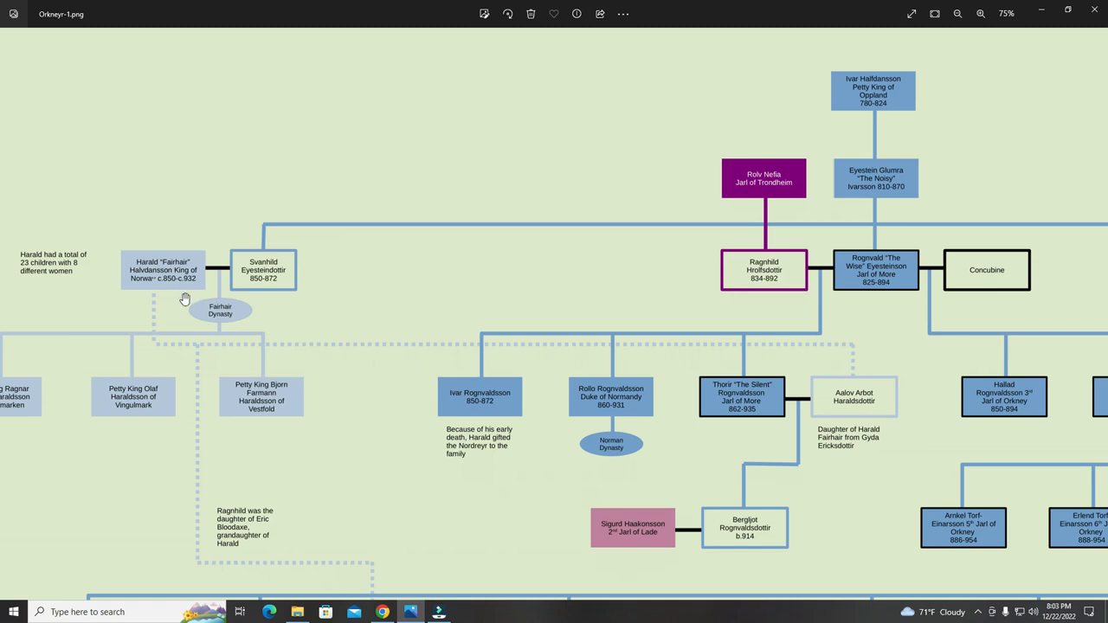
{"action": "mouse_move", "coordinate": [479, 397]}
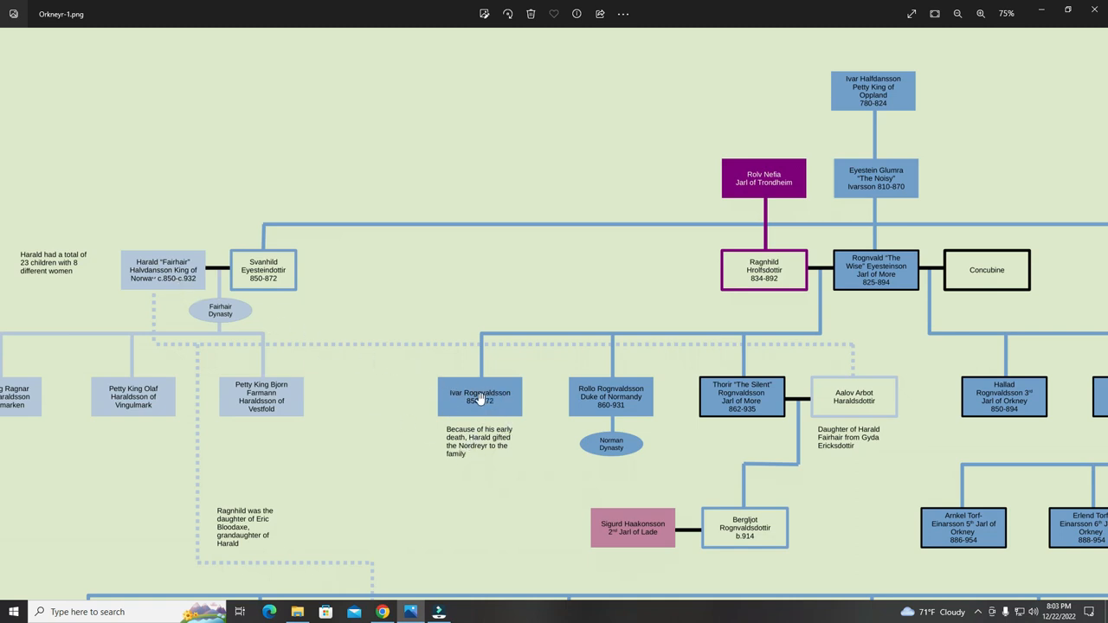
{"action": "mouse_move", "coordinate": [446, 372]}
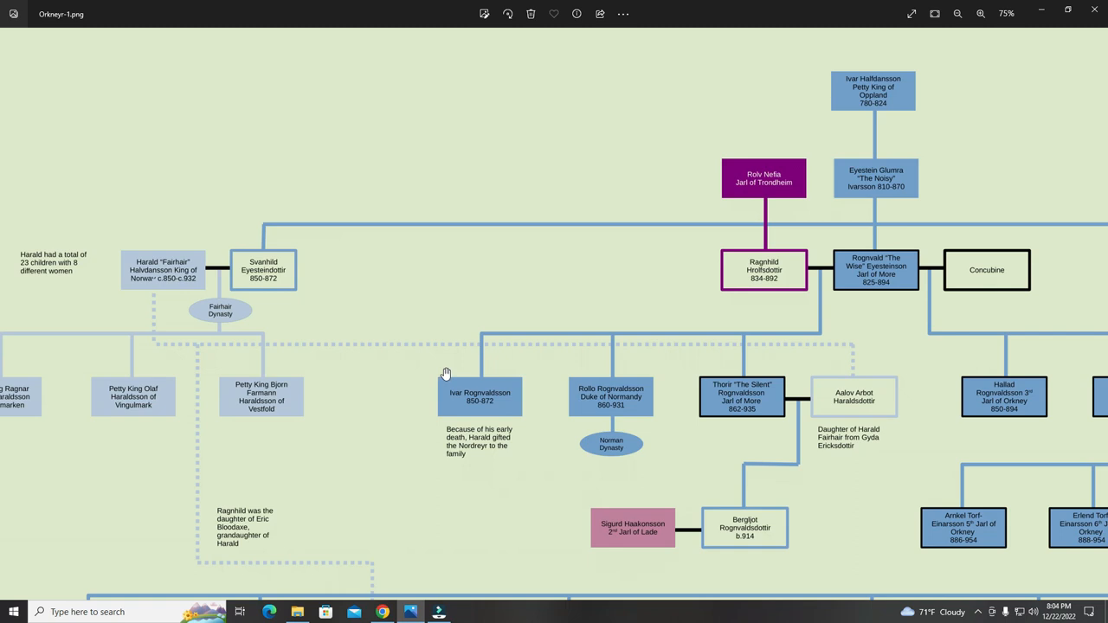
{"action": "mouse_move", "coordinate": [872, 264]}
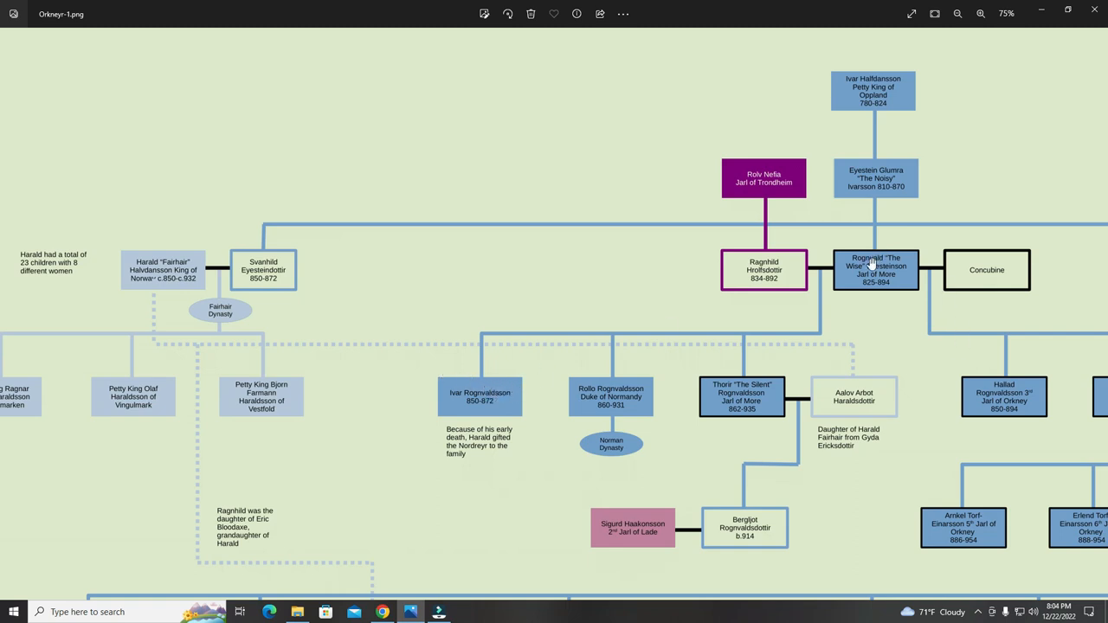
{"action": "mouse_move", "coordinate": [534, 384]}
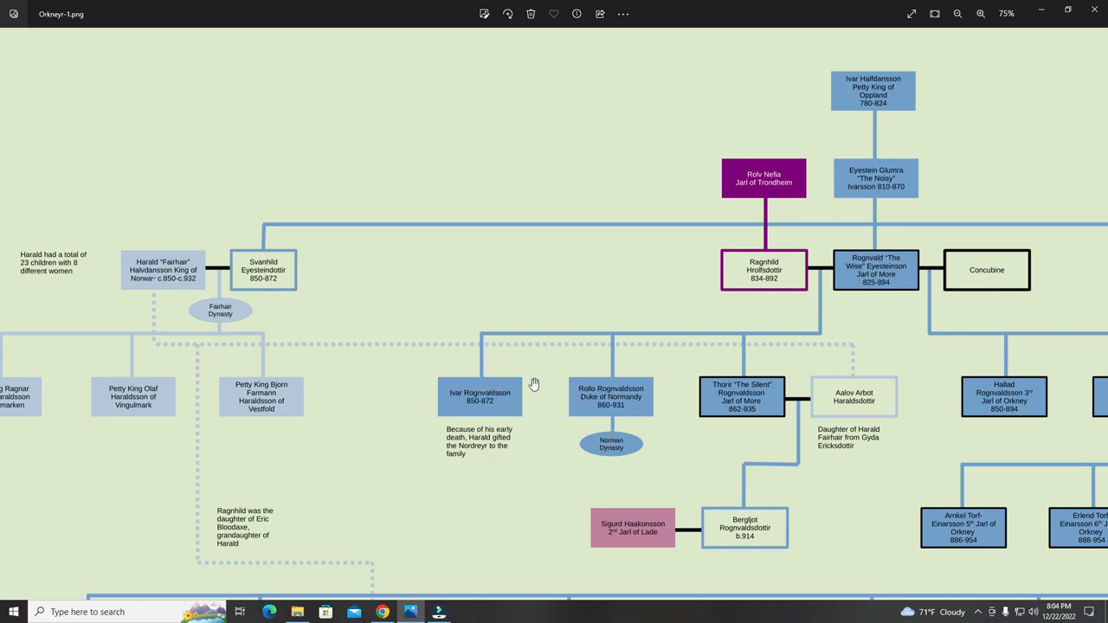
{"action": "mouse_move", "coordinate": [489, 457]}
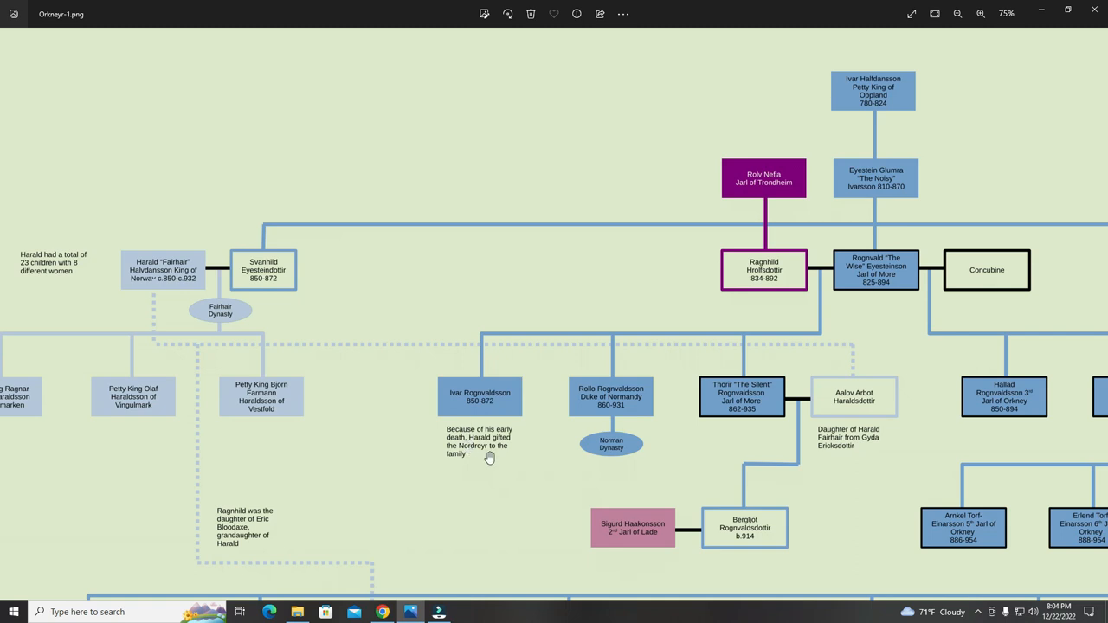
{"action": "mouse_move", "coordinate": [468, 453]}
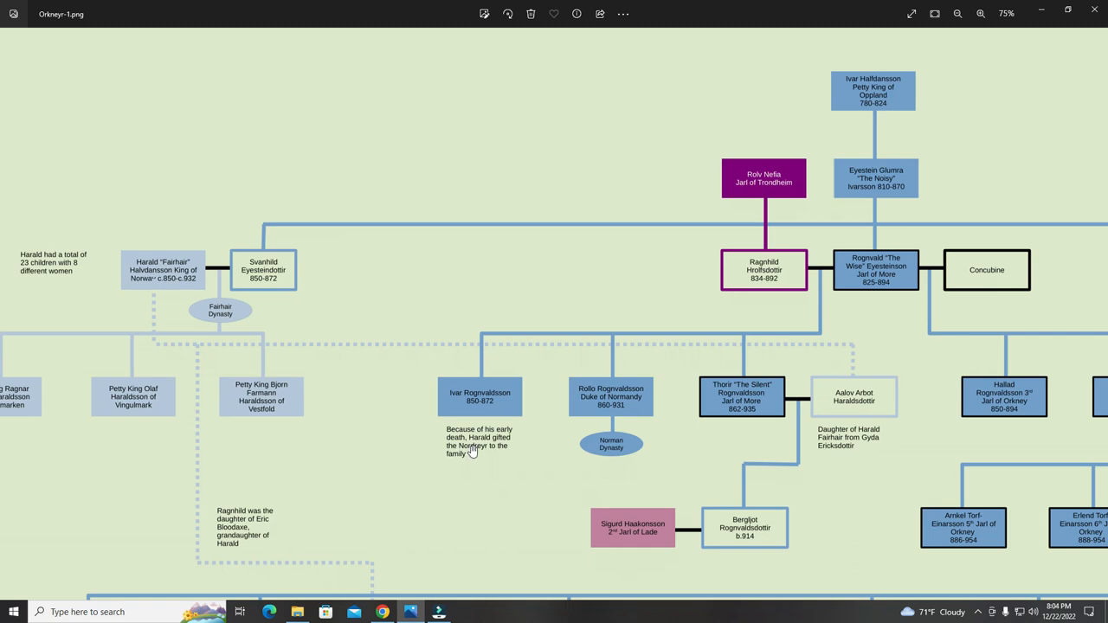
{"action": "mouse_move", "coordinate": [492, 451]}
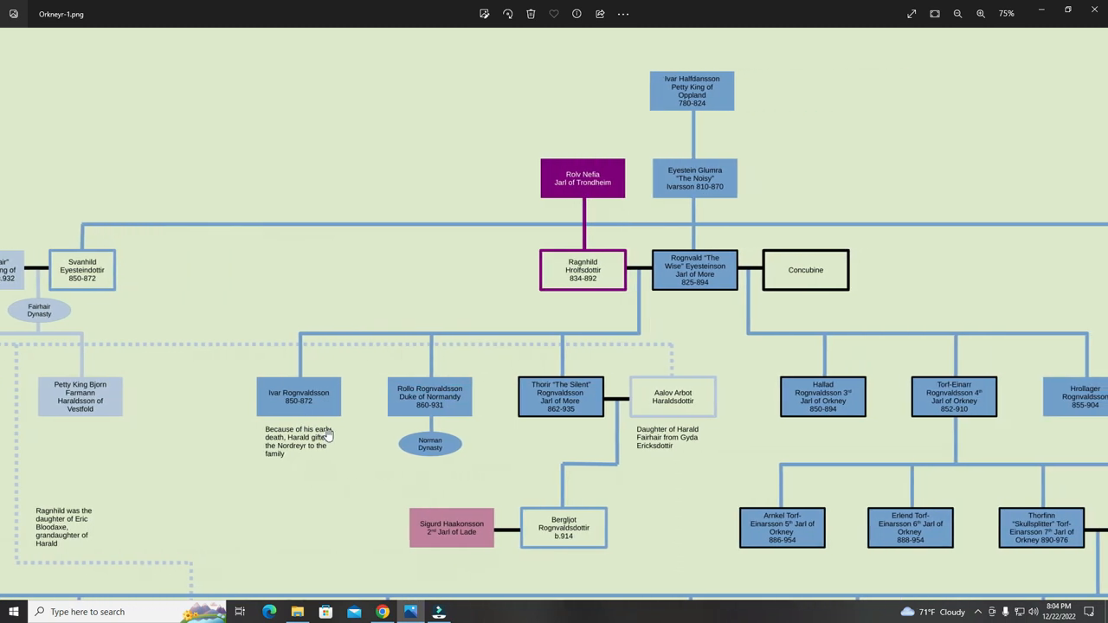
{"action": "mouse_move", "coordinate": [405, 397]}
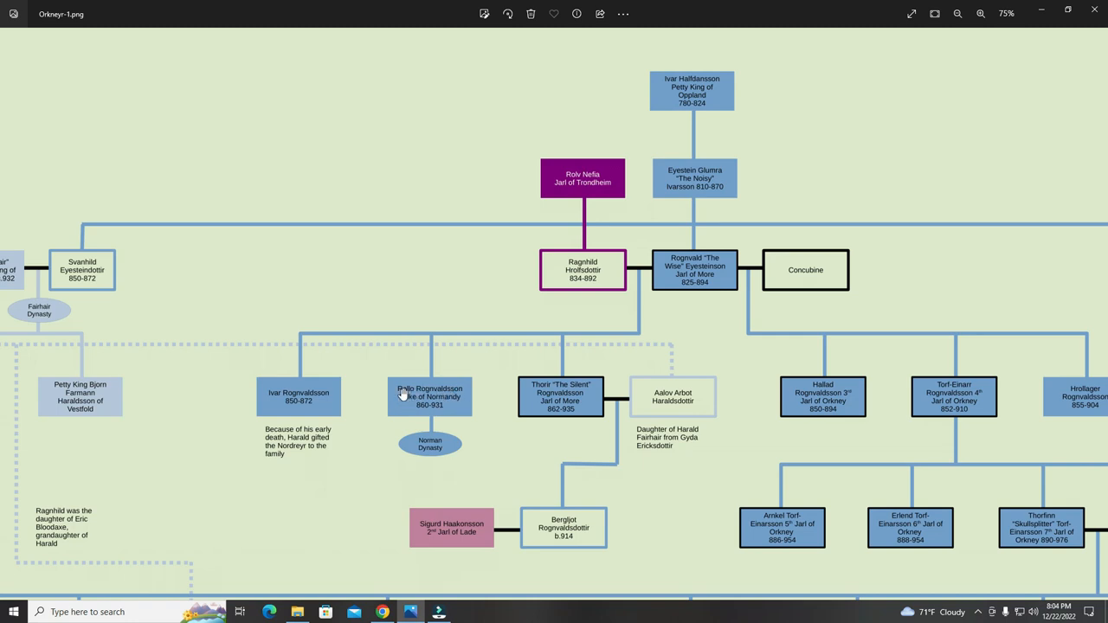
{"action": "mouse_move", "coordinate": [411, 397]}
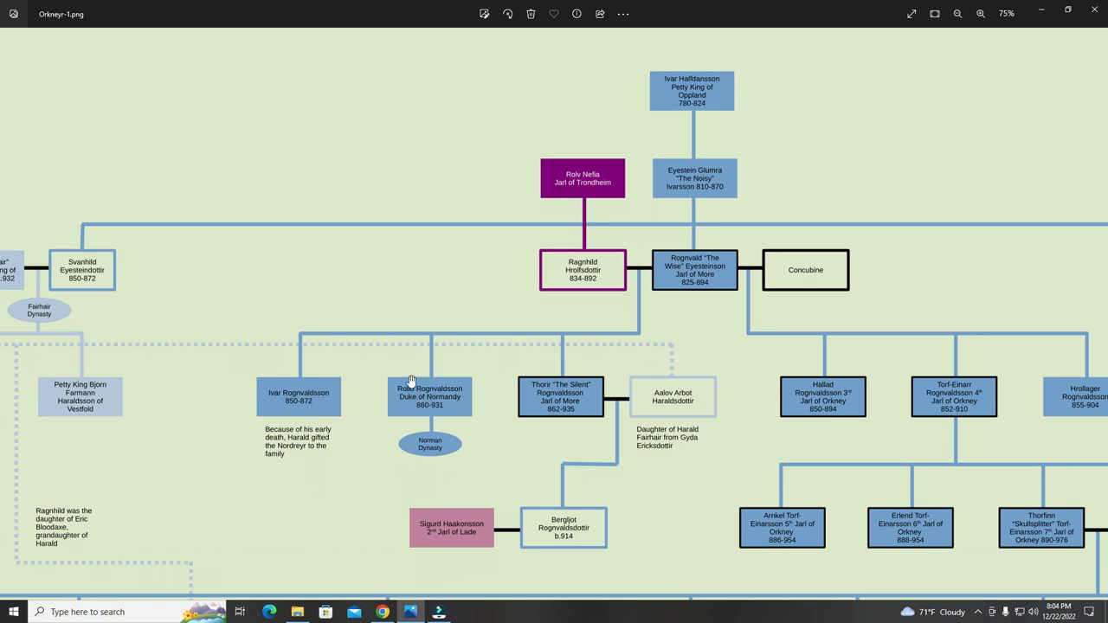
{"action": "mouse_move", "coordinate": [431, 390]}
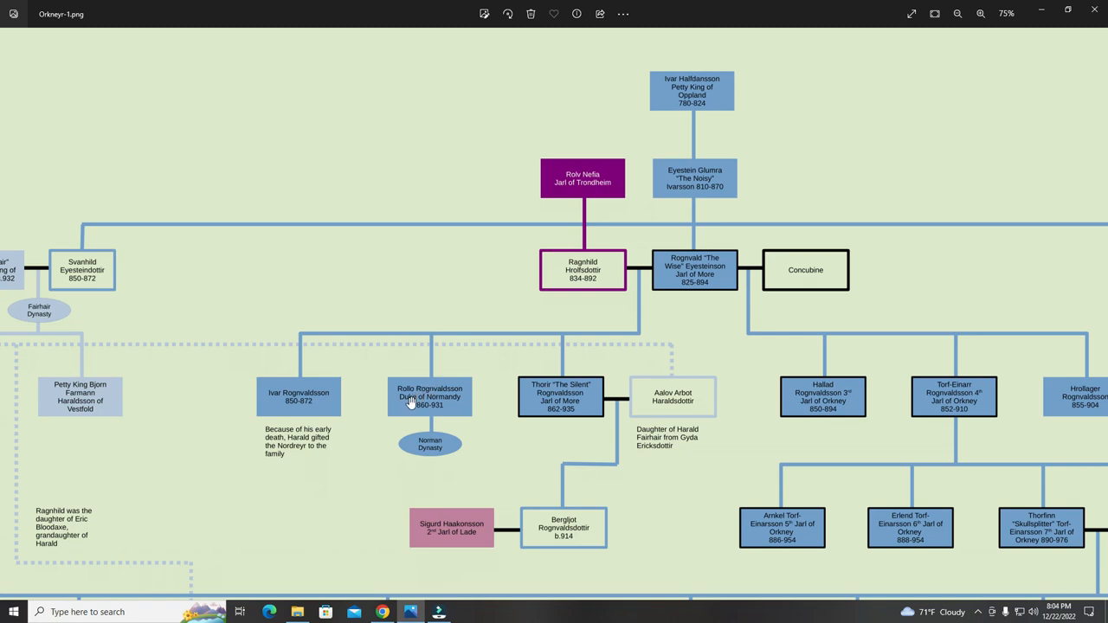
{"action": "mouse_move", "coordinate": [402, 396]}
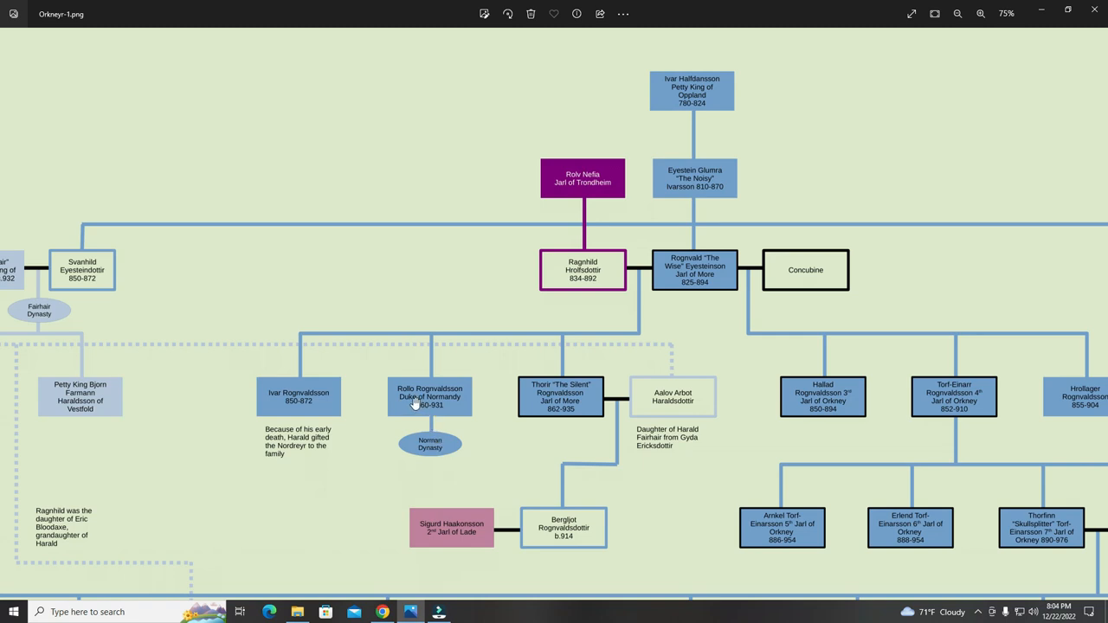
{"action": "mouse_move", "coordinate": [409, 399]}
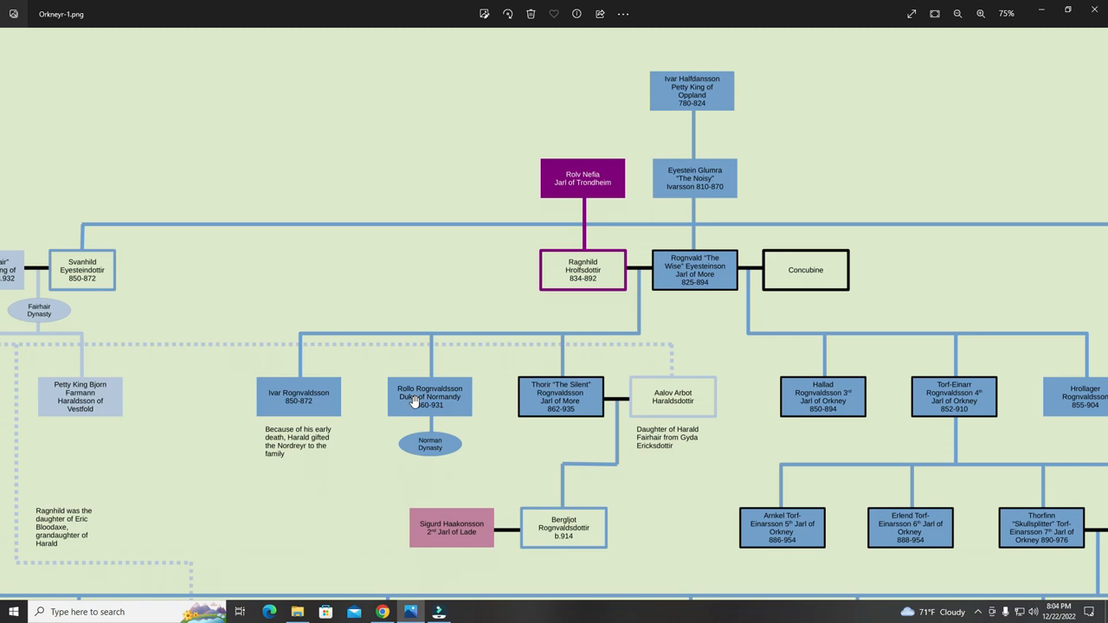
{"action": "mouse_move", "coordinate": [399, 404]}
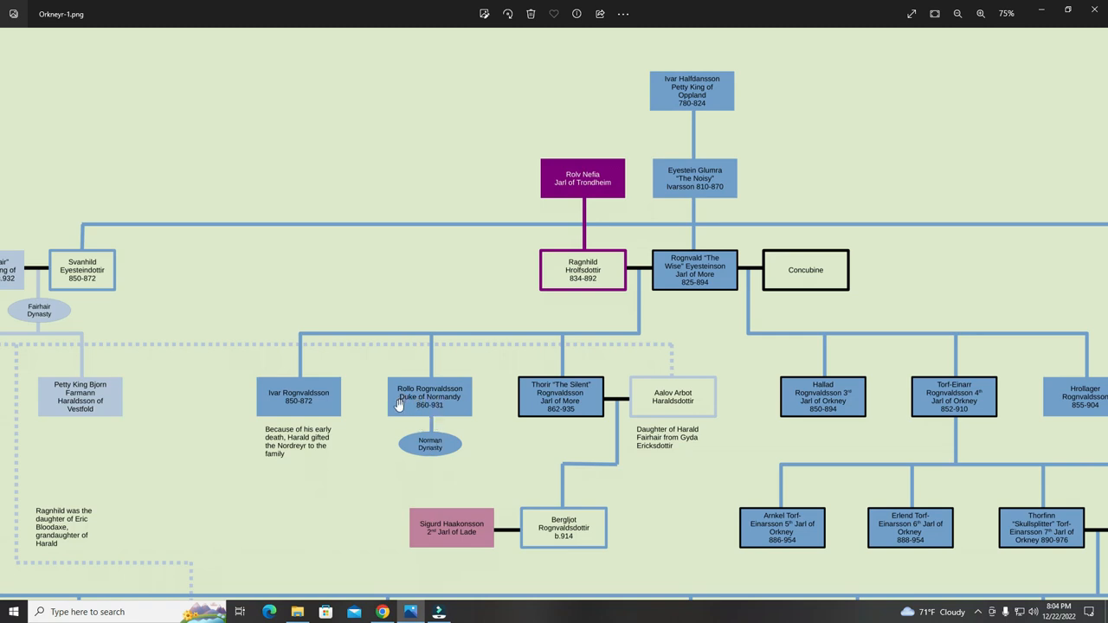
{"action": "mouse_move", "coordinate": [432, 418]}
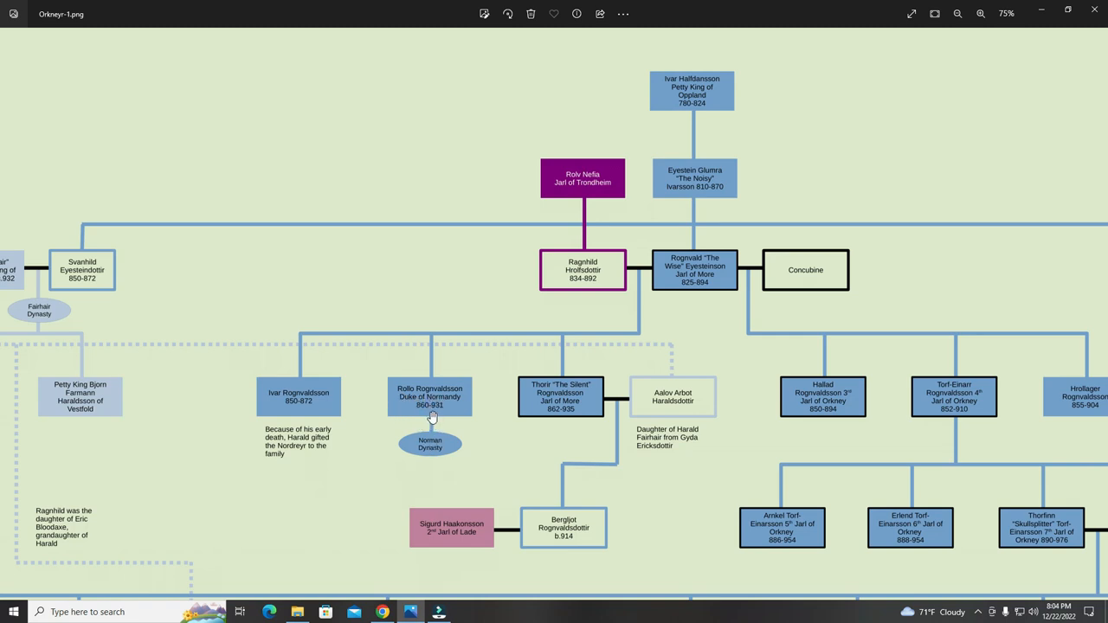
{"action": "mouse_move", "coordinate": [424, 407]}
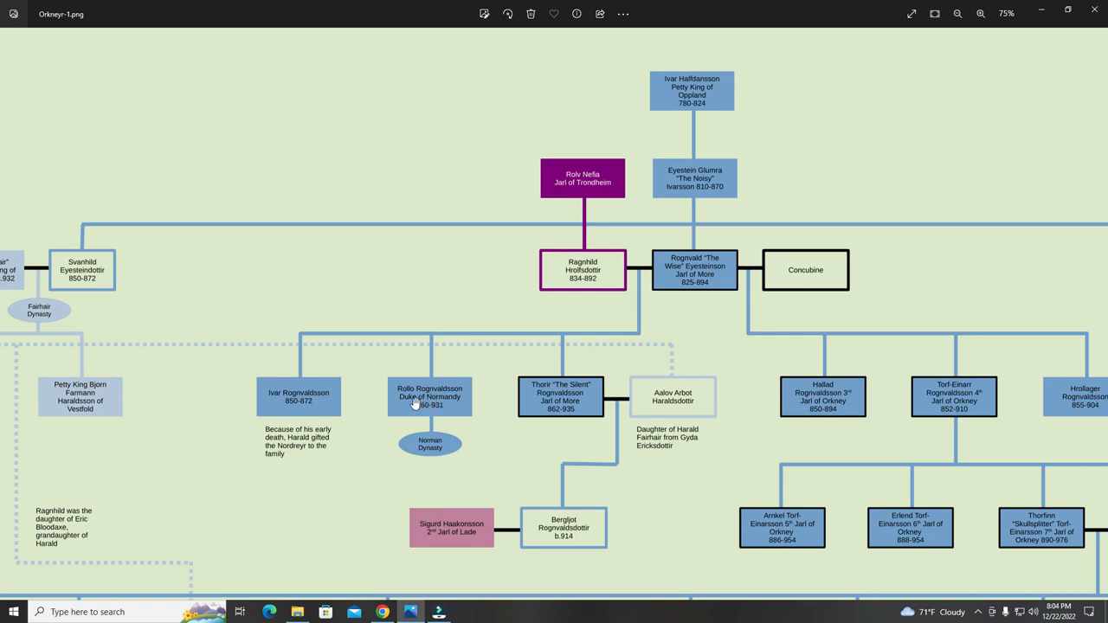
{"action": "mouse_move", "coordinate": [395, 404]}
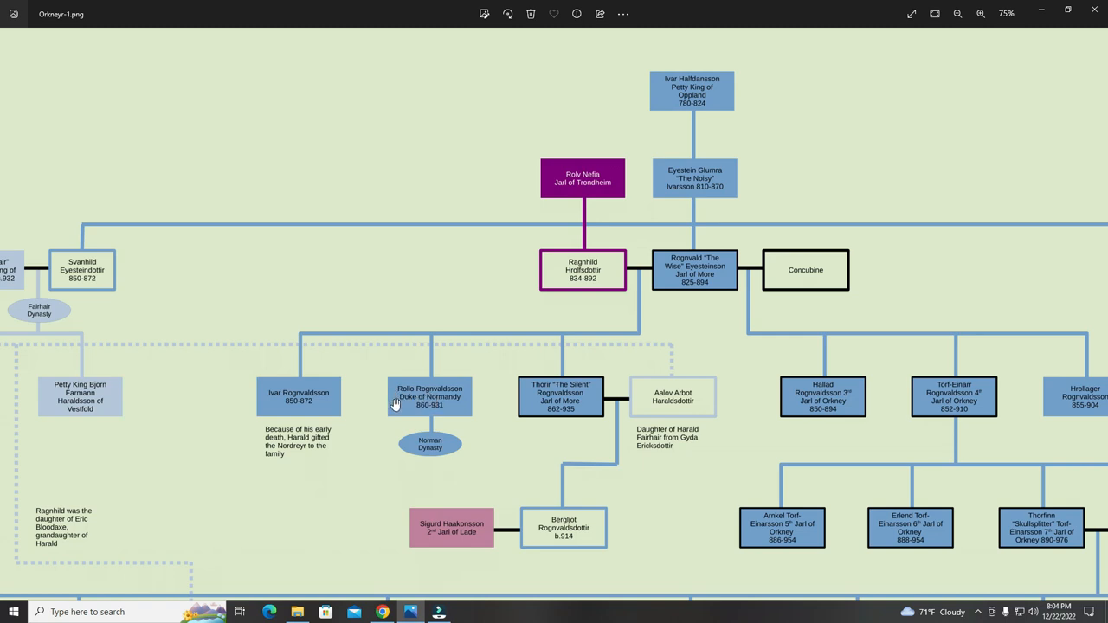
{"action": "mouse_move", "coordinate": [405, 365]}
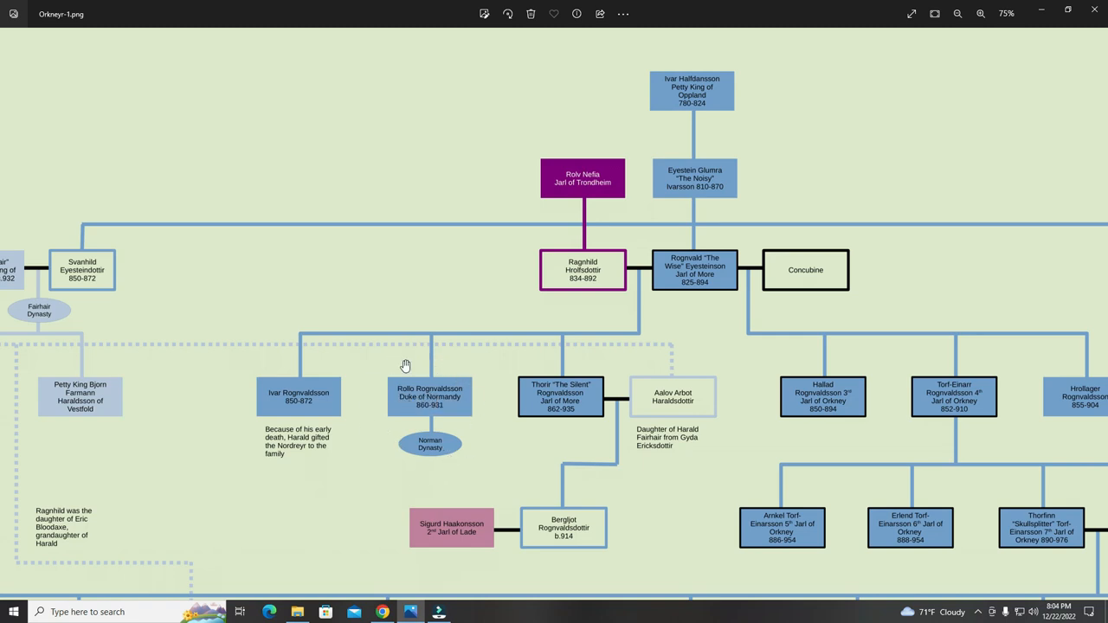
{"action": "mouse_move", "coordinate": [469, 413]}
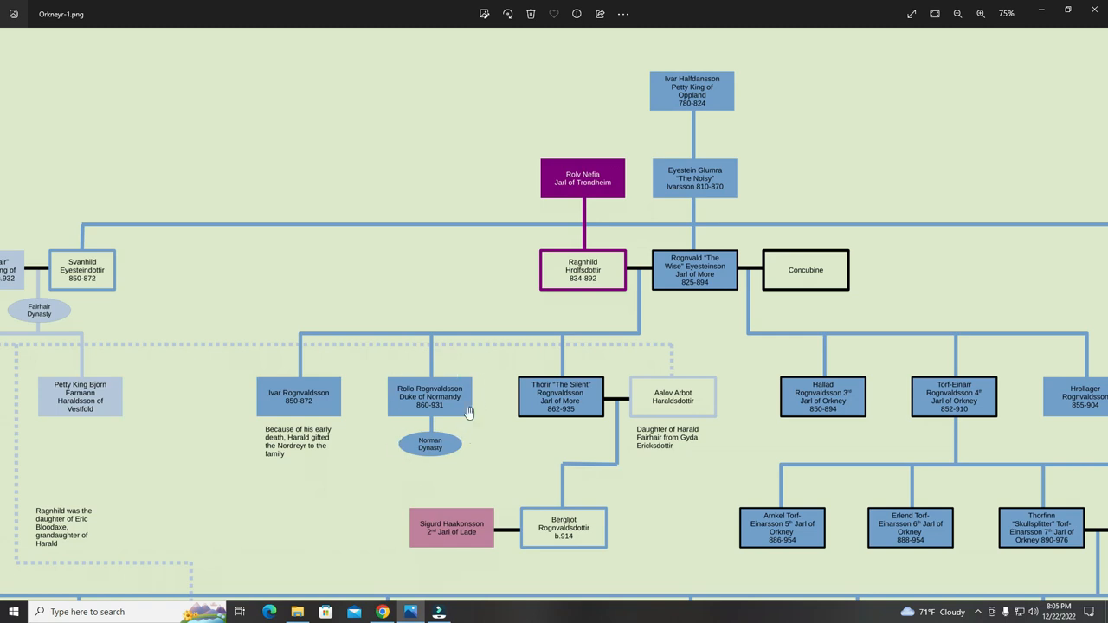
{"action": "mouse_move", "coordinate": [515, 437]}
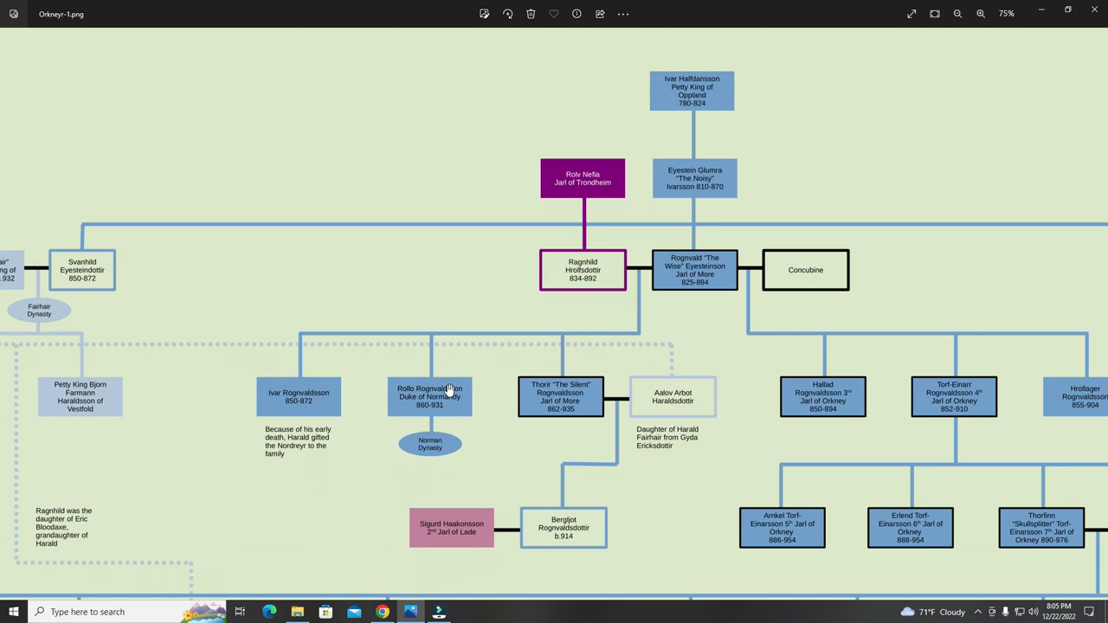
{"action": "mouse_move", "coordinate": [412, 408]}
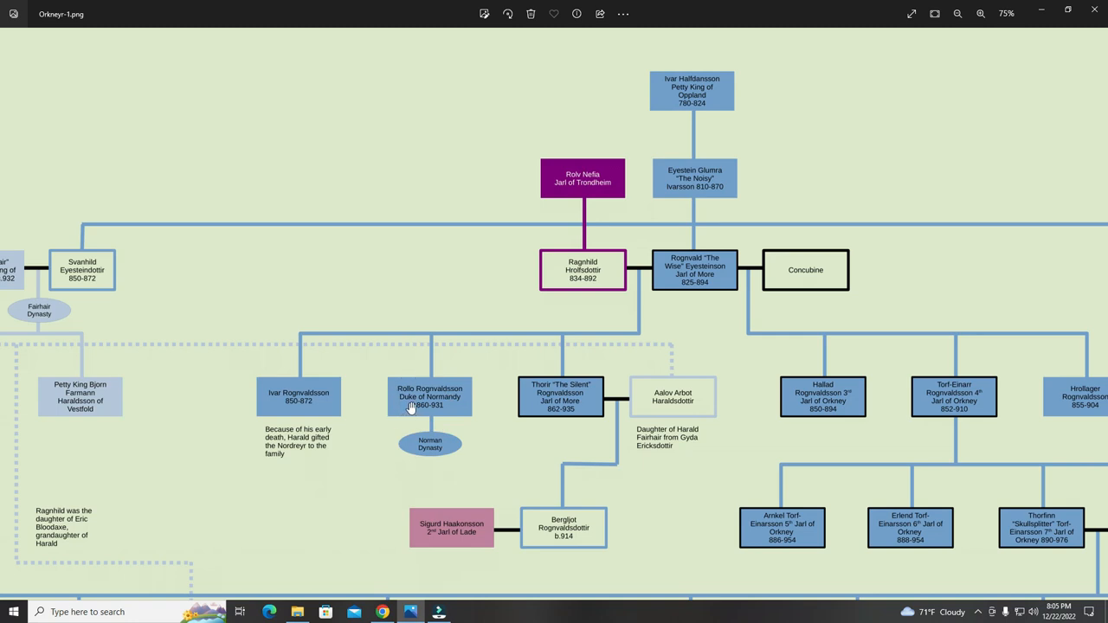
{"action": "mouse_move", "coordinate": [693, 334]}
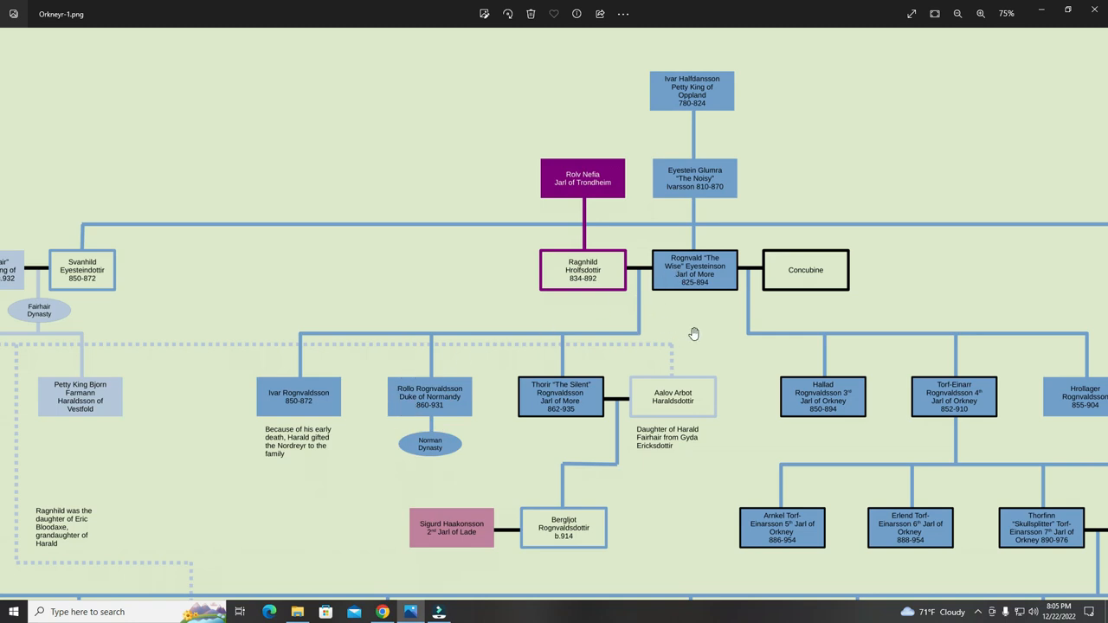
Shift the chart right, then nudge it up to reveal lines below Thorfinn's generation.
{"action": "left_click_drag", "start_coordinate": [693, 333], "coordinate": [822, 328]}
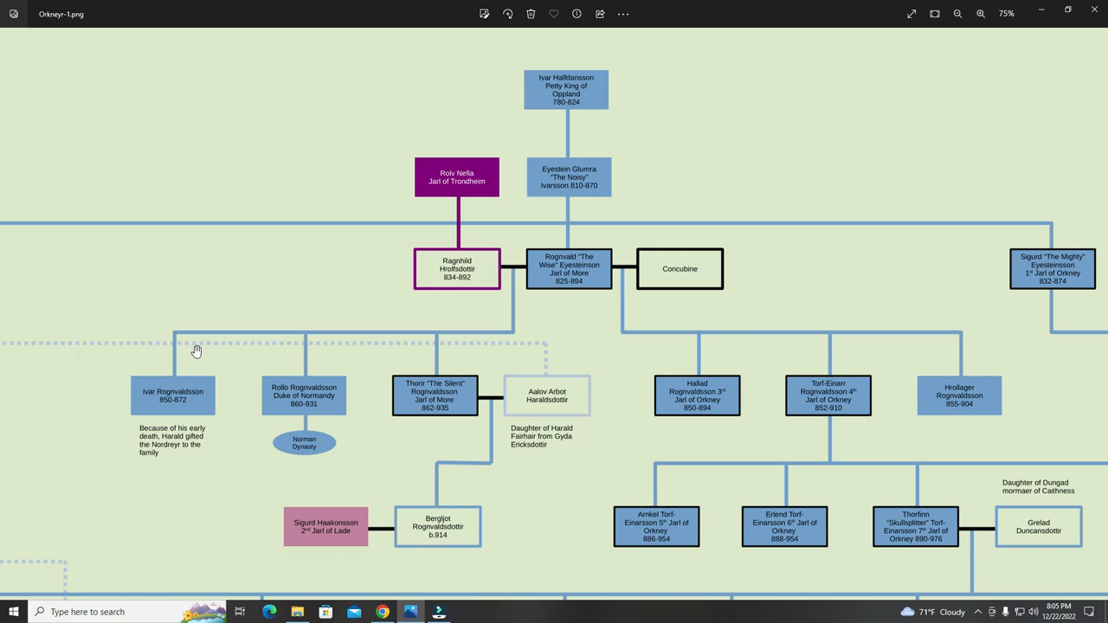
{"action": "mouse_move", "coordinate": [173, 405]}
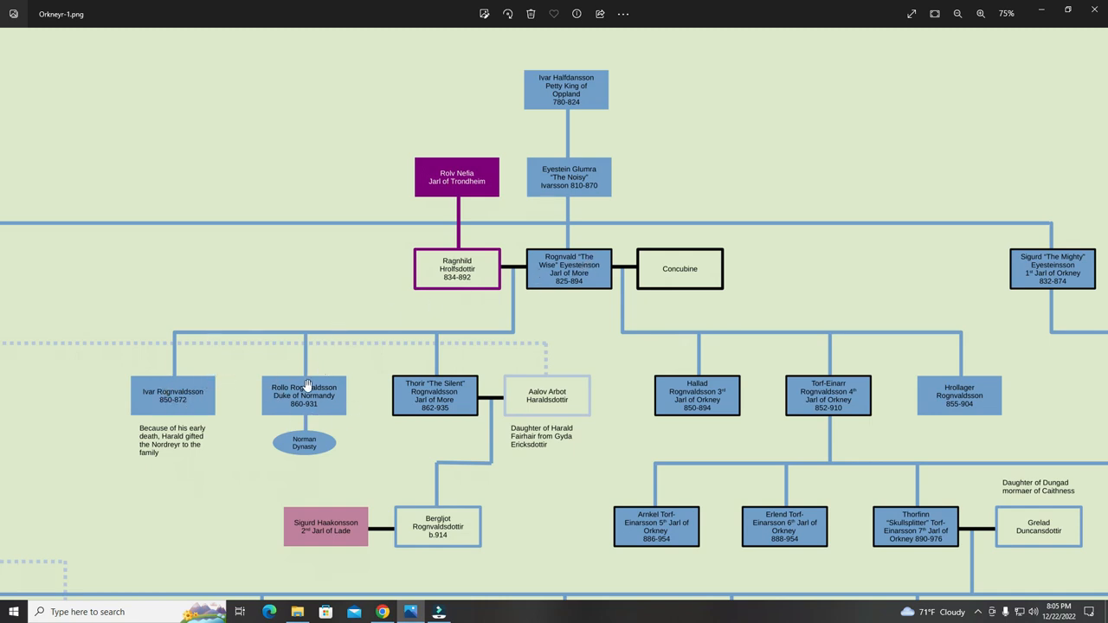
{"action": "mouse_move", "coordinate": [327, 392]}
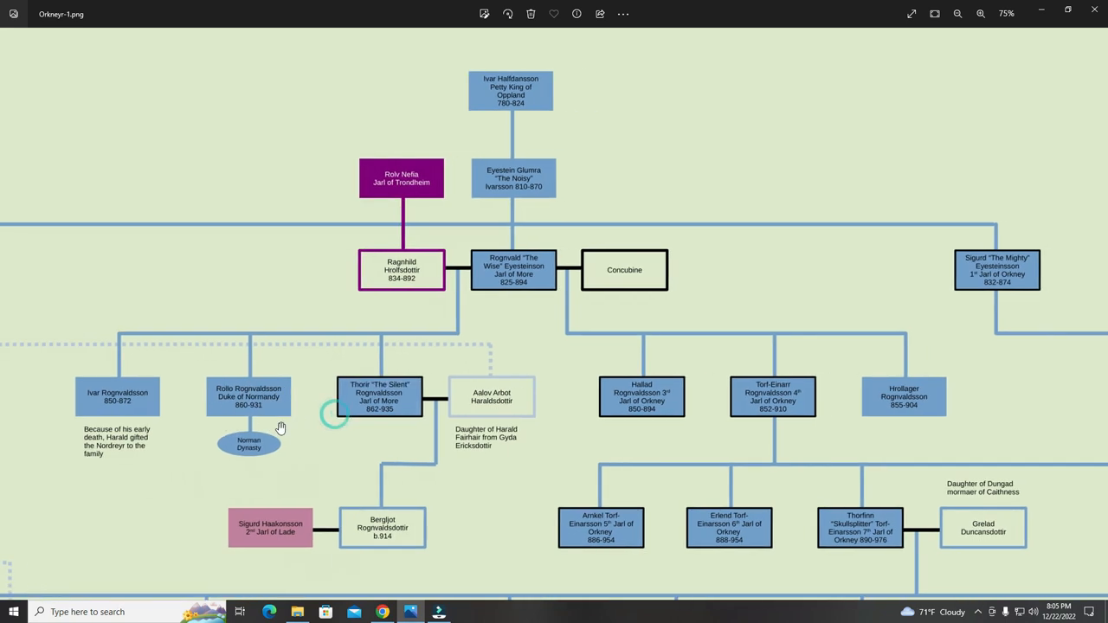
{"action": "mouse_move", "coordinate": [400, 388]}
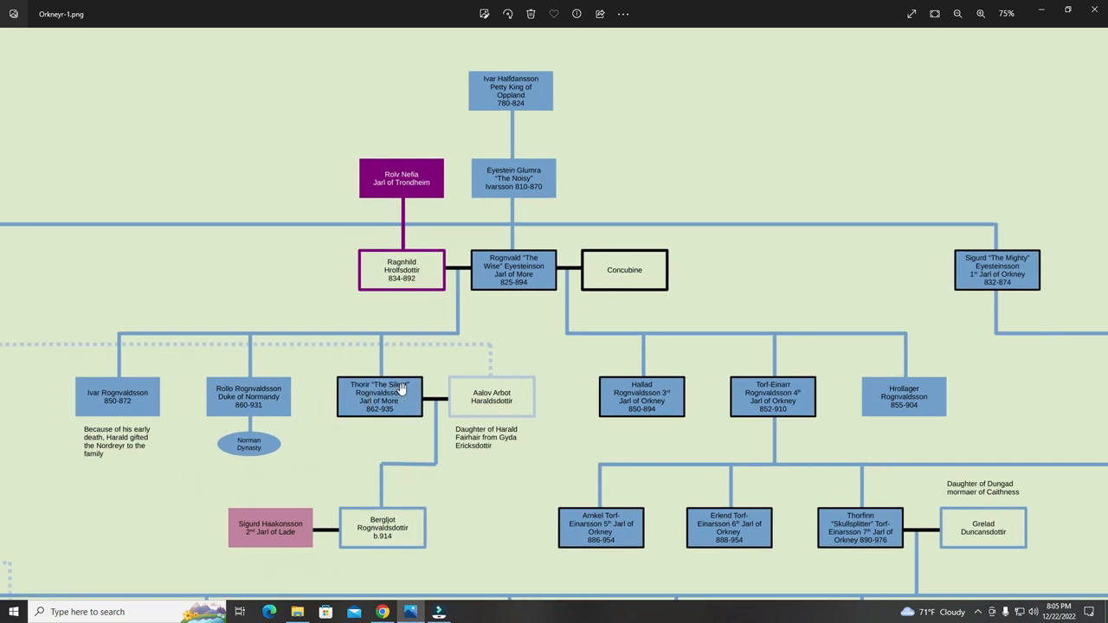
{"action": "mouse_move", "coordinate": [481, 277]}
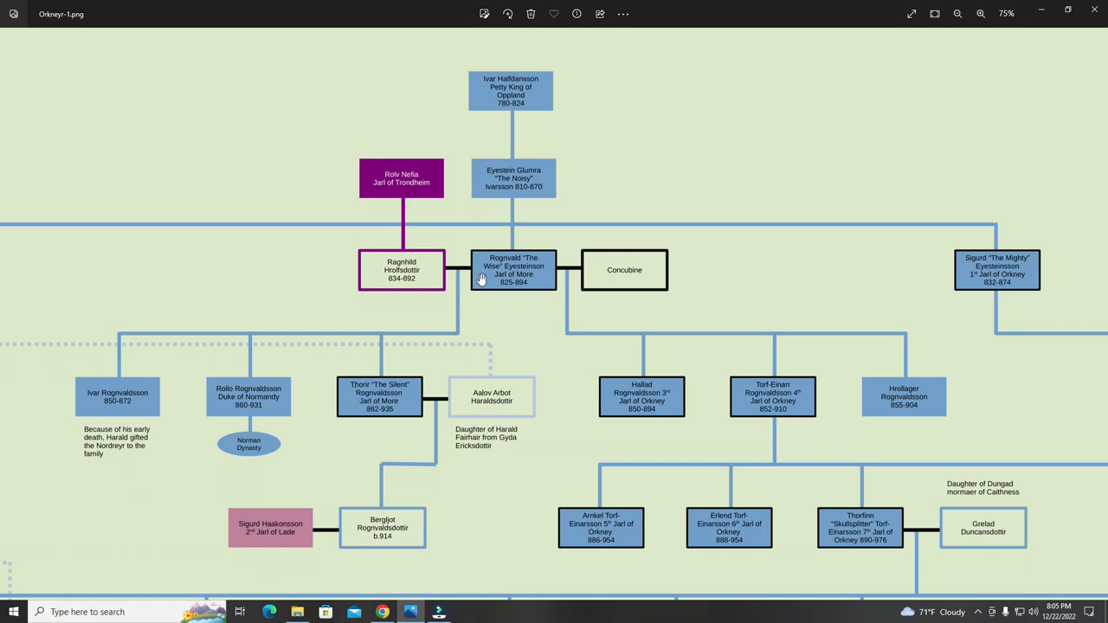
{"action": "mouse_move", "coordinate": [413, 388]}
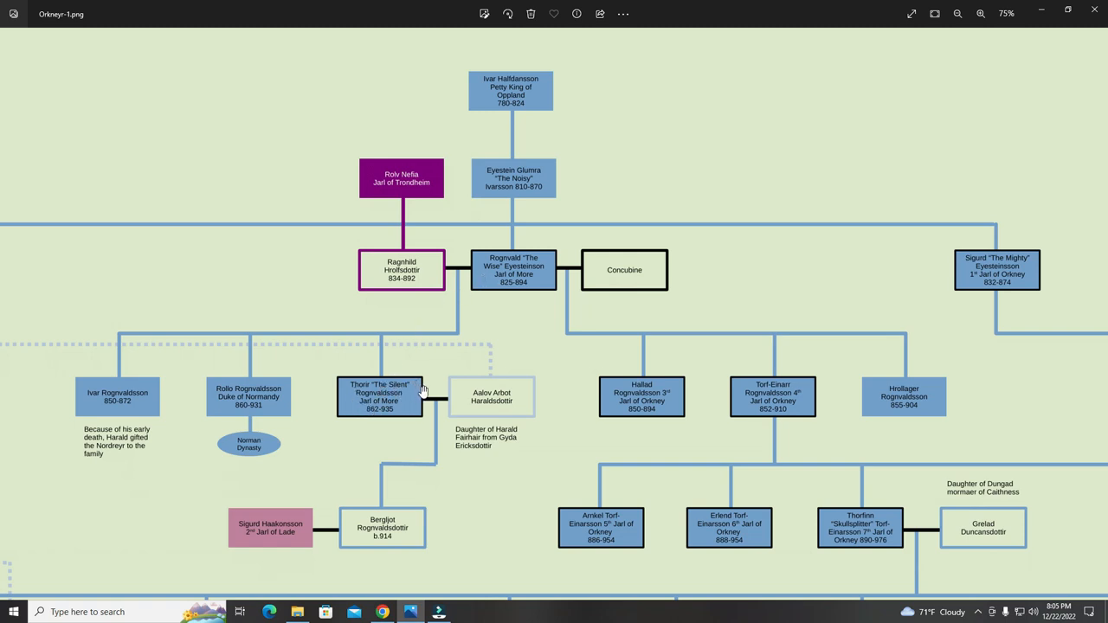
{"action": "mouse_move", "coordinate": [432, 371]}
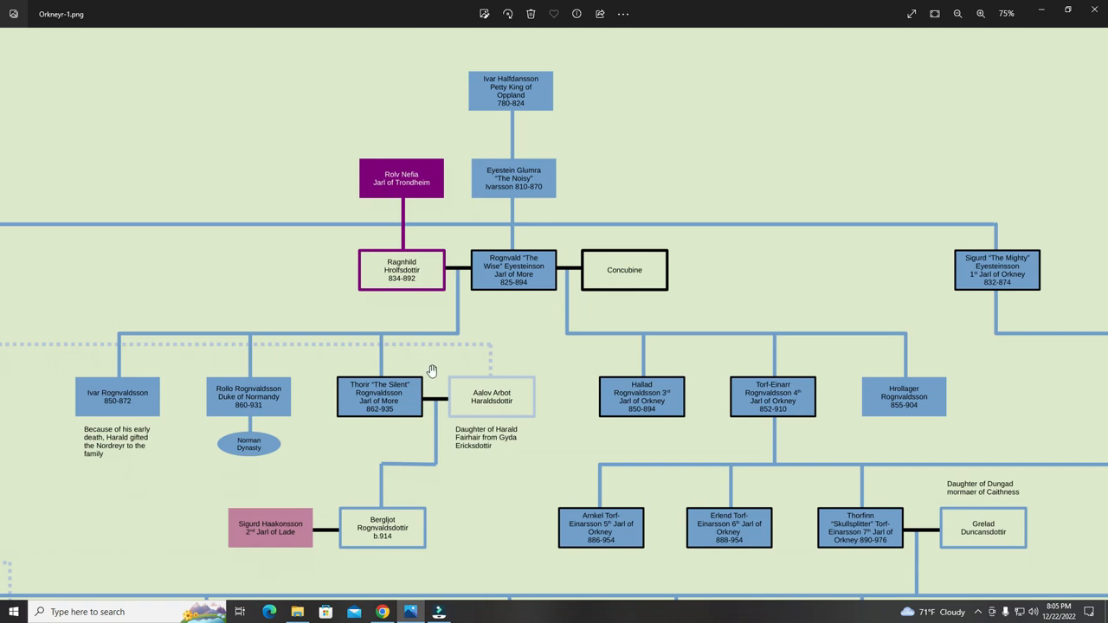
{"action": "mouse_move", "coordinate": [441, 368]}
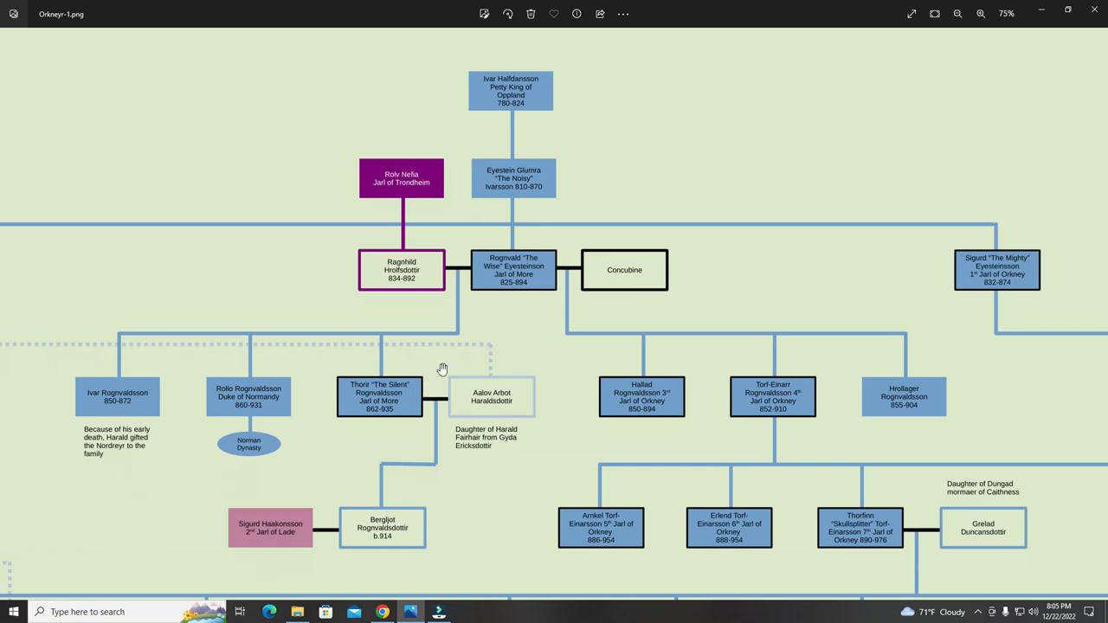
{"action": "mouse_move", "coordinate": [645, 398]}
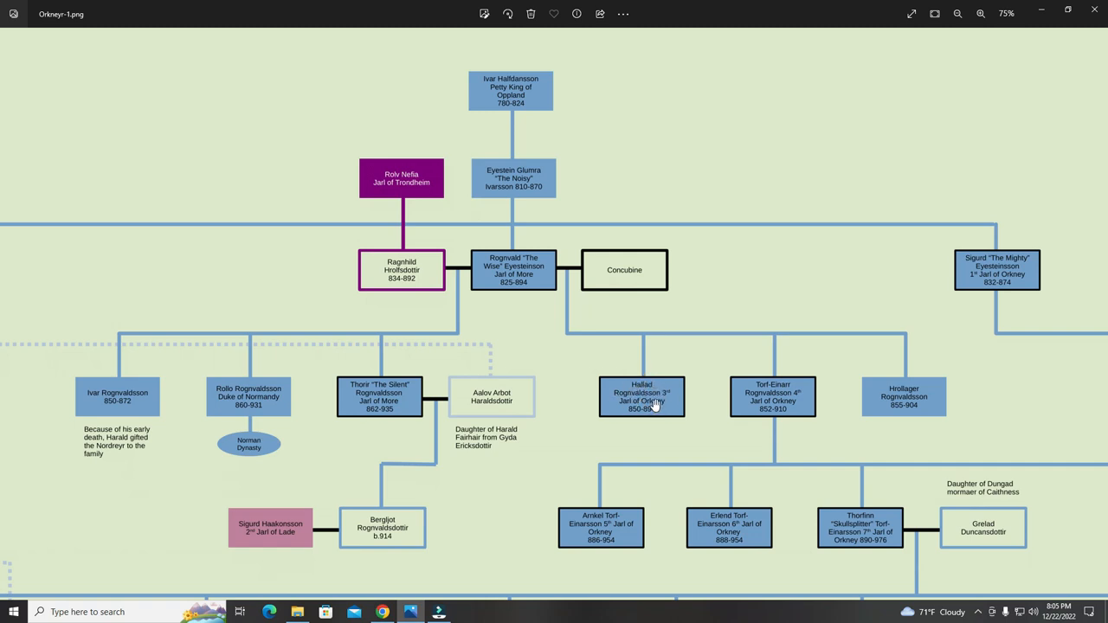
{"action": "scroll", "scroll_direction": "up", "scroll_amount": 3}
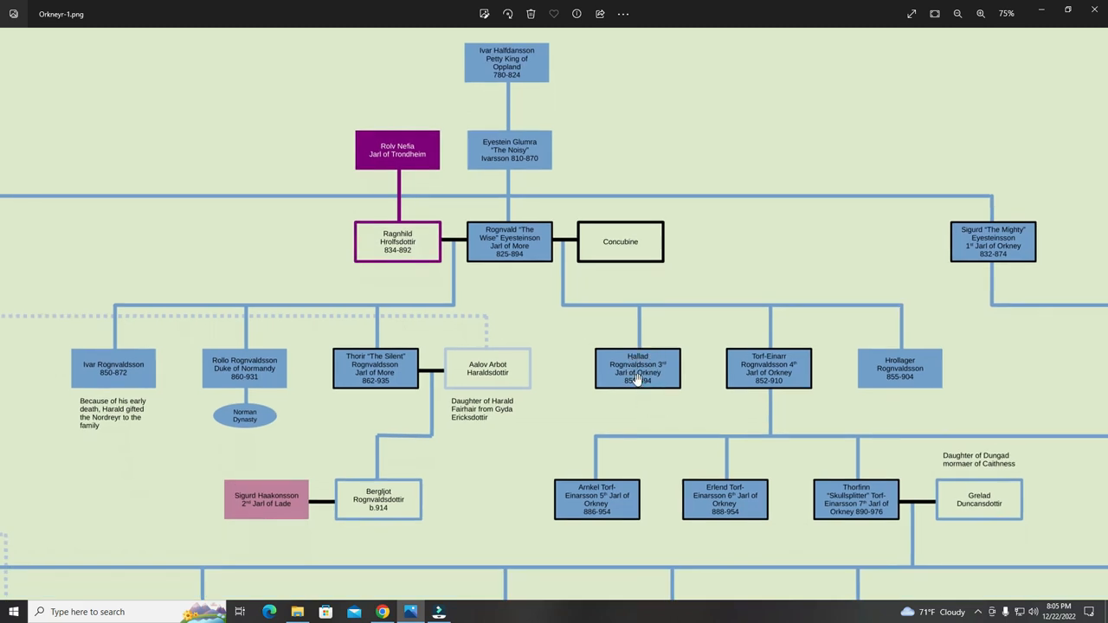
{"action": "mouse_move", "coordinate": [663, 363]}
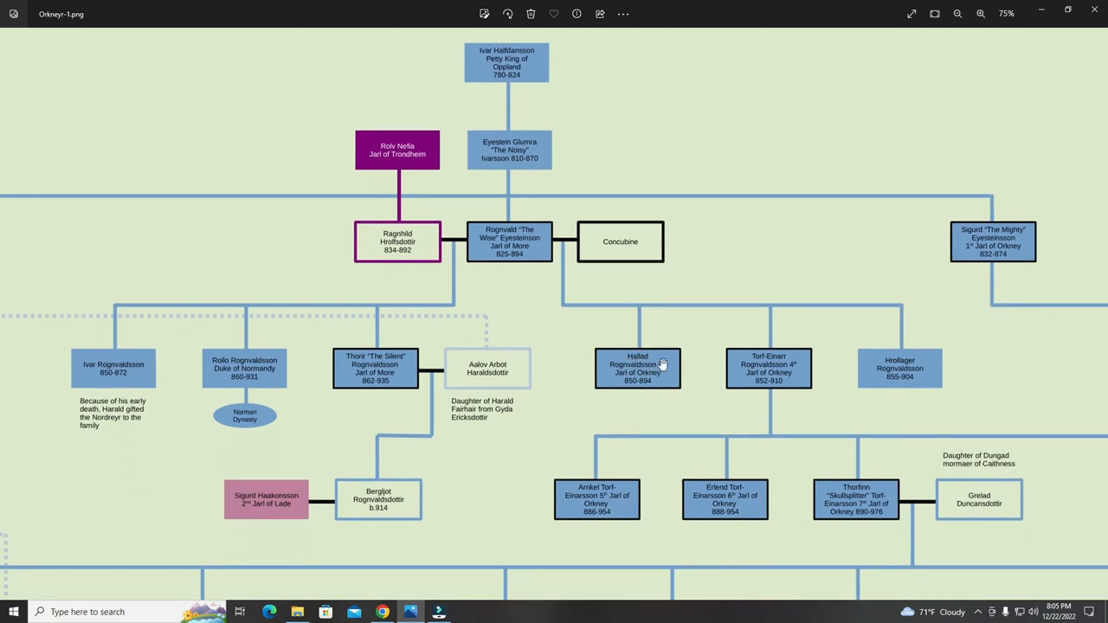
{"action": "mouse_move", "coordinate": [786, 387]}
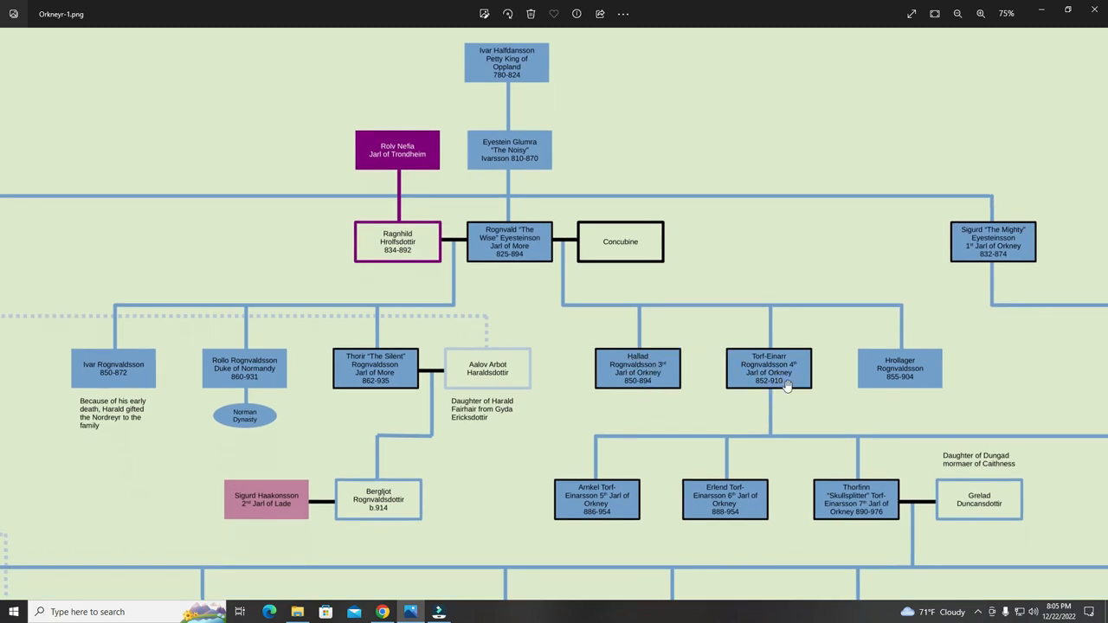
{"action": "mouse_move", "coordinate": [803, 356]}
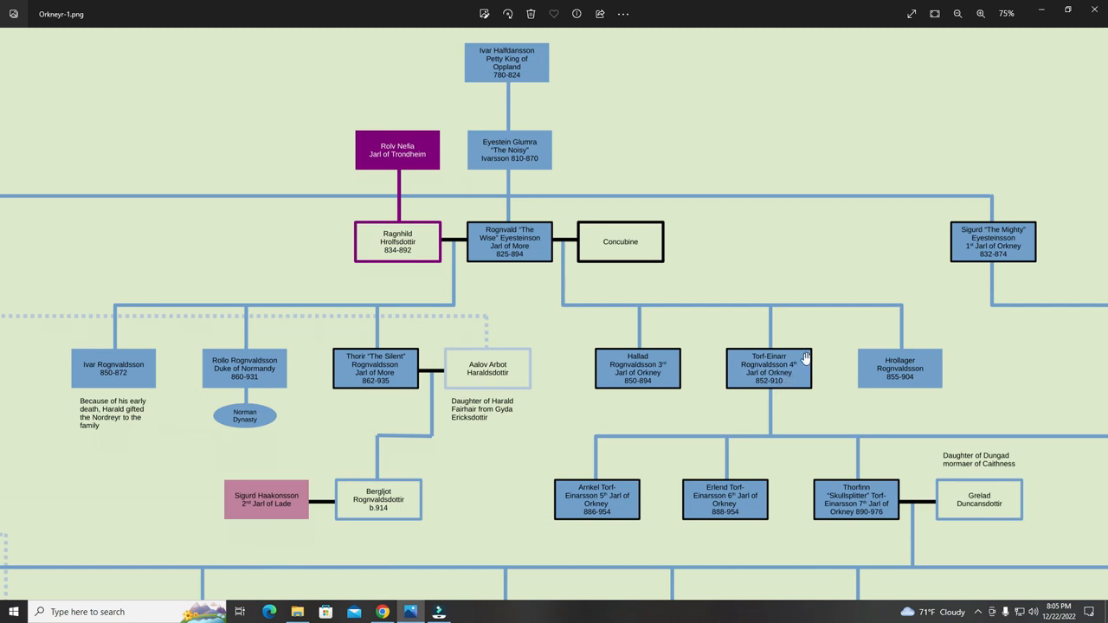
{"action": "mouse_move", "coordinate": [784, 377]}
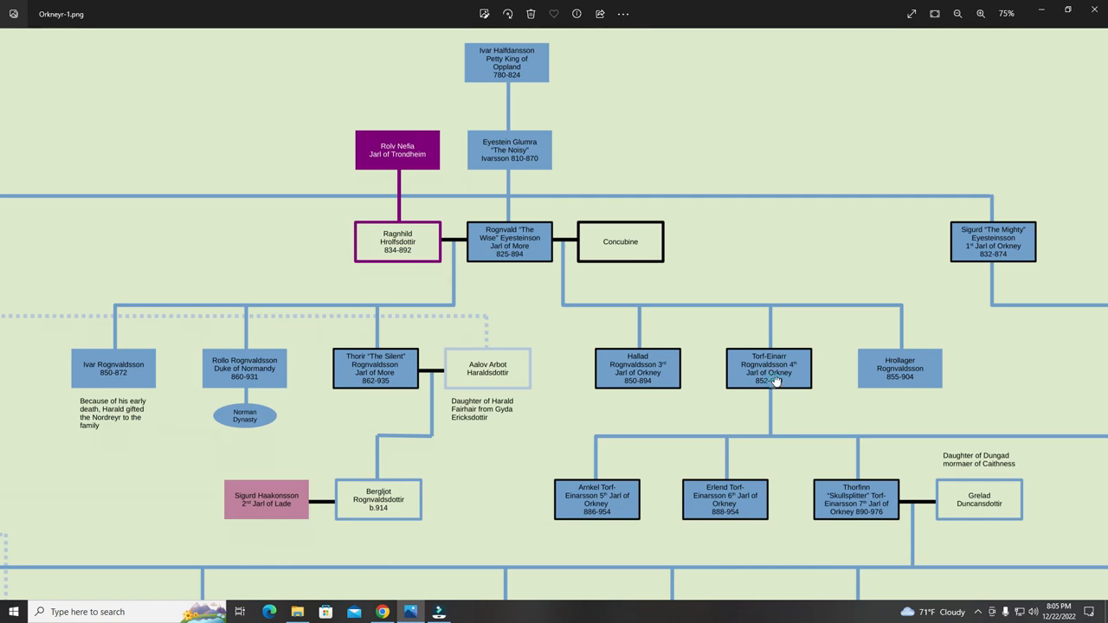
Pan to show Thorfinn's sons Havard, Arnfinn, Skuli and Ljot with their wives.
{"action": "scroll", "scroll_direction": "down", "scroll_amount": 3}
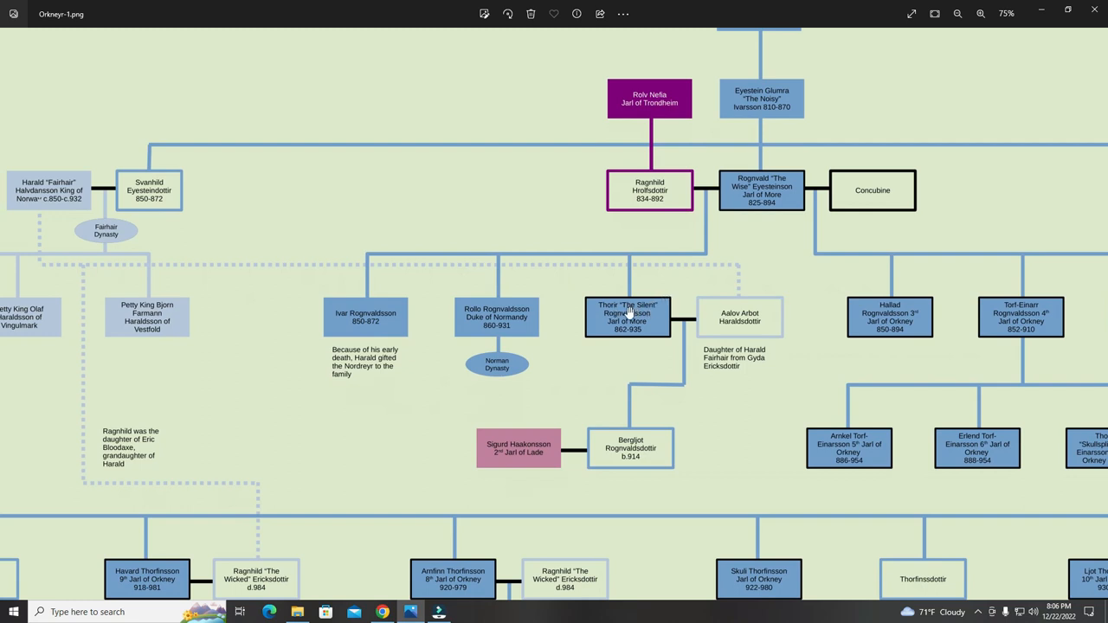
{"action": "mouse_move", "coordinate": [723, 334]}
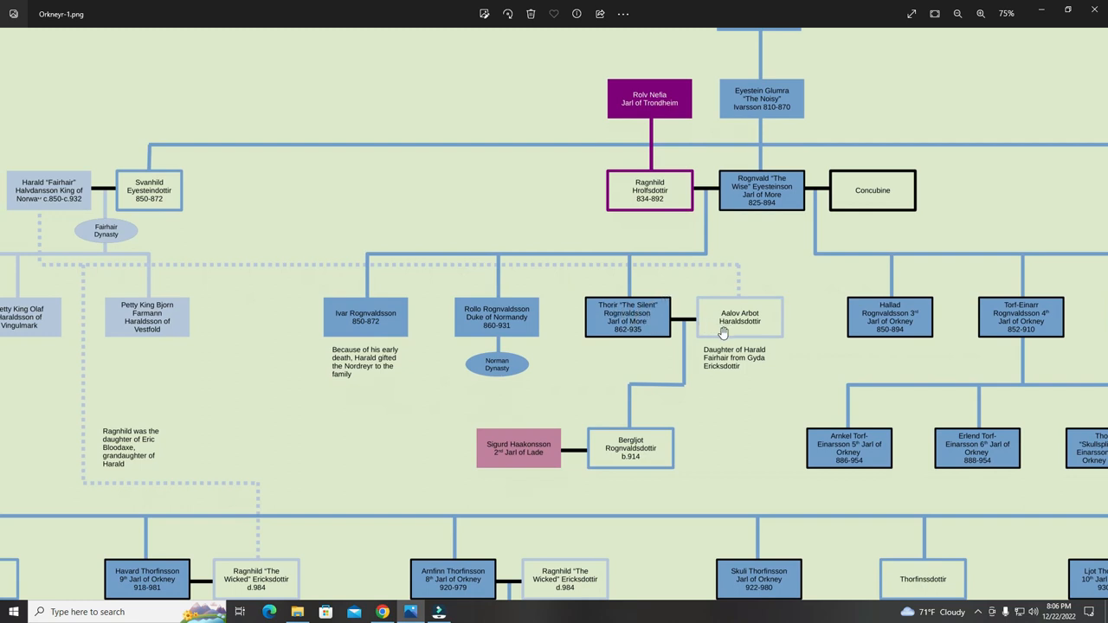
{"action": "mouse_move", "coordinate": [732, 328]}
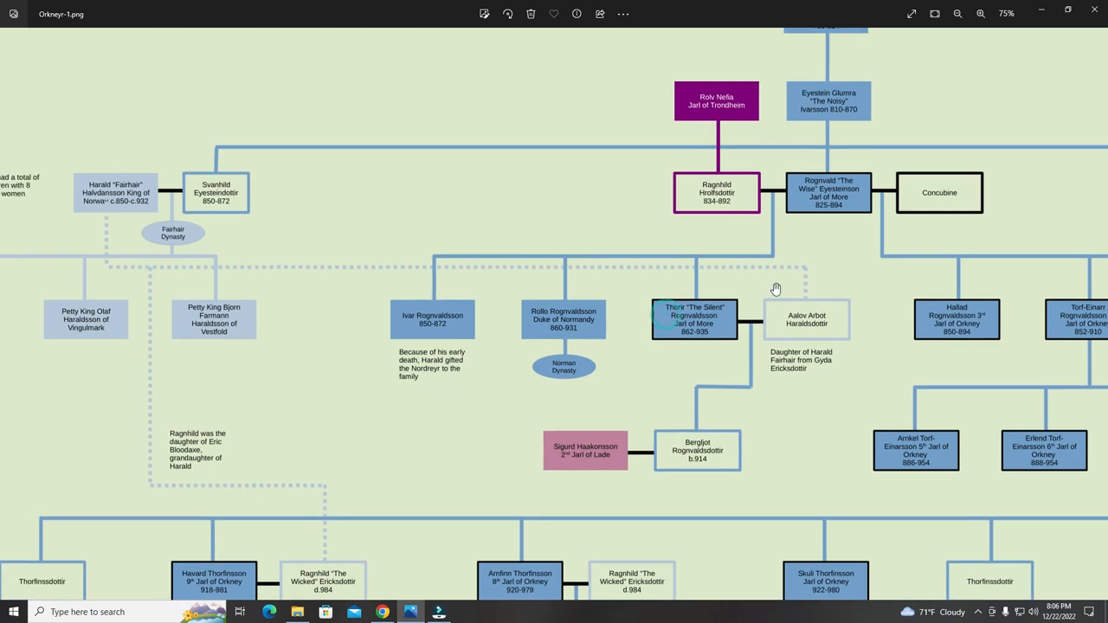
{"action": "mouse_move", "coordinate": [809, 323]}
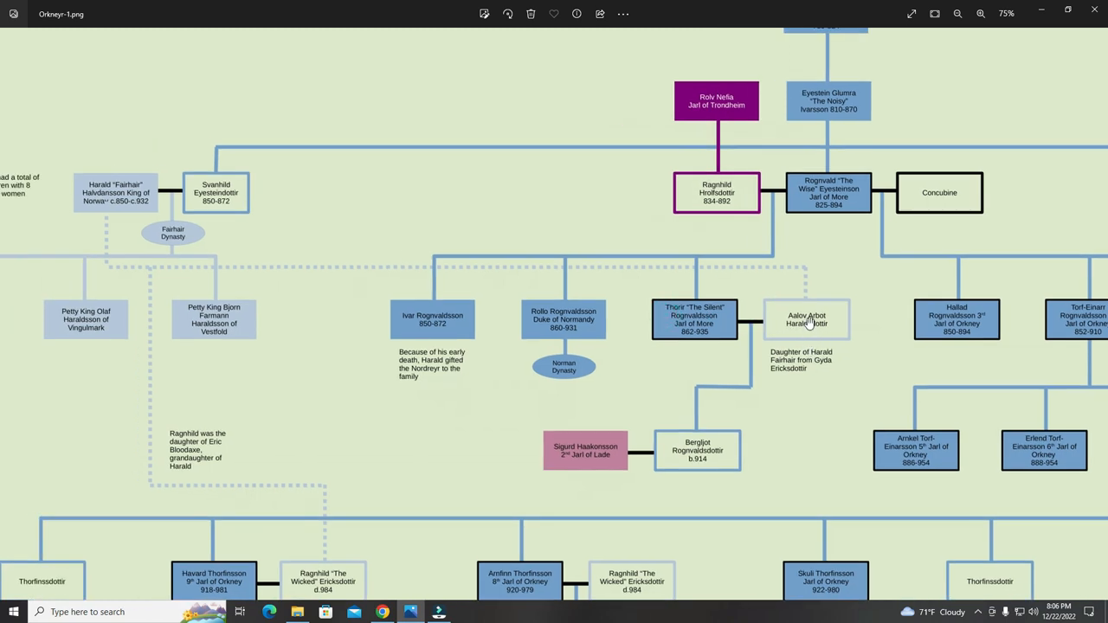
{"action": "mouse_move", "coordinate": [677, 355]}
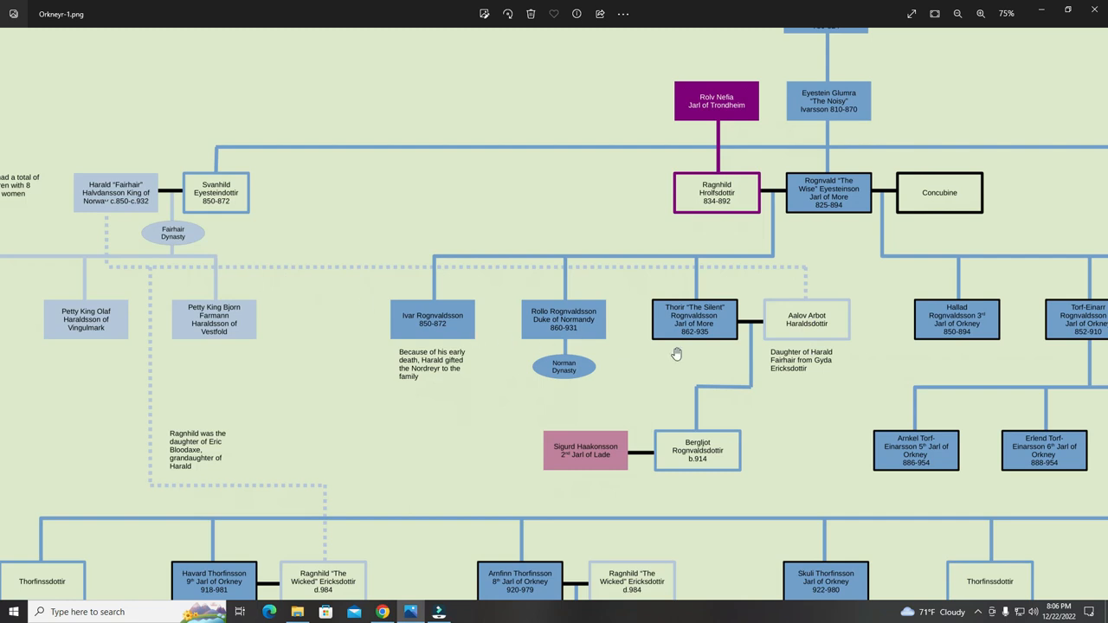
{"action": "mouse_move", "coordinate": [226, 212]}
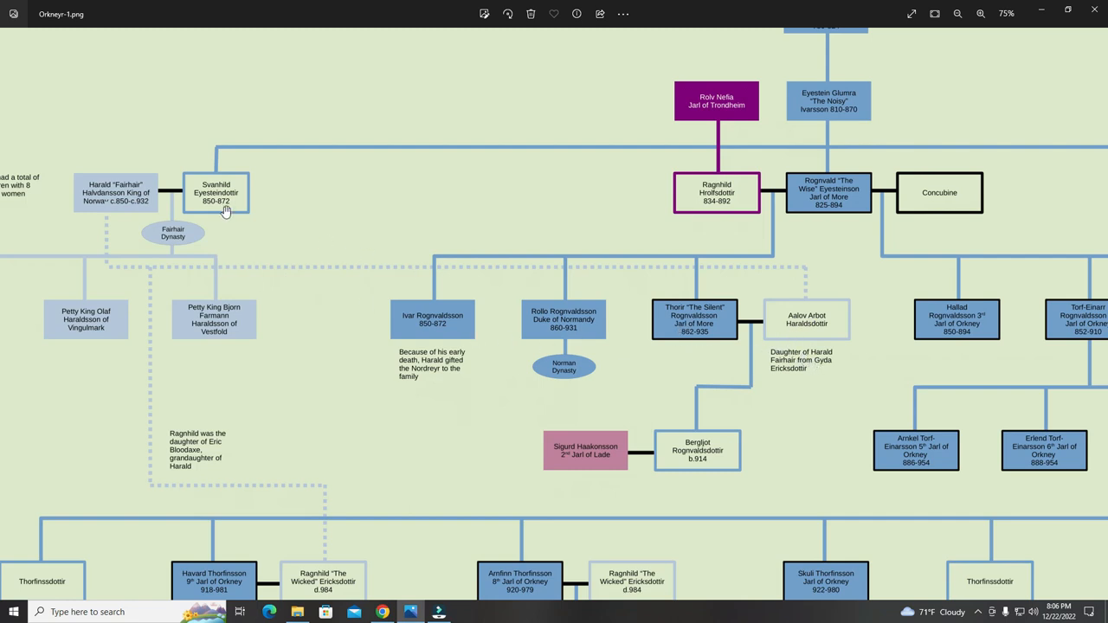
{"action": "mouse_move", "coordinate": [789, 371]}
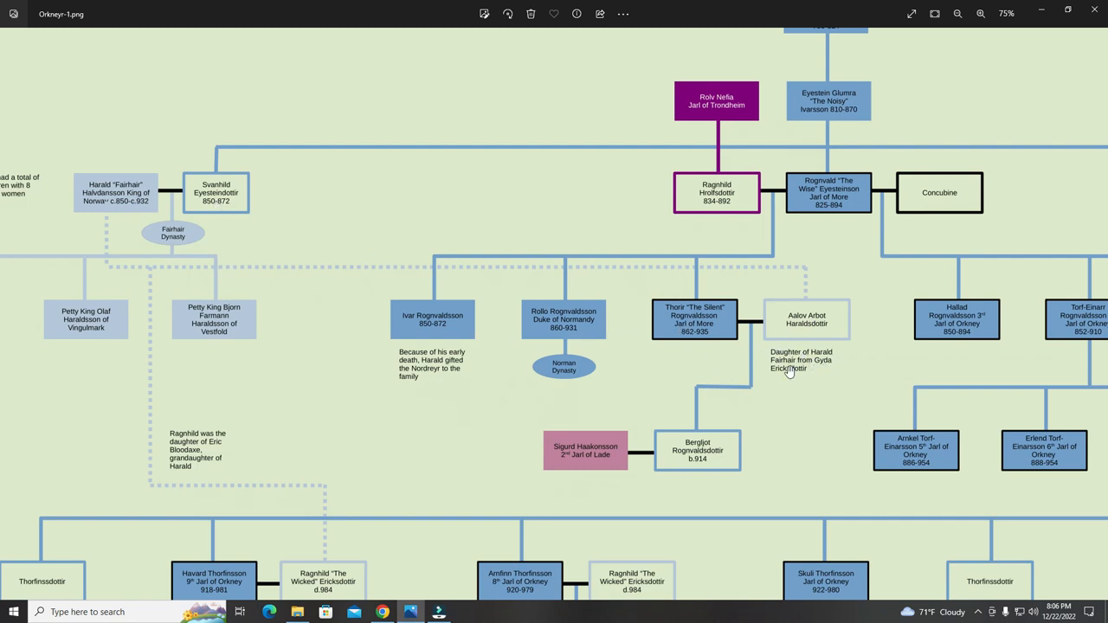
{"action": "mouse_move", "coordinate": [138, 202]}
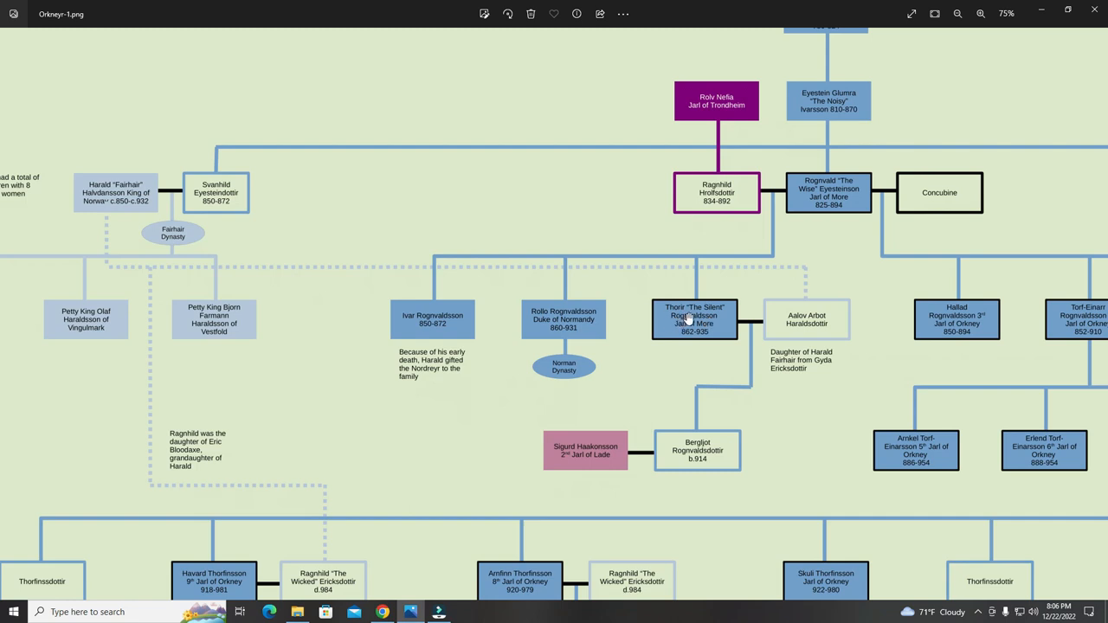
{"action": "mouse_move", "coordinate": [818, 333]}
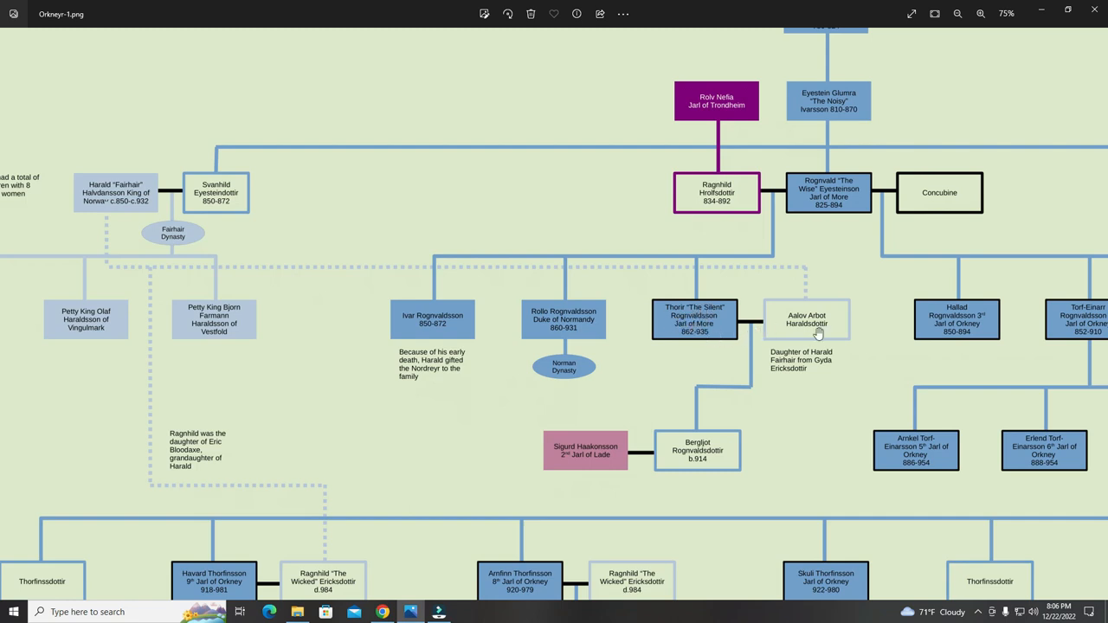
{"action": "mouse_move", "coordinate": [797, 337]}
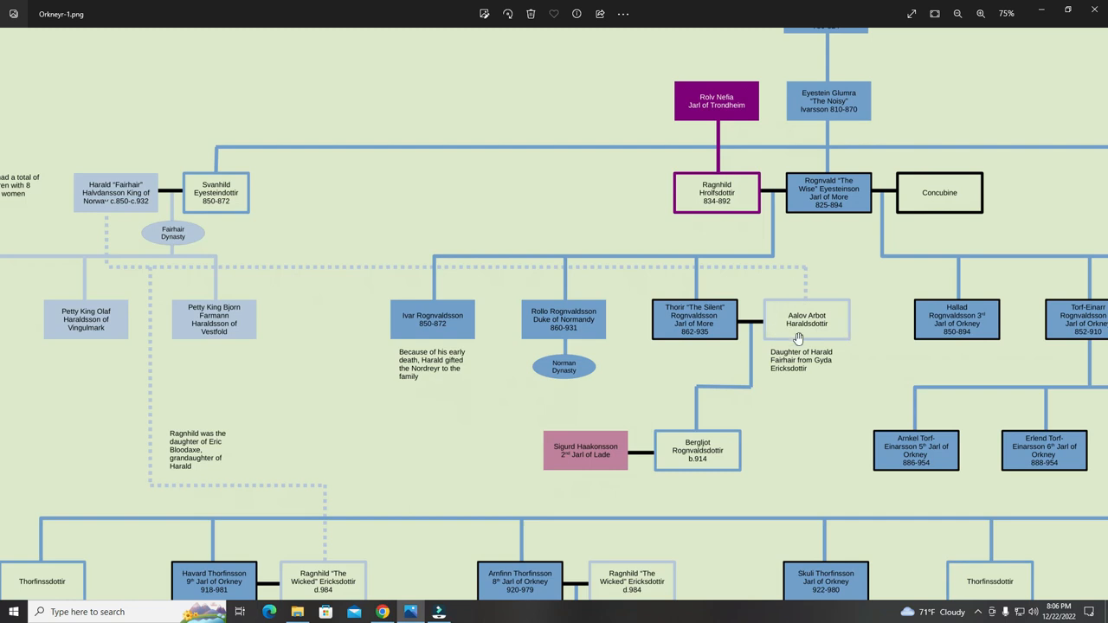
{"action": "mouse_move", "coordinate": [750, 318]}
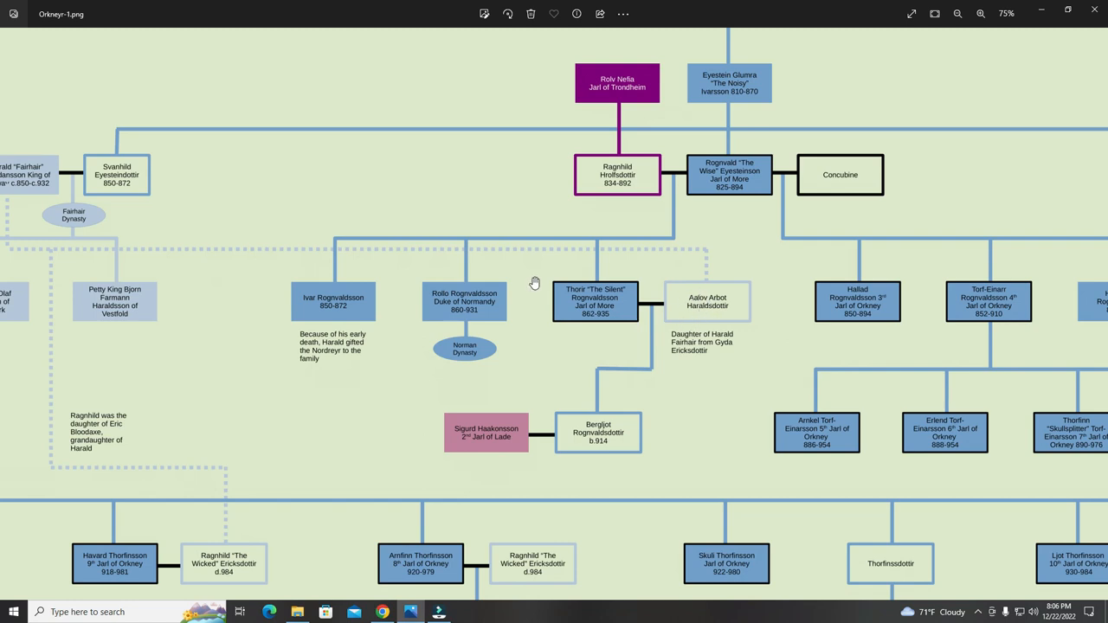
{"action": "mouse_move", "coordinate": [674, 329]}
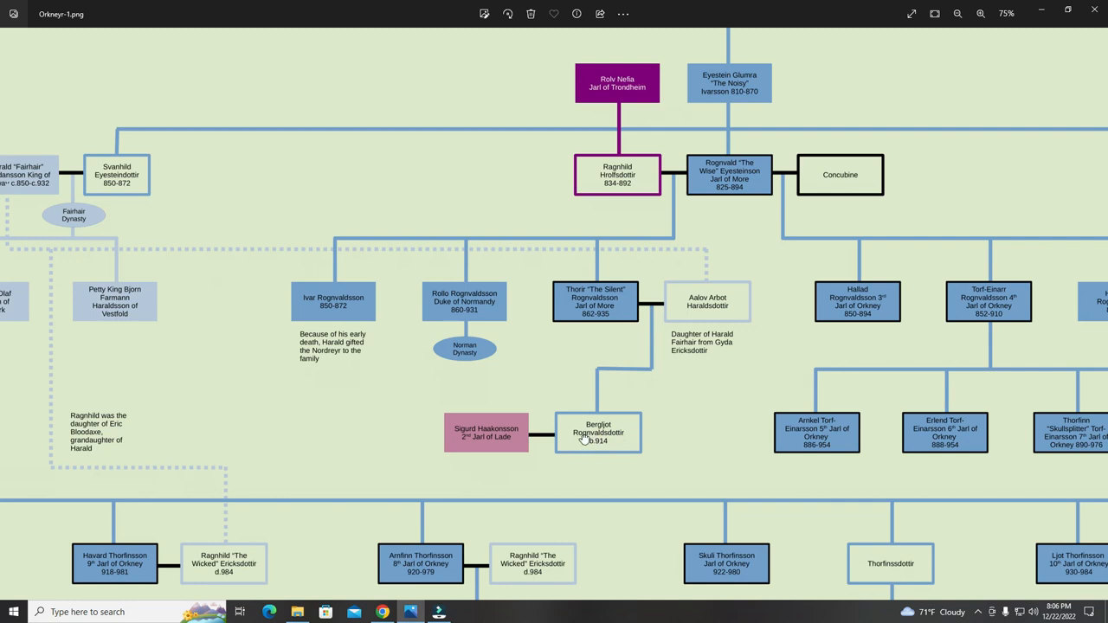
Re-centre the chart so Harald 'Fairhair' is fully visible beside Svanhild, above Sigurd Haakonsson.
{"action": "scroll", "scroll_direction": "up", "scroll_amount": 3}
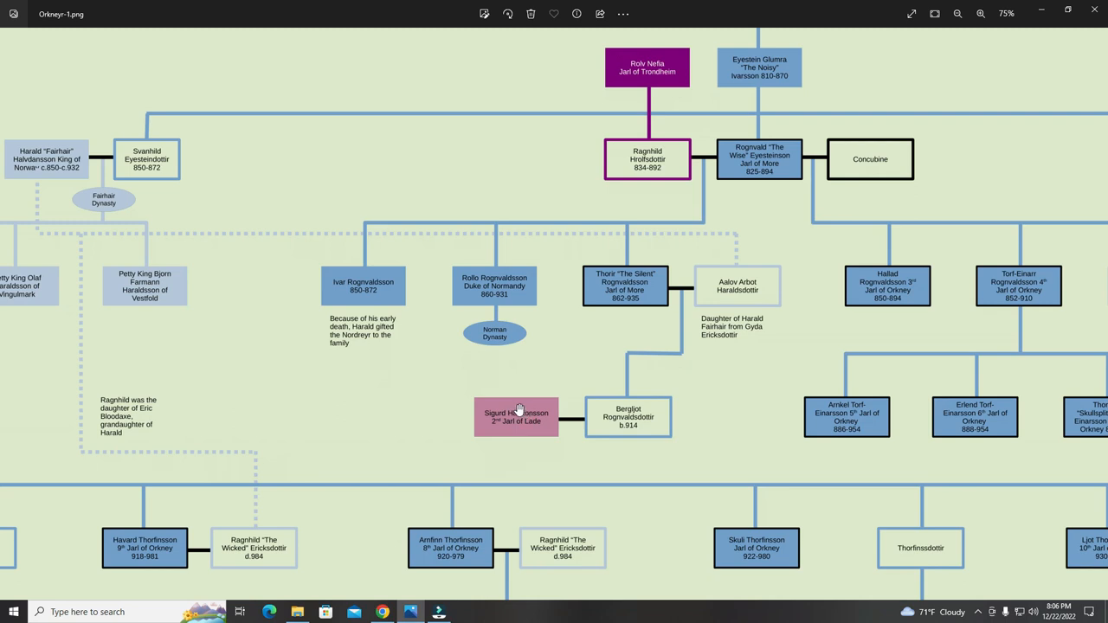
{"action": "mouse_move", "coordinate": [635, 292]}
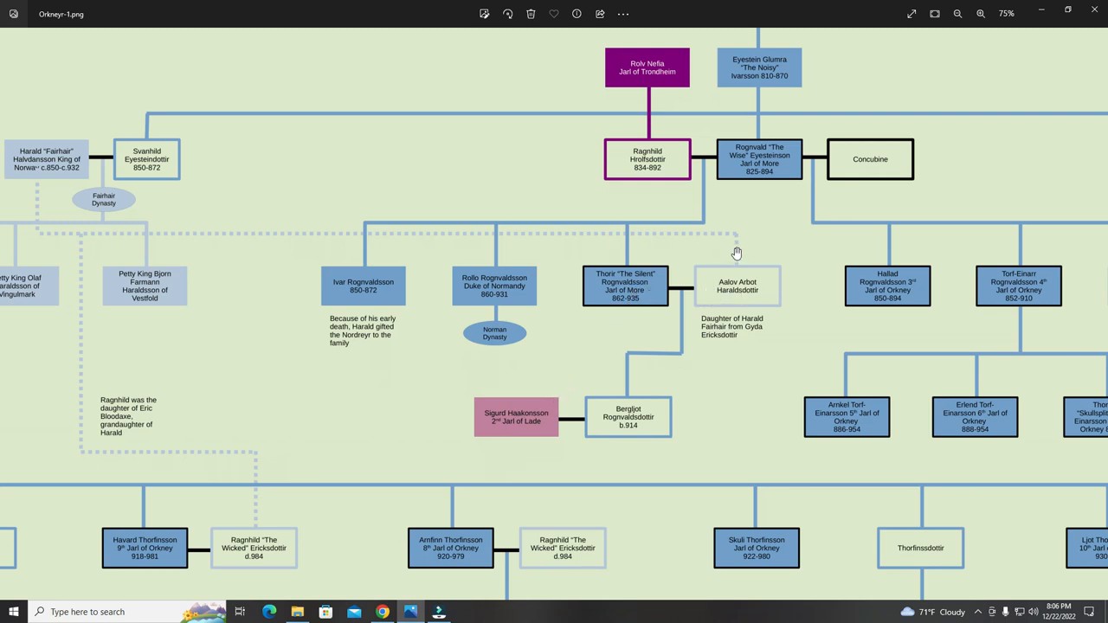
{"action": "mouse_move", "coordinate": [775, 170]}
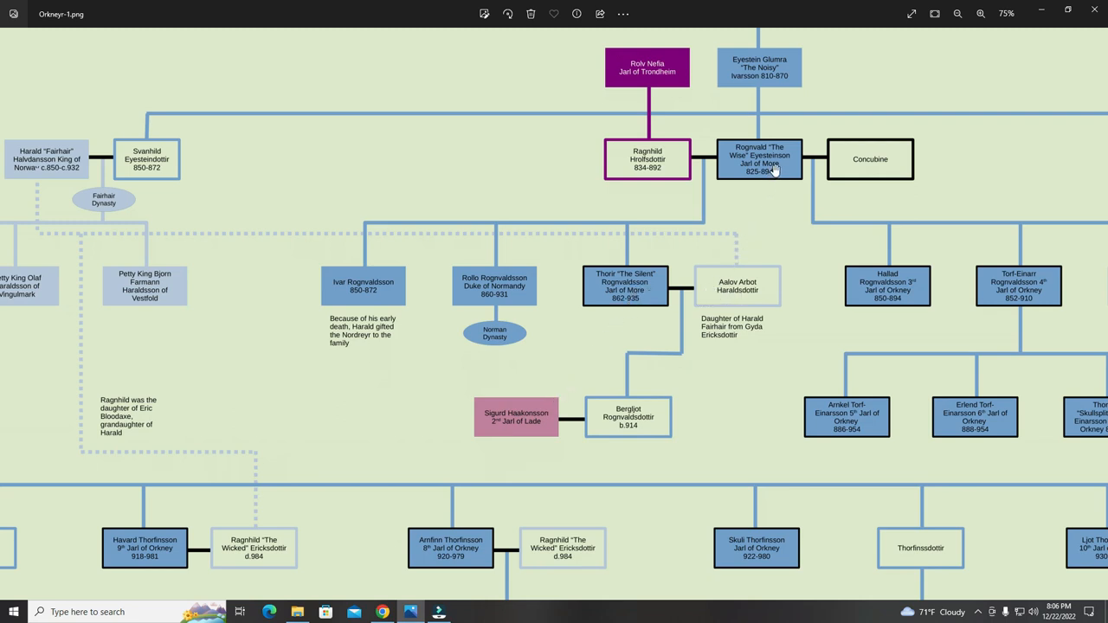
{"action": "mouse_move", "coordinate": [658, 387]}
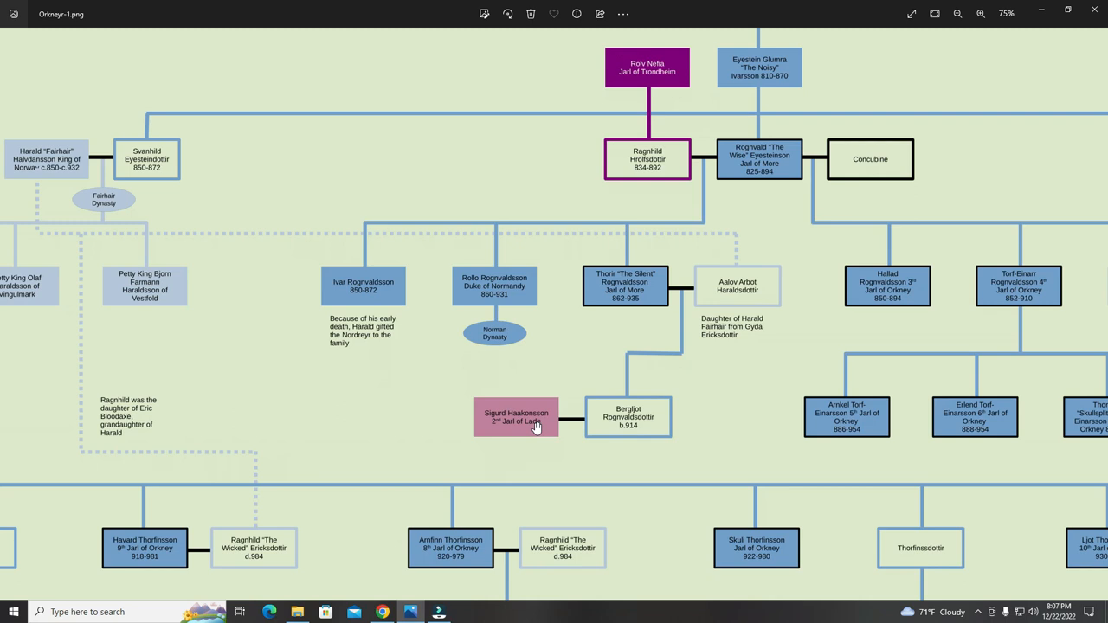
{"action": "mouse_move", "coordinate": [541, 422]}
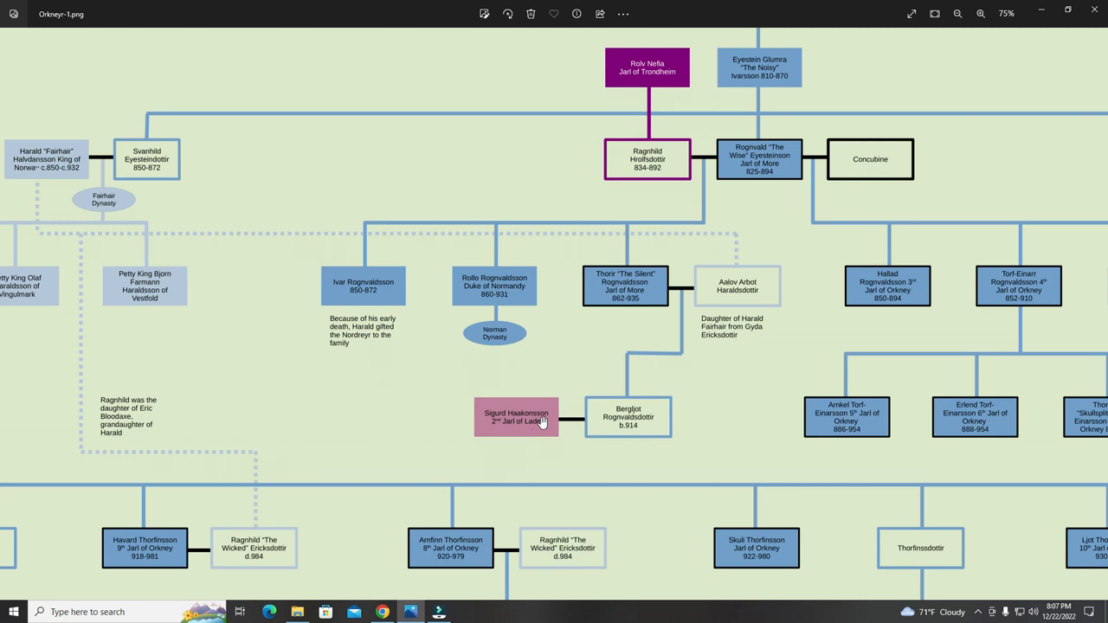
{"action": "mouse_move", "coordinate": [646, 278]}
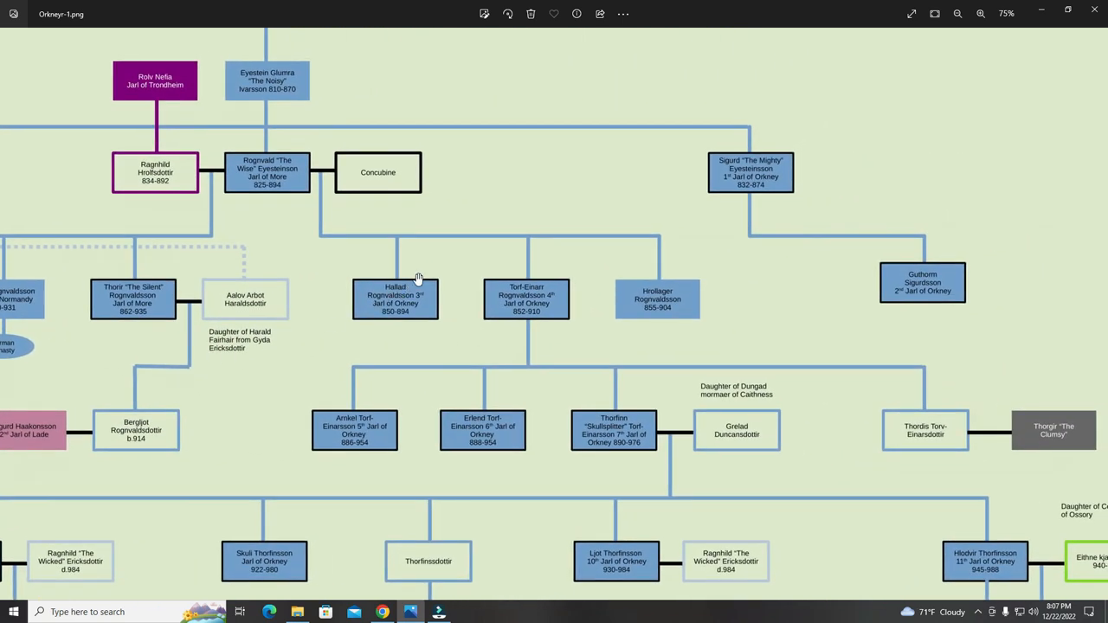
{"action": "mouse_move", "coordinate": [424, 294]}
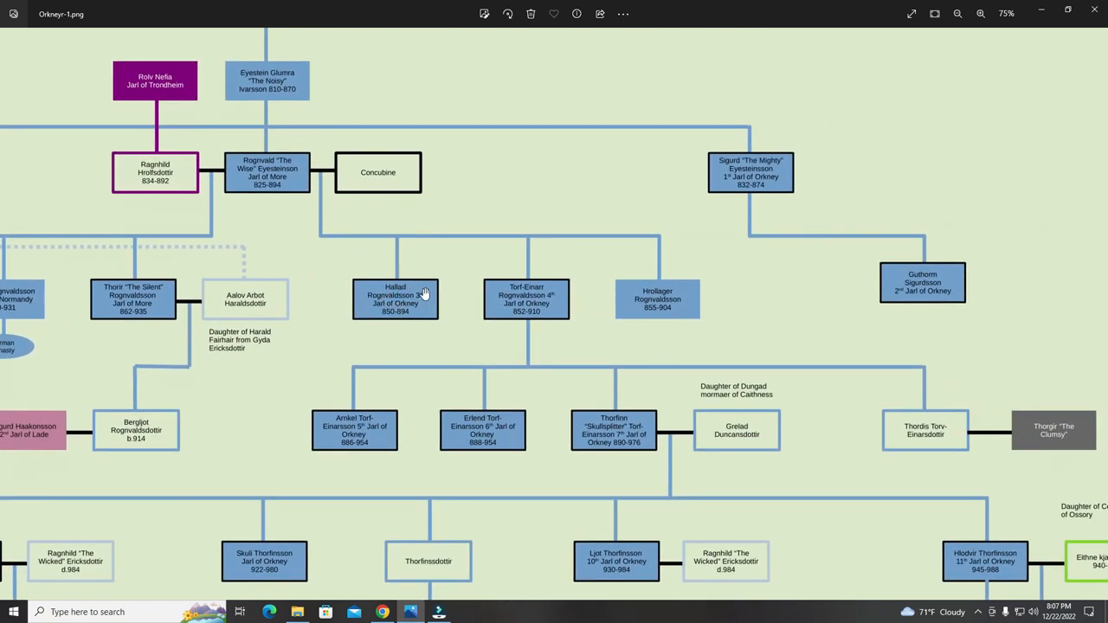
{"action": "mouse_move", "coordinate": [405, 308]}
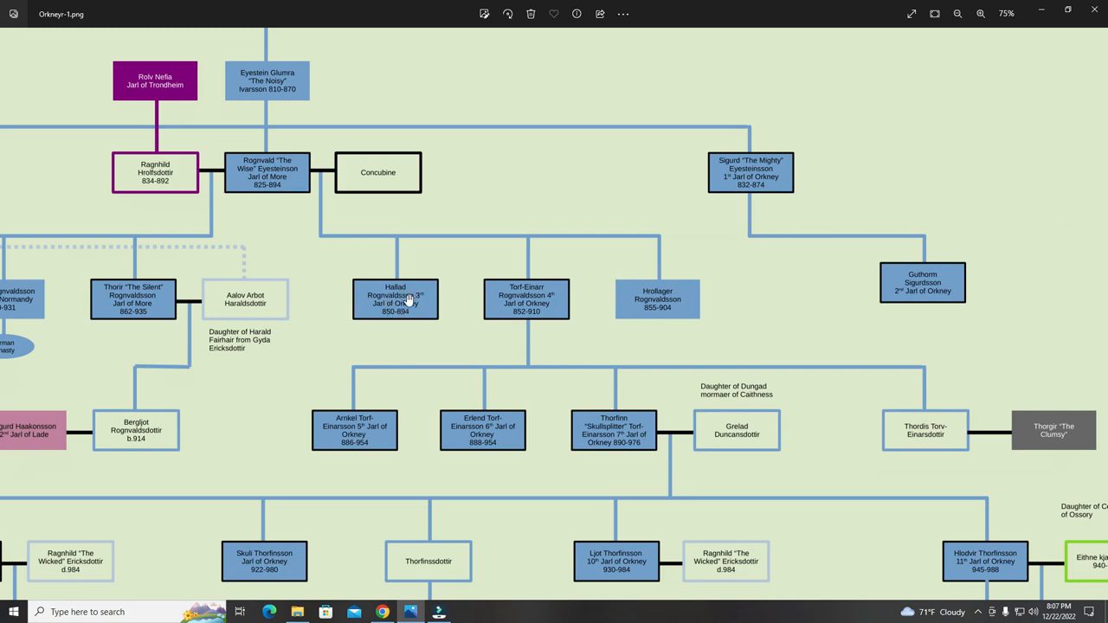
{"action": "mouse_move", "coordinate": [505, 305]}
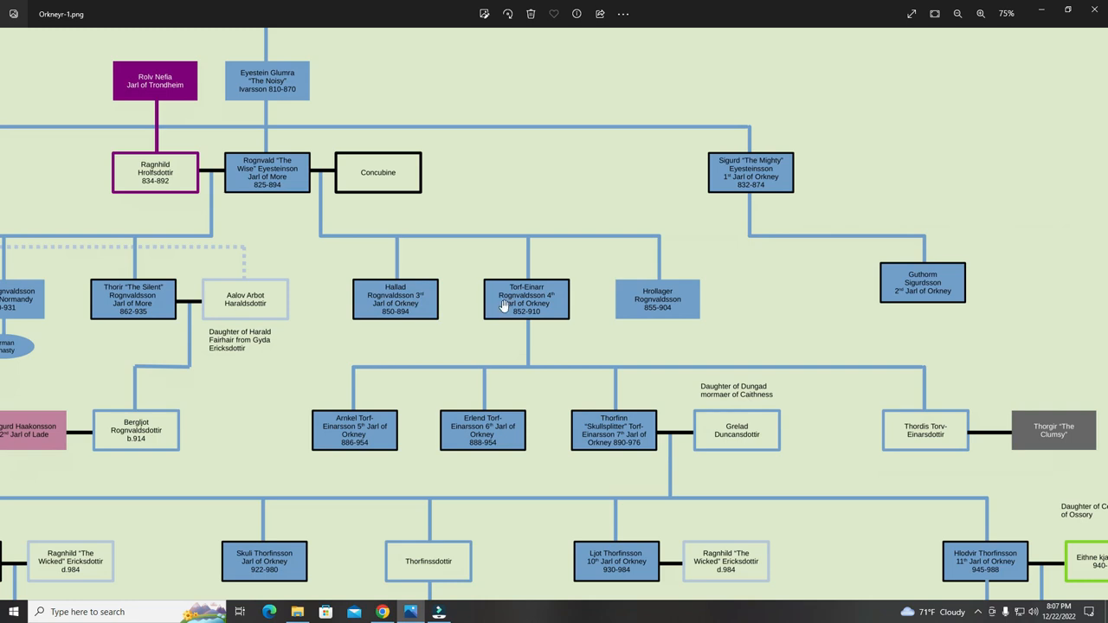
{"action": "mouse_move", "coordinate": [560, 297]}
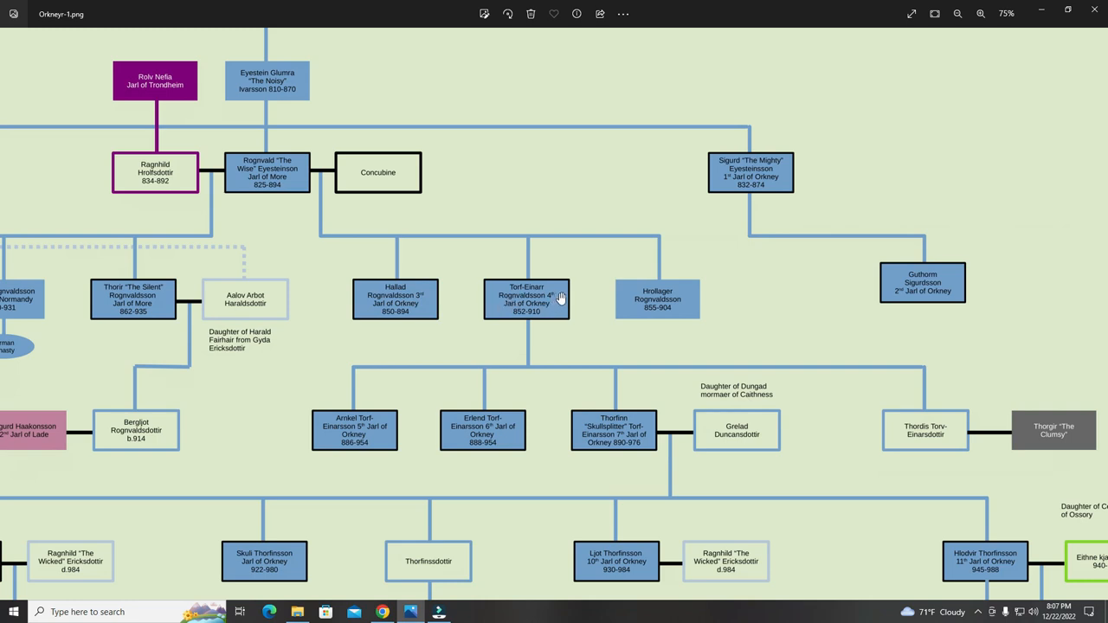
{"action": "mouse_move", "coordinate": [562, 311]}
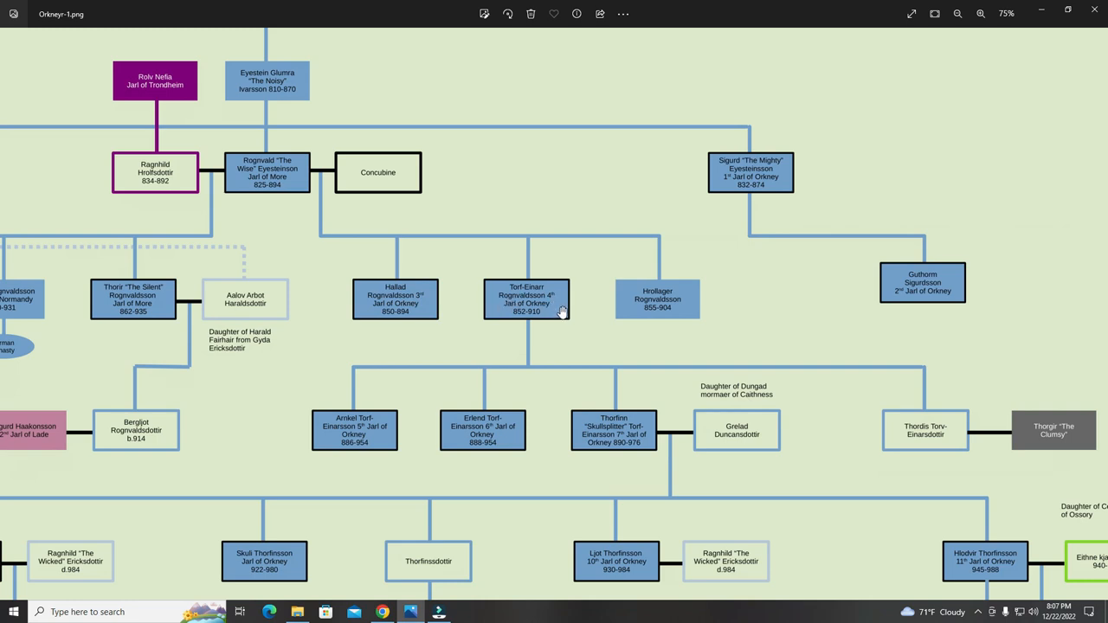
{"action": "mouse_move", "coordinate": [564, 291]}
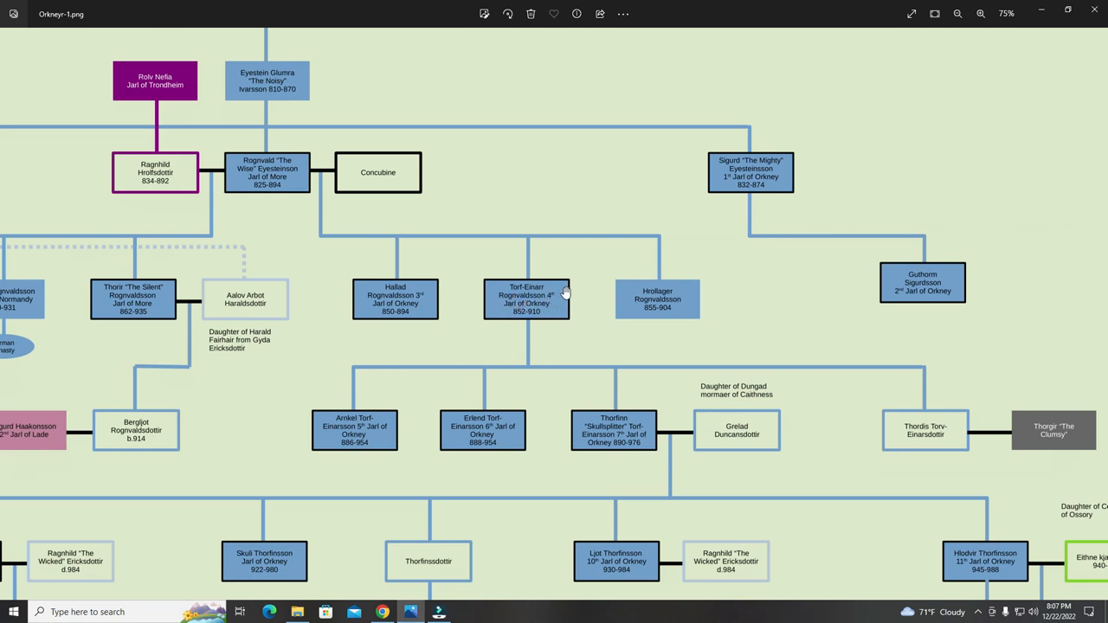
{"action": "mouse_move", "coordinate": [320, 424]}
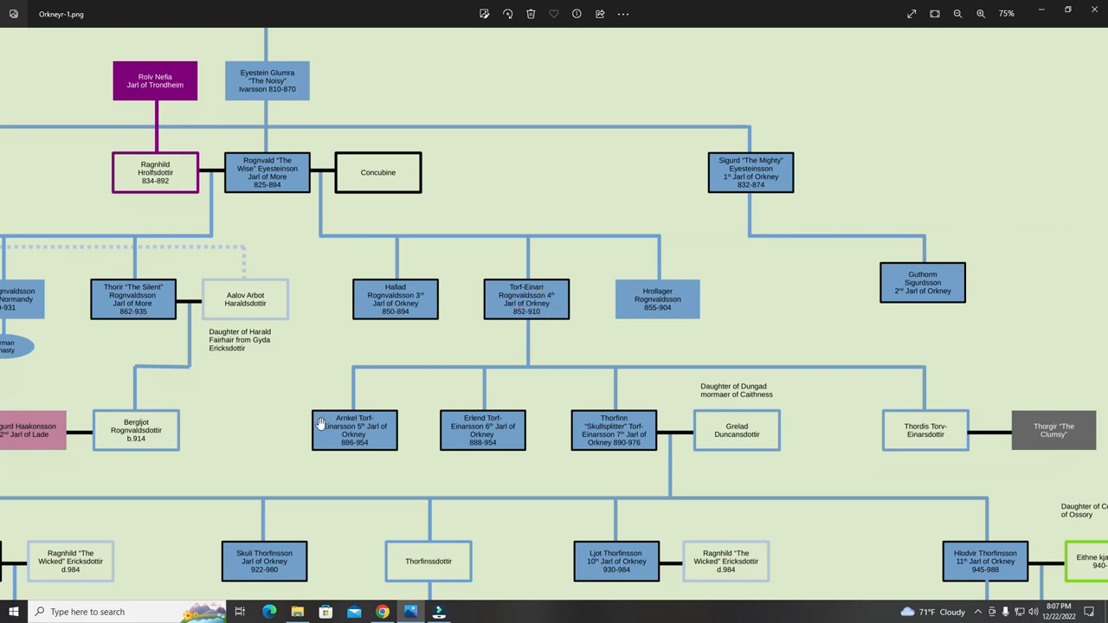
{"action": "mouse_move", "coordinate": [531, 318]}
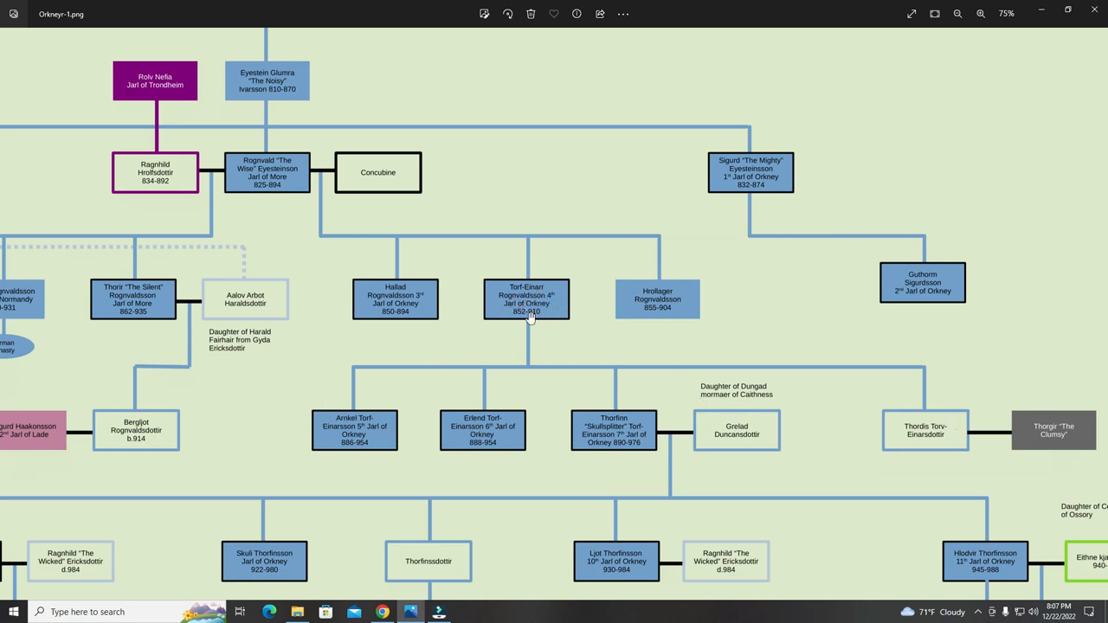
{"action": "mouse_move", "coordinate": [371, 435]}
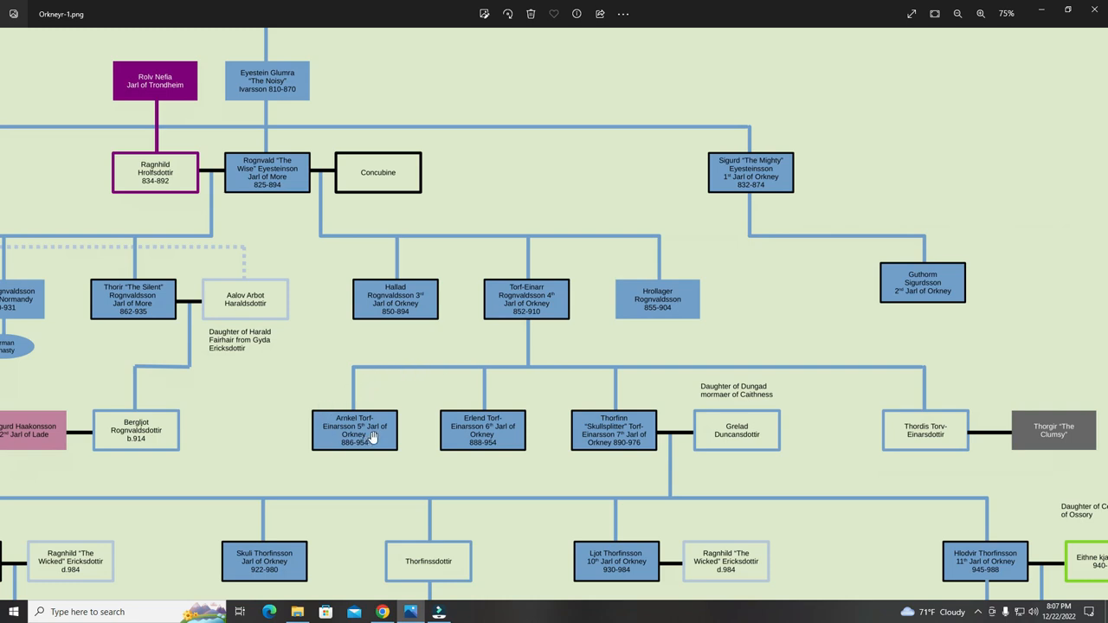
{"action": "mouse_move", "coordinate": [352, 430]}
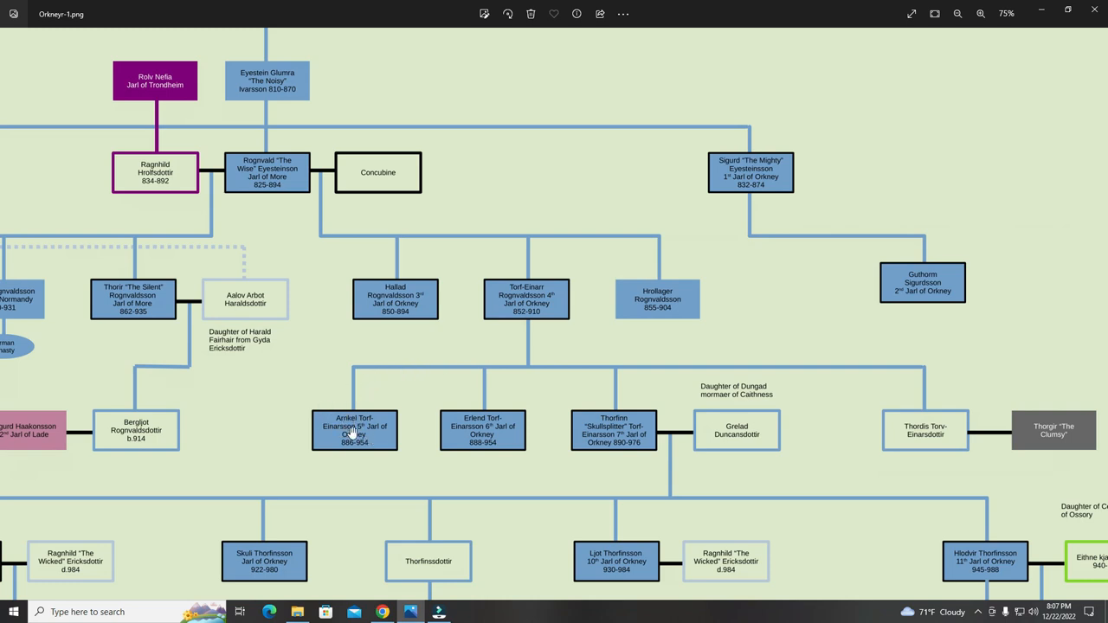
{"action": "mouse_move", "coordinate": [368, 439]}
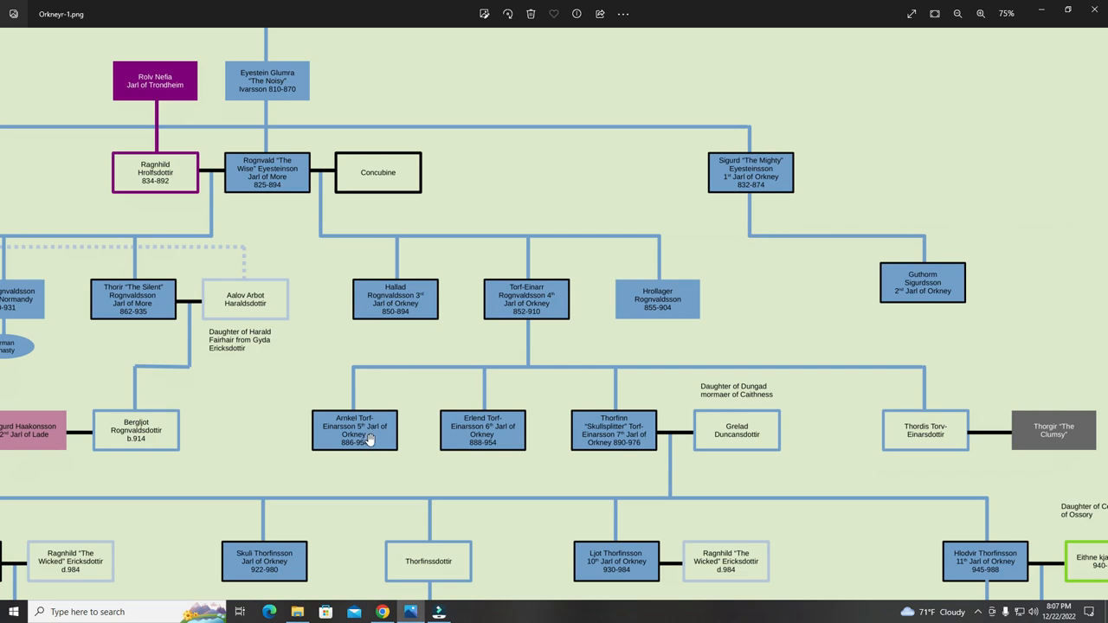
{"action": "mouse_move", "coordinate": [500, 432]}
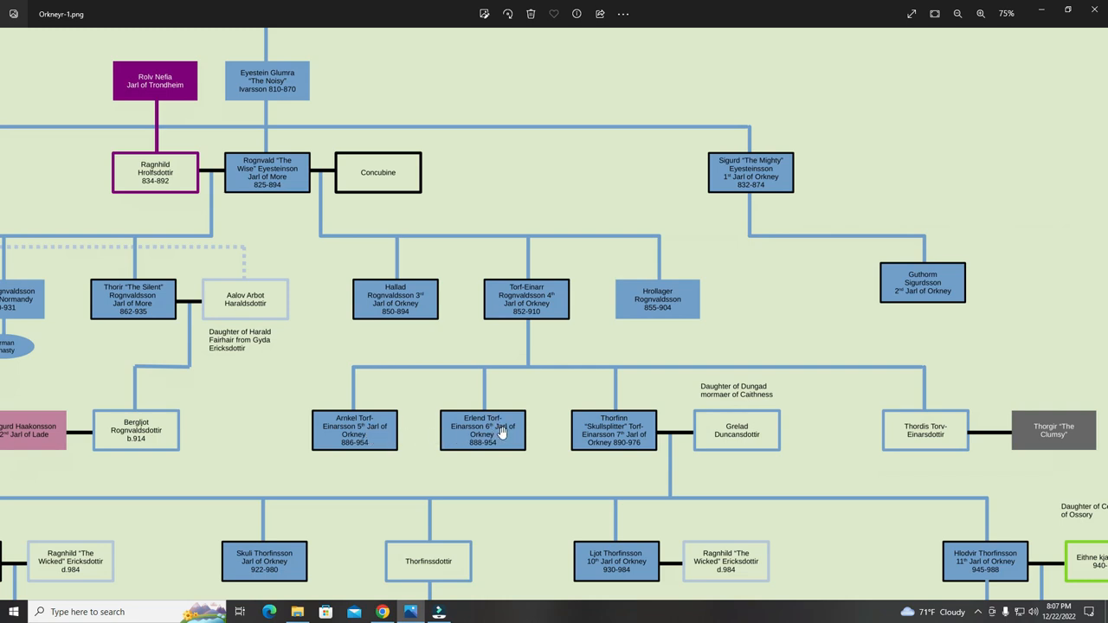
{"action": "mouse_move", "coordinate": [507, 443]}
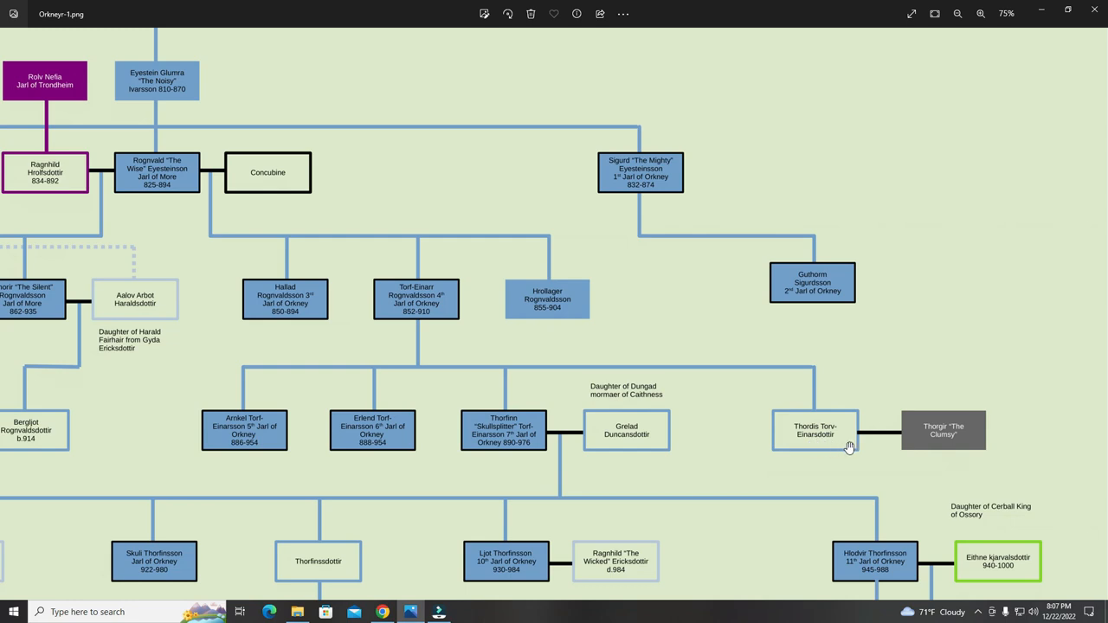
{"action": "mouse_move", "coordinate": [818, 367]}
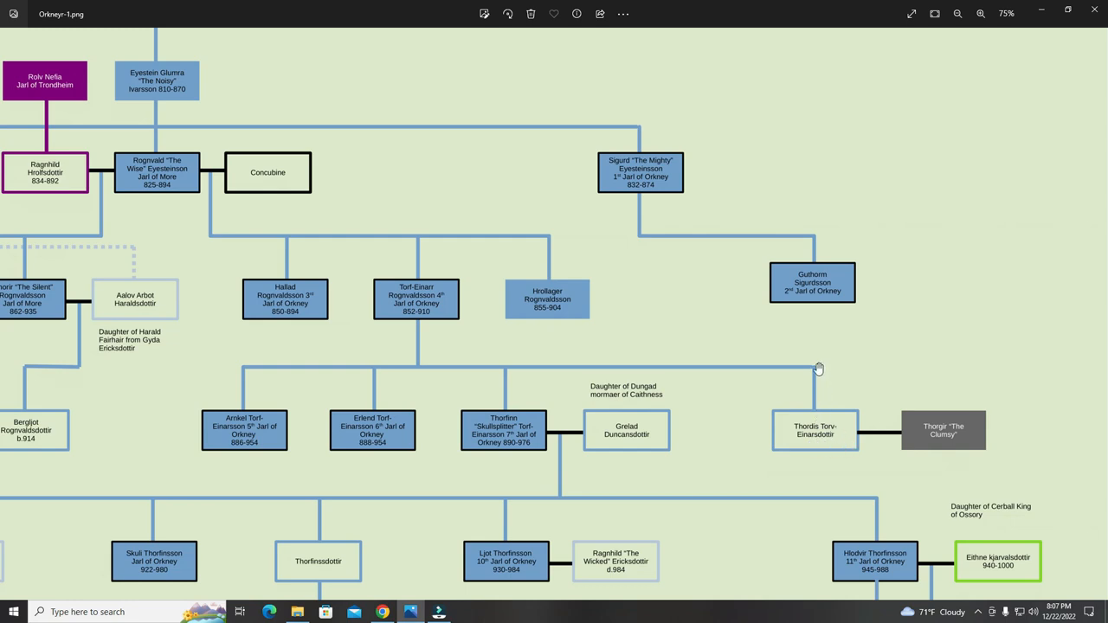
{"action": "mouse_move", "coordinate": [841, 430]}
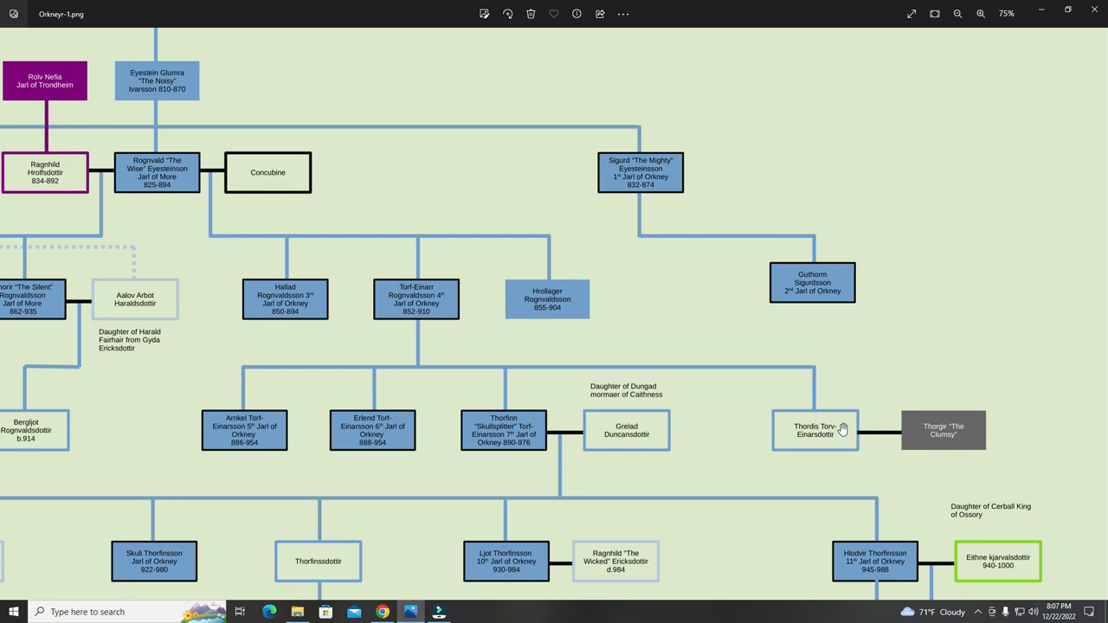
{"action": "mouse_move", "coordinate": [924, 443]}
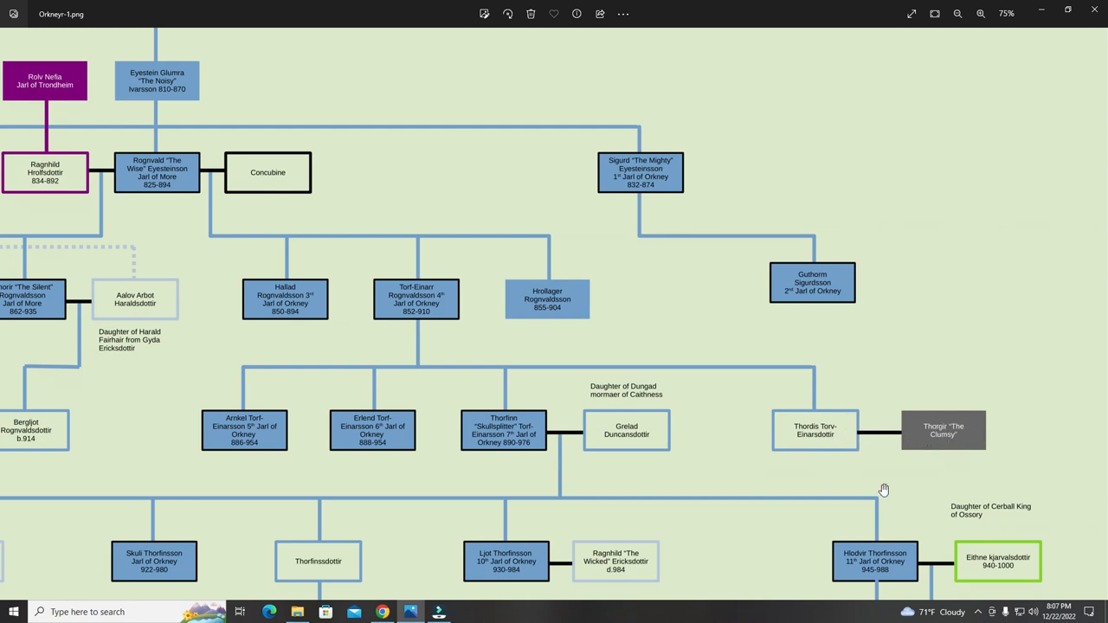
{"action": "mouse_move", "coordinate": [886, 467]}
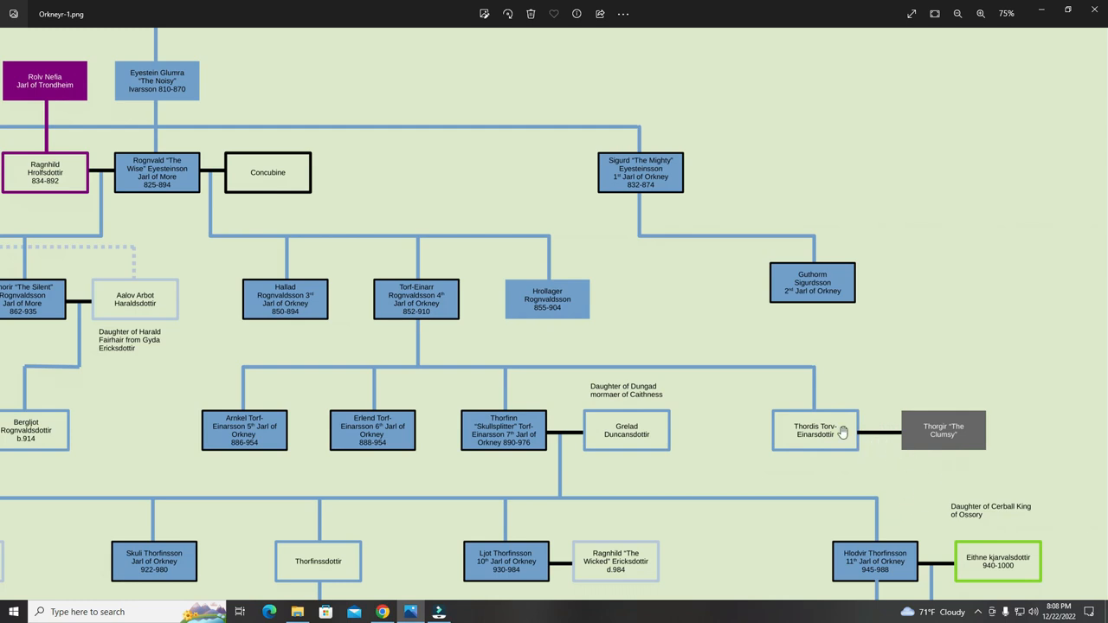
{"action": "mouse_move", "coordinate": [912, 481]}
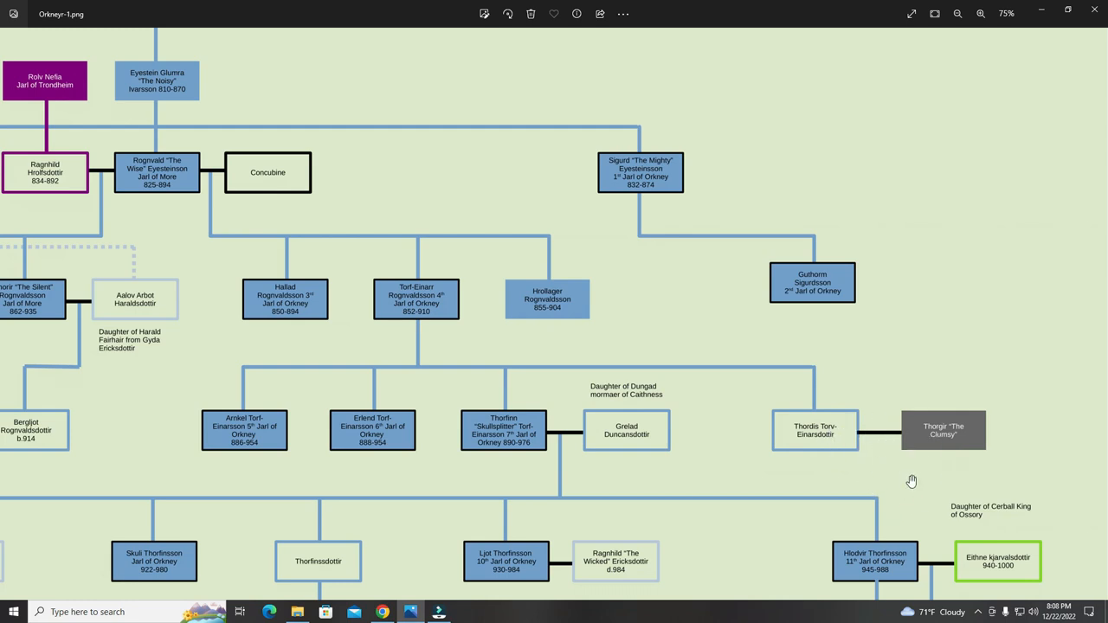
{"action": "mouse_move", "coordinate": [833, 455]}
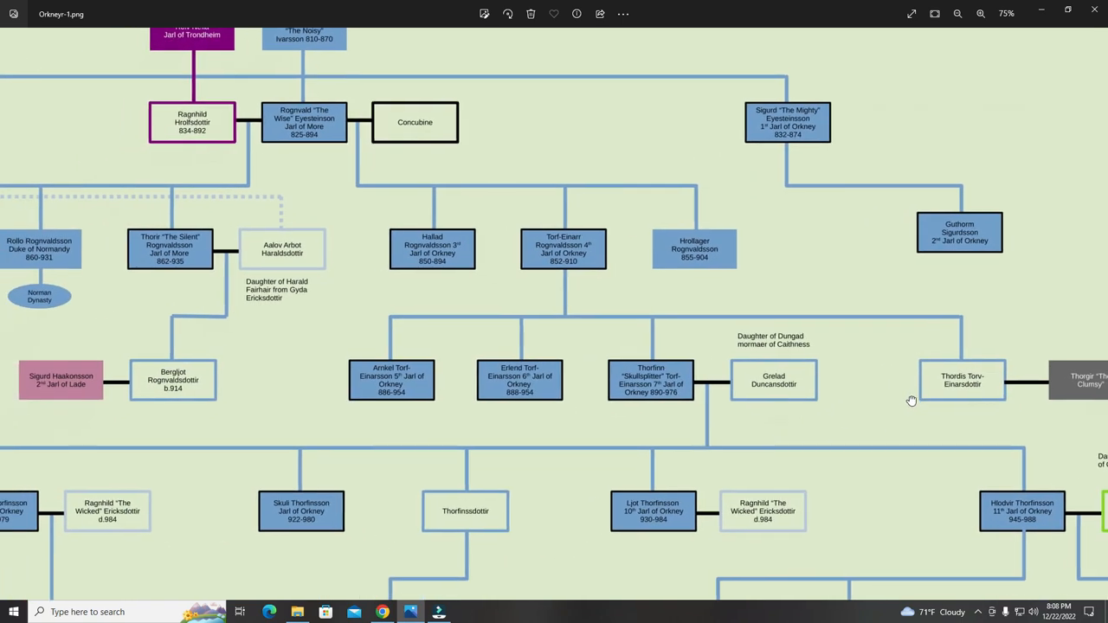
Scroll down and back up to frame Rolv Nefia and Eystein Glumra above Ragnhild and Rognvald.
{"action": "scroll", "scroll_direction": "down", "scroll_amount": 3}
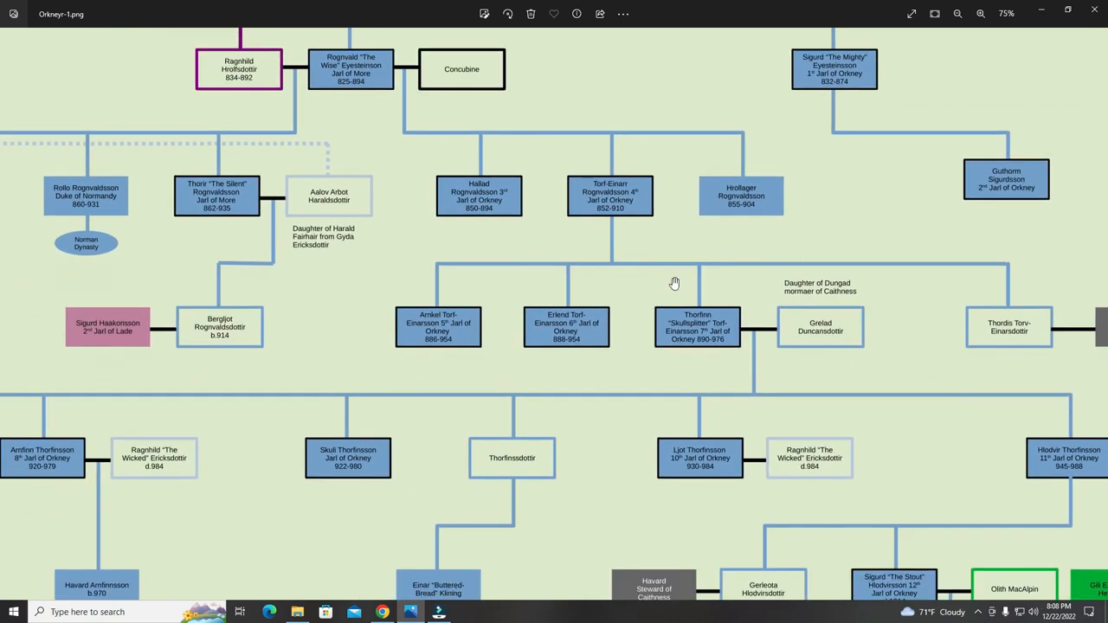
{"action": "mouse_move", "coordinate": [612, 266]}
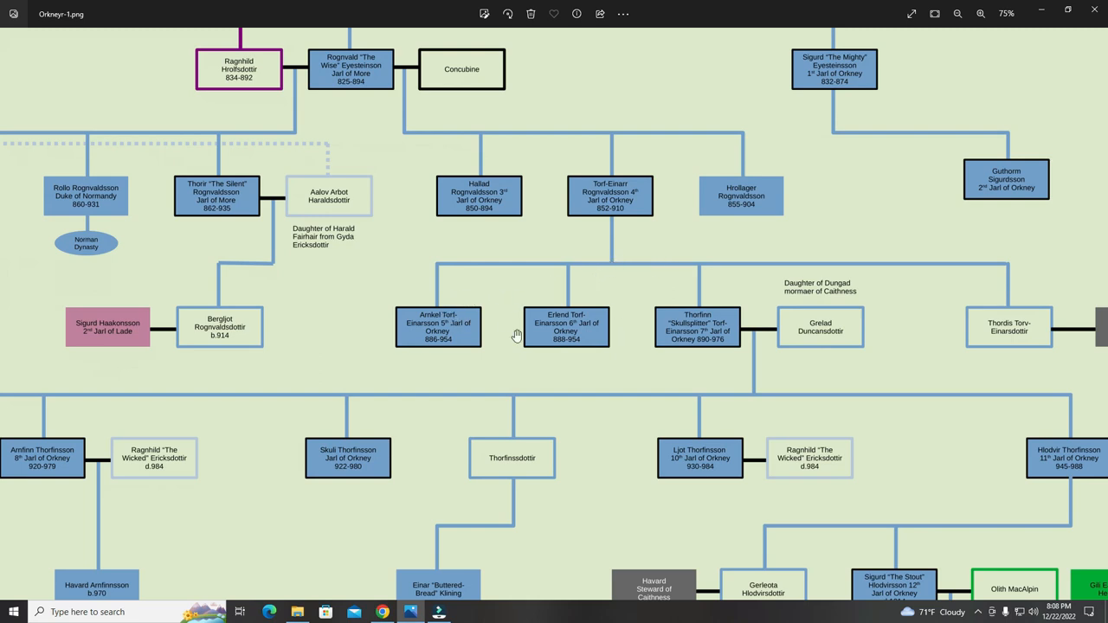
{"action": "mouse_move", "coordinate": [614, 315]}
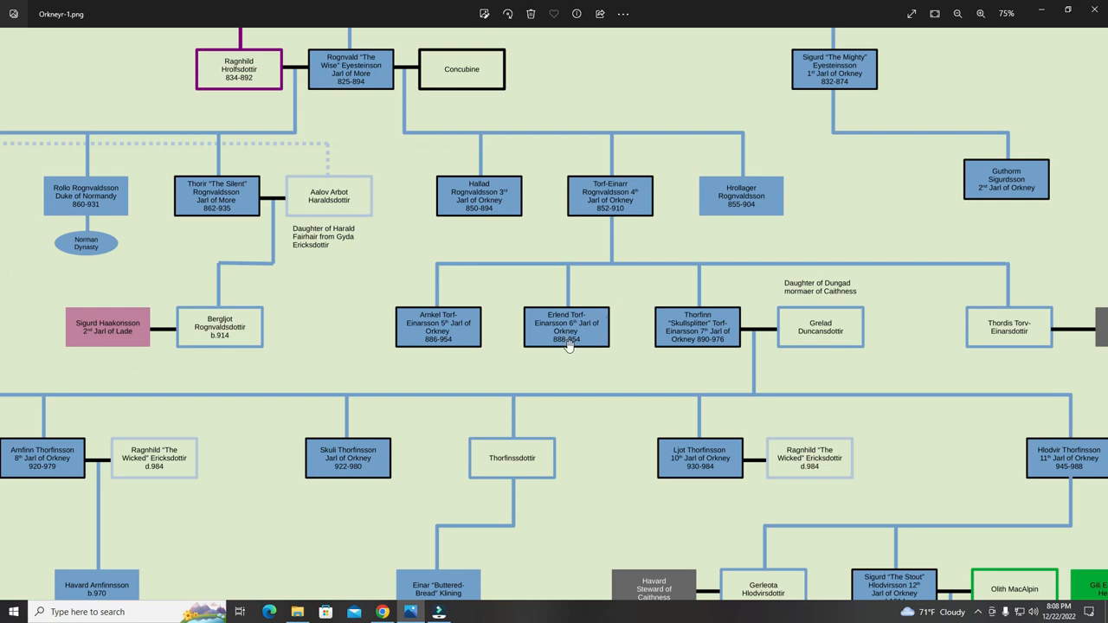
{"action": "mouse_move", "coordinate": [707, 344]}
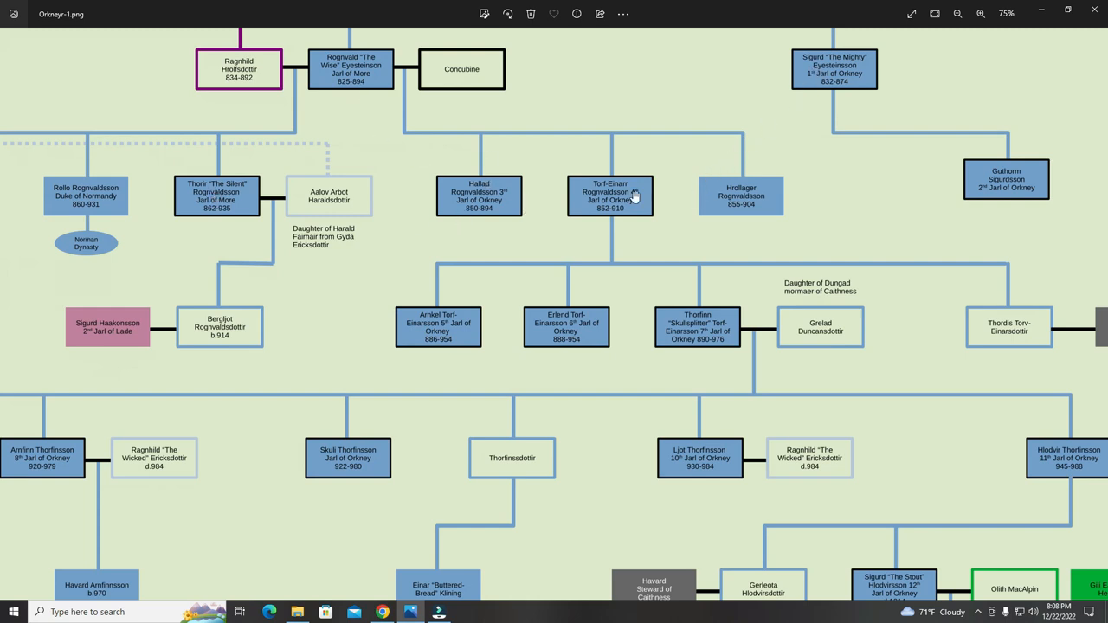
{"action": "mouse_move", "coordinate": [636, 206]}
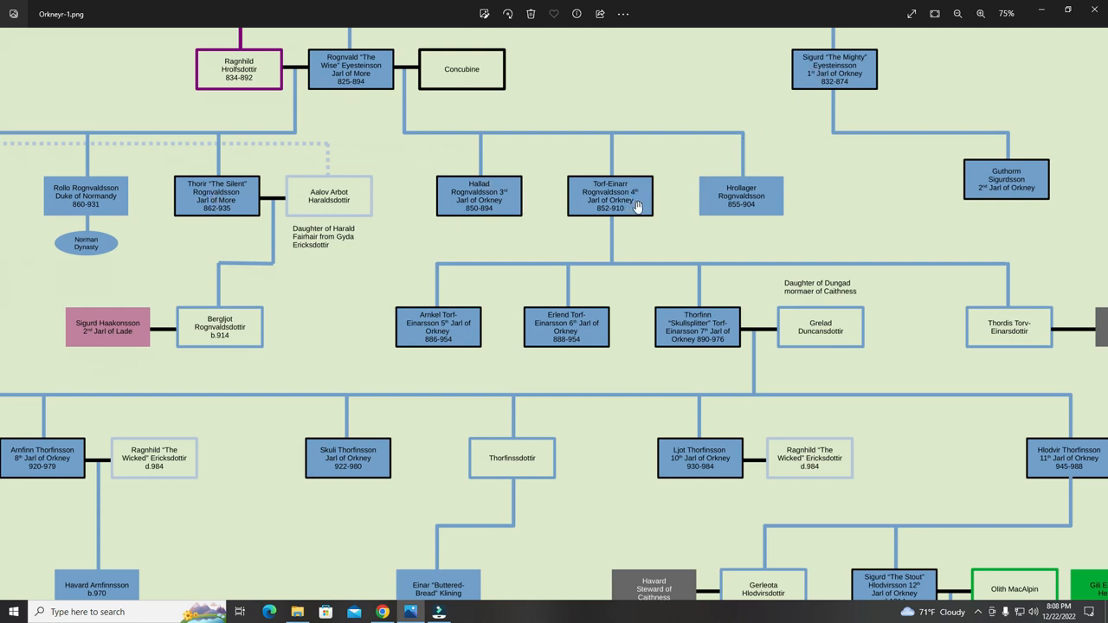
{"action": "mouse_move", "coordinate": [677, 224]}
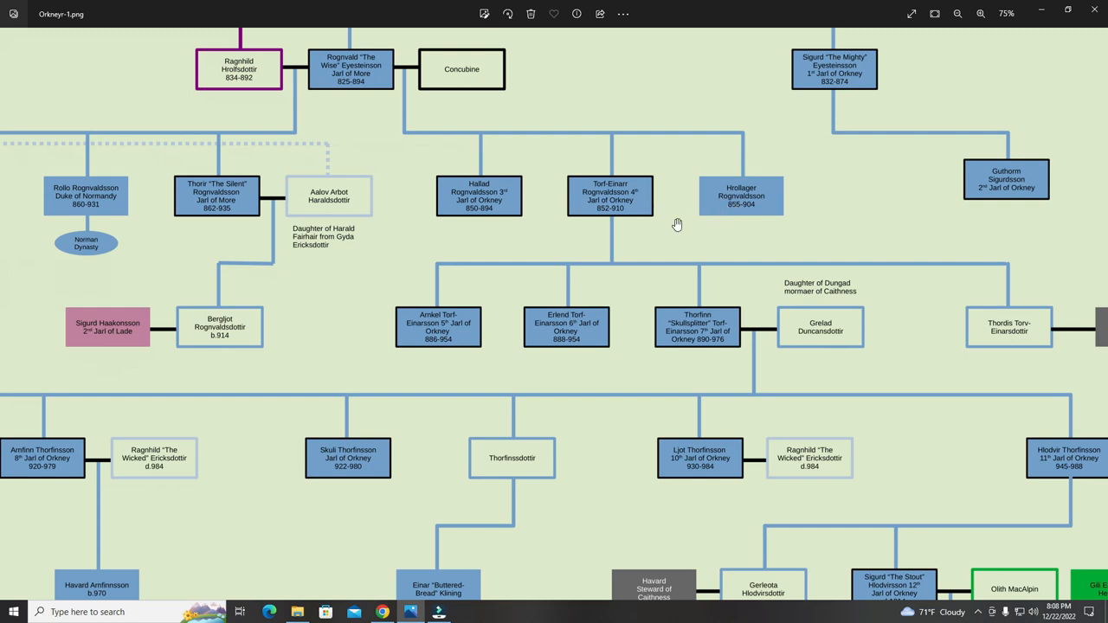
{"action": "mouse_move", "coordinate": [686, 238]}
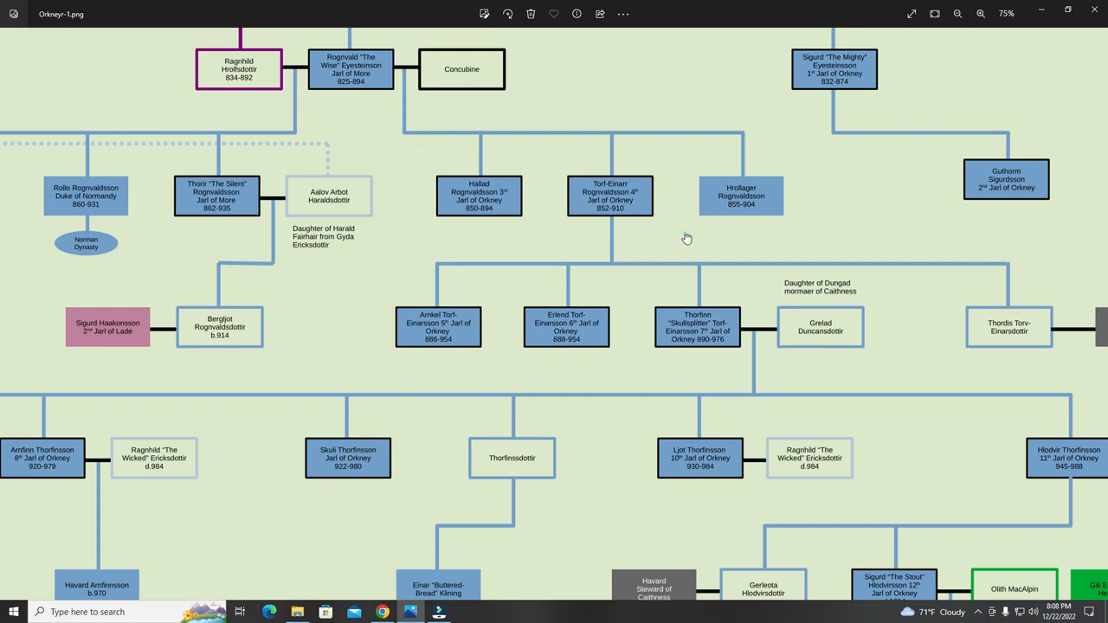
{"action": "scroll", "scroll_direction": "up", "scroll_amount": 3}
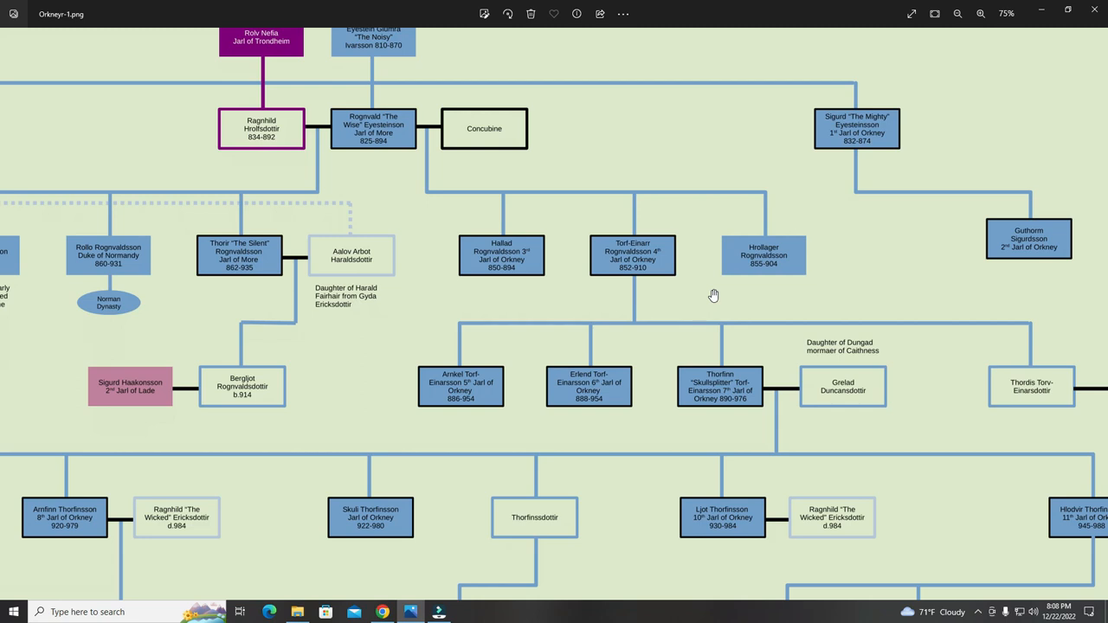
{"action": "mouse_move", "coordinate": [790, 274]}
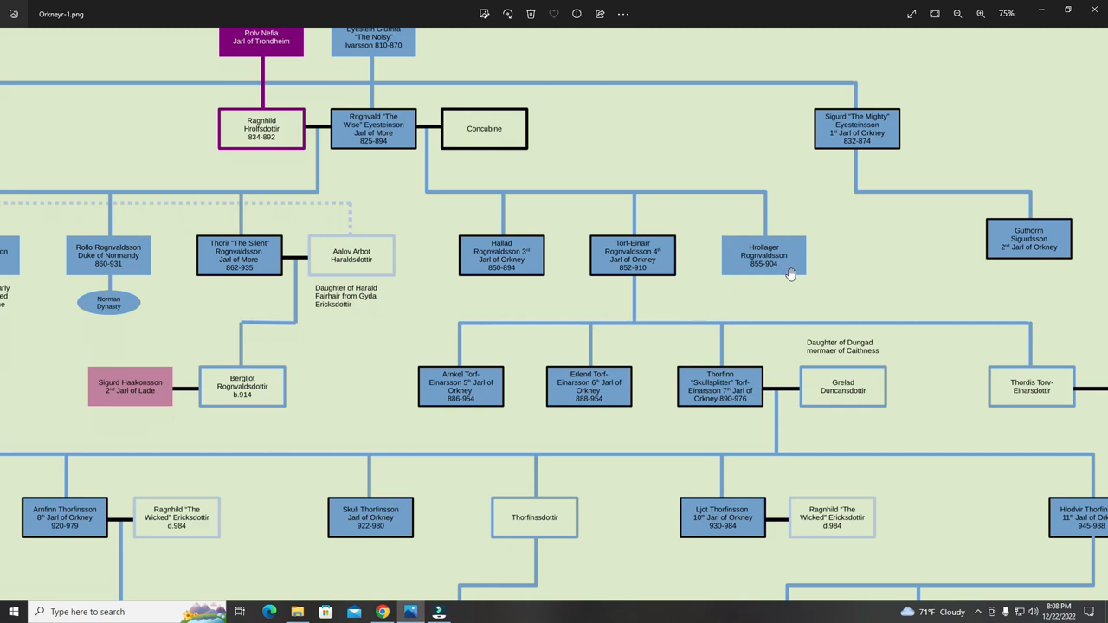
Pan toward Torf-Einarr's sons, ending on Ivar Rognvaldsson's early-death note beside Rollo.
{"action": "scroll", "scroll_direction": "down", "scroll_amount": 3}
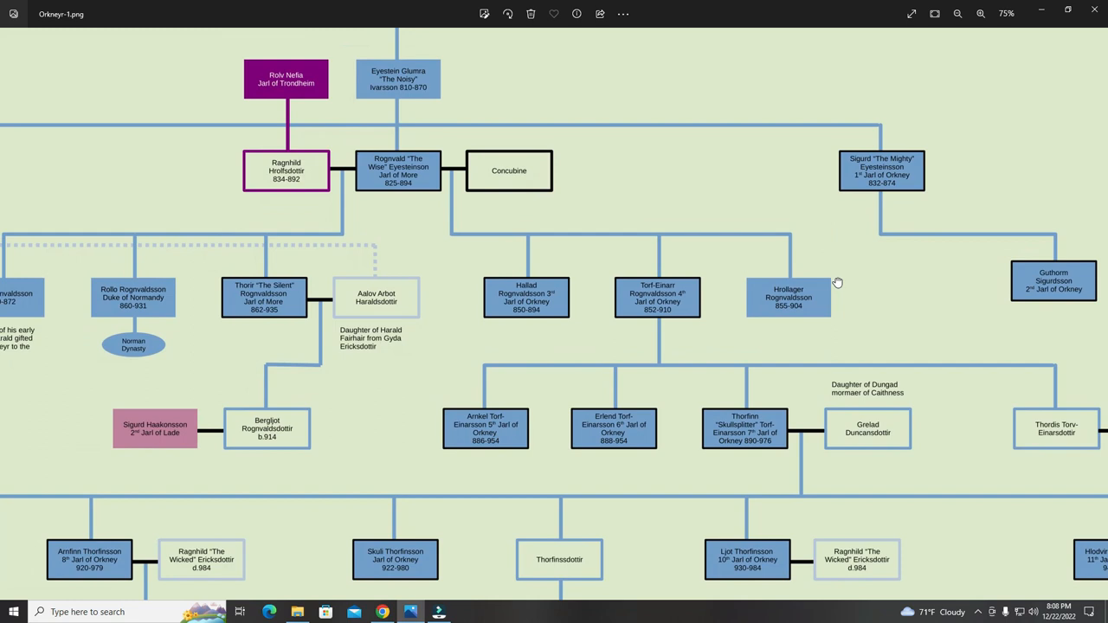
{"action": "scroll", "scroll_direction": "up", "scroll_amount": 3}
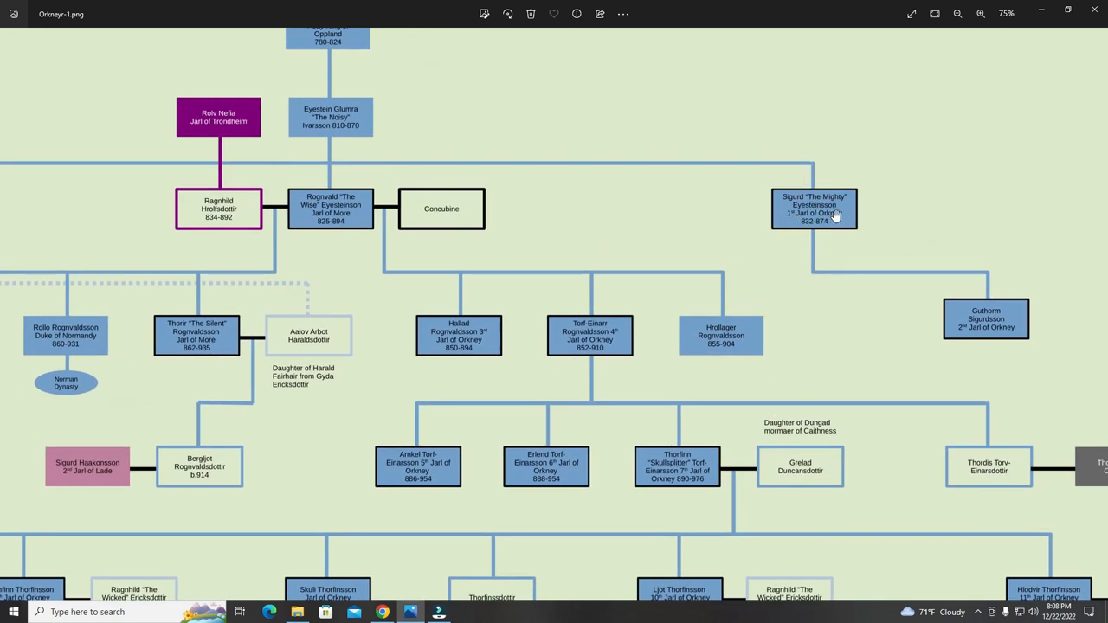
{"action": "mouse_move", "coordinate": [826, 212]}
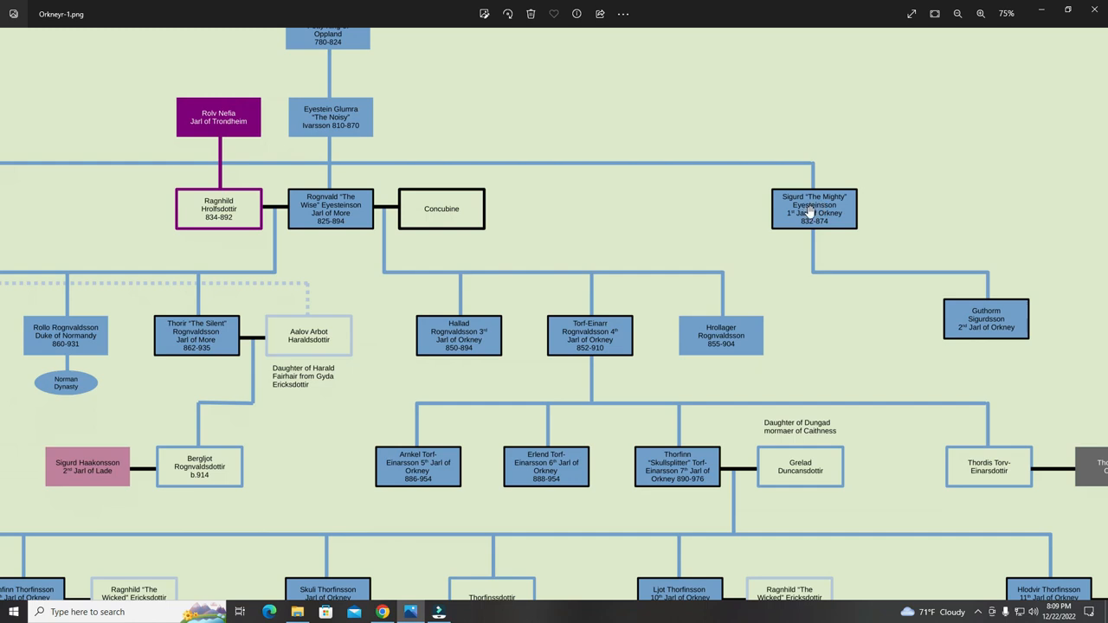
{"action": "mouse_move", "coordinate": [993, 322]}
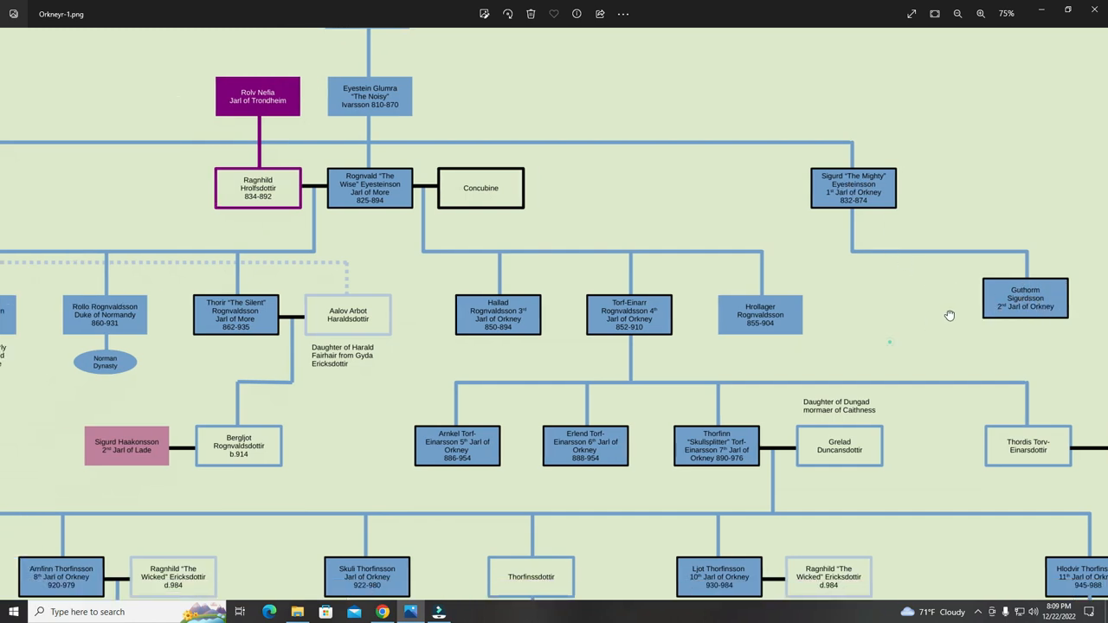
{"action": "scroll", "scroll_direction": "up", "scroll_amount": 3}
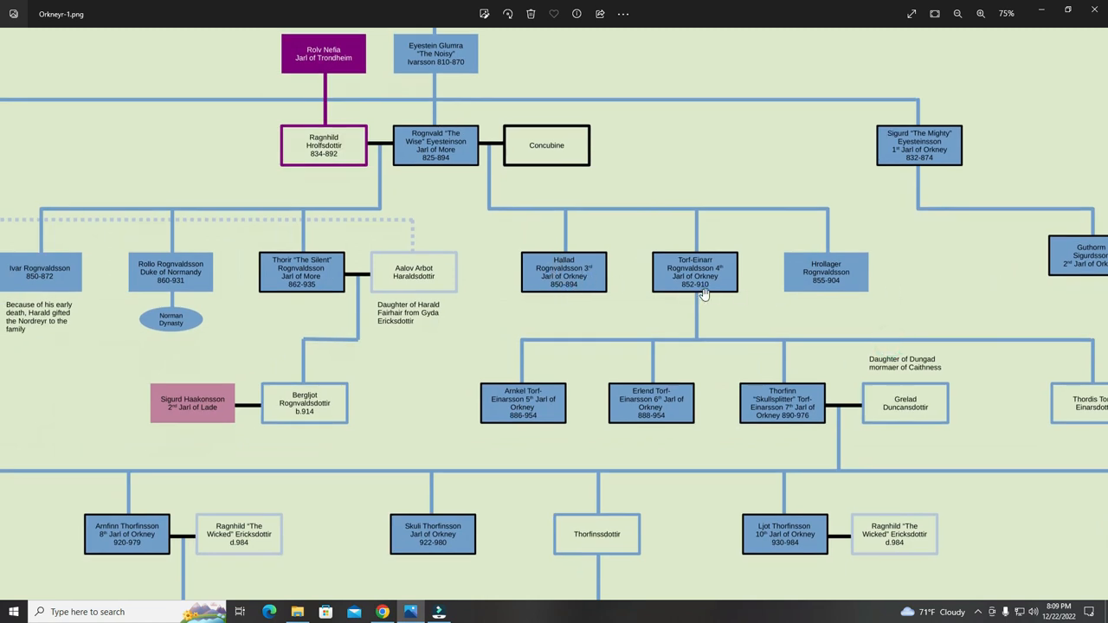
{"action": "mouse_move", "coordinate": [636, 266]}
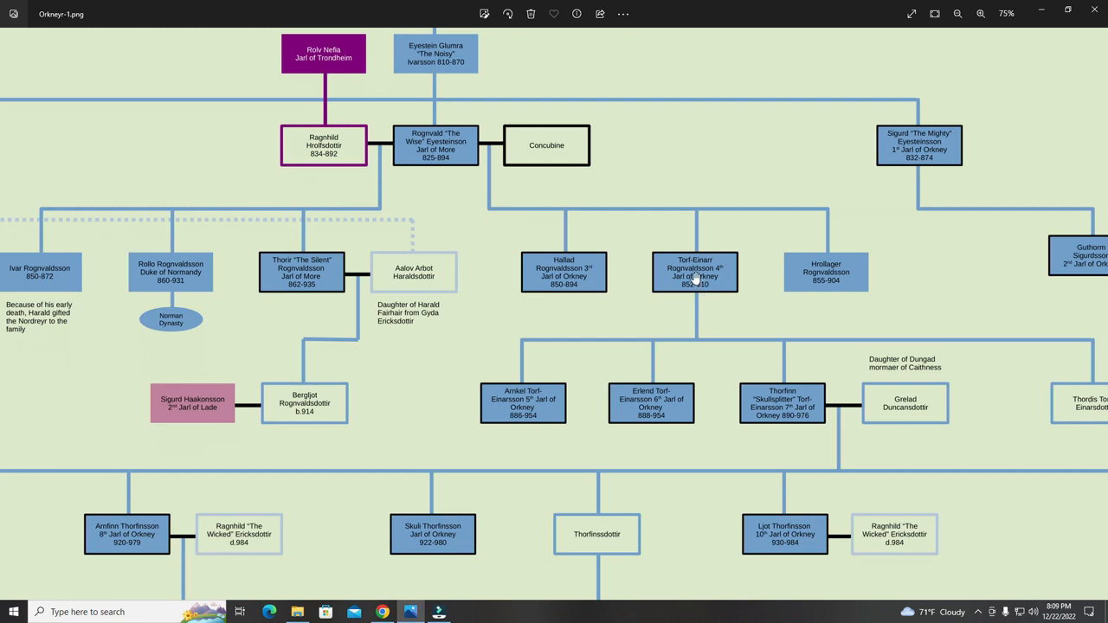
{"action": "mouse_move", "coordinate": [572, 284]}
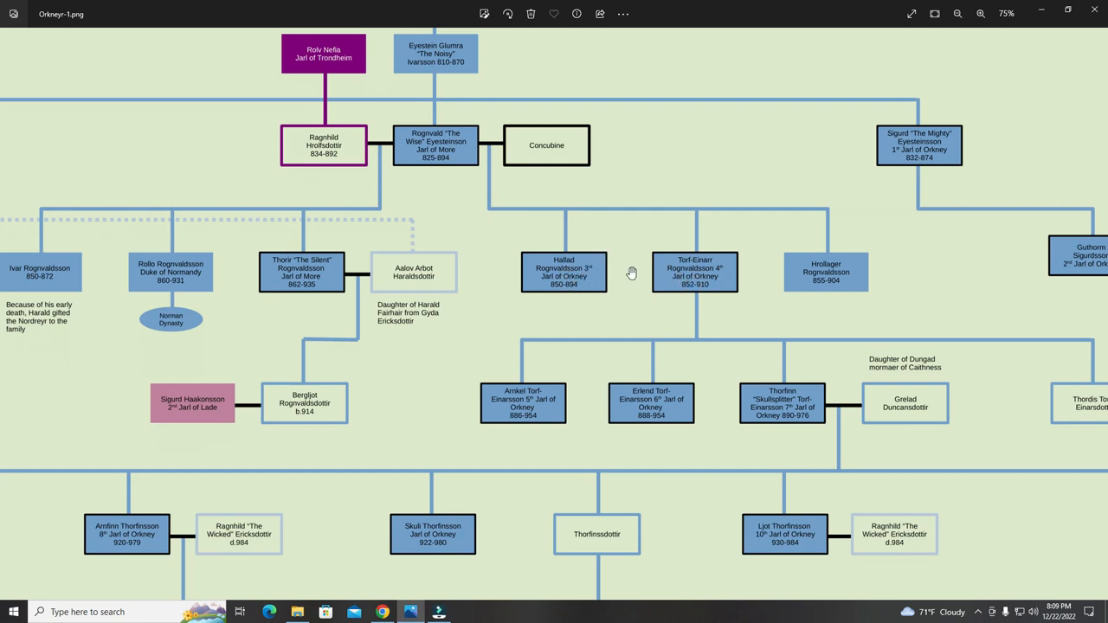
{"action": "mouse_move", "coordinate": [537, 275]}
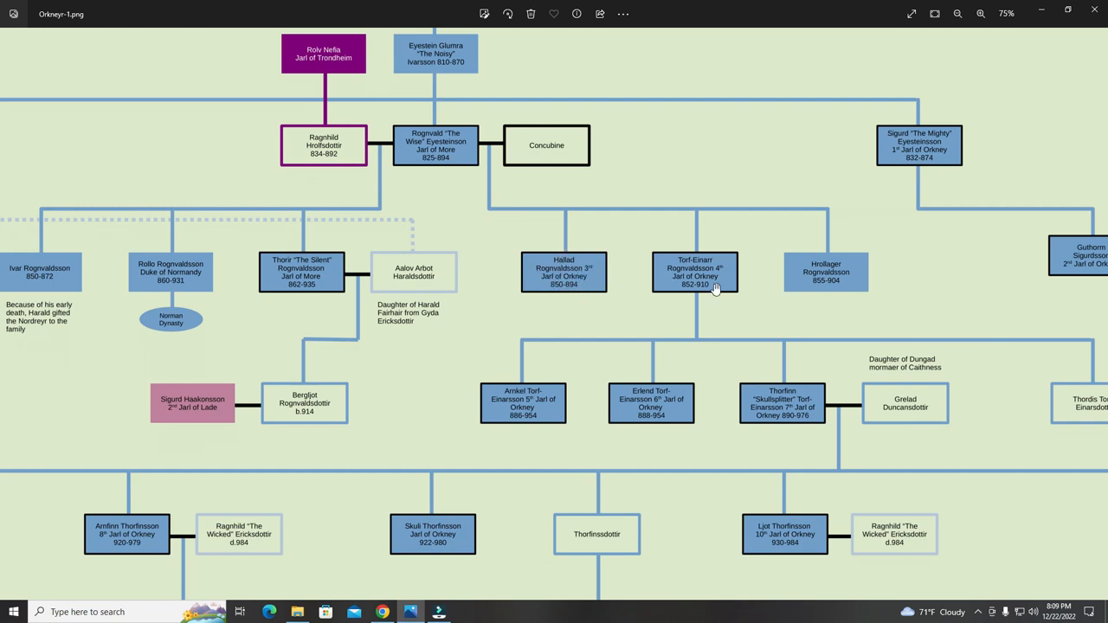
{"action": "mouse_move", "coordinate": [706, 277]}
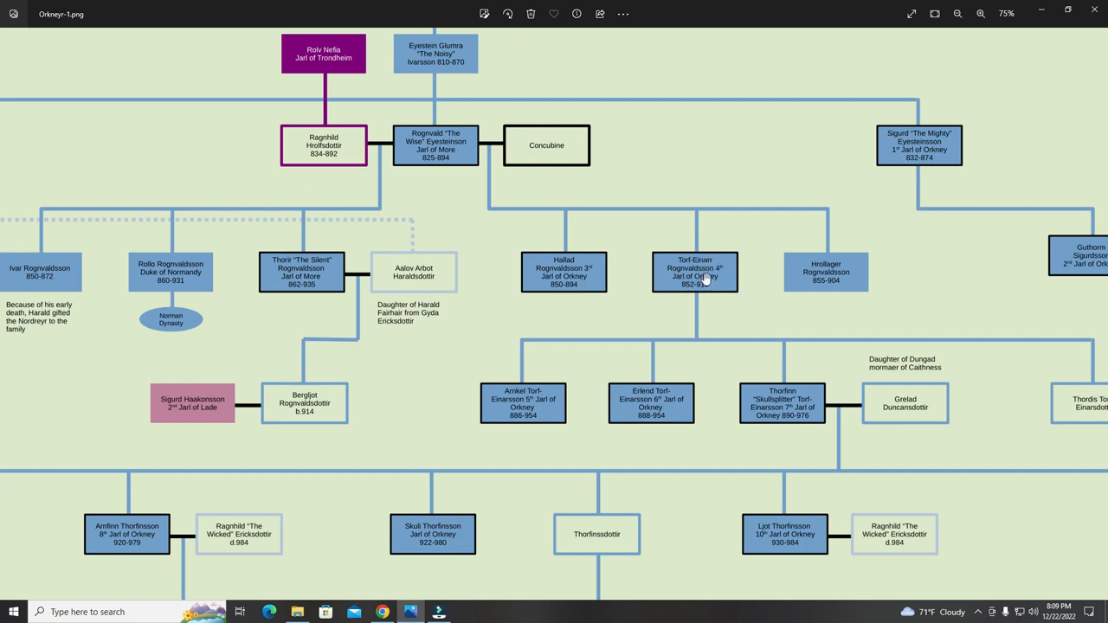
{"action": "mouse_move", "coordinate": [709, 277]}
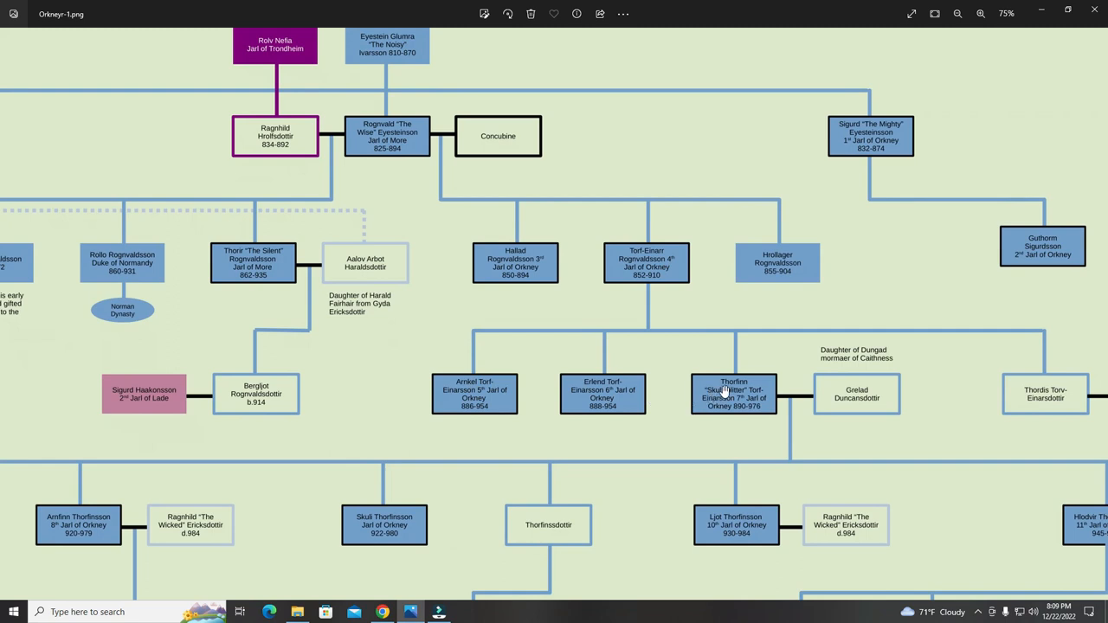
{"action": "mouse_move", "coordinate": [534, 400]}
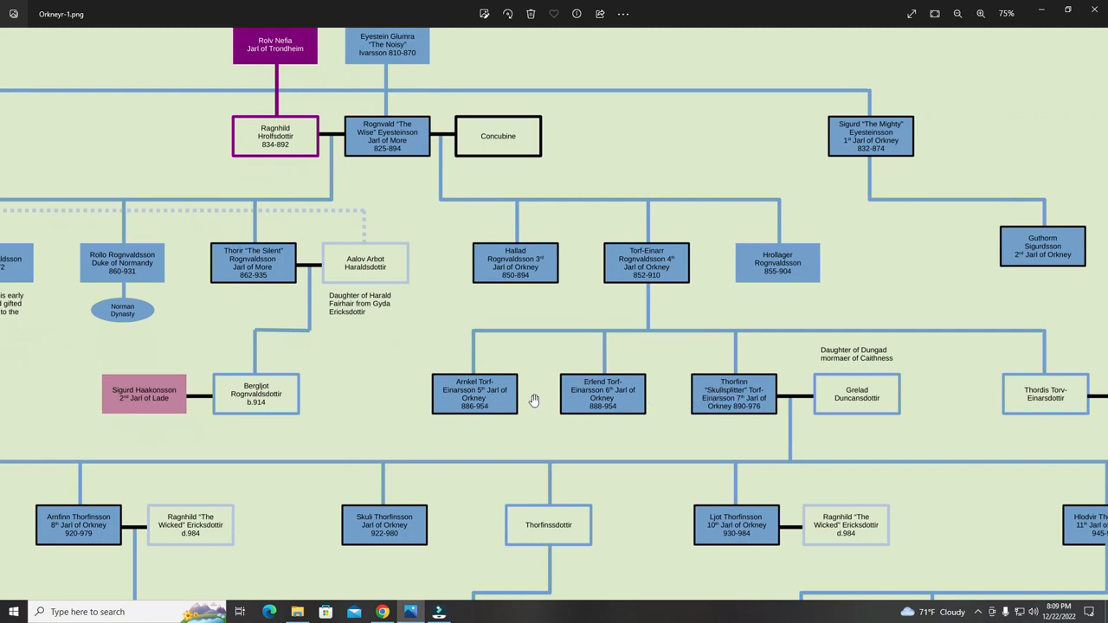
{"action": "mouse_move", "coordinate": [588, 372]}
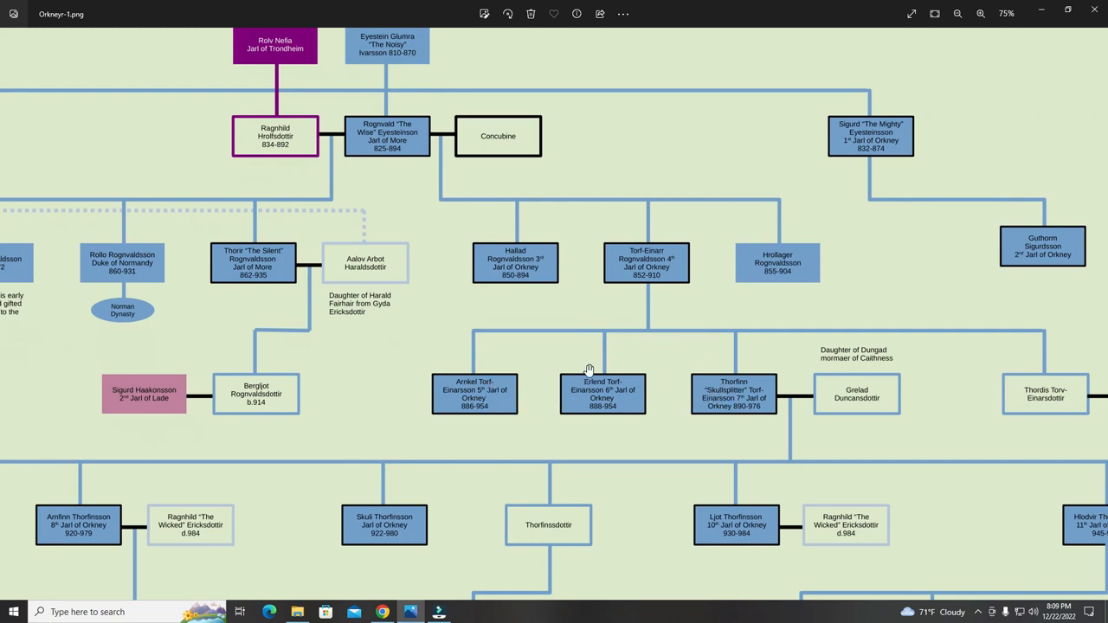
{"action": "mouse_move", "coordinate": [727, 402]}
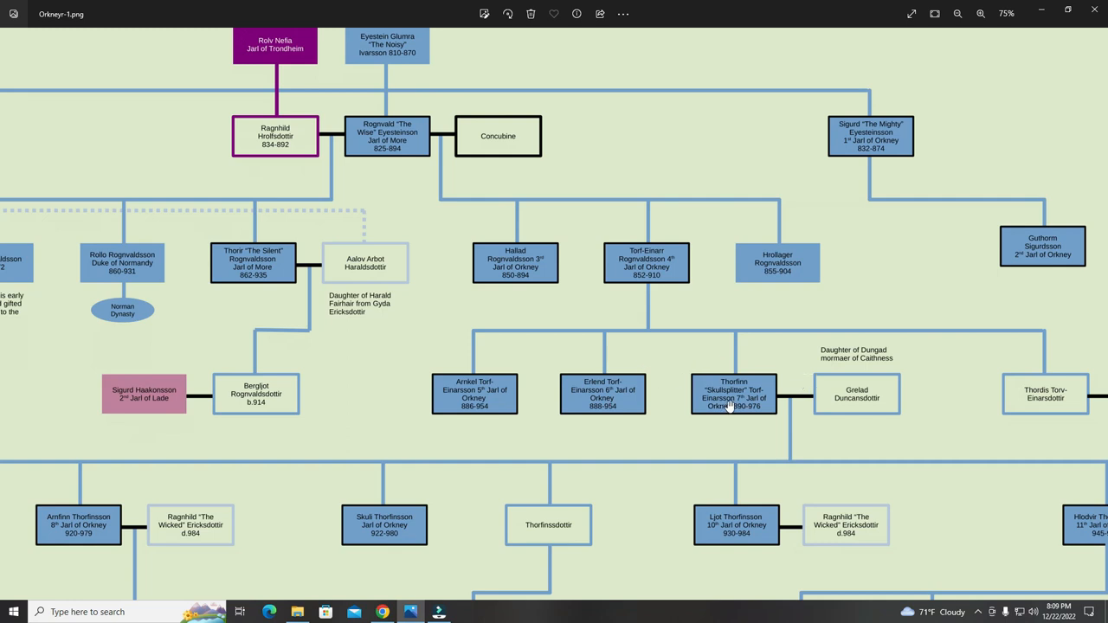
Pan to show Thorfinn 'Skullsplitter' and Grelad's children, including Hlodvir Thorfinnsson and Eithne Kjarvalsdottir.
{"action": "scroll", "scroll_direction": "up", "scroll_amount": 3}
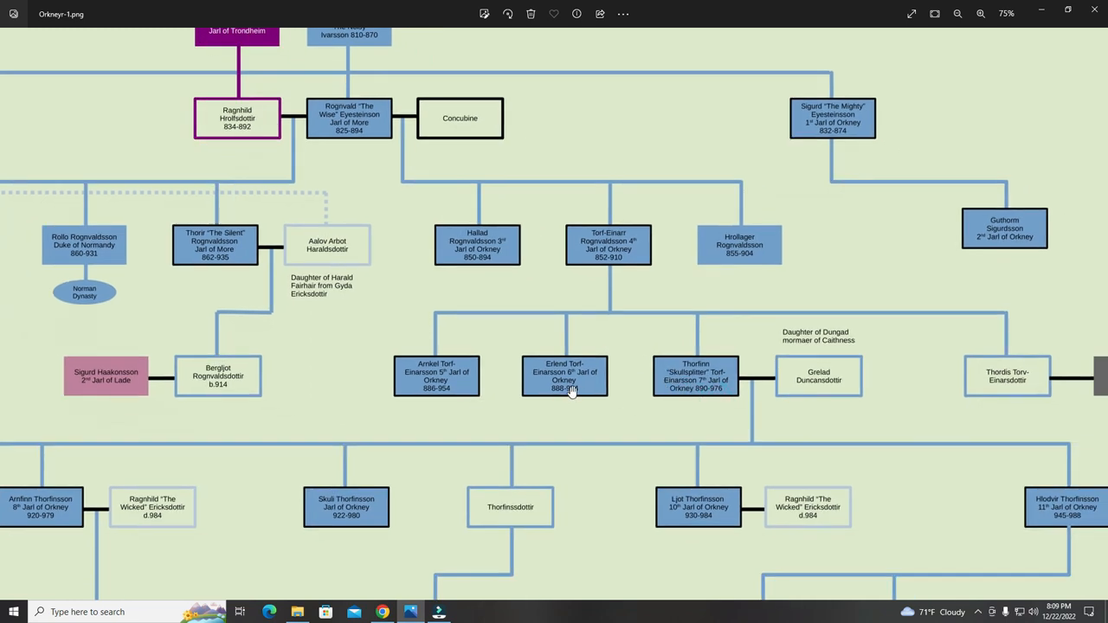
{"action": "mouse_move", "coordinate": [632, 405]}
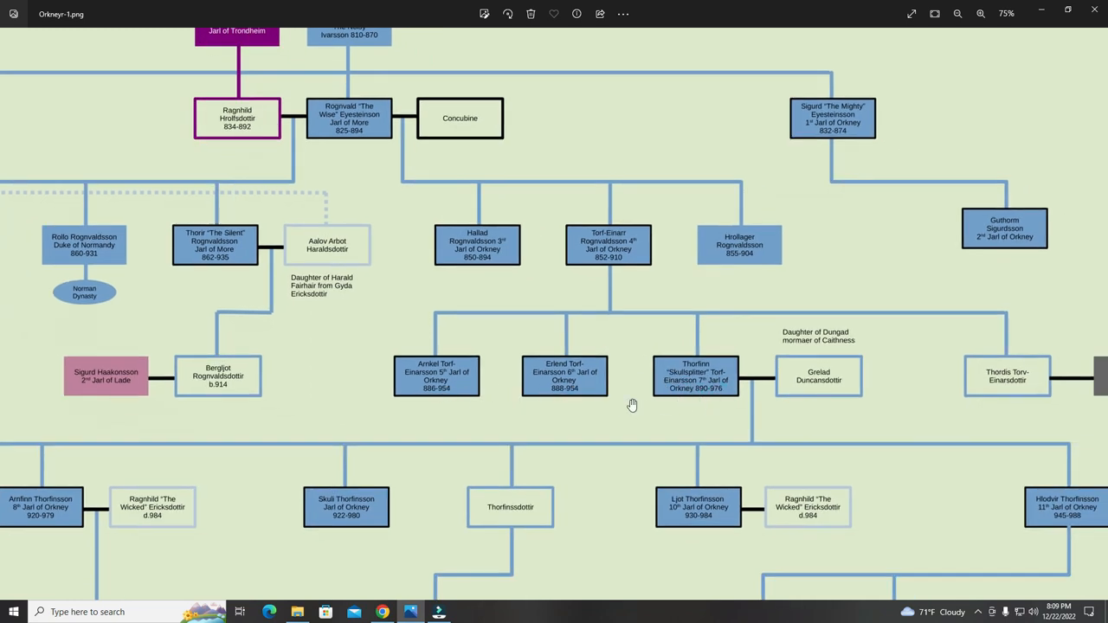
{"action": "mouse_move", "coordinate": [437, 367]}
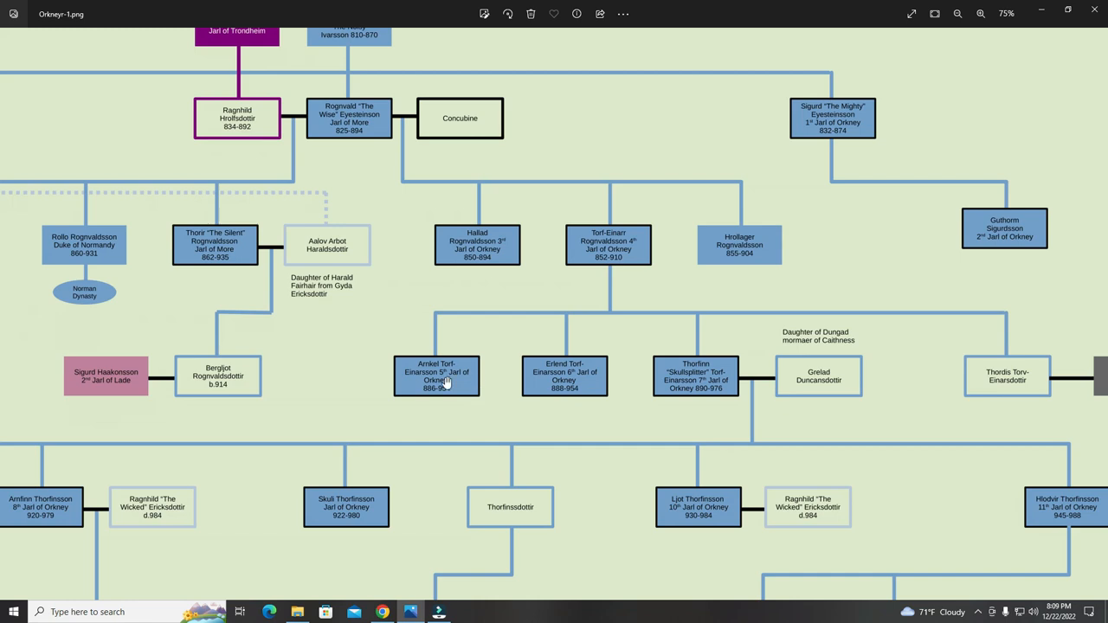
{"action": "mouse_move", "coordinate": [561, 397]}
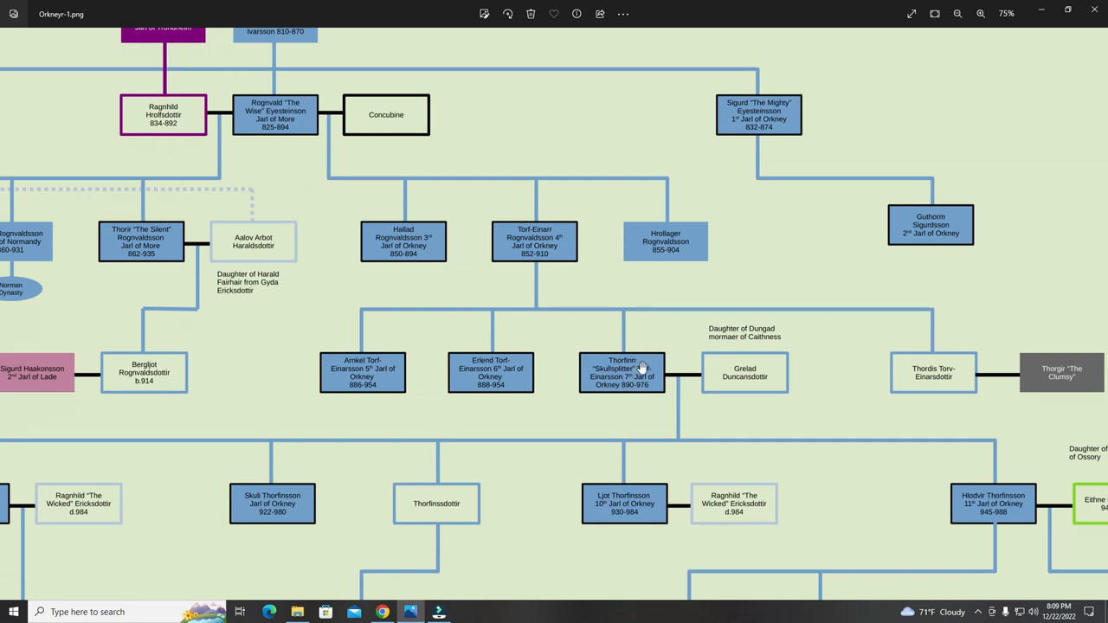
{"action": "mouse_move", "coordinate": [667, 368]}
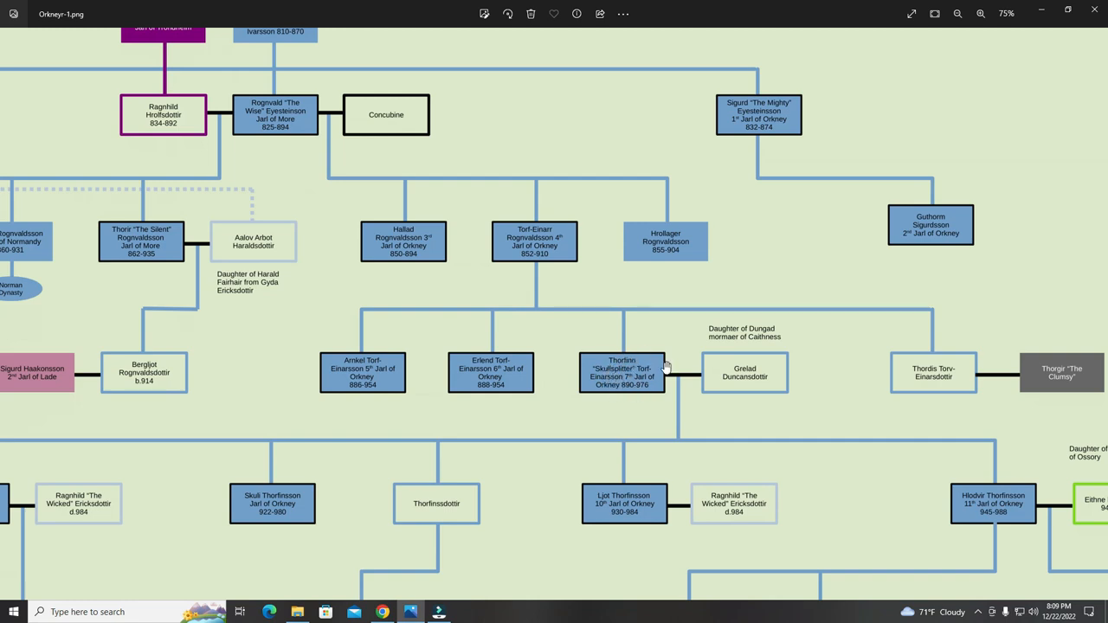
{"action": "mouse_move", "coordinate": [654, 385]}
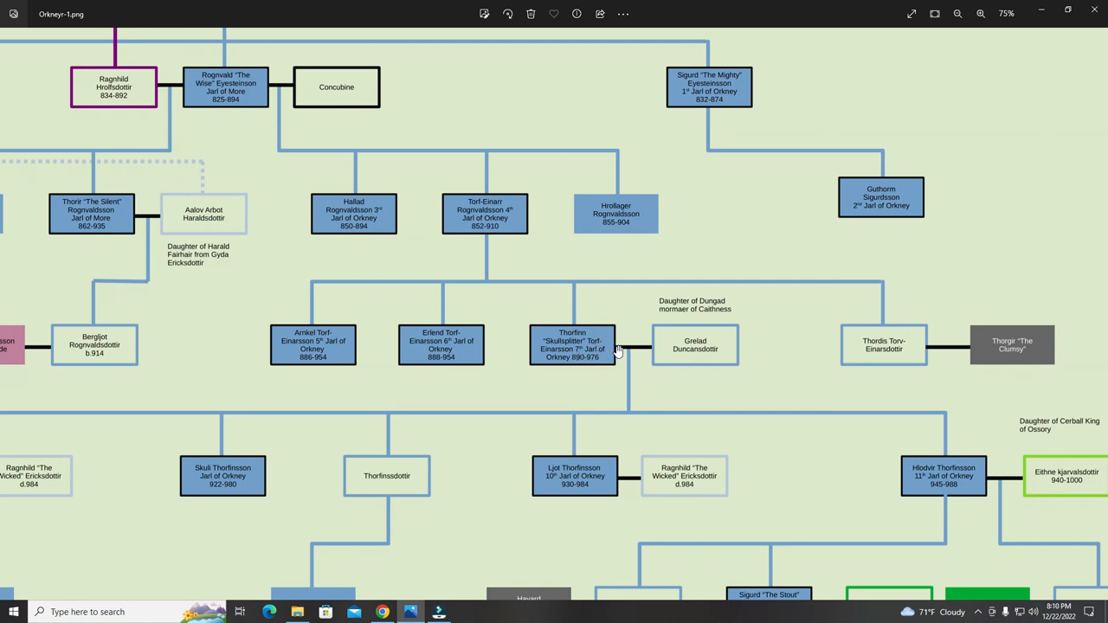
{"action": "mouse_move", "coordinate": [716, 349]}
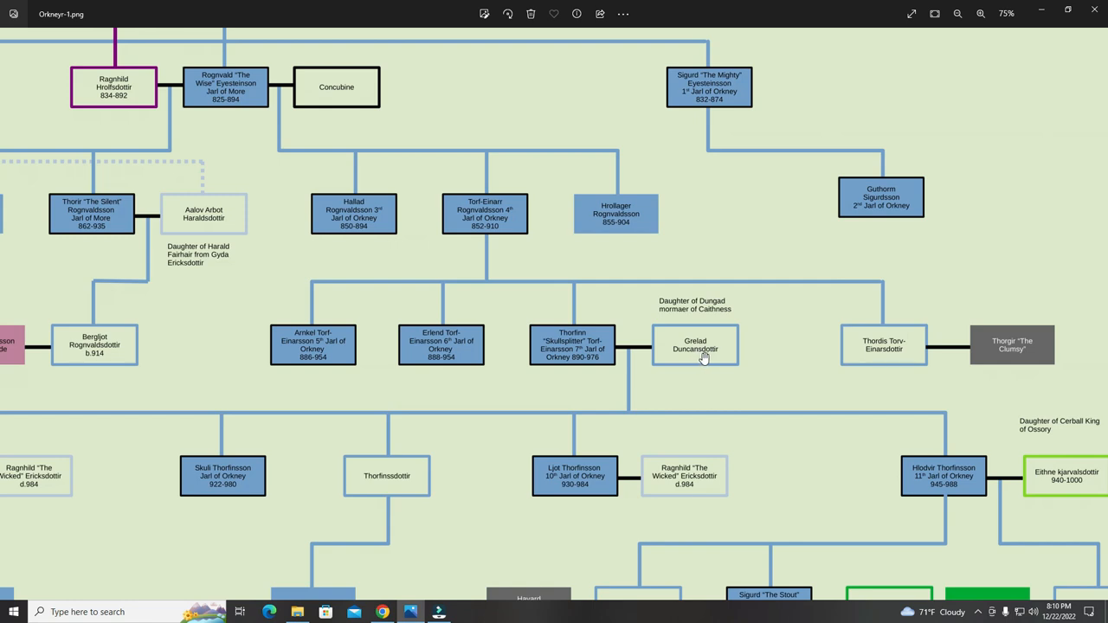
{"action": "mouse_move", "coordinate": [697, 344]}
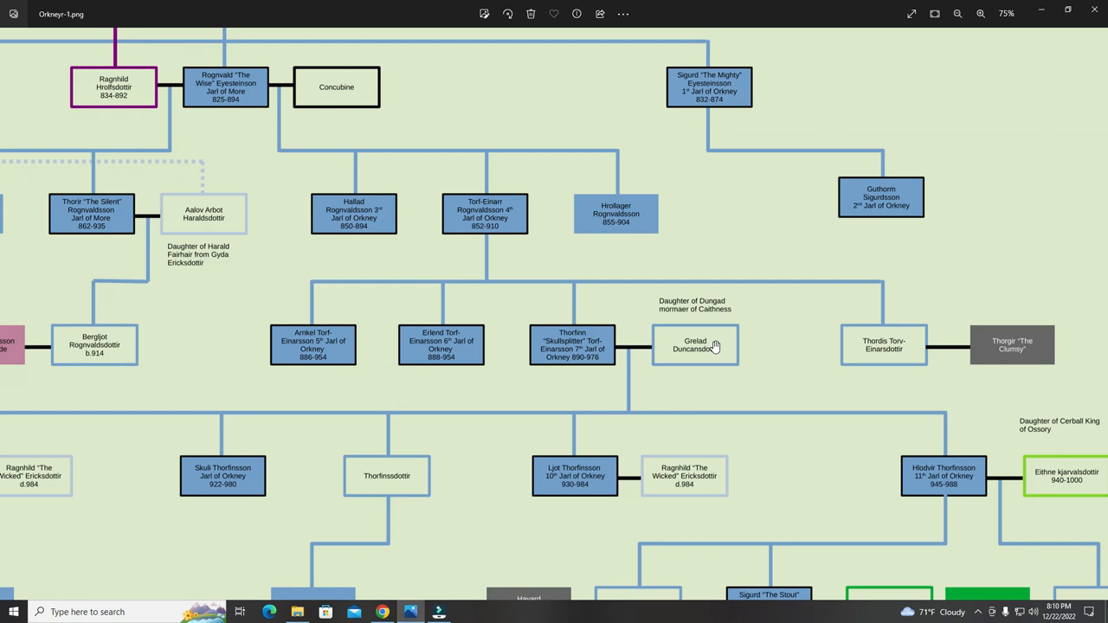
{"action": "mouse_move", "coordinate": [706, 346]}
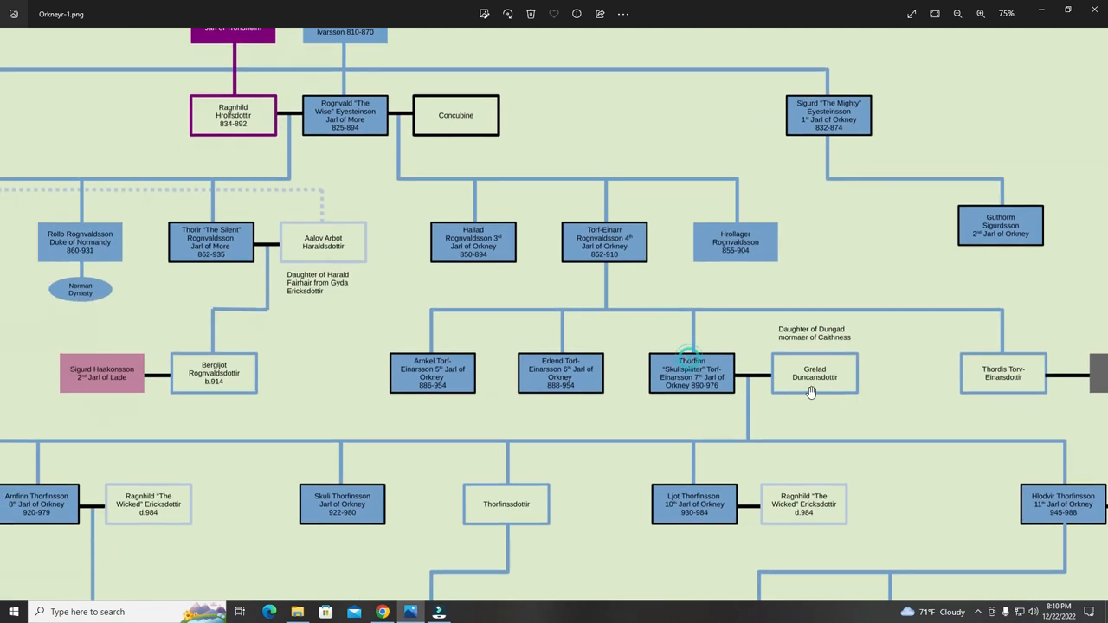
{"action": "mouse_move", "coordinate": [420, 151]}
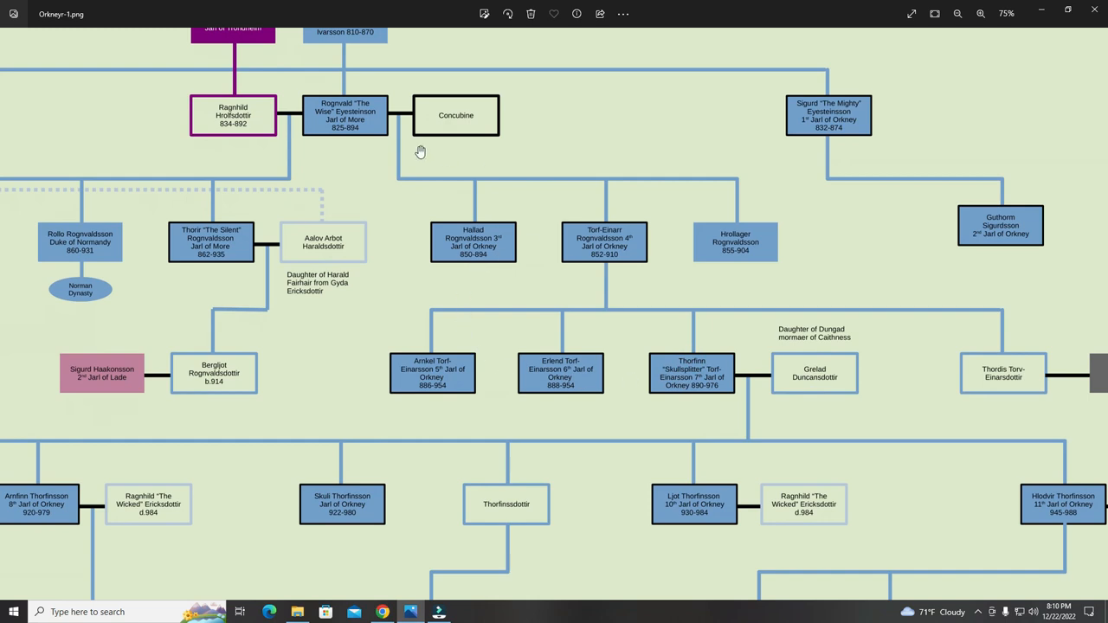
{"action": "mouse_move", "coordinate": [578, 226]}
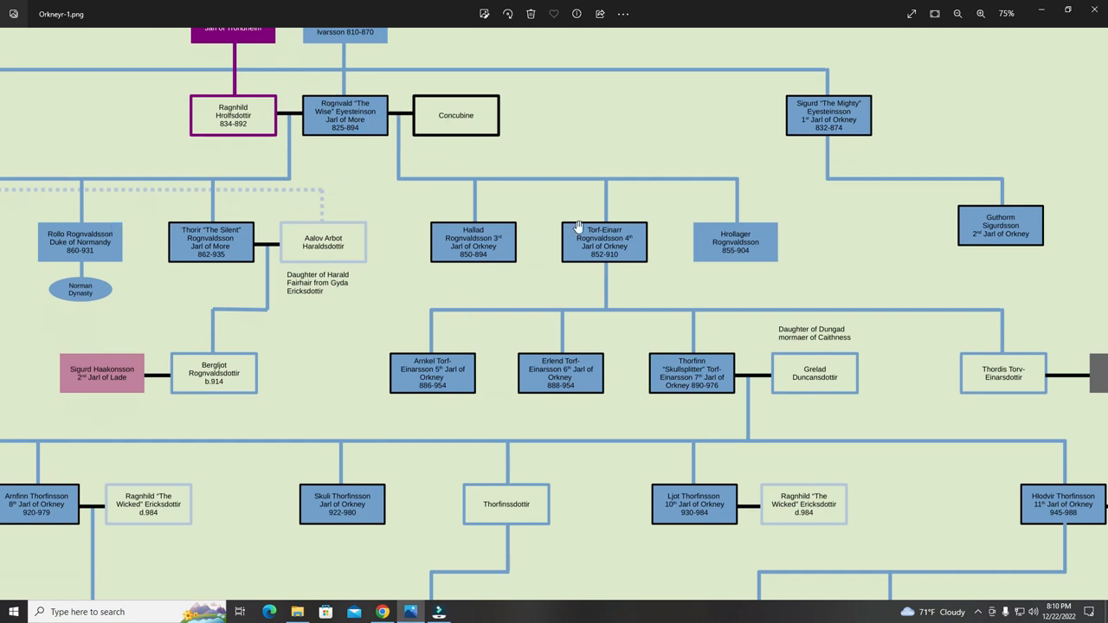
{"action": "mouse_move", "coordinate": [941, 273]}
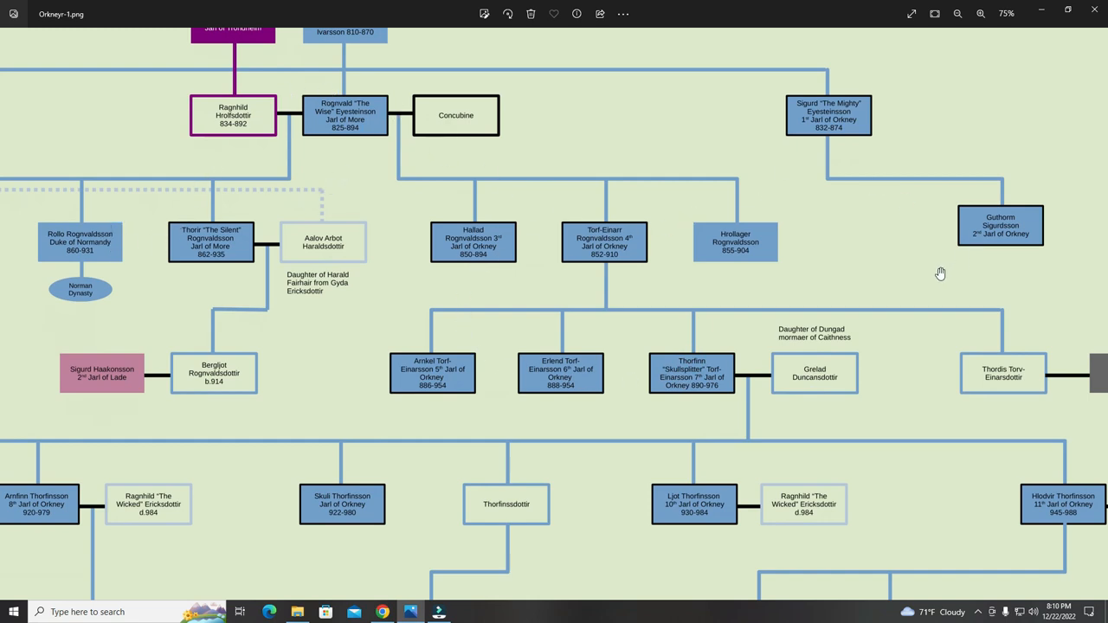
{"action": "mouse_move", "coordinate": [781, 276]}
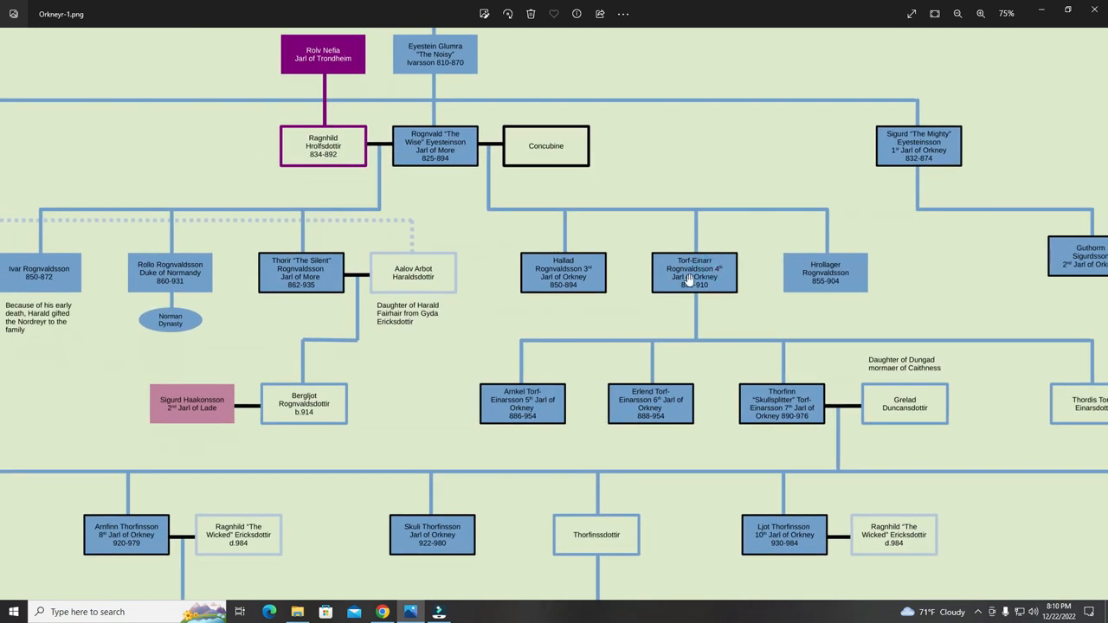
{"action": "mouse_move", "coordinate": [603, 235]}
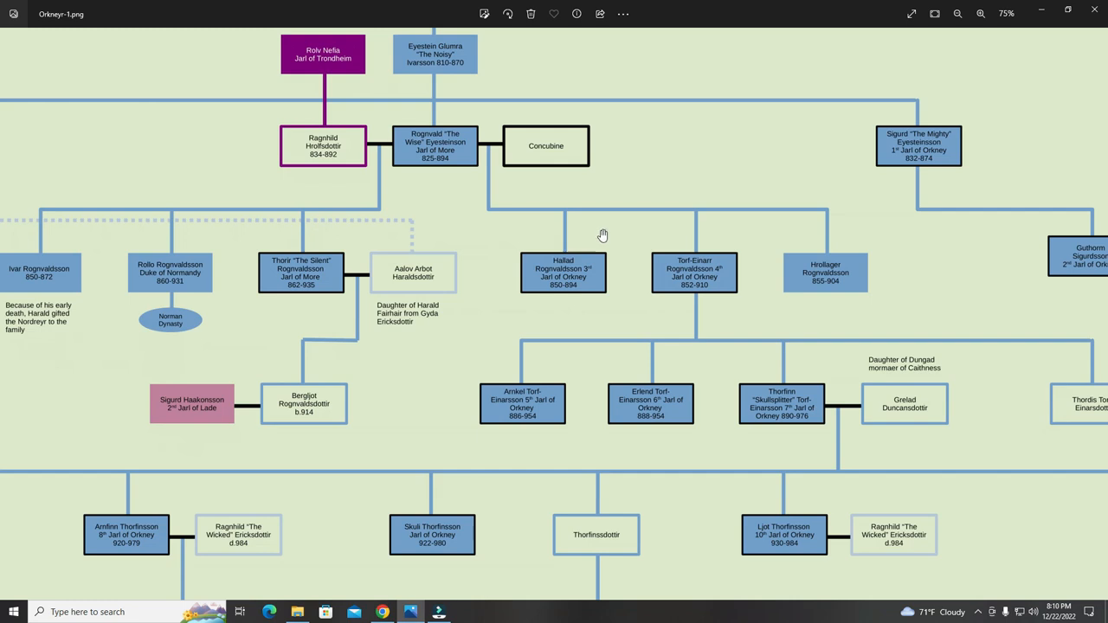
{"action": "mouse_move", "coordinate": [875, 202]}
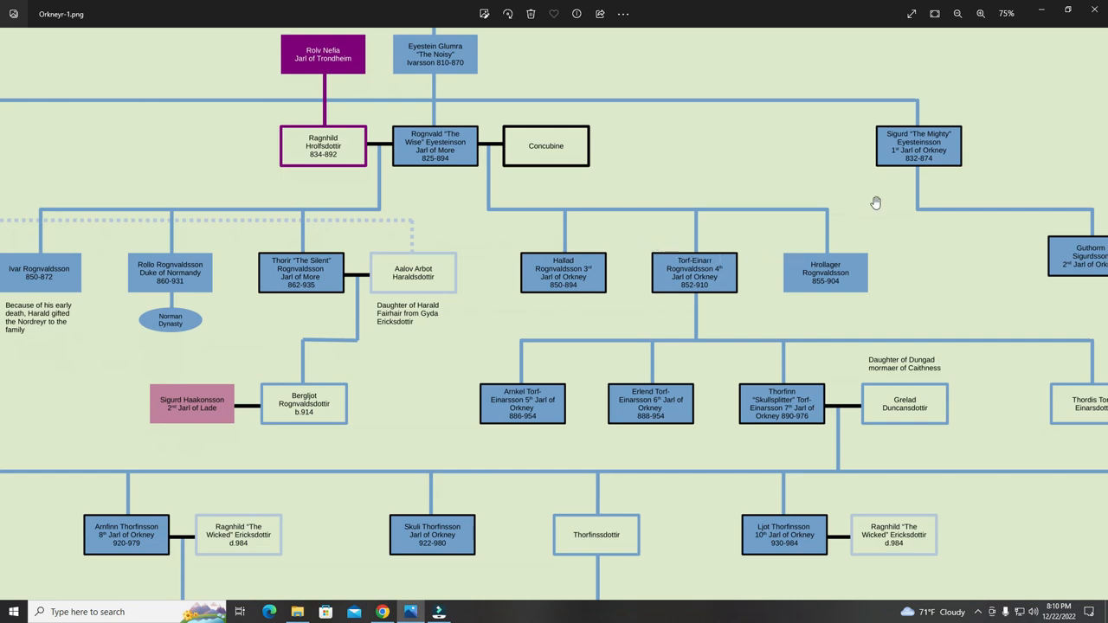
{"action": "mouse_move", "coordinate": [546, 325]}
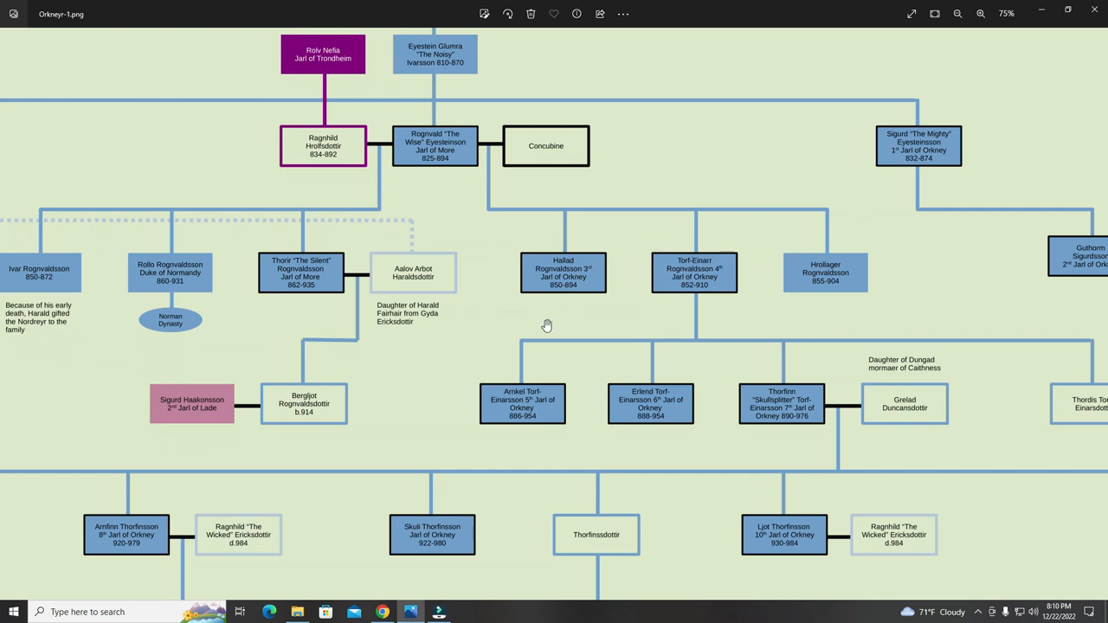
{"action": "mouse_move", "coordinate": [580, 326]}
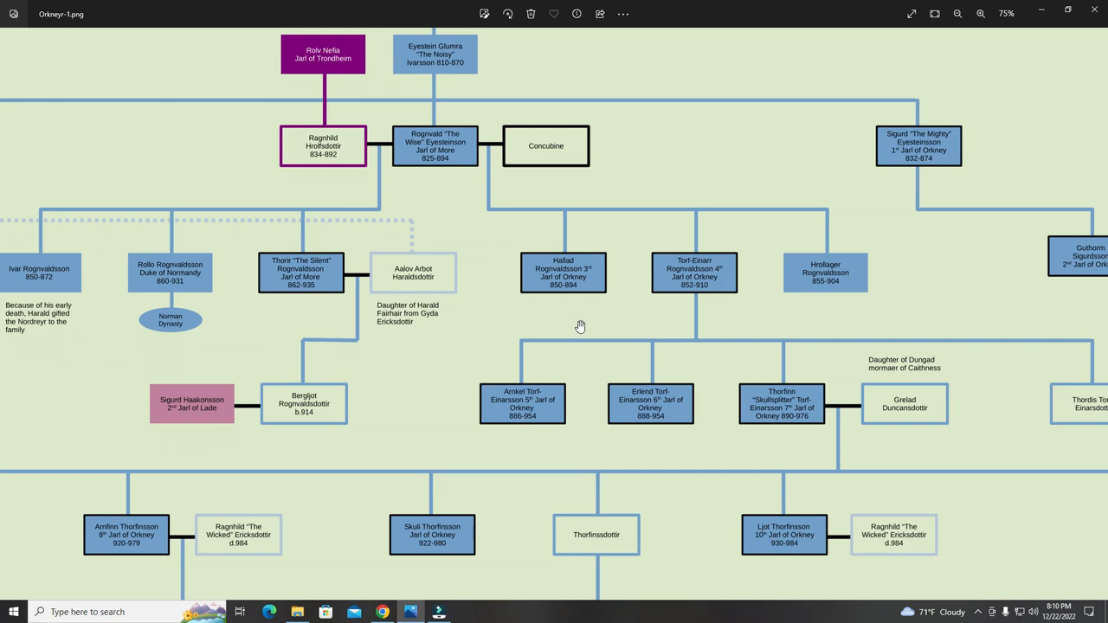
{"action": "scroll", "scroll_direction": "down", "scroll_amount": 3}
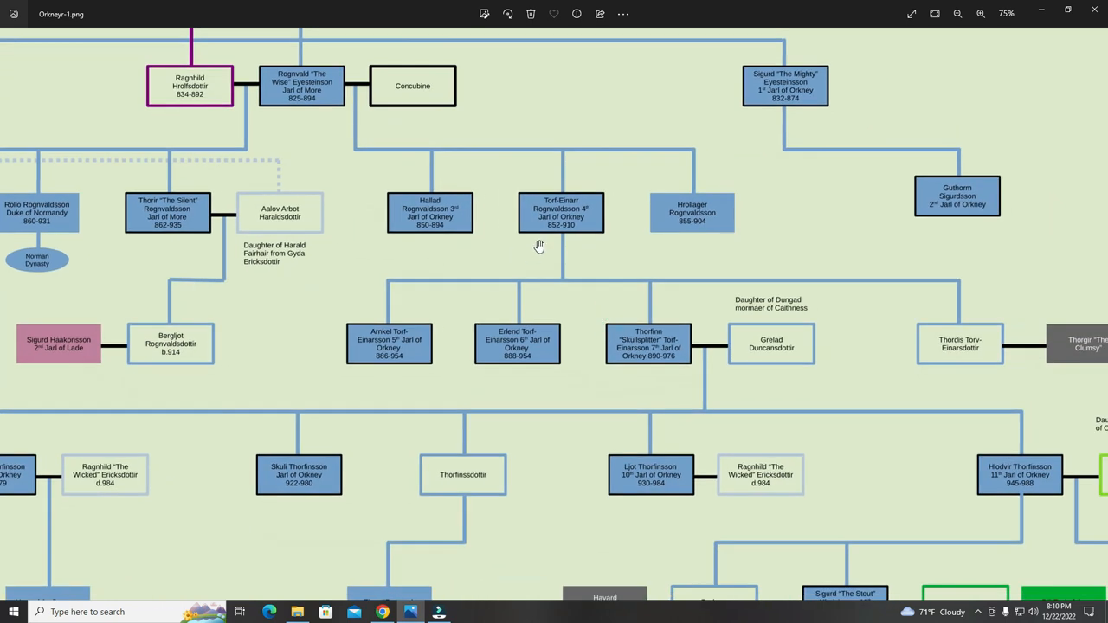
{"action": "mouse_move", "coordinate": [430, 351]}
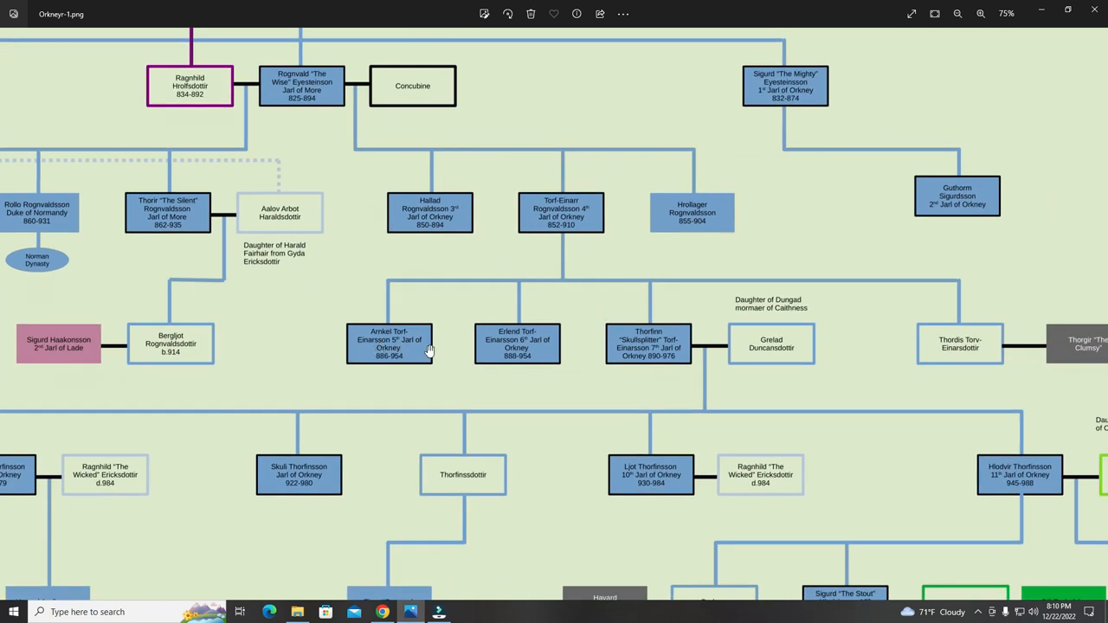
{"action": "mouse_move", "coordinate": [645, 342]}
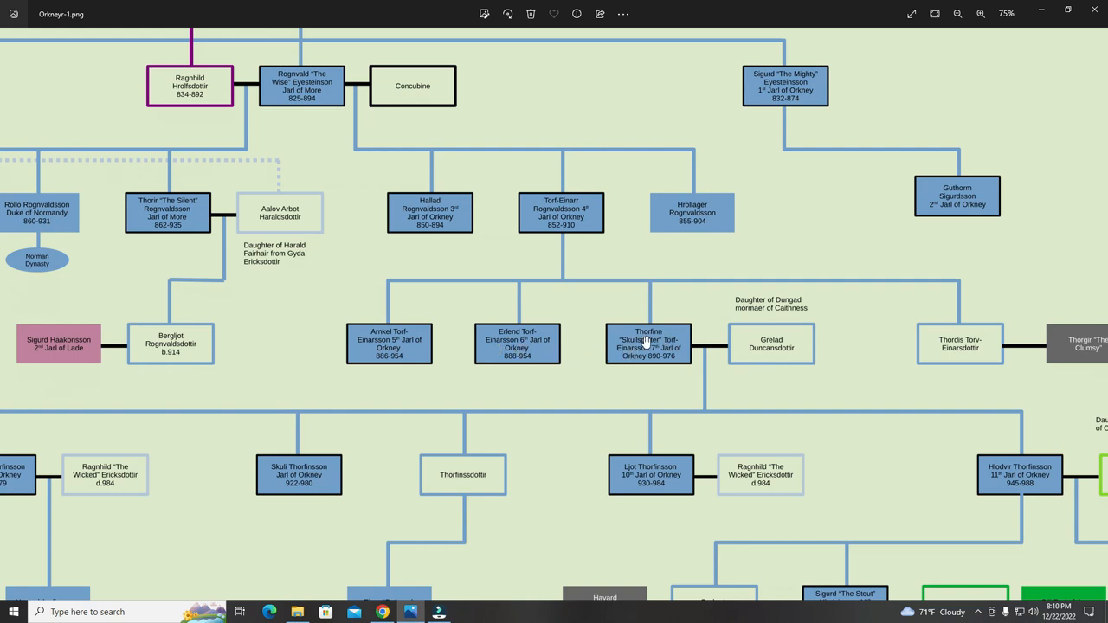
{"action": "mouse_move", "coordinate": [551, 345]}
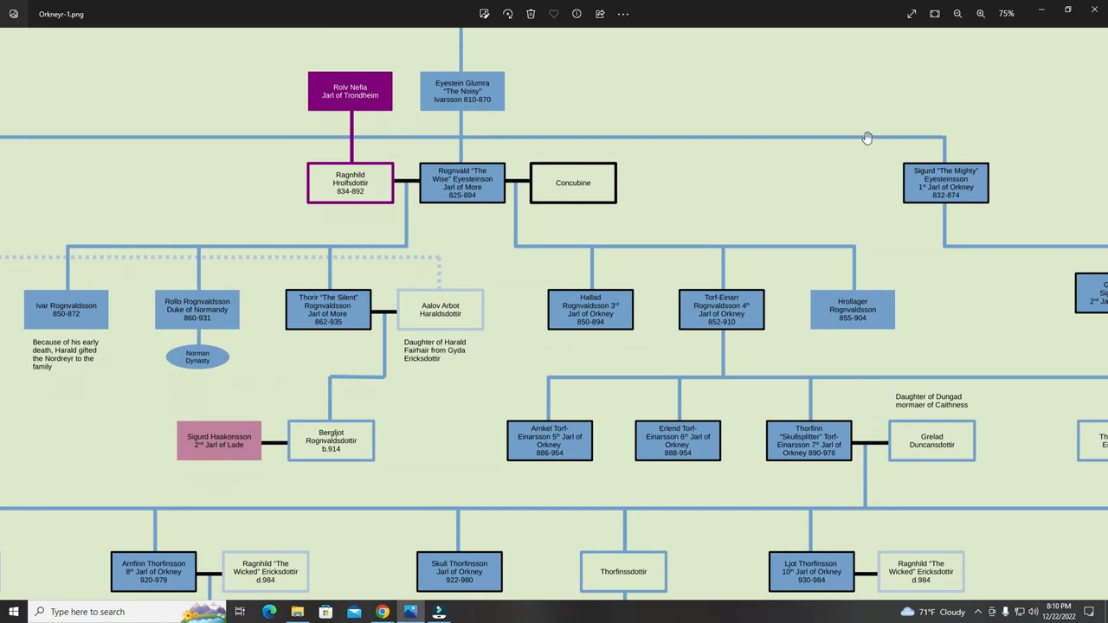
{"action": "mouse_move", "coordinate": [721, 316]}
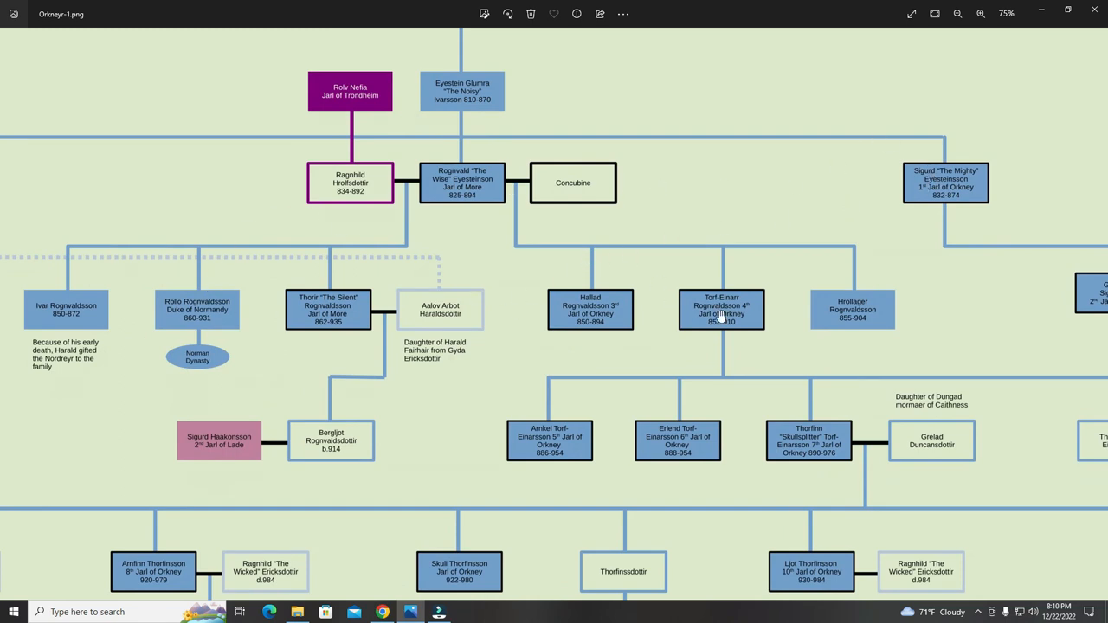
{"action": "scroll", "scroll_direction": "down", "scroll_amount": 3}
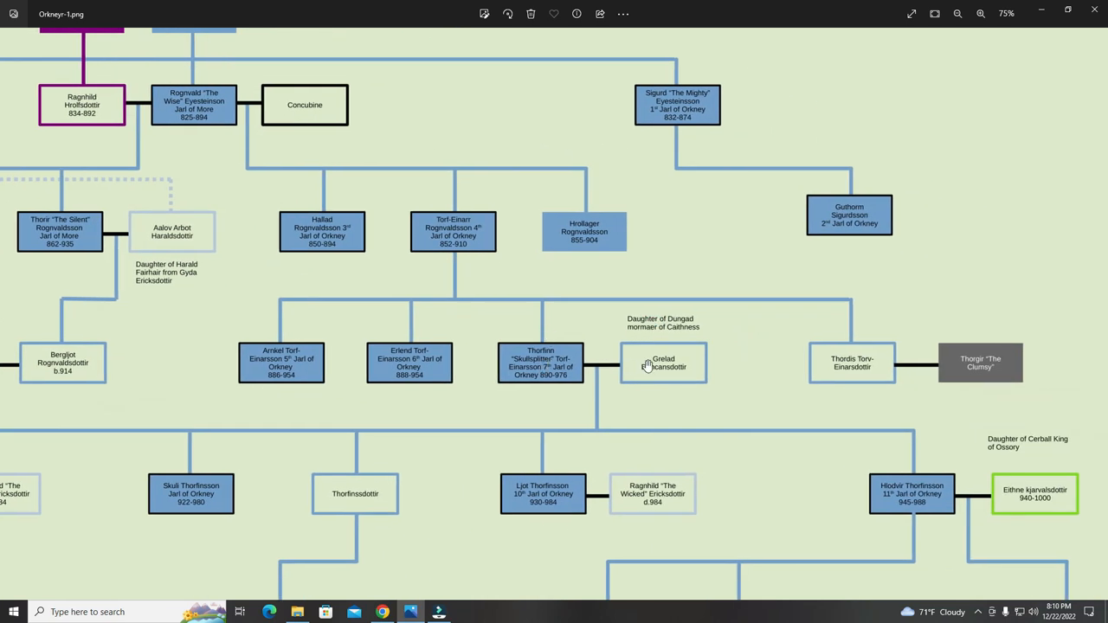
{"action": "mouse_move", "coordinate": [594, 356]}
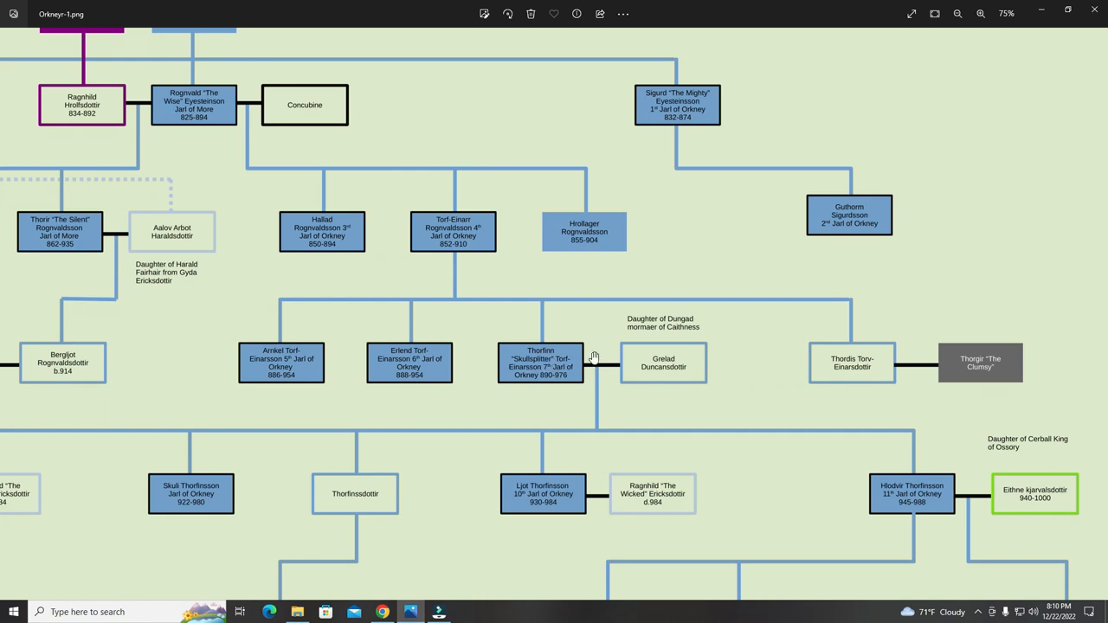
{"action": "mouse_move", "coordinate": [662, 355]}
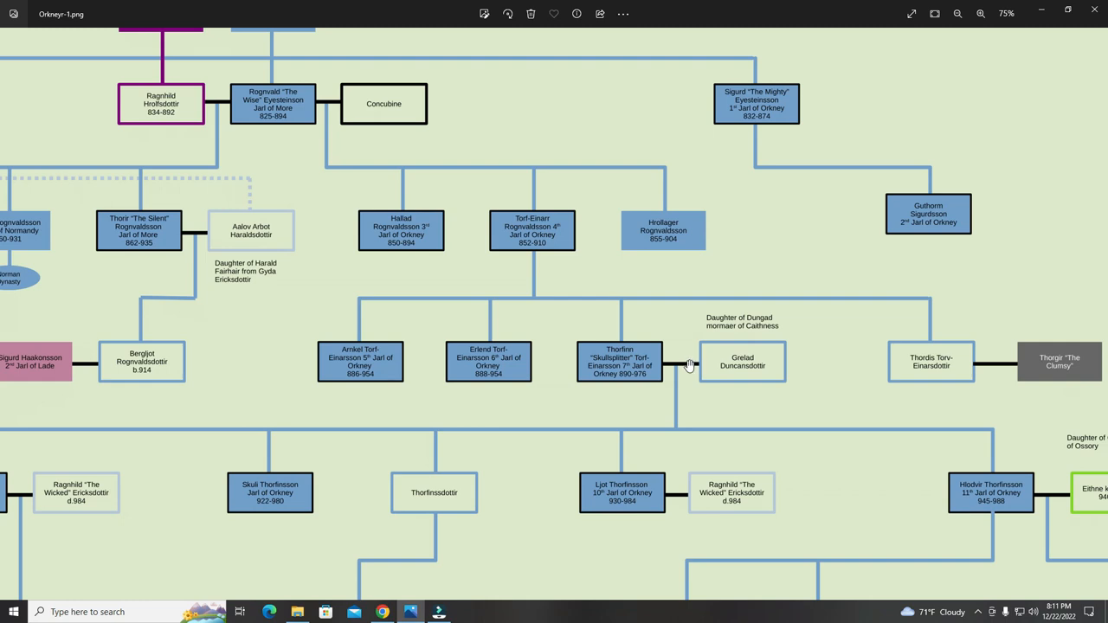
{"action": "mouse_move", "coordinate": [650, 361]}
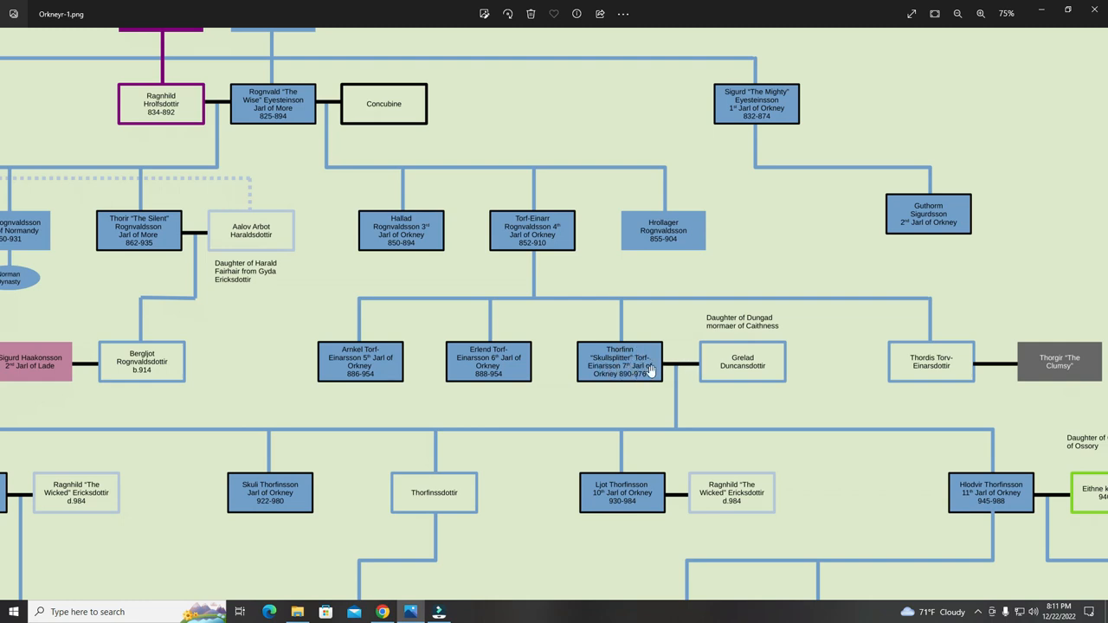
{"action": "mouse_move", "coordinate": [628, 383]}
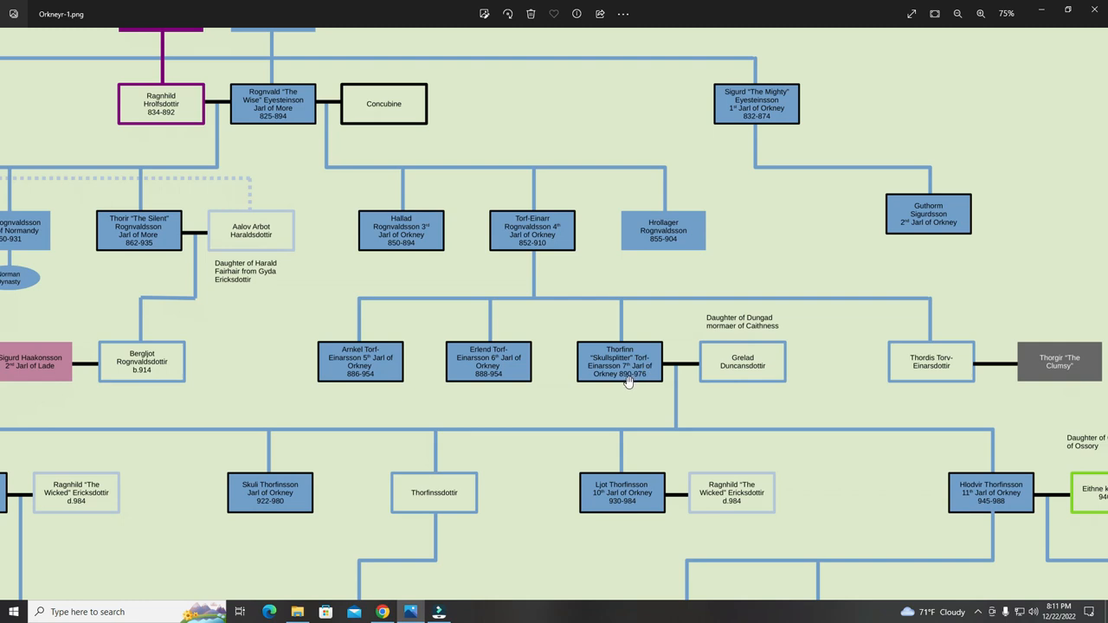
{"action": "mouse_move", "coordinate": [738, 372]}
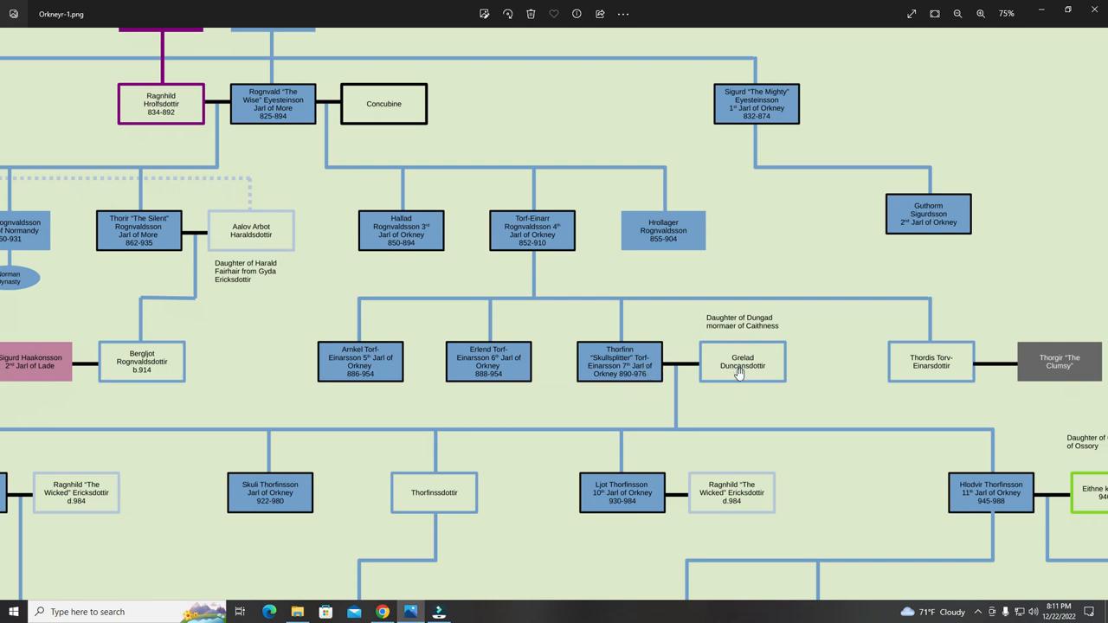
{"action": "mouse_move", "coordinate": [735, 371]}
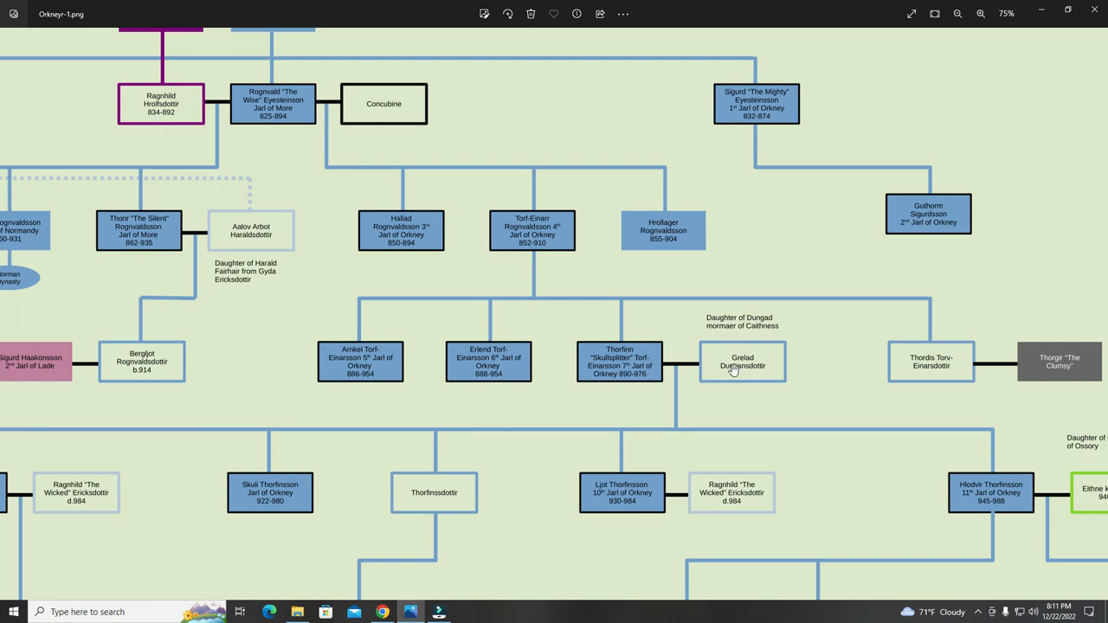
Pan to Havard and Arnfinn Thorfinnsson, Einar 'Hardmouth' and Havard Arnfinnsson.
{"action": "scroll", "scroll_direction": "down", "scroll_amount": 3}
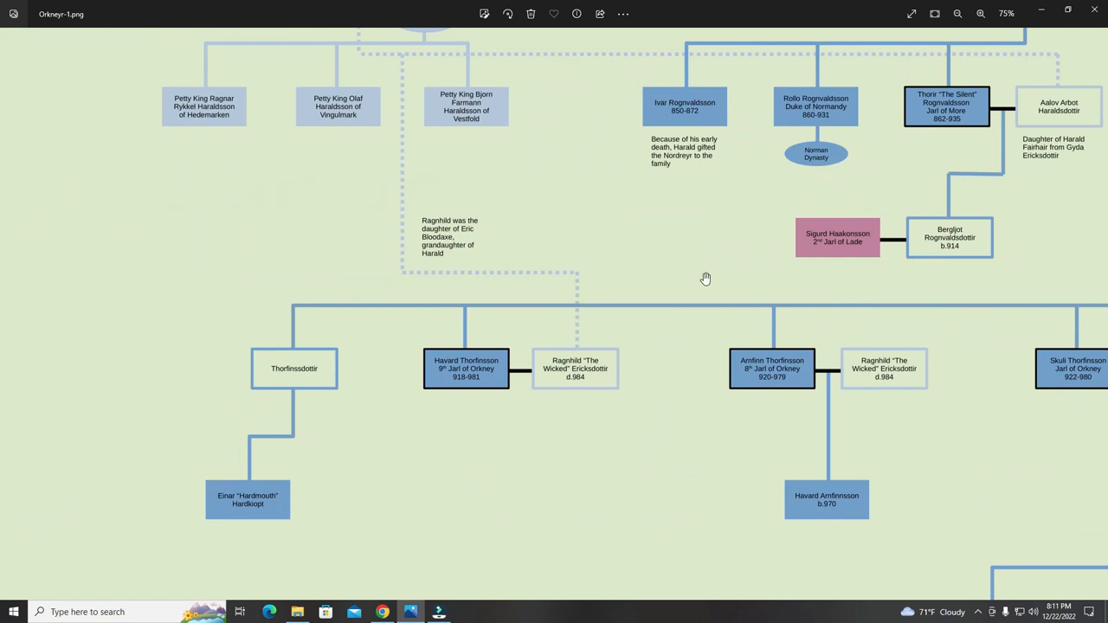
{"action": "mouse_move", "coordinate": [326, 364]}
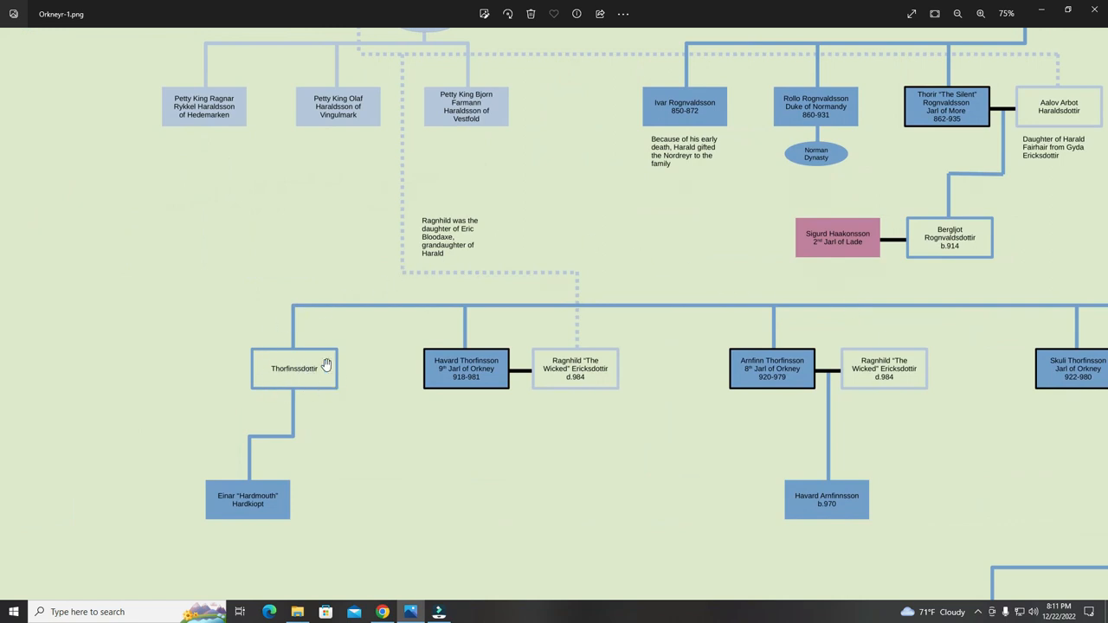
{"action": "mouse_move", "coordinate": [302, 364]}
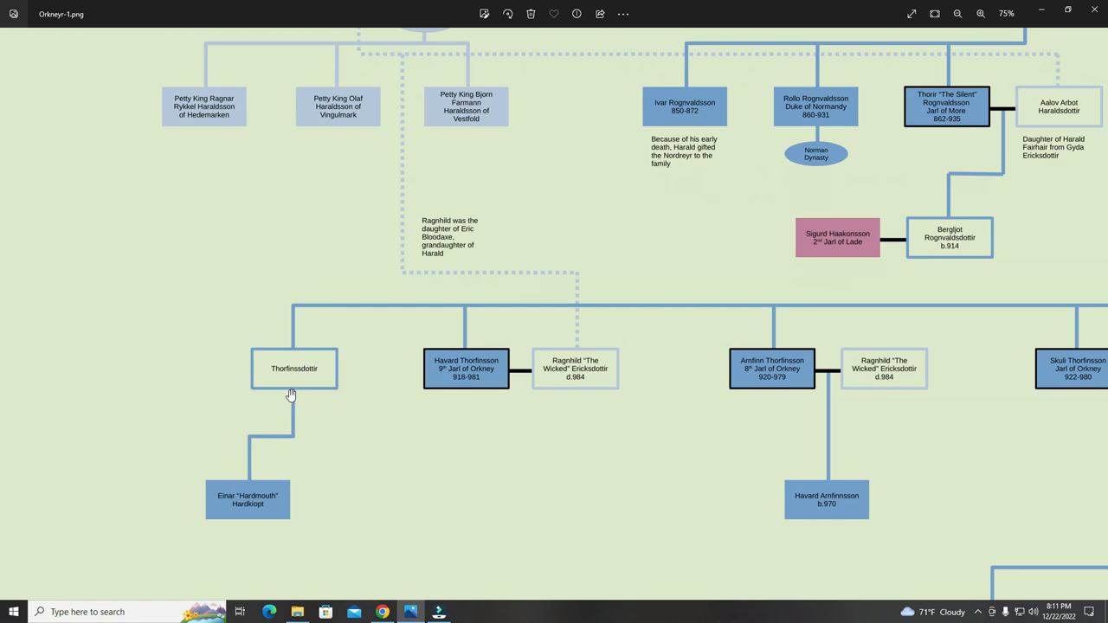
{"action": "mouse_move", "coordinate": [228, 490]}
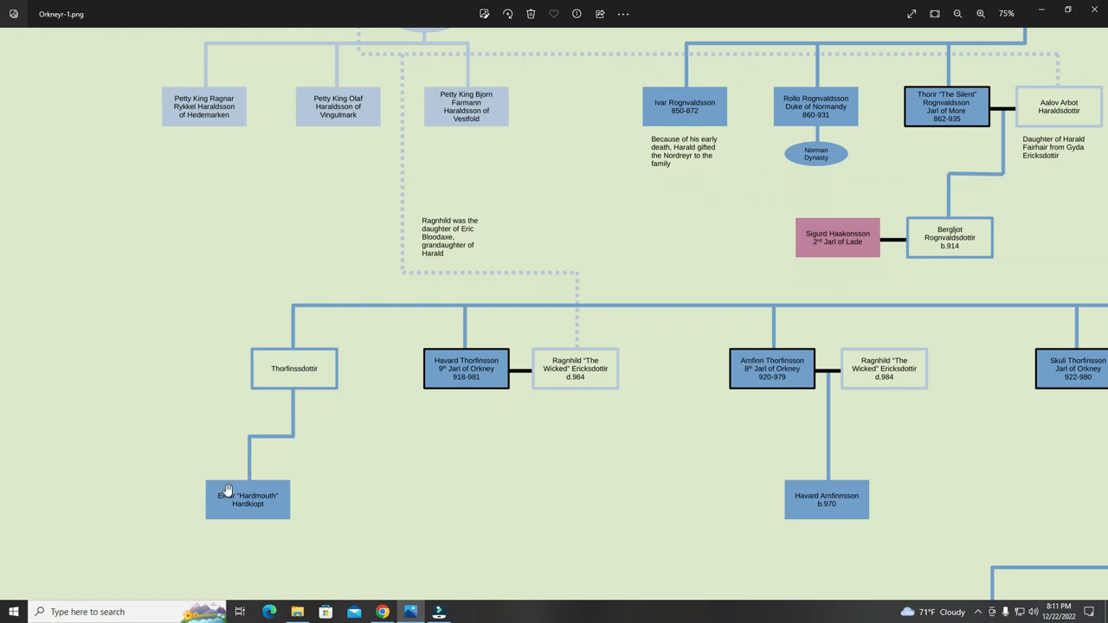
{"action": "mouse_move", "coordinate": [281, 501]}
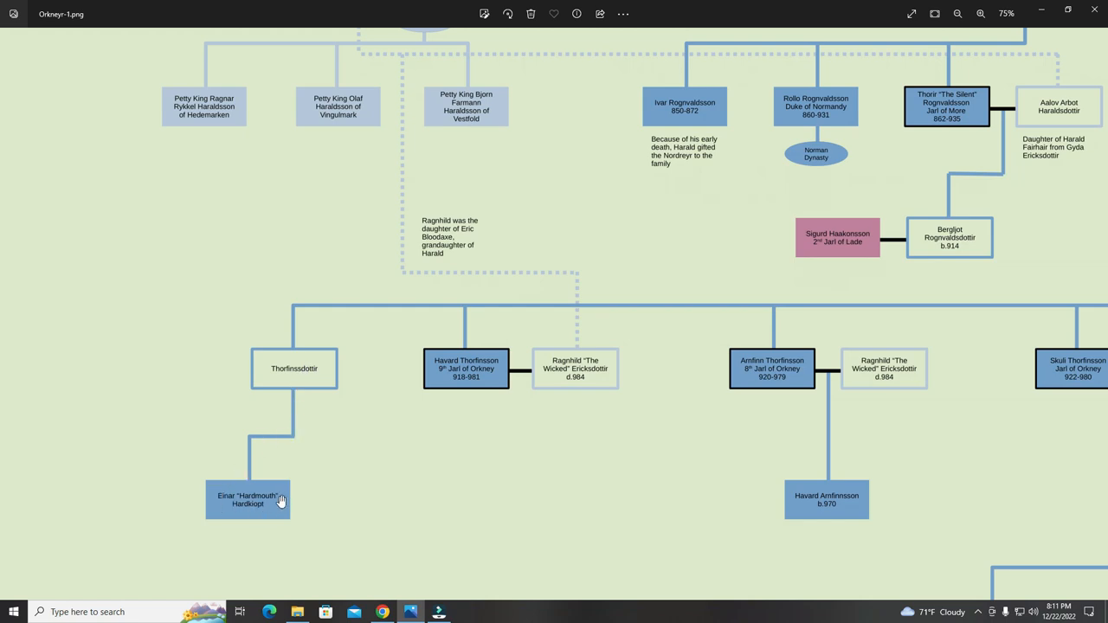
{"action": "mouse_move", "coordinate": [241, 376]}
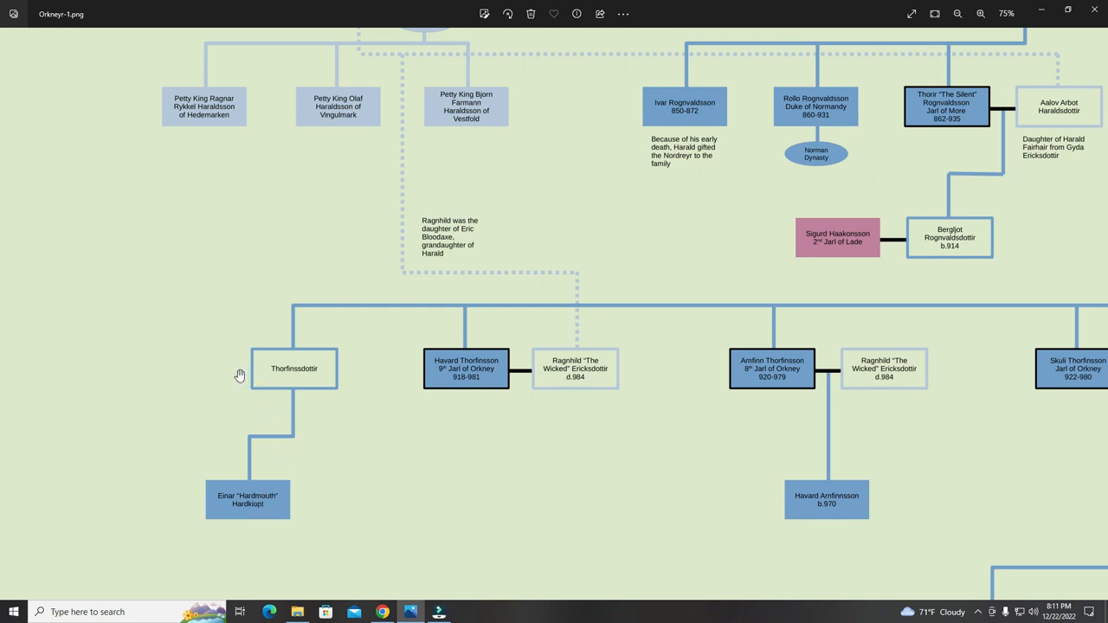
{"action": "mouse_move", "coordinate": [290, 371]}
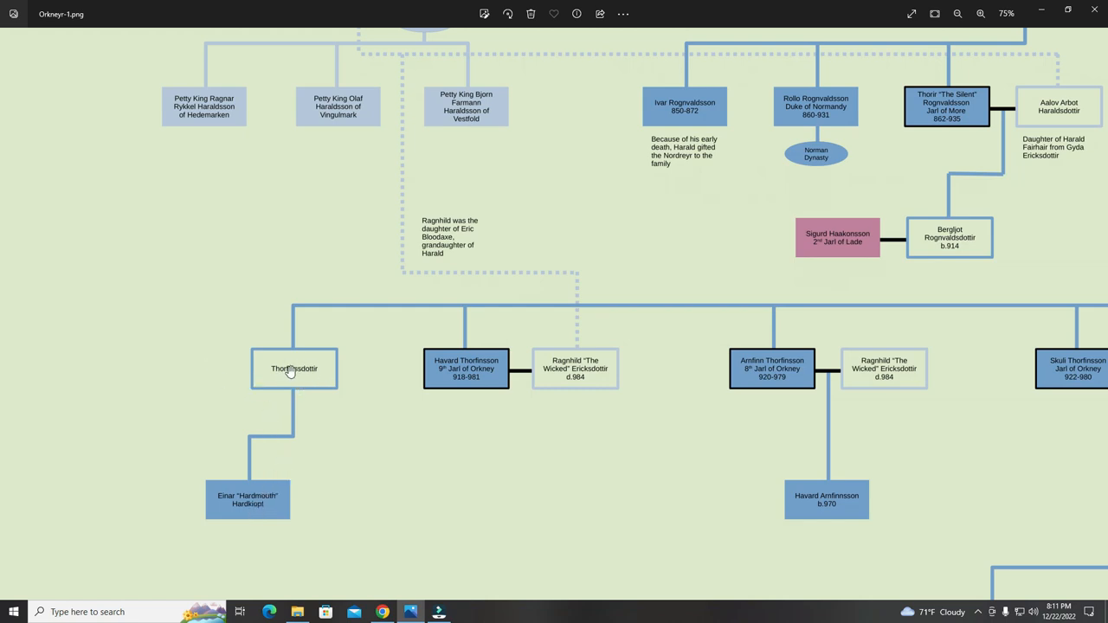
{"action": "mouse_move", "coordinate": [299, 420]}
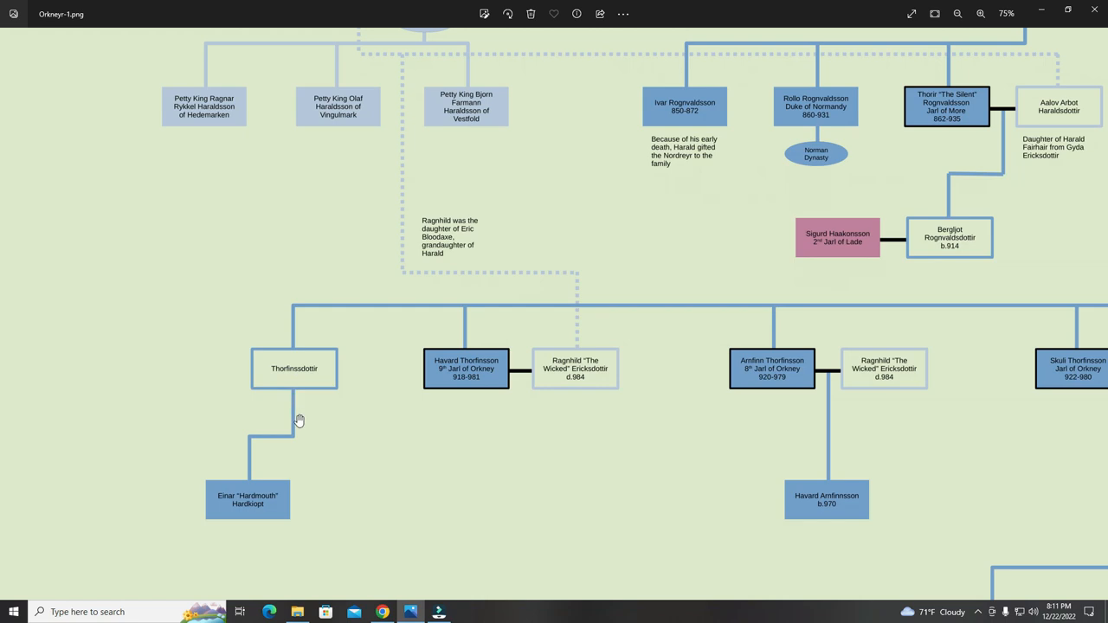
{"action": "mouse_move", "coordinate": [281, 504]}
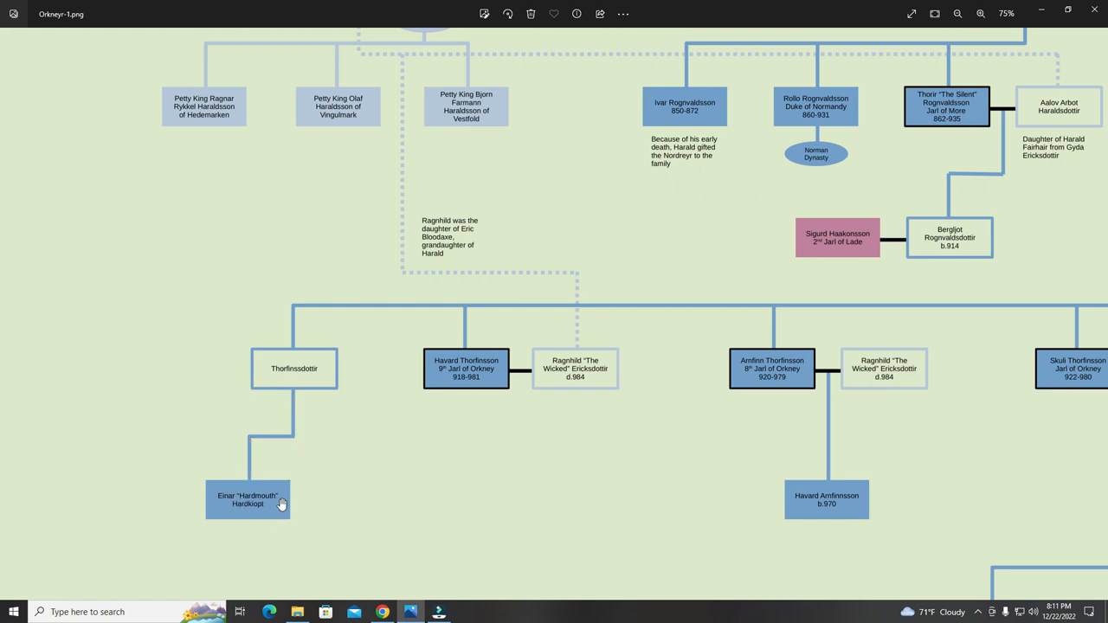
{"action": "mouse_move", "coordinate": [310, 441]}
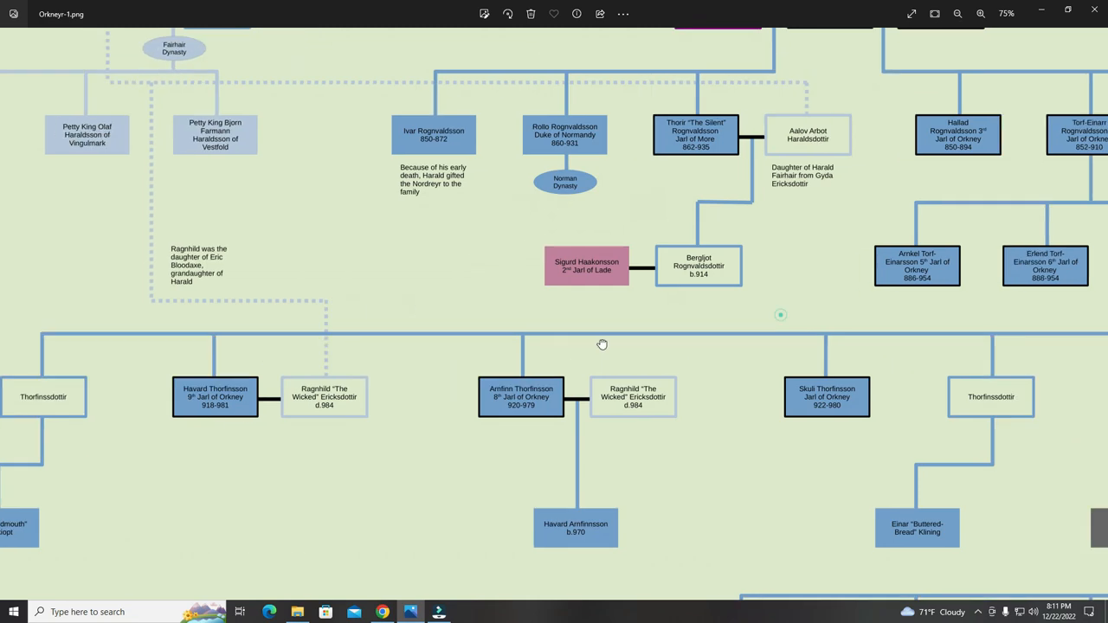
Drag the chart right to show Hlodvir Thorfinnsson's children, including Sigurd "The Stout", 12th Jarl.
{"action": "left_click_drag", "start_coordinate": [602, 343], "coordinate": [397, 326]}
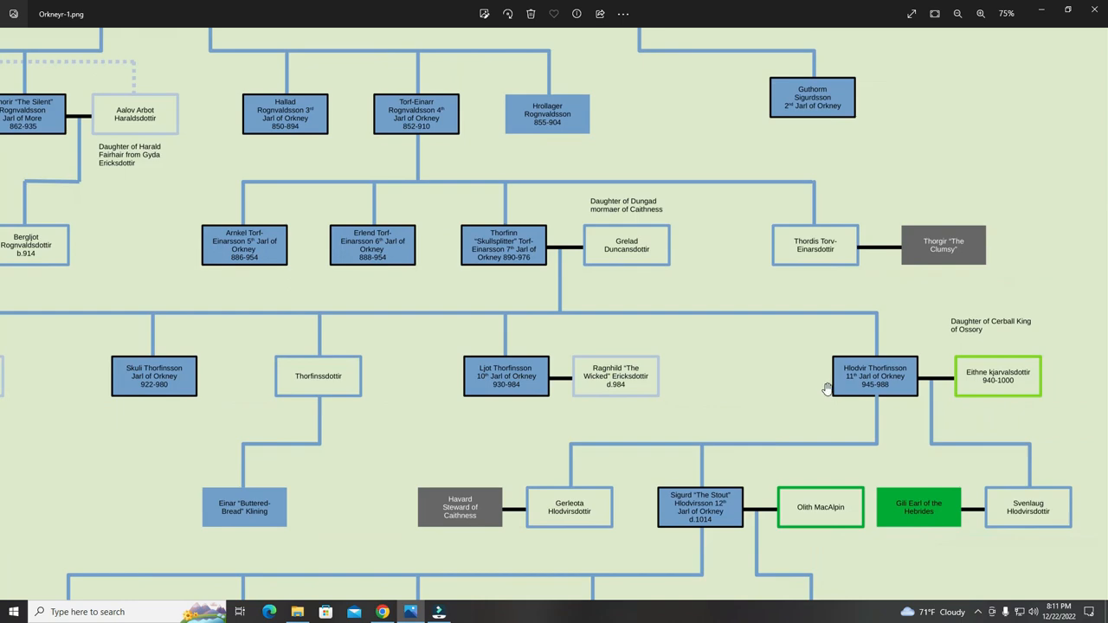
{"action": "mouse_move", "coordinate": [879, 381]}
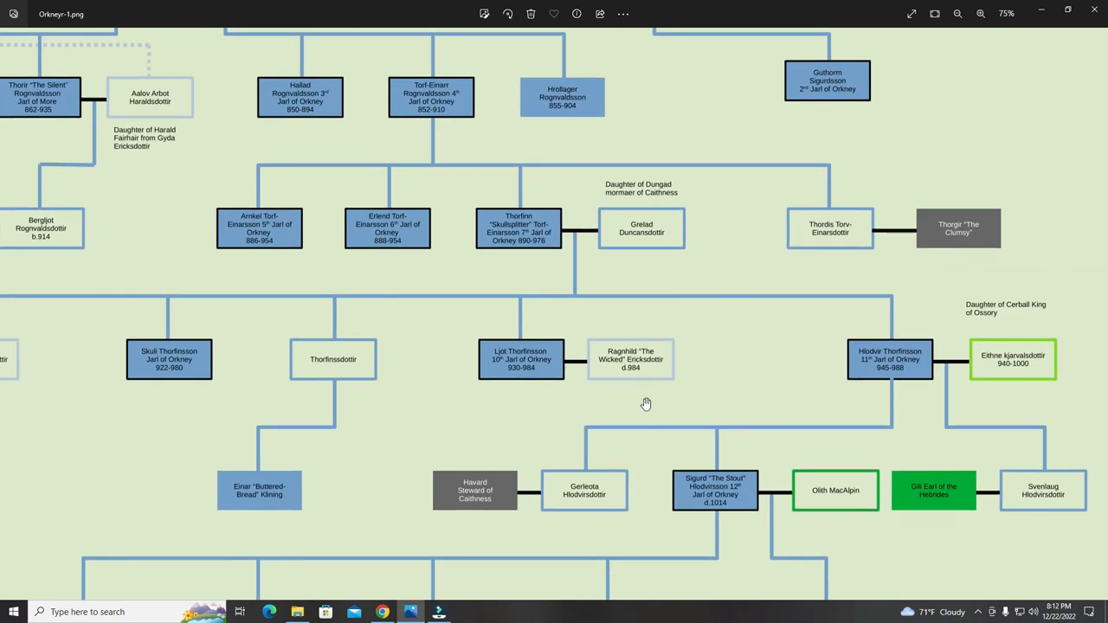
{"action": "mouse_move", "coordinate": [512, 399]}
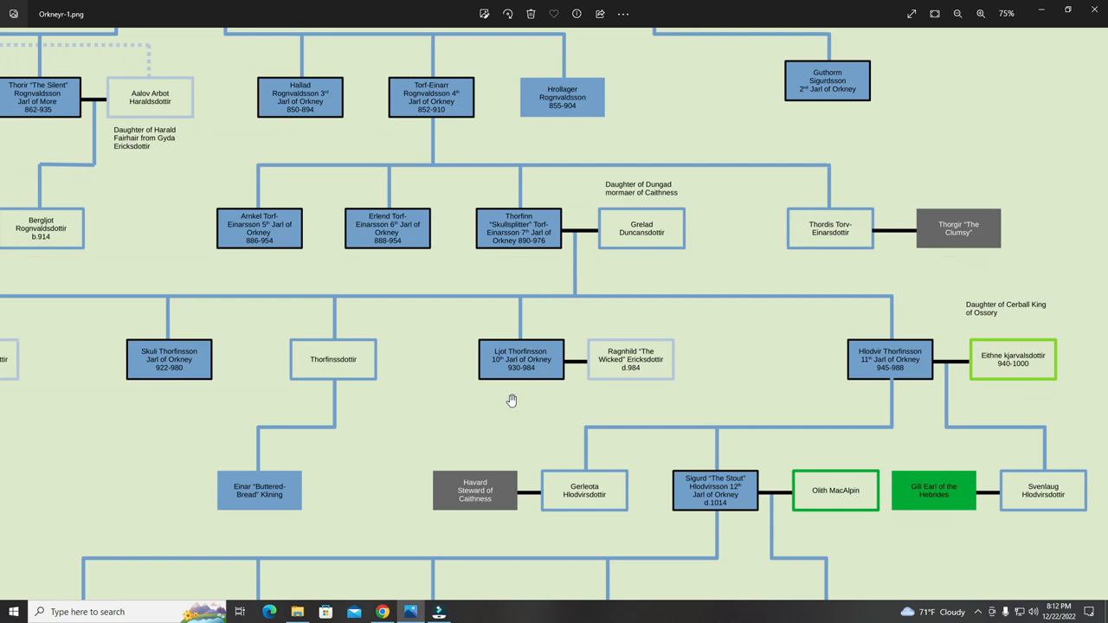
{"action": "mouse_move", "coordinate": [509, 395]}
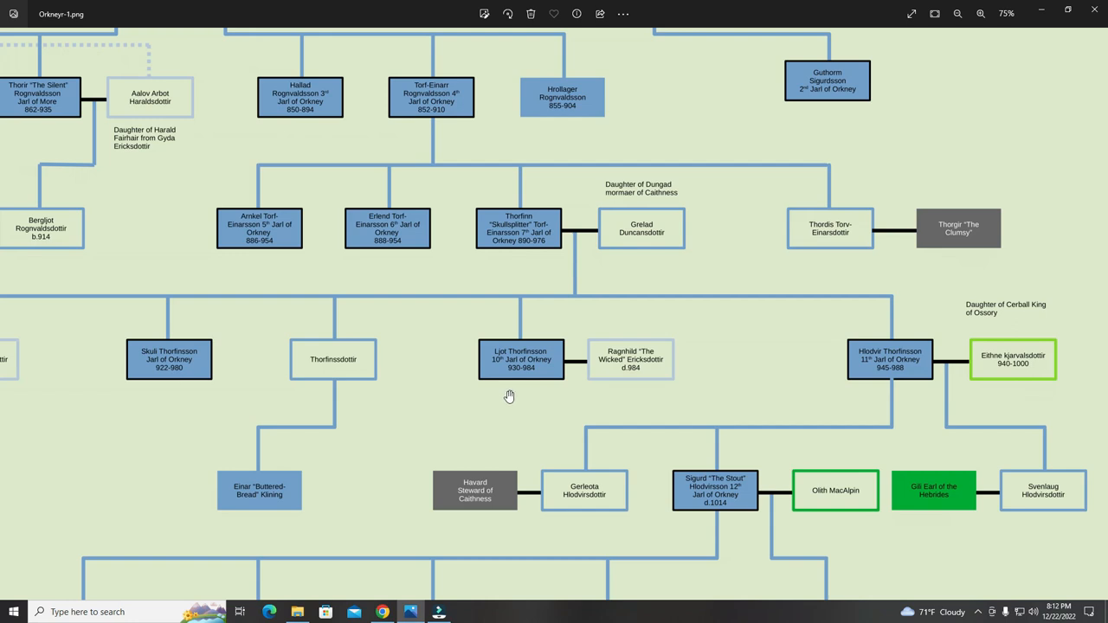
{"action": "mouse_move", "coordinate": [480, 366]}
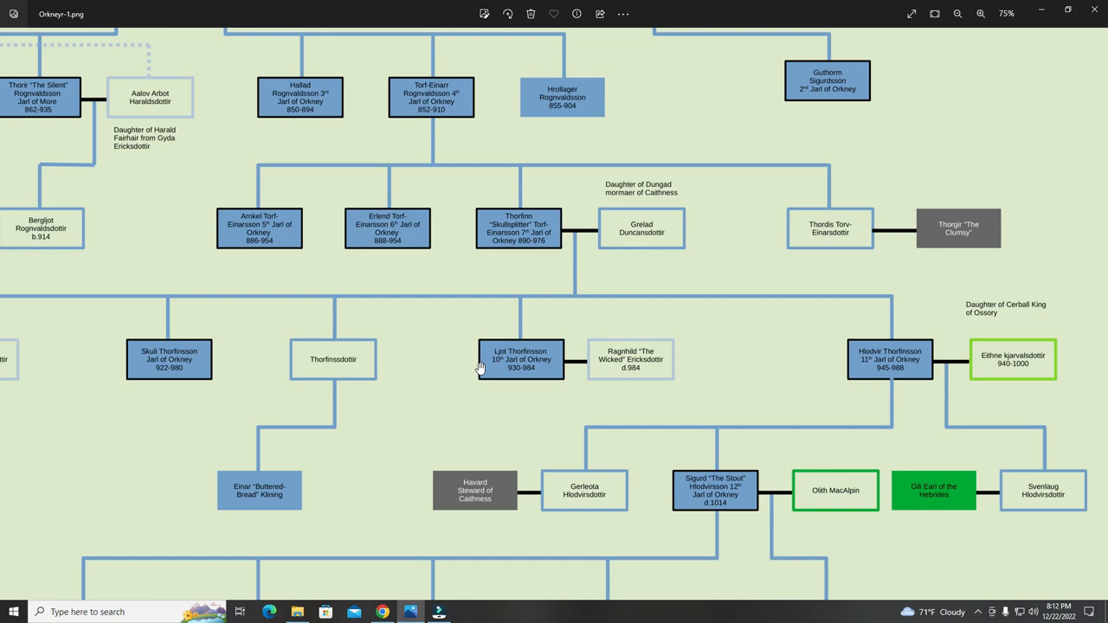
{"action": "mouse_move", "coordinate": [407, 350]}
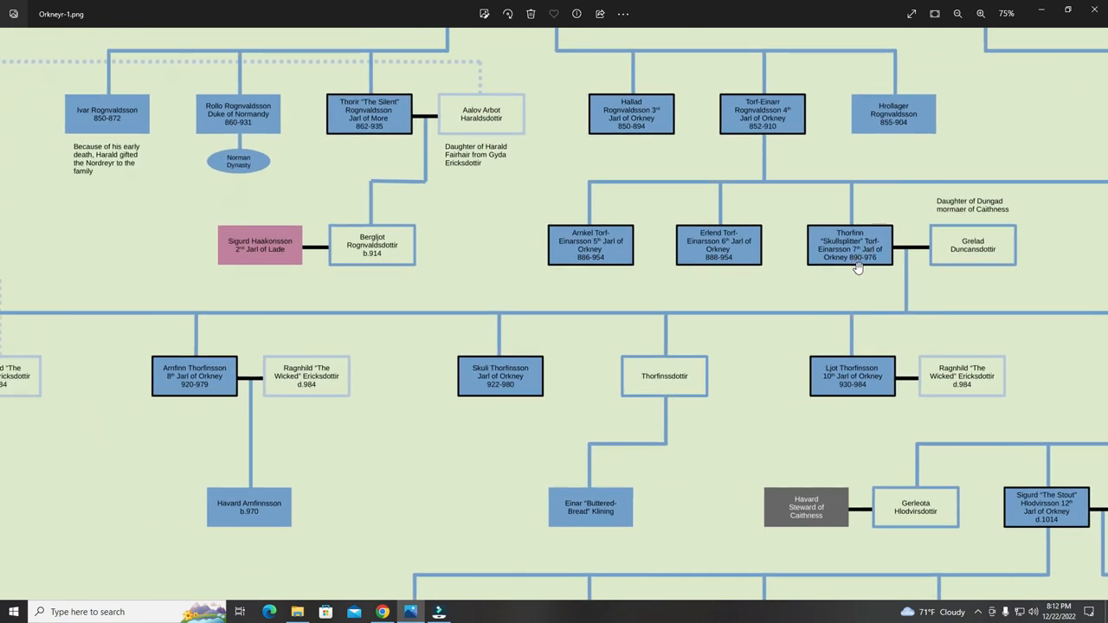
{"action": "mouse_move", "coordinate": [878, 268]}
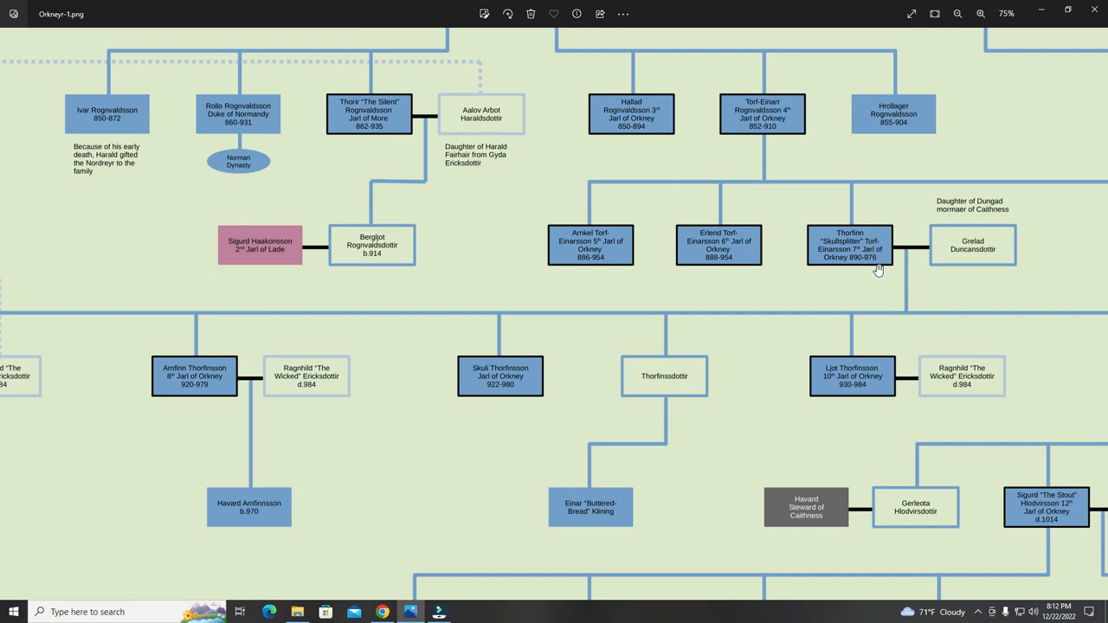
{"action": "mouse_move", "coordinate": [488, 357]}
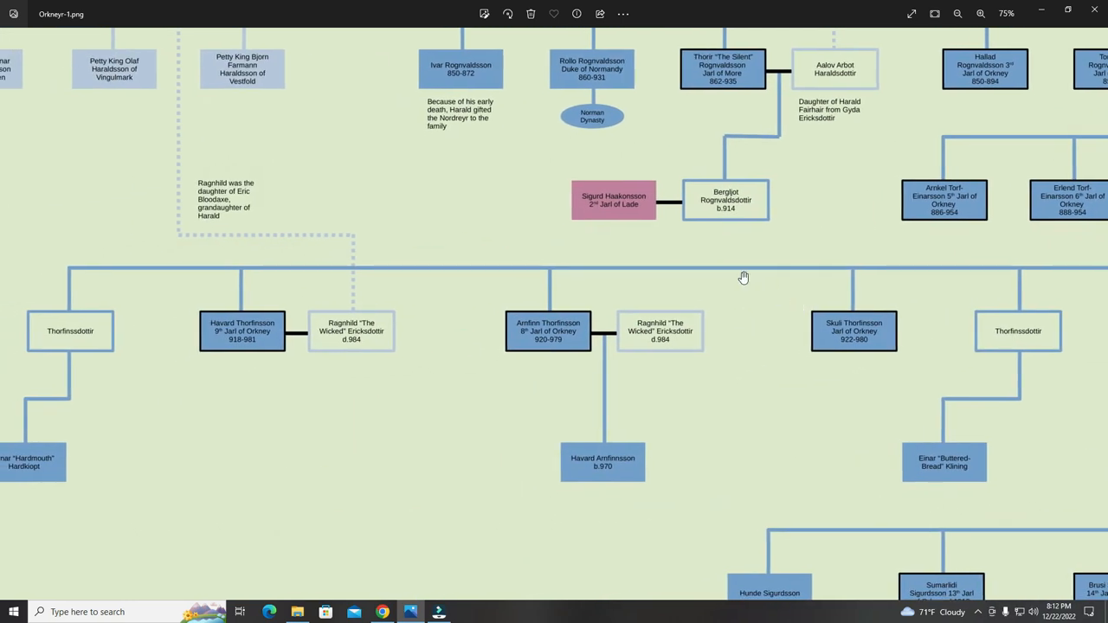
{"action": "mouse_move", "coordinate": [528, 333]}
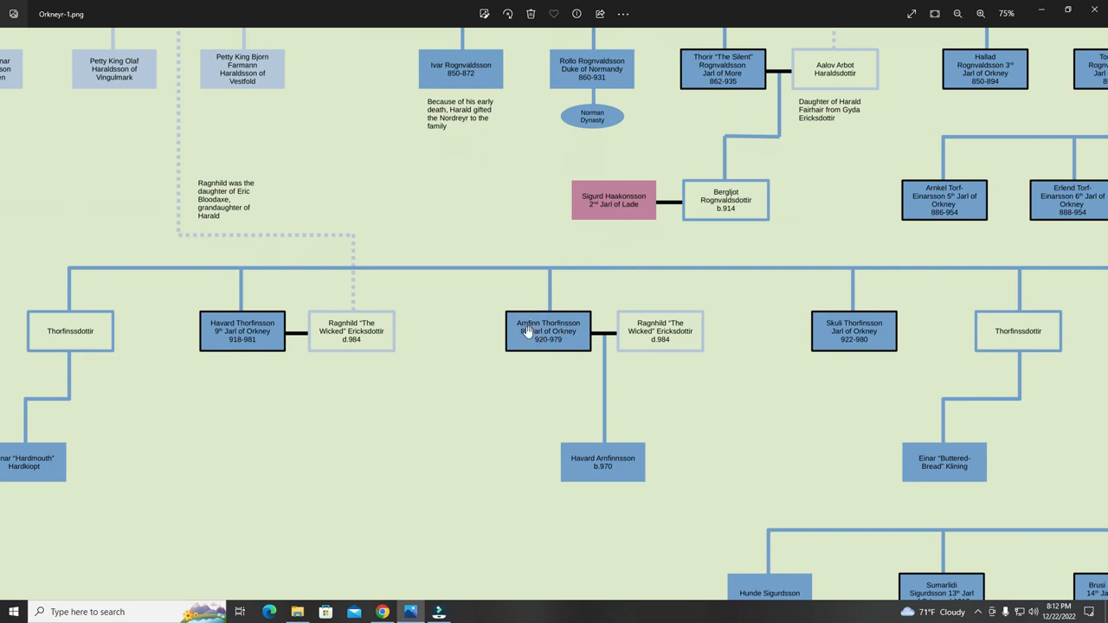
{"action": "mouse_move", "coordinate": [524, 337]}
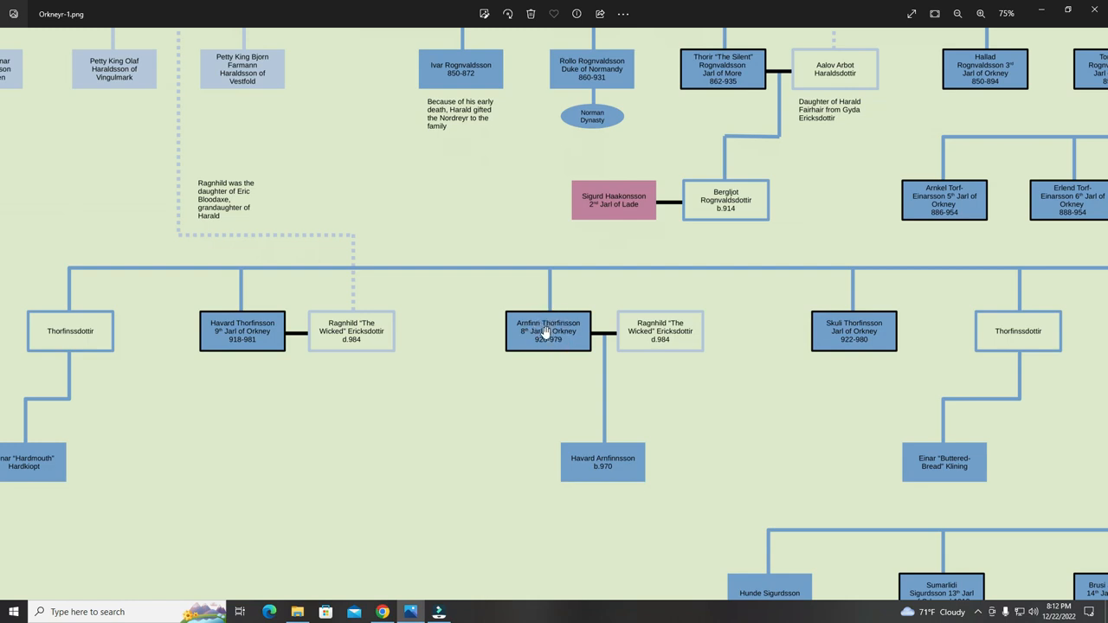
{"action": "mouse_move", "coordinate": [227, 340]}
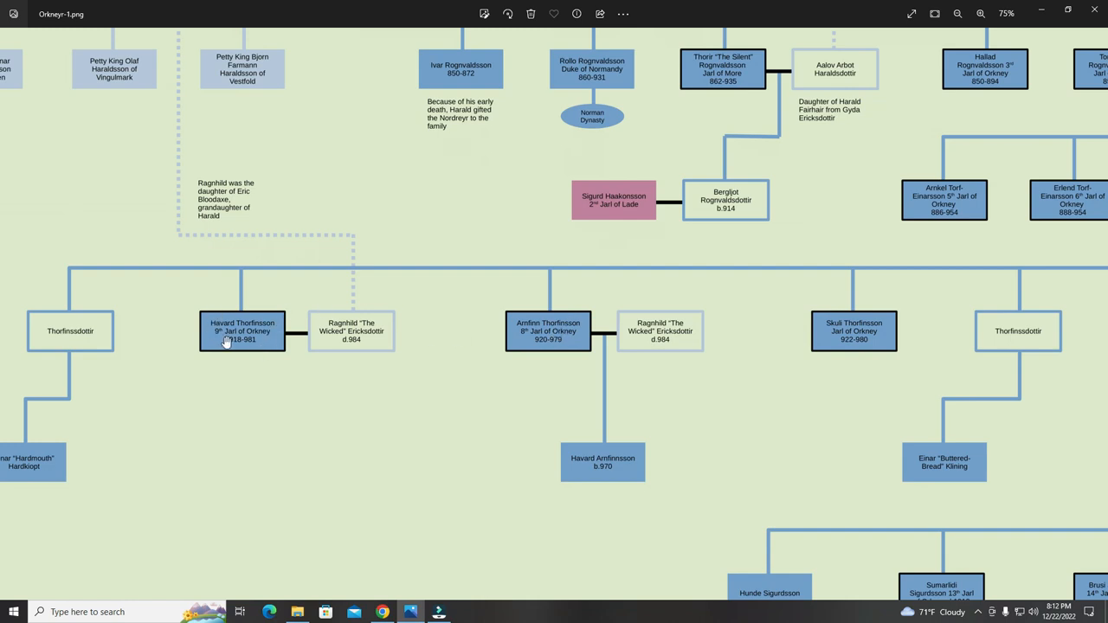
{"action": "mouse_move", "coordinate": [243, 365]}
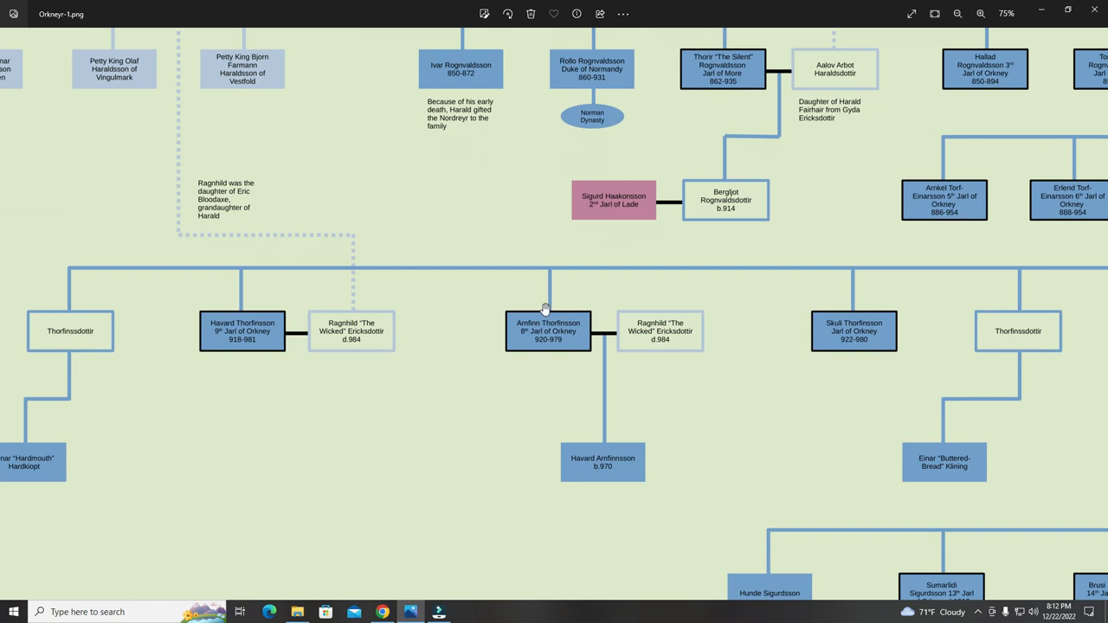
{"action": "mouse_move", "coordinate": [565, 345]}
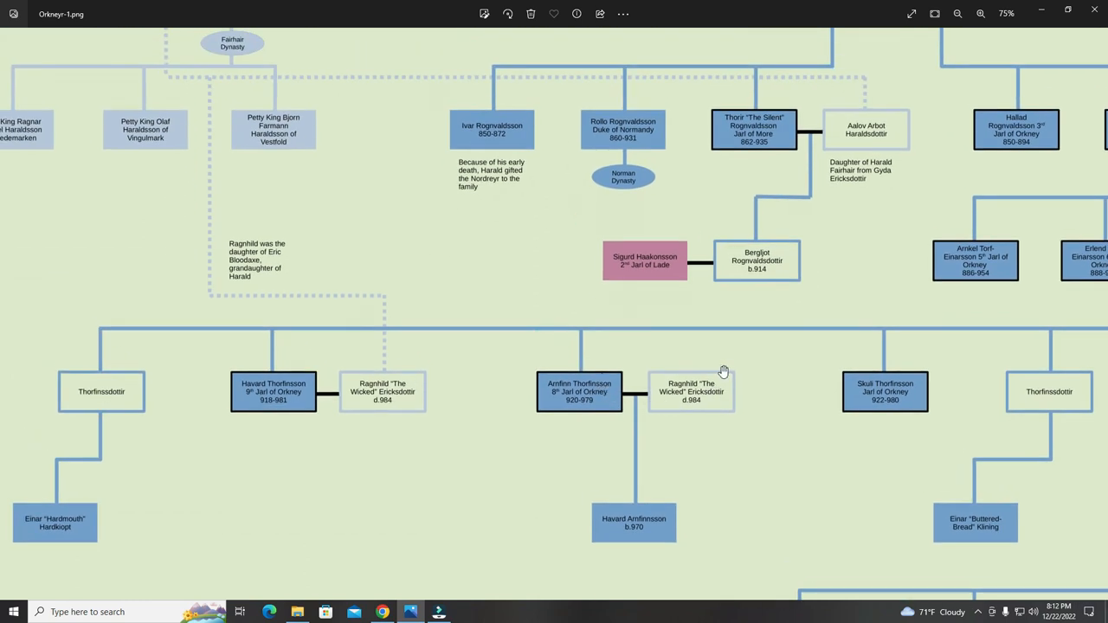
{"action": "mouse_move", "coordinate": [623, 385]}
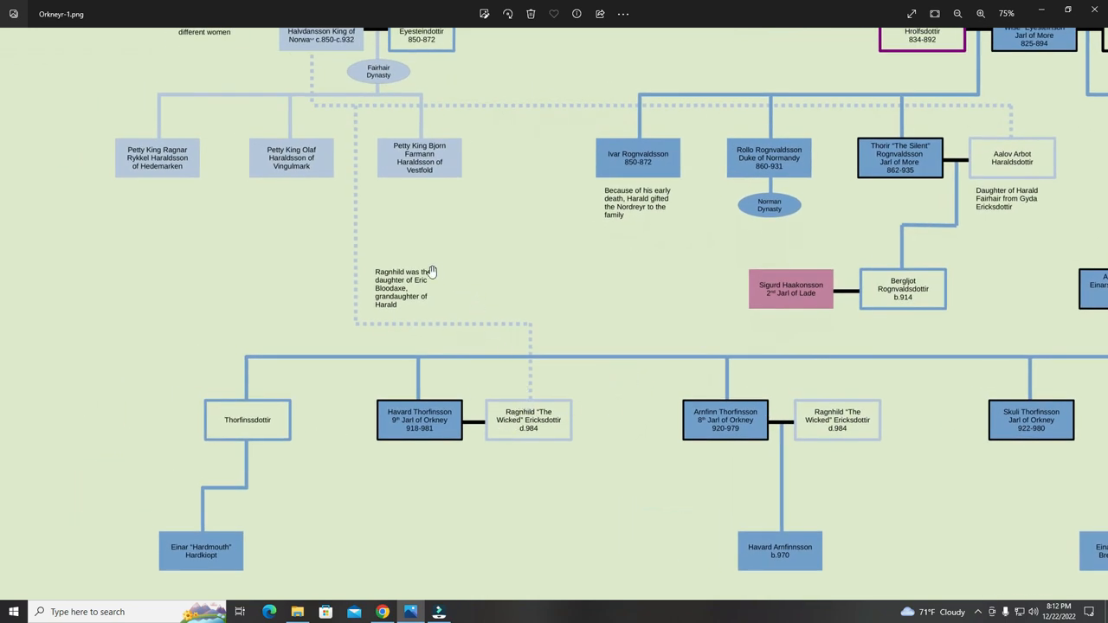
{"action": "mouse_move", "coordinate": [528, 418]}
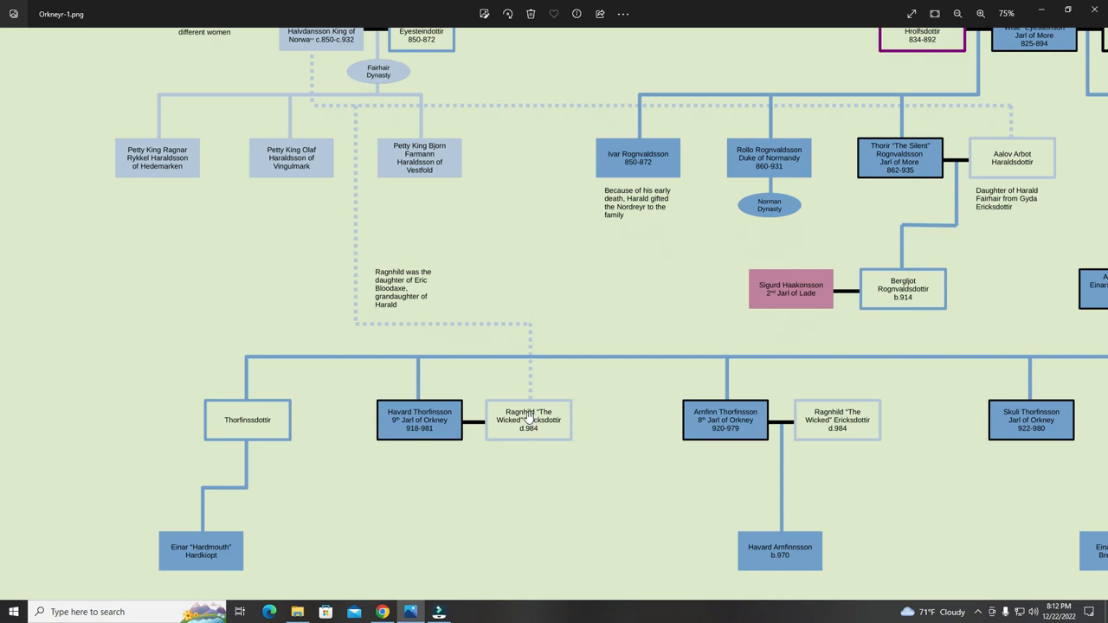
{"action": "mouse_move", "coordinate": [404, 287]}
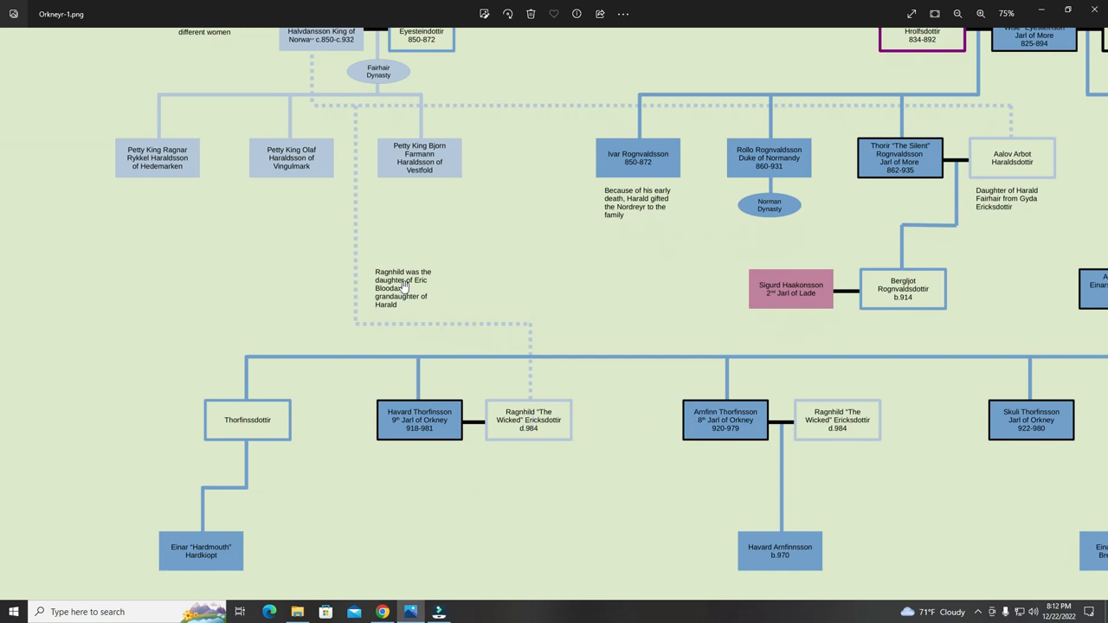
{"action": "mouse_move", "coordinate": [498, 344]}
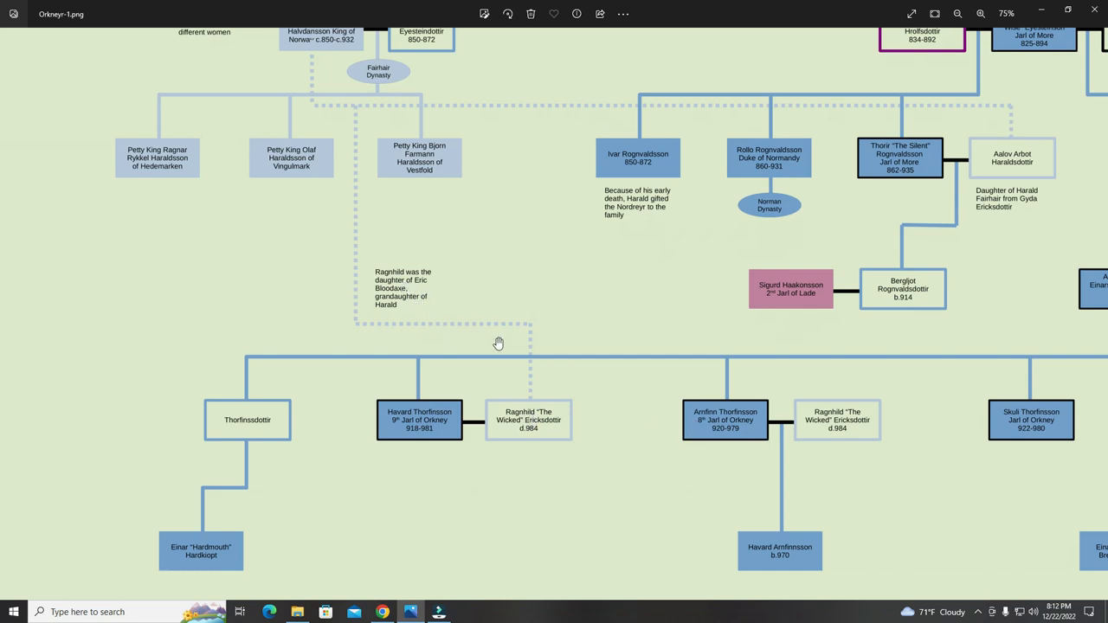
{"action": "mouse_move", "coordinate": [558, 424]}
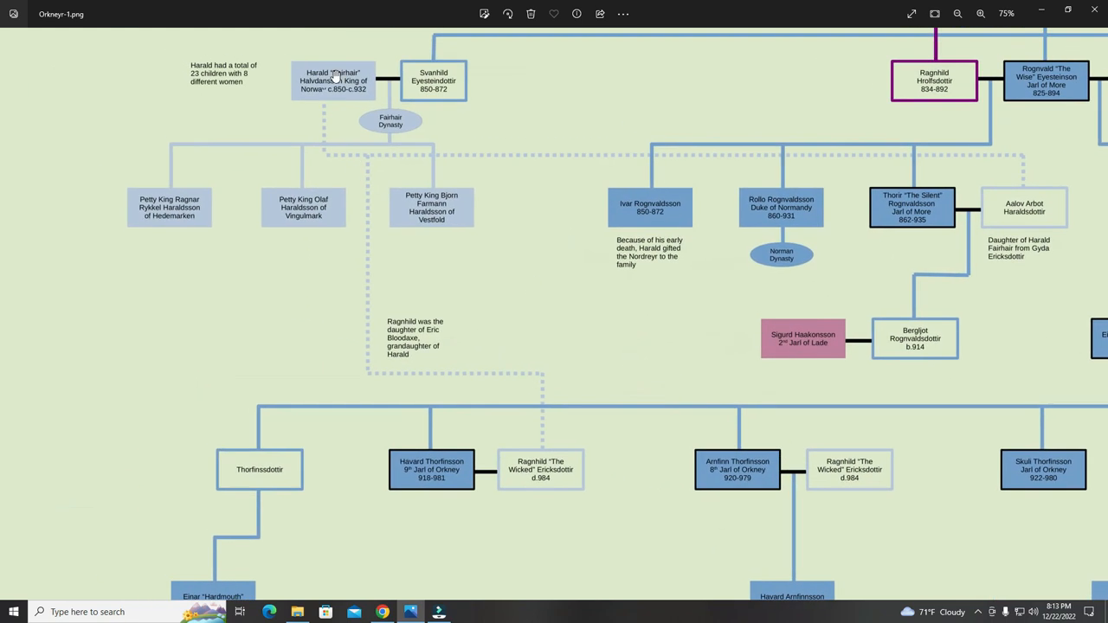
{"action": "mouse_move", "coordinate": [543, 385]}
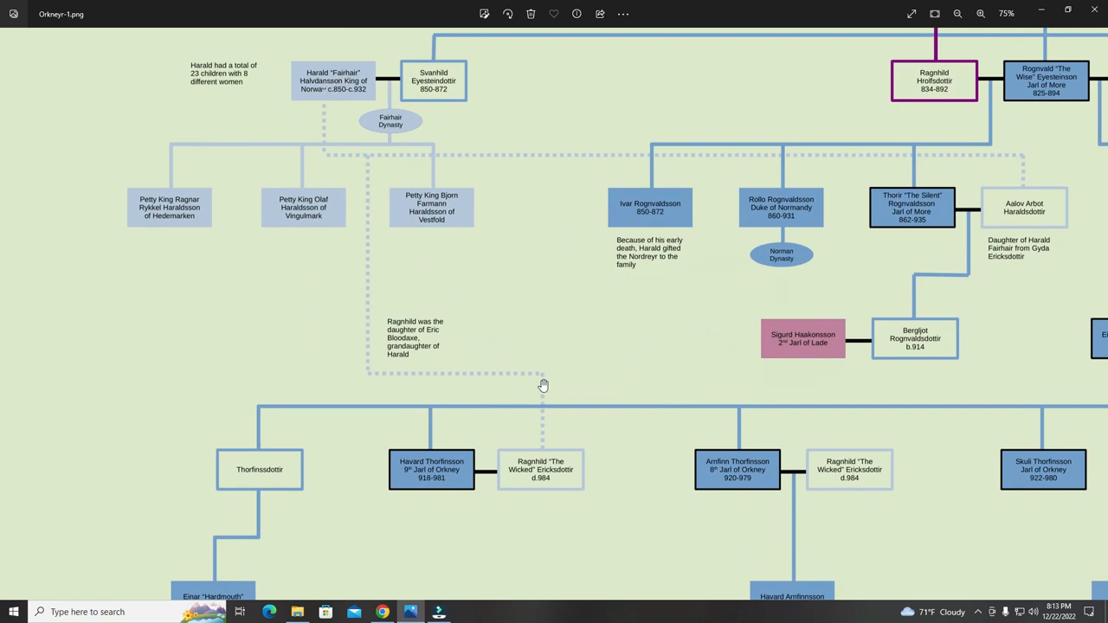
{"action": "mouse_move", "coordinate": [414, 82]}
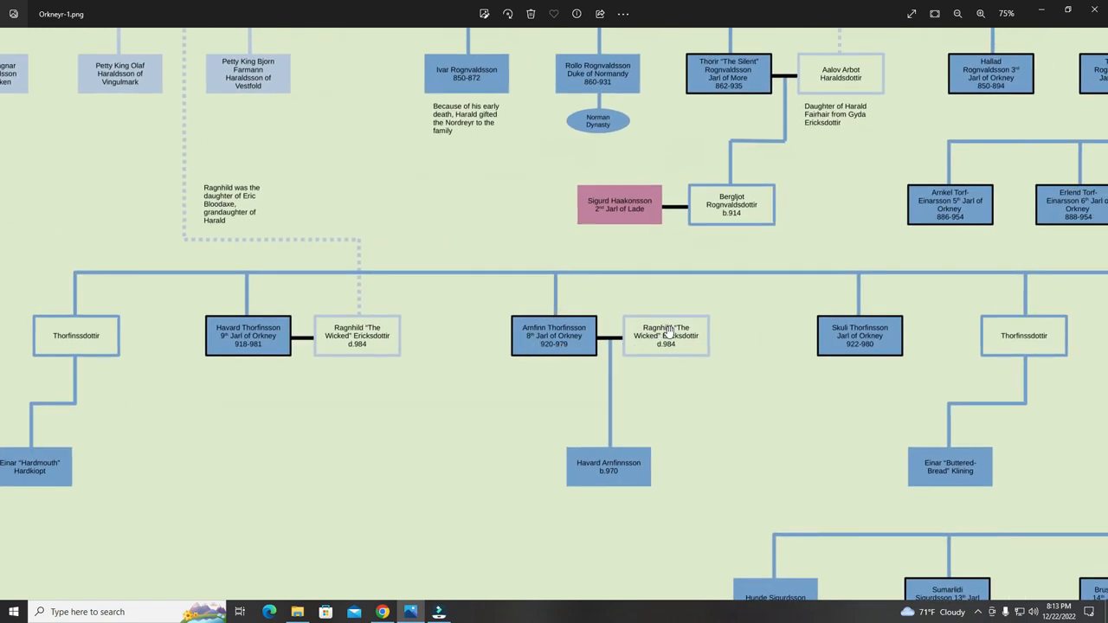
{"action": "mouse_move", "coordinate": [612, 346]}
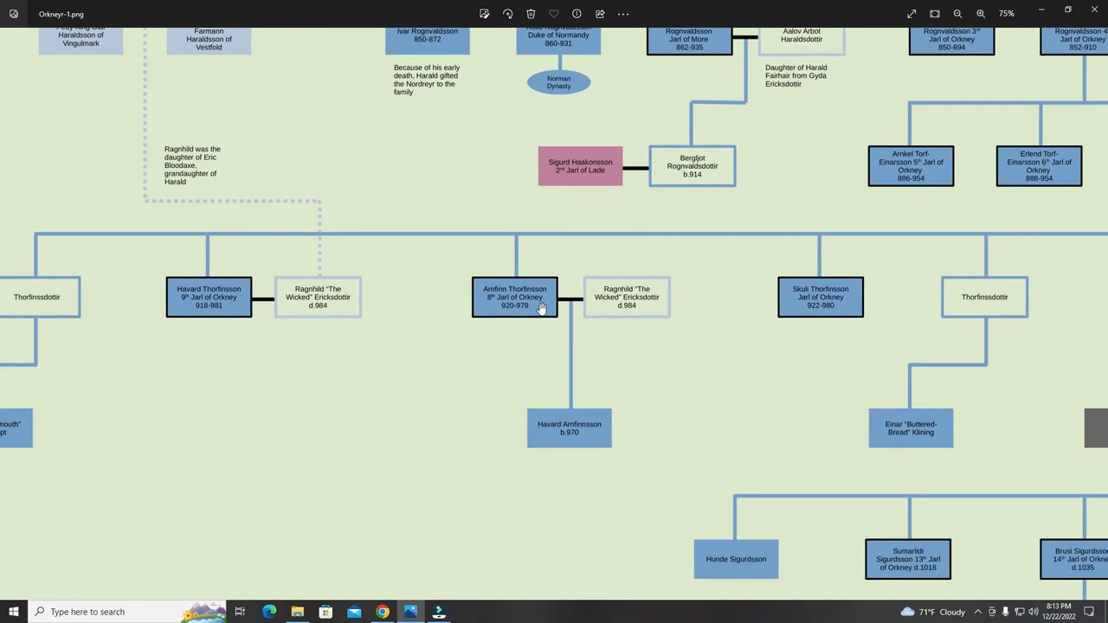
{"action": "mouse_move", "coordinate": [584, 430]}
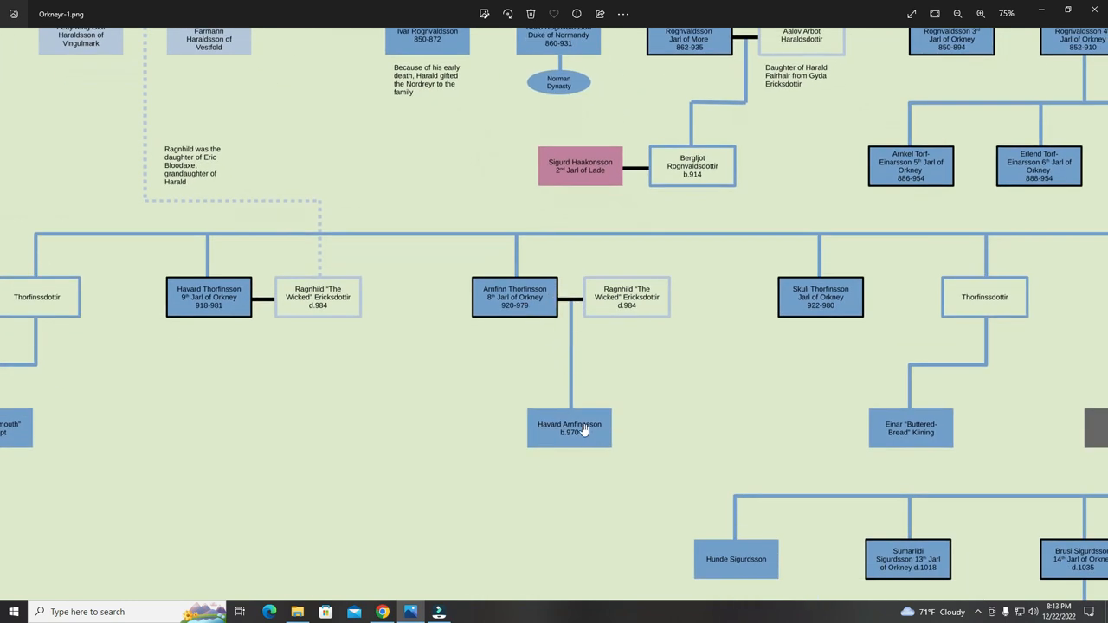
{"action": "mouse_move", "coordinate": [625, 287]}
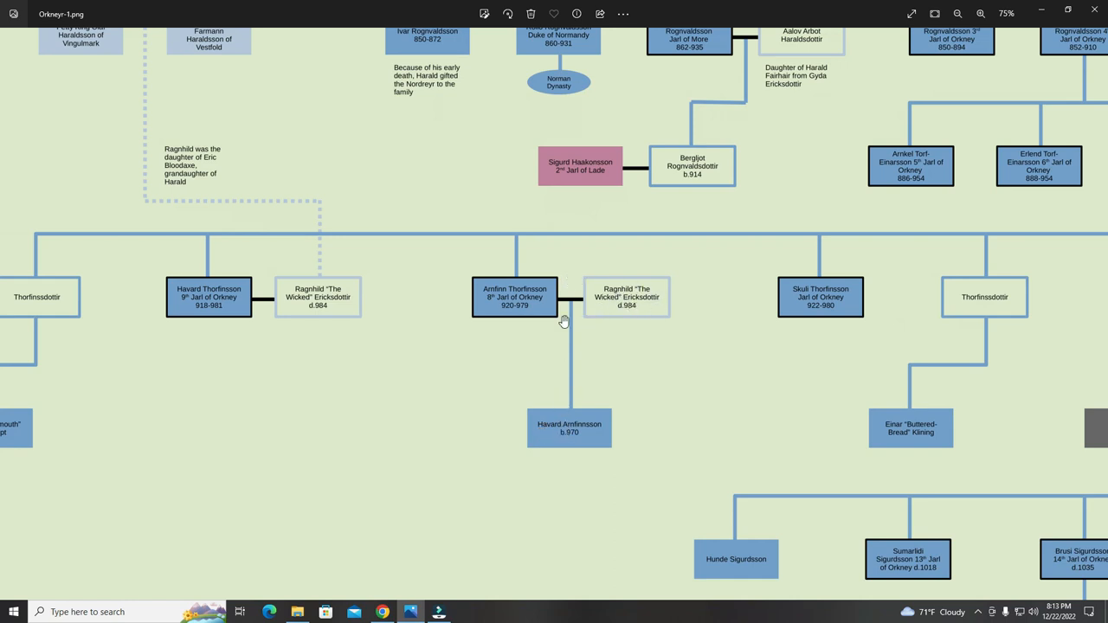
{"action": "mouse_move", "coordinate": [209, 303]}
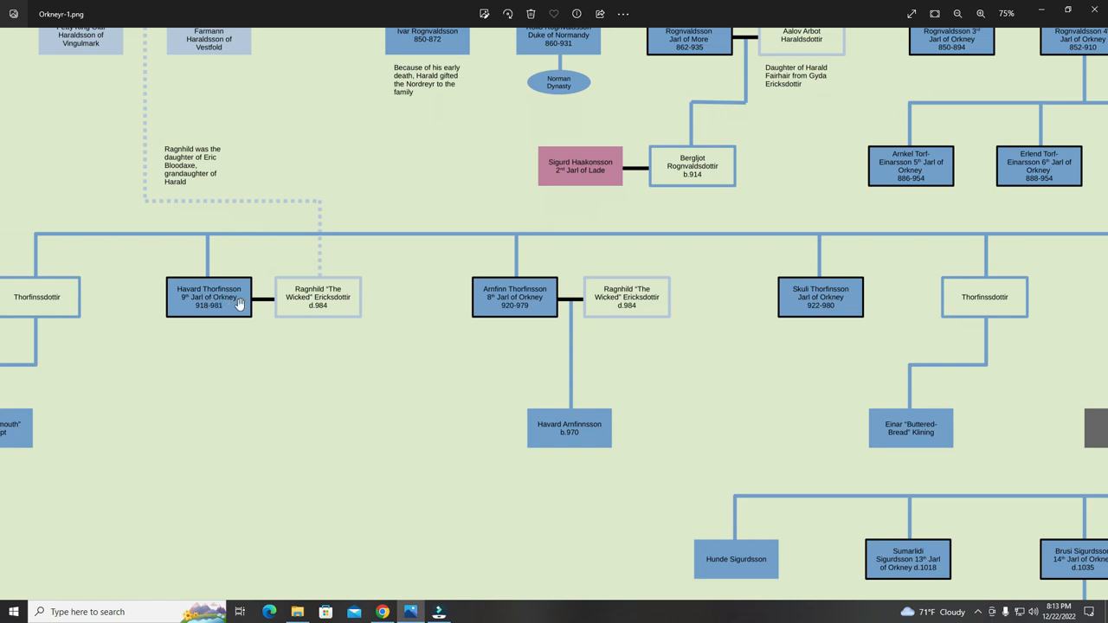
{"action": "mouse_move", "coordinate": [435, 385]}
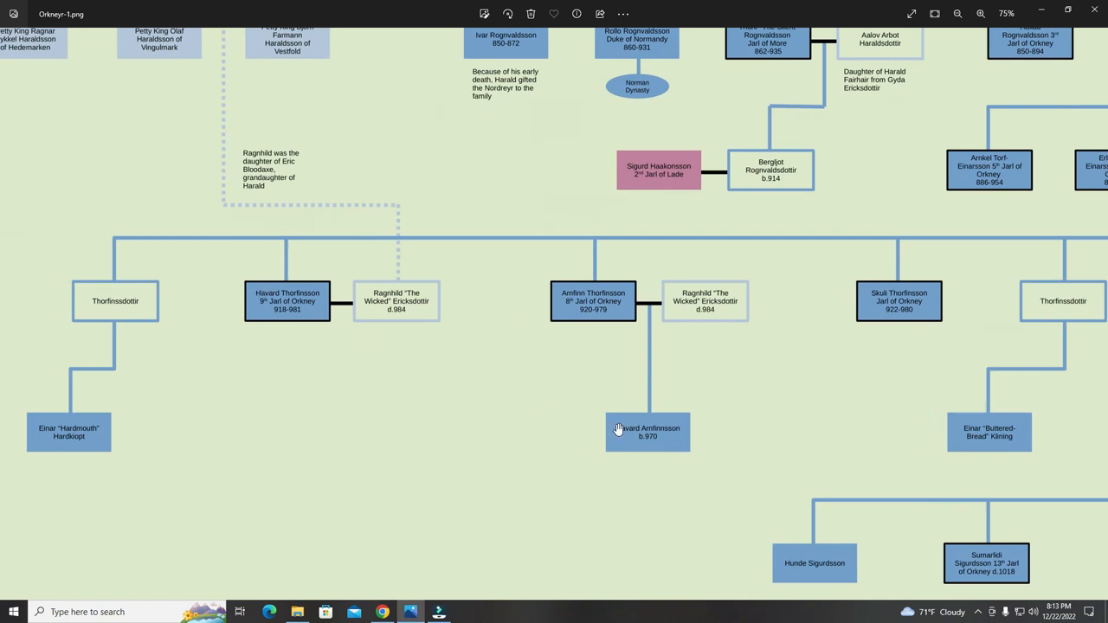
{"action": "mouse_move", "coordinate": [347, 327]}
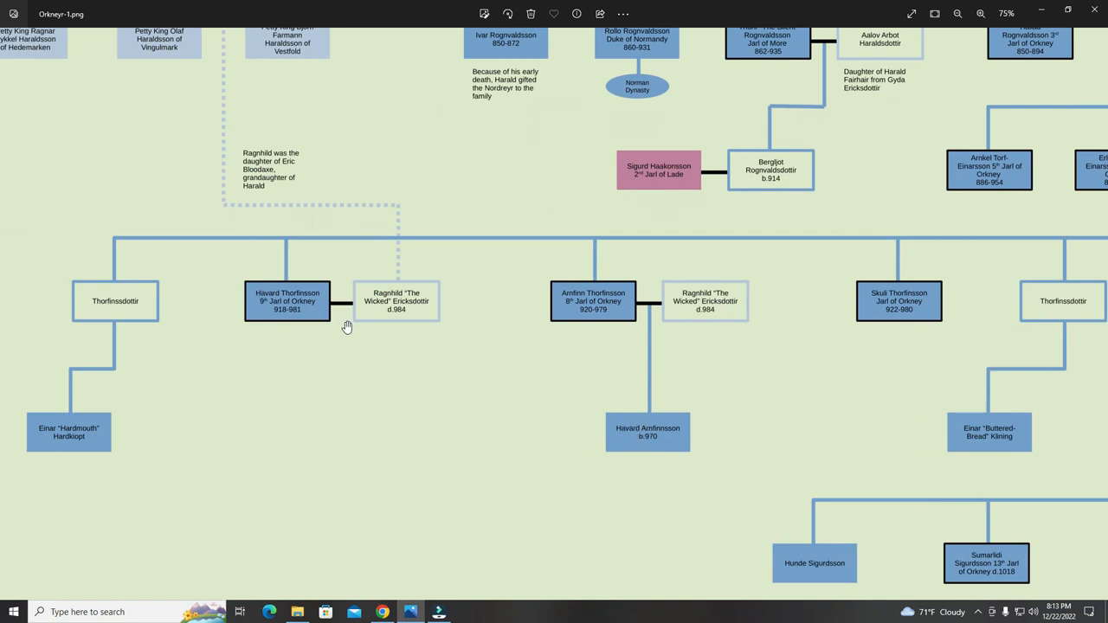
{"action": "mouse_move", "coordinate": [369, 357]}
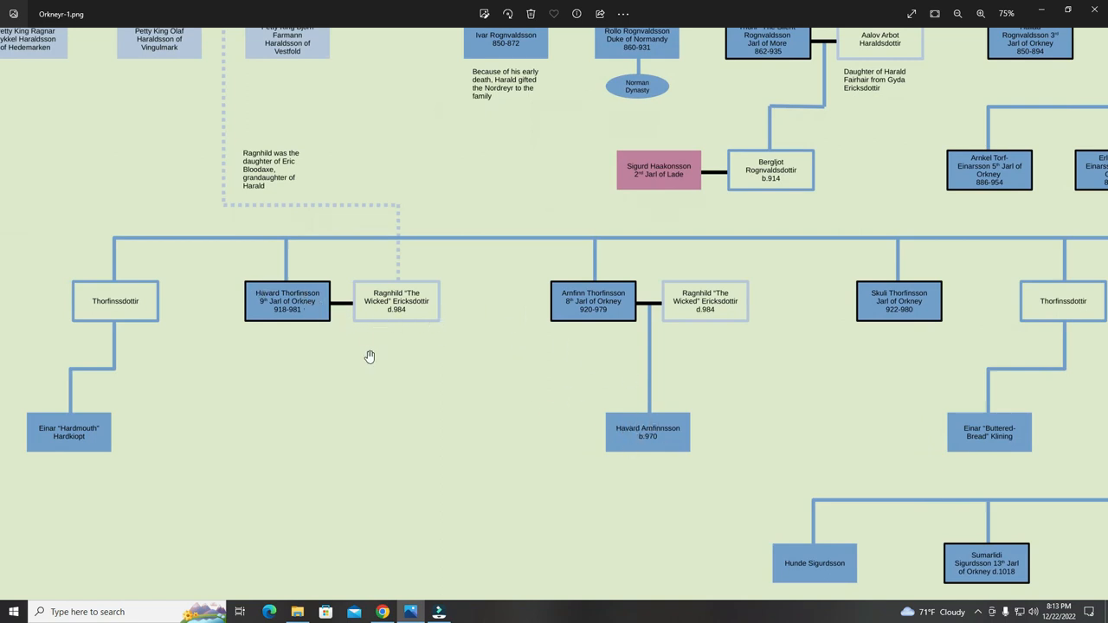
{"action": "mouse_move", "coordinate": [514, 397]}
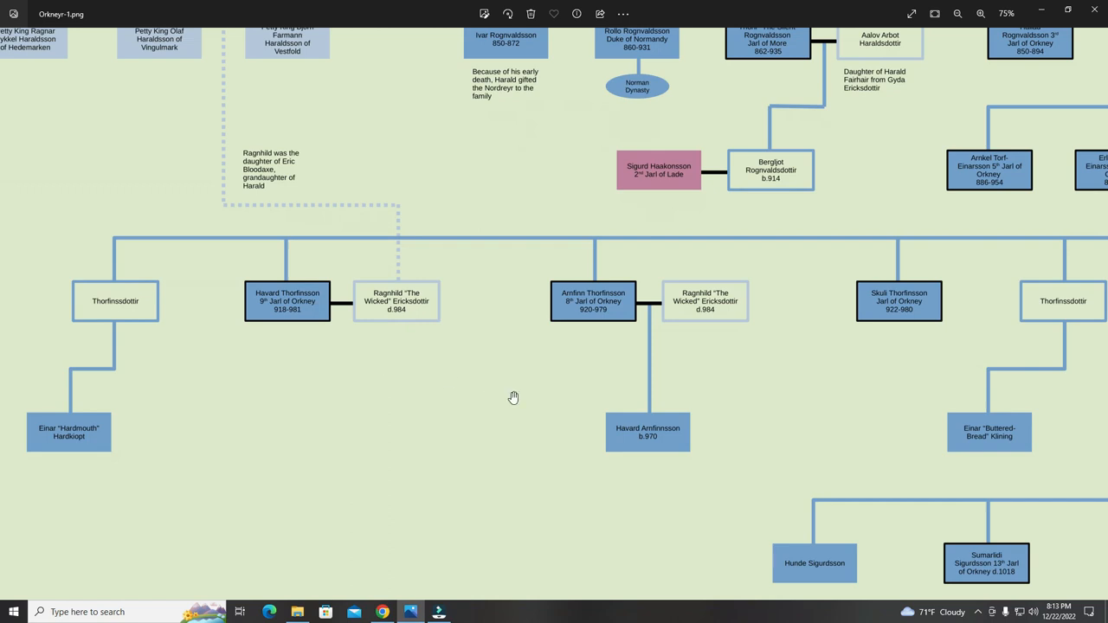
{"action": "mouse_move", "coordinate": [311, 316]}
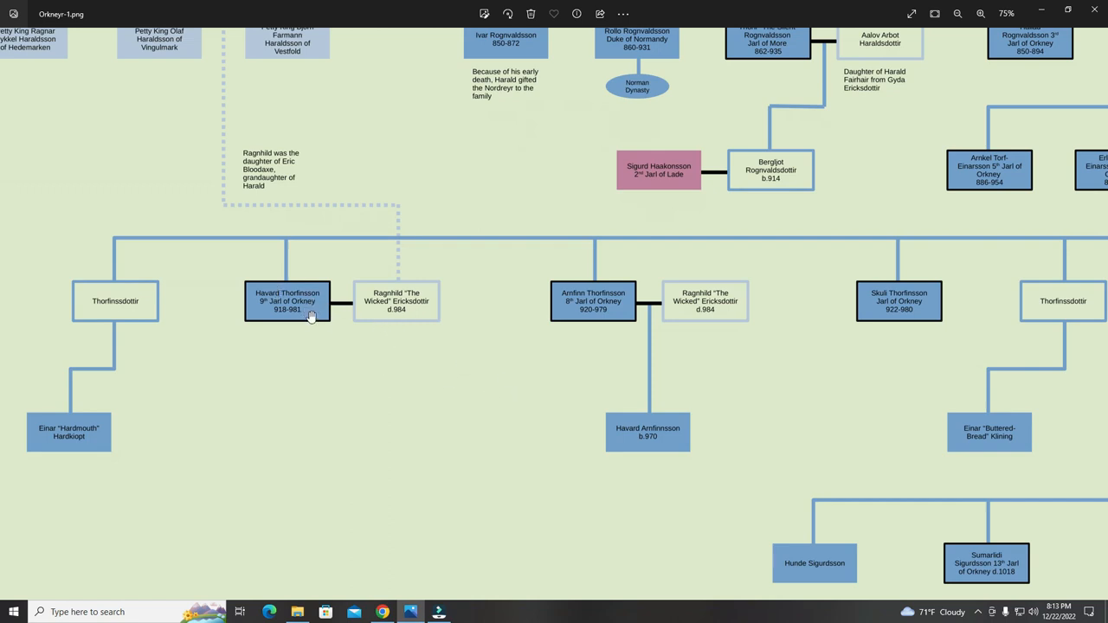
{"action": "mouse_move", "coordinate": [298, 315]}
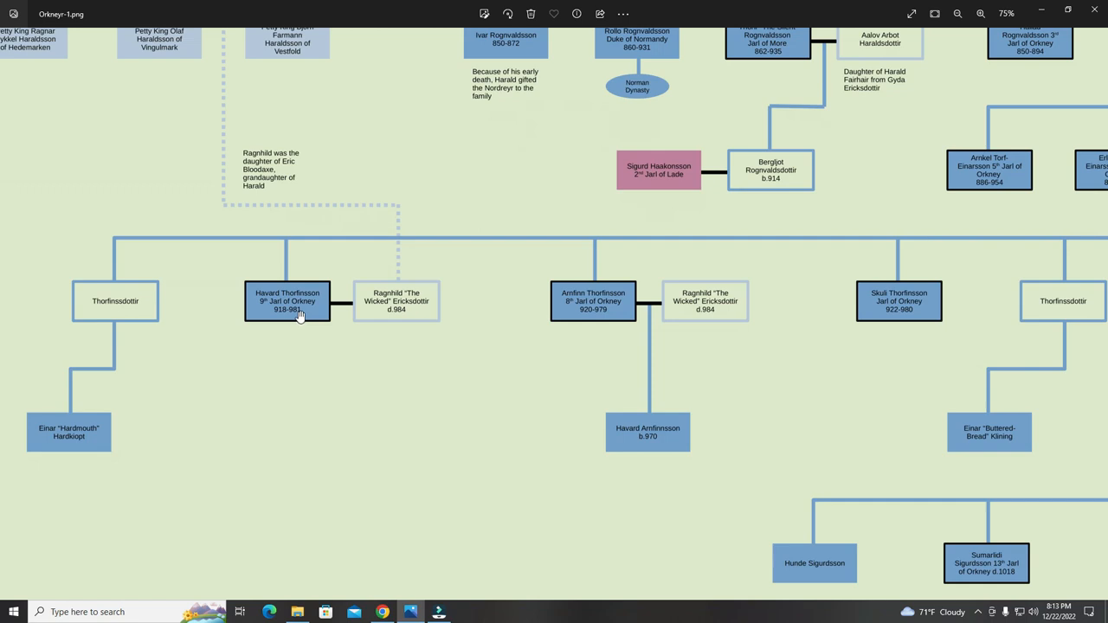
{"action": "mouse_move", "coordinate": [383, 310]}
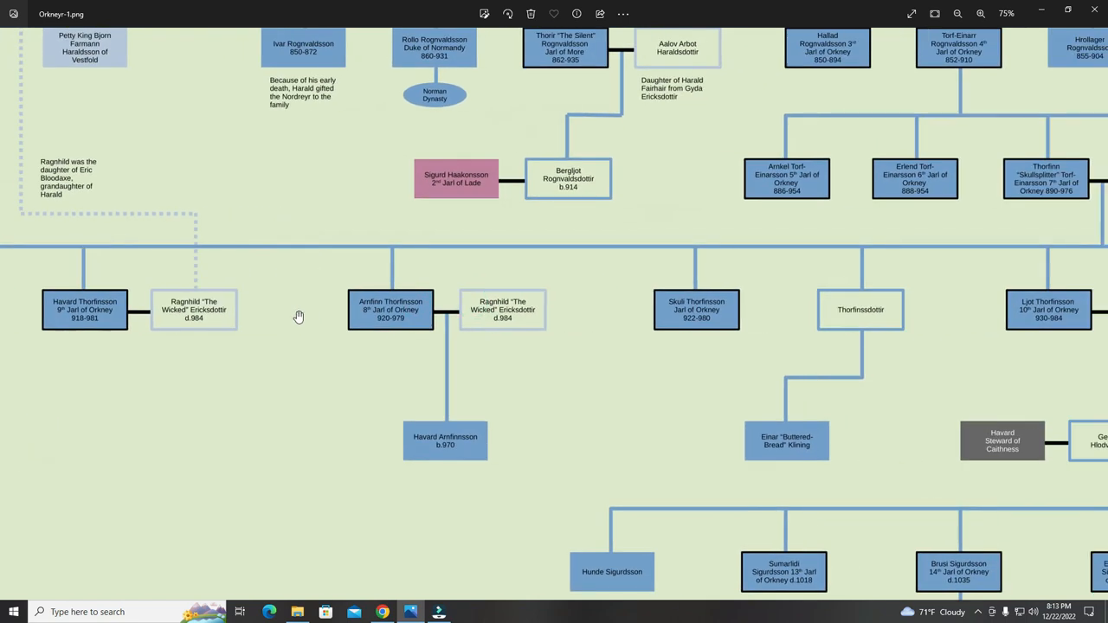
{"action": "mouse_move", "coordinate": [697, 309]}
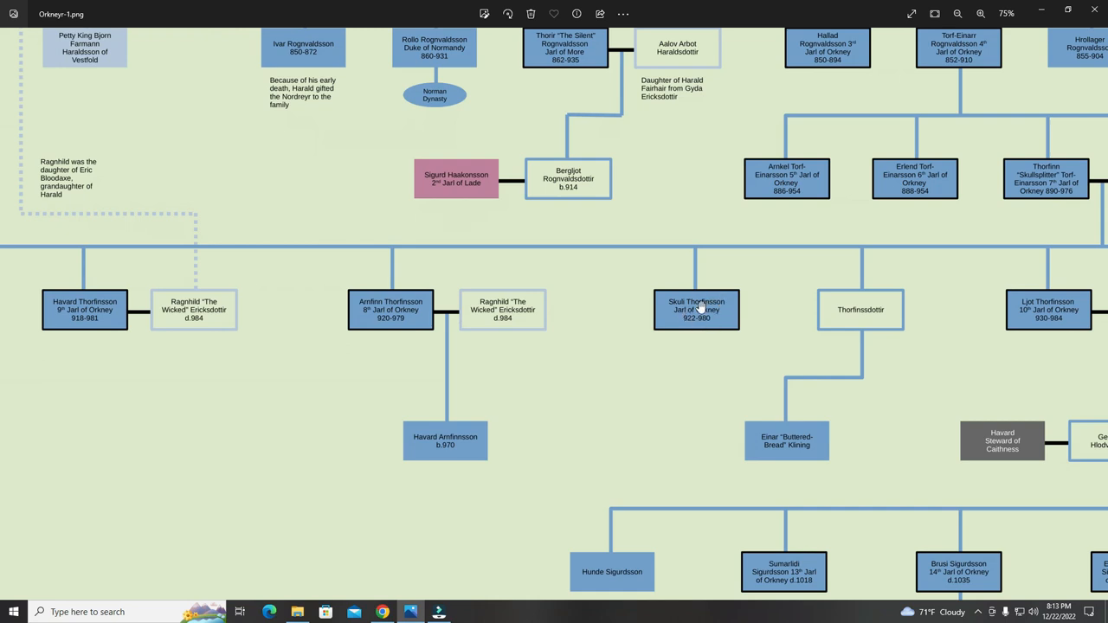
{"action": "mouse_move", "coordinate": [264, 320]}
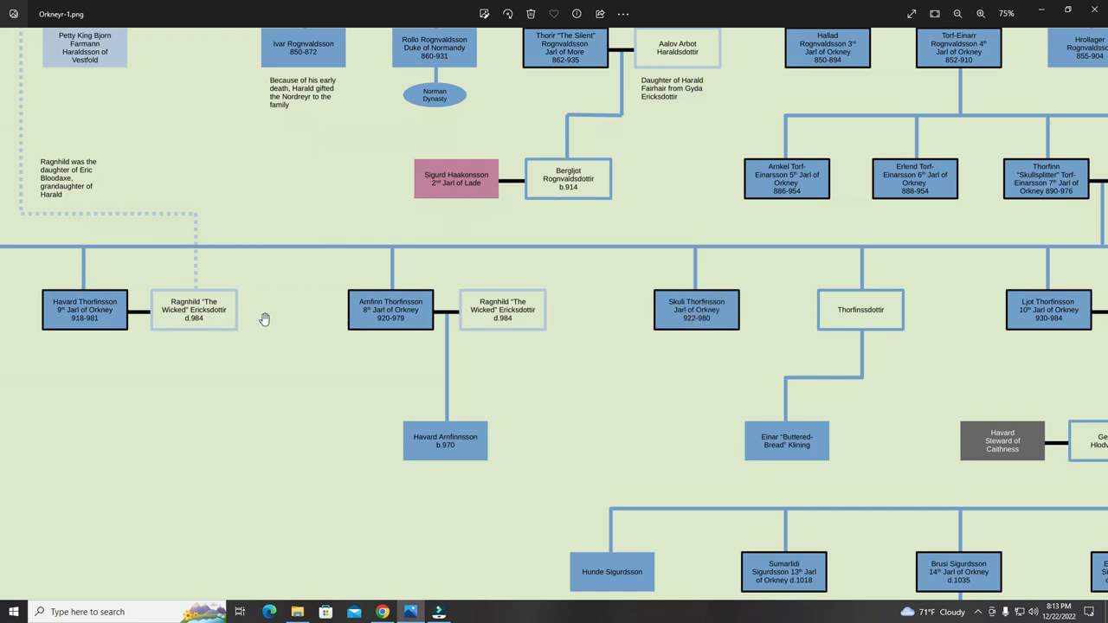
{"action": "mouse_move", "coordinate": [188, 320]}
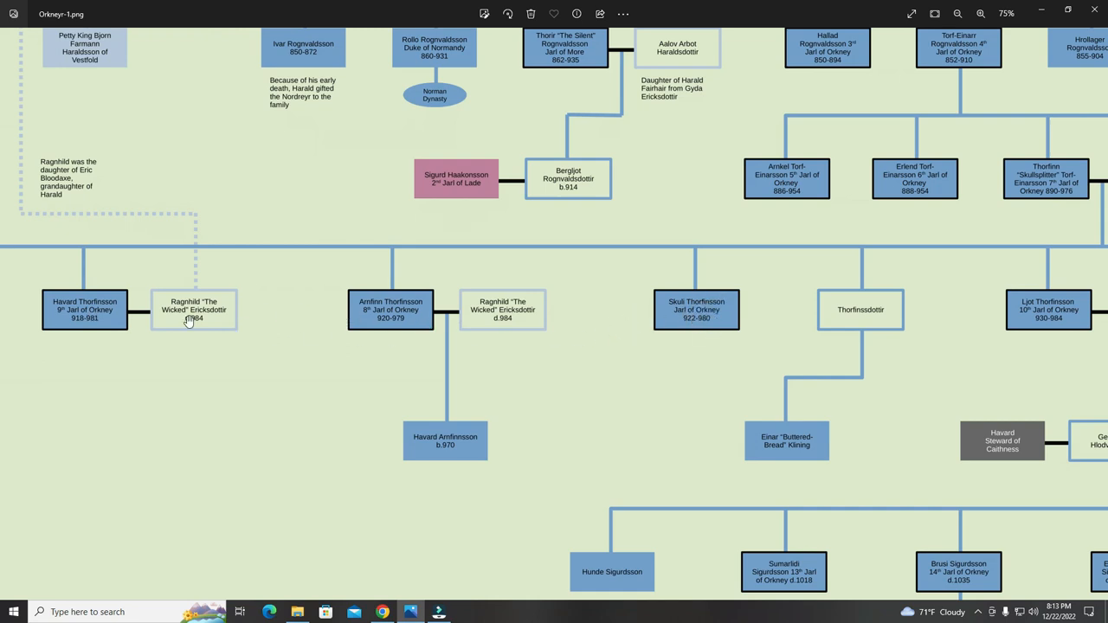
{"action": "mouse_move", "coordinate": [684, 331]}
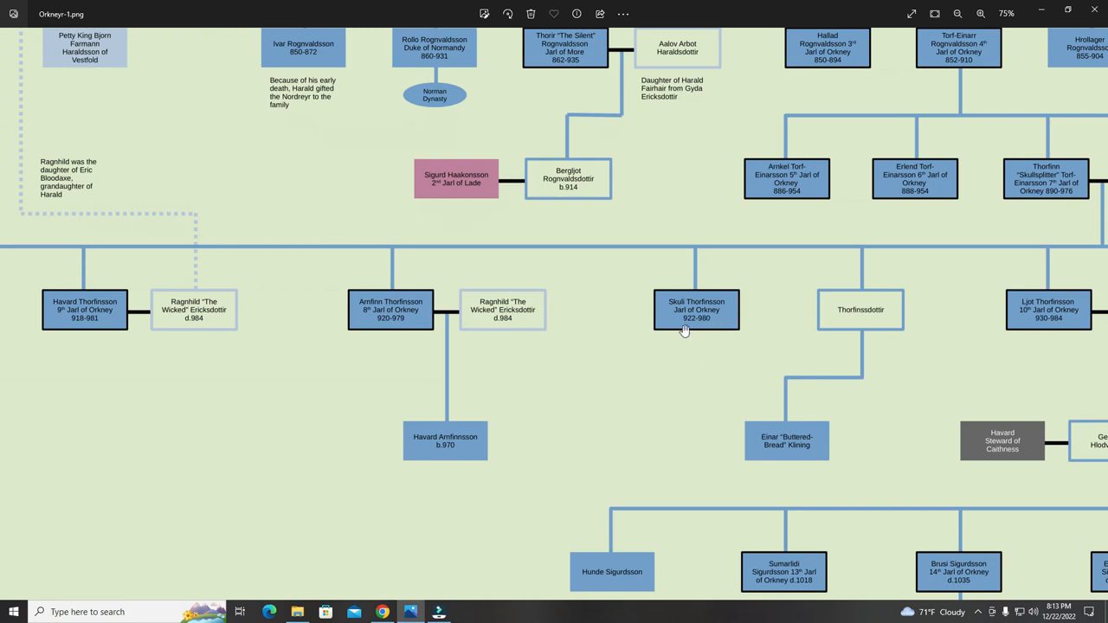
{"action": "mouse_move", "coordinate": [725, 331]}
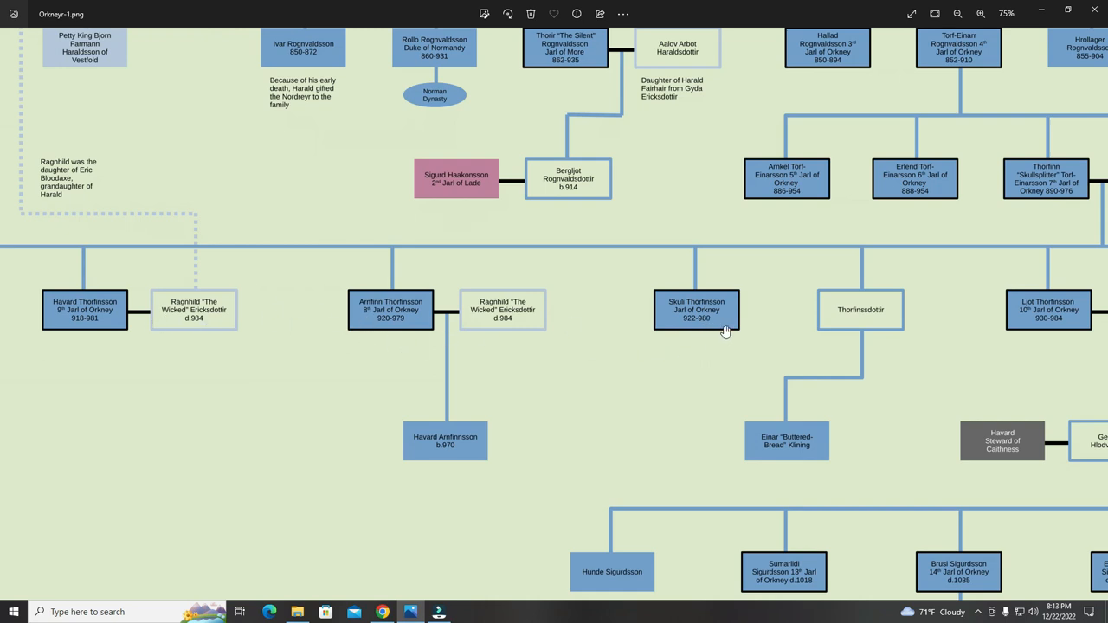
{"action": "mouse_move", "coordinate": [716, 306]}
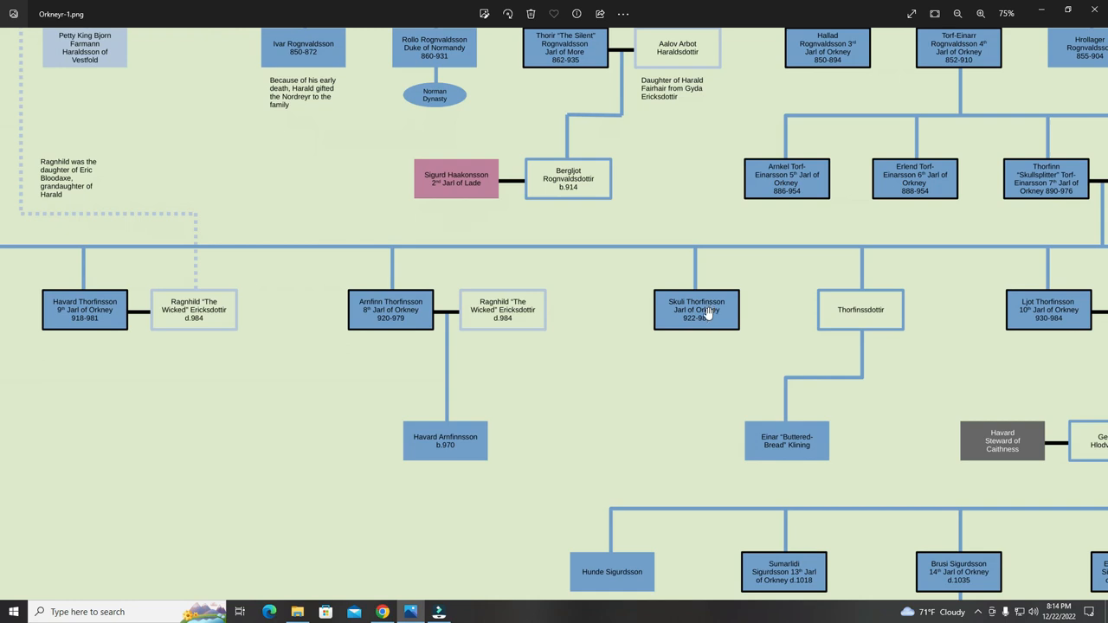
{"action": "mouse_move", "coordinate": [643, 333]}
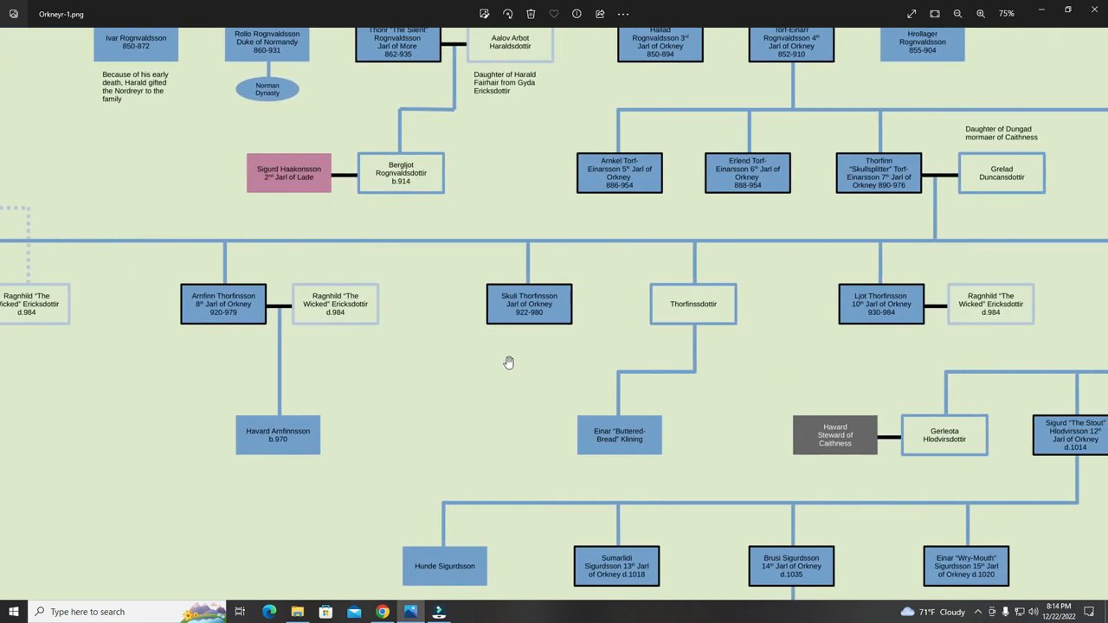
{"action": "mouse_move", "coordinate": [892, 309]}
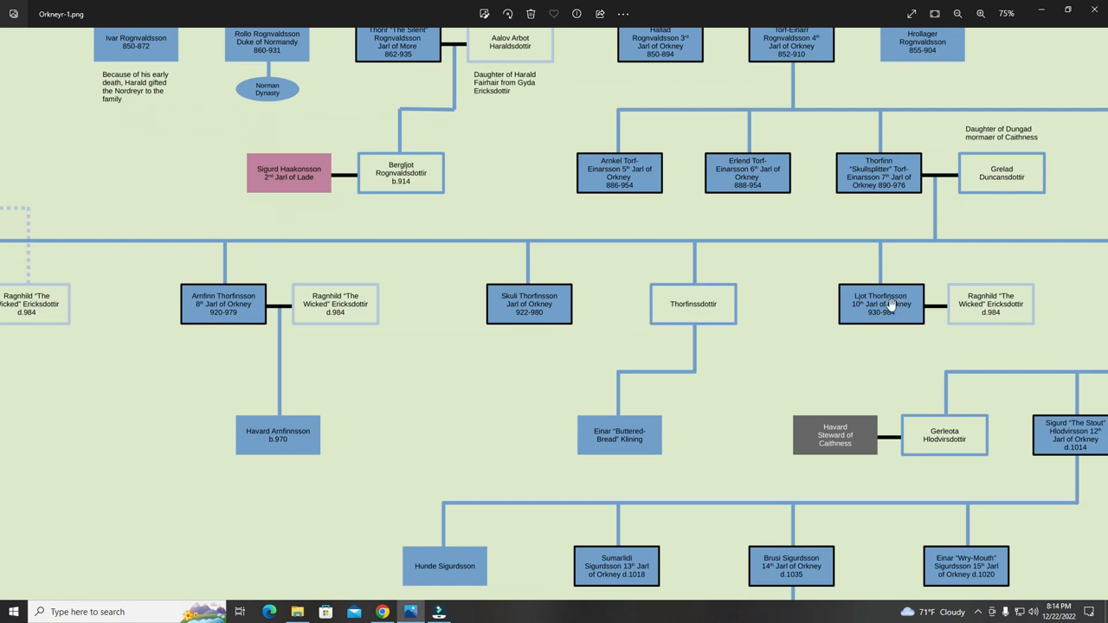
{"action": "mouse_move", "coordinate": [897, 289]}
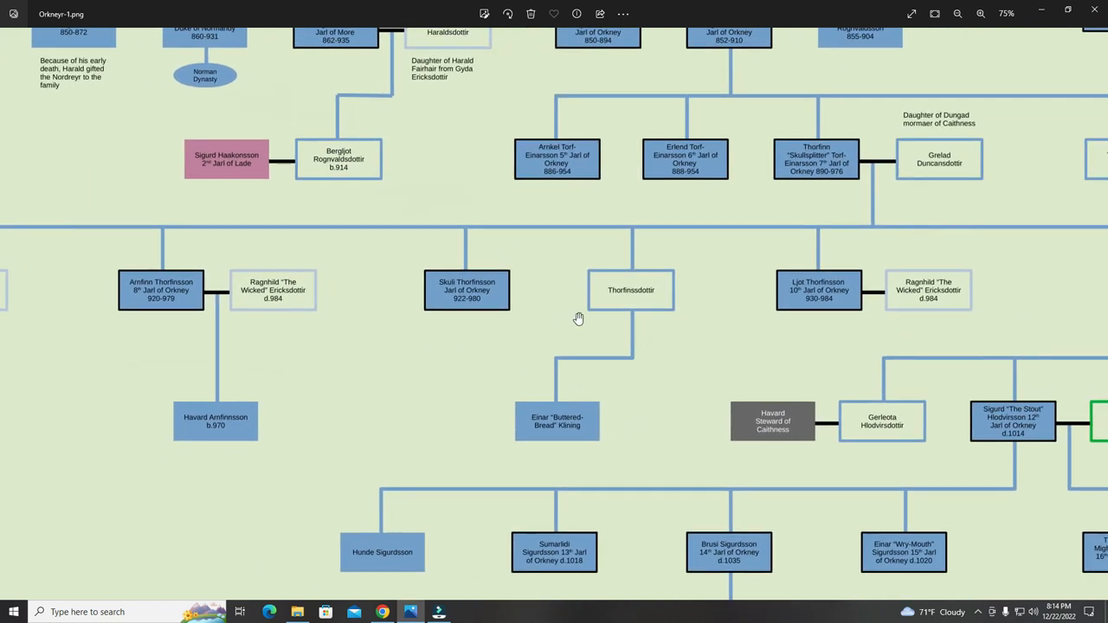
{"action": "mouse_move", "coordinate": [626, 282]}
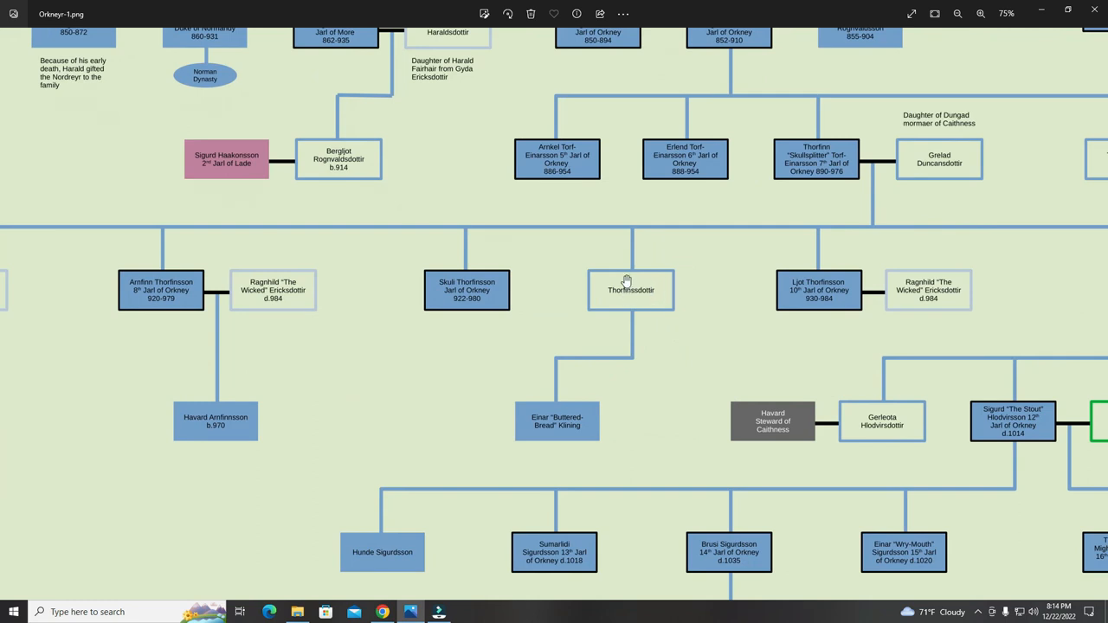
{"action": "mouse_move", "coordinate": [613, 289]}
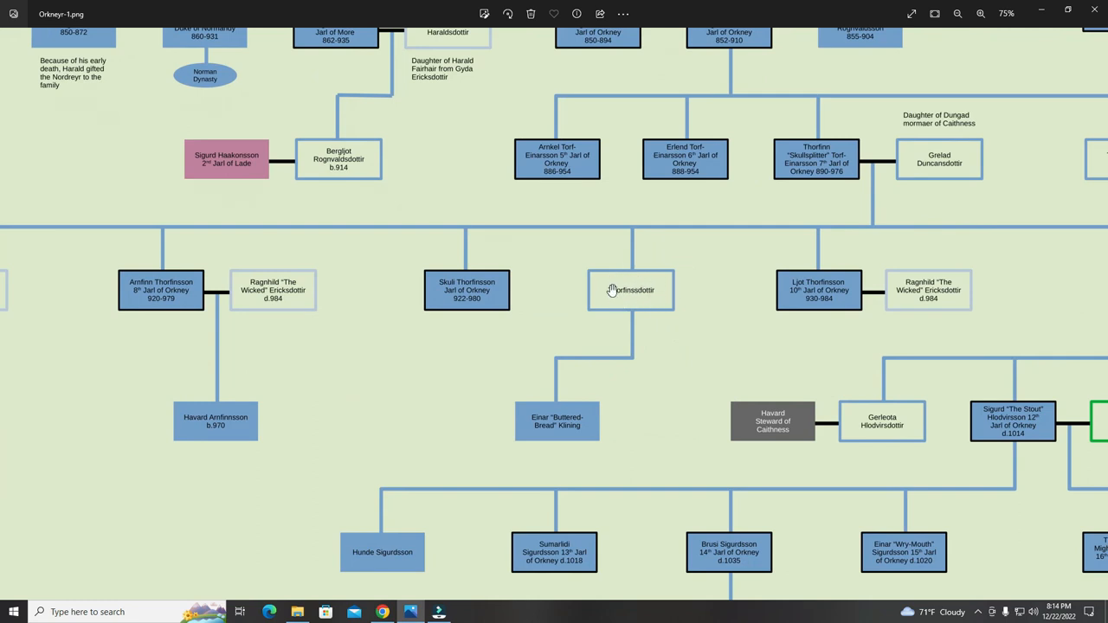
{"action": "mouse_move", "coordinate": [643, 298]}
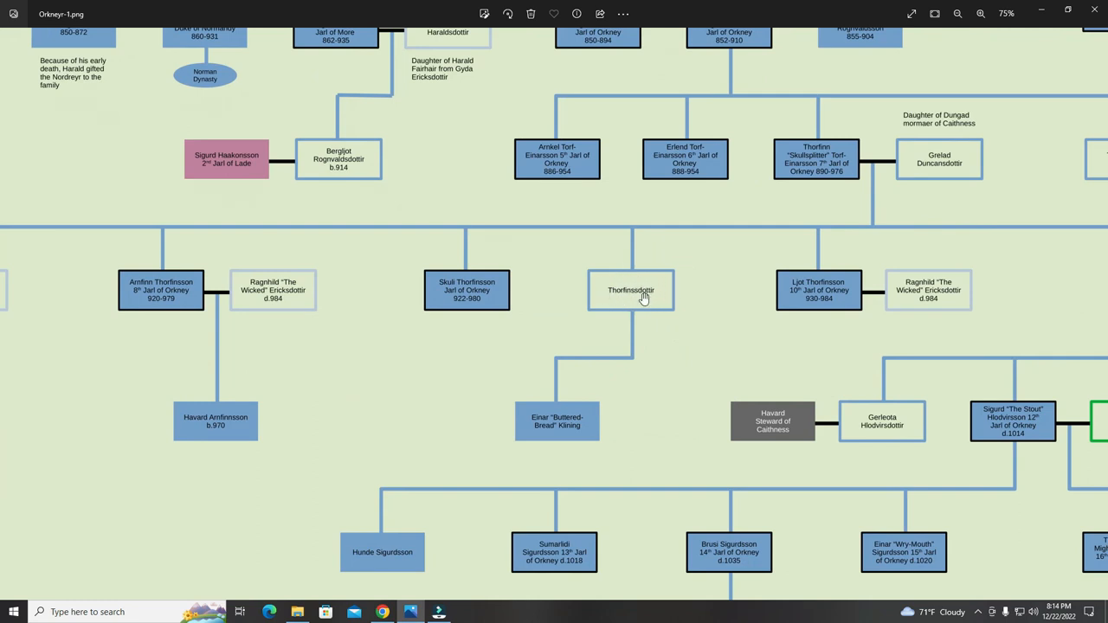
{"action": "mouse_move", "coordinate": [638, 302]}
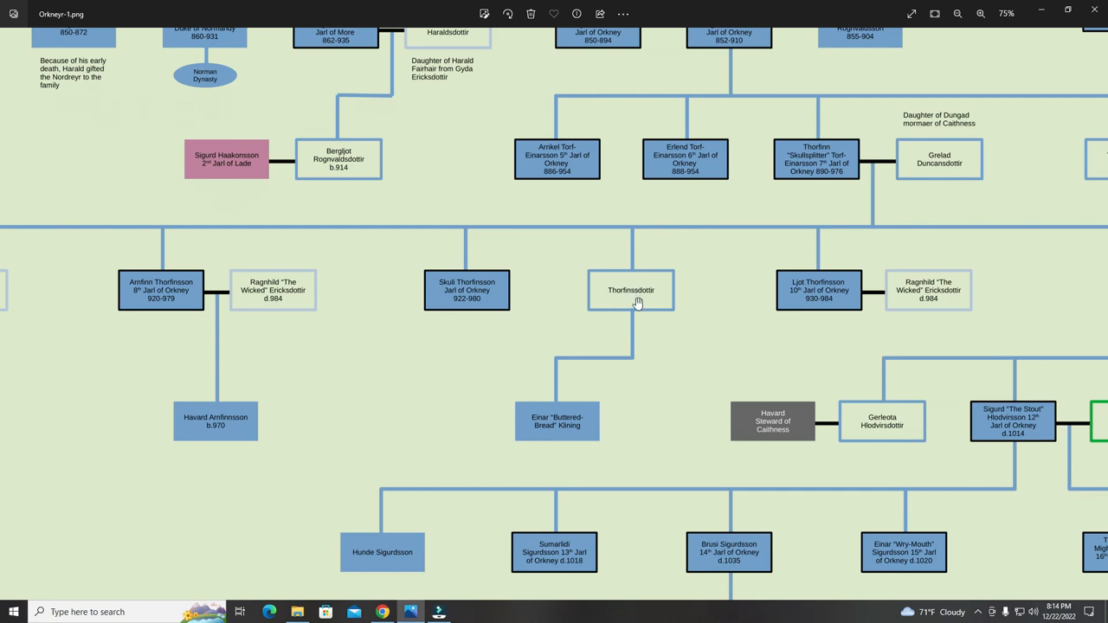
{"action": "mouse_move", "coordinate": [562, 409]}
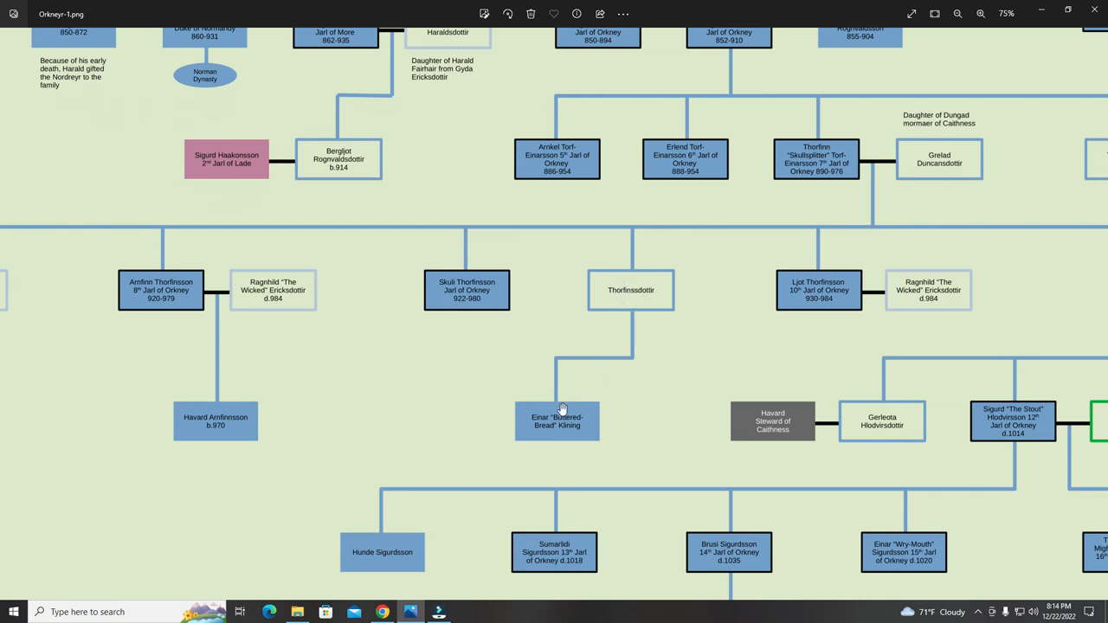
{"action": "mouse_move", "coordinate": [578, 442]}
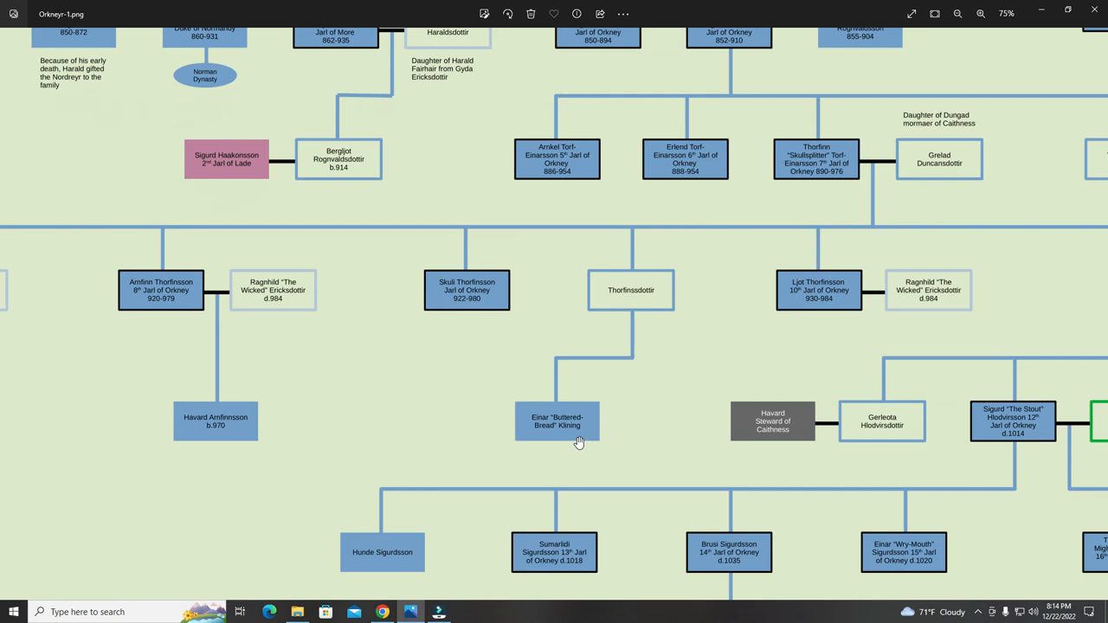
{"action": "mouse_move", "coordinate": [578, 419]}
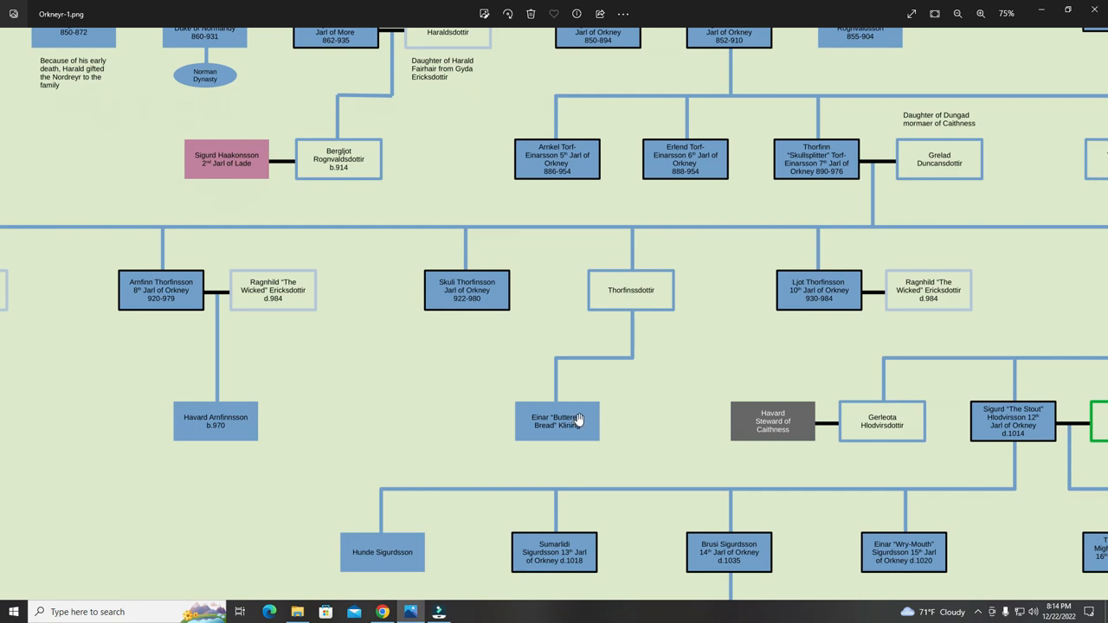
{"action": "mouse_move", "coordinate": [594, 432]}
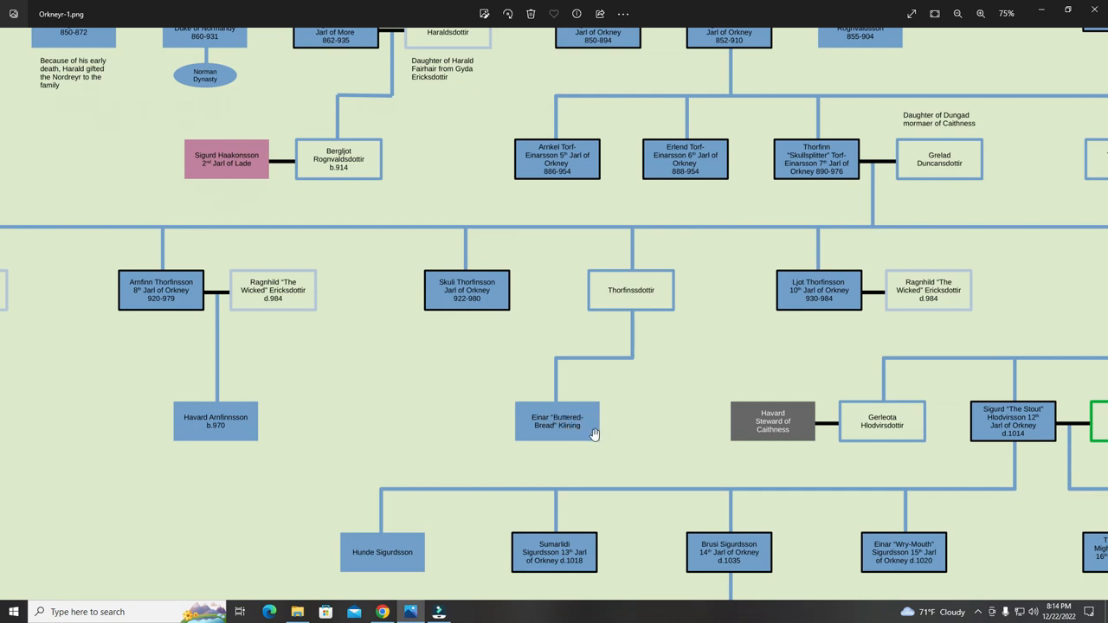
{"action": "mouse_move", "coordinate": [688, 295]}
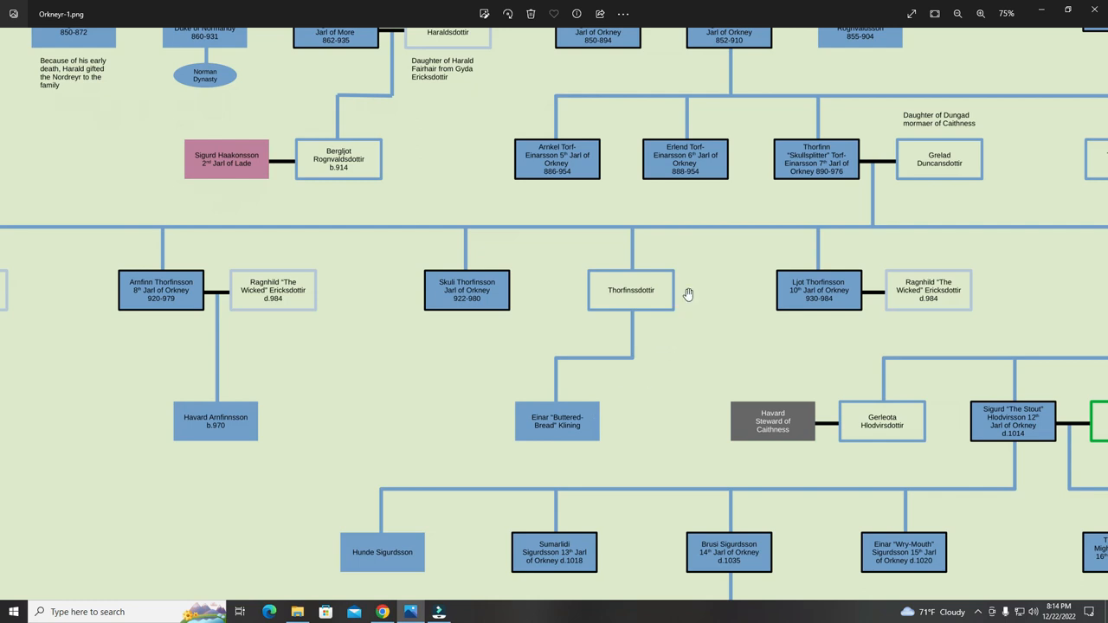
Scroll right and down to Hlodvir's branch, revealing Malcolm III and the MacAlpin Dynasty marker.
{"action": "scroll", "scroll_direction": "right", "scroll_amount": 3}
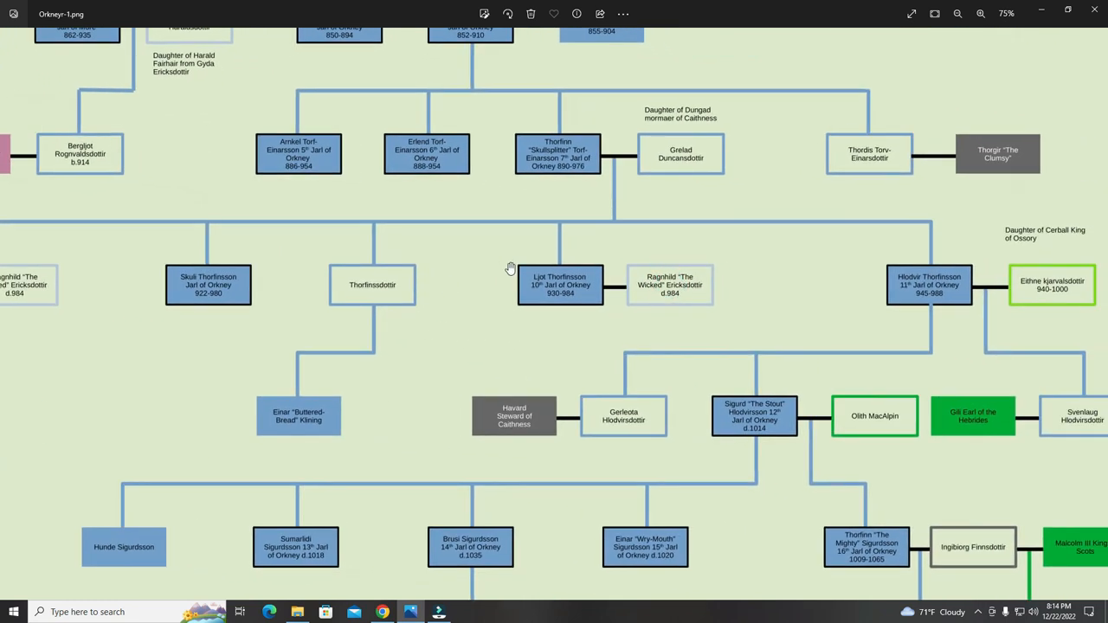
{"action": "mouse_move", "coordinate": [594, 294]}
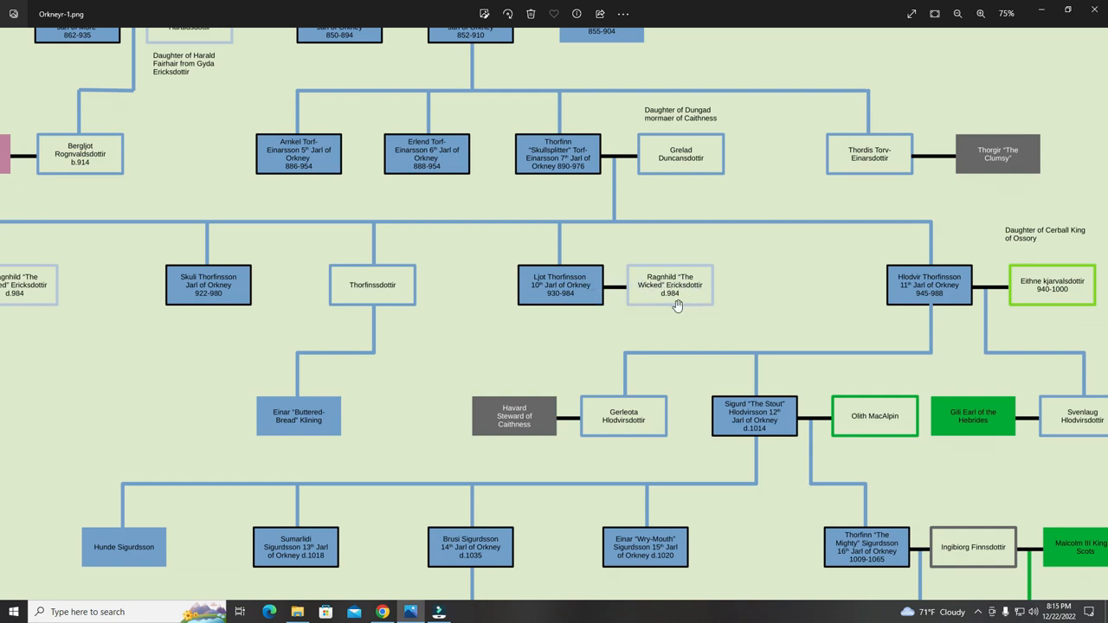
{"action": "mouse_move", "coordinate": [535, 301]}
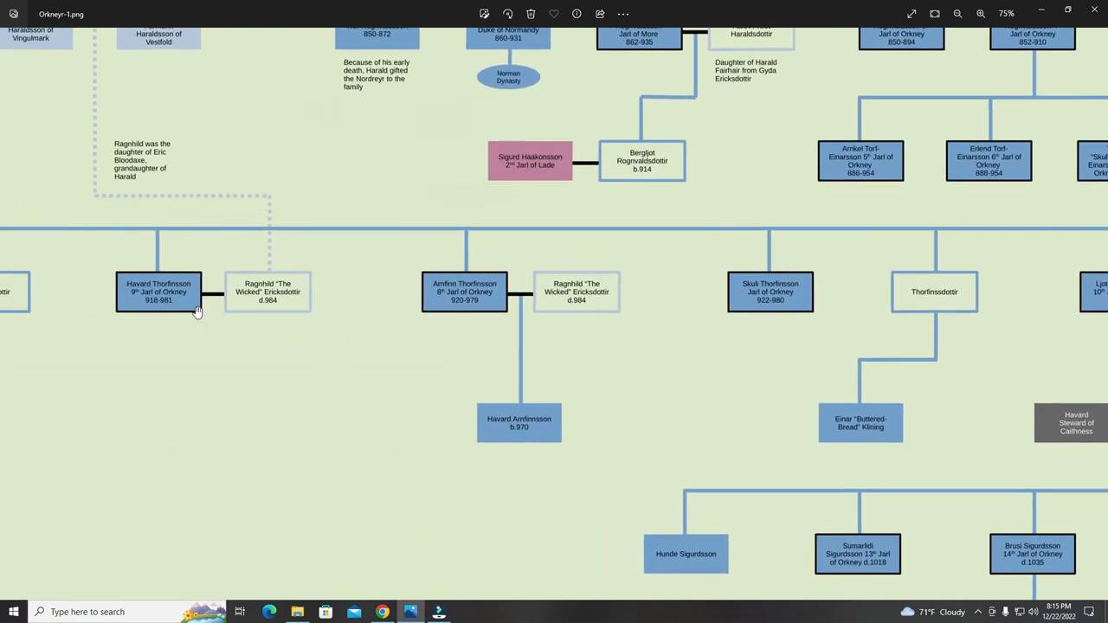
{"action": "mouse_move", "coordinate": [636, 332]}
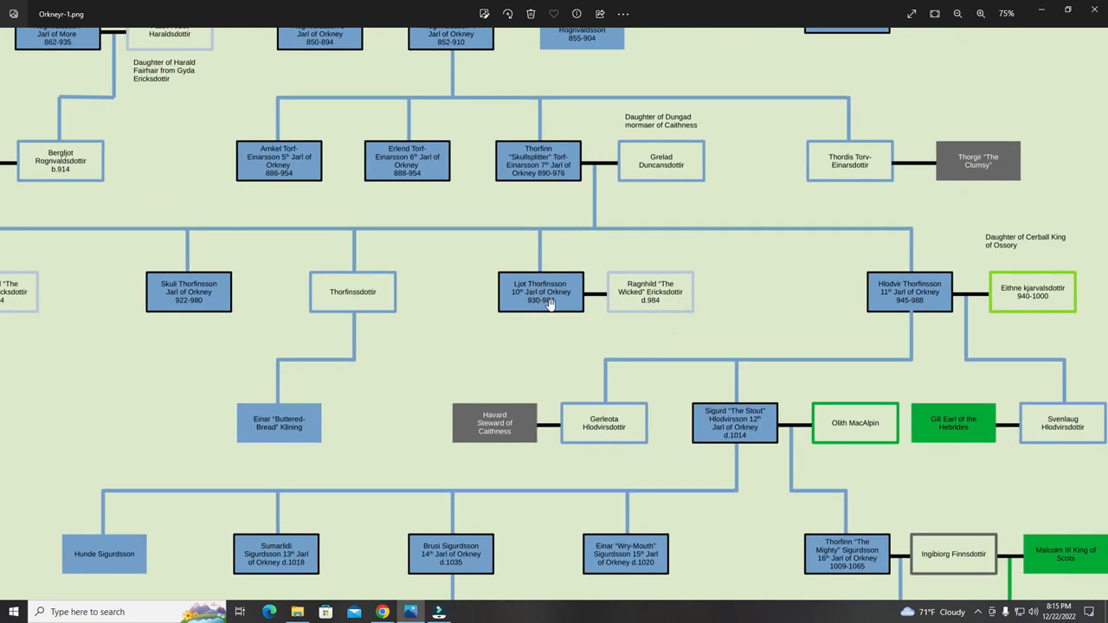
{"action": "mouse_move", "coordinate": [748, 333]}
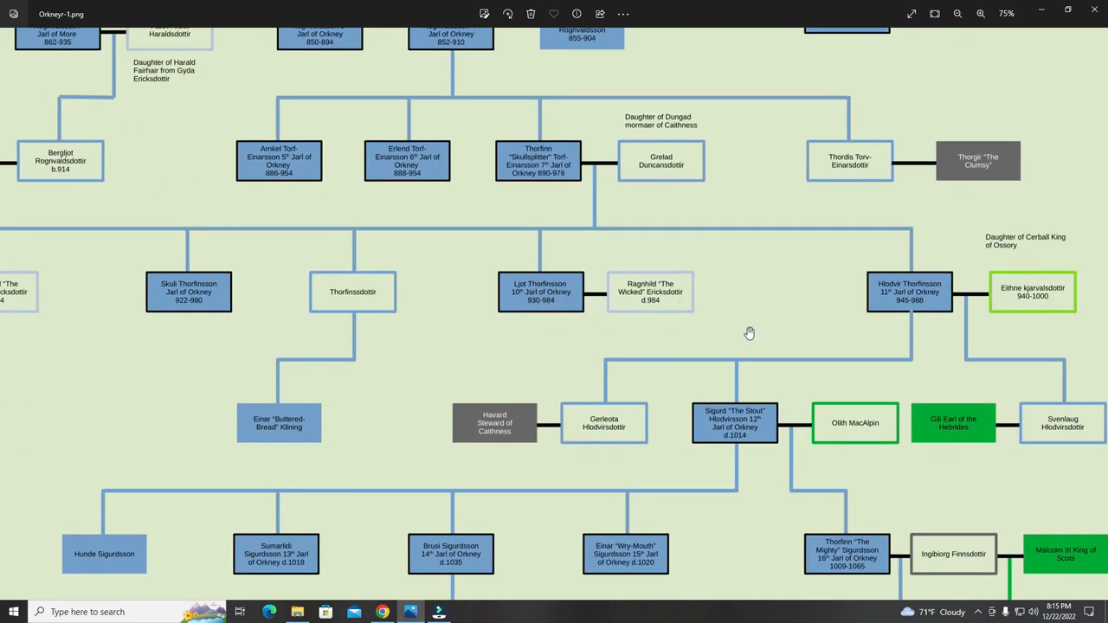
{"action": "scroll", "scroll_direction": "down", "scroll_amount": 3}
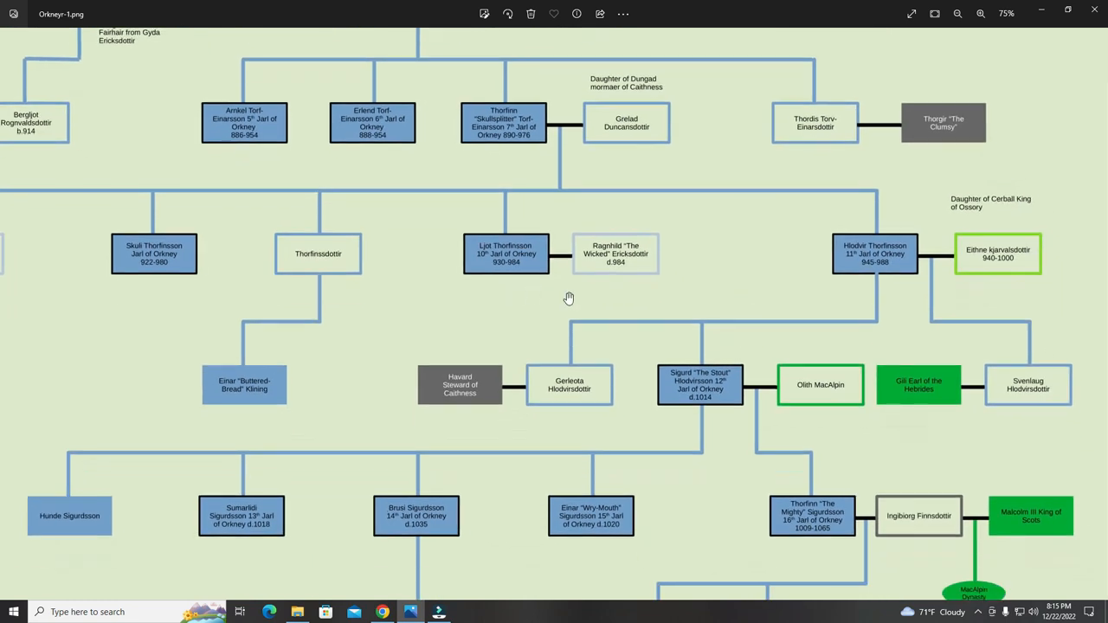
{"action": "mouse_move", "coordinate": [829, 269]}
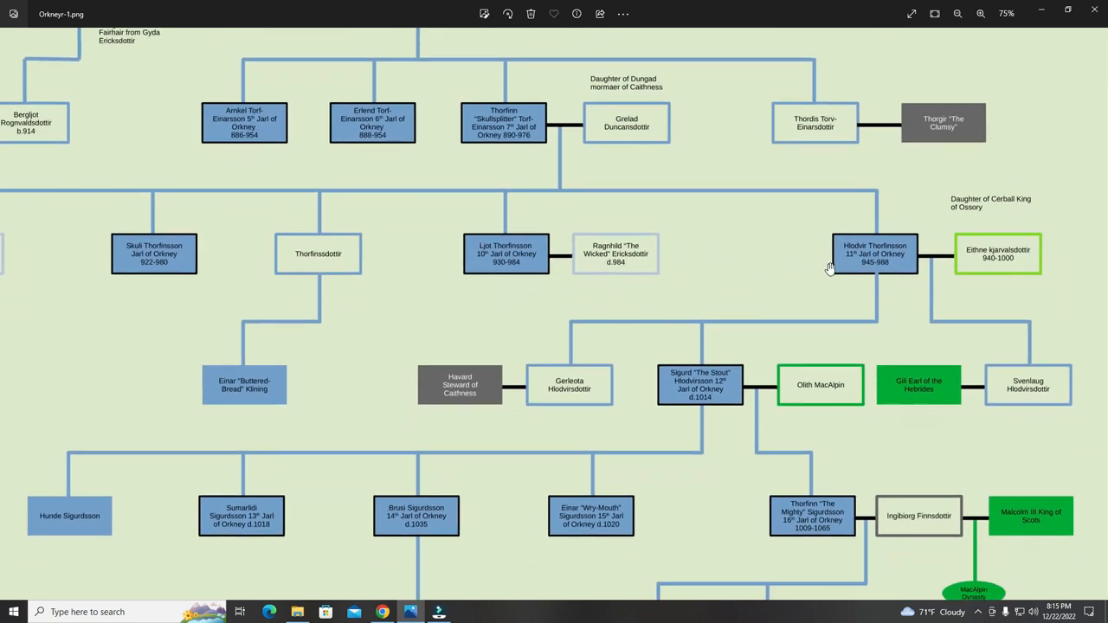
{"action": "mouse_move", "coordinate": [857, 262]}
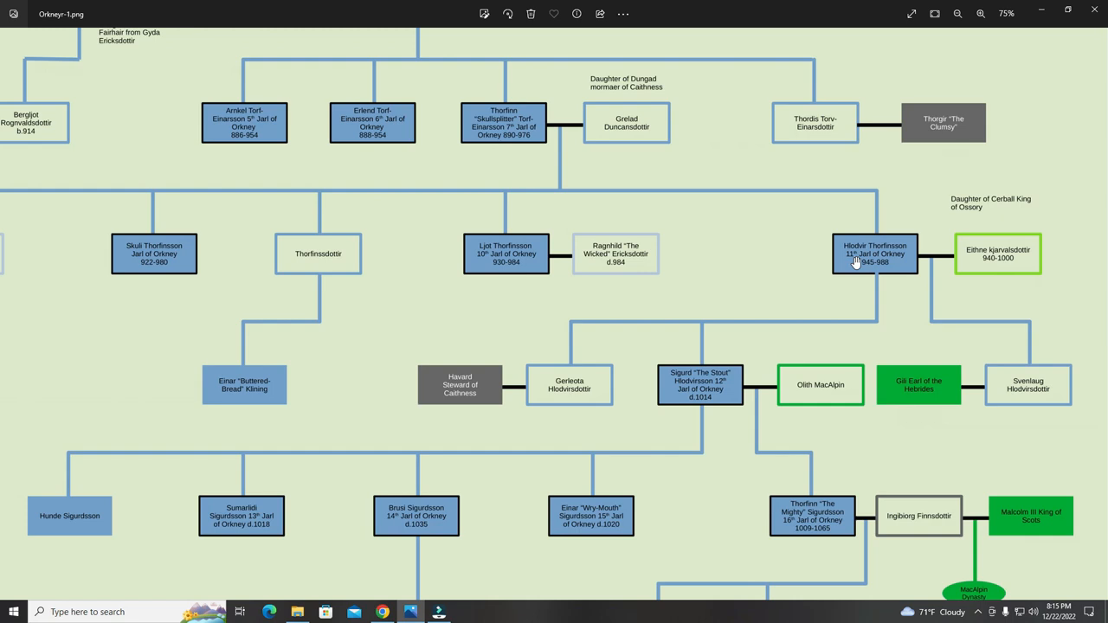
{"action": "mouse_move", "coordinate": [874, 266]}
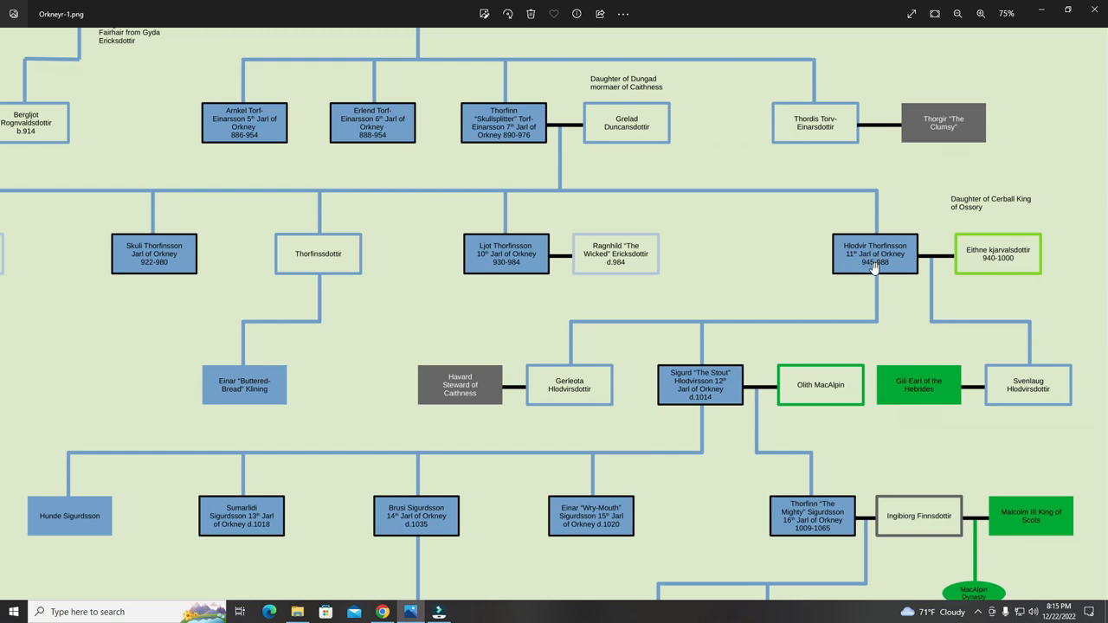
{"action": "mouse_move", "coordinate": [892, 251]}
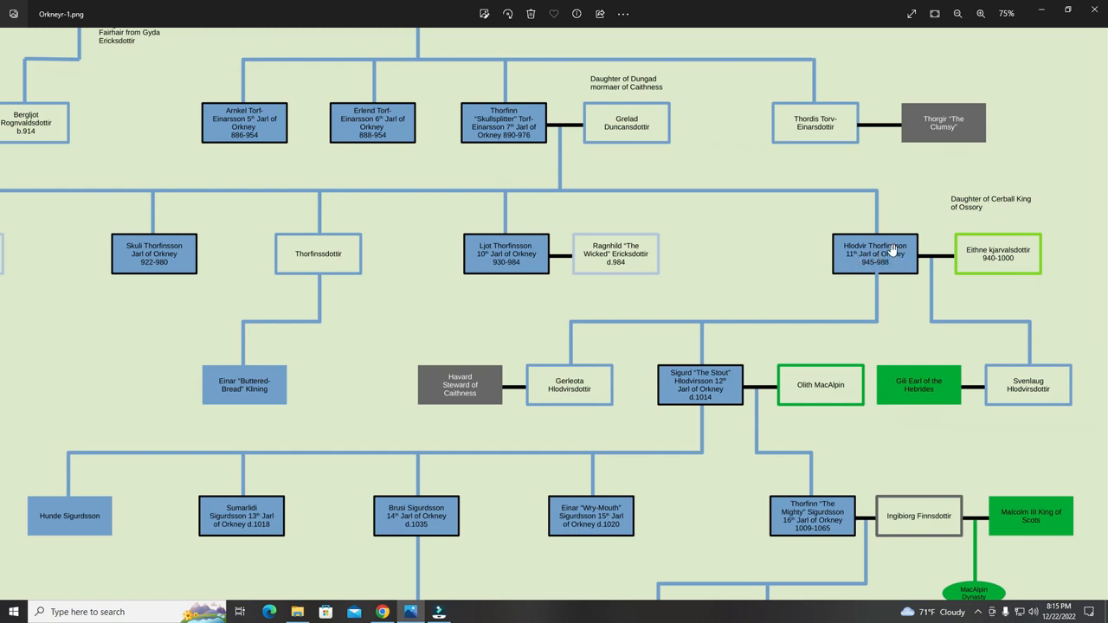
{"action": "mouse_move", "coordinate": [903, 254]}
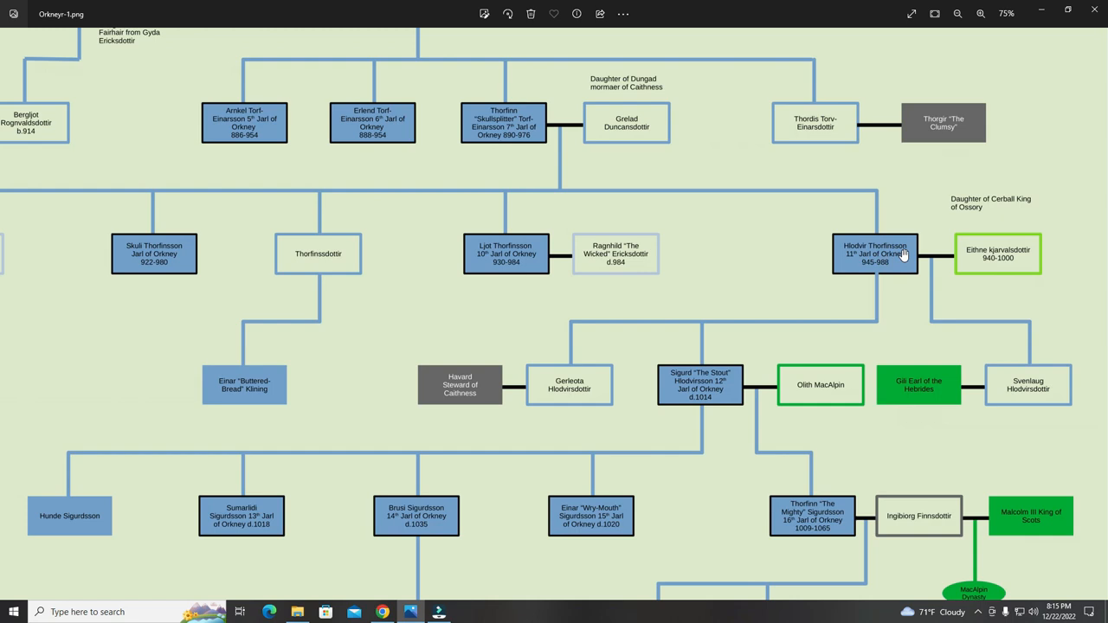
{"action": "mouse_move", "coordinate": [603, 258]}
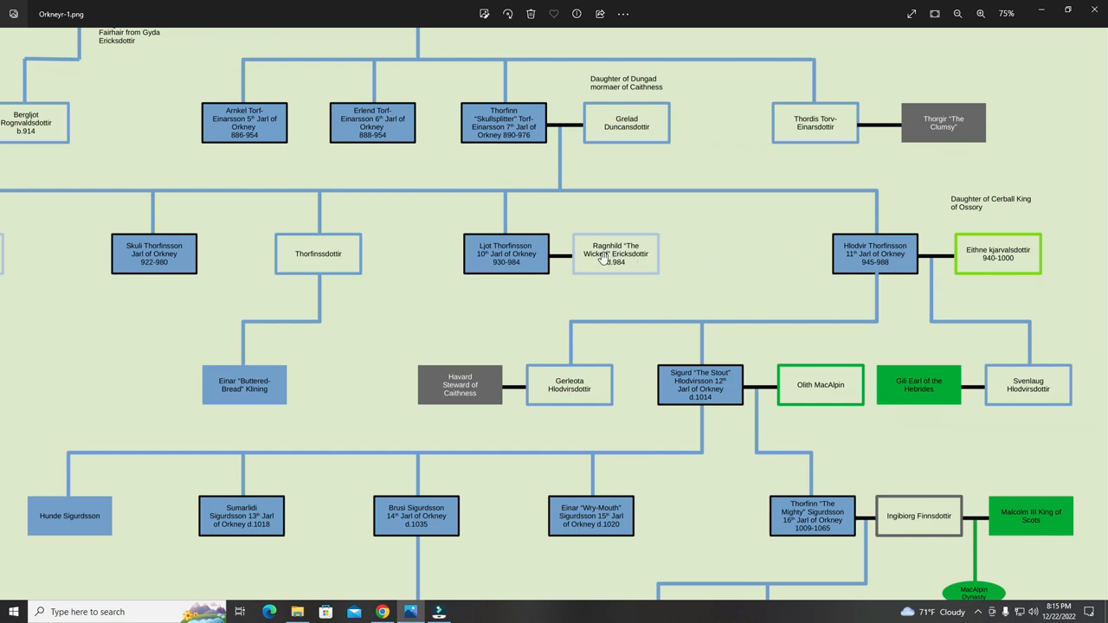
{"action": "mouse_move", "coordinate": [903, 287]}
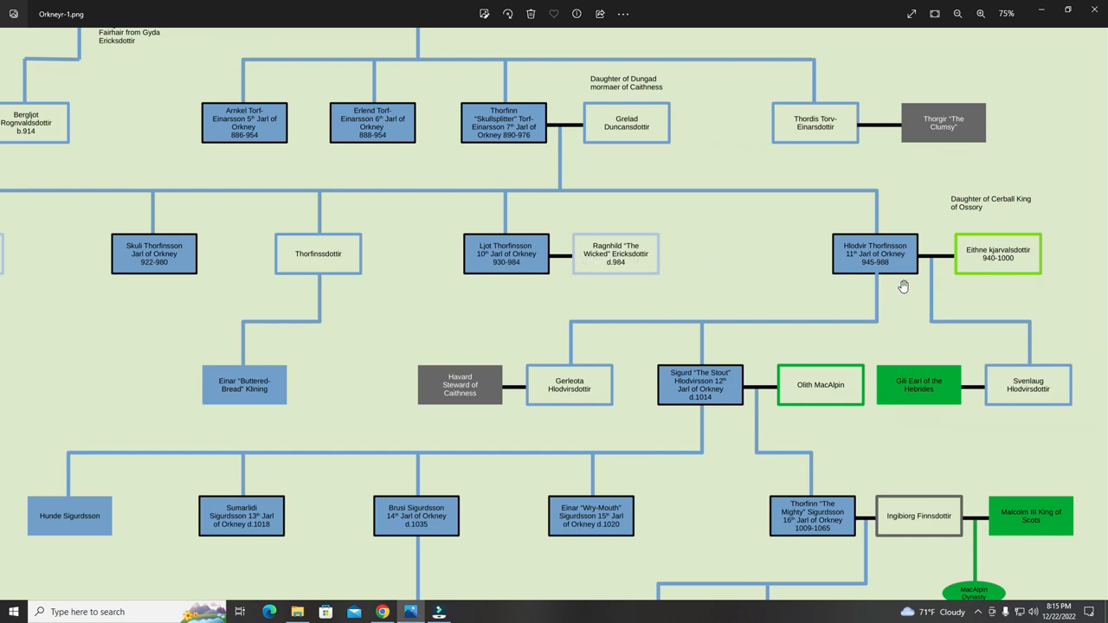
{"action": "mouse_move", "coordinate": [984, 231]}
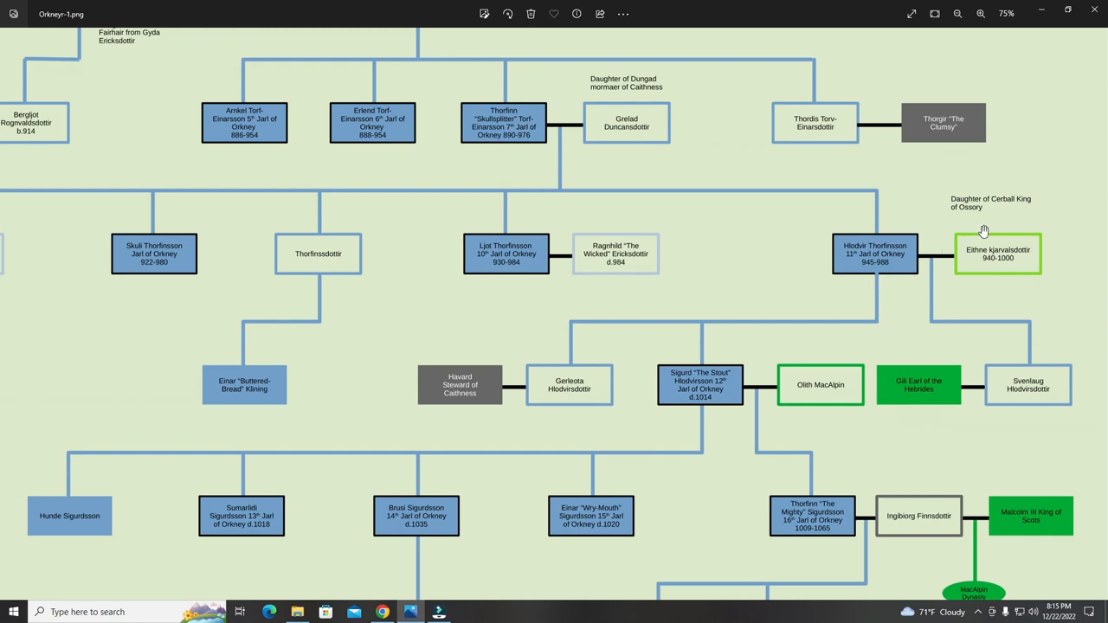
{"action": "mouse_move", "coordinate": [1023, 214]}
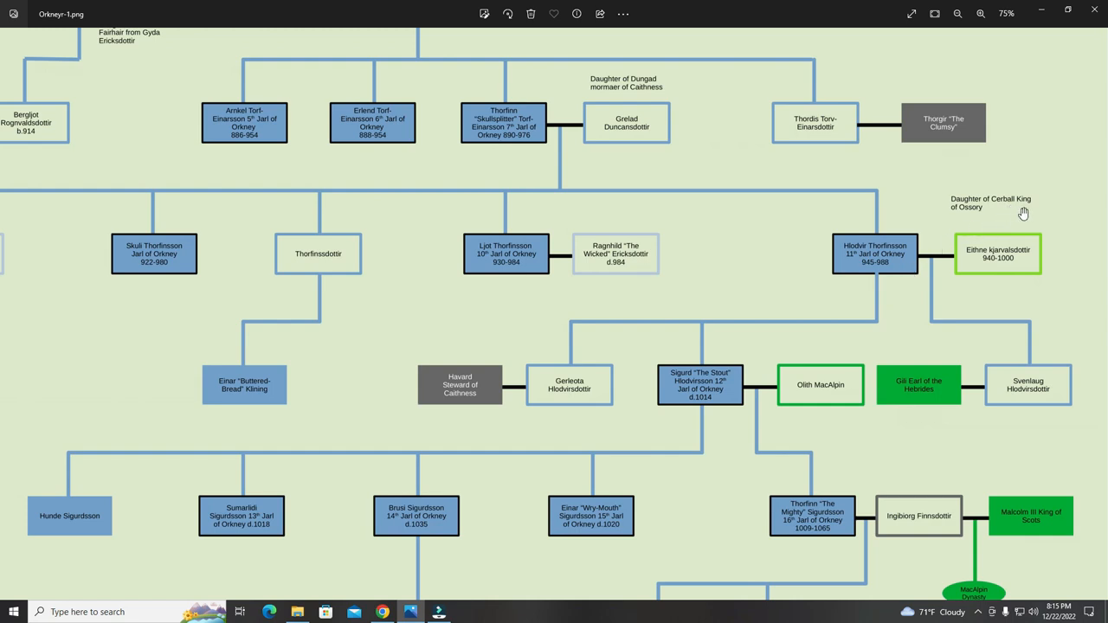
{"action": "mouse_move", "coordinate": [983, 206]}
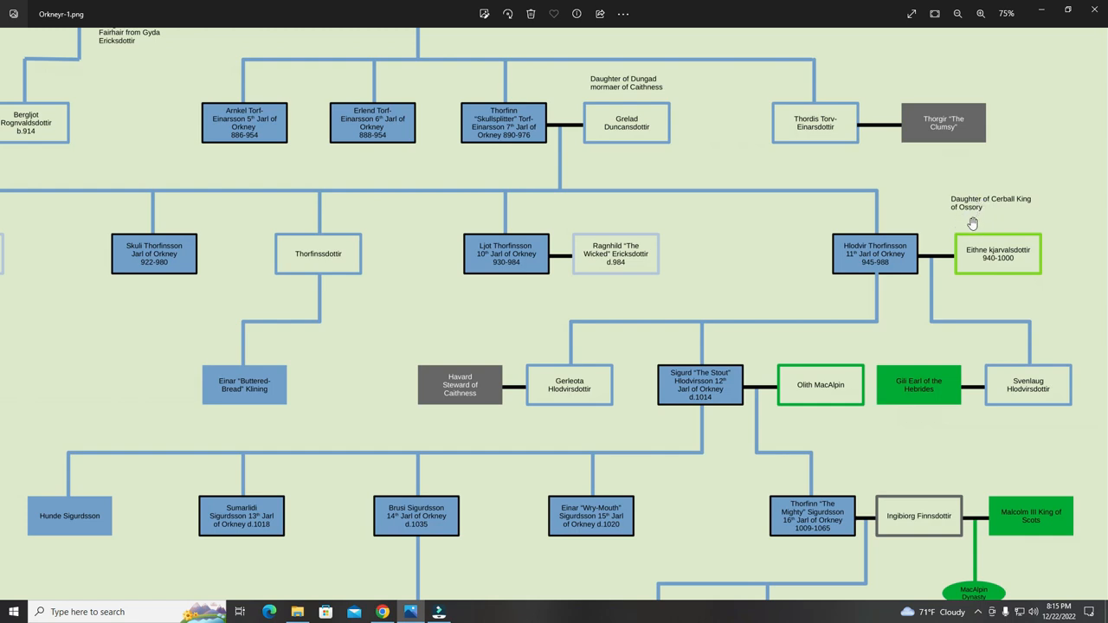
{"action": "mouse_move", "coordinate": [916, 262]}
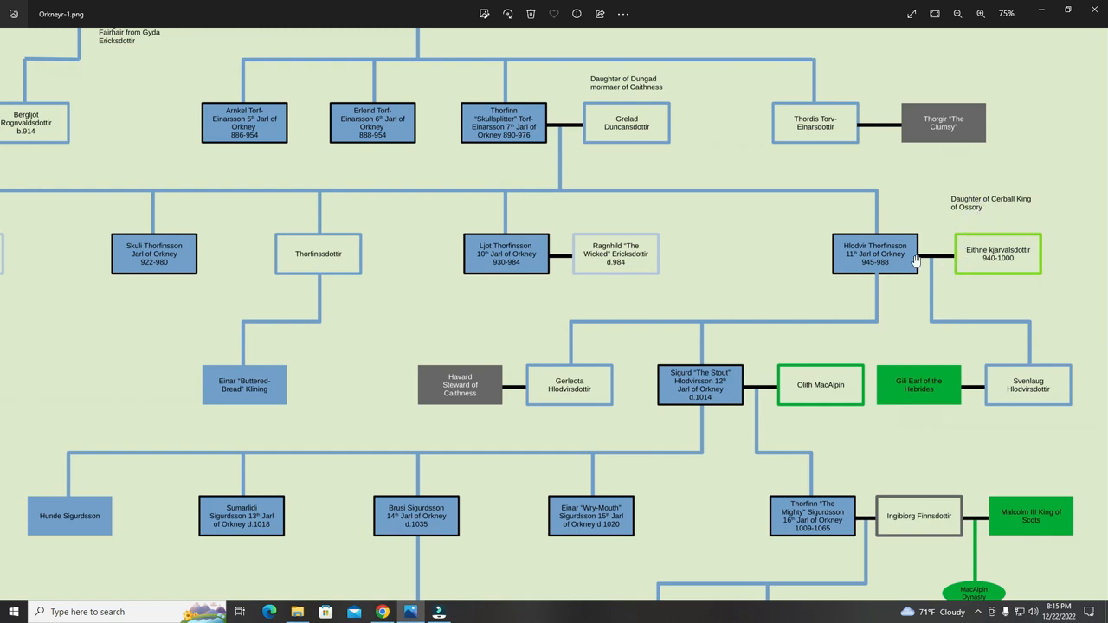
{"action": "mouse_move", "coordinate": [1007, 262]}
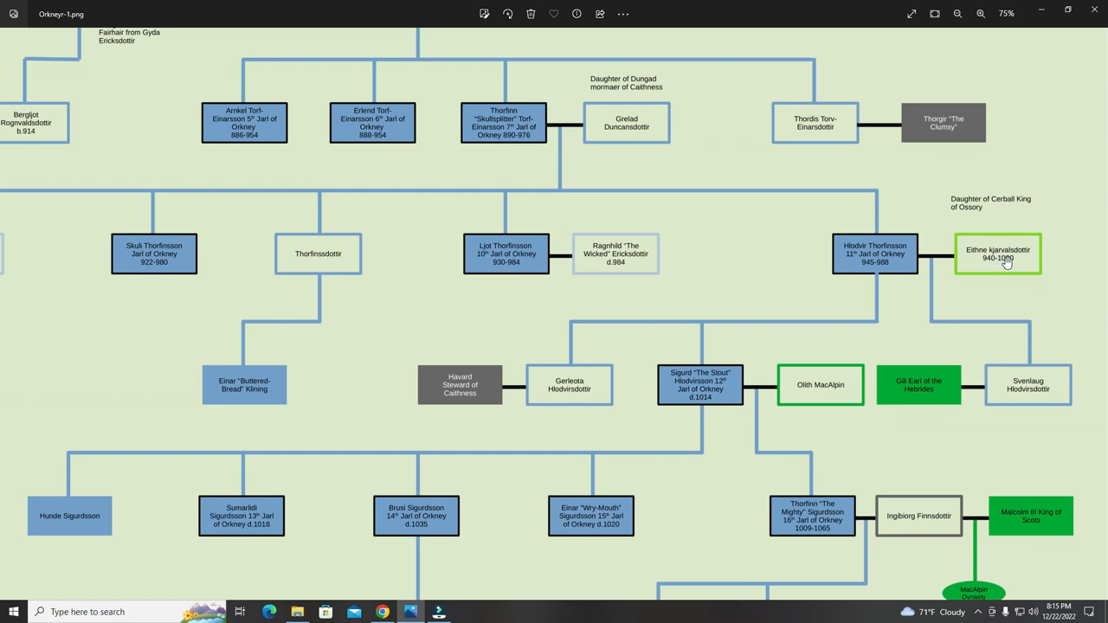
{"action": "mouse_move", "coordinate": [1000, 260]}
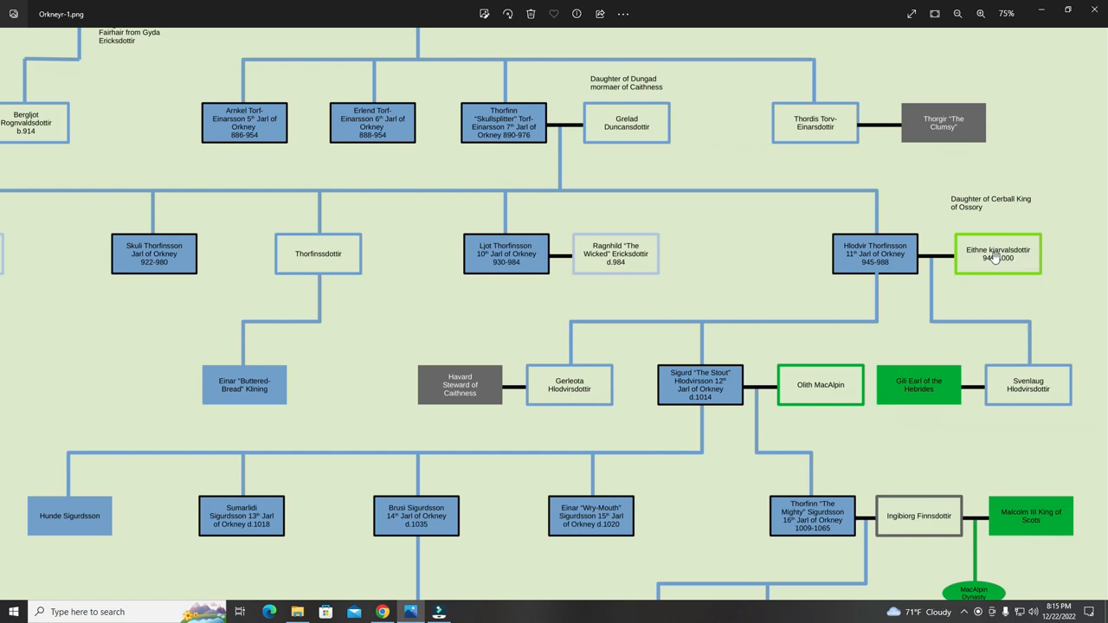
{"action": "mouse_move", "coordinate": [1027, 257]}
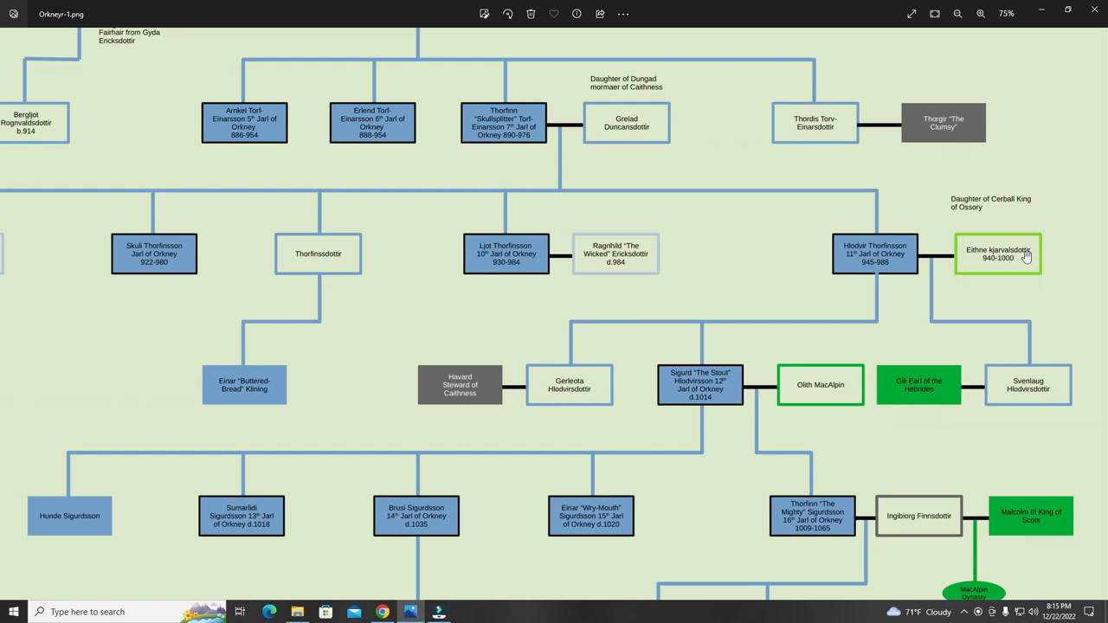
{"action": "mouse_move", "coordinate": [1020, 257]}
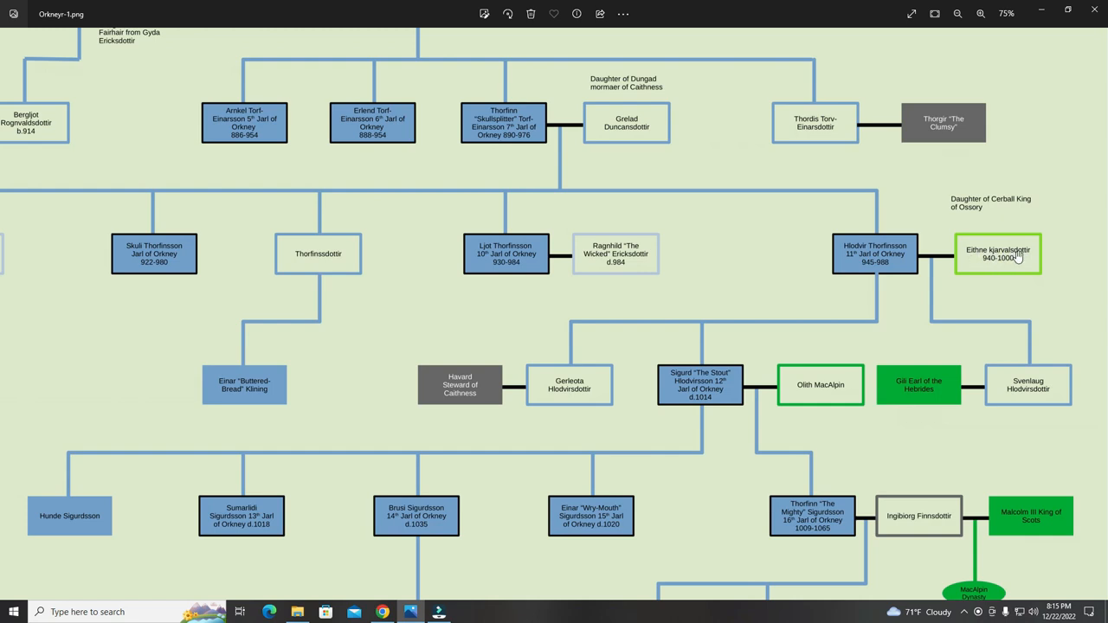
{"action": "mouse_move", "coordinate": [974, 257]}
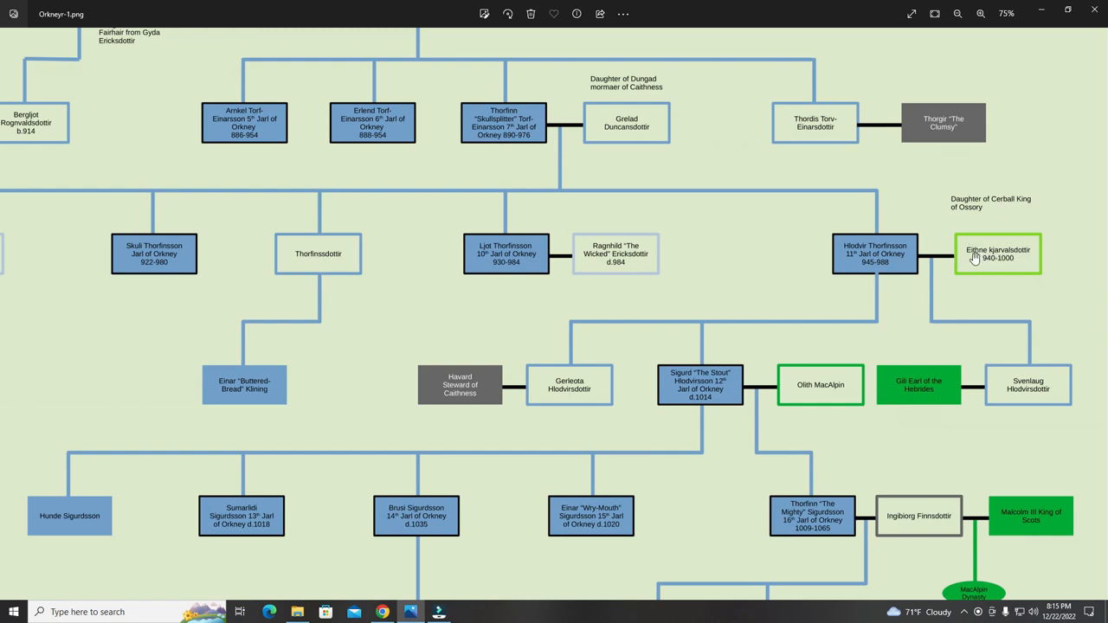
{"action": "mouse_move", "coordinate": [979, 261]}
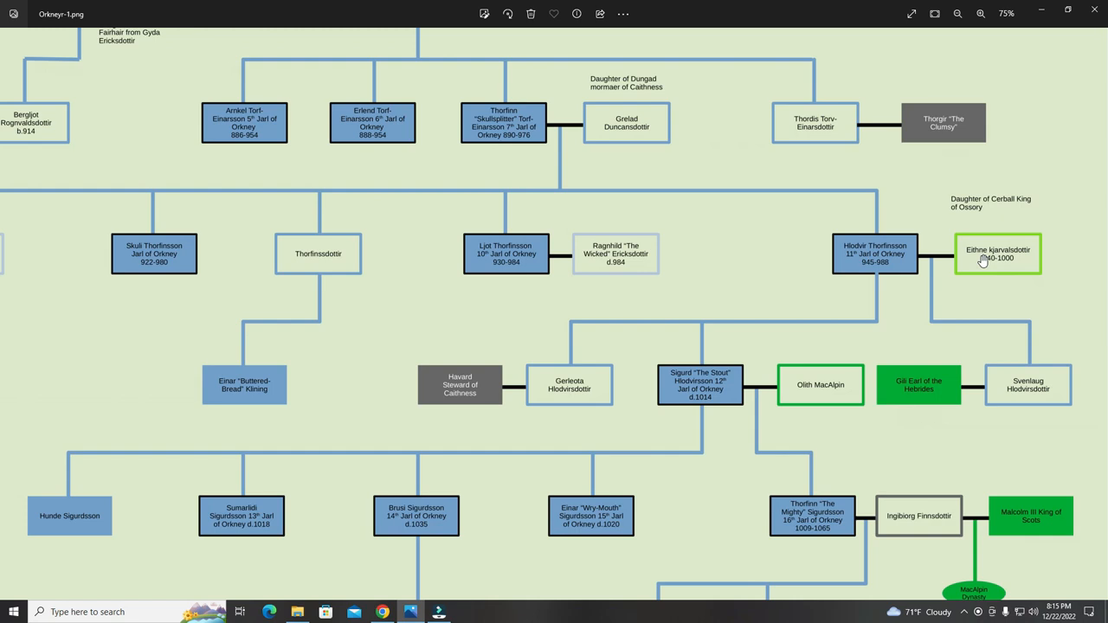
{"action": "mouse_move", "coordinate": [987, 259]}
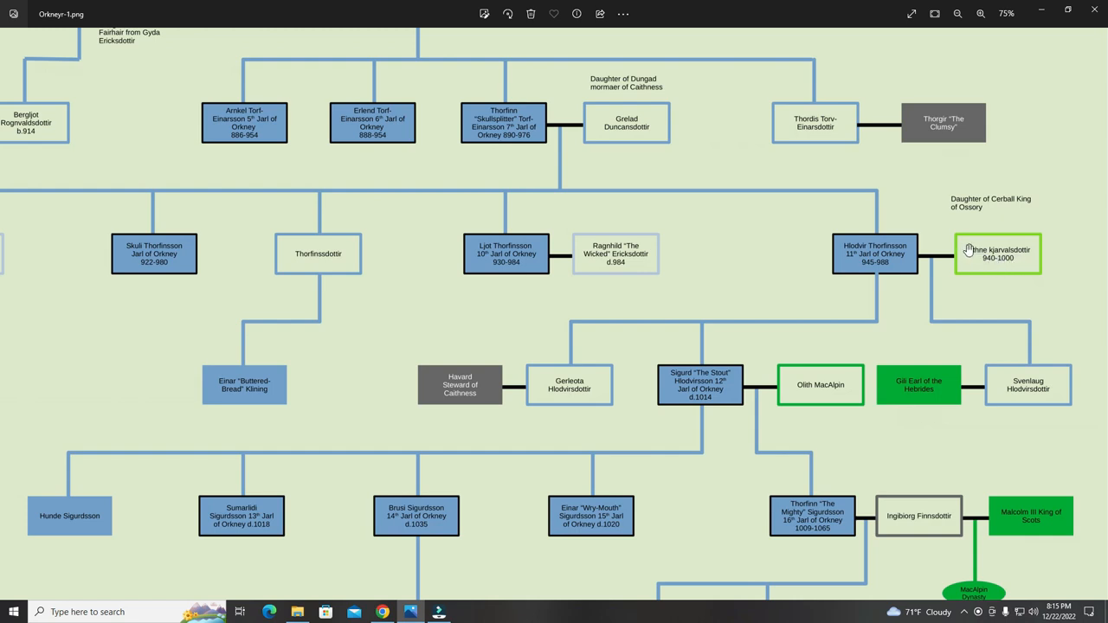
{"action": "mouse_move", "coordinate": [842, 174]}
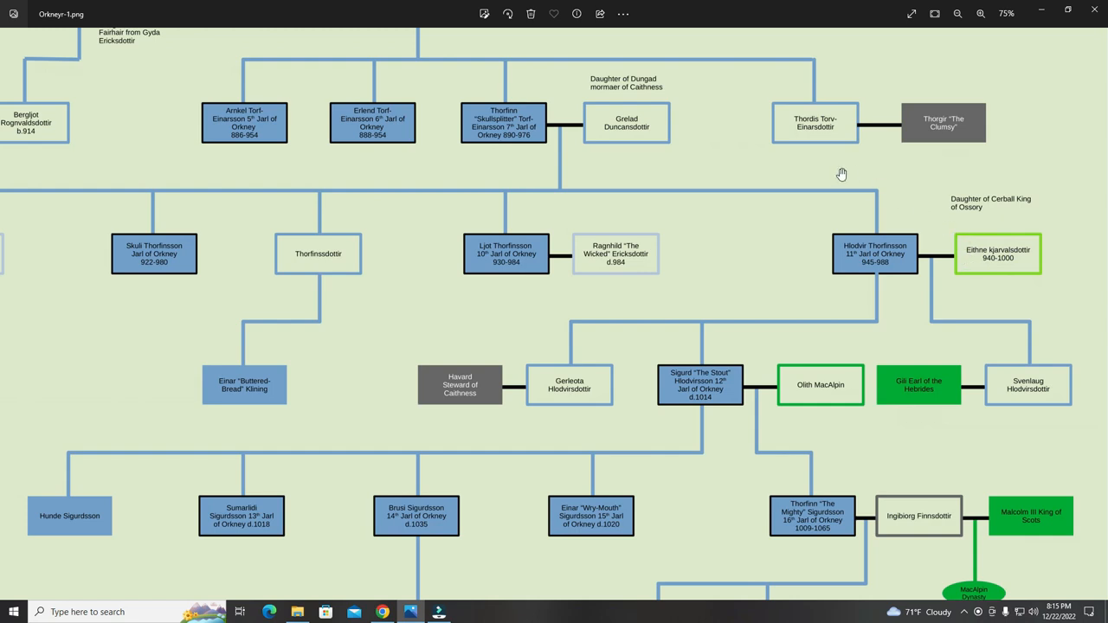
{"action": "mouse_move", "coordinate": [851, 232]}
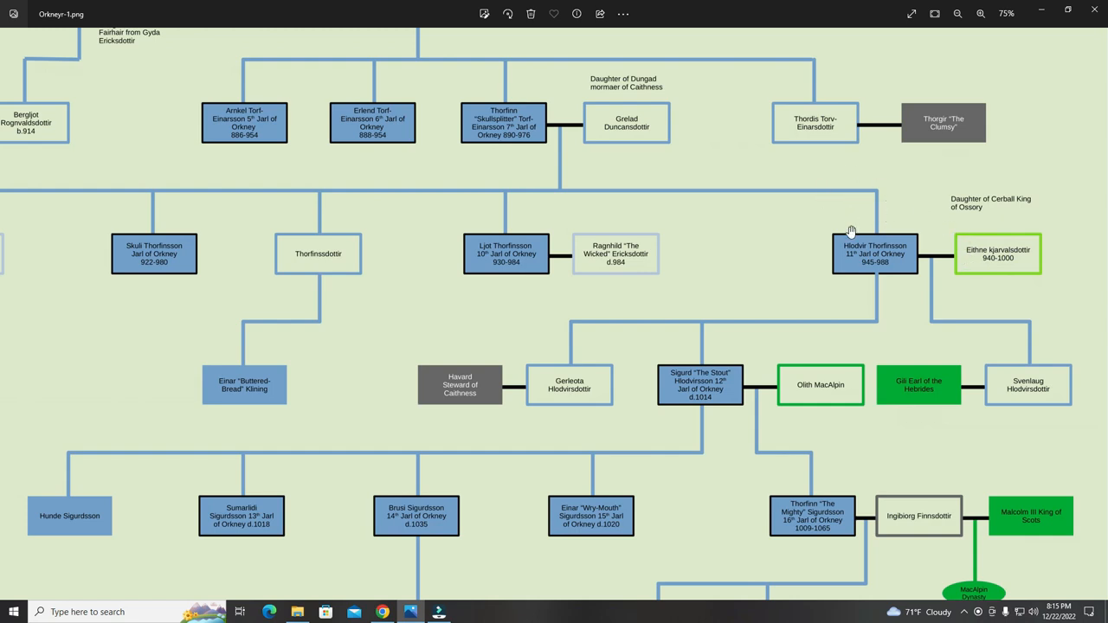
{"action": "mouse_move", "coordinate": [905, 254]}
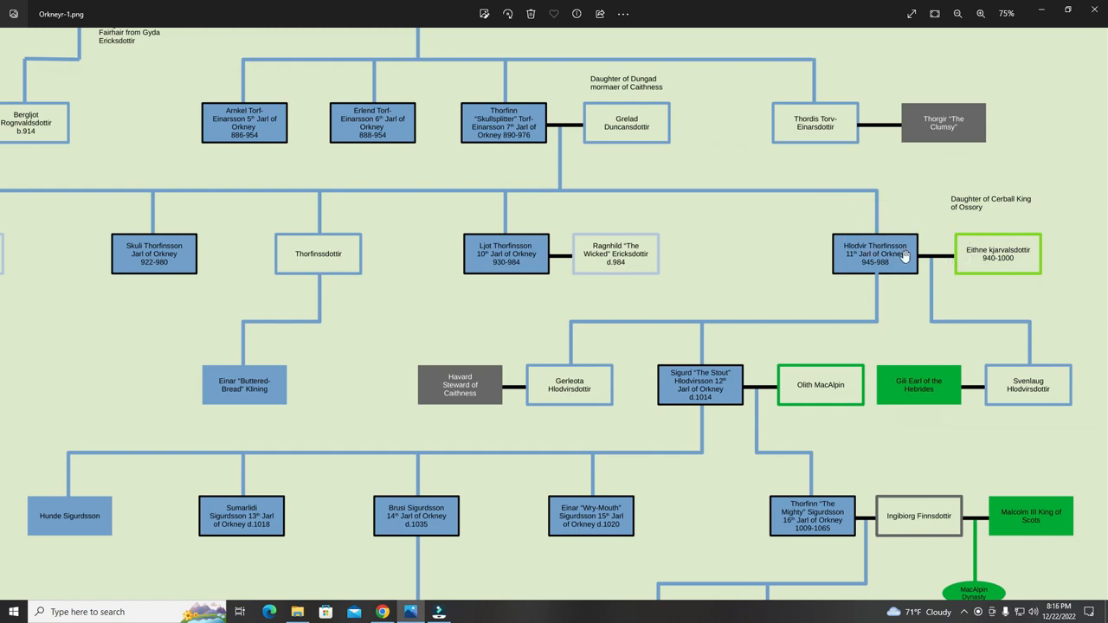
{"action": "mouse_move", "coordinate": [747, 273]}
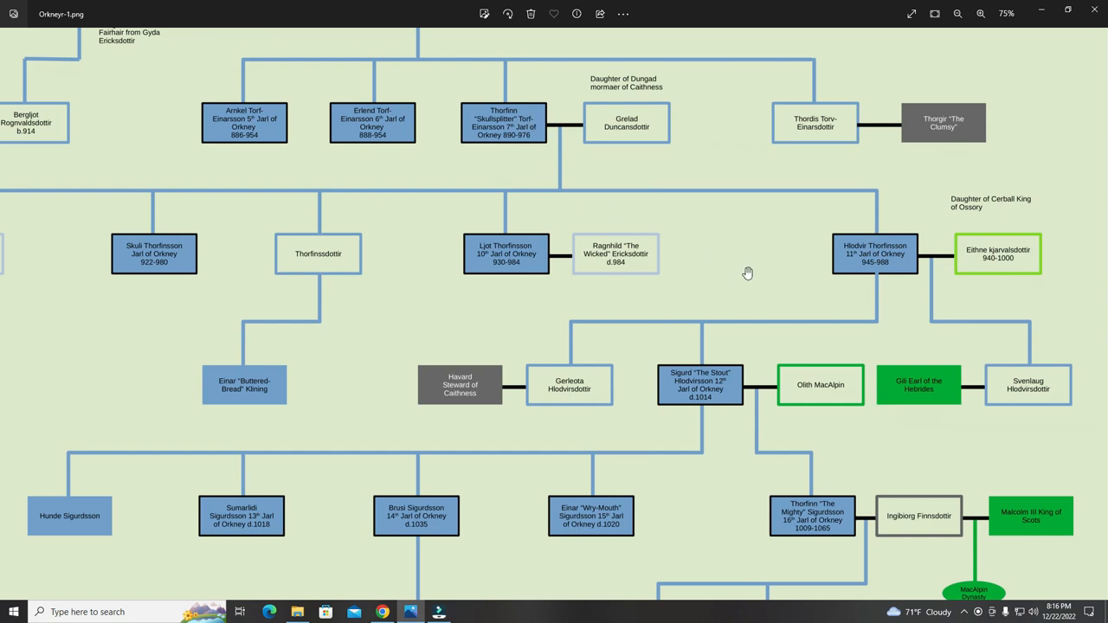
{"action": "mouse_move", "coordinate": [784, 288]}
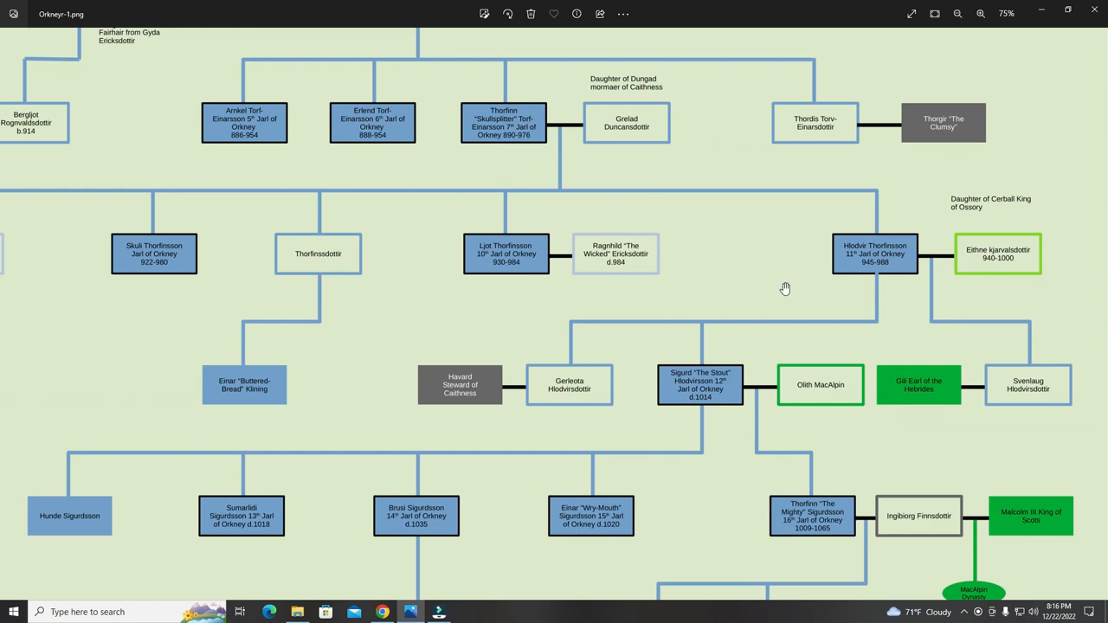
{"action": "mouse_move", "coordinate": [949, 253]}
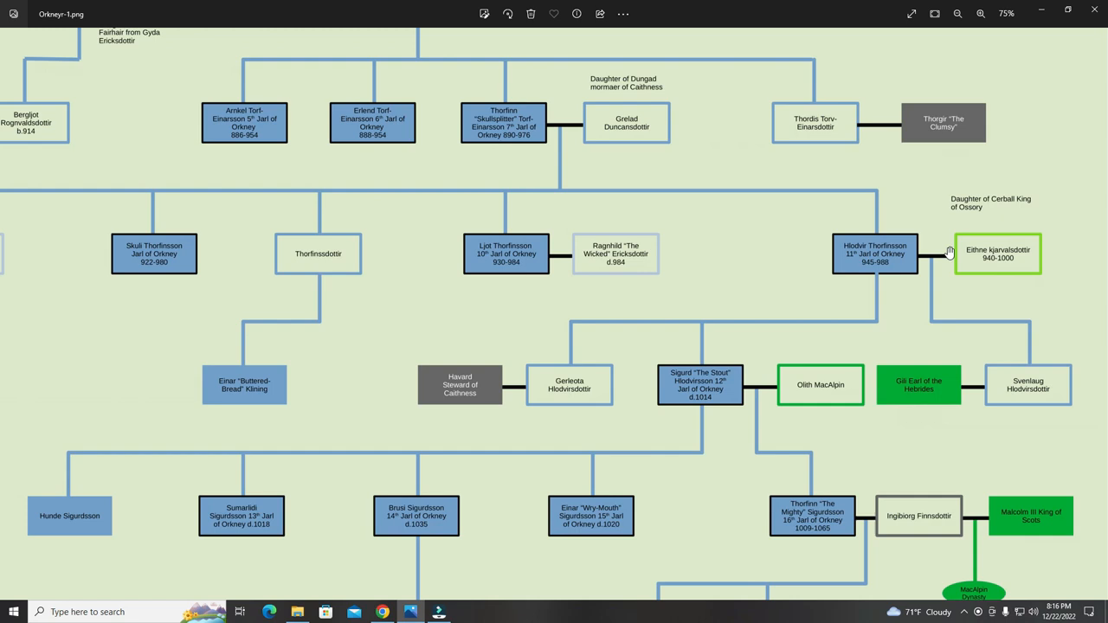
{"action": "mouse_move", "coordinate": [1045, 269]}
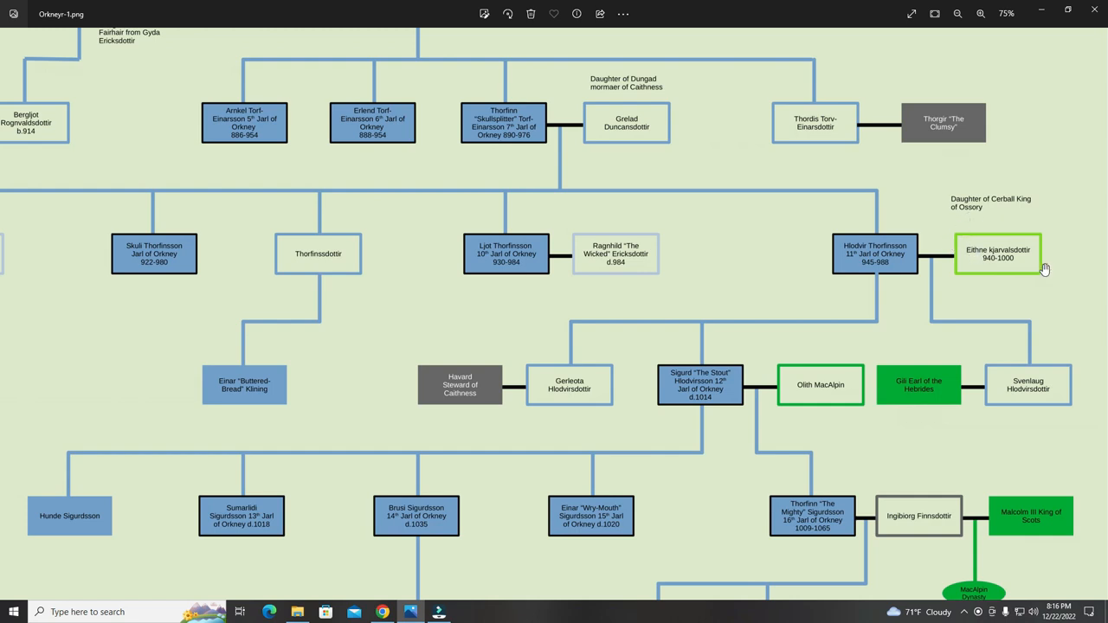
{"action": "mouse_move", "coordinate": [945, 248]}
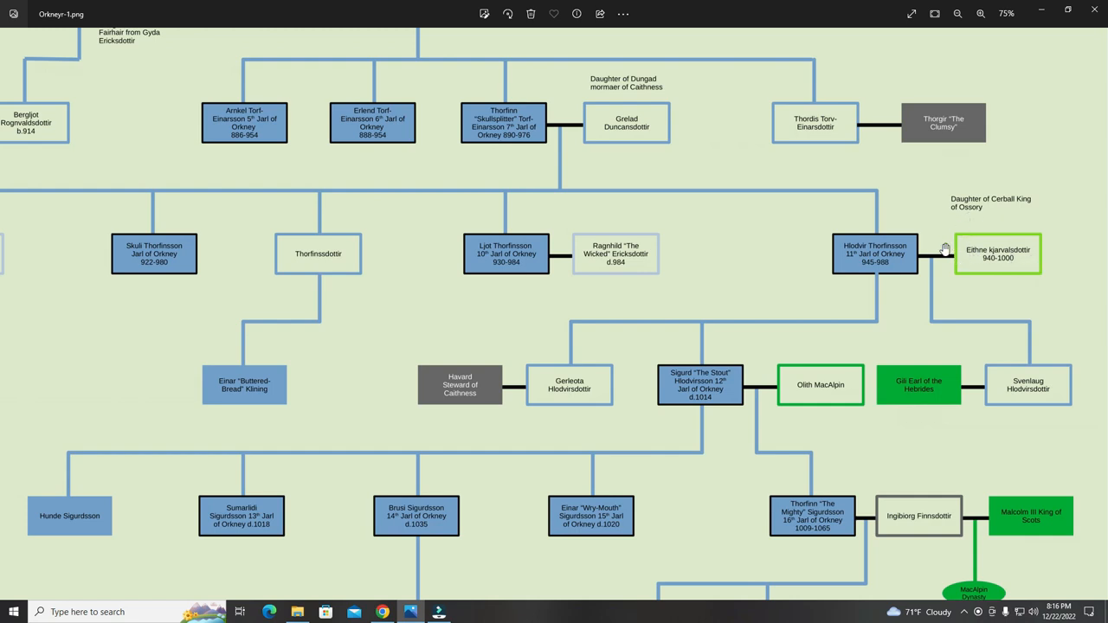
{"action": "mouse_move", "coordinate": [941, 256]}
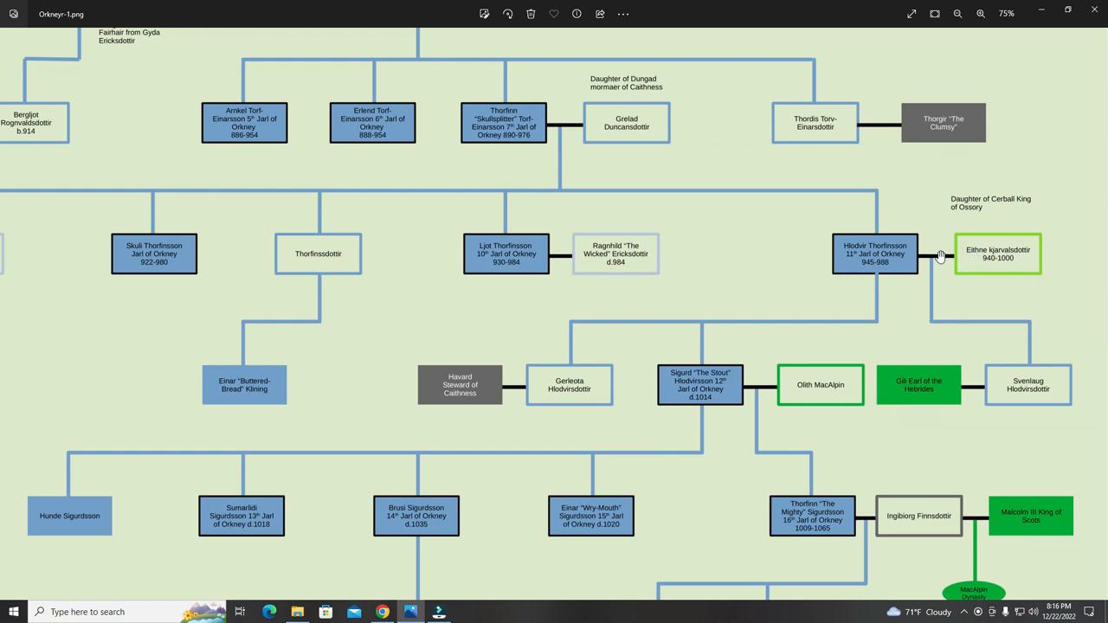
{"action": "mouse_move", "coordinate": [865, 253]}
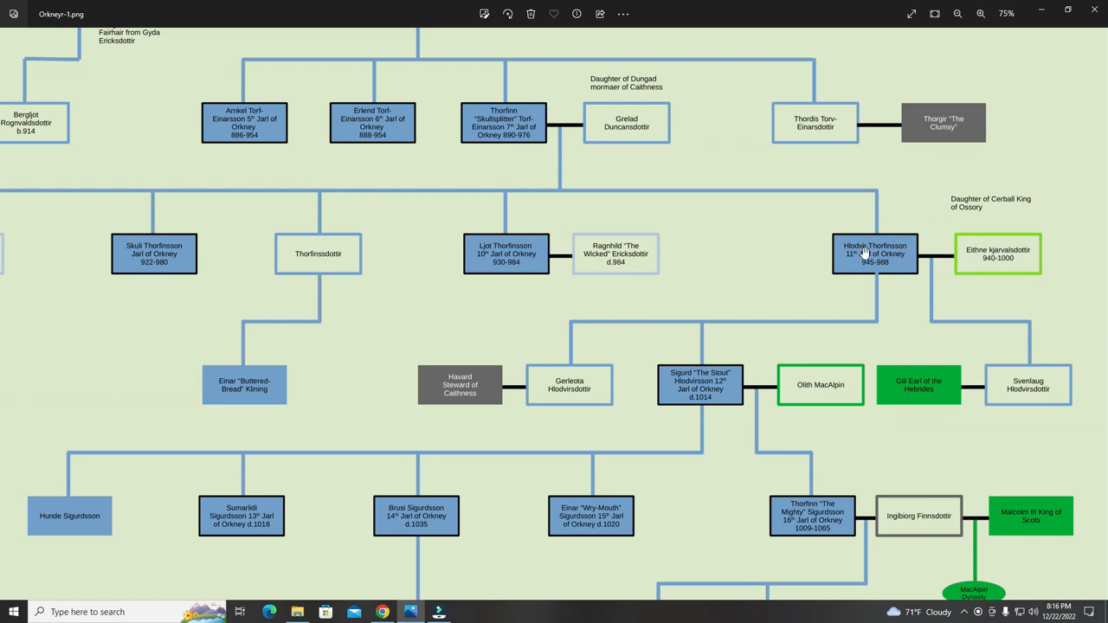
{"action": "mouse_move", "coordinate": [941, 234]}
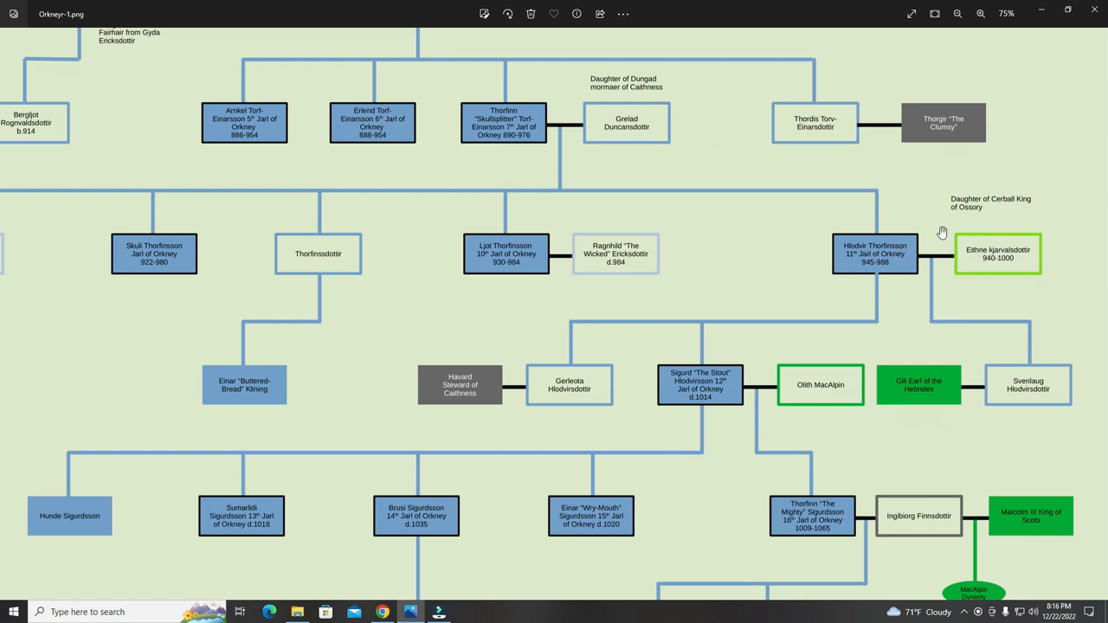
{"action": "mouse_move", "coordinate": [863, 256]}
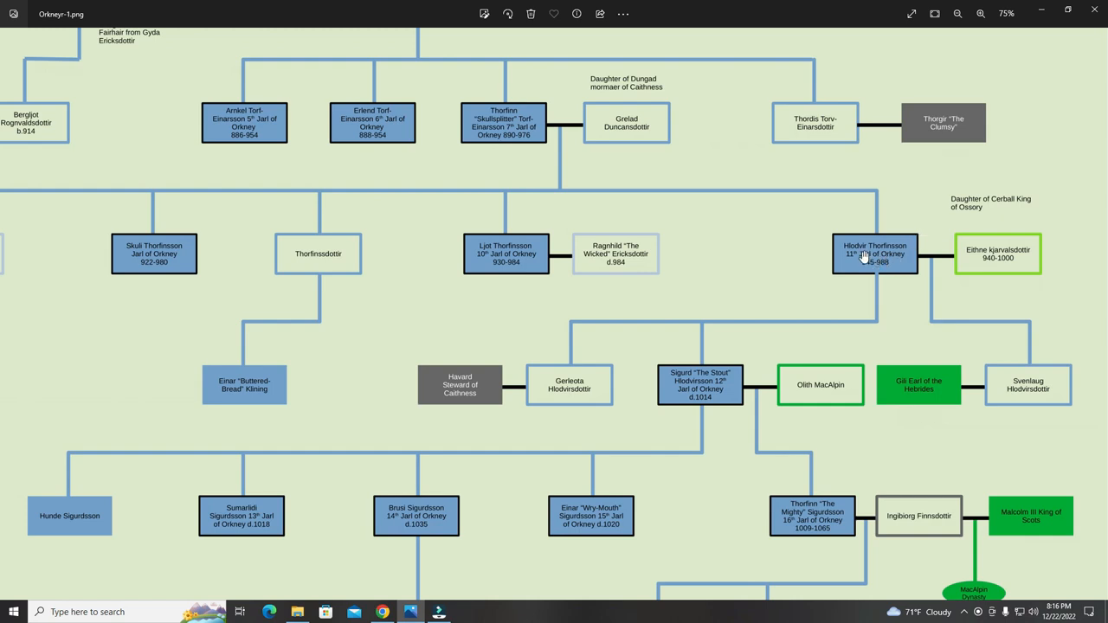
{"action": "mouse_move", "coordinate": [900, 261]}
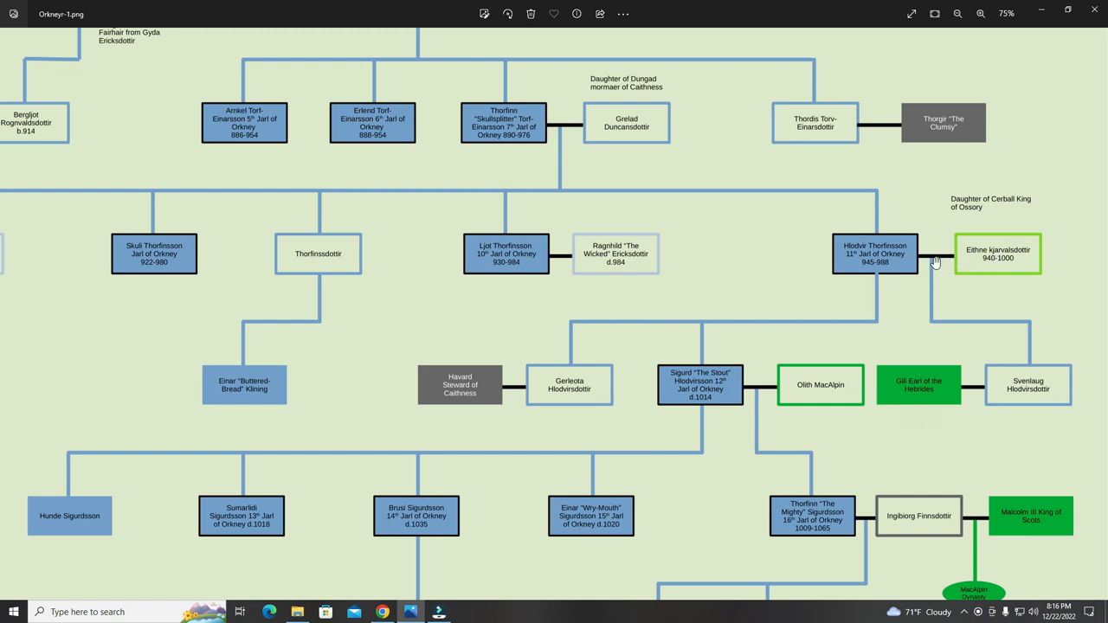
{"action": "mouse_move", "coordinate": [1015, 388]}
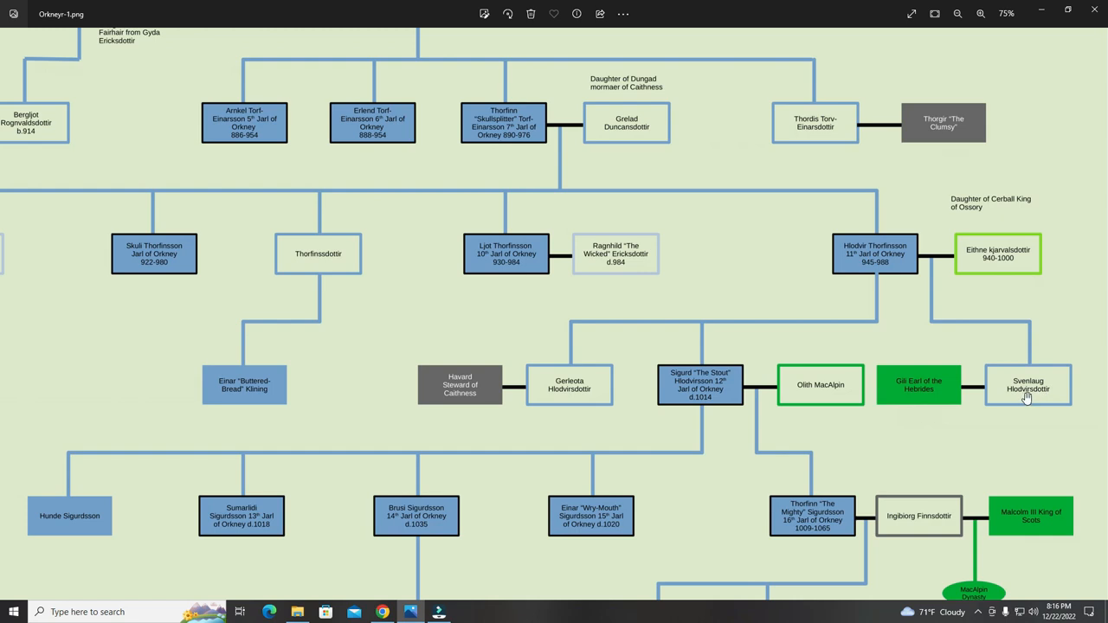
{"action": "mouse_move", "coordinate": [1032, 373]}
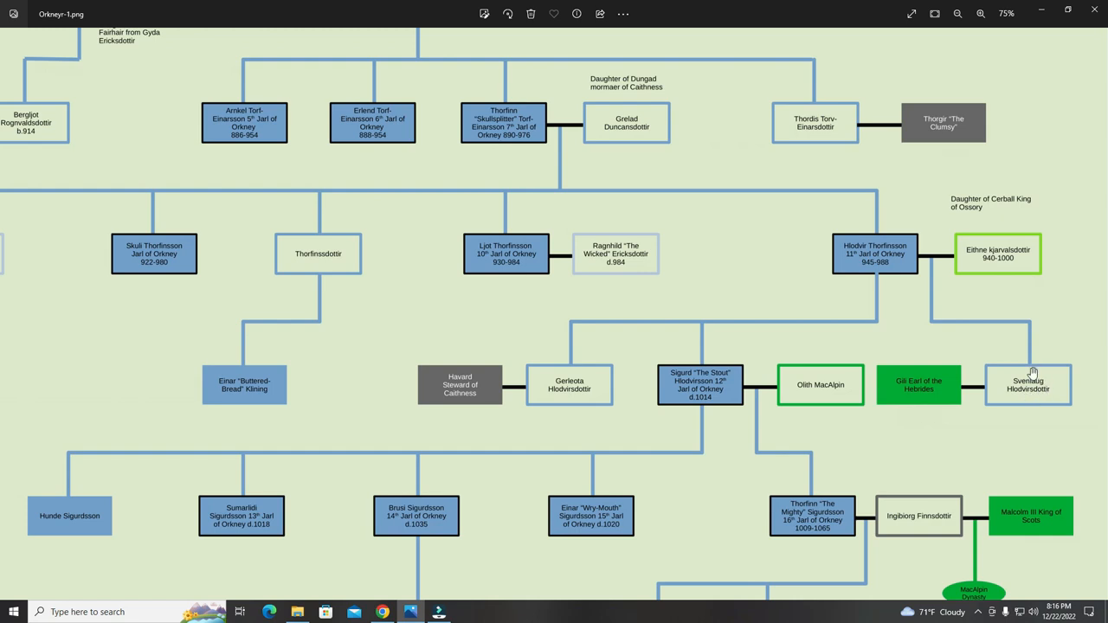
{"action": "mouse_move", "coordinate": [915, 391]}
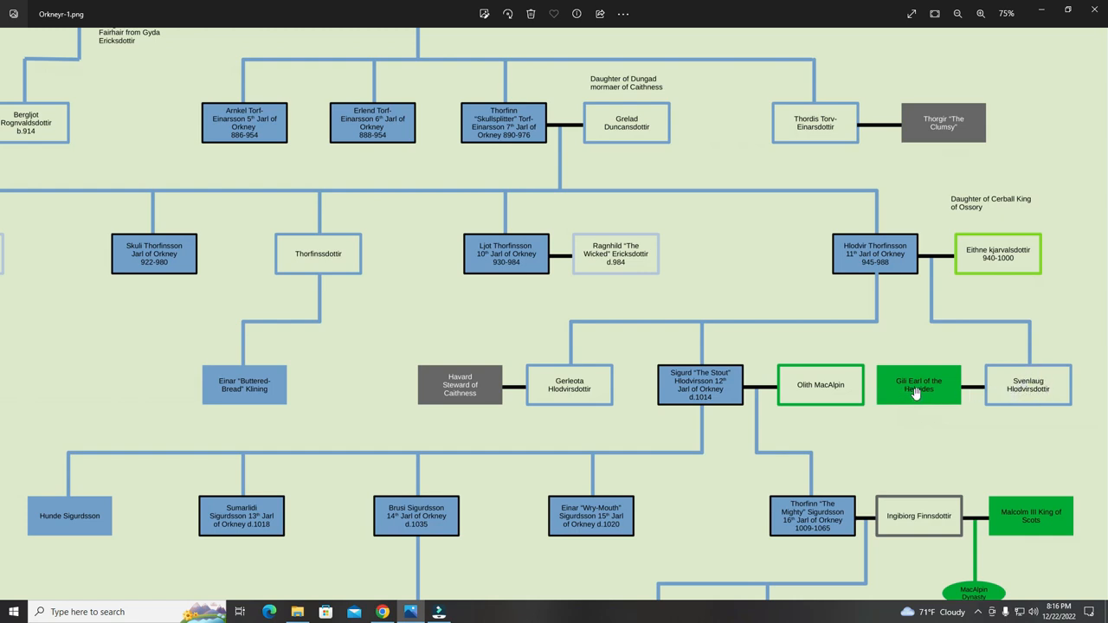
{"action": "mouse_move", "coordinate": [939, 382]}
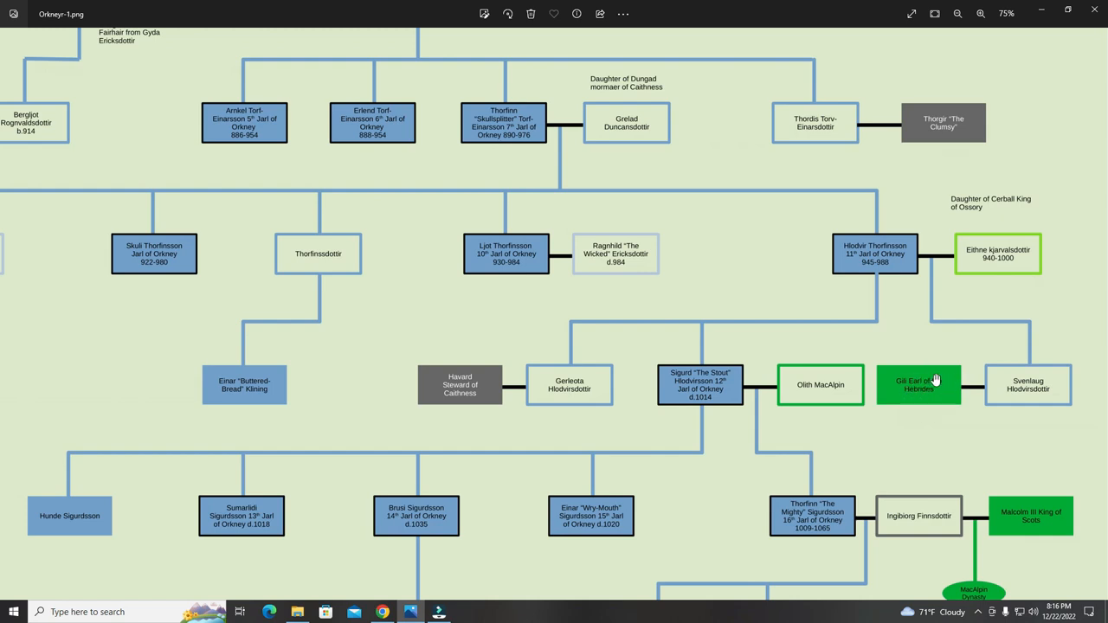
{"action": "mouse_move", "coordinate": [941, 388]}
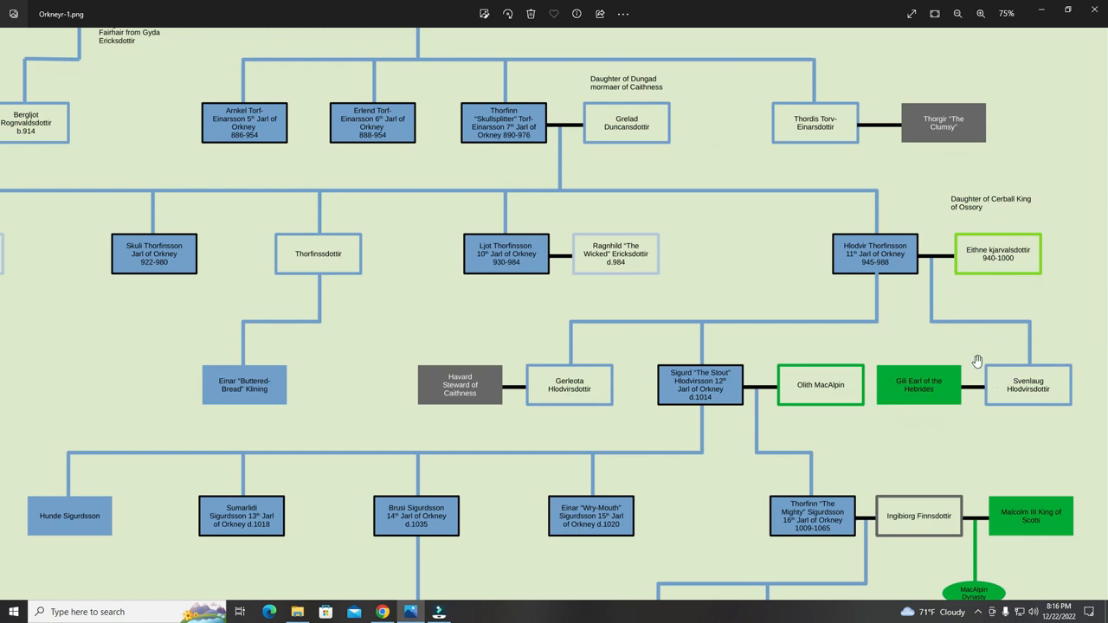
{"action": "mouse_move", "coordinate": [903, 279]}
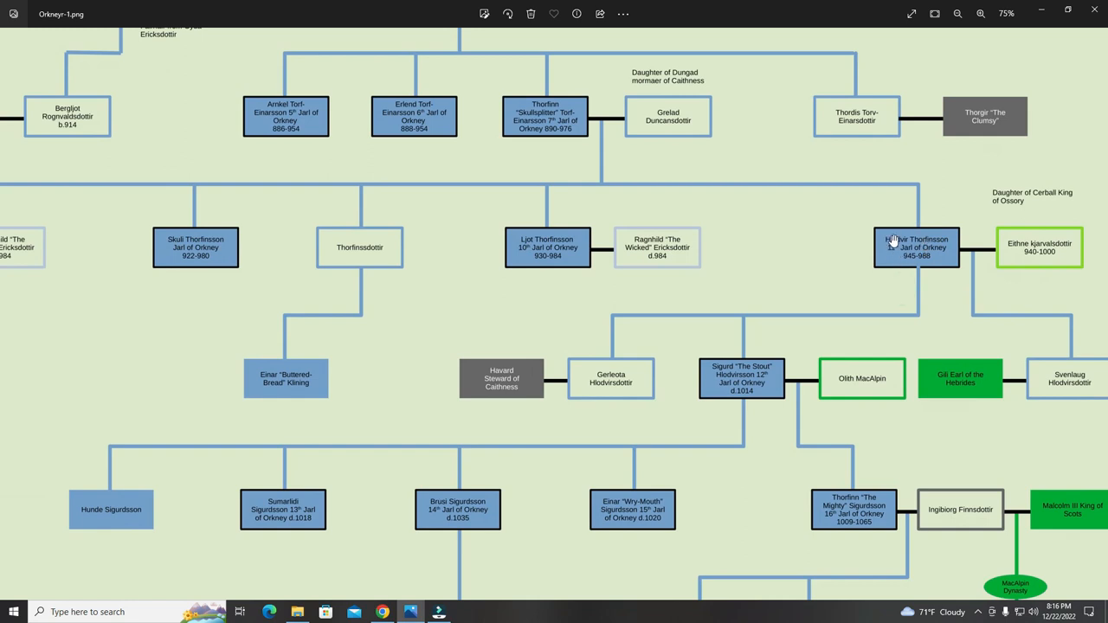
{"action": "mouse_move", "coordinate": [901, 283]}
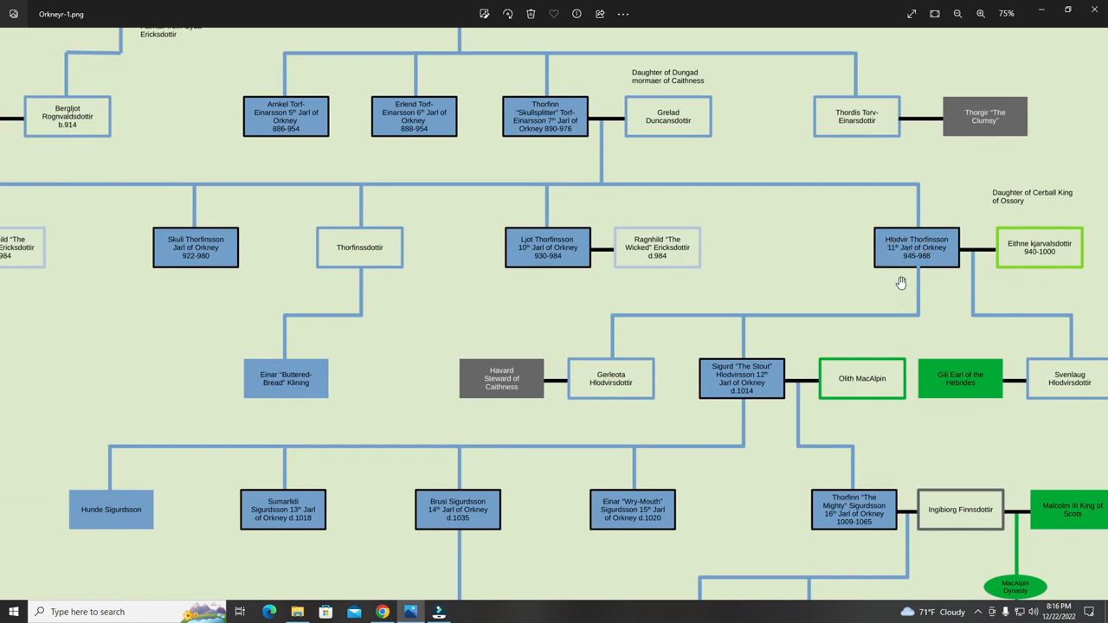
{"action": "mouse_move", "coordinate": [613, 387]}
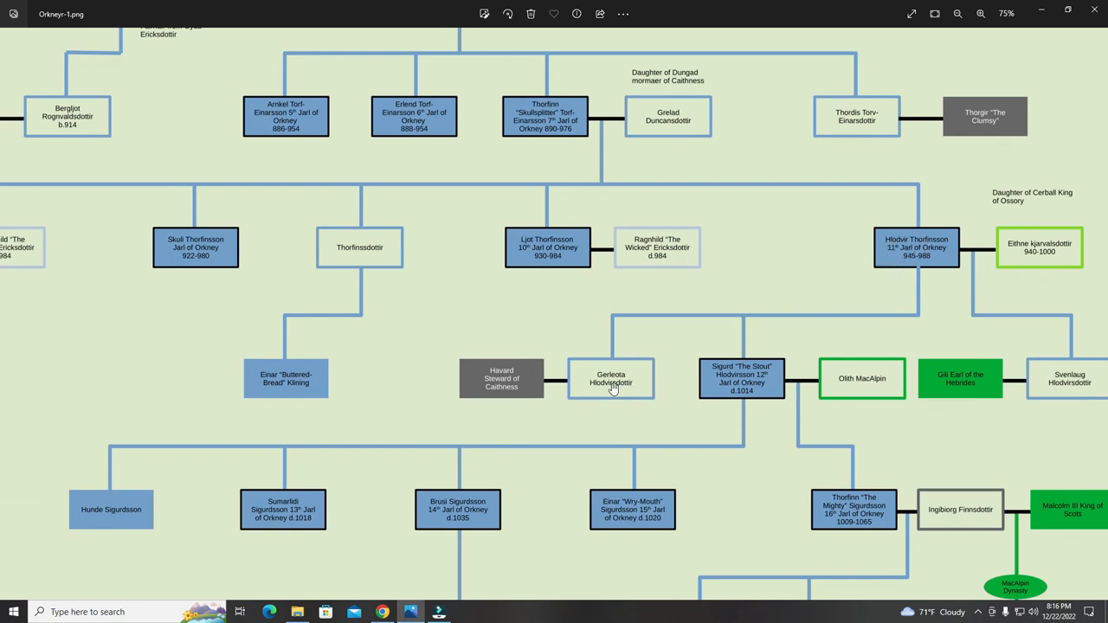
{"action": "mouse_move", "coordinate": [605, 387]}
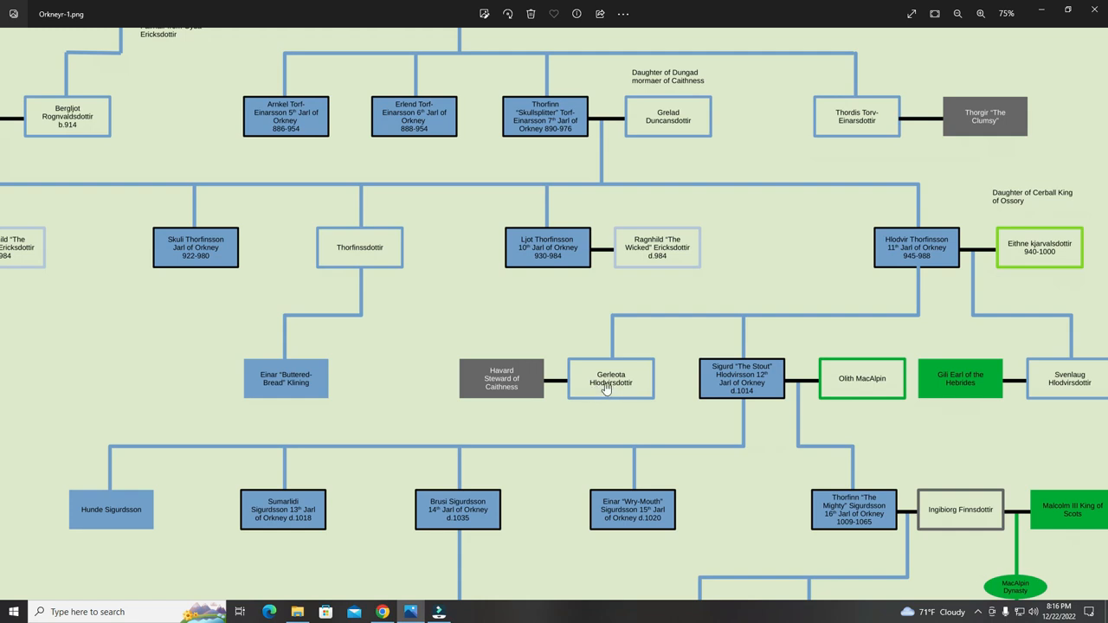
{"action": "mouse_move", "coordinate": [517, 381]}
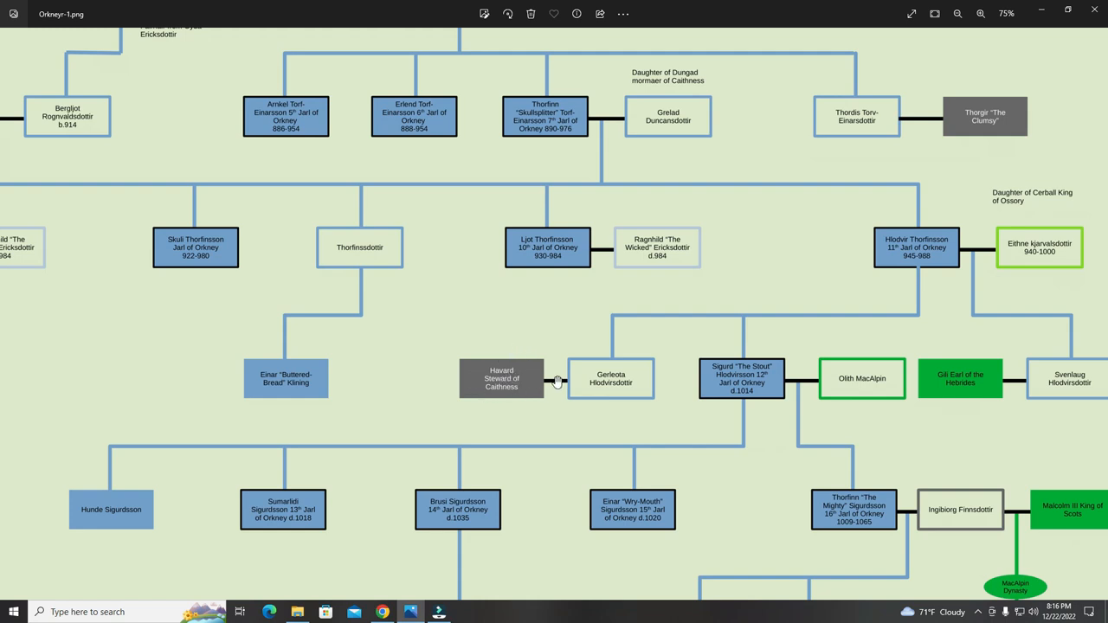
{"action": "mouse_move", "coordinate": [630, 160]}
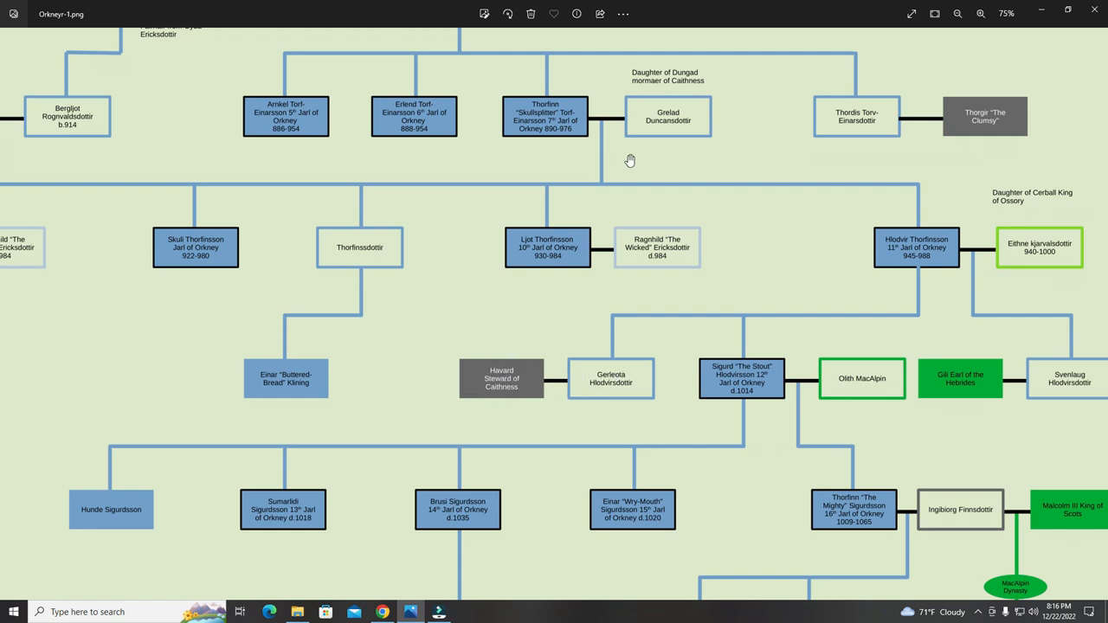
{"action": "mouse_move", "coordinate": [924, 291]}
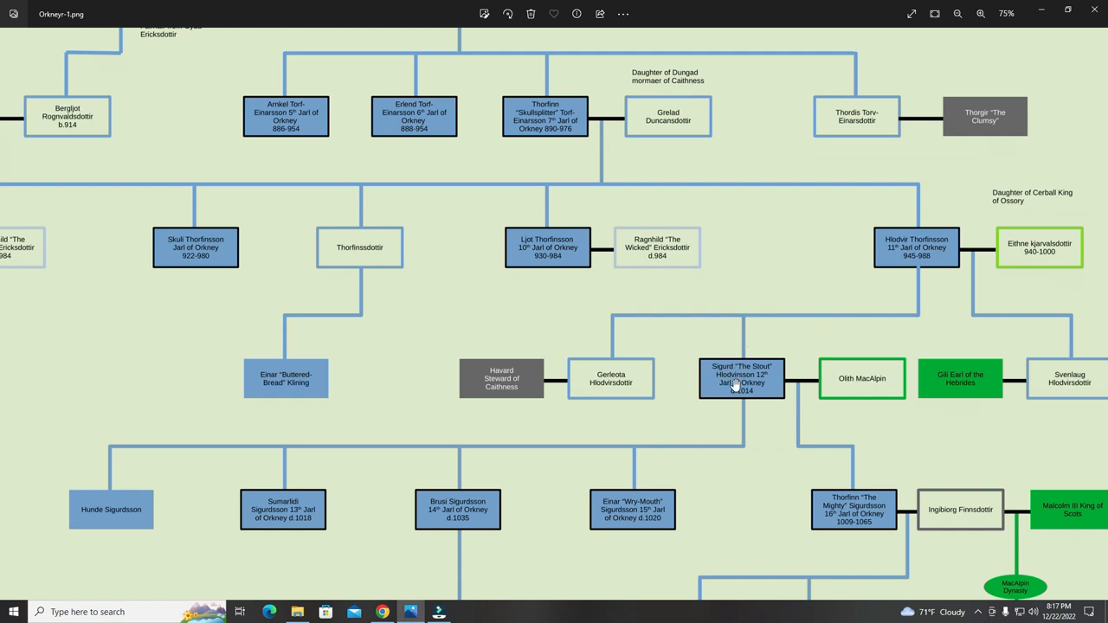
{"action": "mouse_move", "coordinate": [762, 388]}
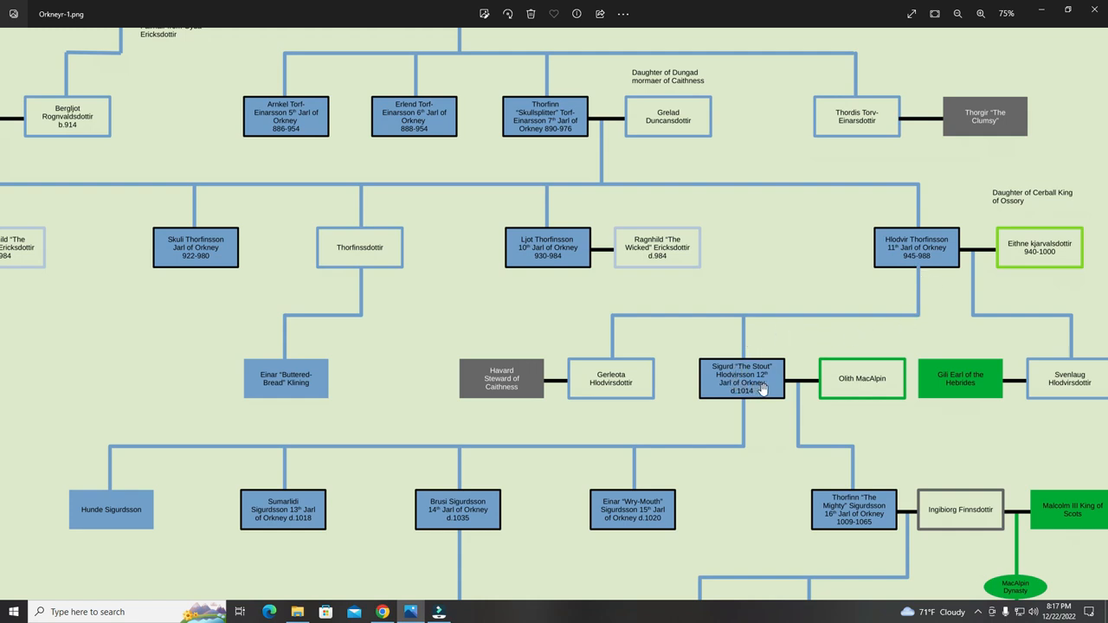
{"action": "mouse_move", "coordinate": [769, 377]}
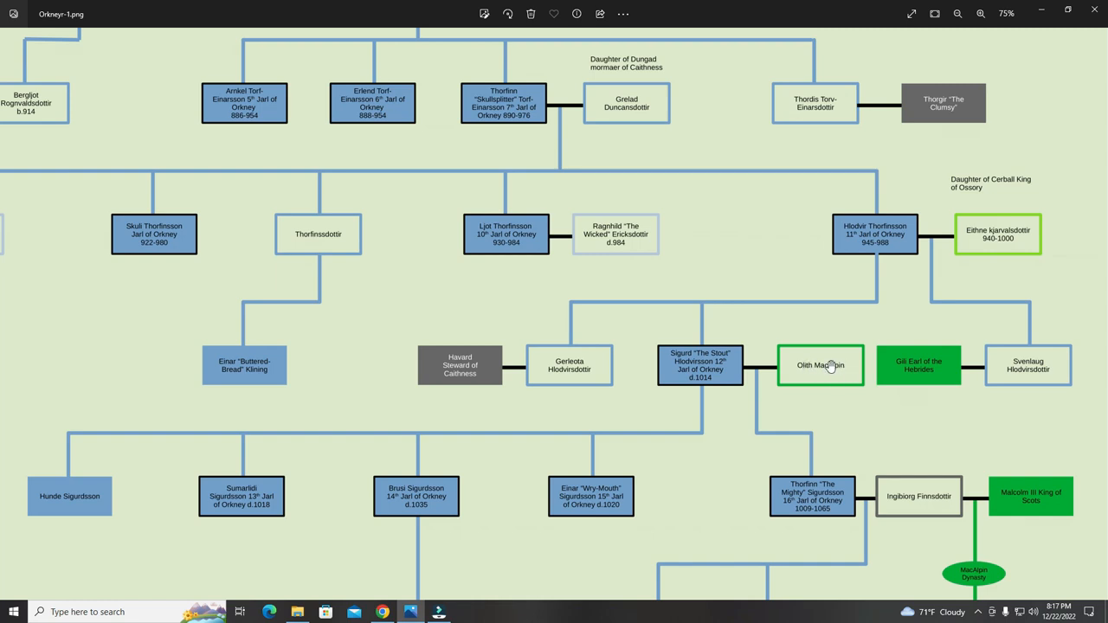
{"action": "mouse_move", "coordinate": [692, 366]}
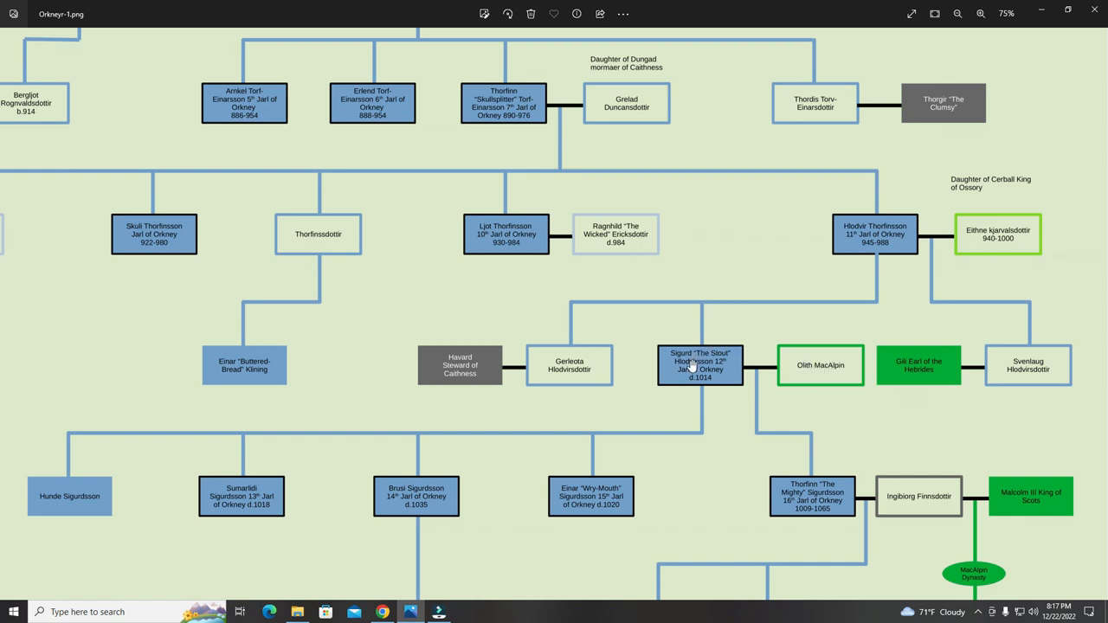
{"action": "mouse_move", "coordinate": [748, 379]}
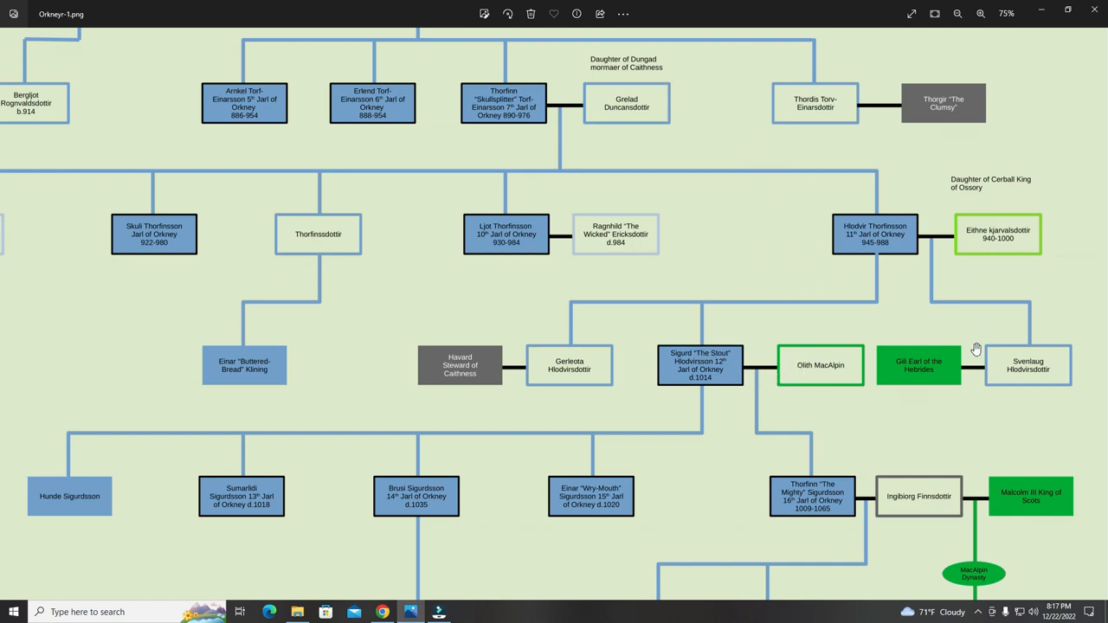
{"action": "mouse_move", "coordinate": [829, 372]}
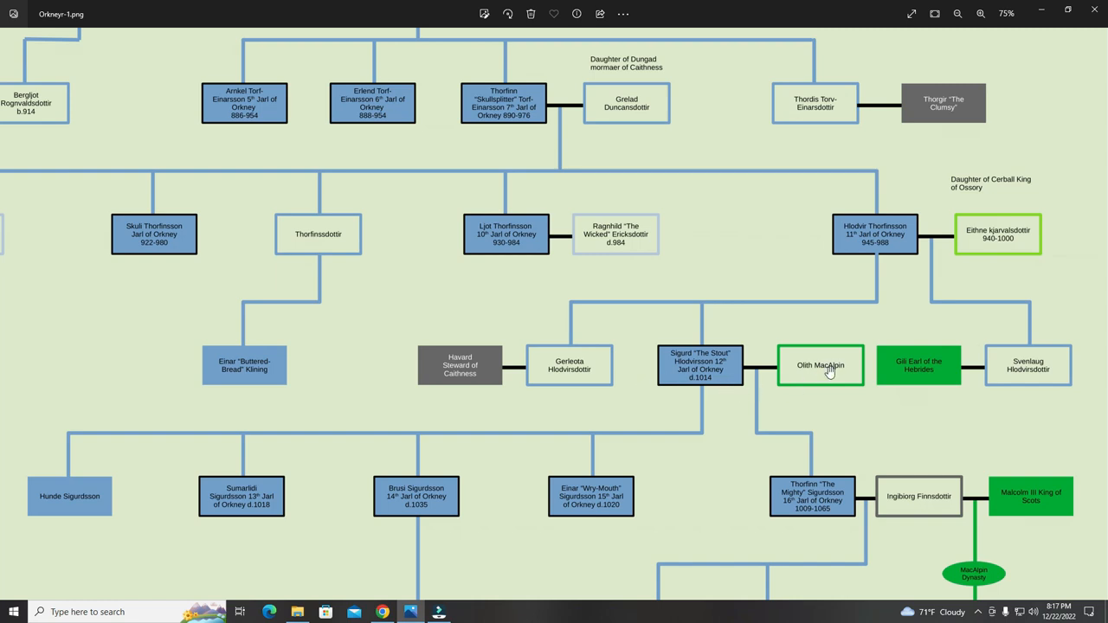
{"action": "mouse_move", "coordinate": [671, 374]}
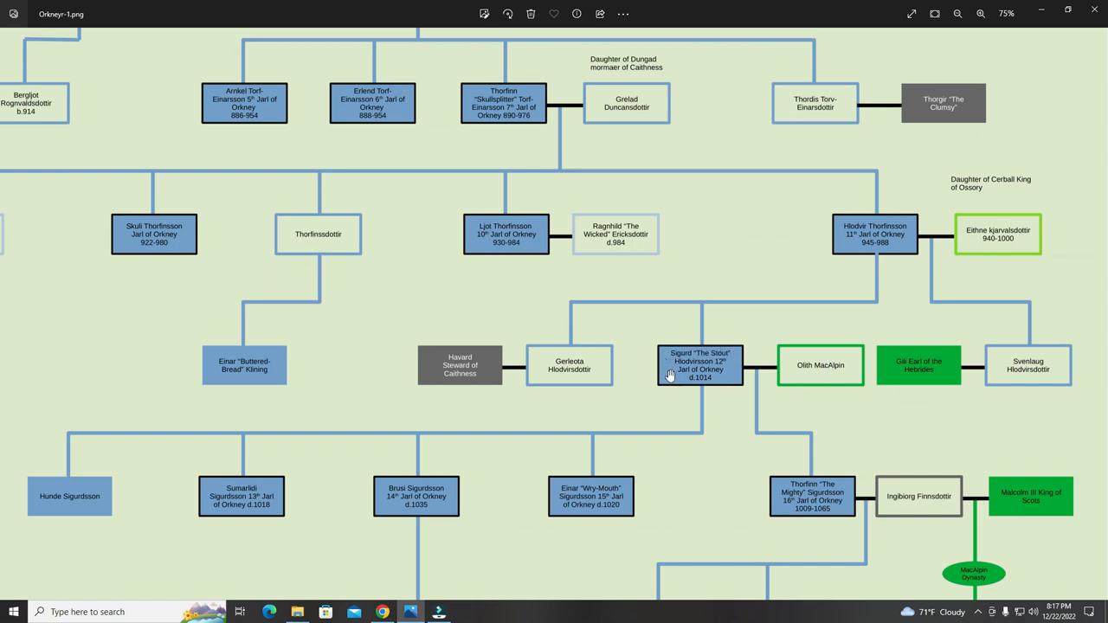
{"action": "mouse_move", "coordinate": [764, 381]}
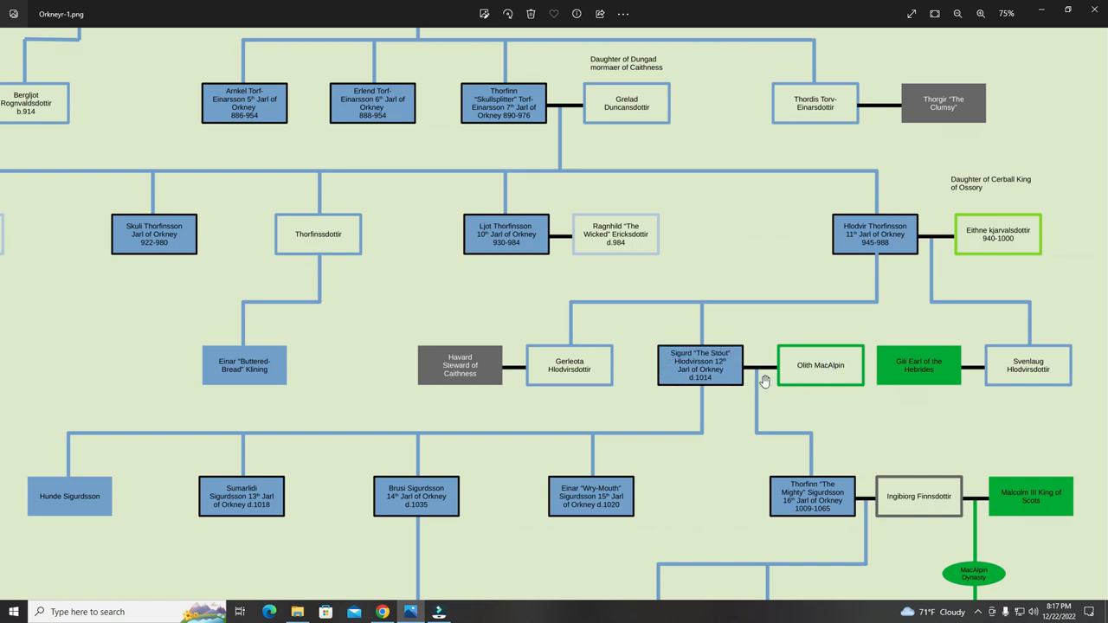
{"action": "mouse_move", "coordinate": [764, 376]}
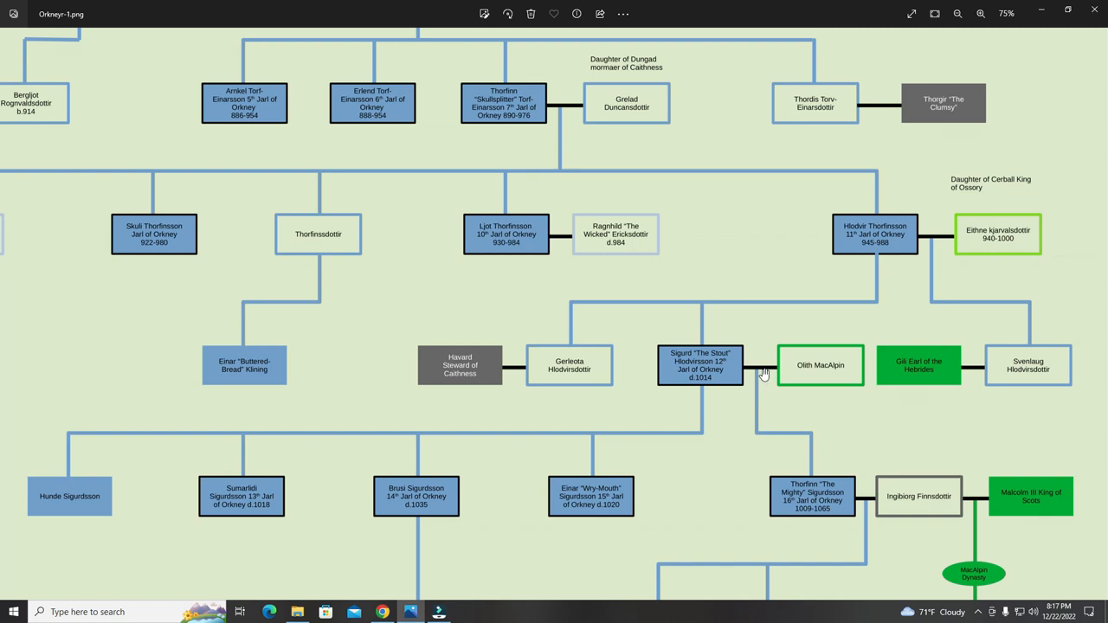
{"action": "mouse_move", "coordinate": [738, 364]}
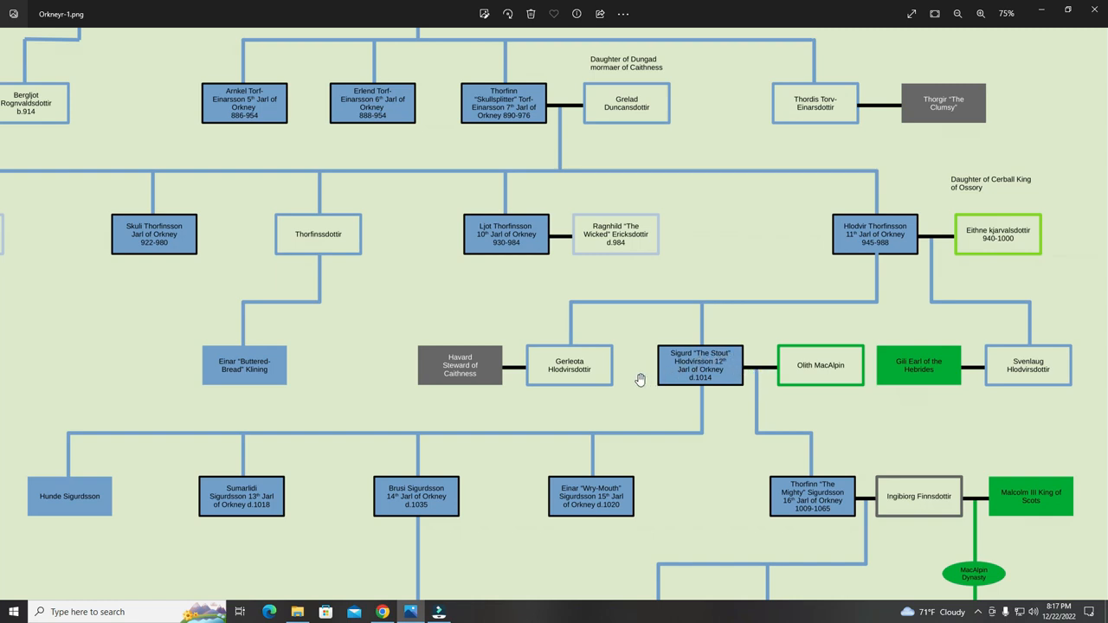
{"action": "mouse_move", "coordinate": [650, 390]}
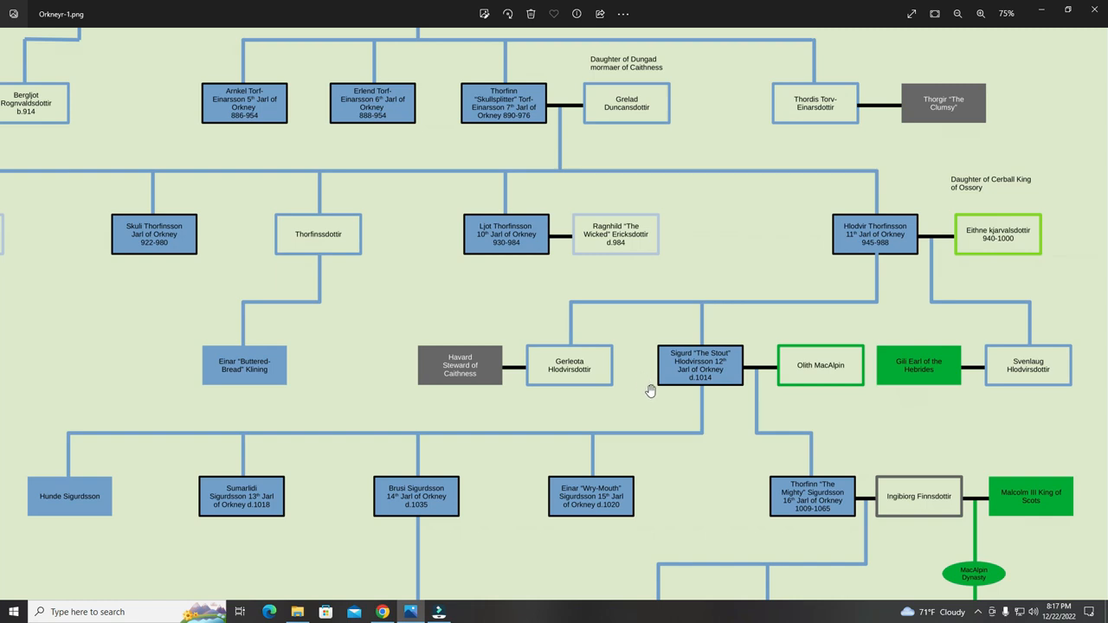
Scroll down to show Rognvald Brusason, Erlend and Paul Thorfinnsson, and Duncan II.
{"action": "scroll", "scroll_direction": "down", "scroll_amount": 3}
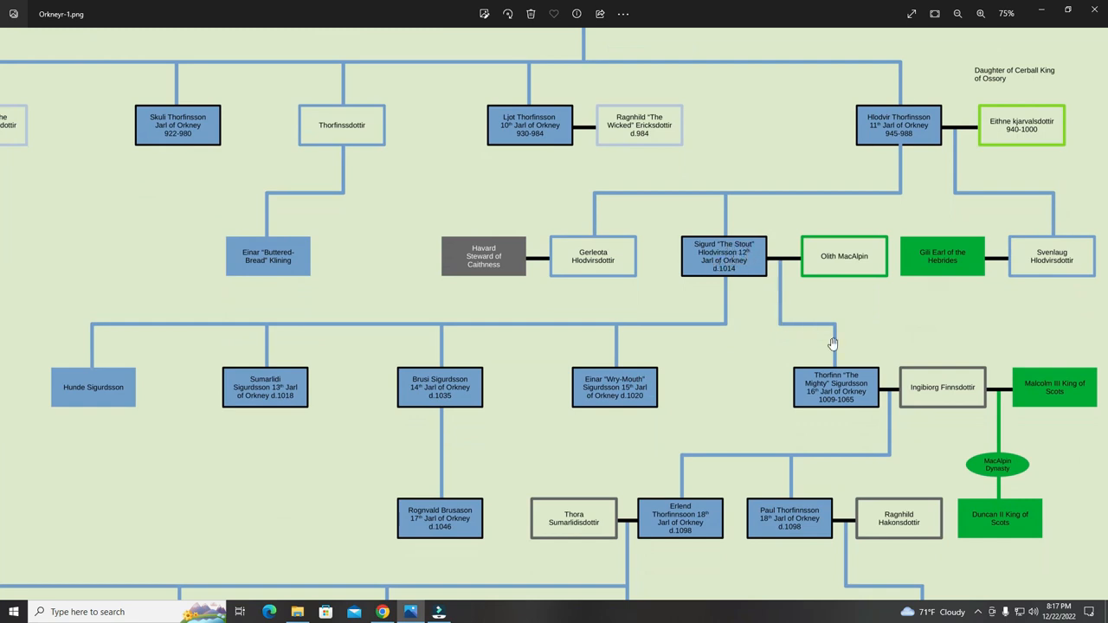
{"action": "mouse_move", "coordinate": [725, 301]}
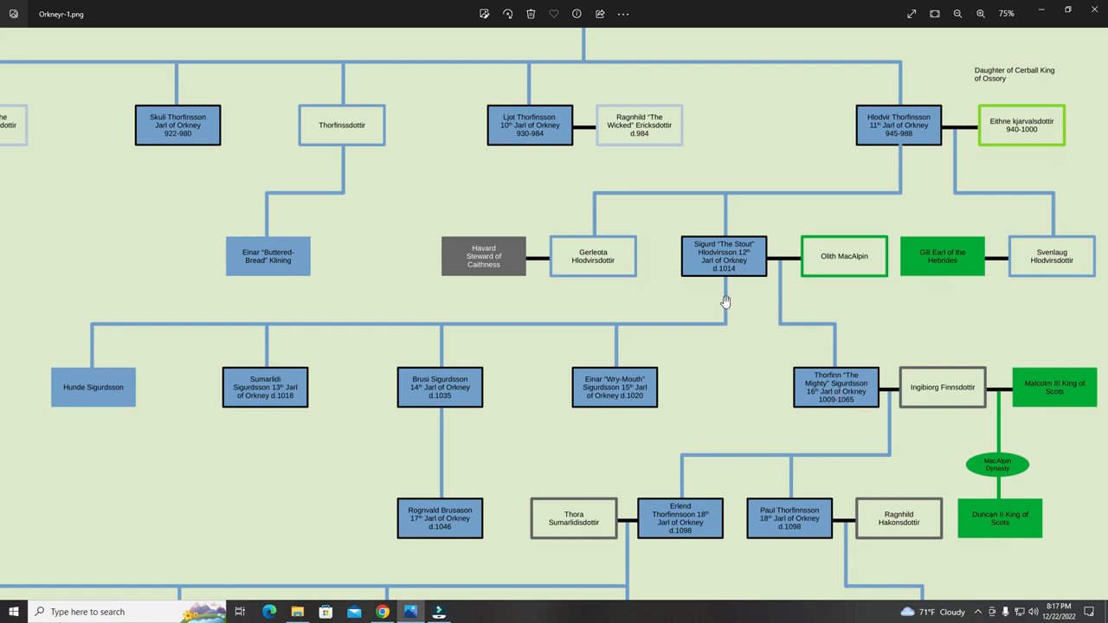
{"action": "mouse_move", "coordinate": [97, 366]}
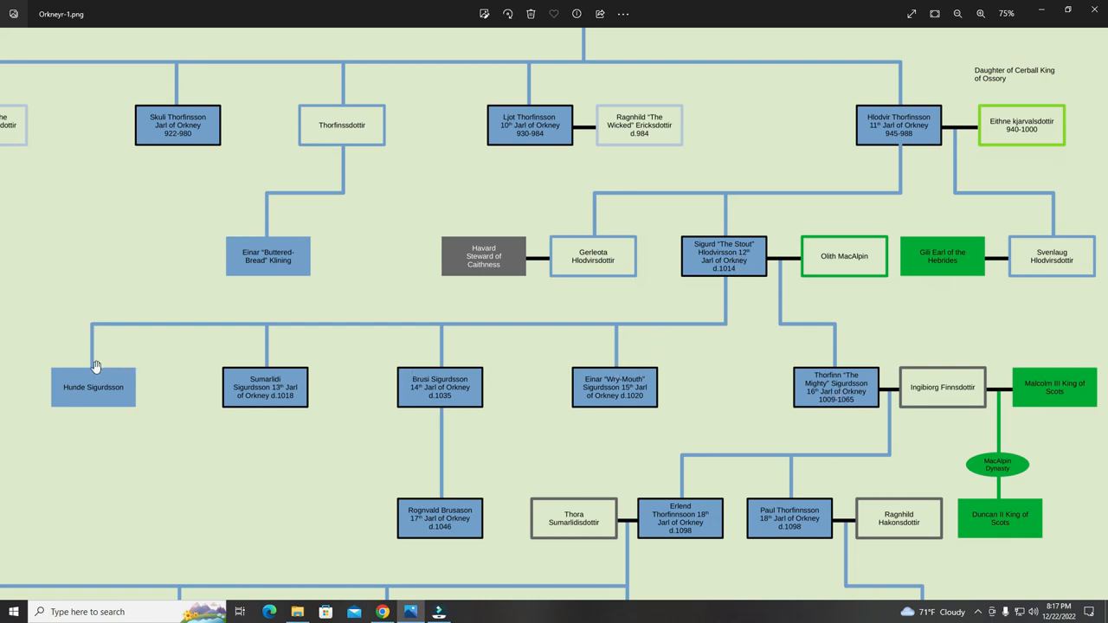
{"action": "mouse_move", "coordinate": [511, 383]}
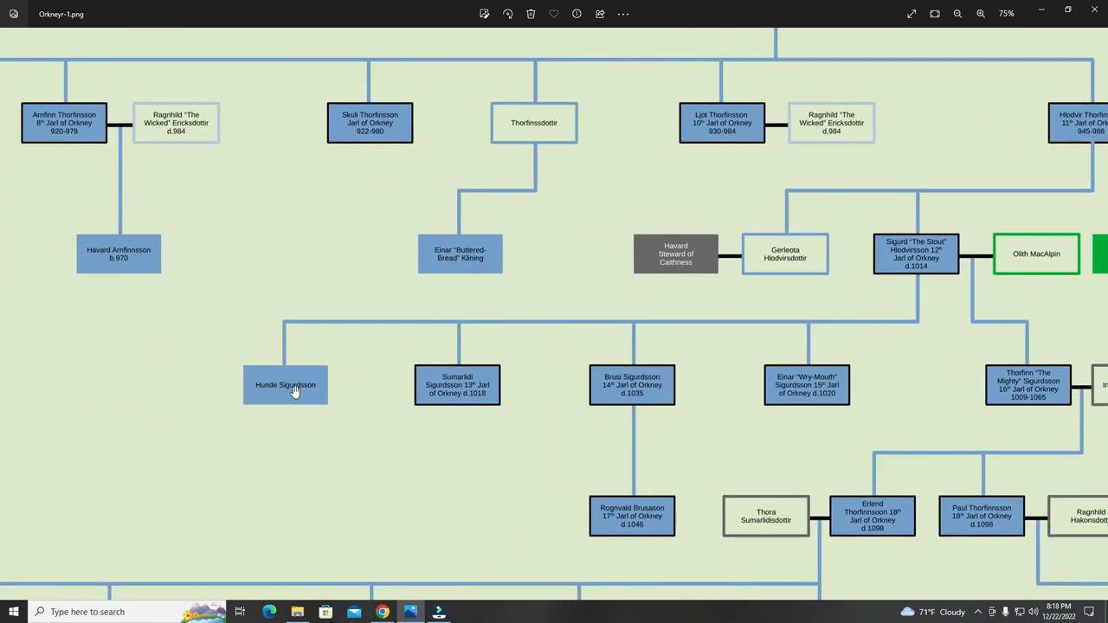
{"action": "mouse_move", "coordinate": [295, 386]}
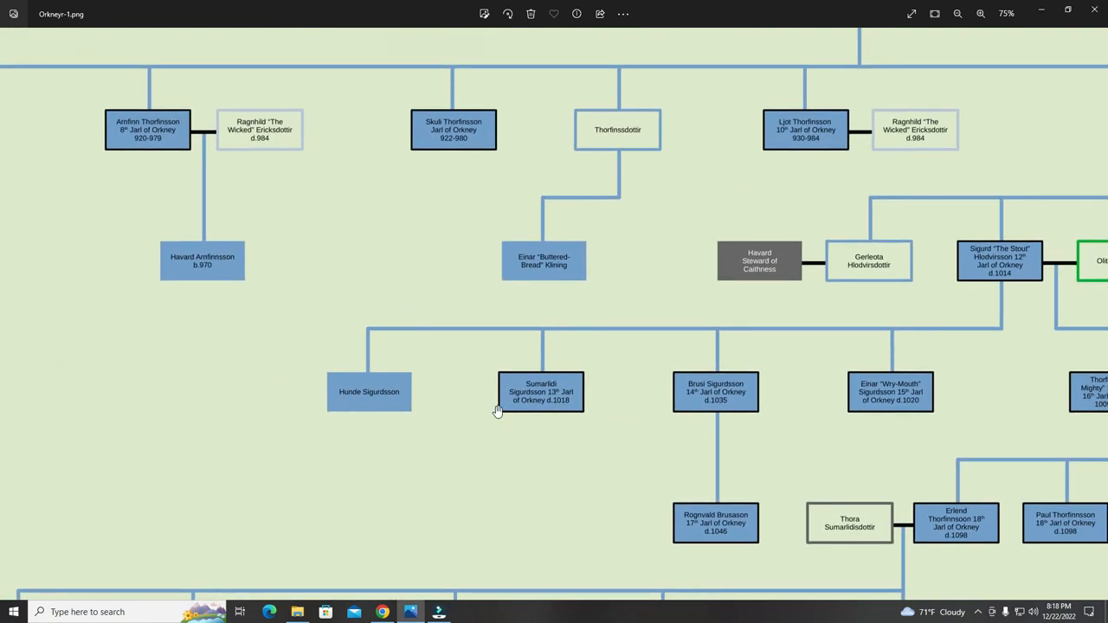
{"action": "mouse_move", "coordinate": [524, 400]}
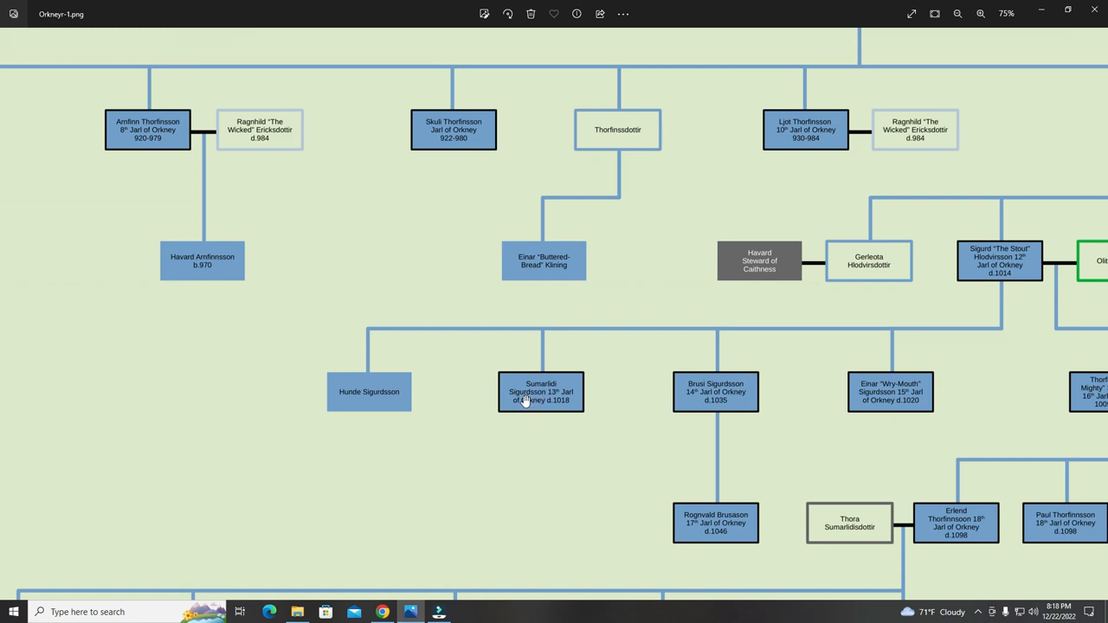
{"action": "mouse_move", "coordinate": [548, 409]}
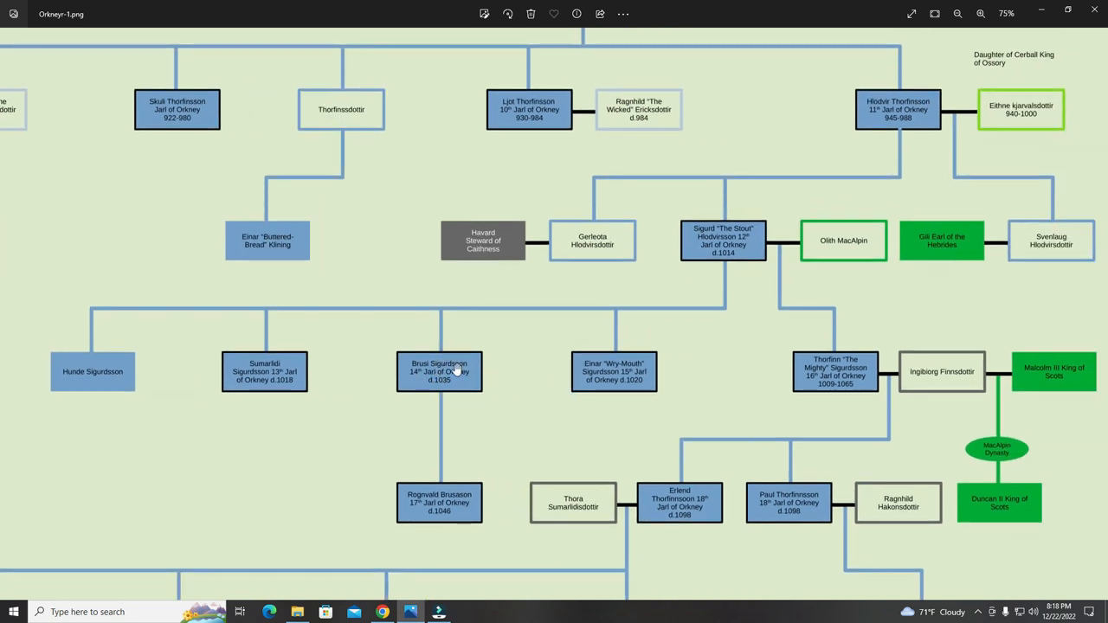
{"action": "mouse_move", "coordinate": [443, 521]}
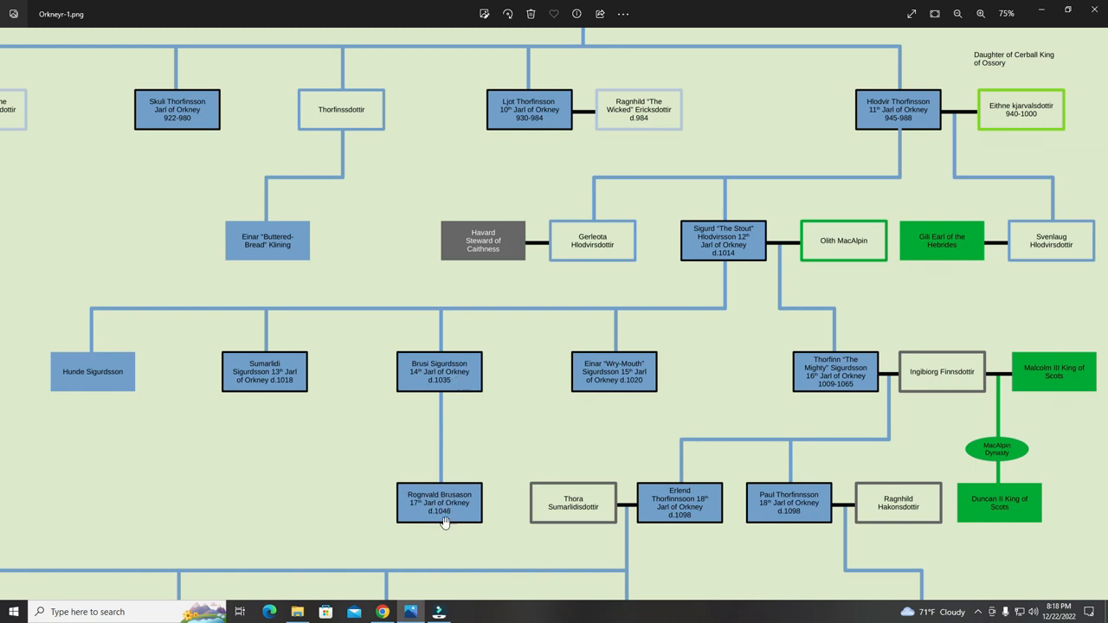
{"action": "mouse_move", "coordinate": [449, 500]}
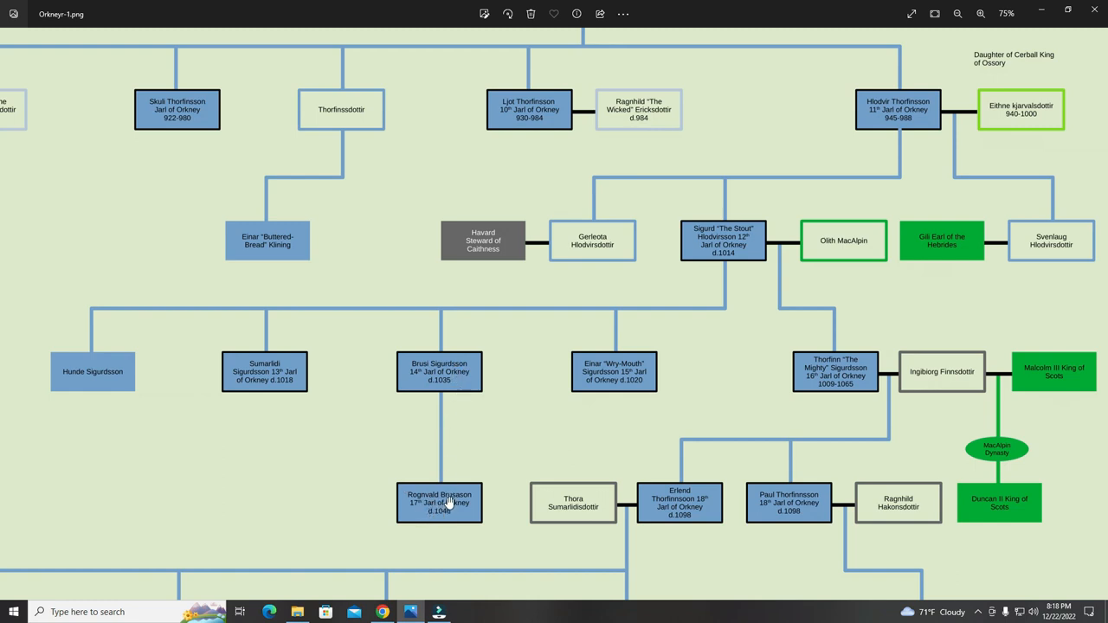
{"action": "mouse_move", "coordinate": [619, 374]}
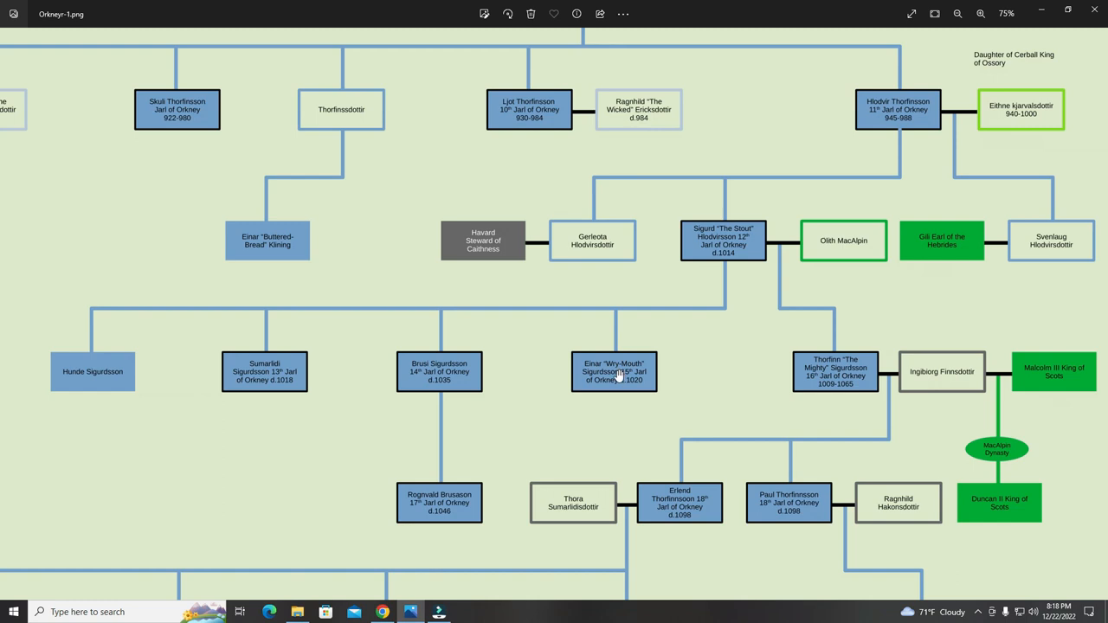
{"action": "mouse_move", "coordinate": [657, 359]}
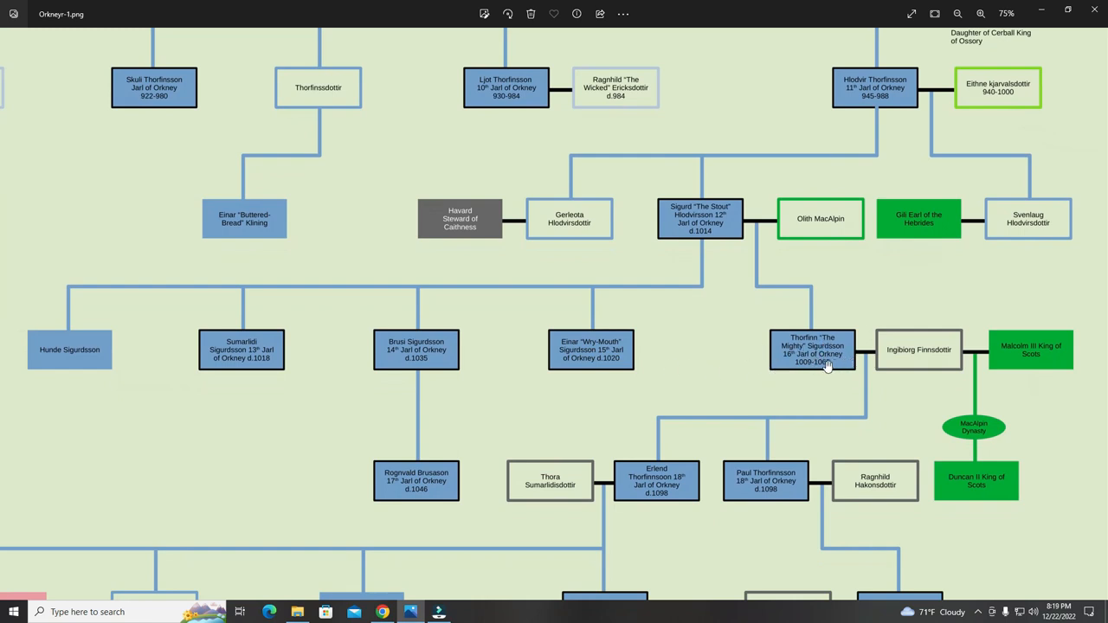
{"action": "mouse_move", "coordinate": [836, 335]}
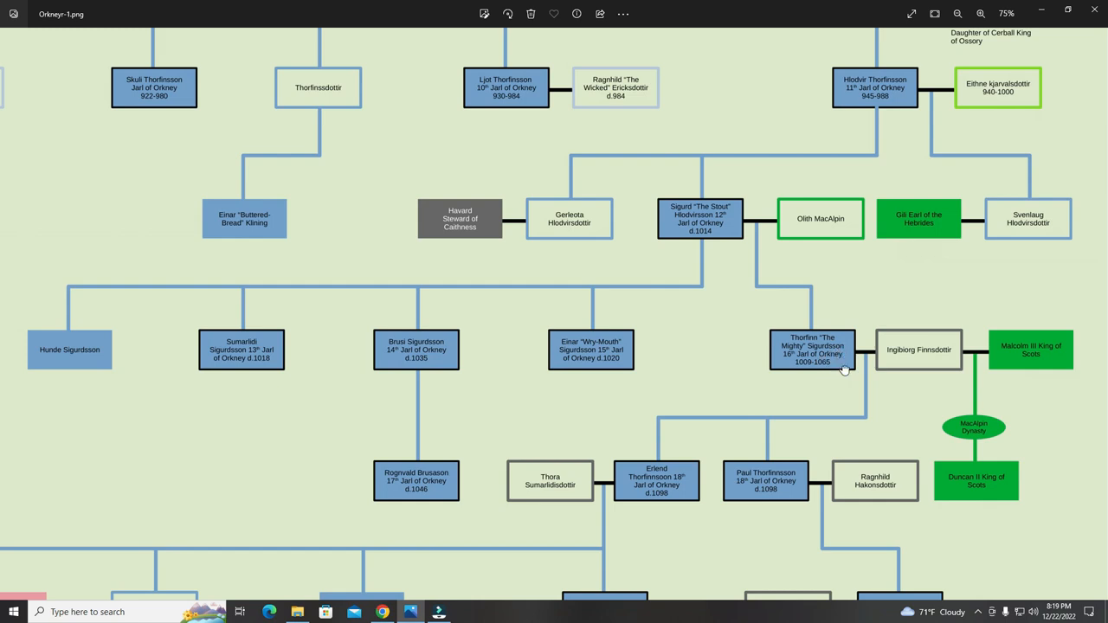
Scroll down to the row with Saint Magnus, Haakon Paulsson, Jaddvor and Erling Erlendsson.
{"action": "scroll", "scroll_direction": "down", "scroll_amount": 3}
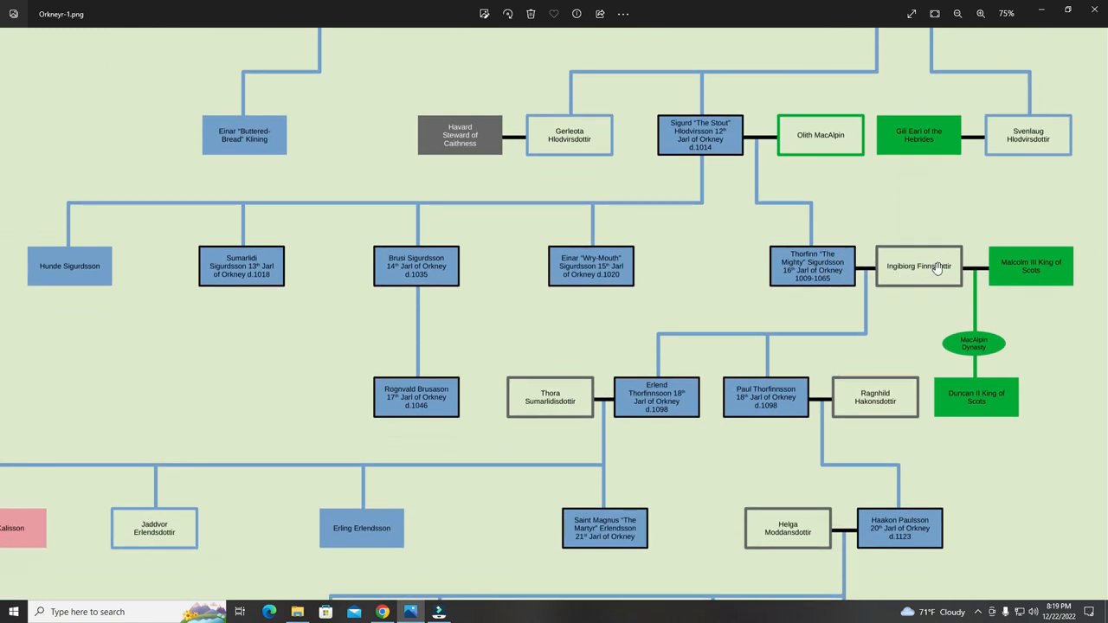
{"action": "mouse_move", "coordinate": [913, 251]}
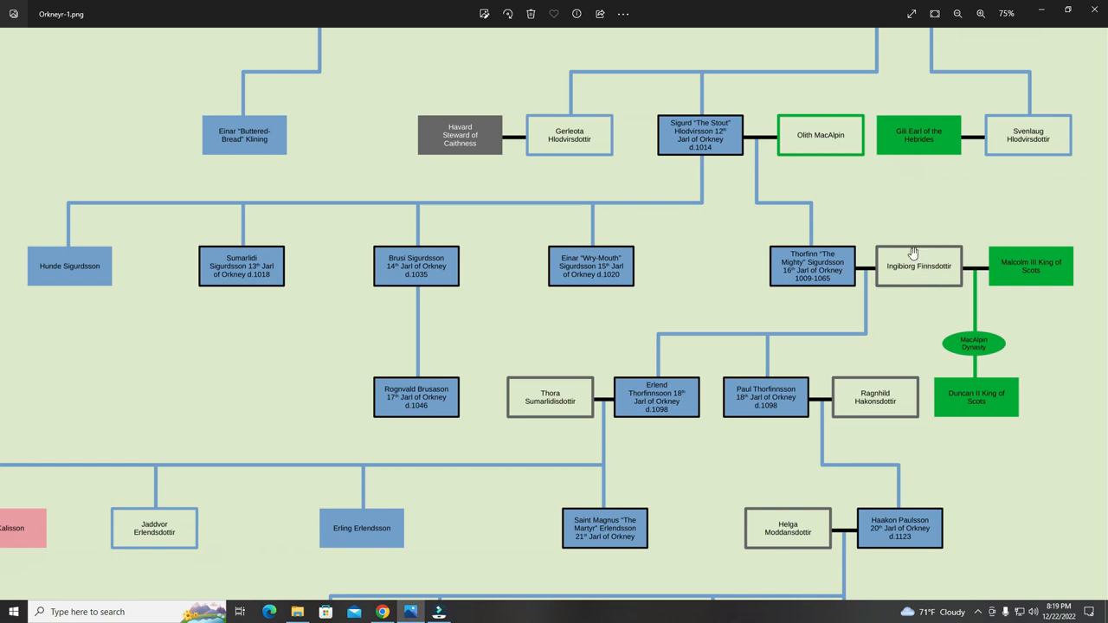
{"action": "mouse_move", "coordinate": [985, 293]}
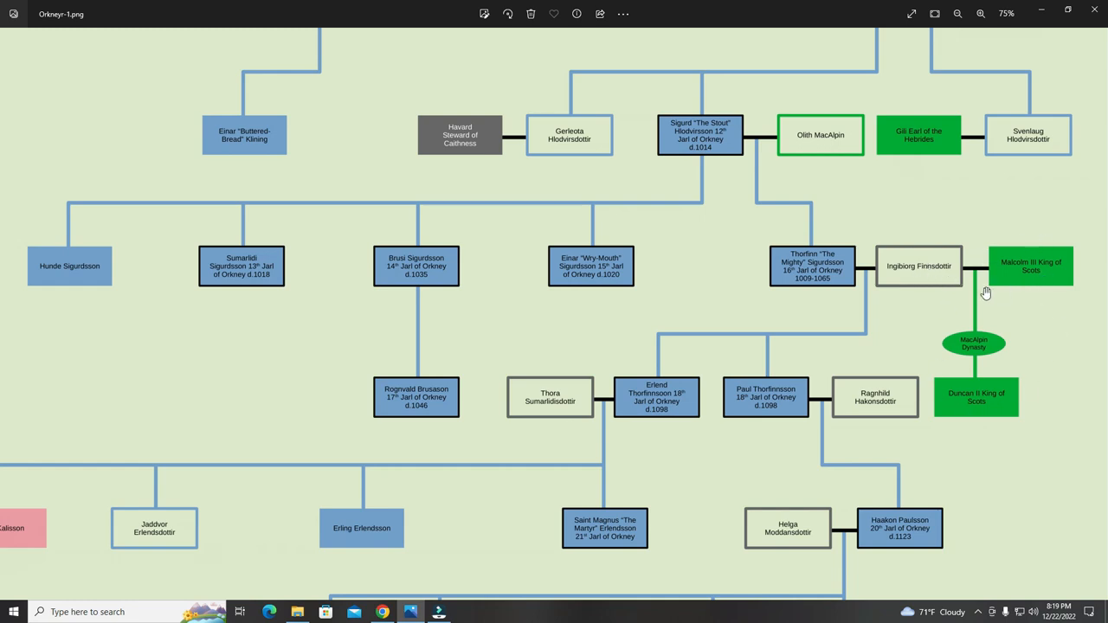
{"action": "mouse_move", "coordinate": [944, 265]}
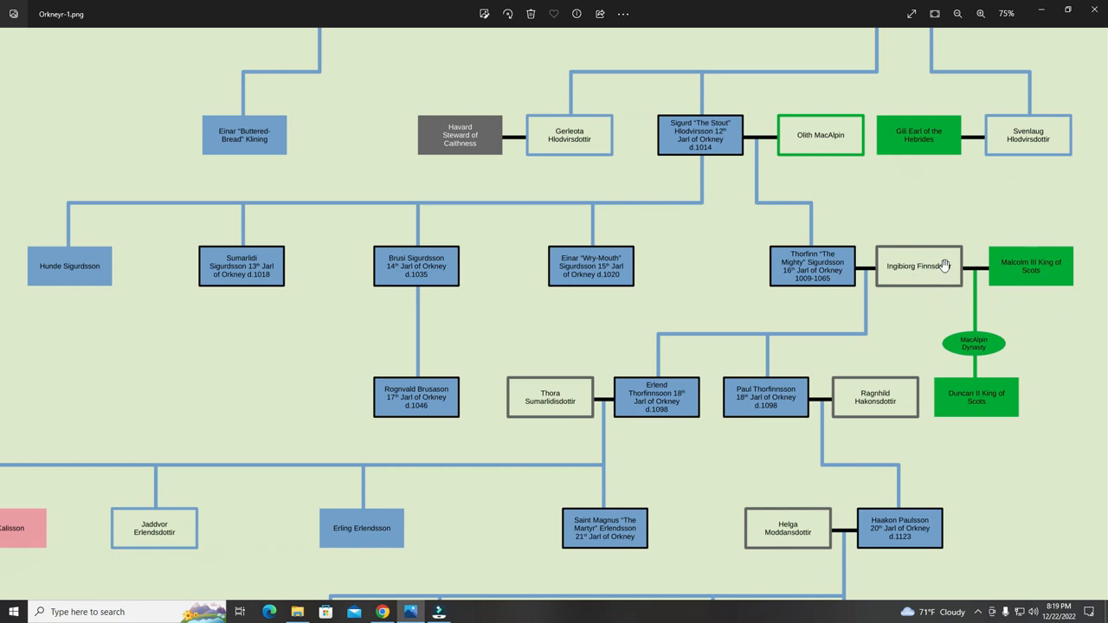
{"action": "mouse_move", "coordinate": [1043, 284]}
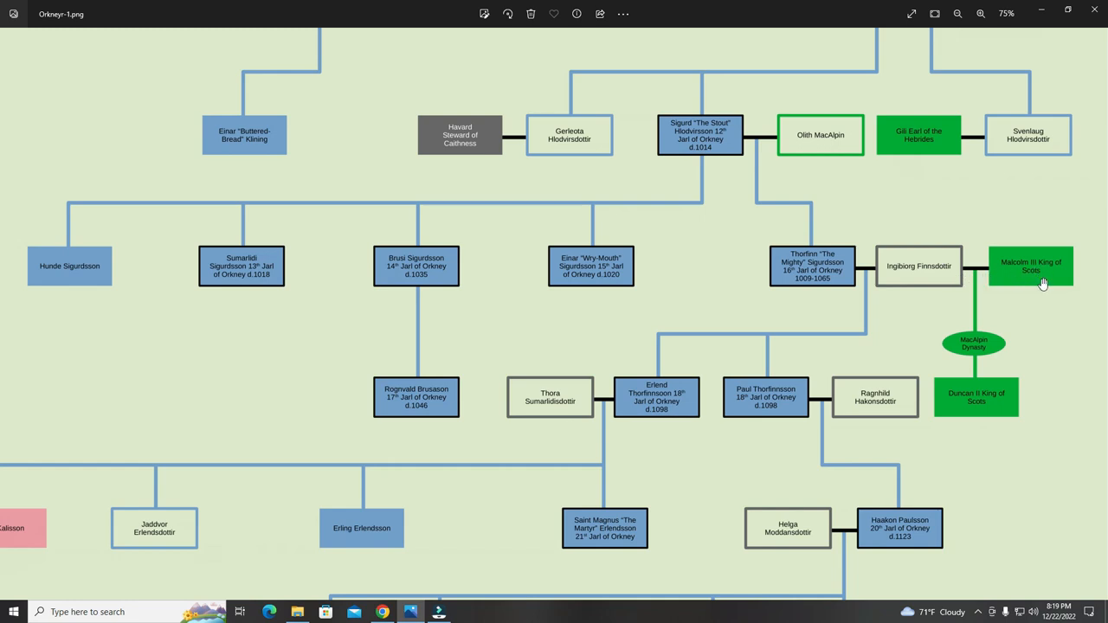
{"action": "mouse_move", "coordinate": [1008, 265]}
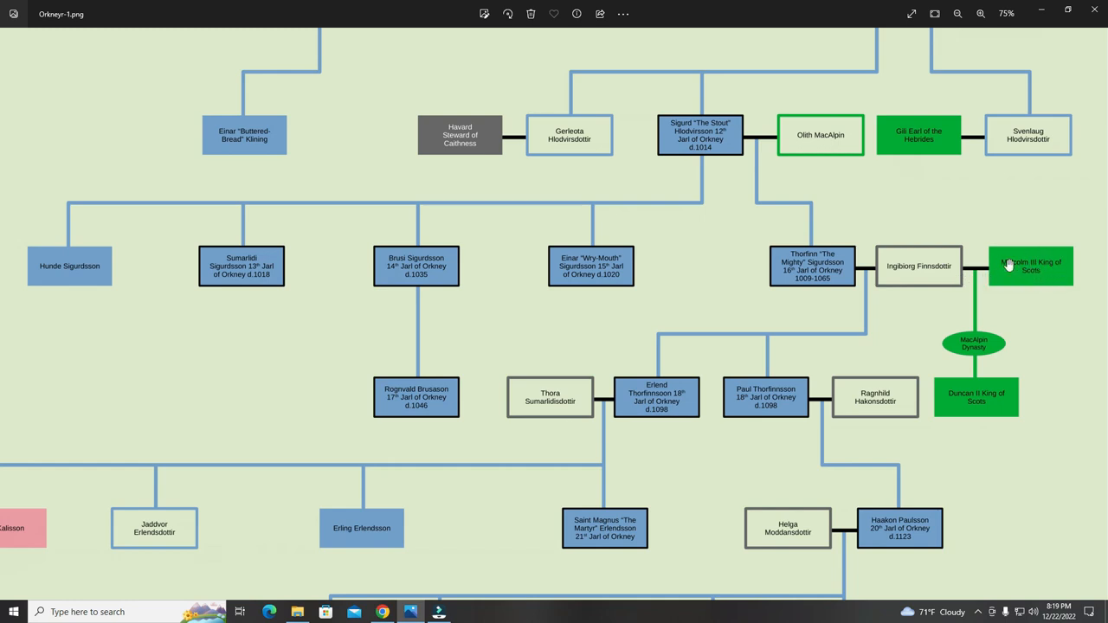
{"action": "mouse_move", "coordinate": [969, 275]}
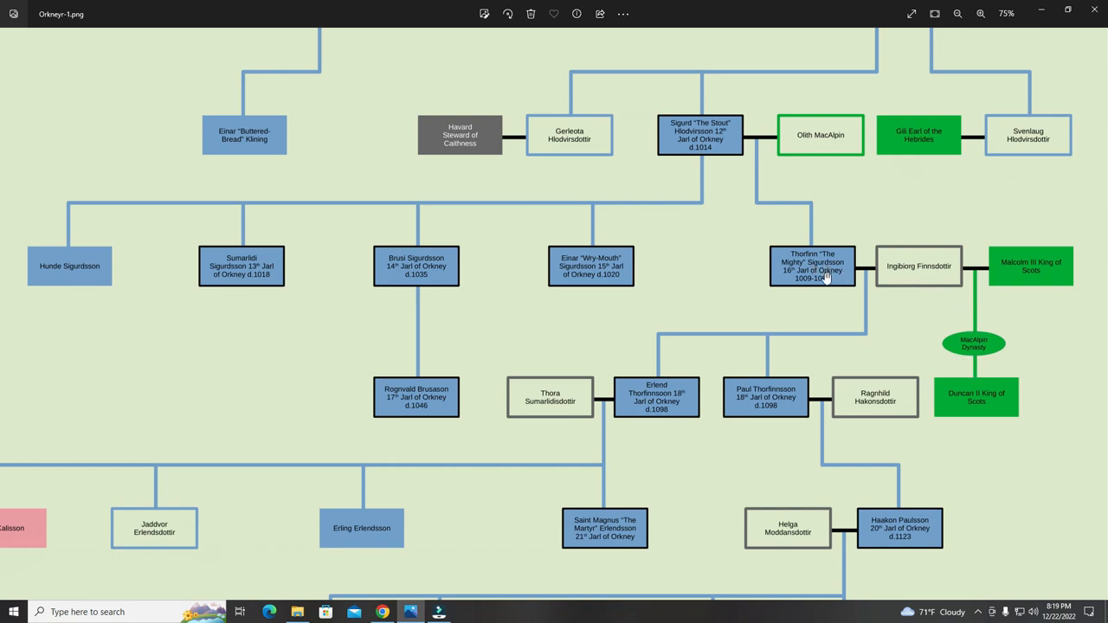
{"action": "mouse_move", "coordinate": [805, 327]}
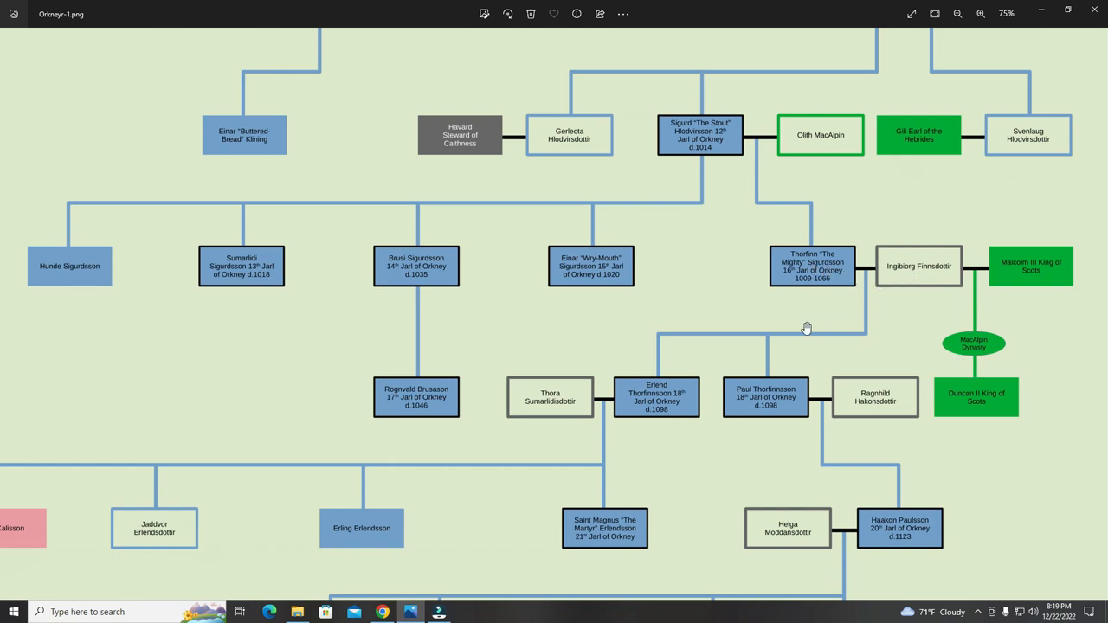
{"action": "mouse_move", "coordinate": [733, 371]}
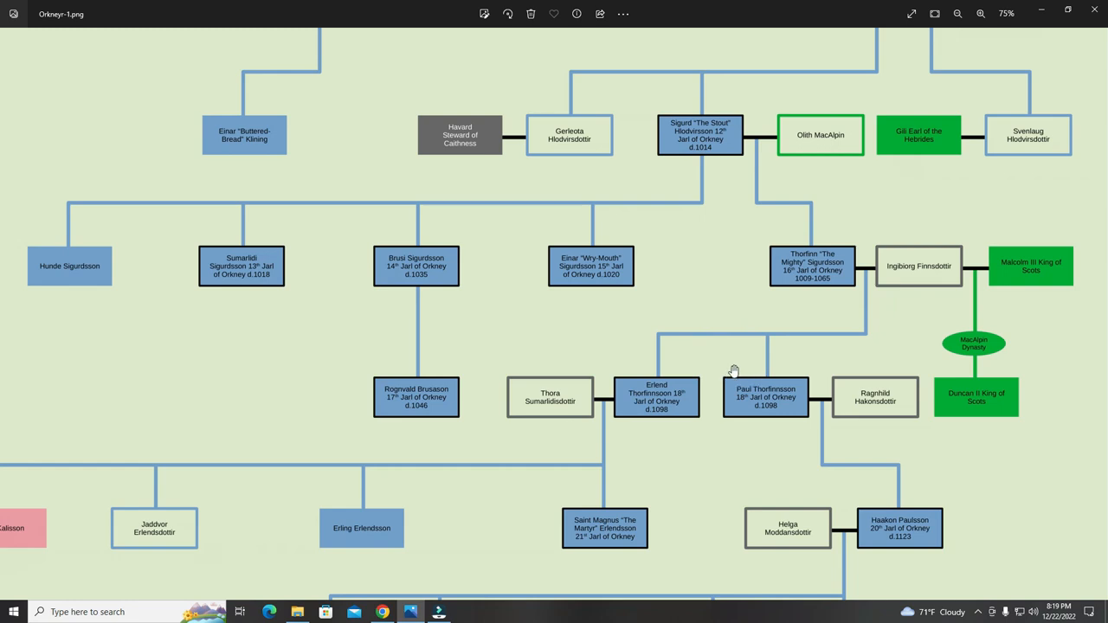
{"action": "mouse_move", "coordinate": [781, 394]}
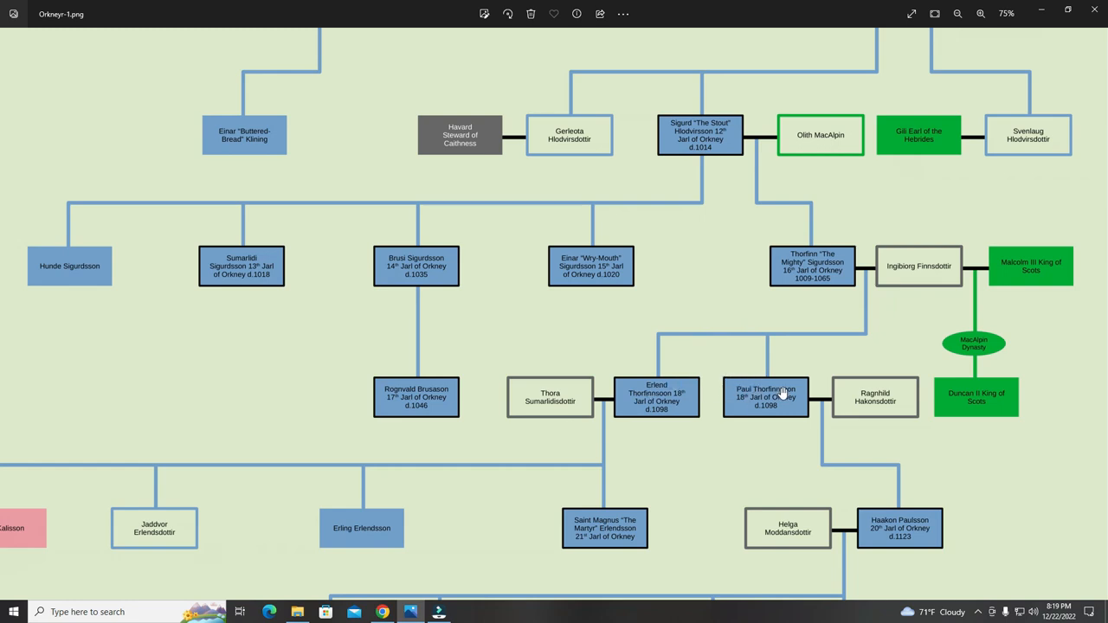
{"action": "mouse_move", "coordinate": [811, 297]}
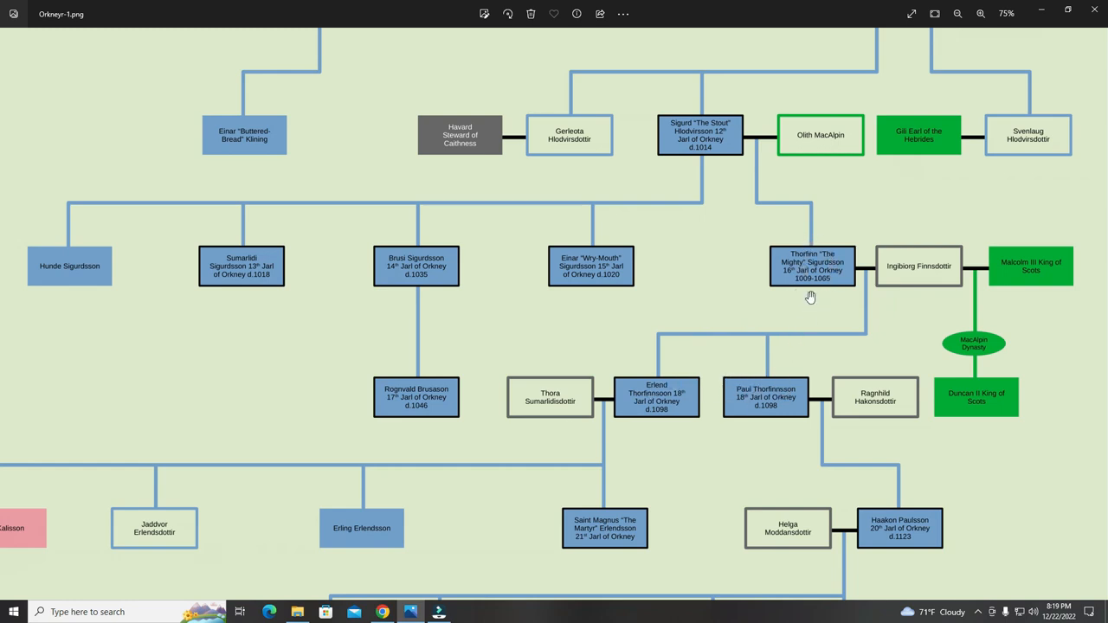
{"action": "mouse_move", "coordinate": [524, 333]}
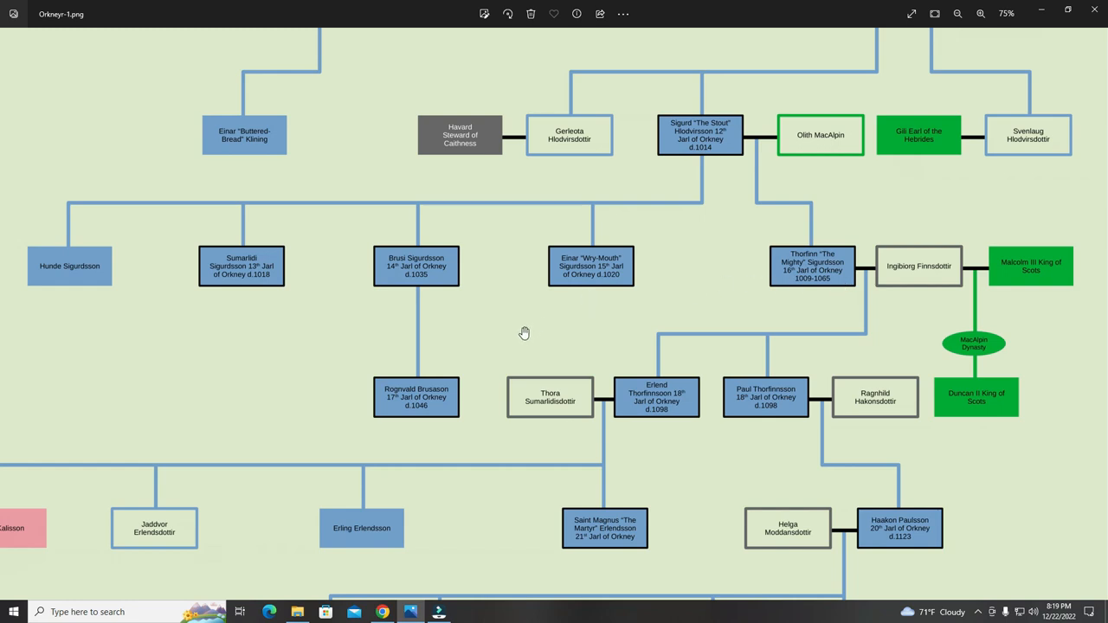
{"action": "mouse_move", "coordinate": [698, 375]}
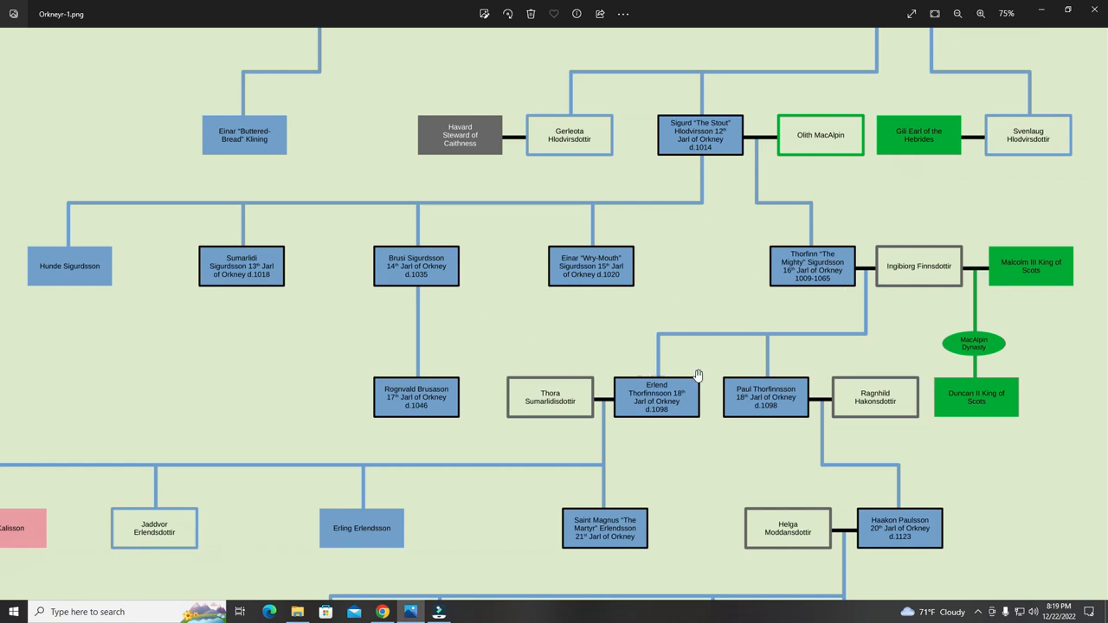
{"action": "mouse_move", "coordinate": [407, 465]}
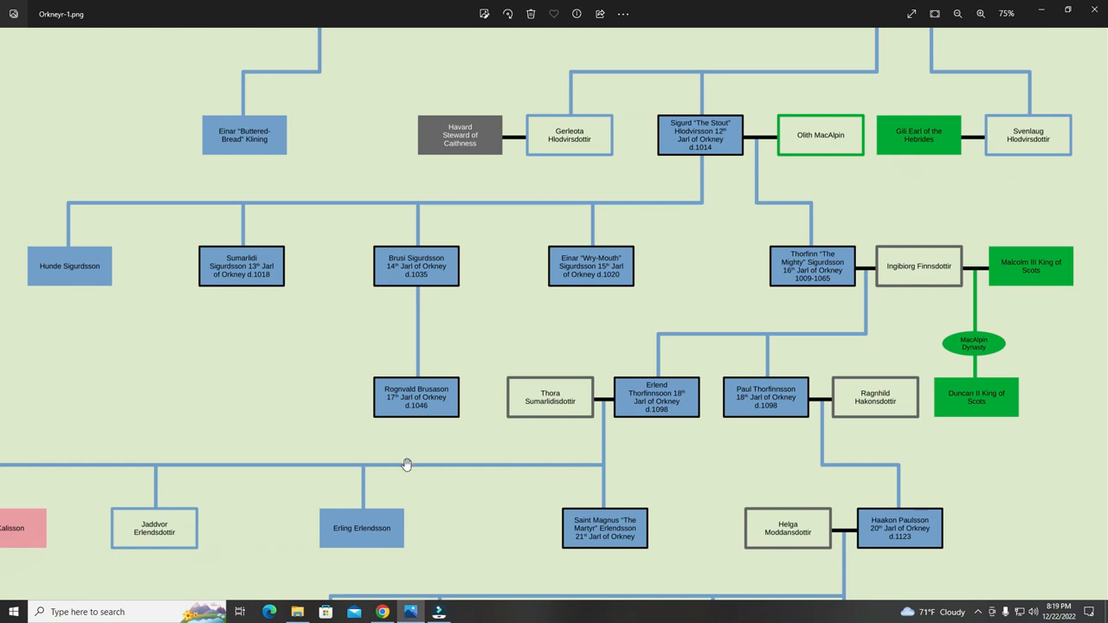
{"action": "mouse_move", "coordinate": [558, 444]}
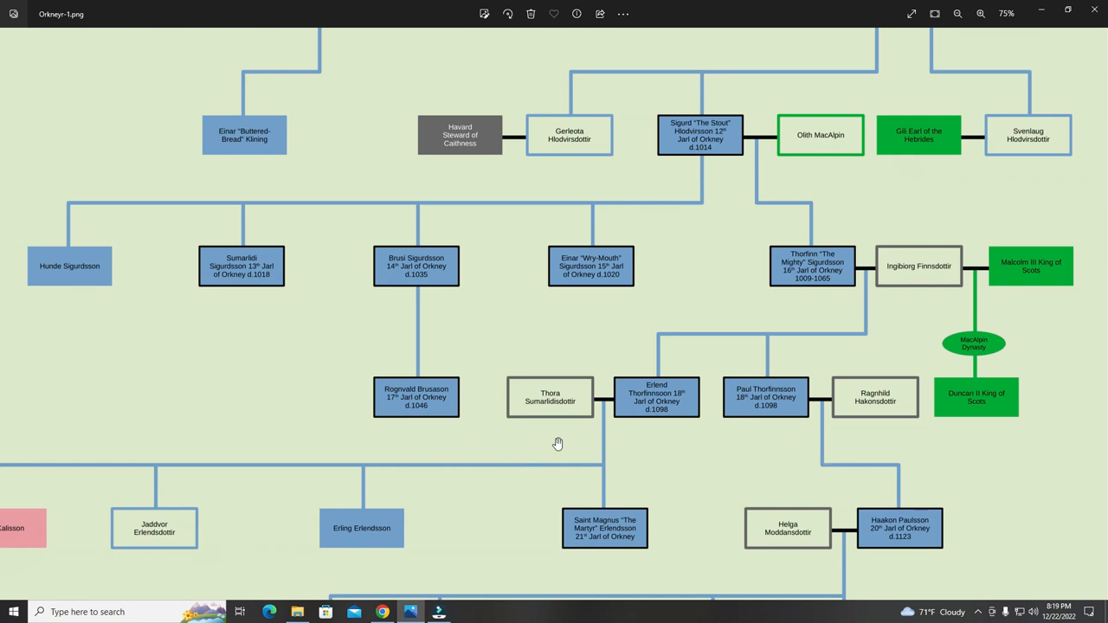
{"action": "mouse_move", "coordinate": [541, 459]}
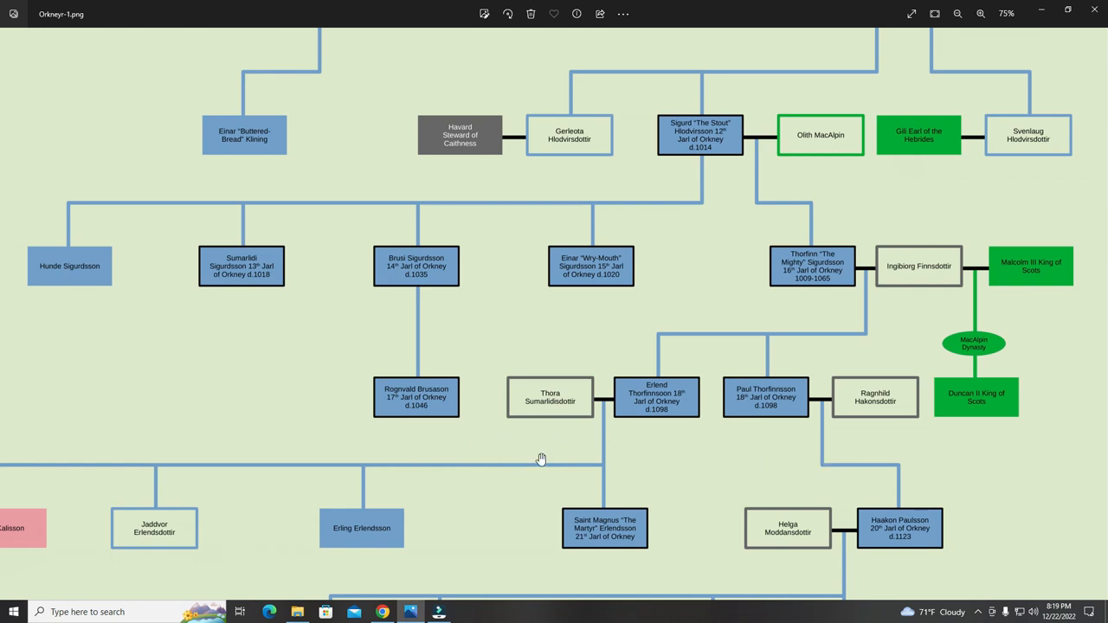
{"action": "mouse_move", "coordinate": [559, 325]}
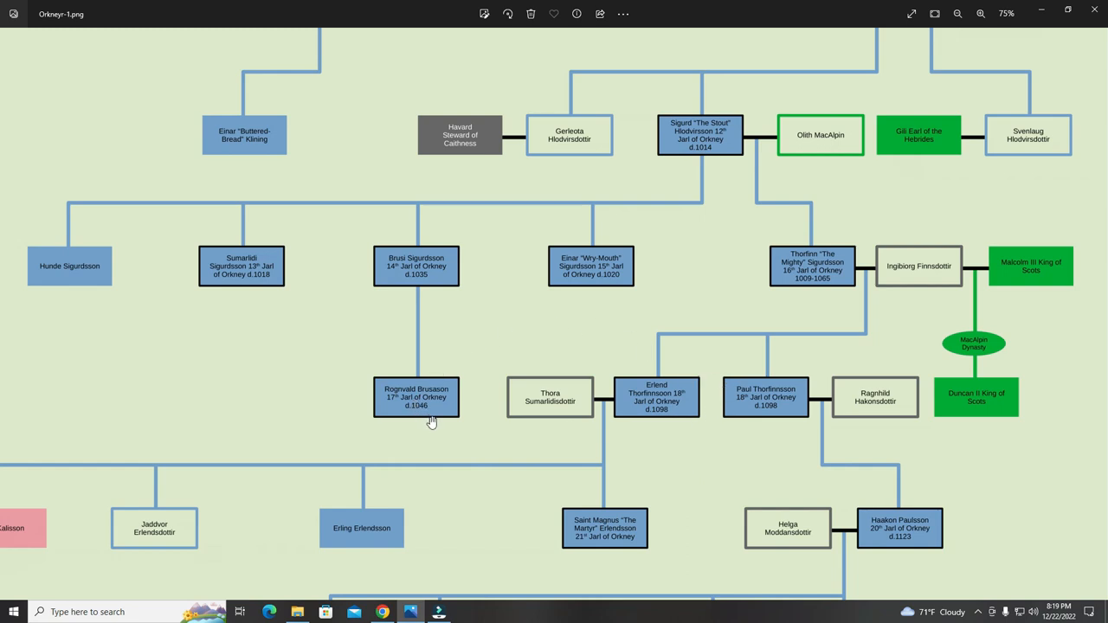
{"action": "mouse_move", "coordinate": [863, 434]}
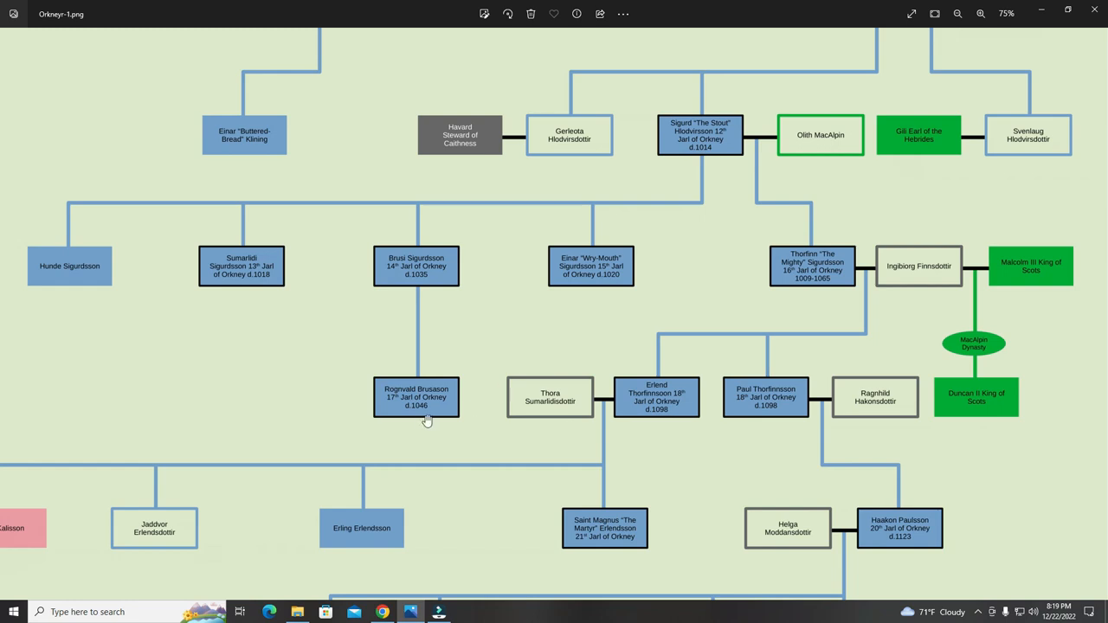
{"action": "mouse_move", "coordinate": [424, 405]}
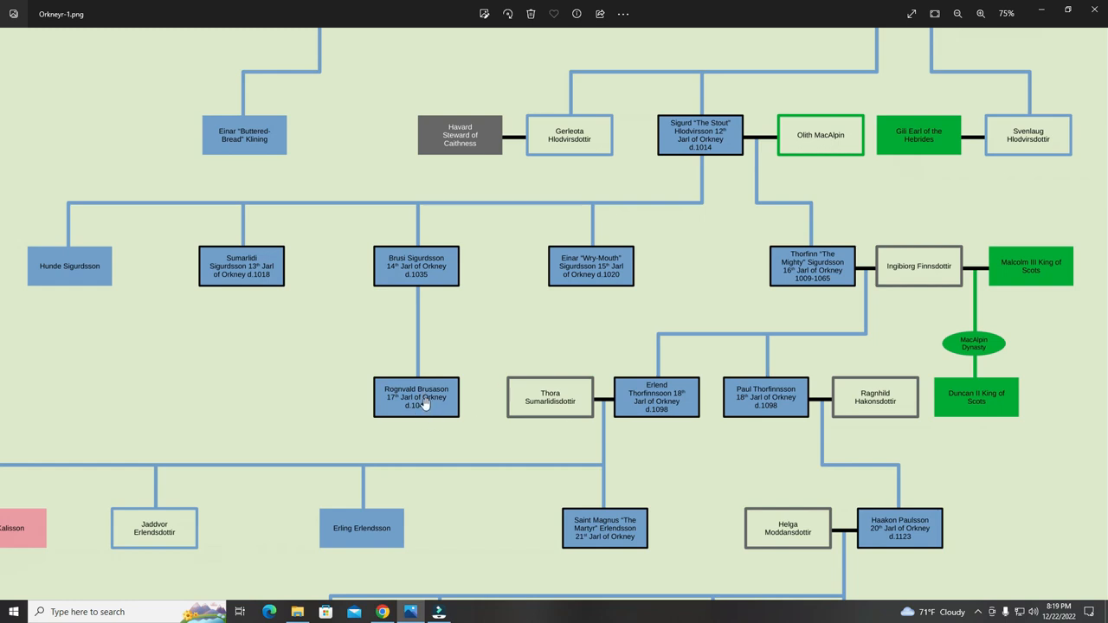
{"action": "mouse_move", "coordinate": [433, 418]}
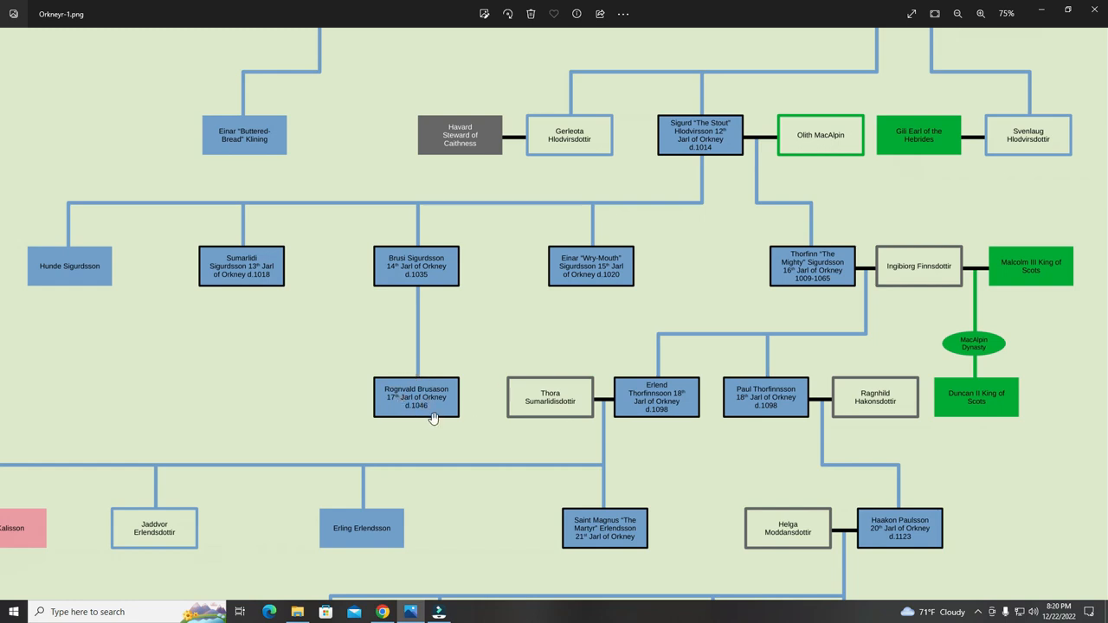
{"action": "mouse_move", "coordinate": [424, 409]}
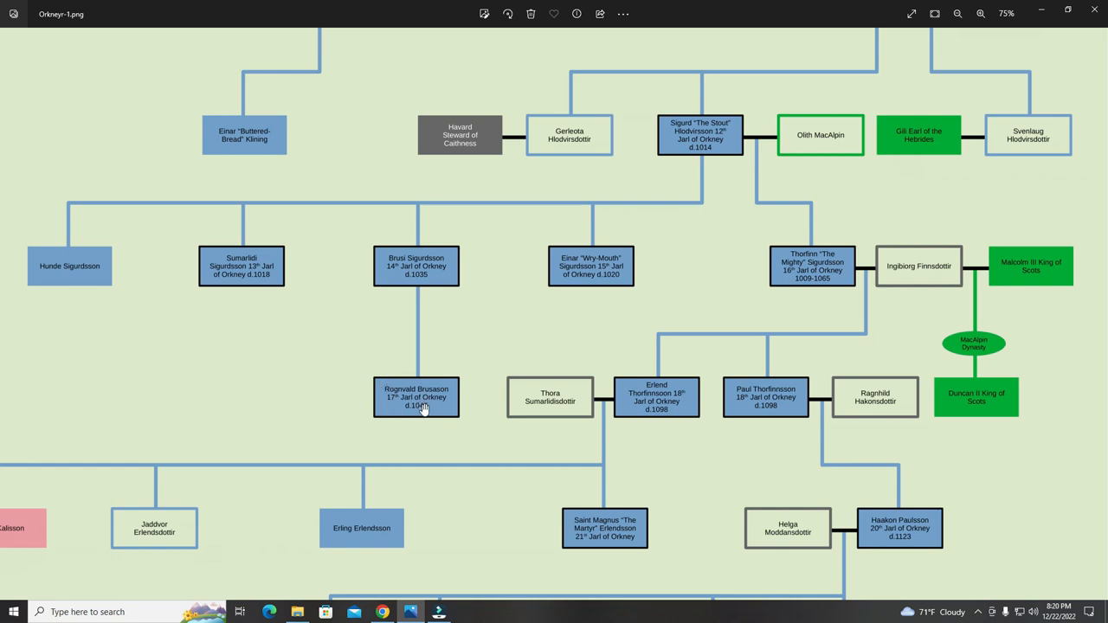
Scroll down to Haakon Paulsson's descendants and the Crovan Dynasty marker below Olaf "The Red".
{"action": "scroll", "scroll_direction": "down", "scroll_amount": 3}
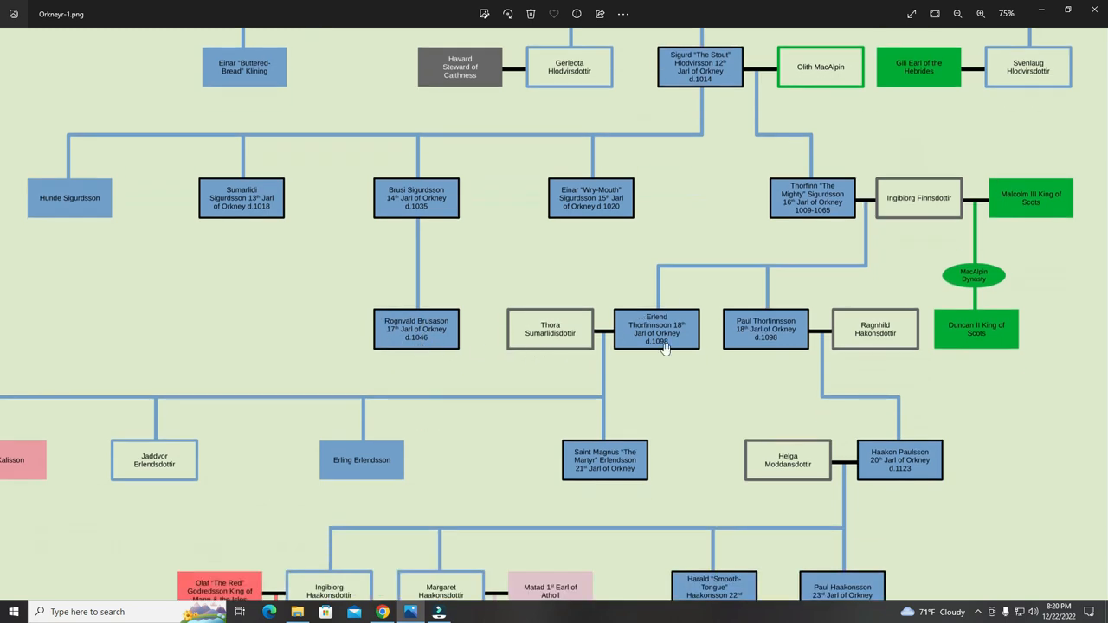
{"action": "mouse_move", "coordinate": [749, 313]}
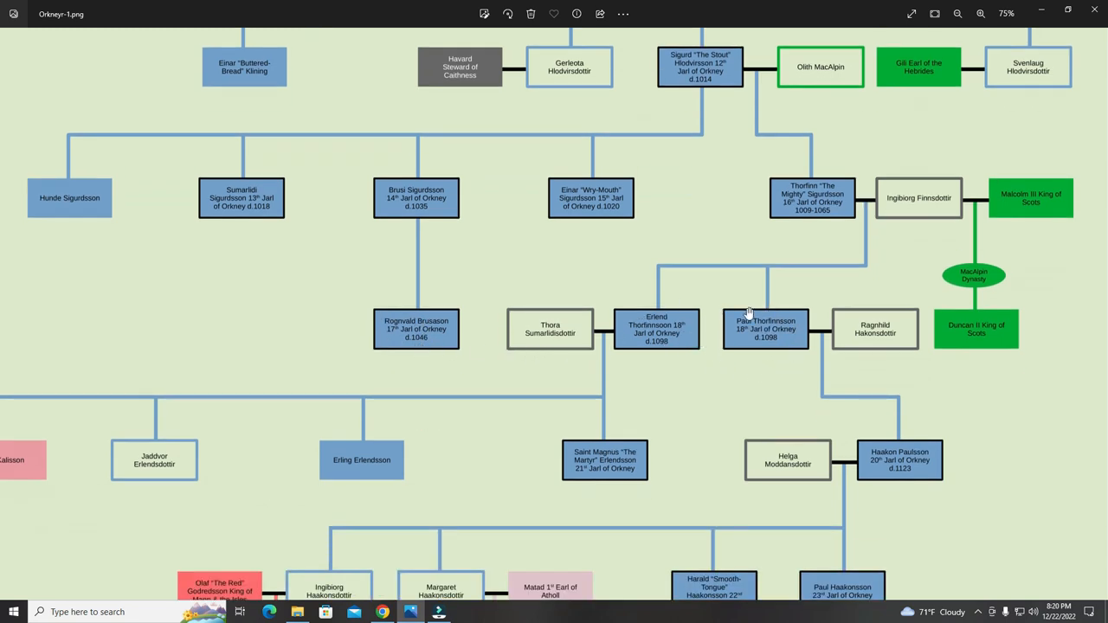
{"action": "mouse_move", "coordinate": [692, 316]}
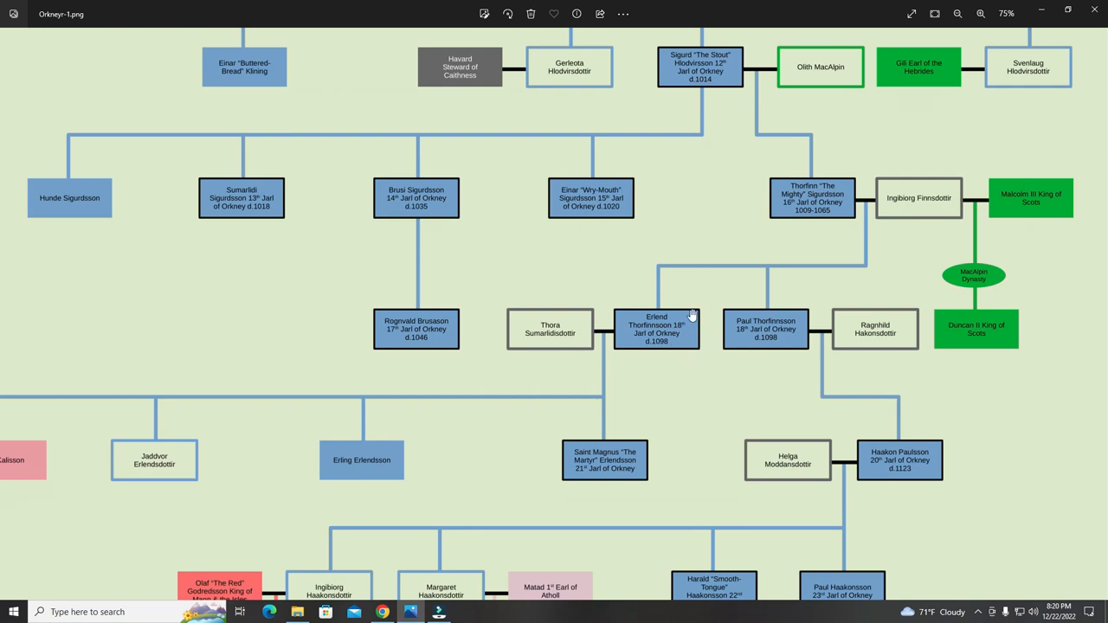
{"action": "mouse_move", "coordinate": [680, 332]}
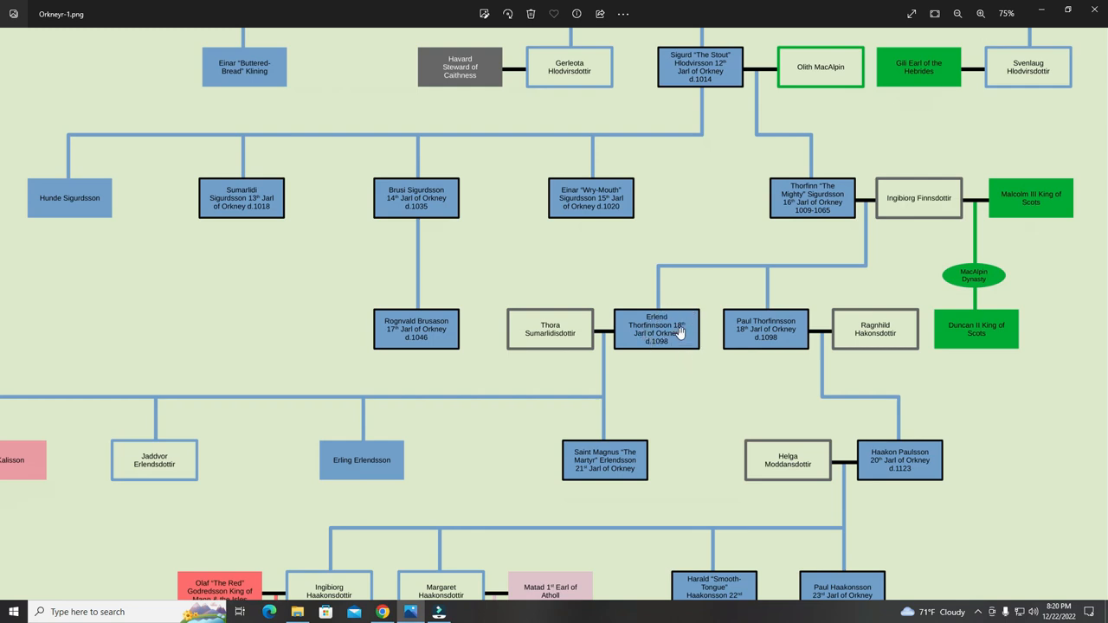
{"action": "mouse_move", "coordinate": [758, 331]}
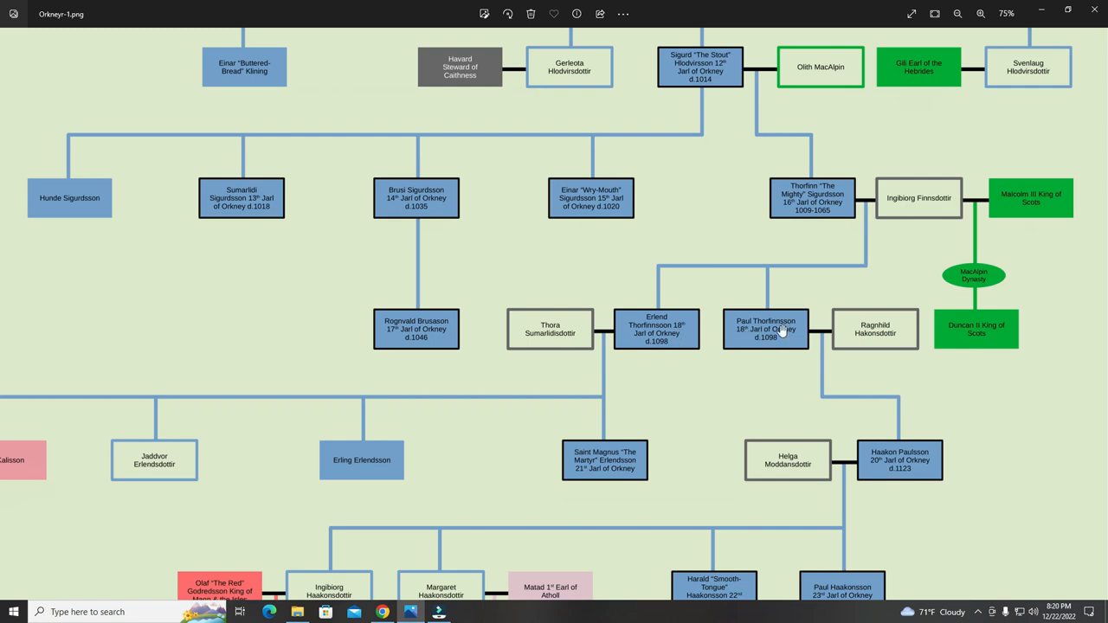
{"action": "mouse_move", "coordinate": [761, 345]}
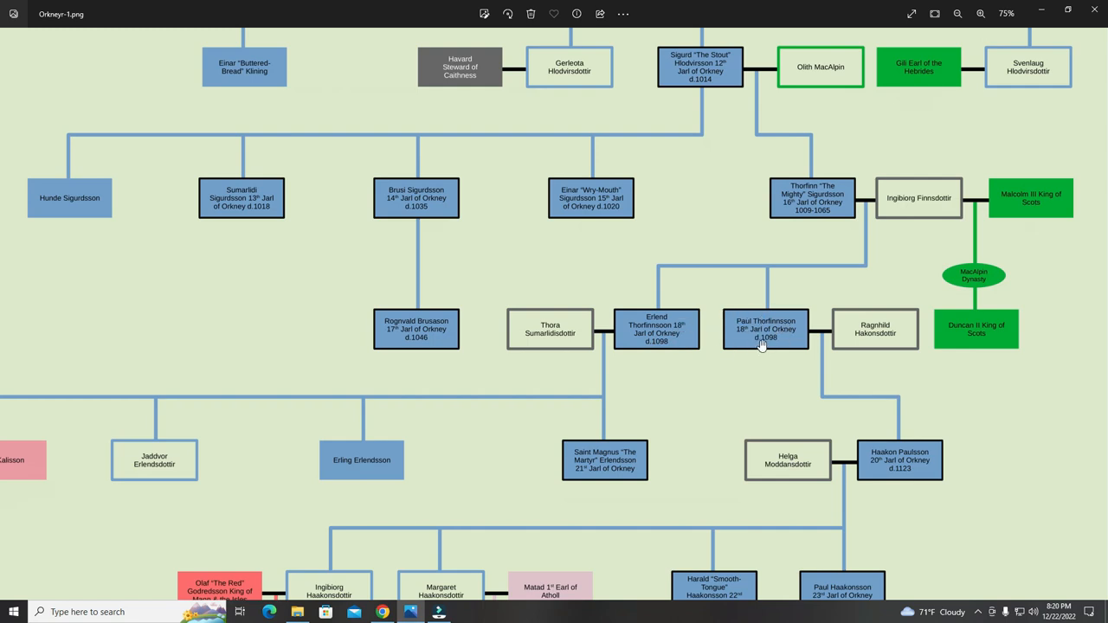
{"action": "mouse_move", "coordinate": [673, 343]}
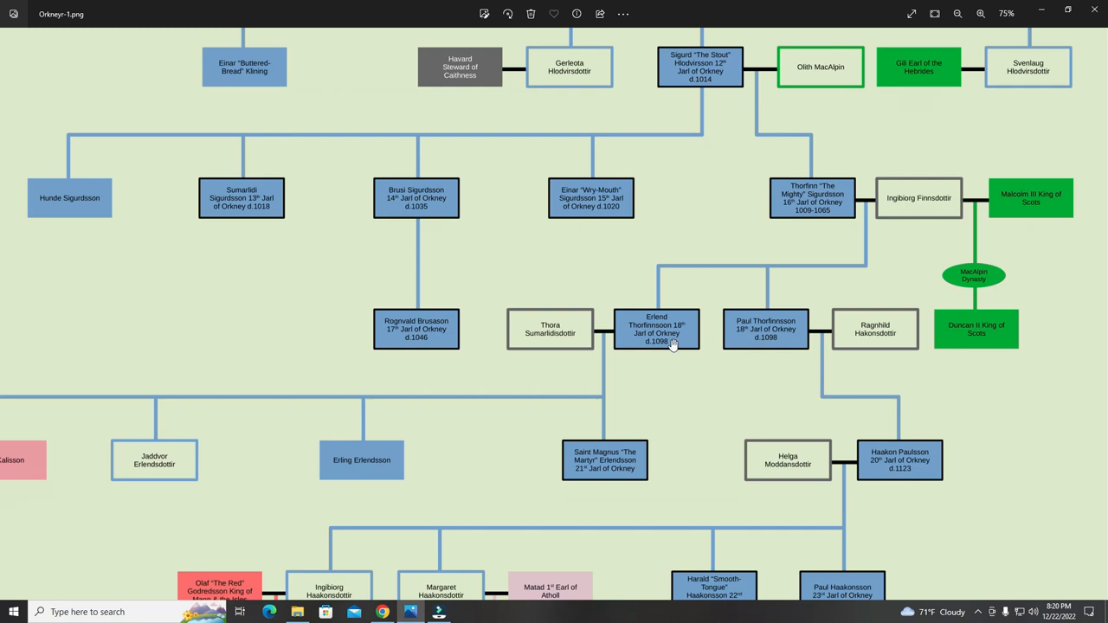
{"action": "mouse_move", "coordinate": [684, 340]}
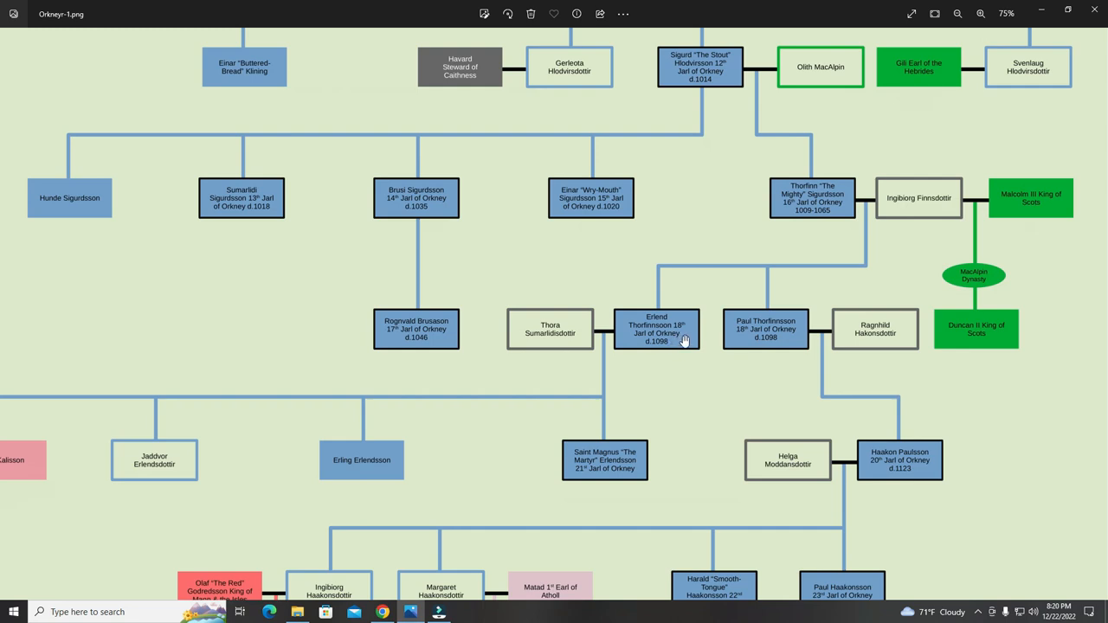
{"action": "mouse_move", "coordinate": [653, 330]}
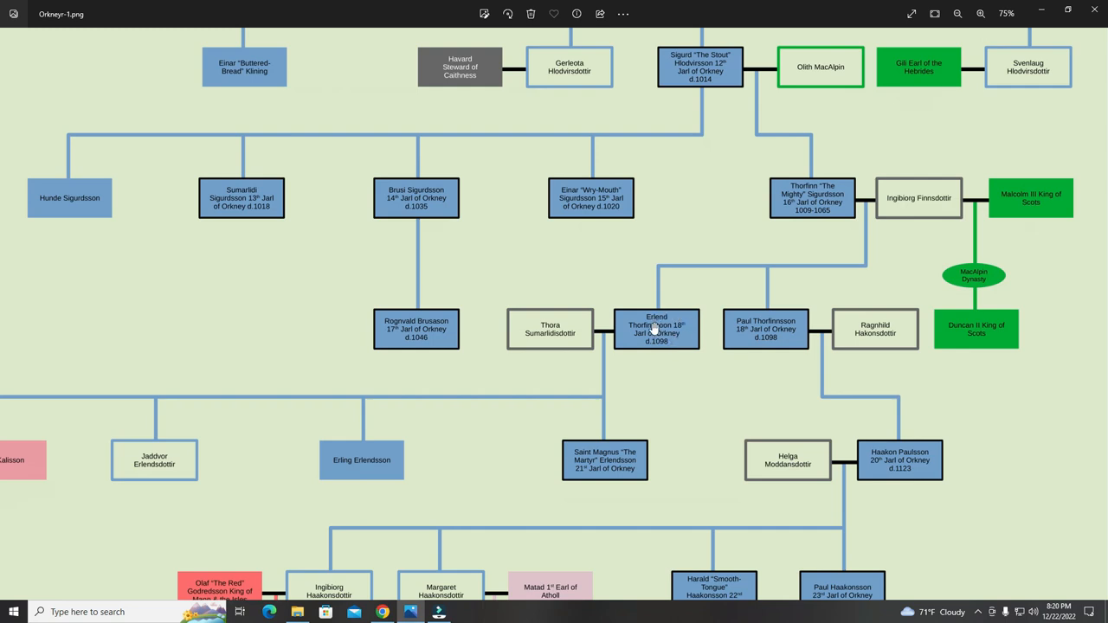
{"action": "mouse_move", "coordinate": [549, 342]}
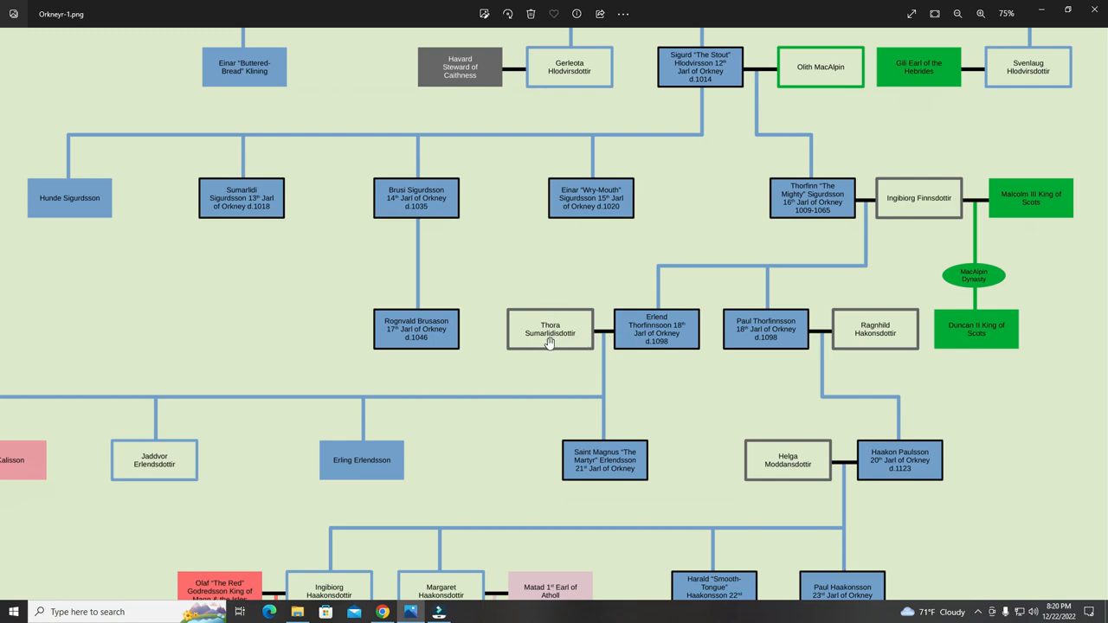
{"action": "mouse_move", "coordinate": [760, 331]}
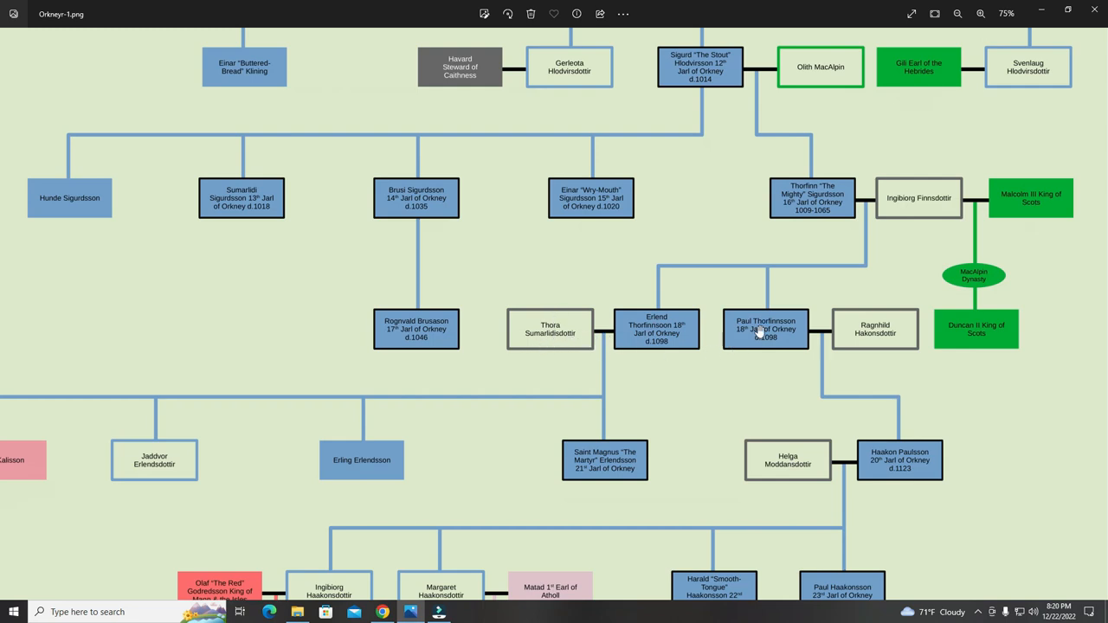
{"action": "mouse_move", "coordinate": [796, 338]}
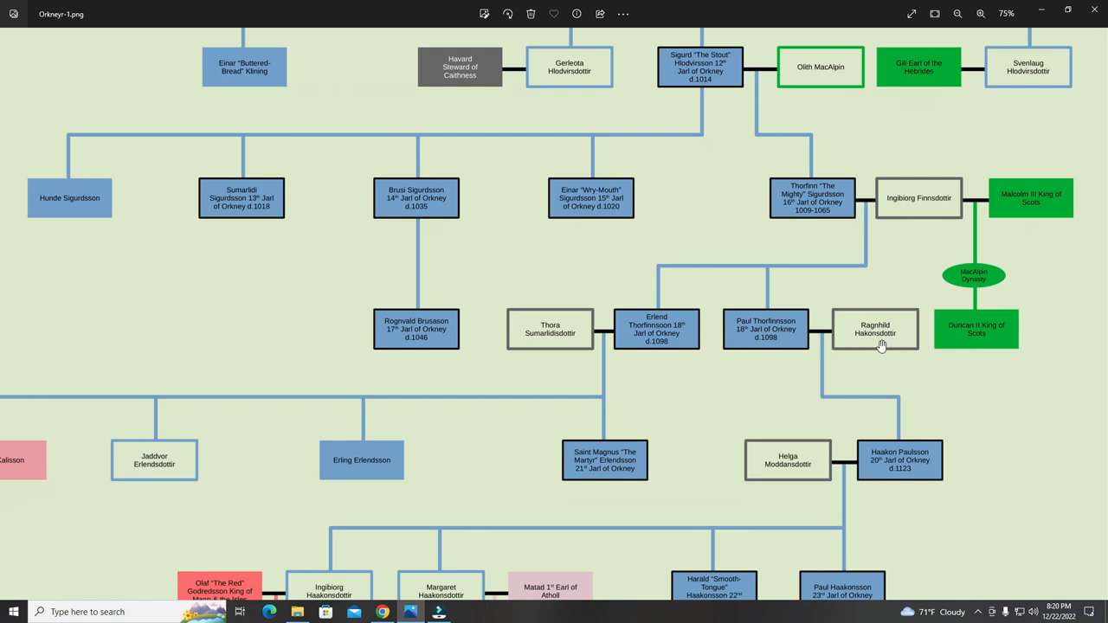
{"action": "mouse_move", "coordinate": [762, 342]}
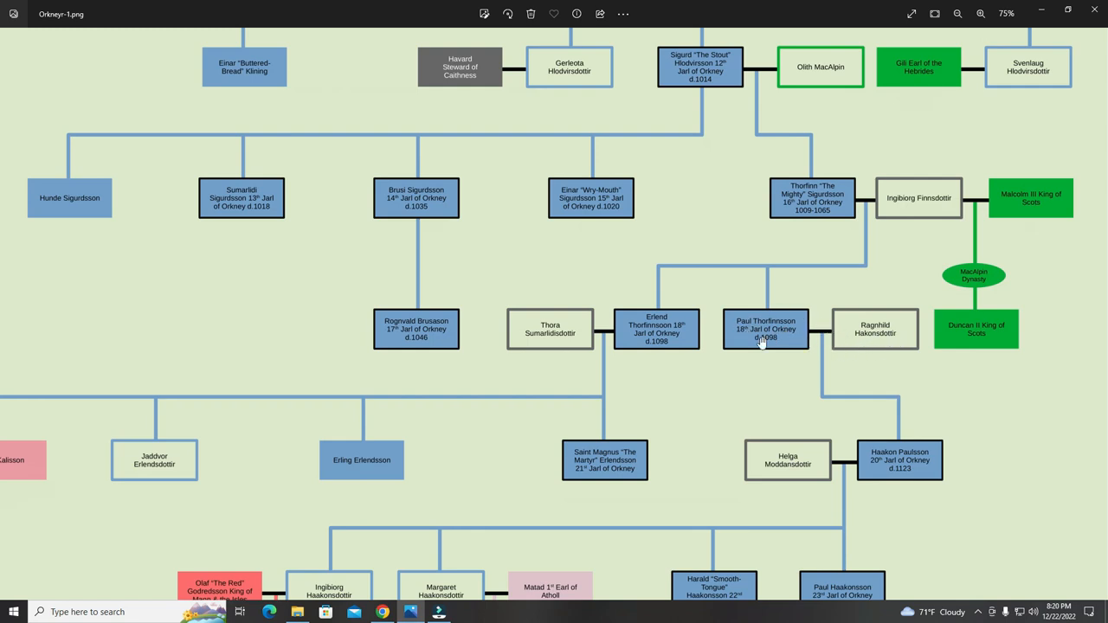
{"action": "scroll", "scroll_direction": "down", "scroll_amount": 3}
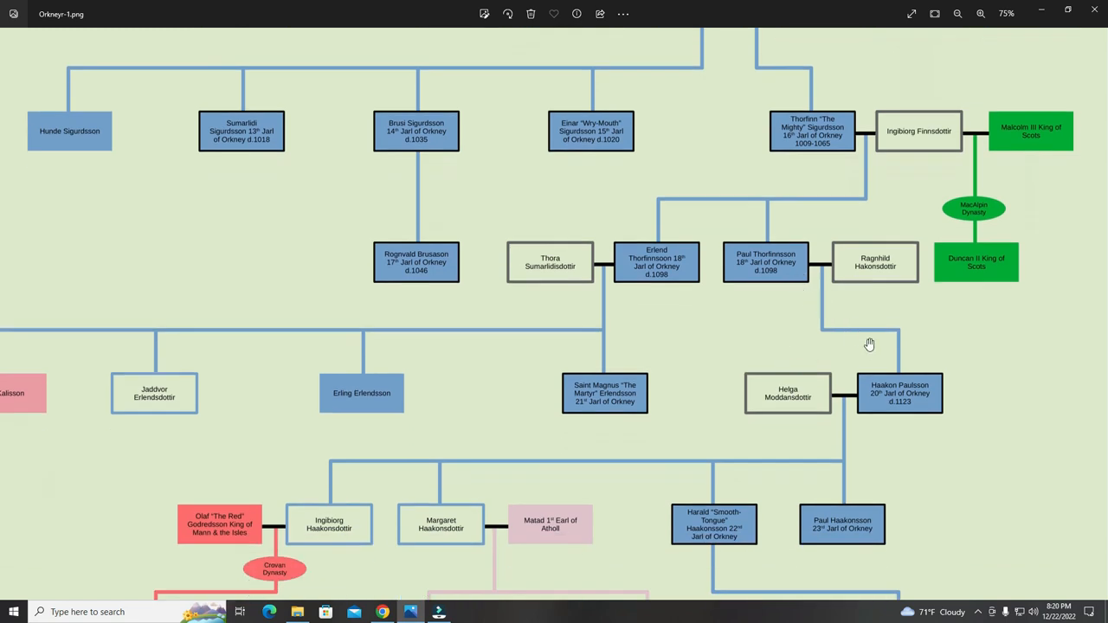
{"action": "mouse_move", "coordinate": [873, 366]}
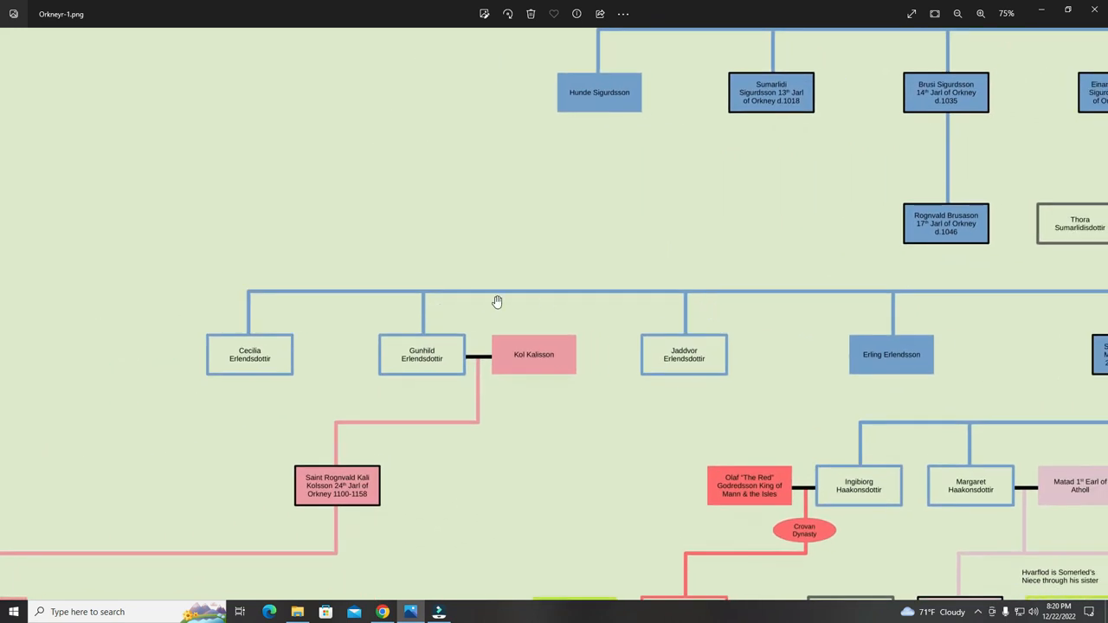
{"action": "mouse_move", "coordinate": [270, 365]}
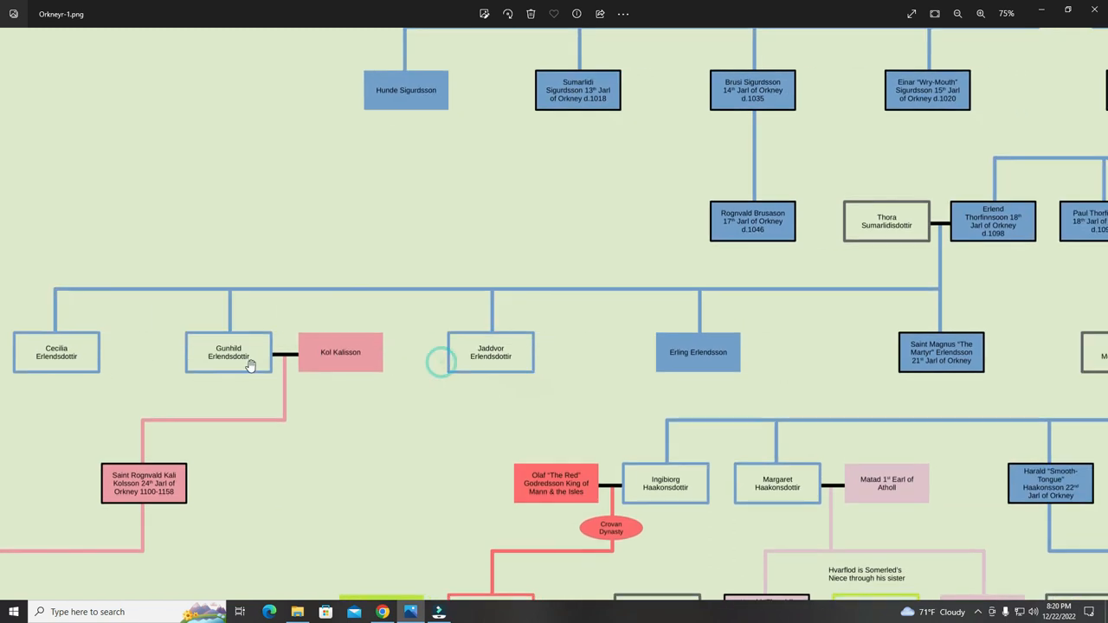
{"action": "mouse_move", "coordinate": [512, 360]}
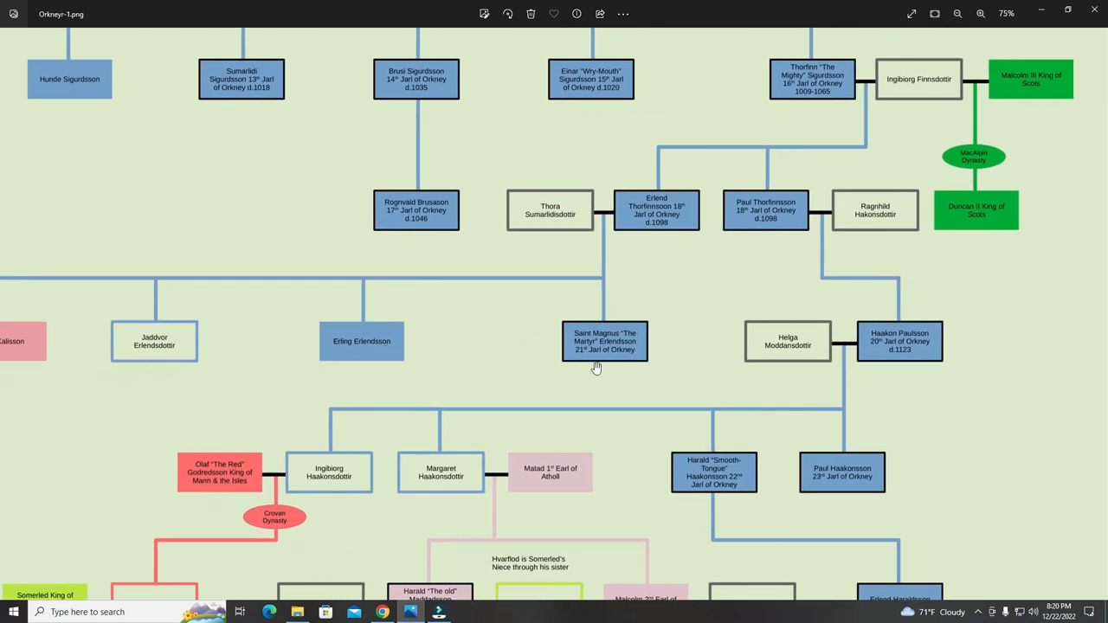
{"action": "mouse_move", "coordinate": [642, 231]}
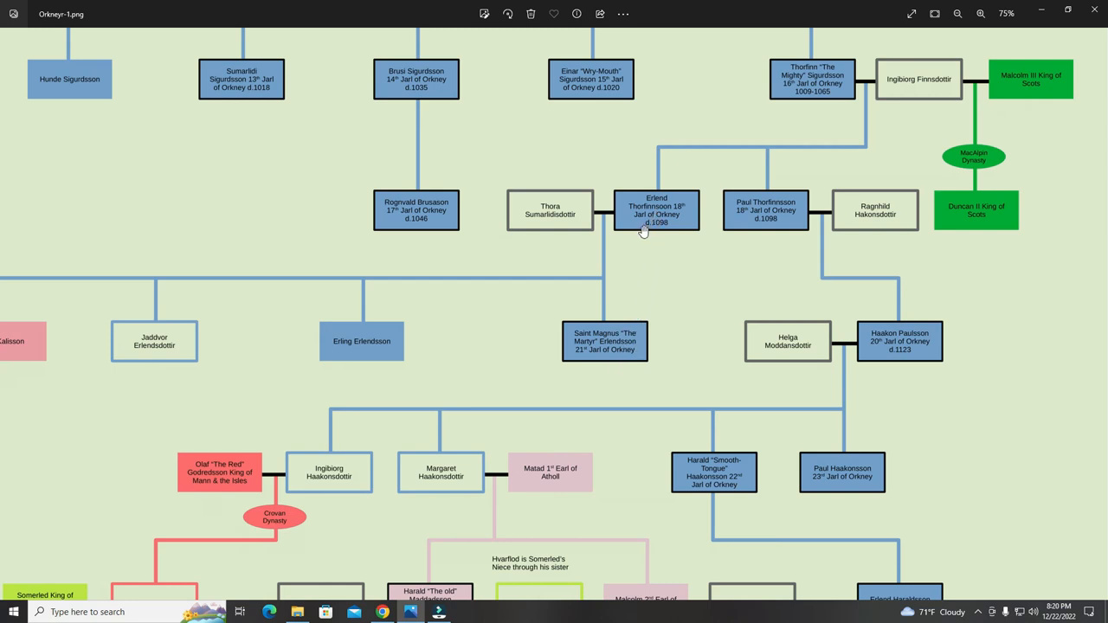
{"action": "mouse_move", "coordinate": [647, 329]}
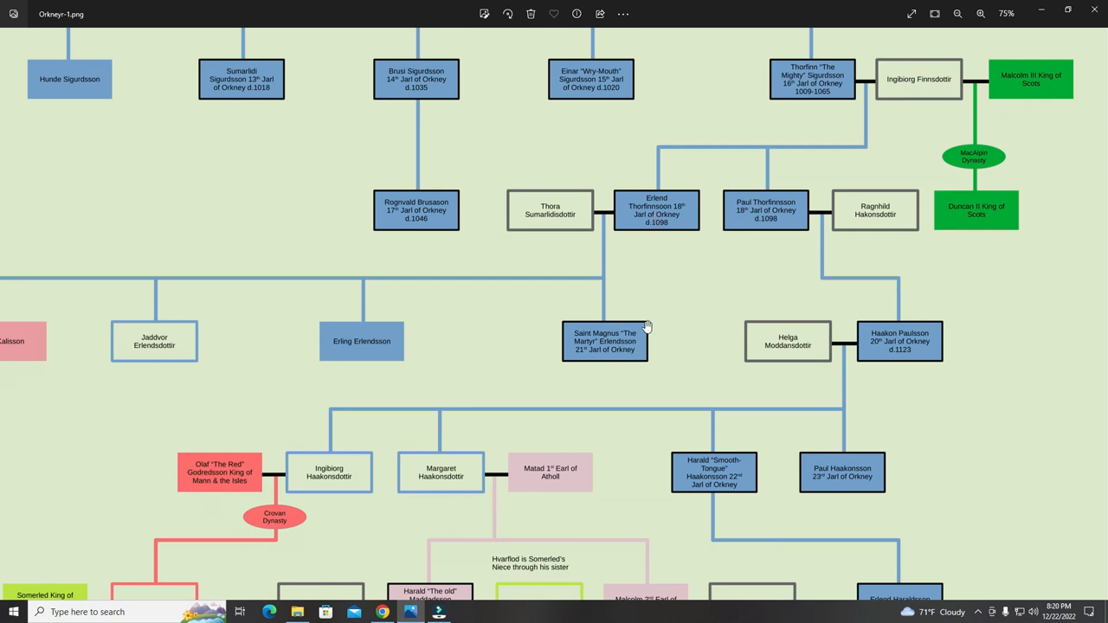
{"action": "mouse_move", "coordinate": [679, 216]}
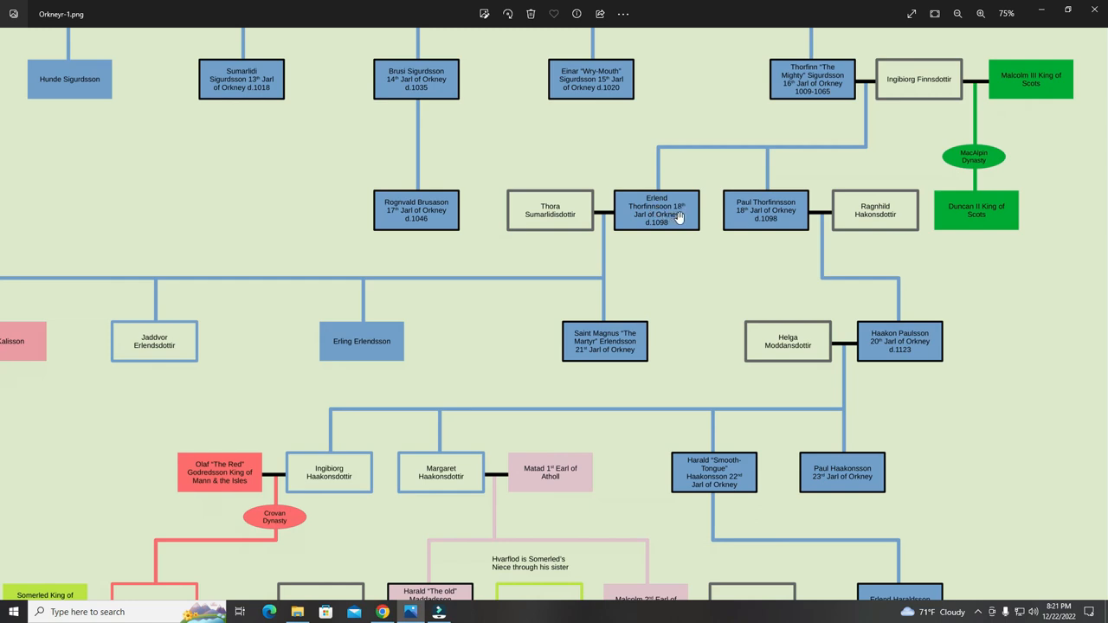
{"action": "mouse_move", "coordinate": [726, 218]}
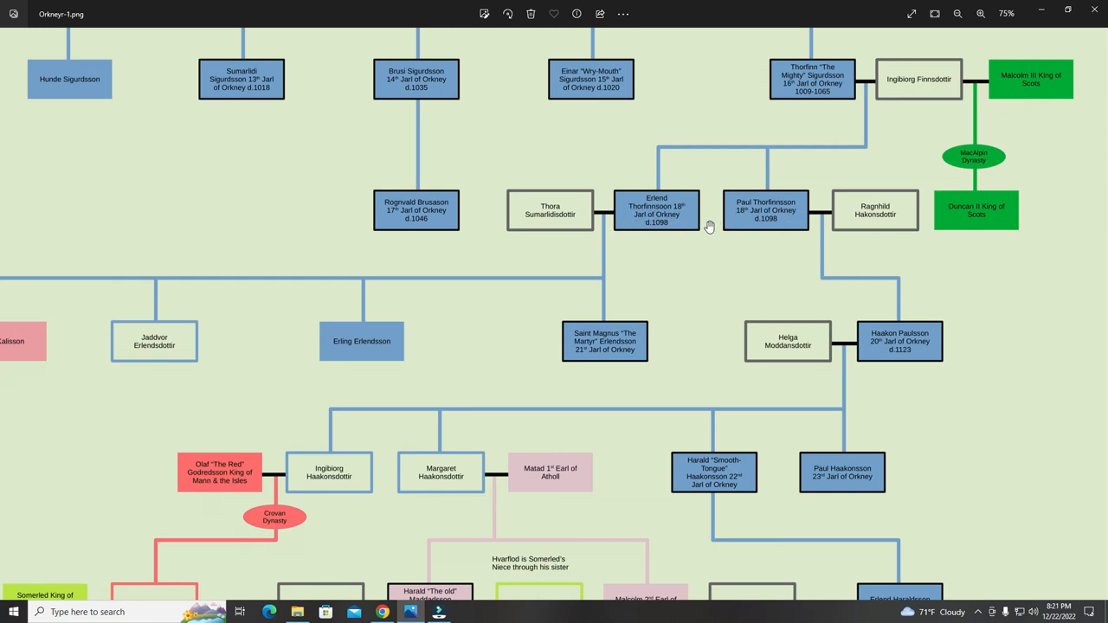
{"action": "mouse_move", "coordinate": [553, 277]}
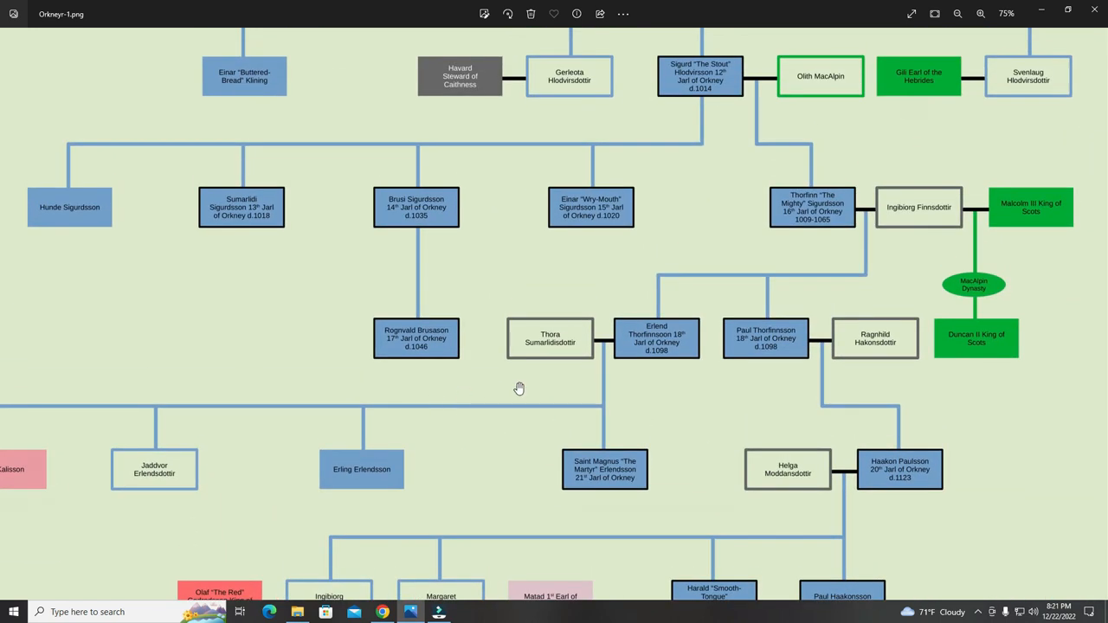
{"action": "mouse_move", "coordinate": [730, 370]}
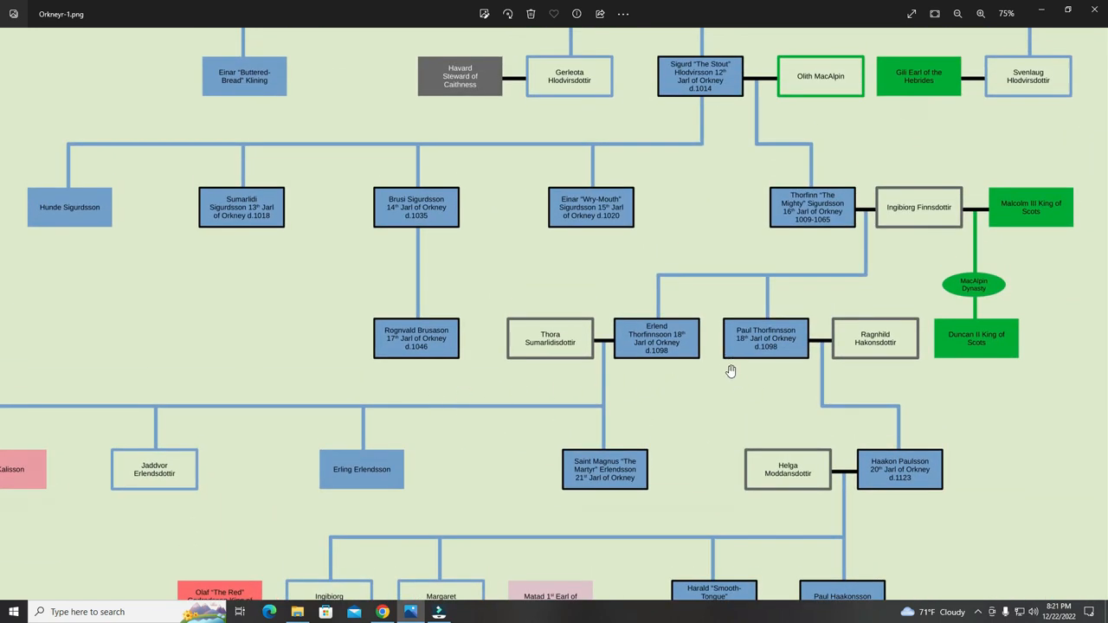
{"action": "mouse_move", "coordinate": [760, 368]}
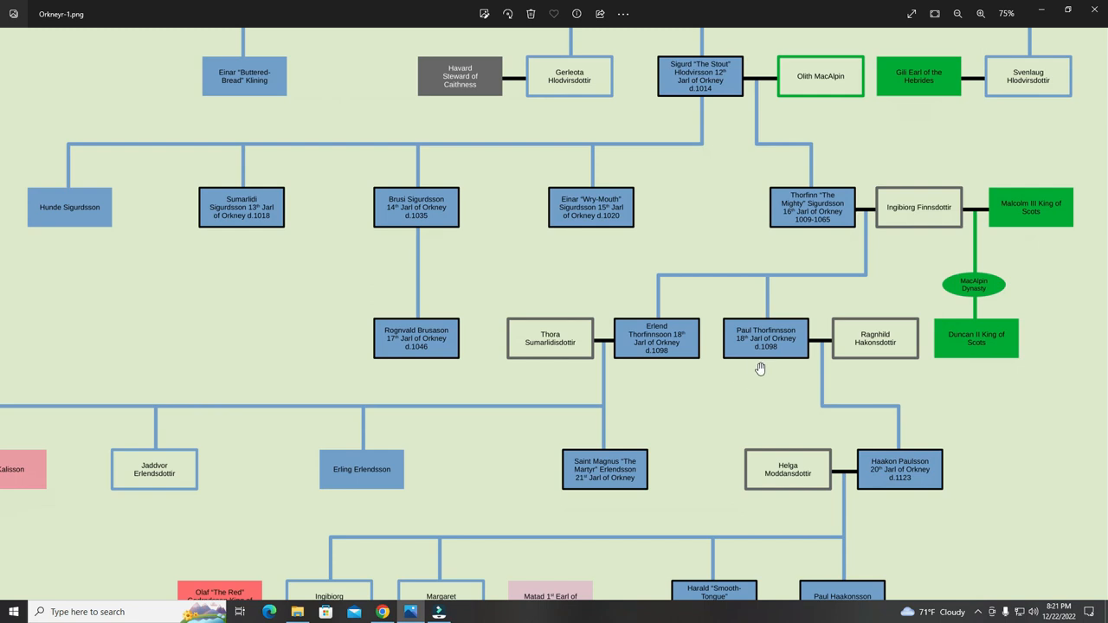
{"action": "mouse_move", "coordinate": [743, 347]}
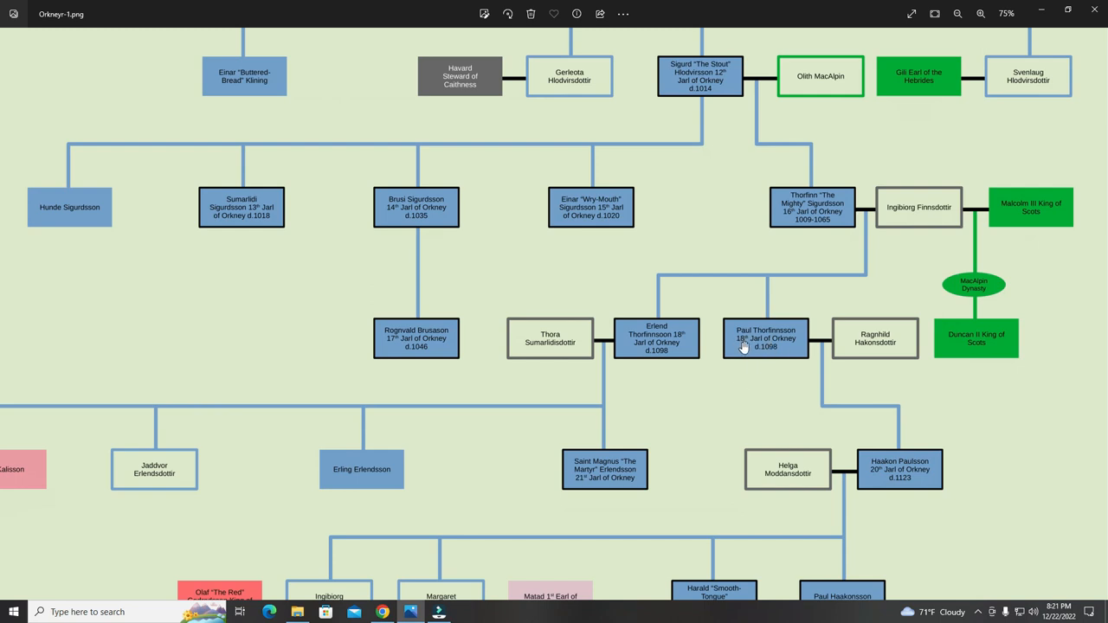
{"action": "mouse_move", "coordinate": [737, 350]}
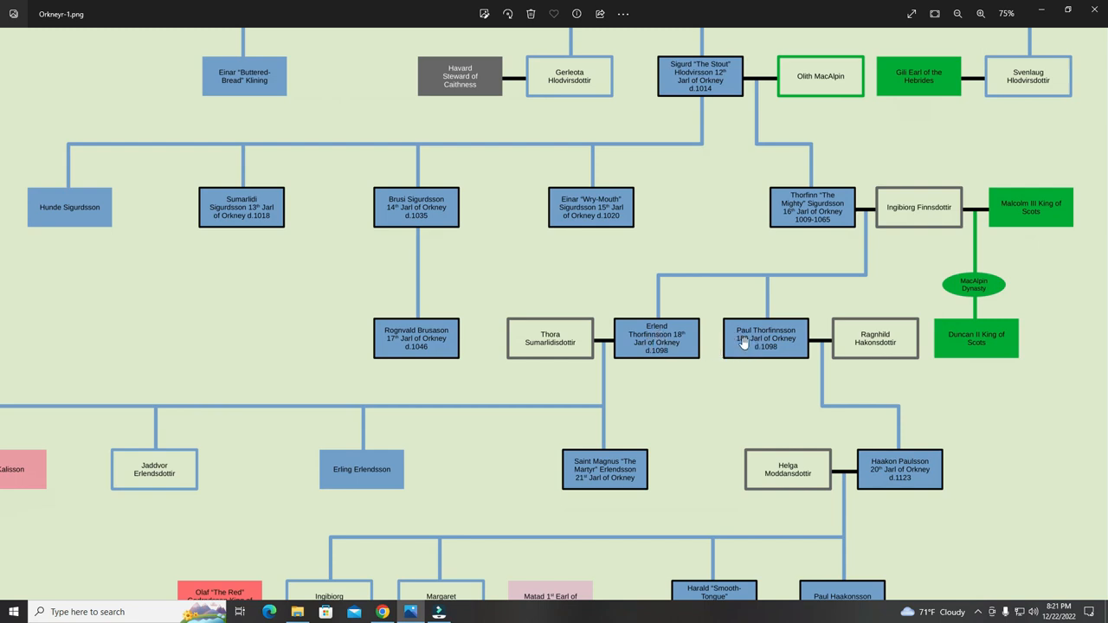
{"action": "mouse_move", "coordinate": [707, 347]}
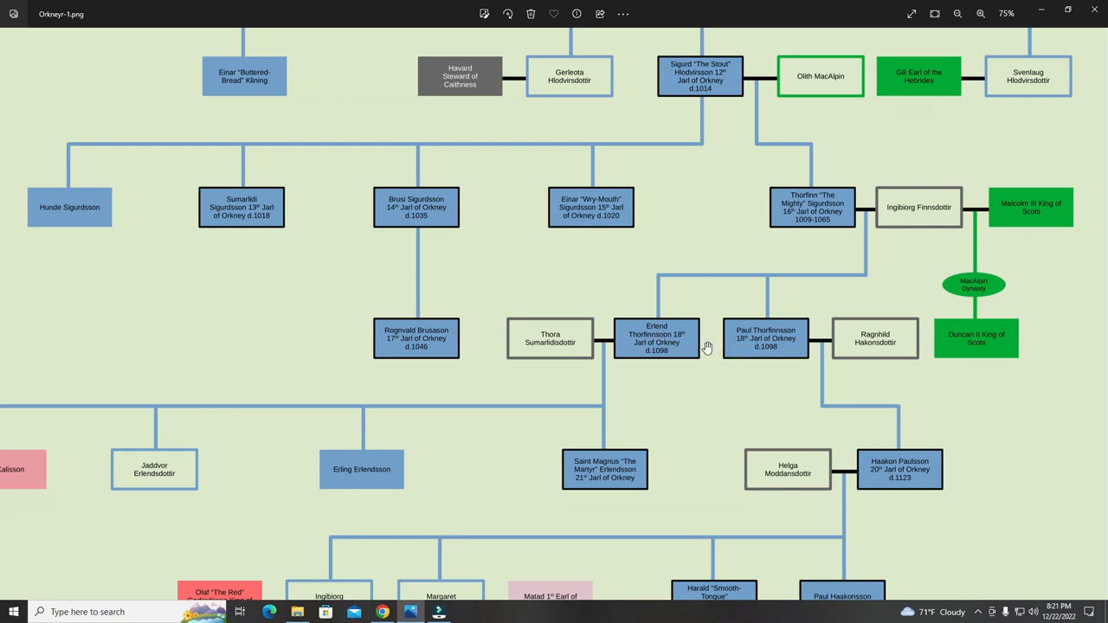
{"action": "mouse_move", "coordinate": [670, 345]}
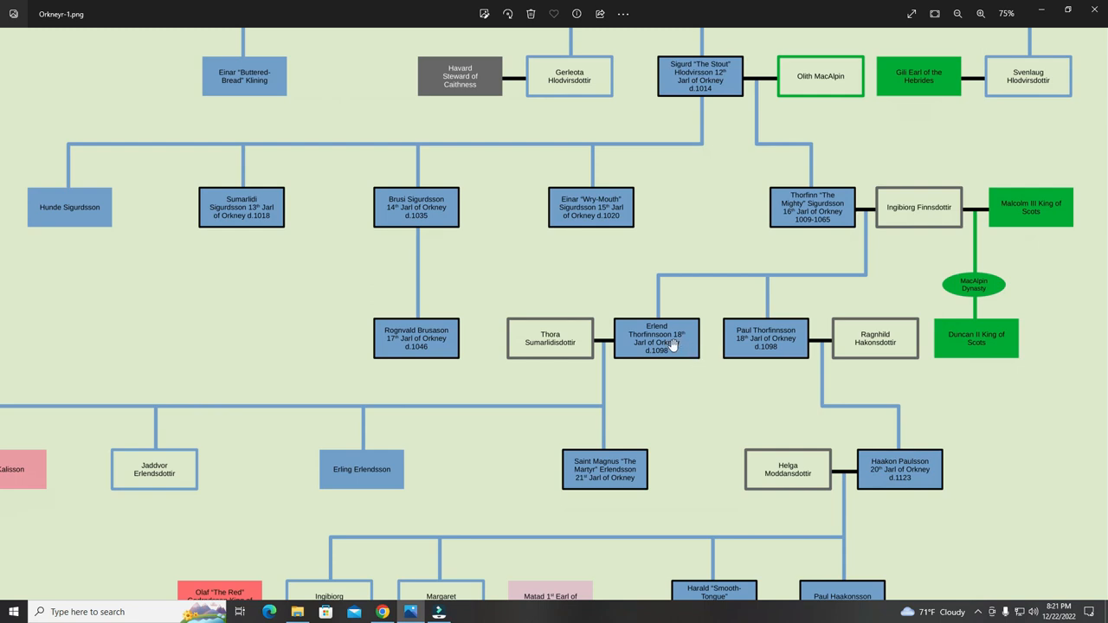
{"action": "mouse_move", "coordinate": [647, 359]}
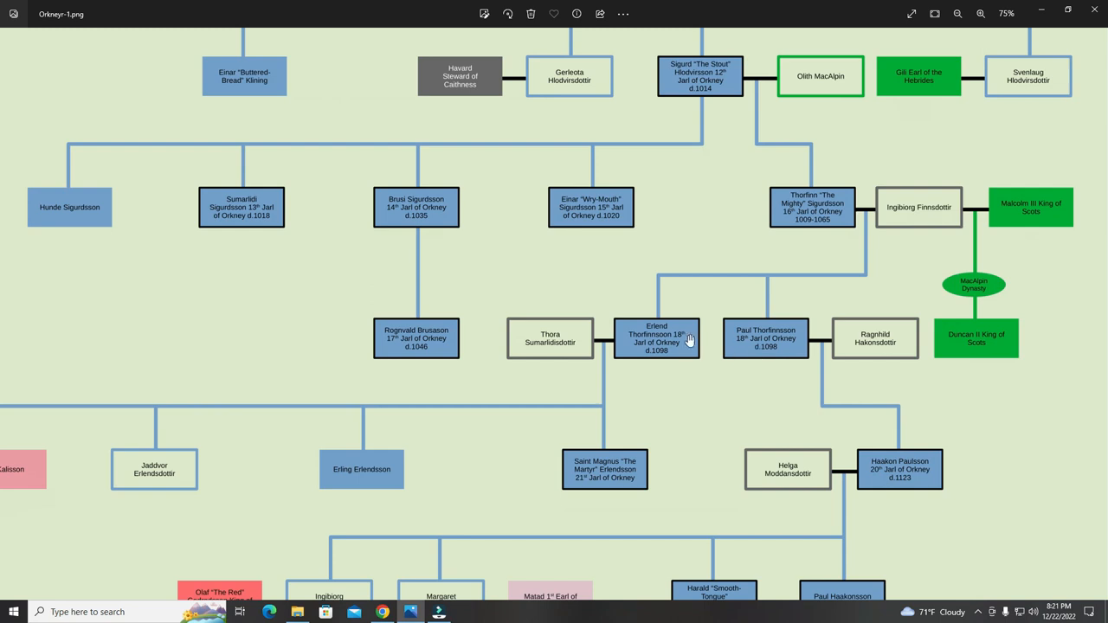
{"action": "mouse_move", "coordinate": [749, 338]}
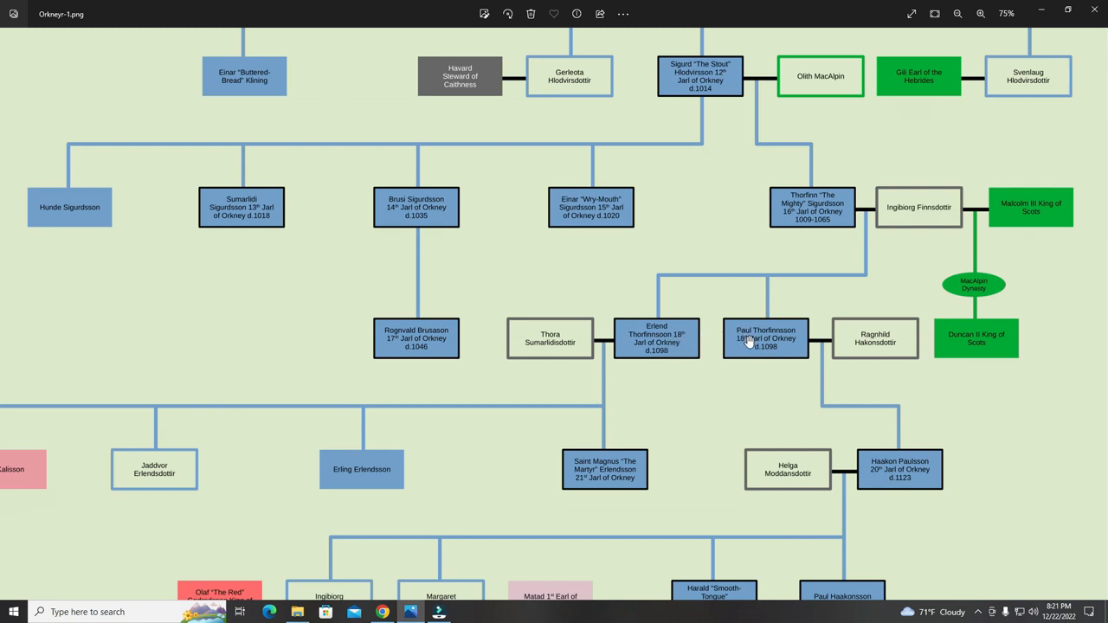
{"action": "mouse_move", "coordinate": [751, 382]}
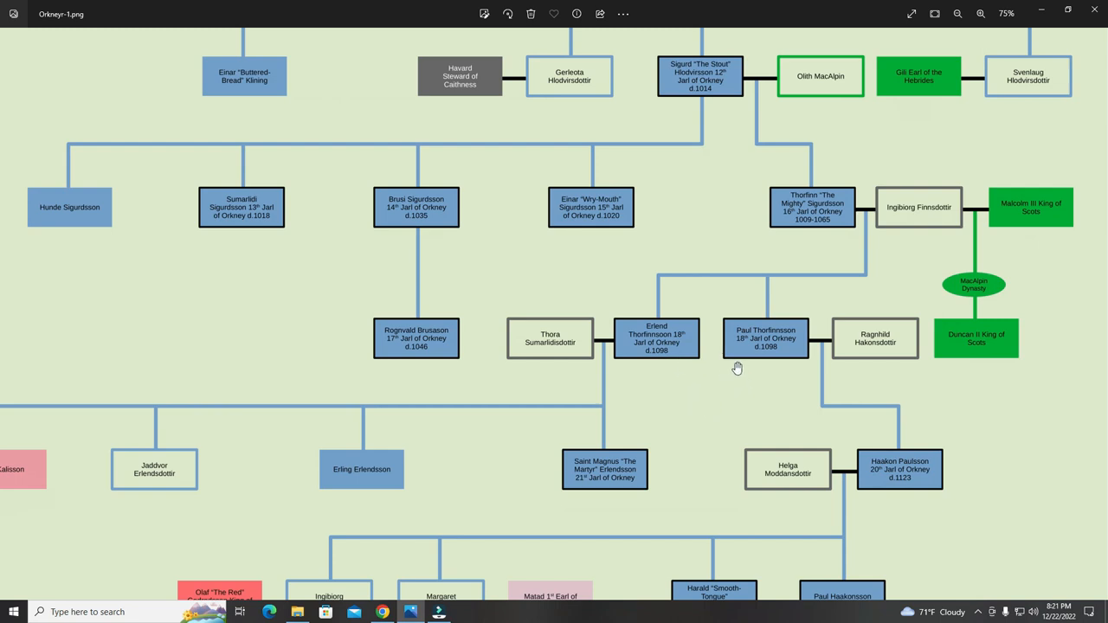
{"action": "scroll", "scroll_direction": "down", "scroll_amount": 3}
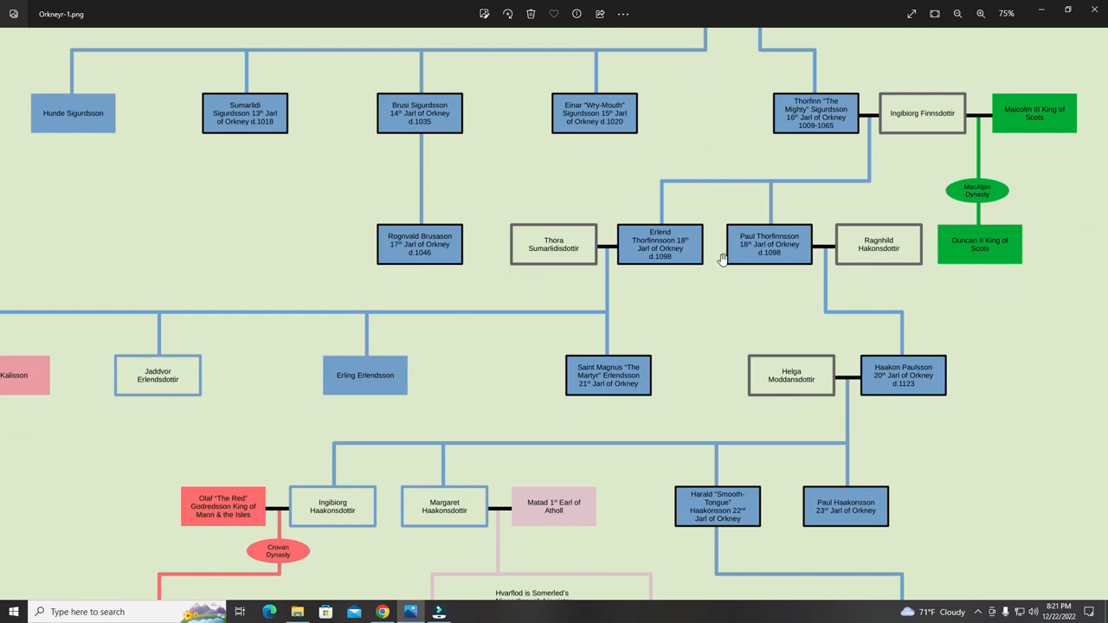
{"action": "mouse_move", "coordinate": [782, 313]}
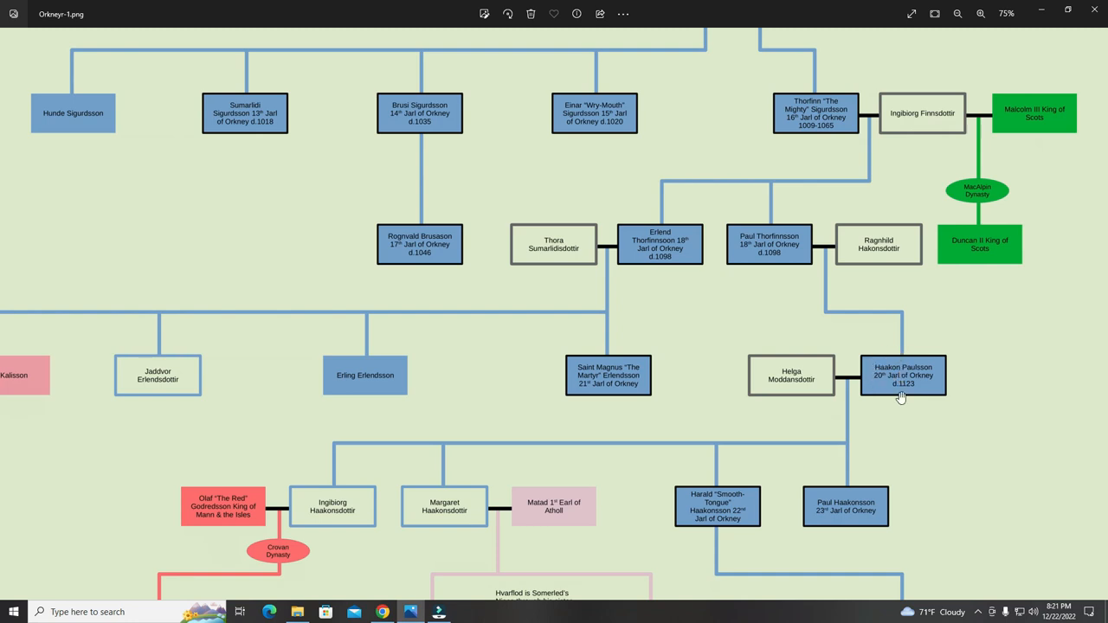
{"action": "scroll", "scroll_direction": "down", "scroll_amount": 3}
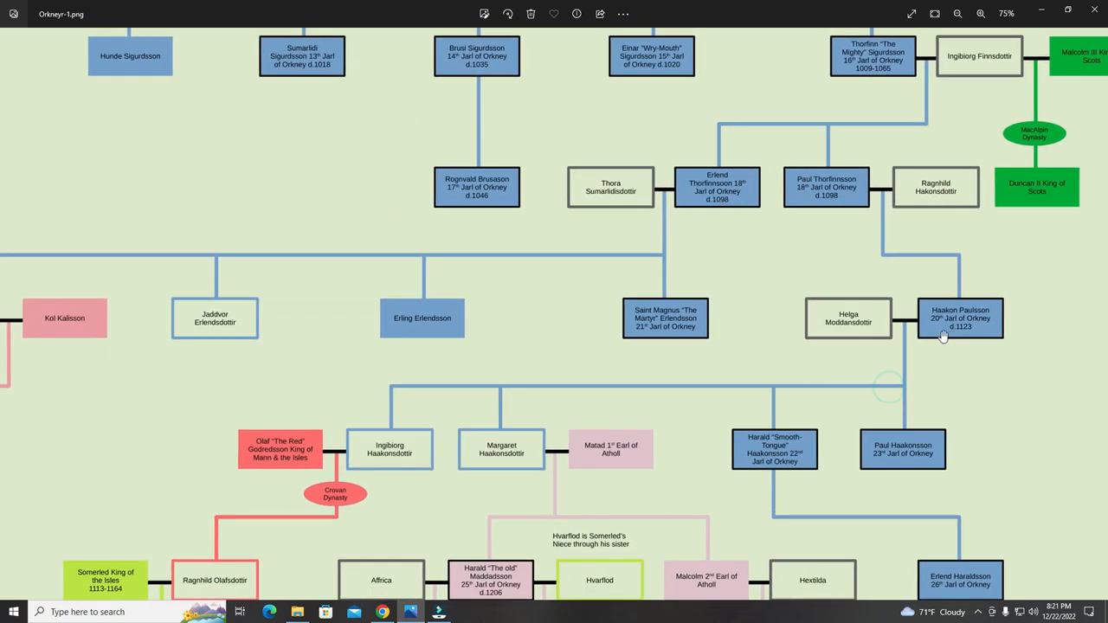
{"action": "mouse_move", "coordinate": [690, 313]}
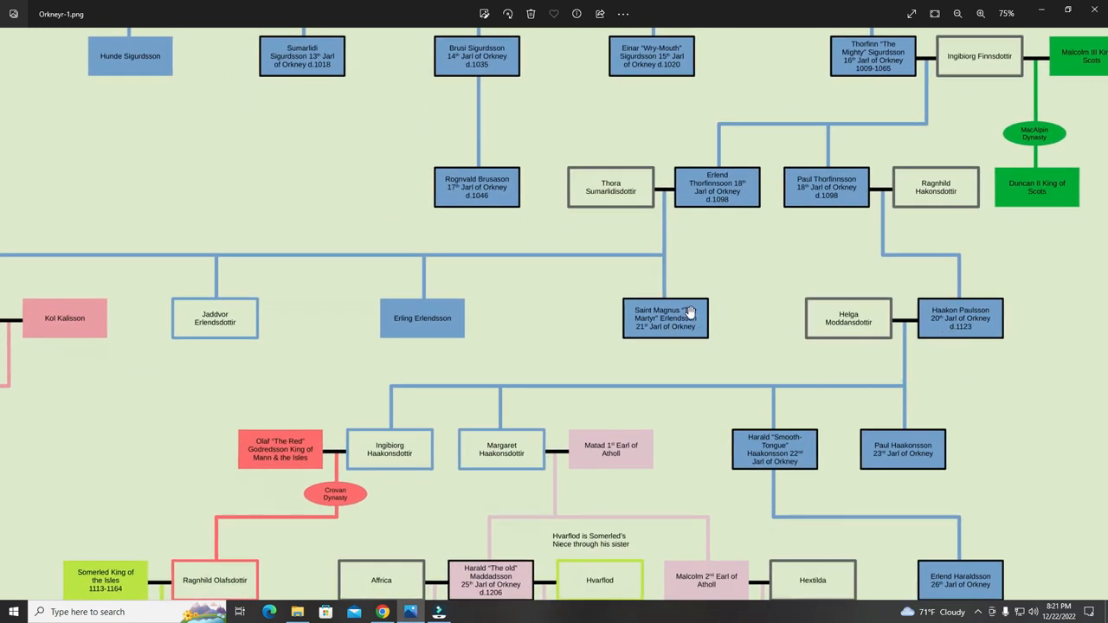
{"action": "mouse_move", "coordinate": [627, 303]}
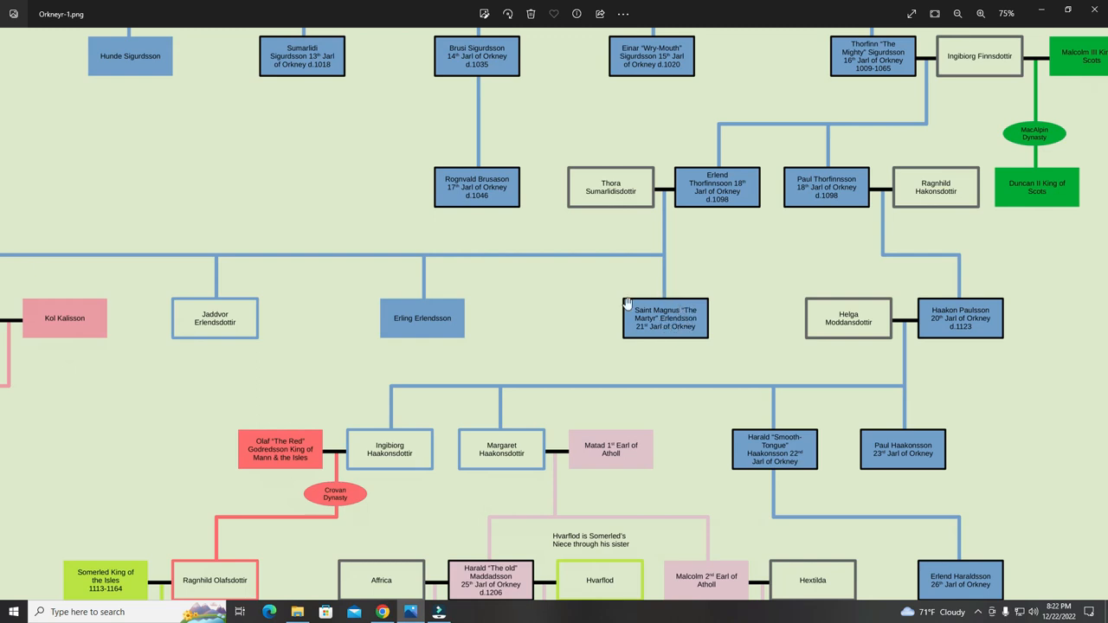
{"action": "mouse_move", "coordinate": [681, 339]}
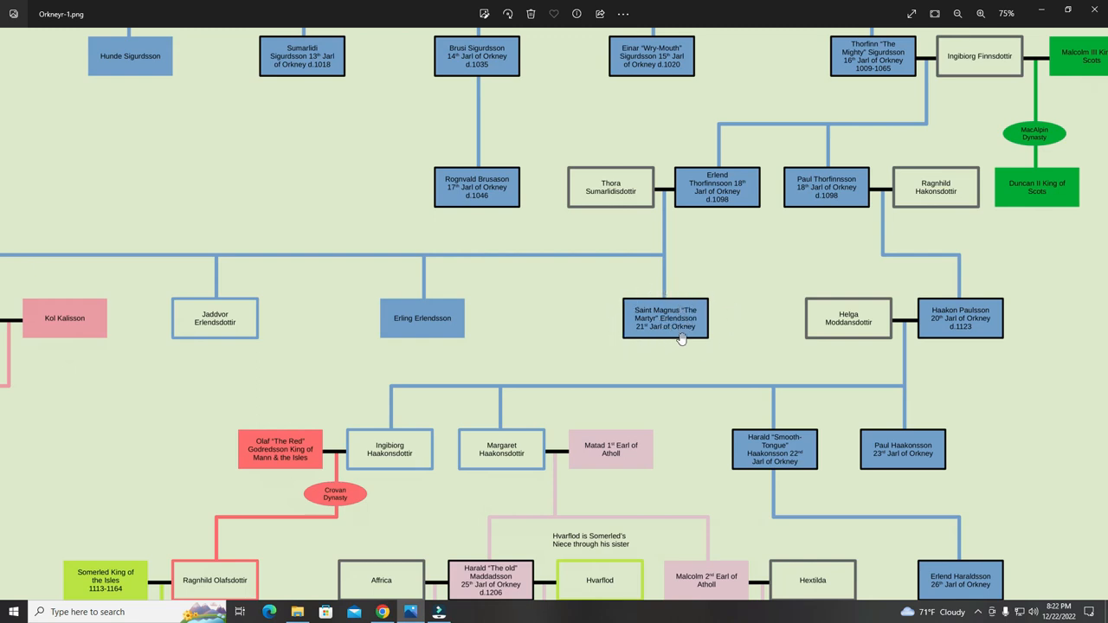
{"action": "mouse_move", "coordinate": [675, 339]}
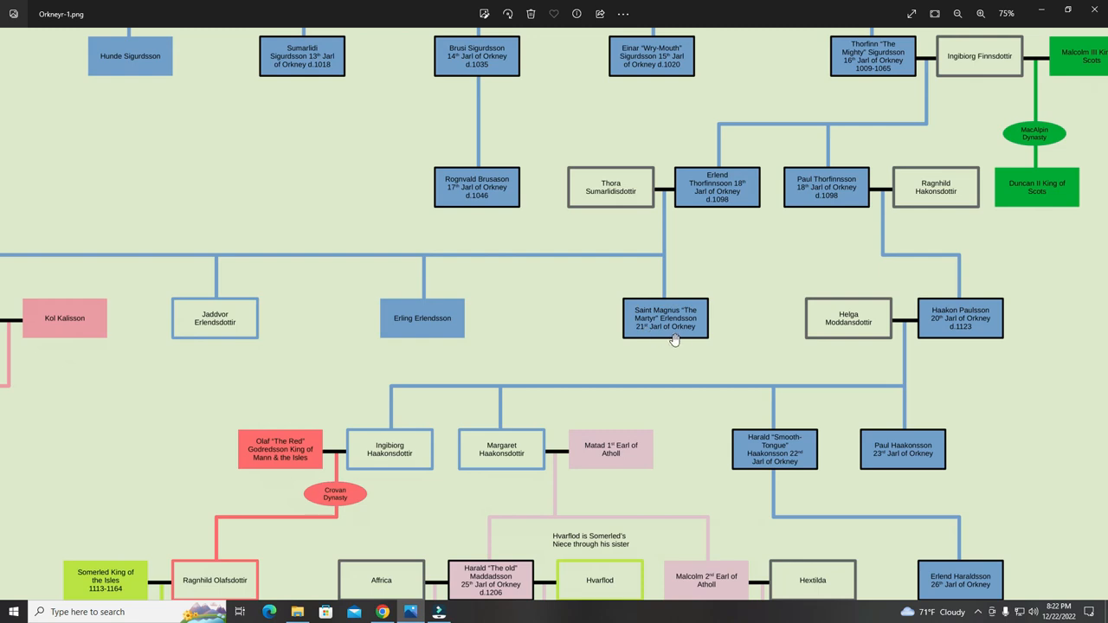
{"action": "mouse_move", "coordinate": [626, 338]}
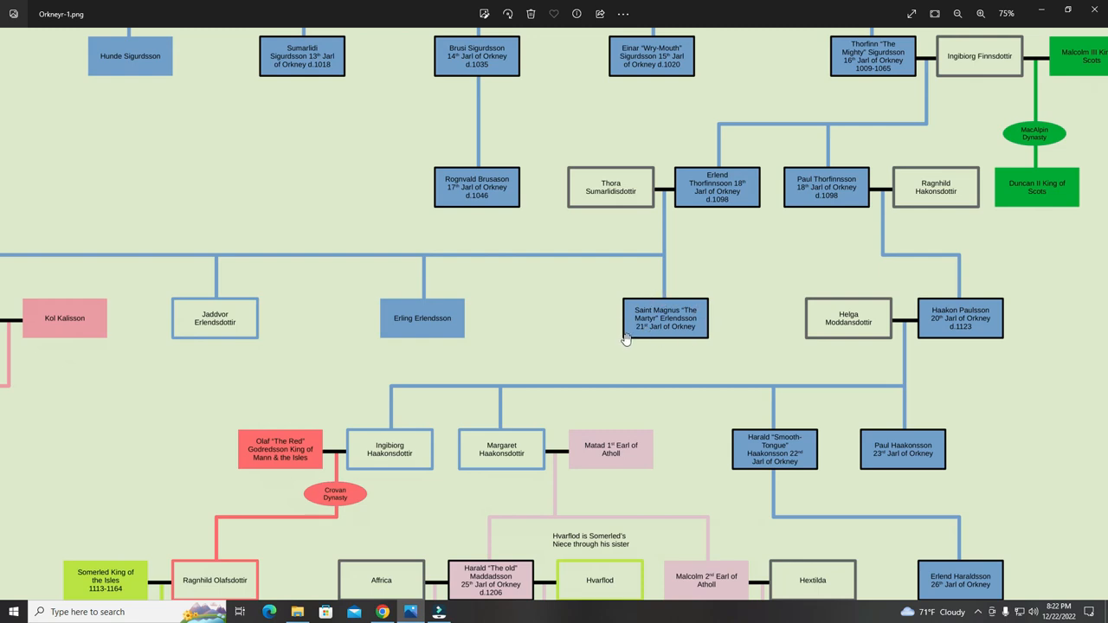
{"action": "mouse_move", "coordinate": [662, 297]}
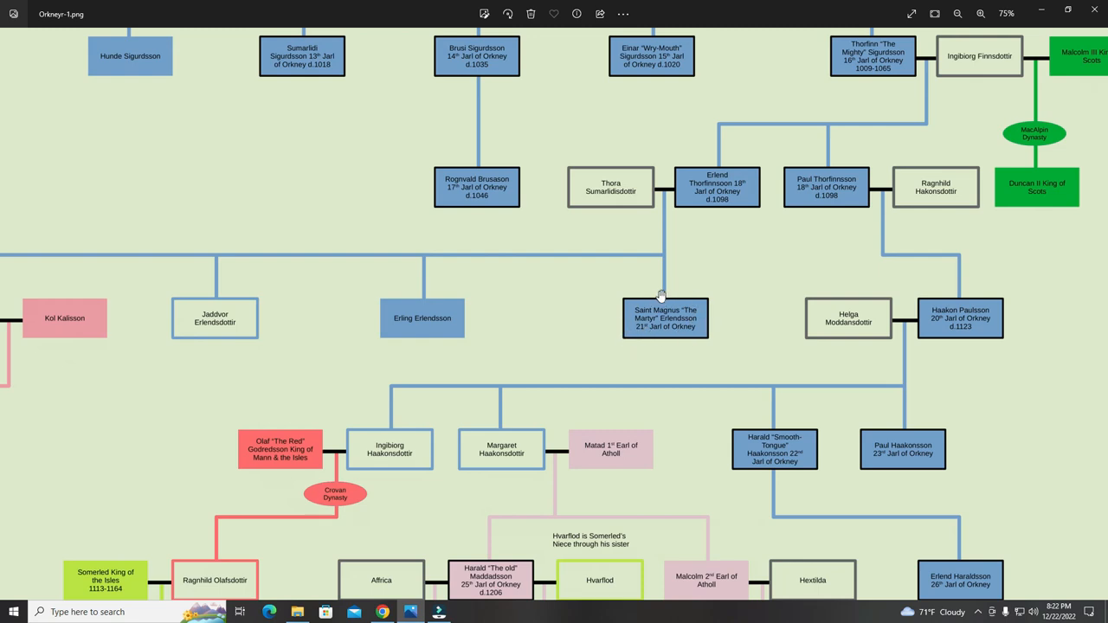
{"action": "mouse_move", "coordinate": [610, 302]}
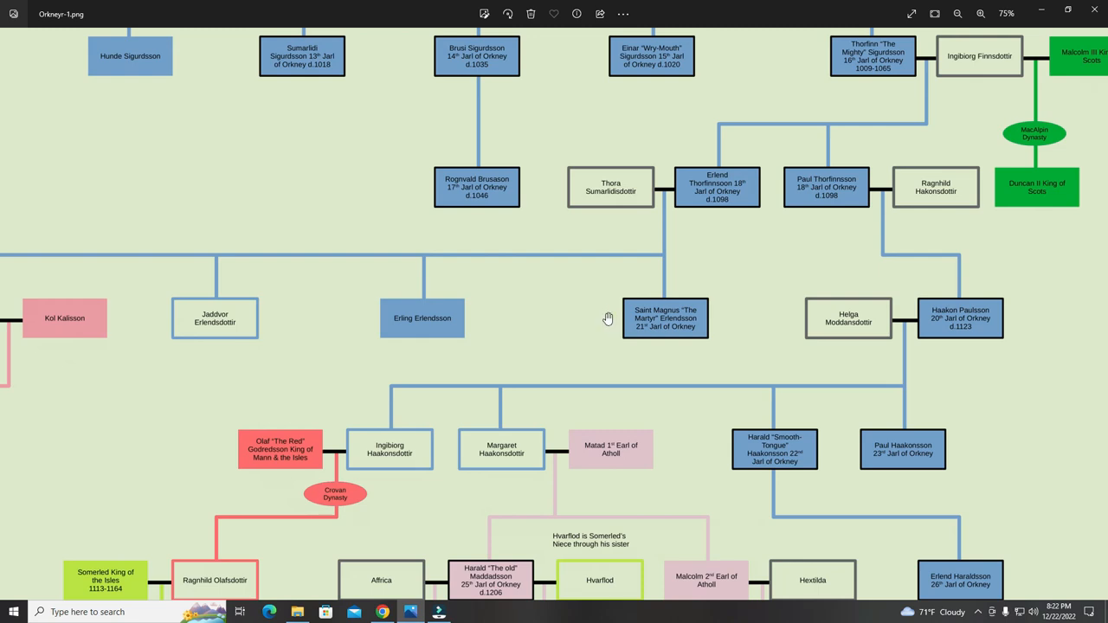
{"action": "scroll", "scroll_direction": "down", "scroll_amount": 3}
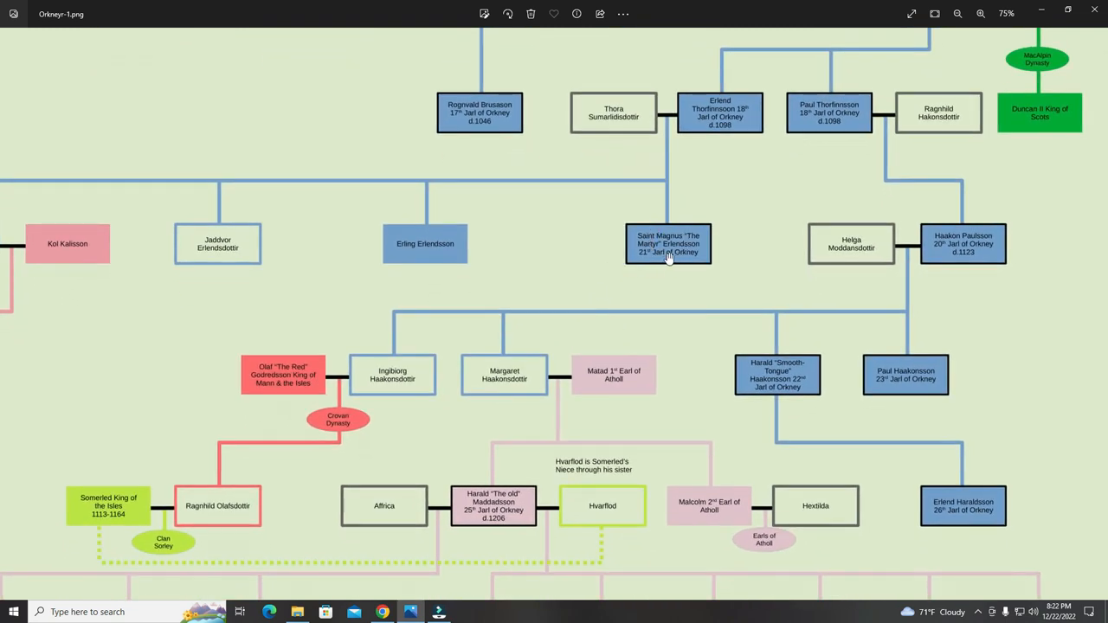
{"action": "mouse_move", "coordinate": [682, 234]}
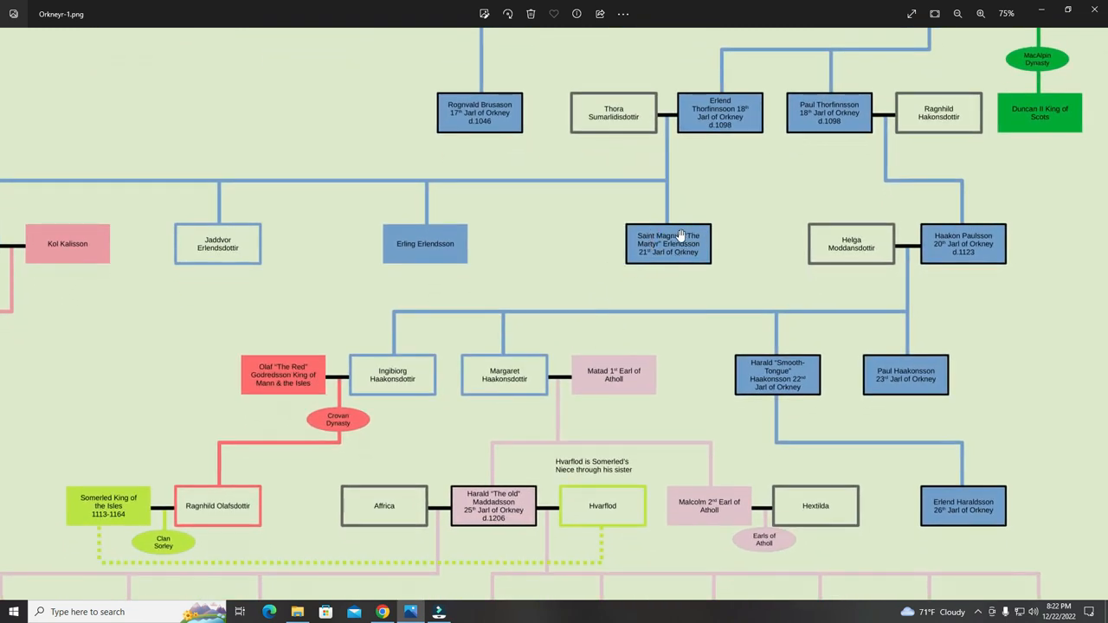
{"action": "mouse_move", "coordinate": [667, 240]}
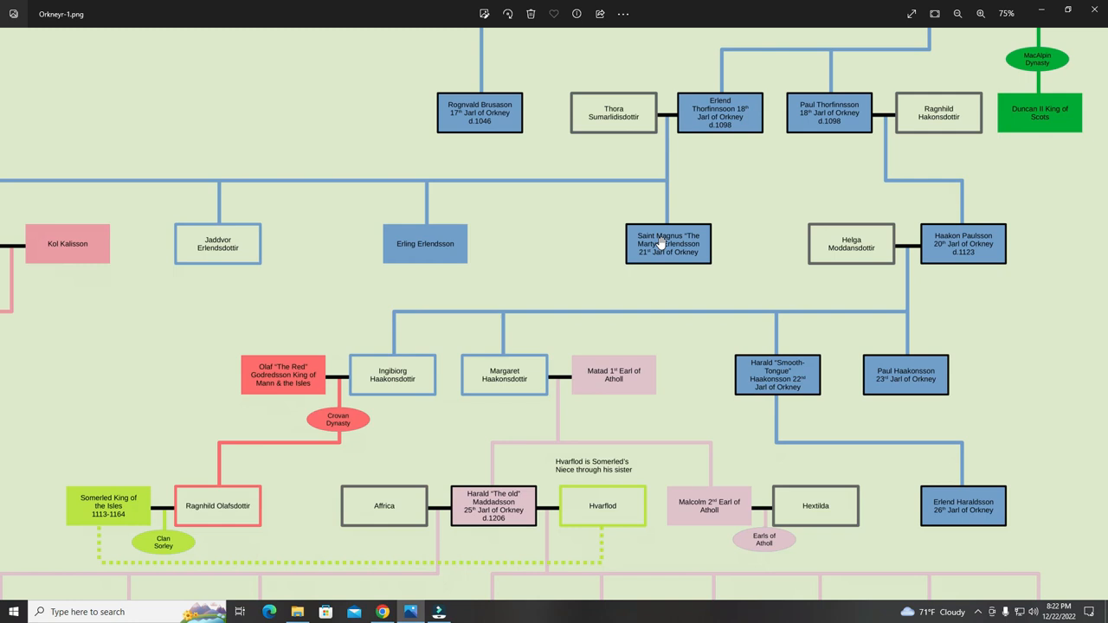
{"action": "mouse_move", "coordinate": [705, 227]}
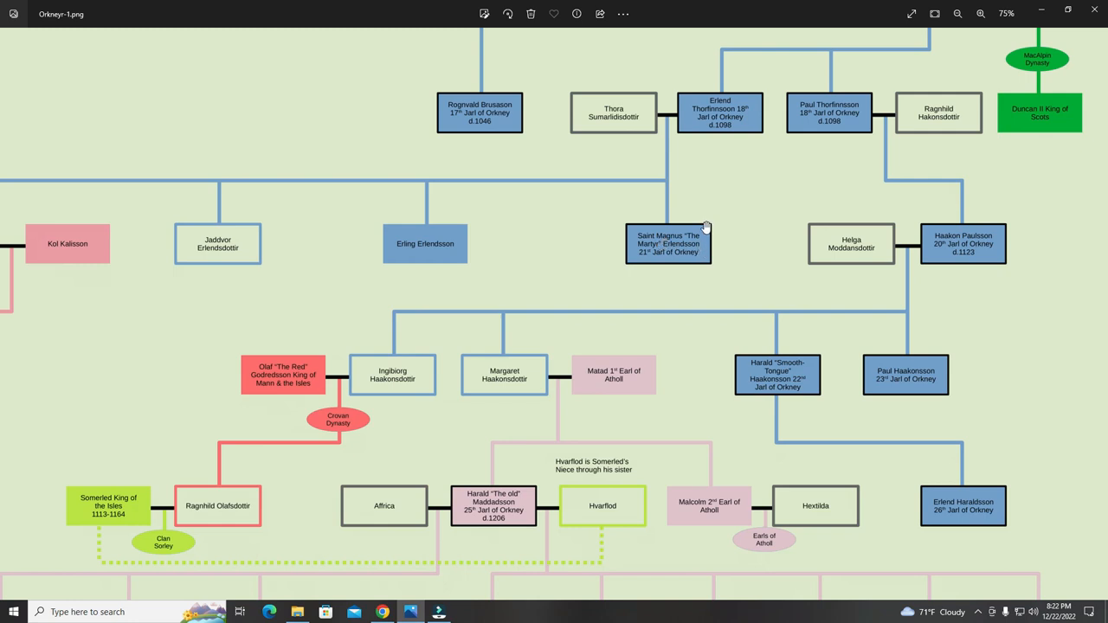
{"action": "mouse_move", "coordinate": [671, 249]}
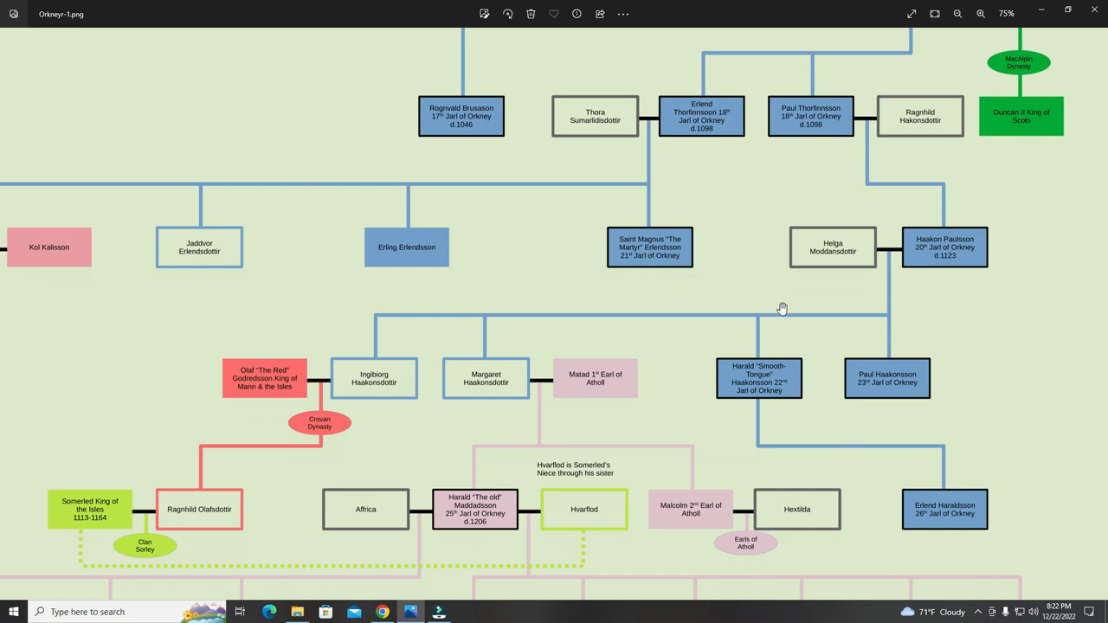
{"action": "mouse_move", "coordinate": [765, 384]}
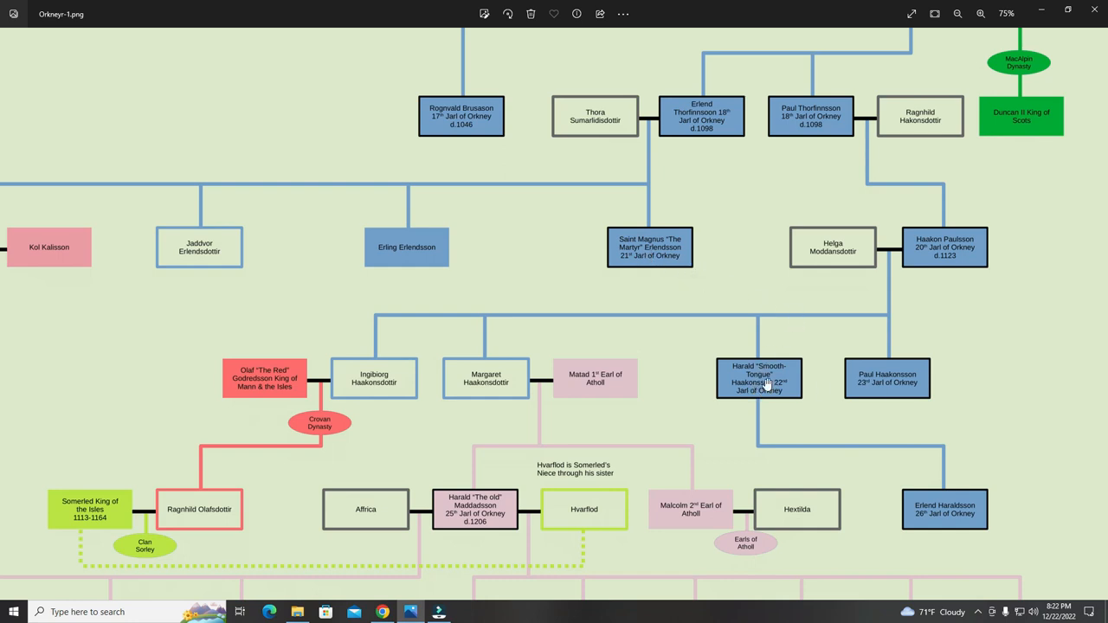
Scroll down to reveal David and Jon Haraldsson, 28th and 29th Jarls.
{"action": "scroll", "scroll_direction": "down", "scroll_amount": 3}
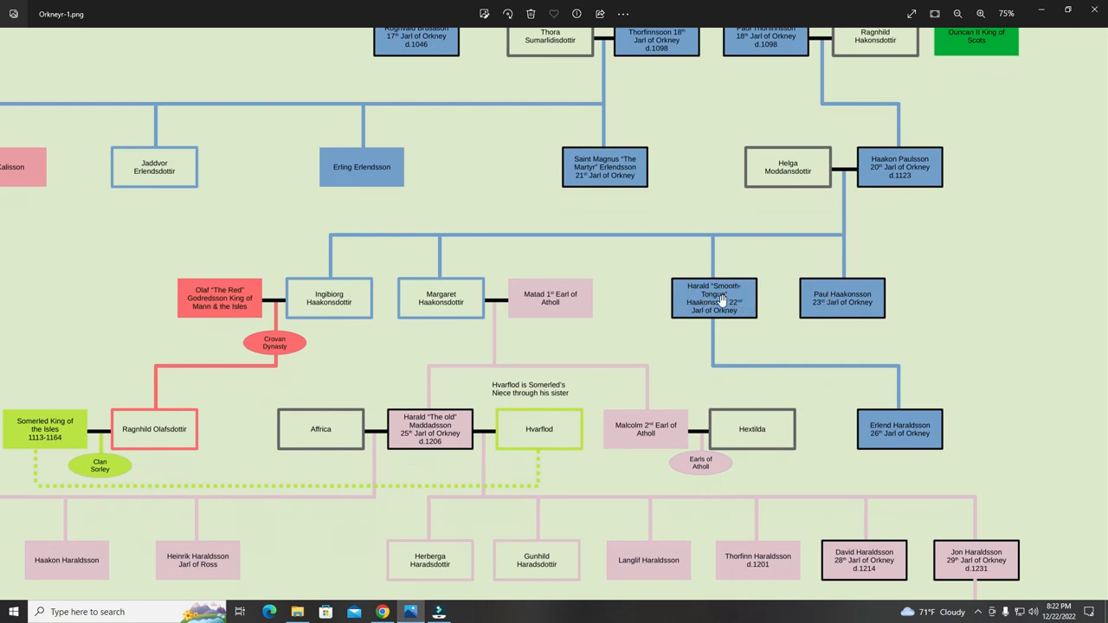
{"action": "mouse_move", "coordinate": [831, 298]}
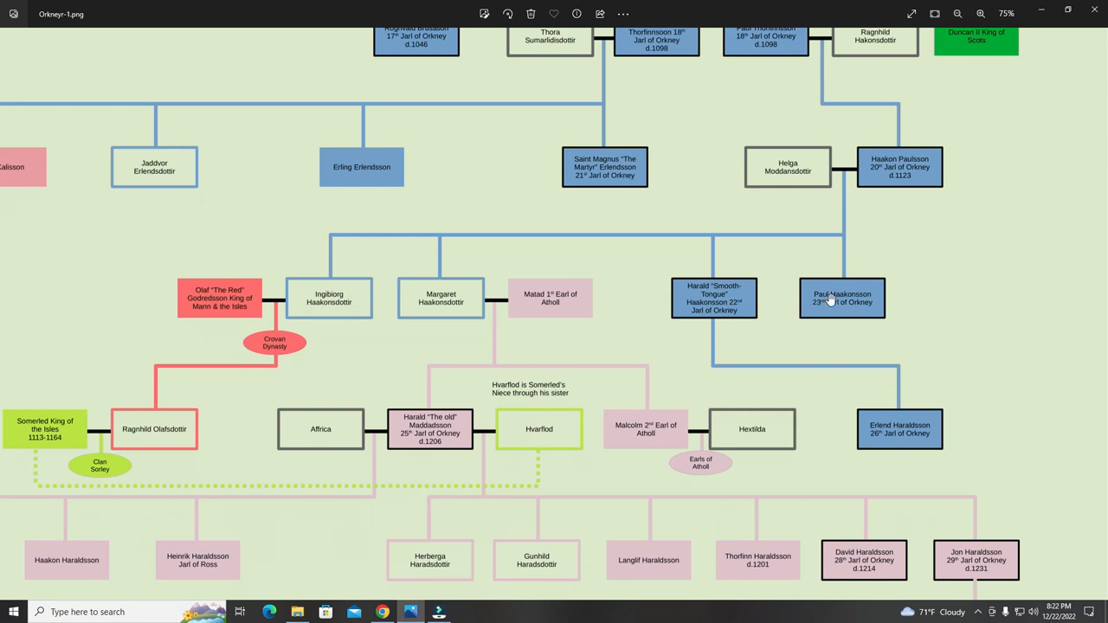
{"action": "mouse_move", "coordinate": [872, 301]}
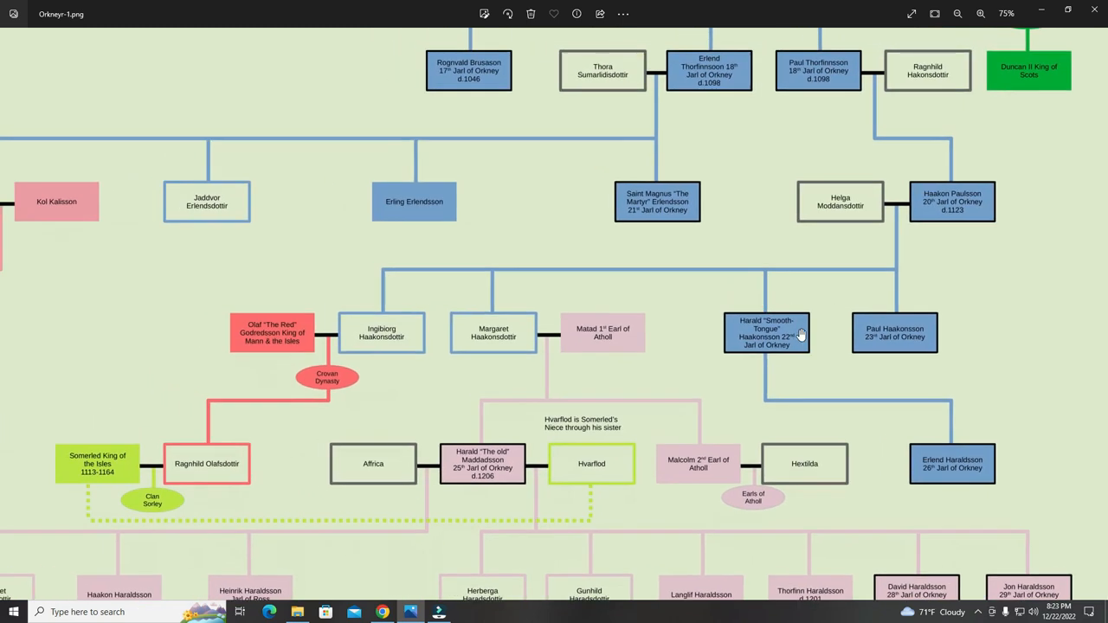
{"action": "mouse_move", "coordinate": [524, 278]}
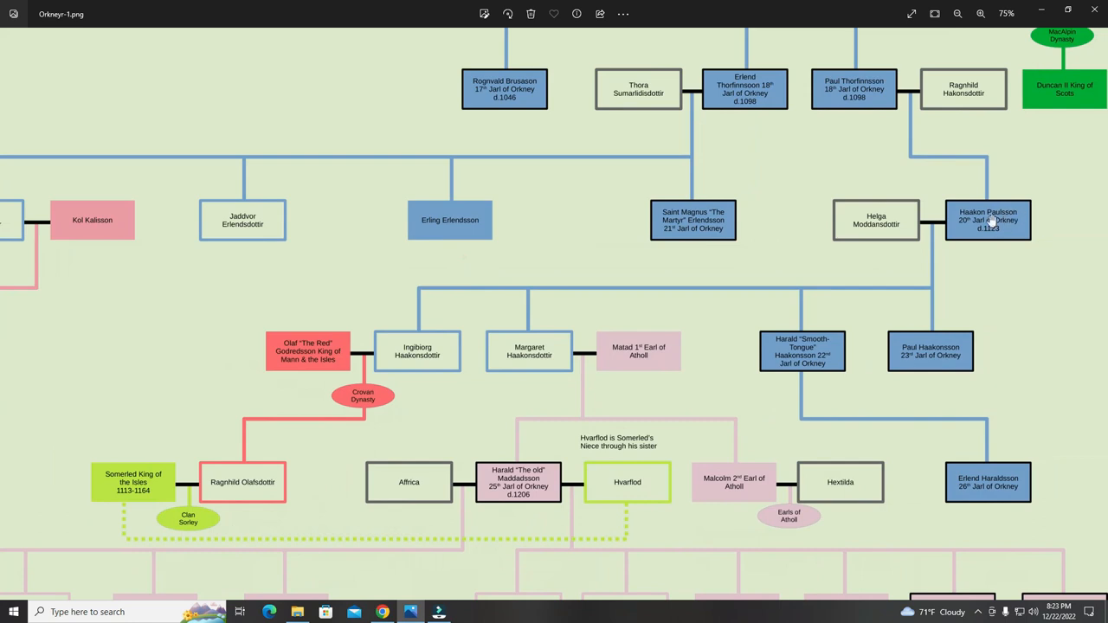
{"action": "mouse_move", "coordinate": [444, 295]}
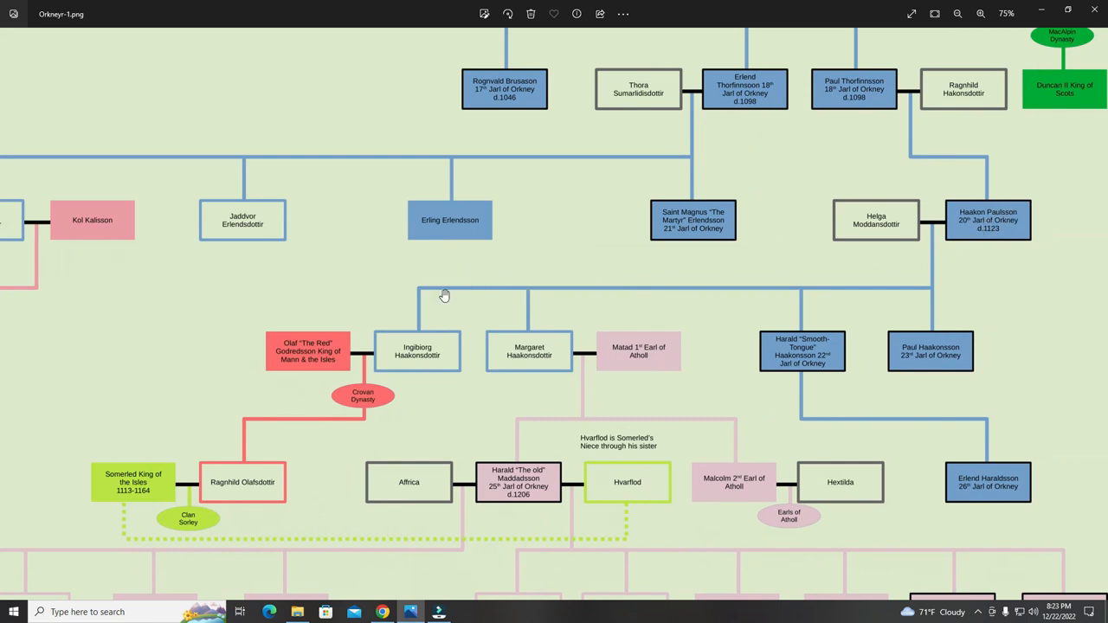
{"action": "mouse_move", "coordinate": [418, 359]}
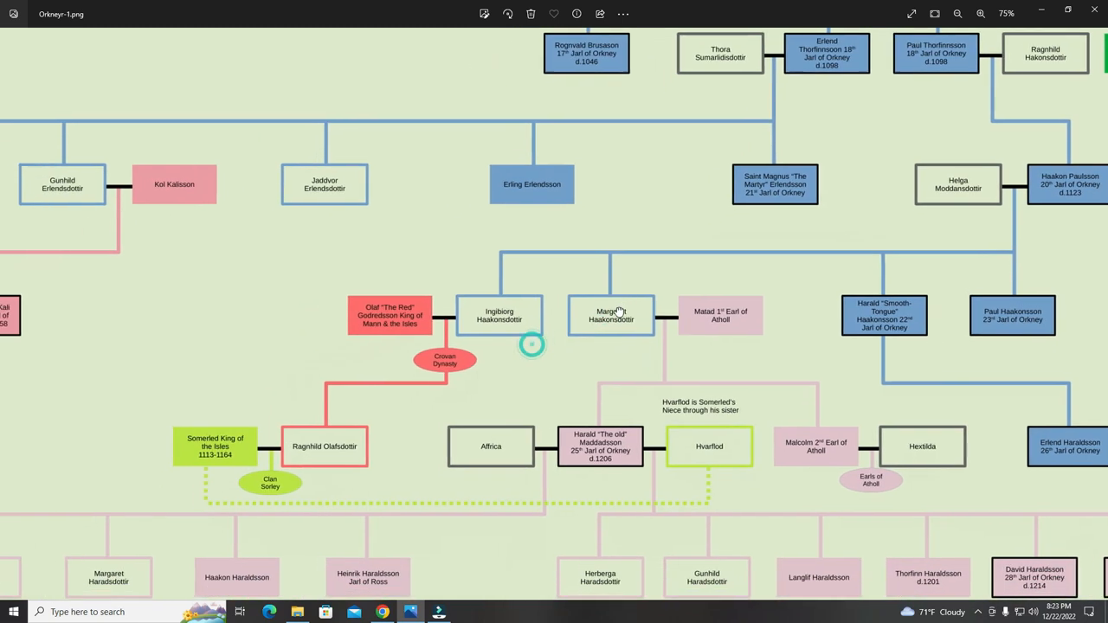
Scroll around Saint Magnus's section until Marjorie Dunkeld of Huntingdon beside Helena Haraldsdottir is visible.
{"action": "scroll", "scroll_direction": "down", "scroll_amount": 3}
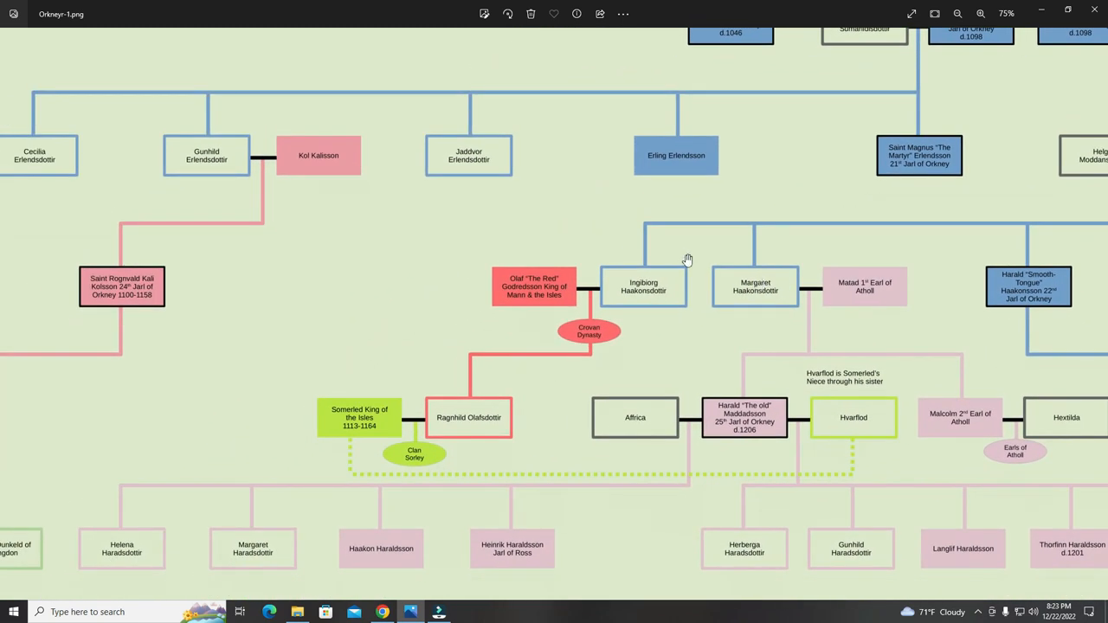
{"action": "mouse_move", "coordinate": [657, 291]}
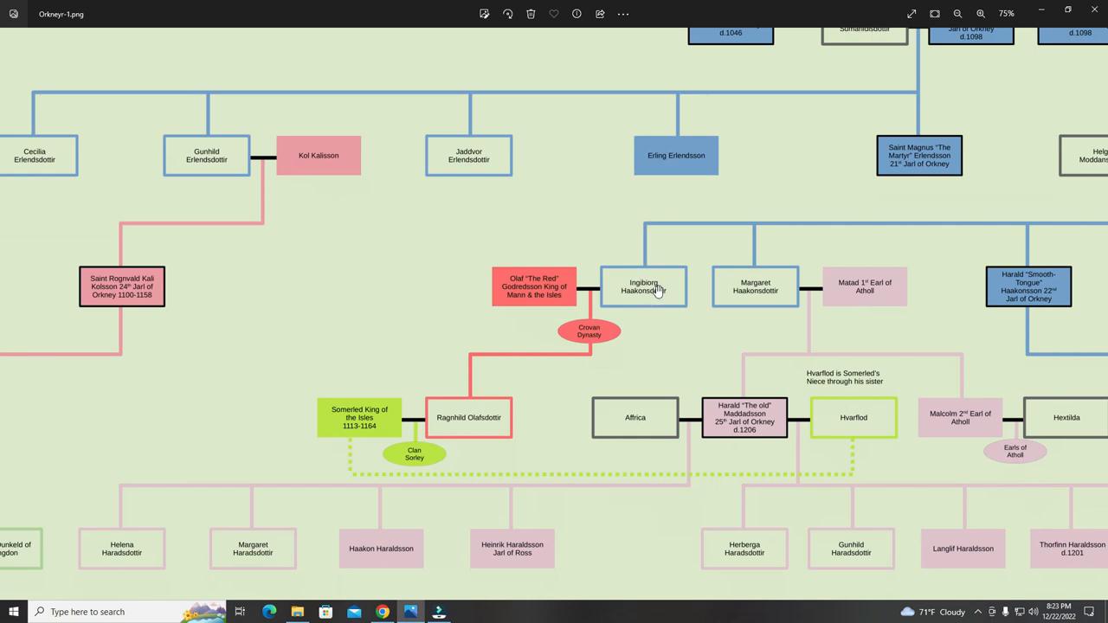
{"action": "mouse_move", "coordinate": [519, 300]}
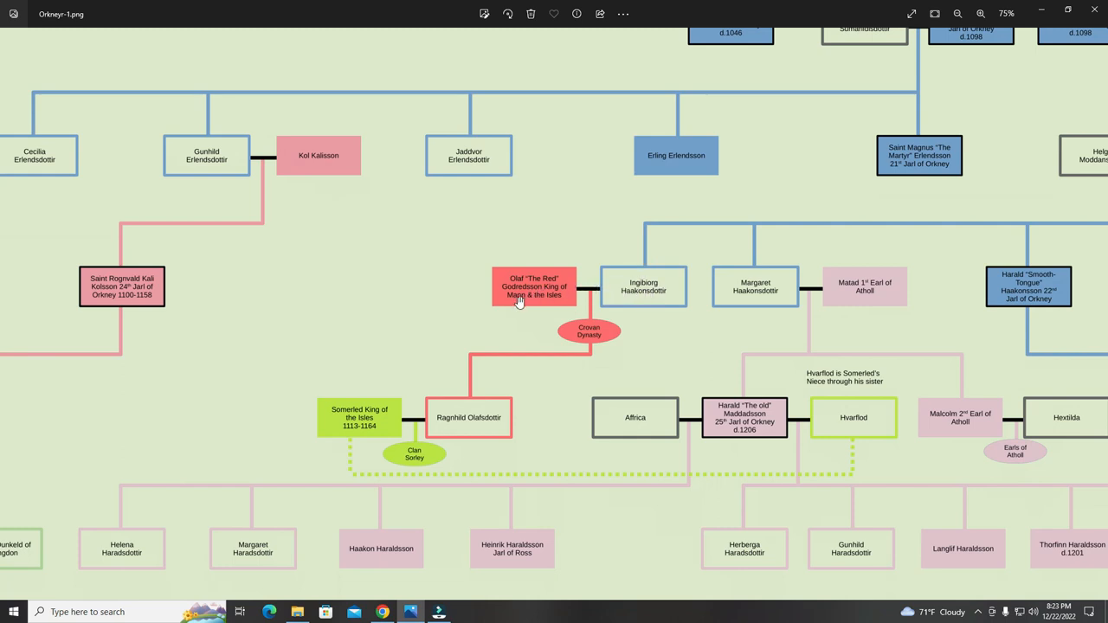
{"action": "mouse_move", "coordinate": [559, 294]}
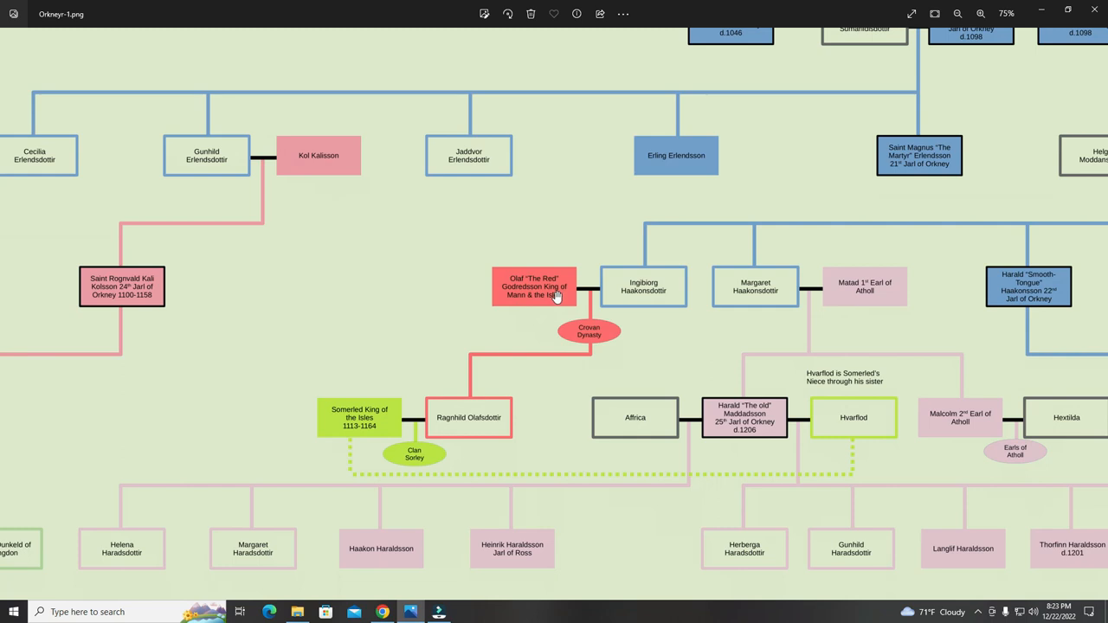
{"action": "mouse_move", "coordinate": [515, 349]}
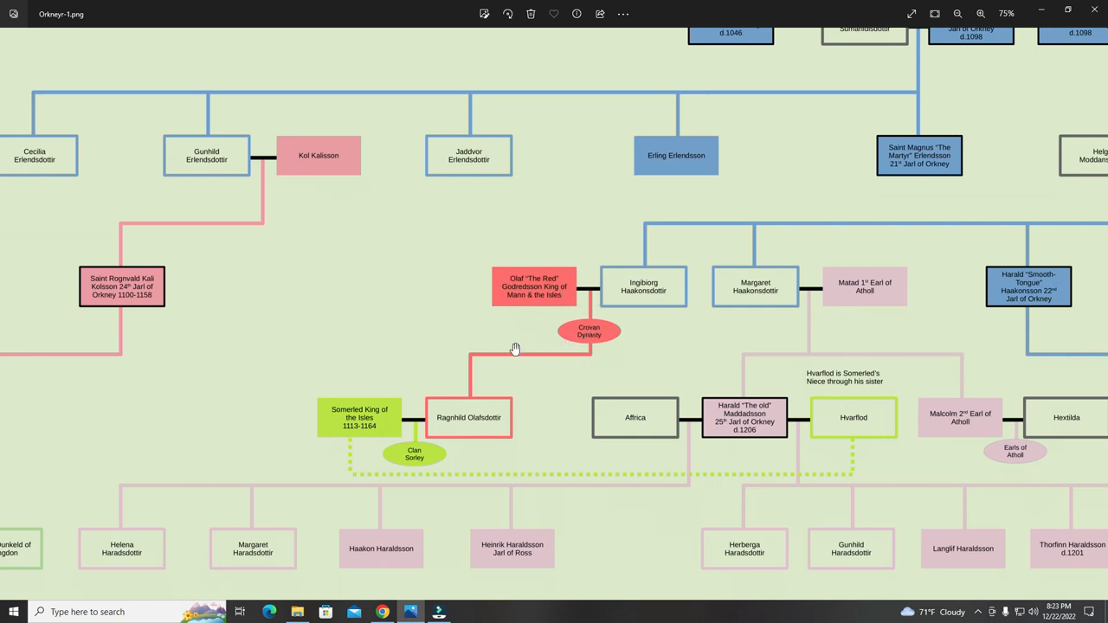
{"action": "mouse_move", "coordinate": [580, 323]}
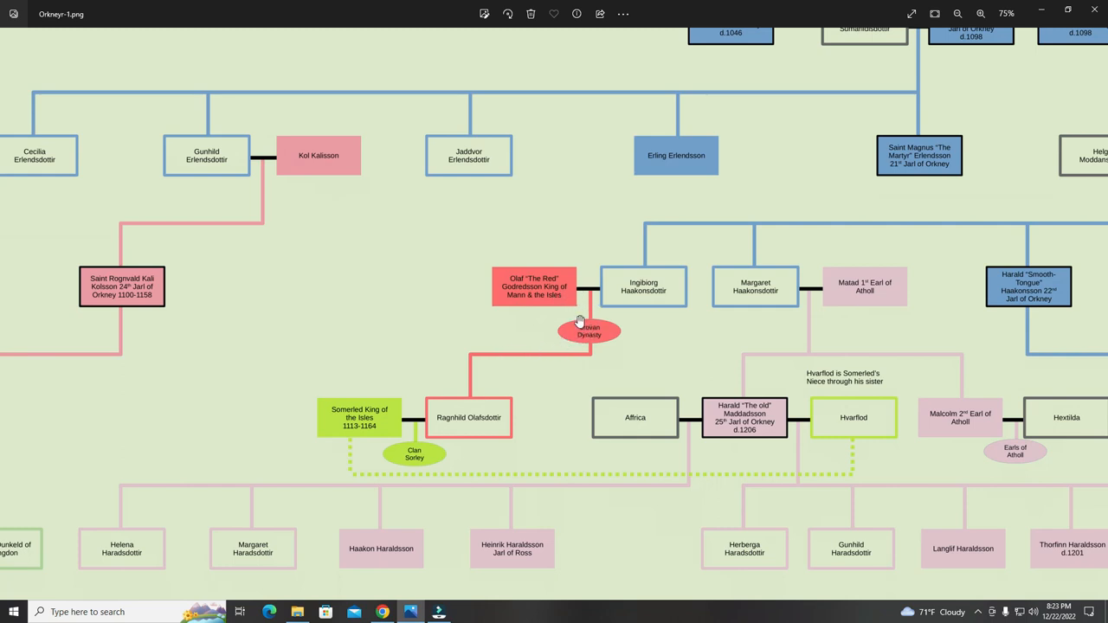
{"action": "mouse_move", "coordinate": [584, 342]}
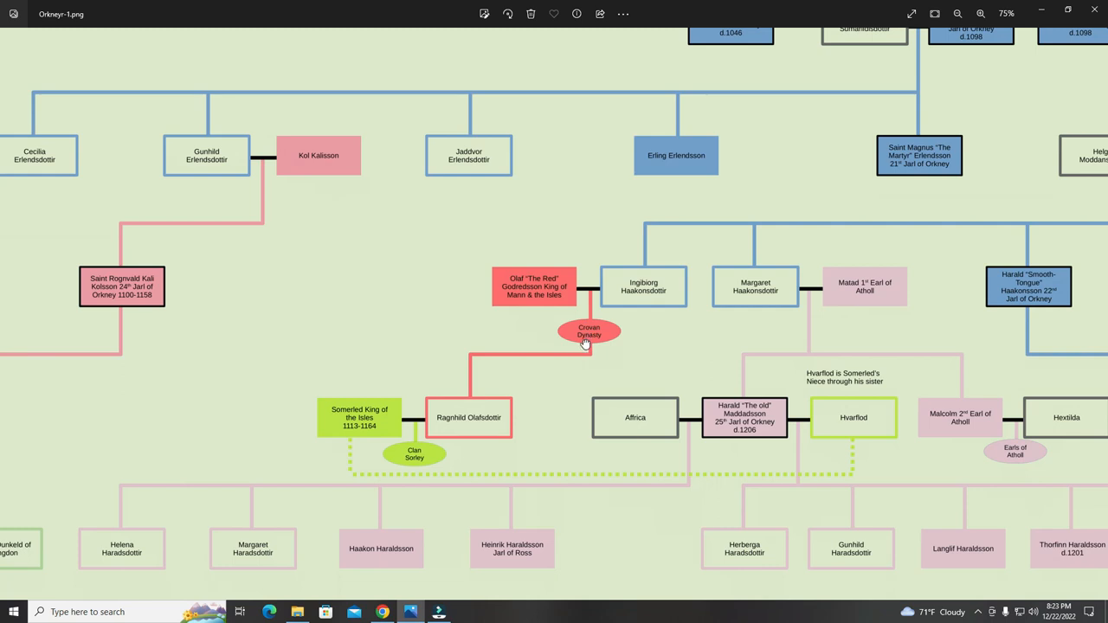
{"action": "scroll", "scroll_direction": "down", "scroll_amount": 3}
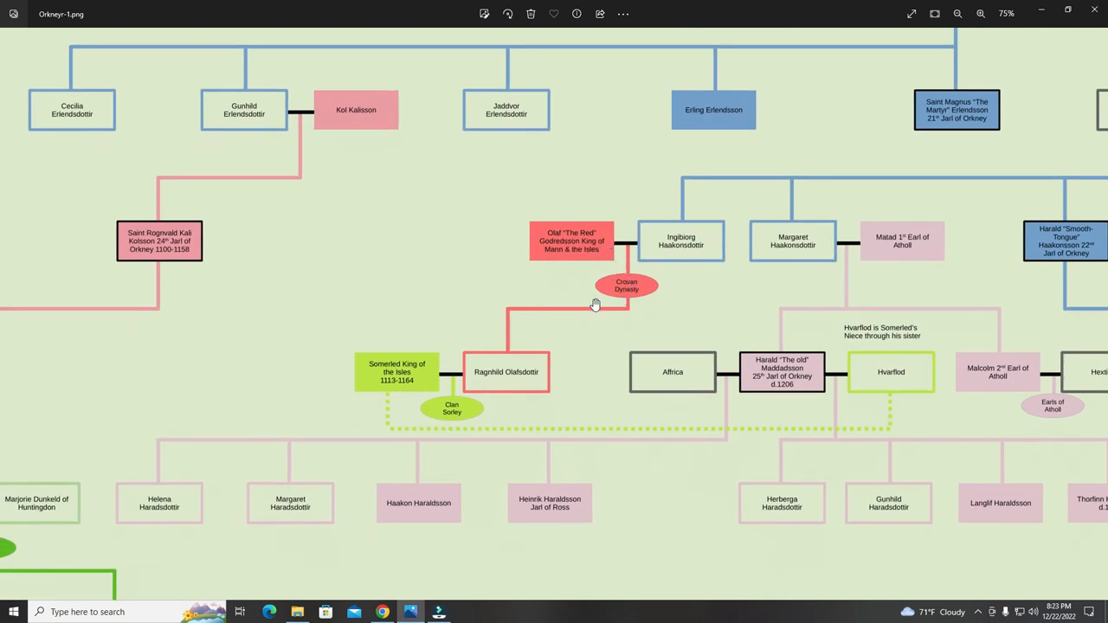
{"action": "mouse_move", "coordinate": [486, 379]}
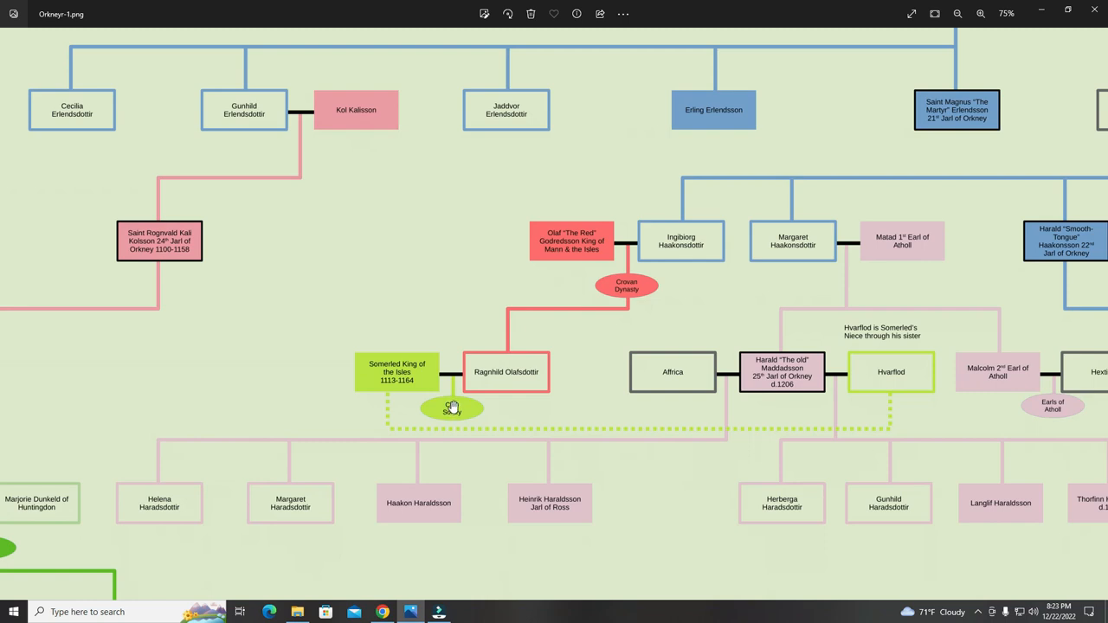
{"action": "mouse_move", "coordinate": [451, 407]}
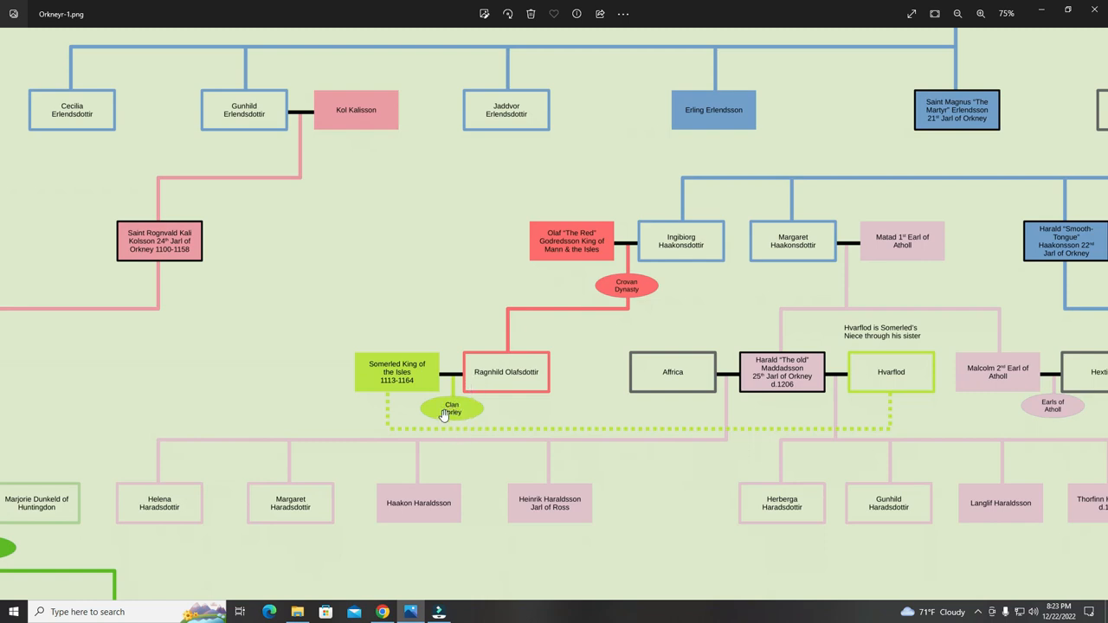
{"action": "mouse_move", "coordinate": [505, 377]}
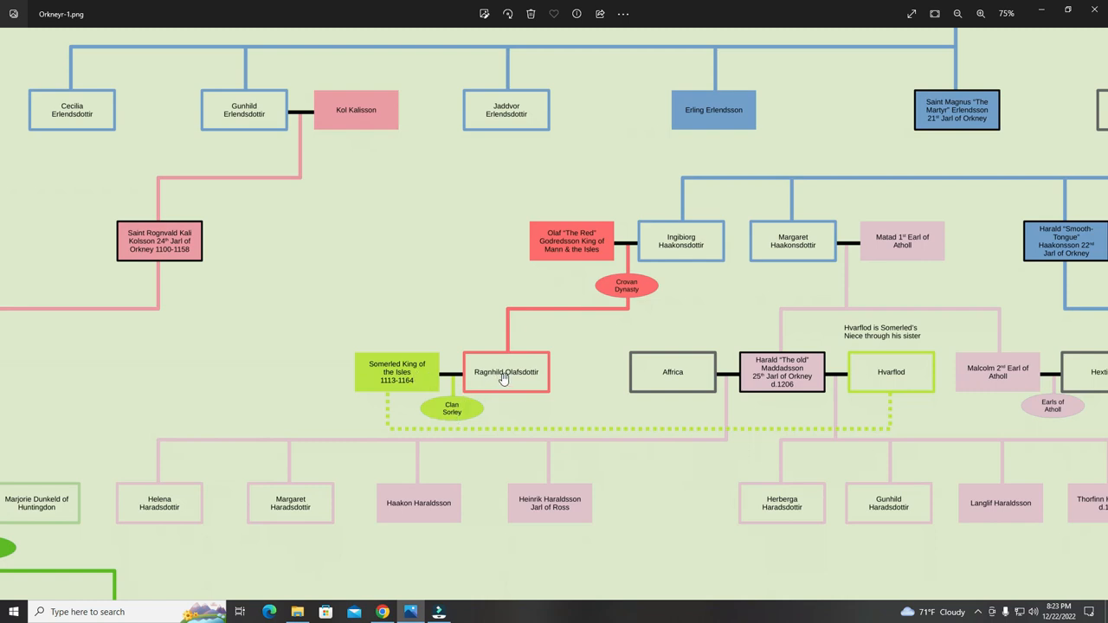
{"action": "mouse_move", "coordinate": [461, 414]}
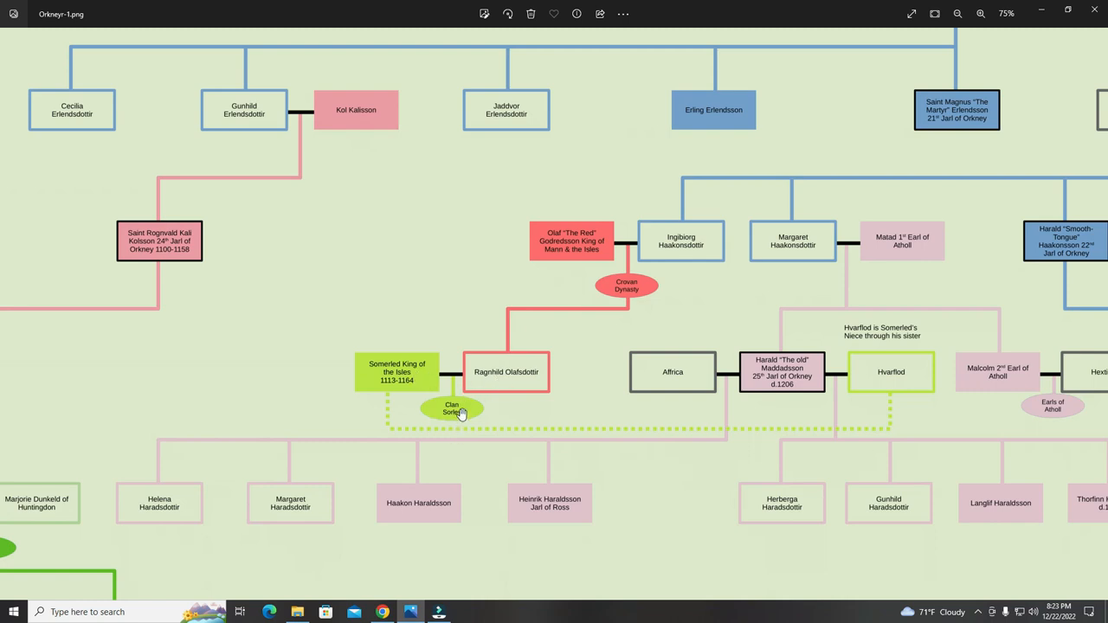
{"action": "mouse_move", "coordinate": [461, 372]}
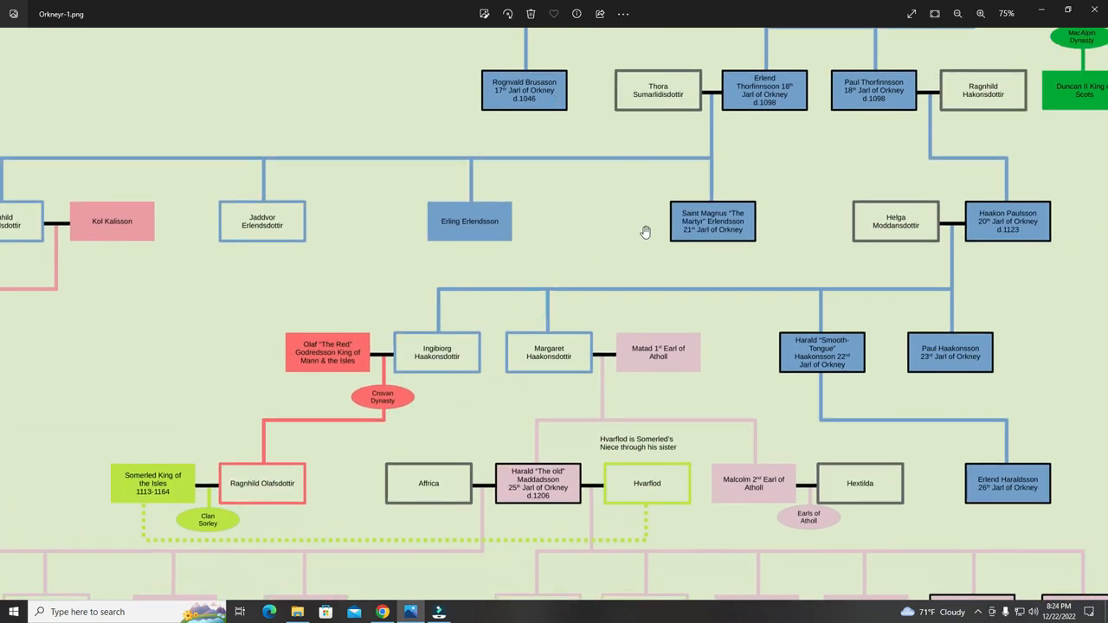
{"action": "mouse_move", "coordinate": [605, 238]}
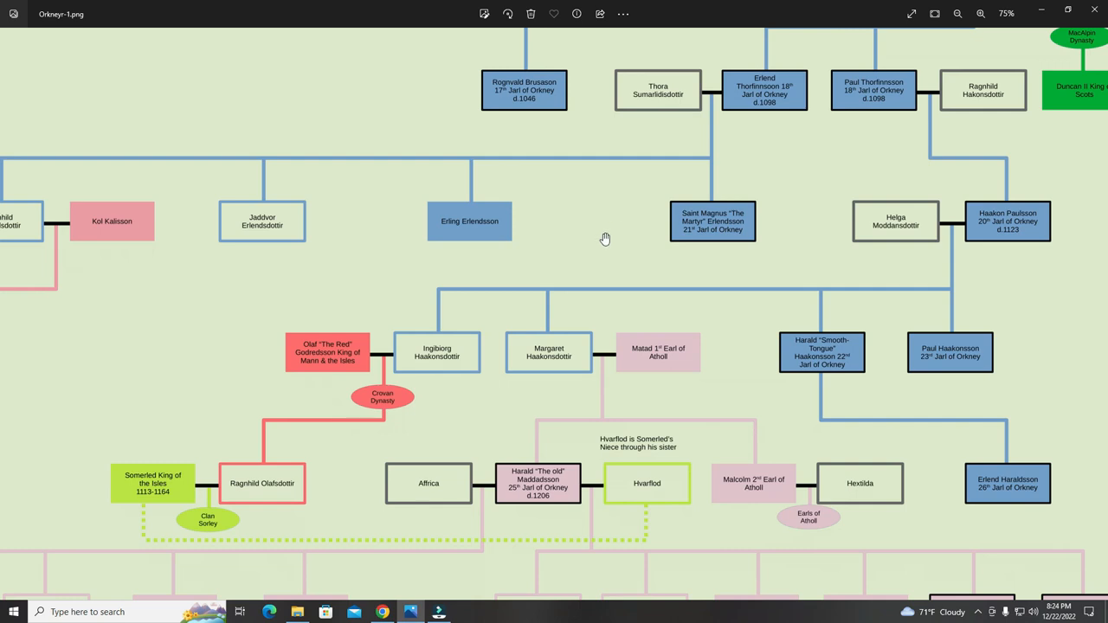
{"action": "mouse_move", "coordinate": [525, 309]}
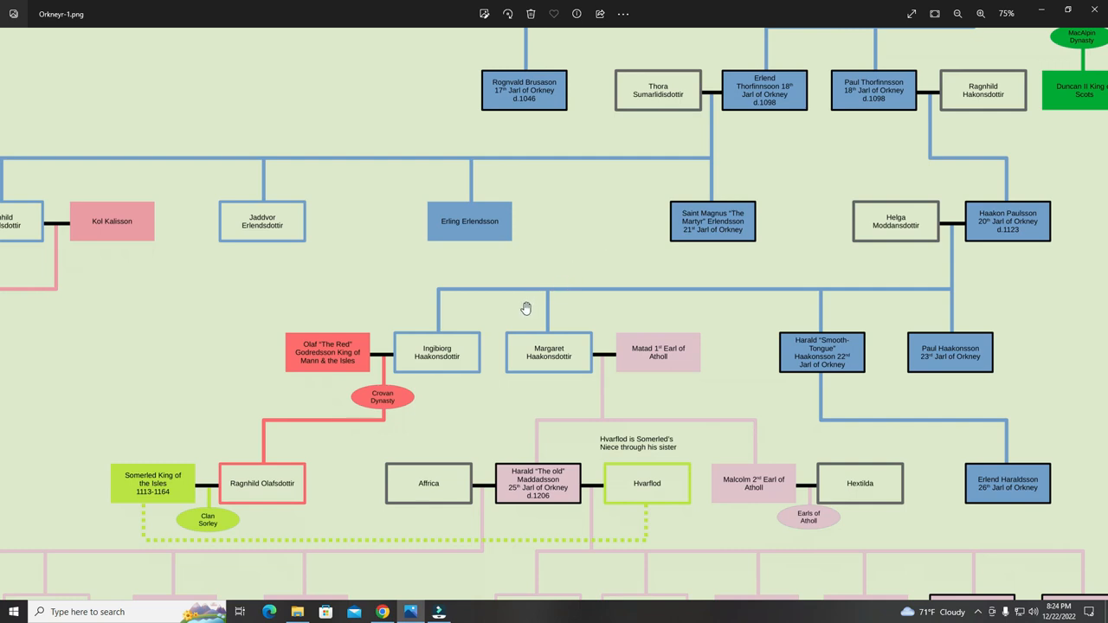
Scroll to show Hextilda, Erlend Haraldsson, 26th Jarl, and Thorfinn Haraldsson.
{"action": "scroll", "scroll_direction": "down", "scroll_amount": 3}
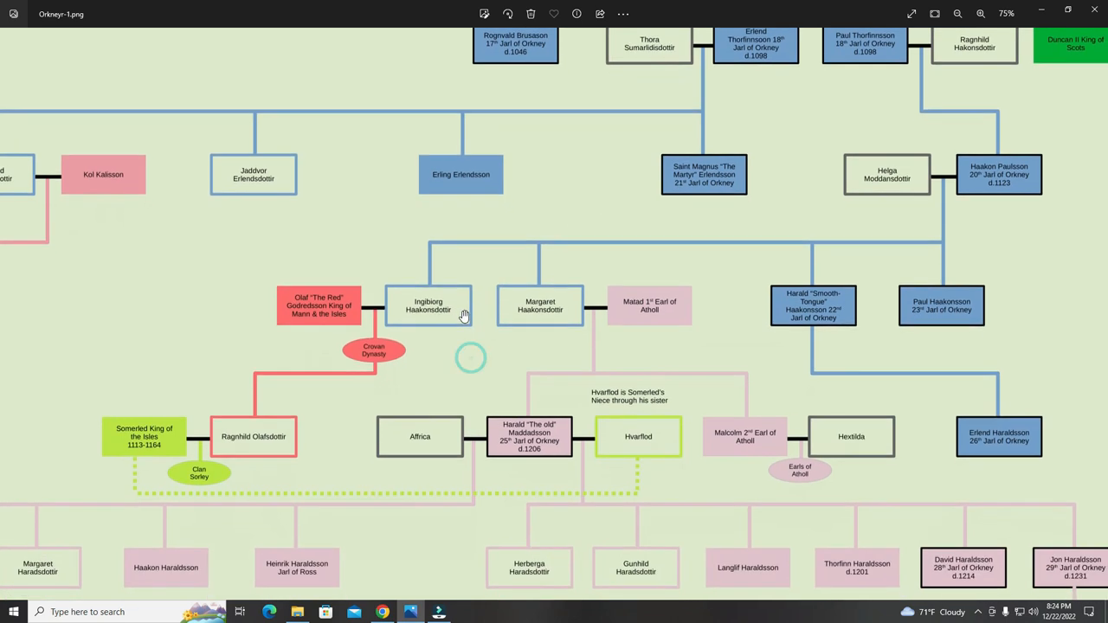
{"action": "mouse_move", "coordinate": [563, 294]}
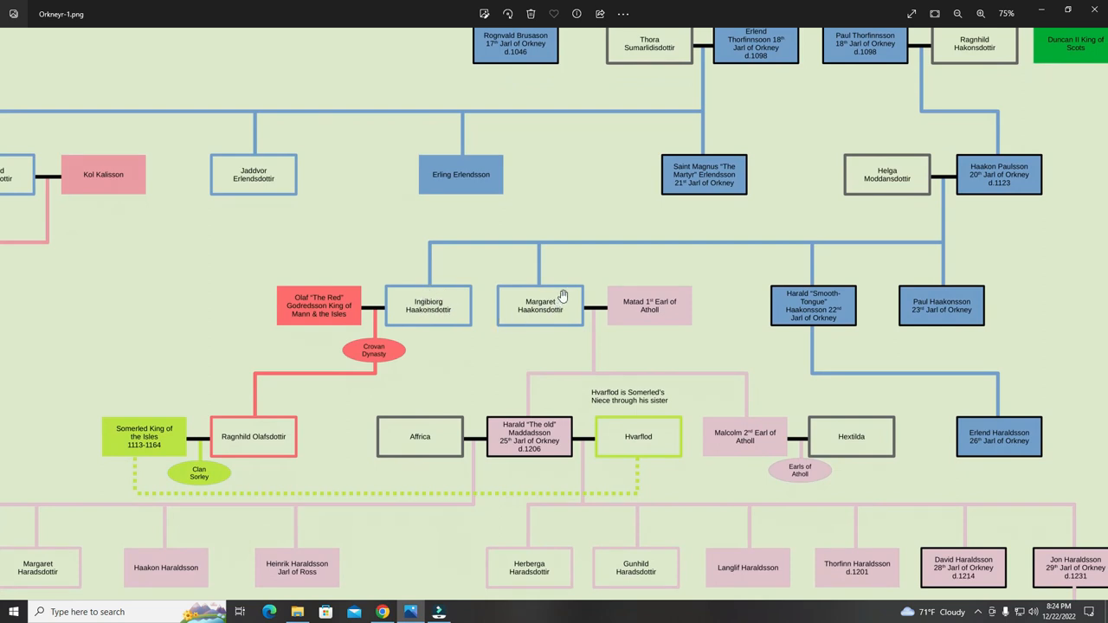
{"action": "mouse_move", "coordinate": [576, 300]}
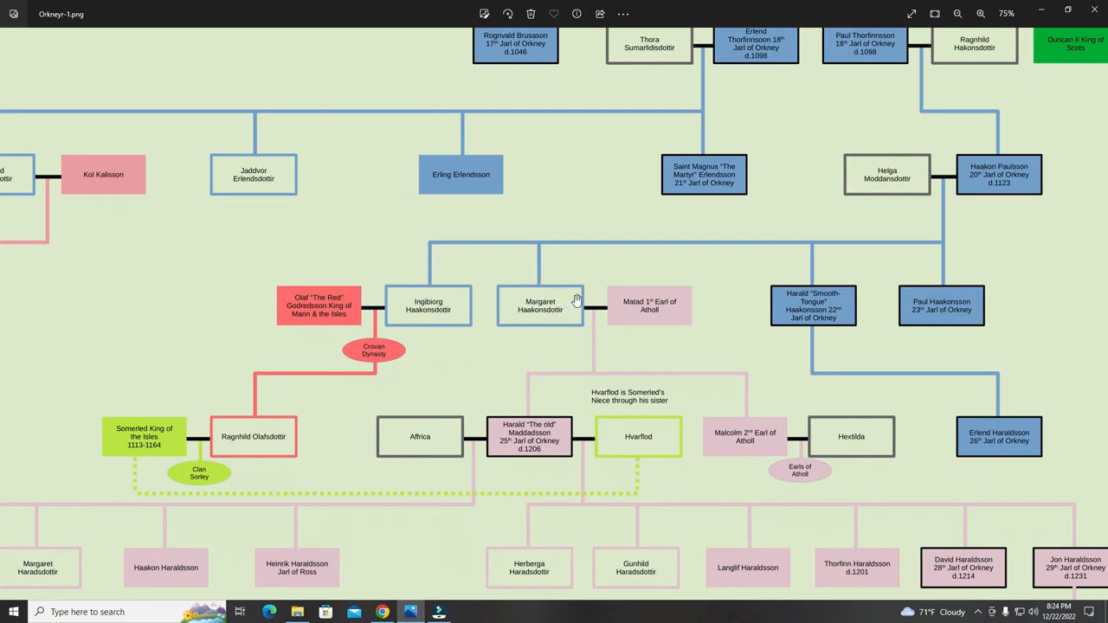
{"action": "mouse_move", "coordinate": [660, 307]}
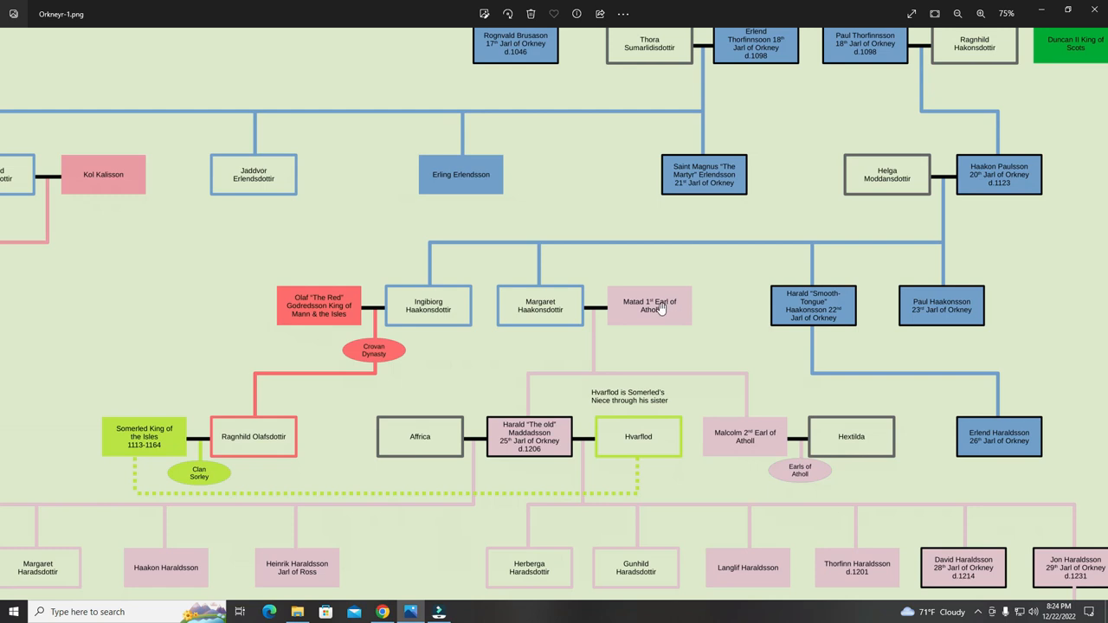
{"action": "mouse_move", "coordinate": [622, 322]}
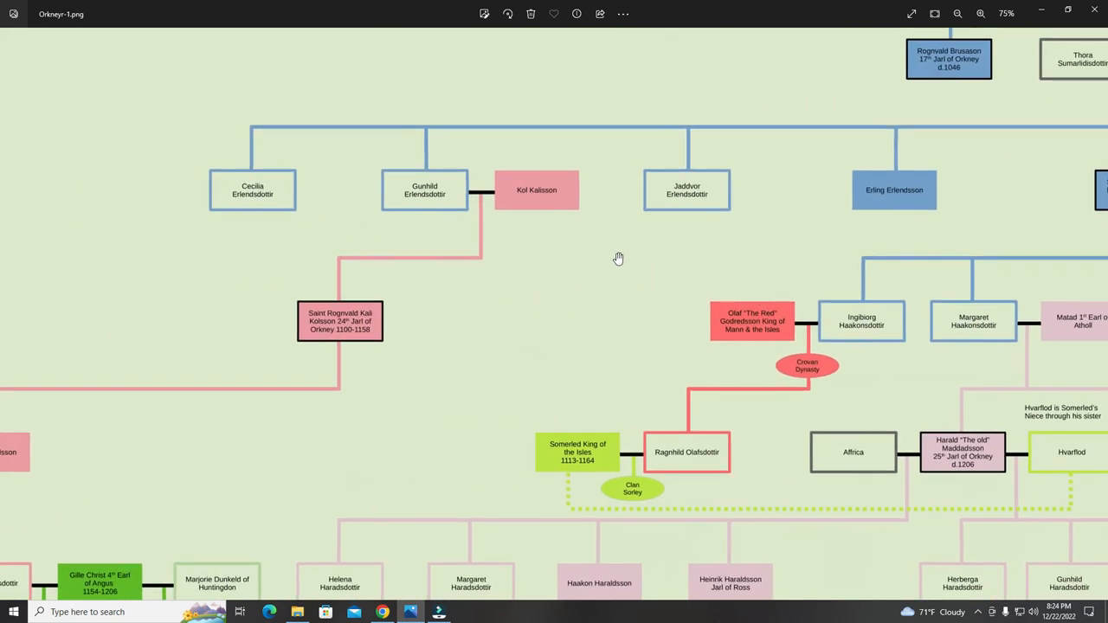
{"action": "mouse_move", "coordinate": [461, 193]}
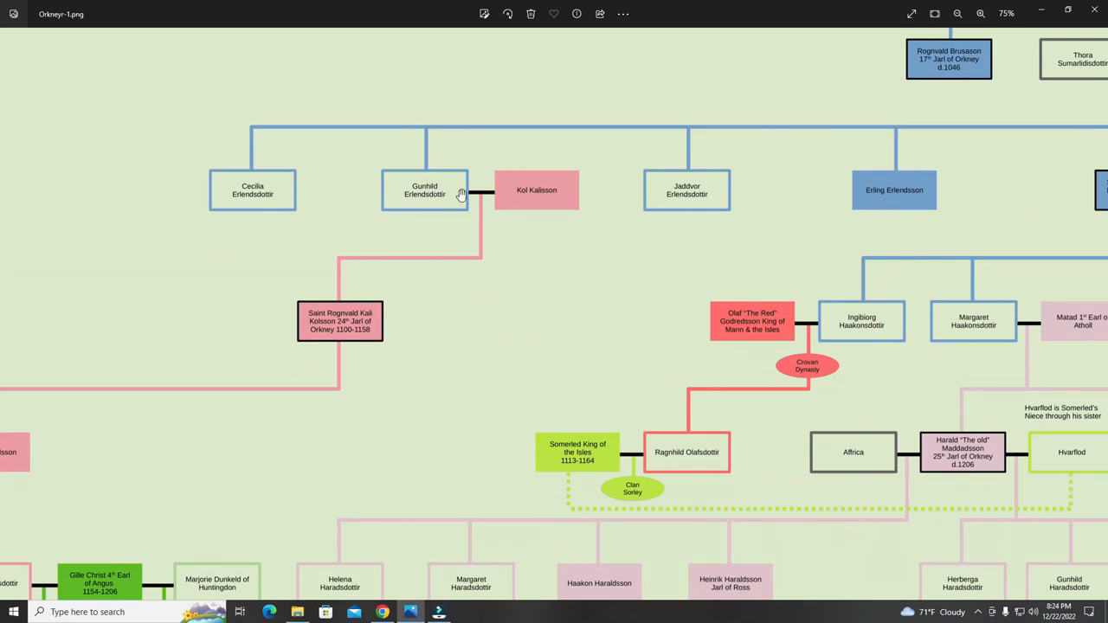
{"action": "mouse_move", "coordinate": [519, 203]}
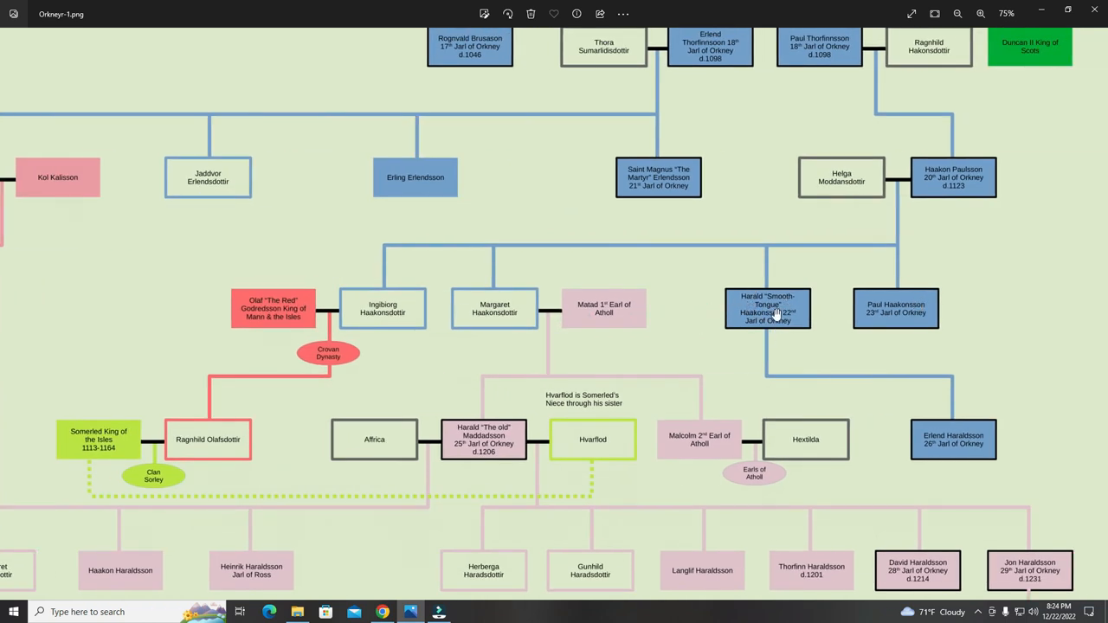
{"action": "mouse_move", "coordinate": [930, 325]}
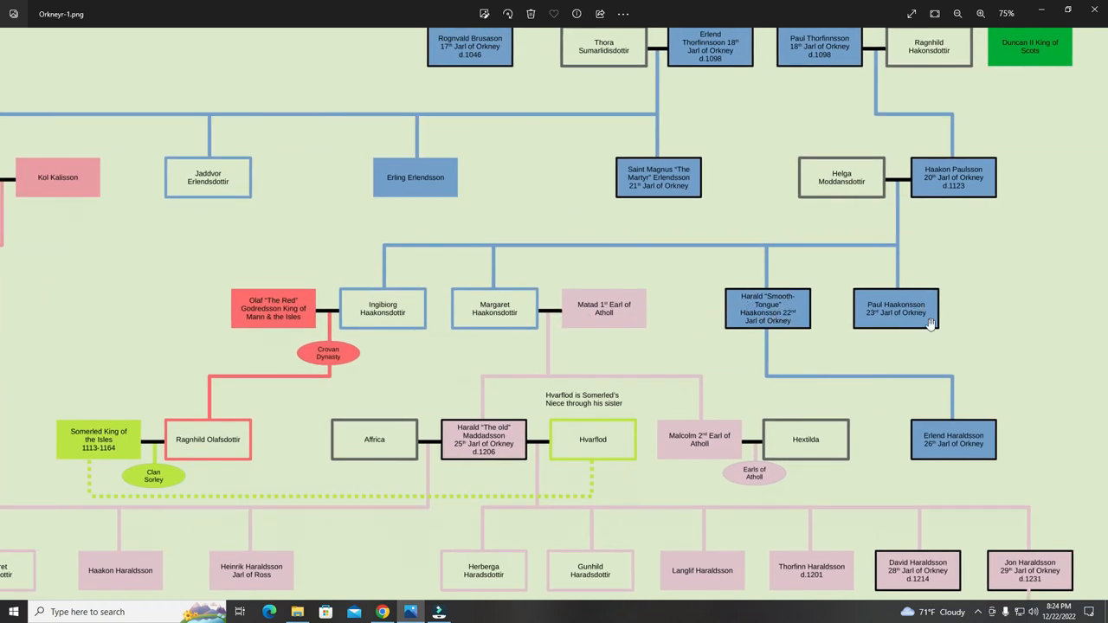
{"action": "mouse_move", "coordinate": [887, 318]}
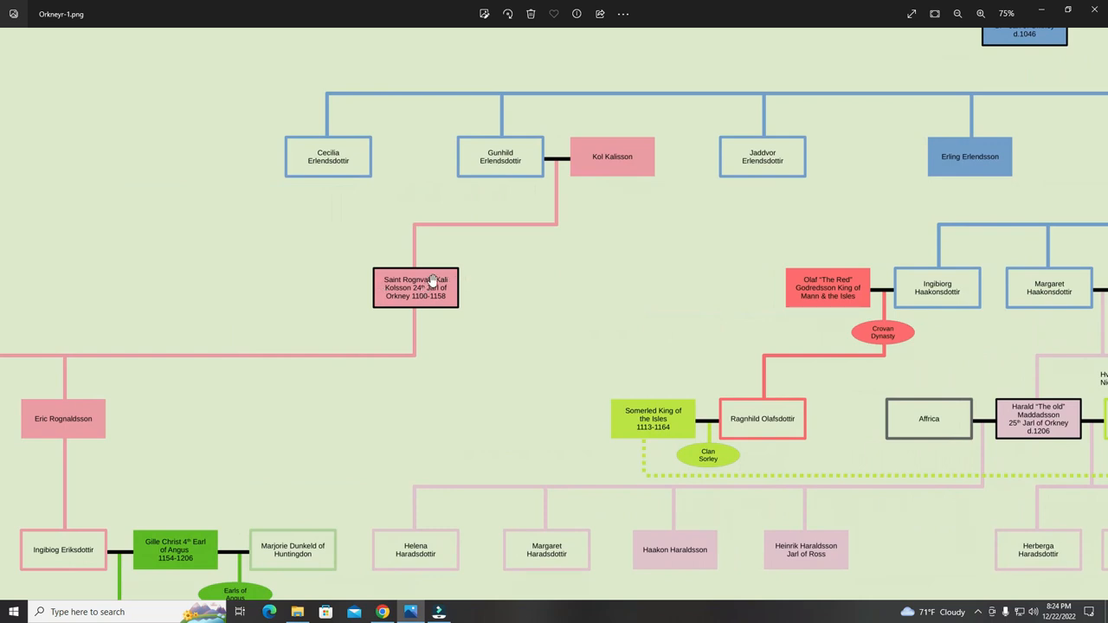
{"action": "mouse_move", "coordinate": [446, 293]}
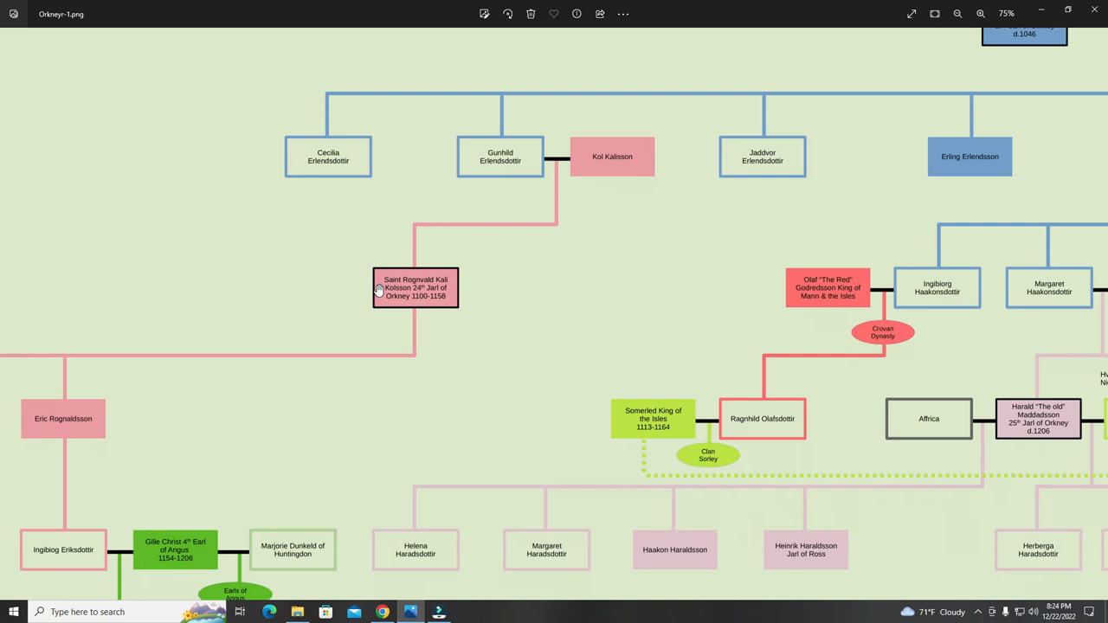
{"action": "mouse_move", "coordinate": [416, 263]}
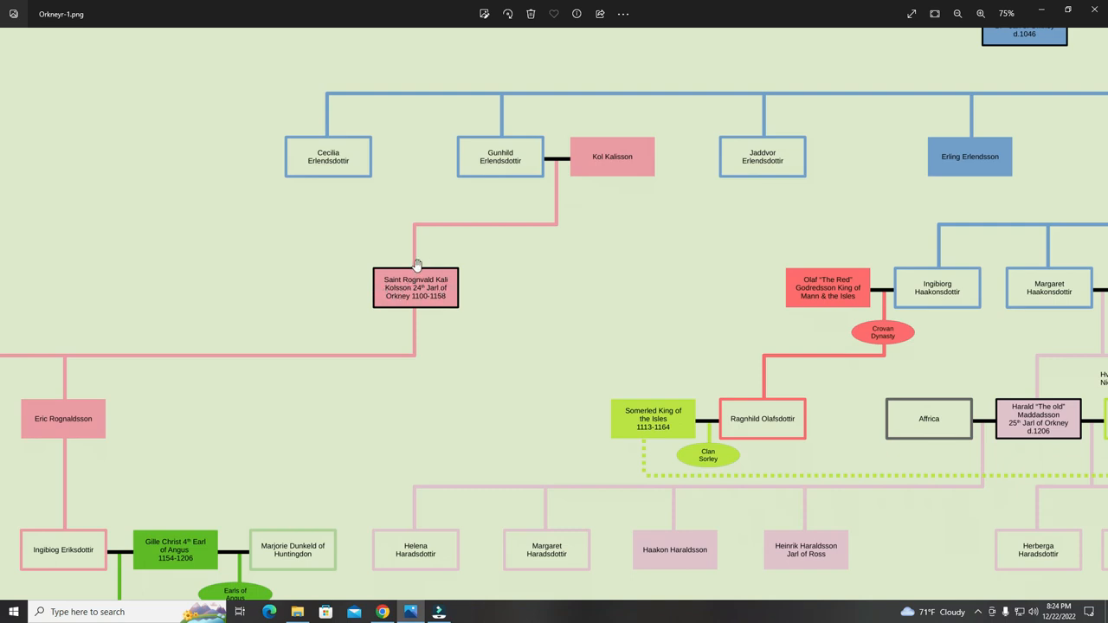
{"action": "mouse_move", "coordinate": [415, 284]}
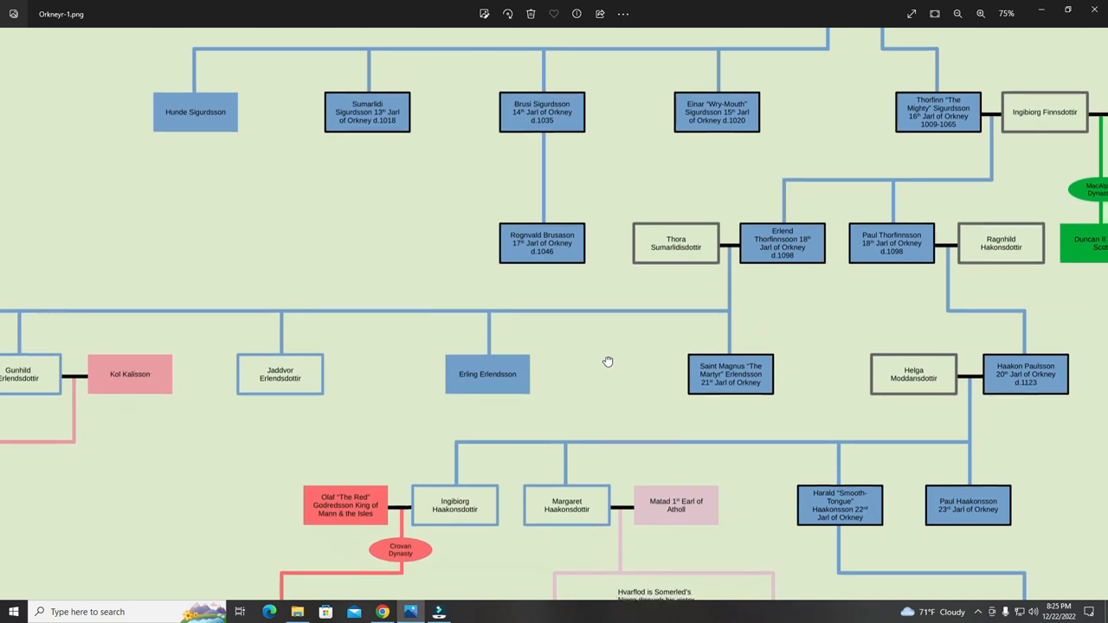
Scroll to Saint Rognvald Kali Kolsson, shown above Gille Christ of Angus.
{"action": "scroll", "scroll_direction": "down", "scroll_amount": 3}
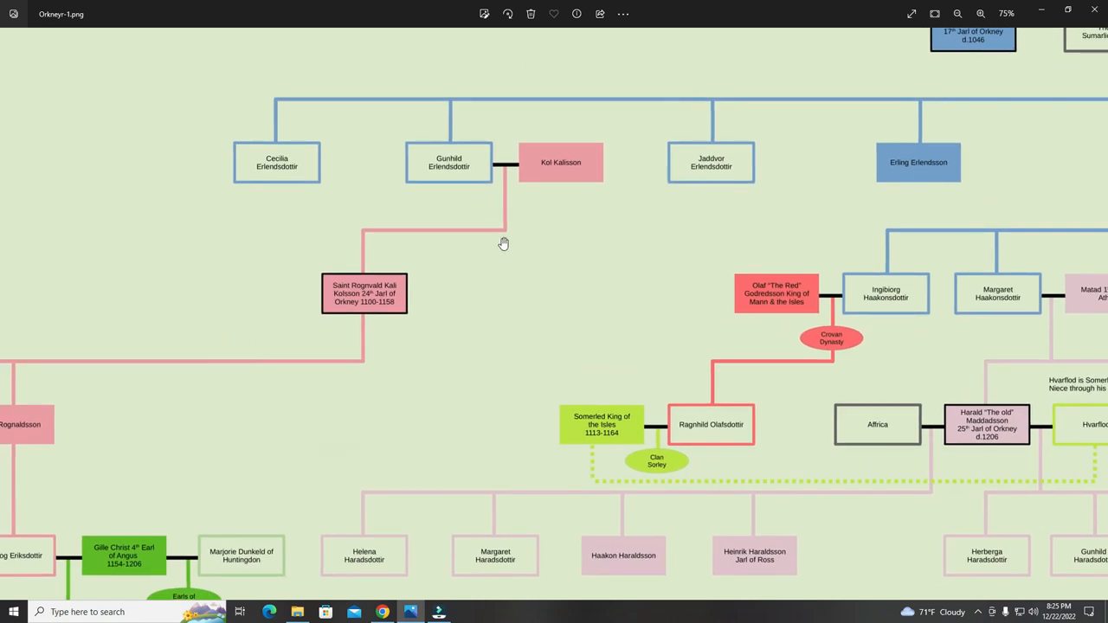
{"action": "mouse_move", "coordinate": [396, 272]}
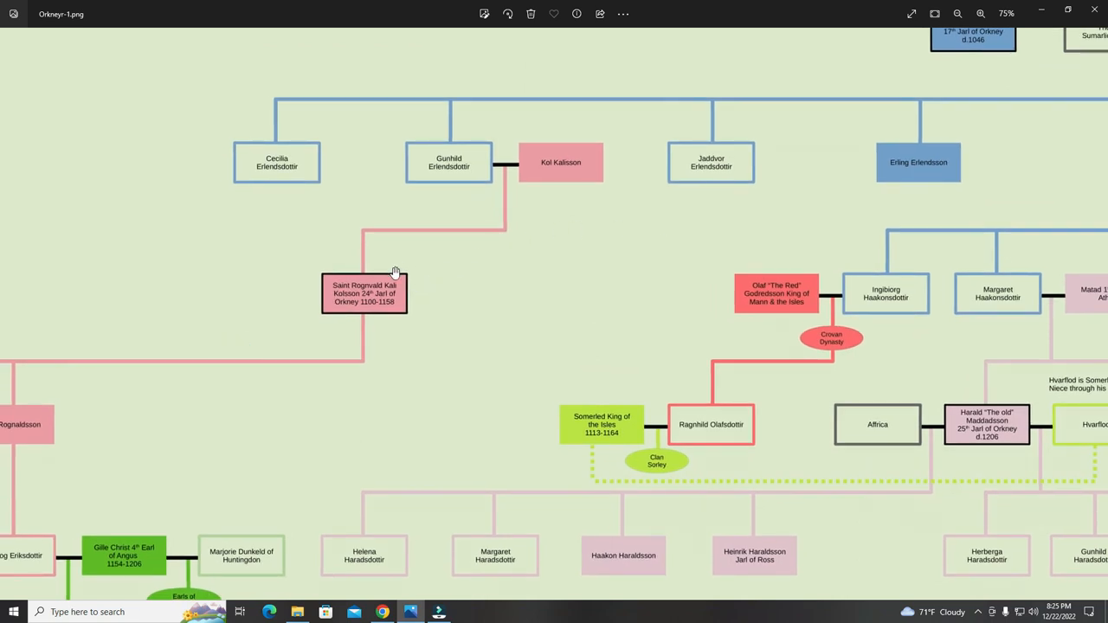
{"action": "mouse_move", "coordinate": [378, 302]}
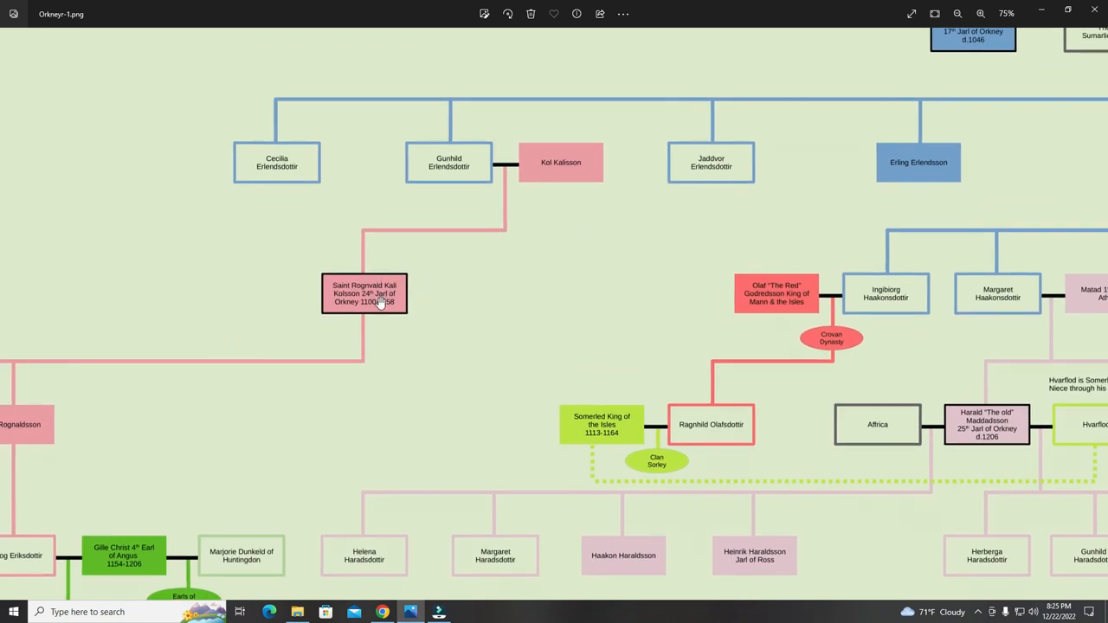
{"action": "mouse_move", "coordinate": [566, 299]}
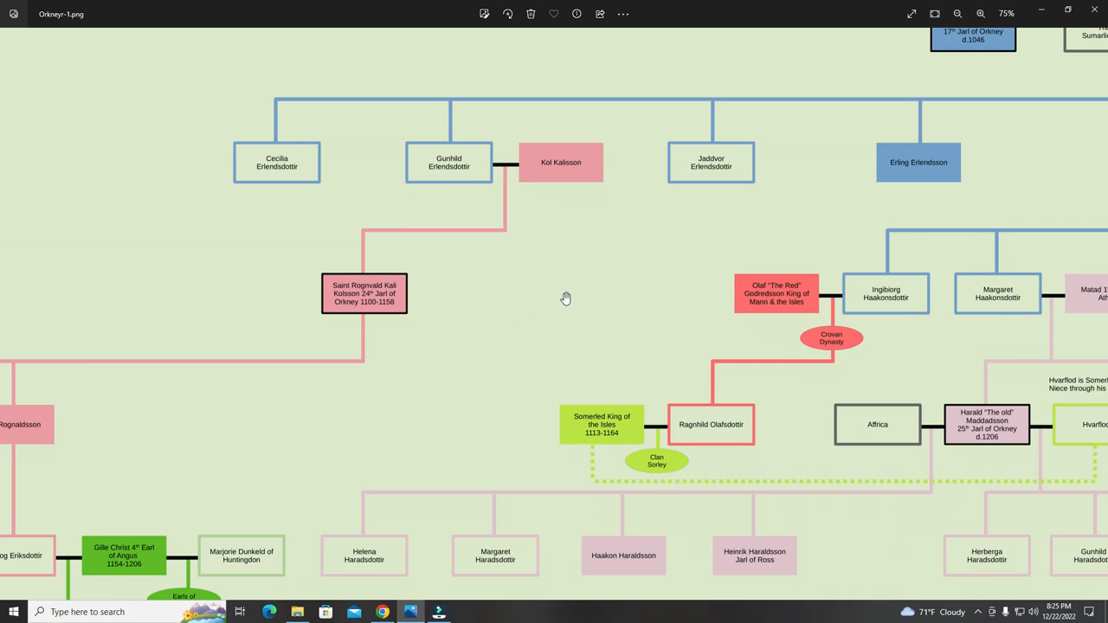
{"action": "mouse_move", "coordinate": [578, 296]}
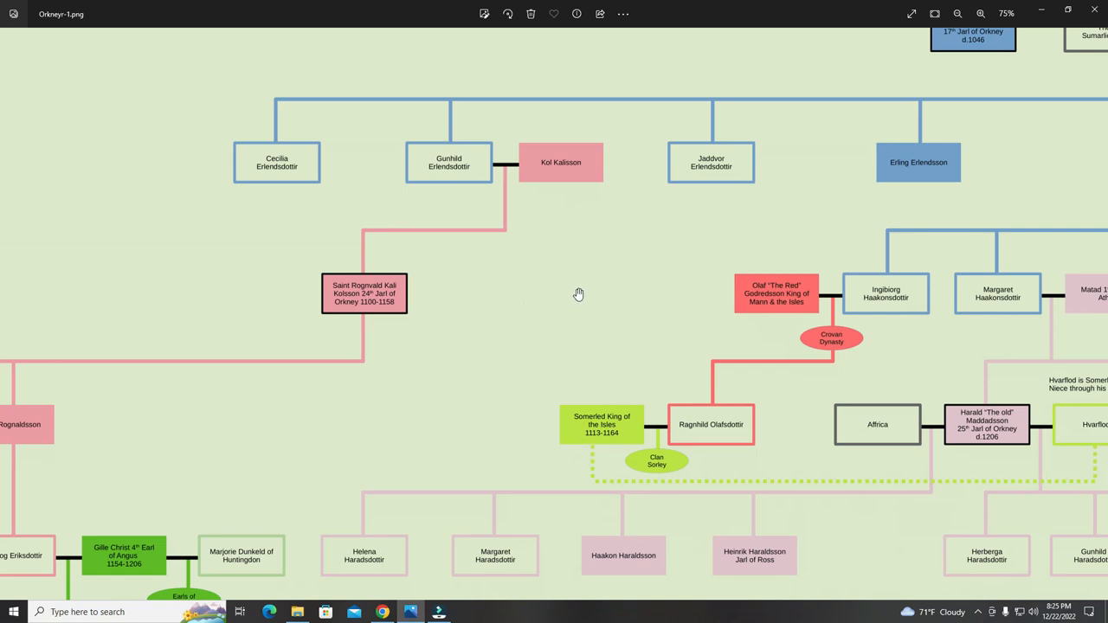
{"action": "mouse_move", "coordinate": [336, 284]}
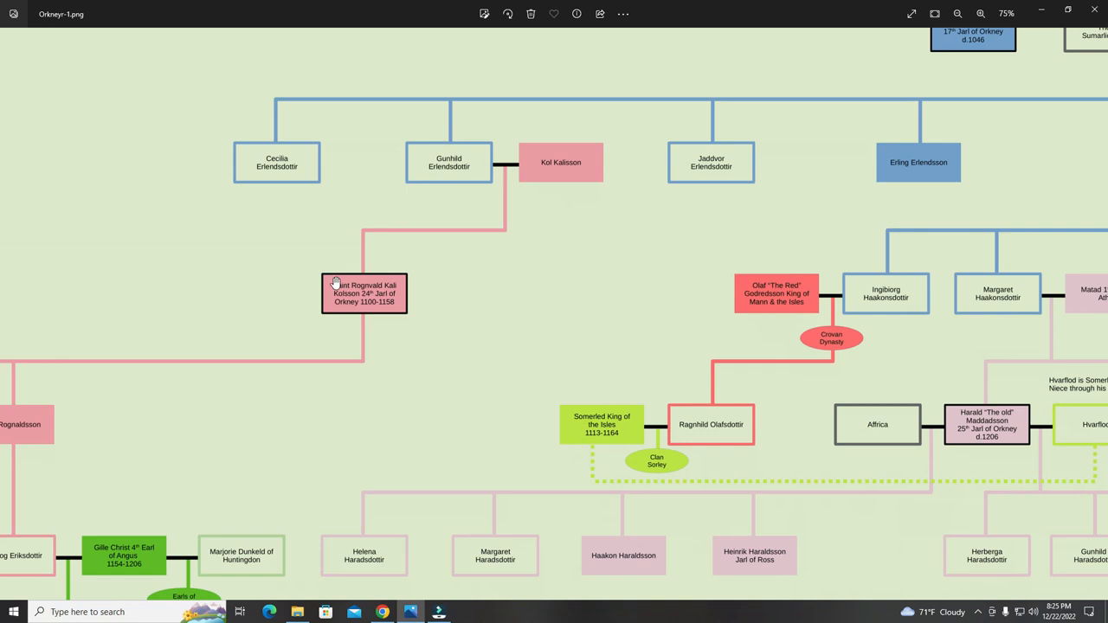
{"action": "mouse_move", "coordinate": [688, 304]}
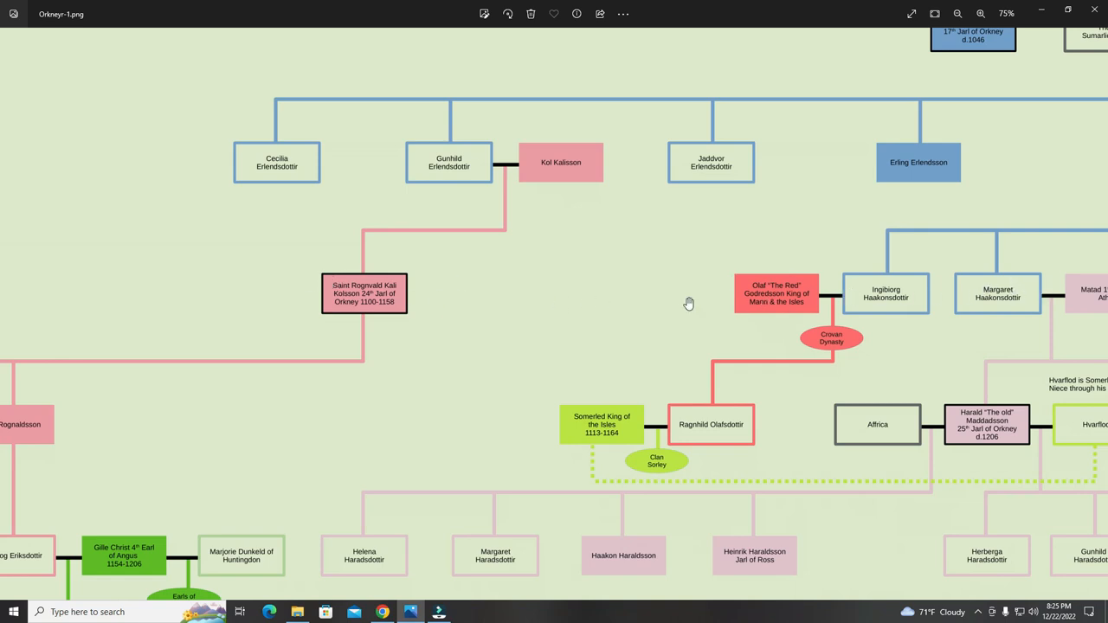
{"action": "mouse_move", "coordinate": [409, 292]}
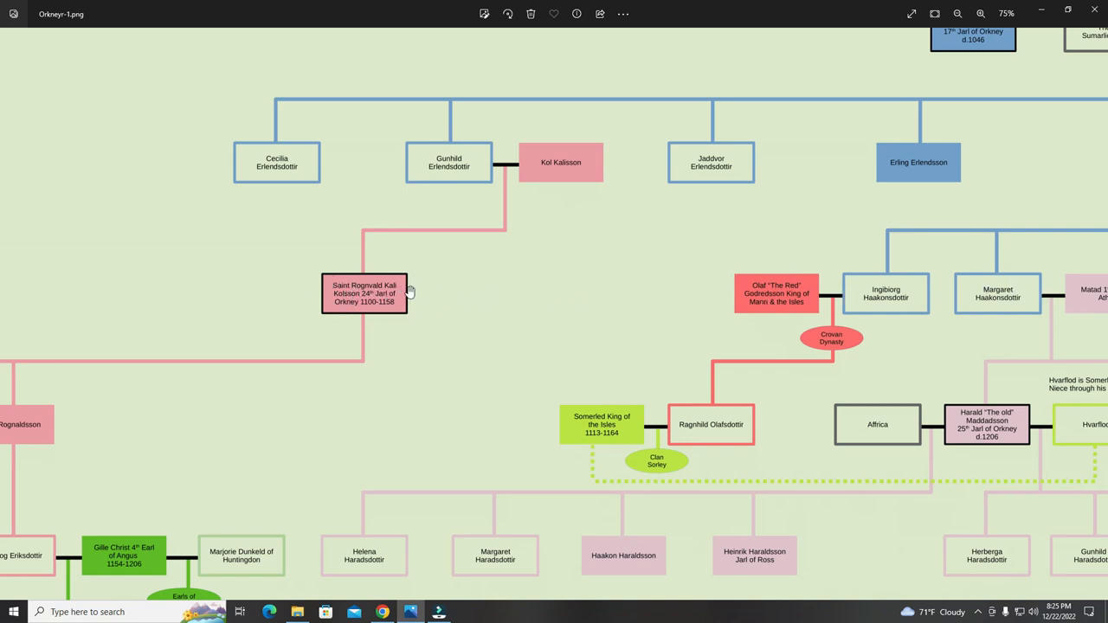
{"action": "mouse_move", "coordinate": [770, 311]}
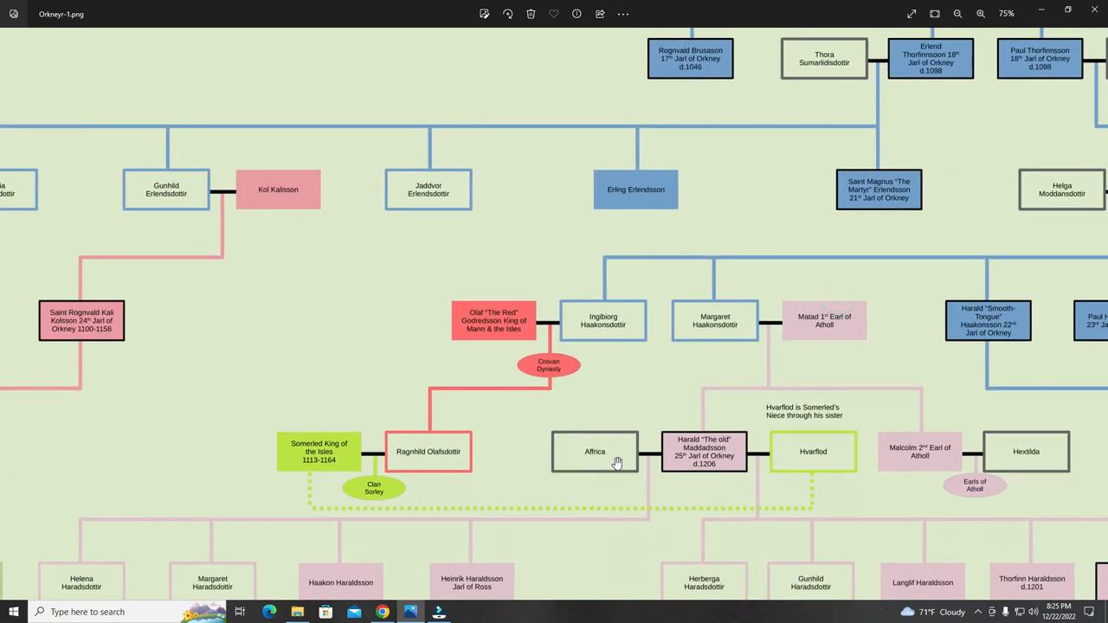
{"action": "mouse_move", "coordinate": [617, 456]}
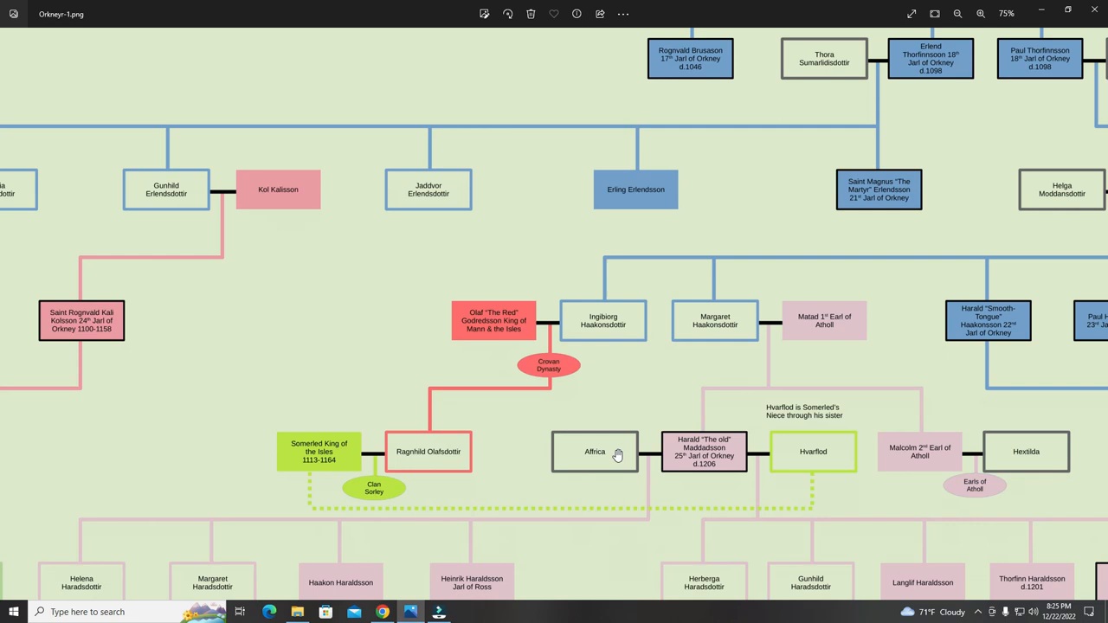
{"action": "mouse_move", "coordinate": [624, 430]}
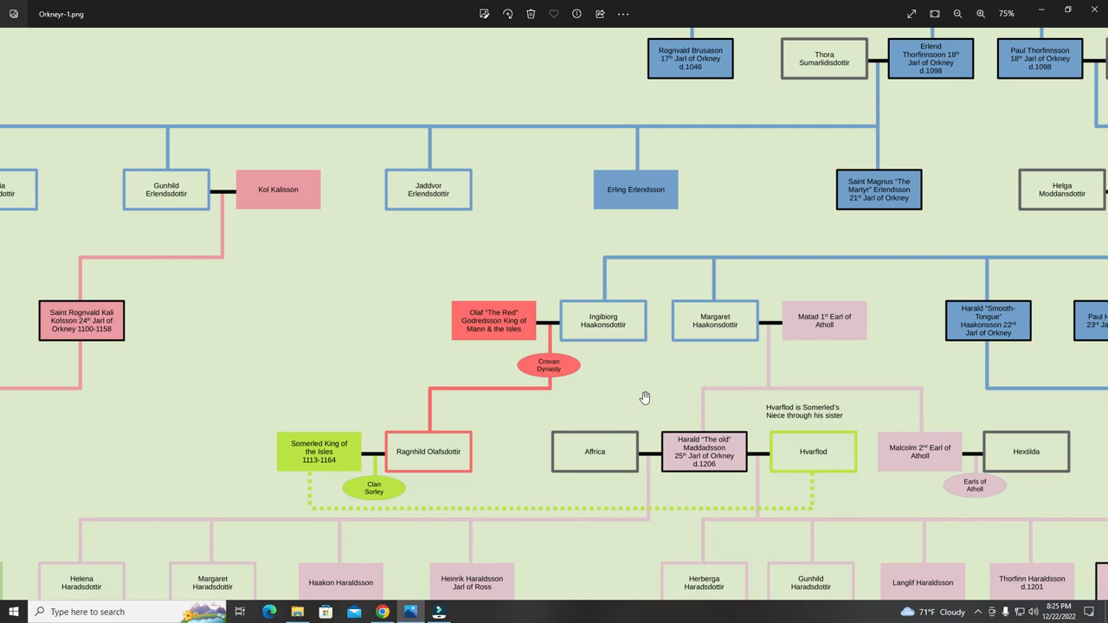
{"action": "mouse_move", "coordinate": [643, 383]}
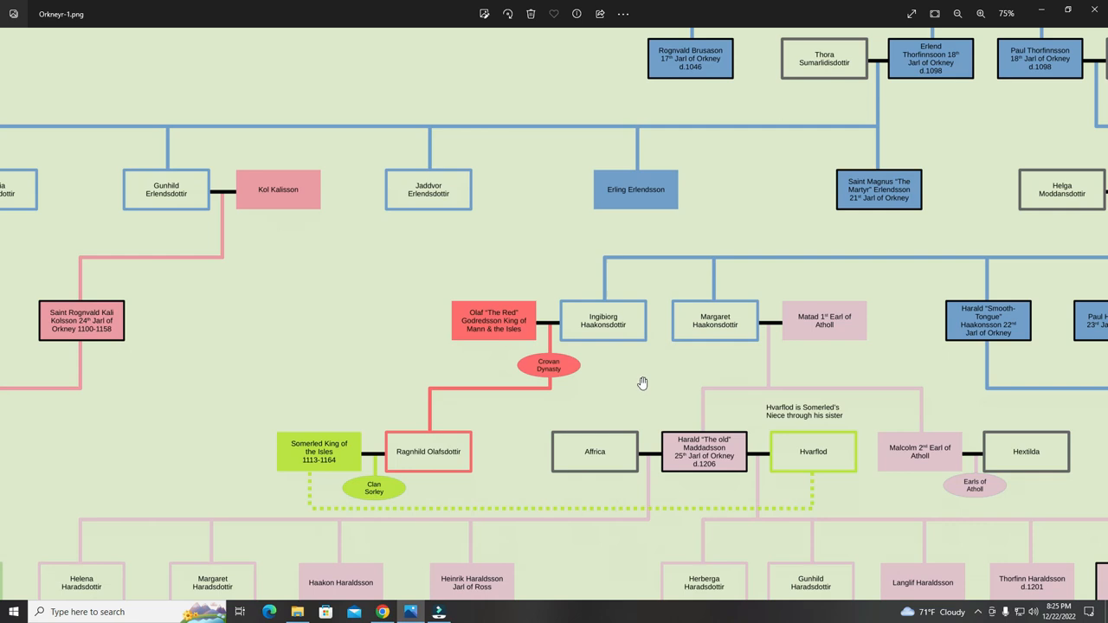
{"action": "mouse_move", "coordinate": [556, 328]}
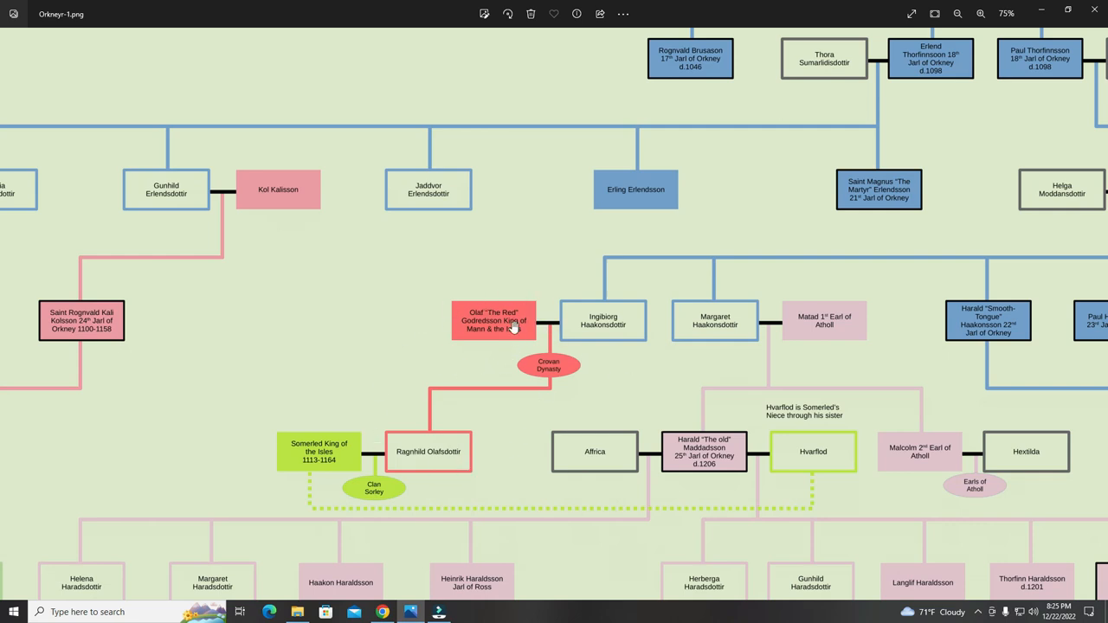
{"action": "mouse_move", "coordinate": [492, 359]}
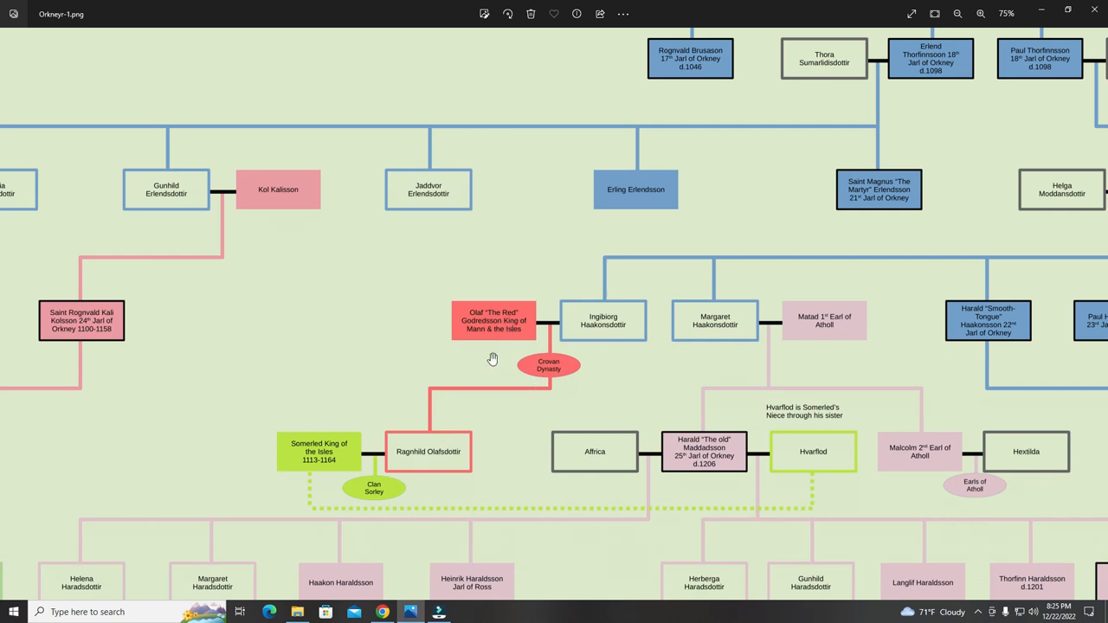
{"action": "mouse_move", "coordinate": [537, 295]}
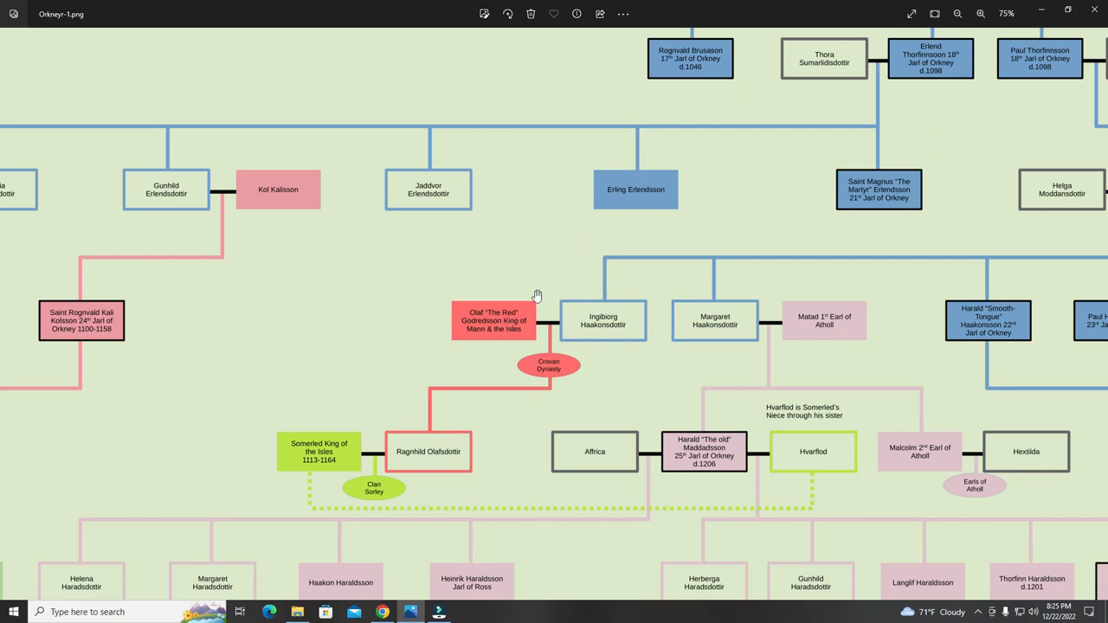
{"action": "mouse_move", "coordinate": [491, 353]}
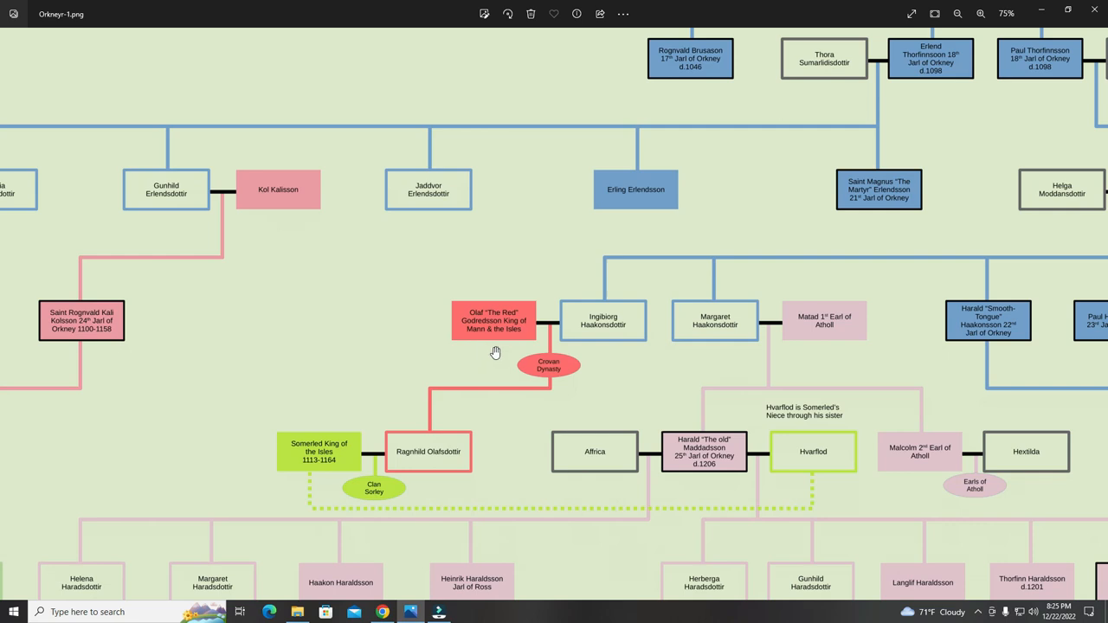
{"action": "mouse_move", "coordinate": [519, 354]}
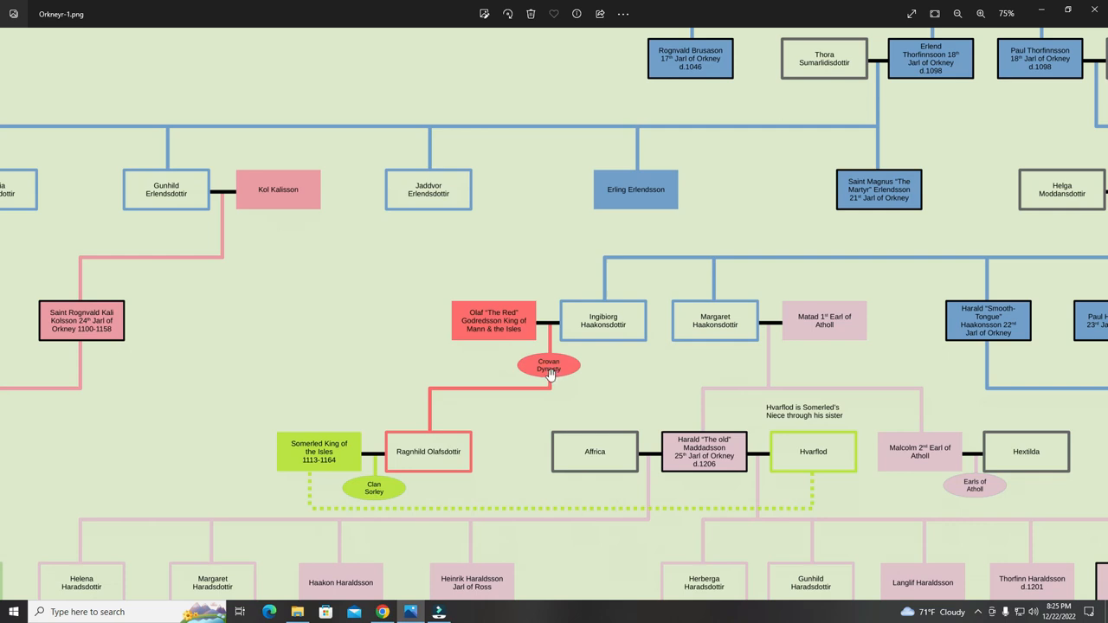
{"action": "mouse_move", "coordinate": [544, 370]}
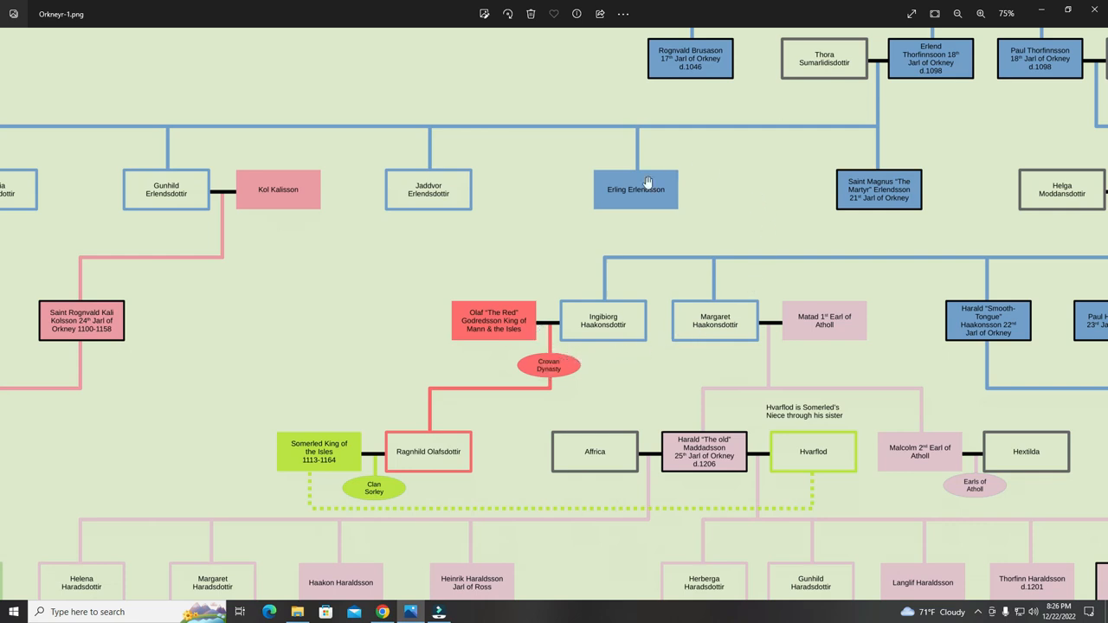
{"action": "mouse_move", "coordinate": [484, 379]}
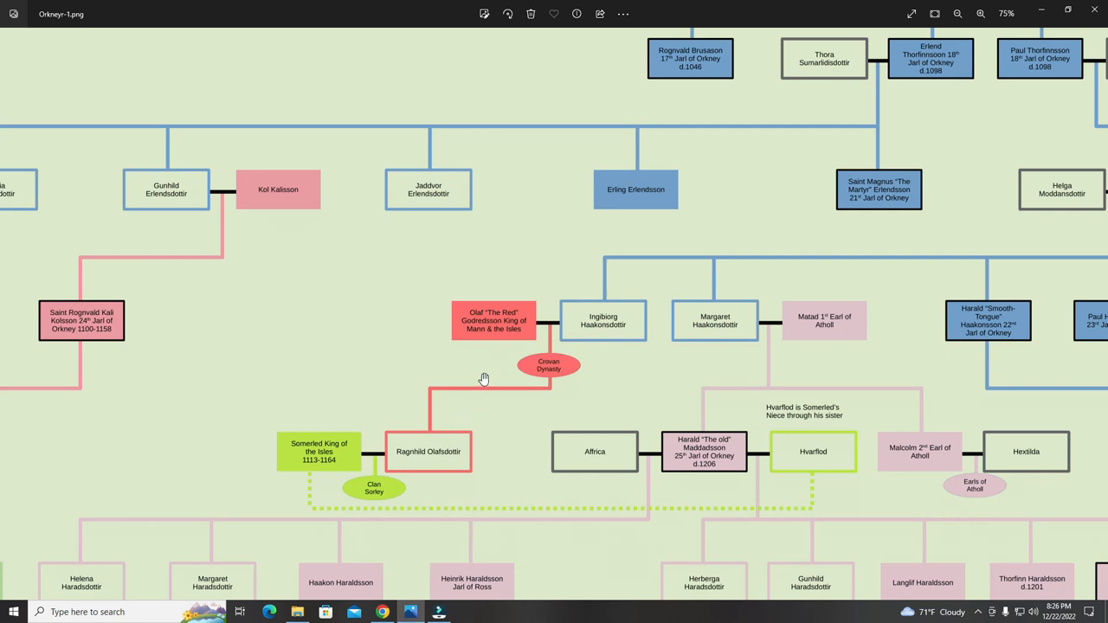
{"action": "mouse_move", "coordinate": [474, 388]}
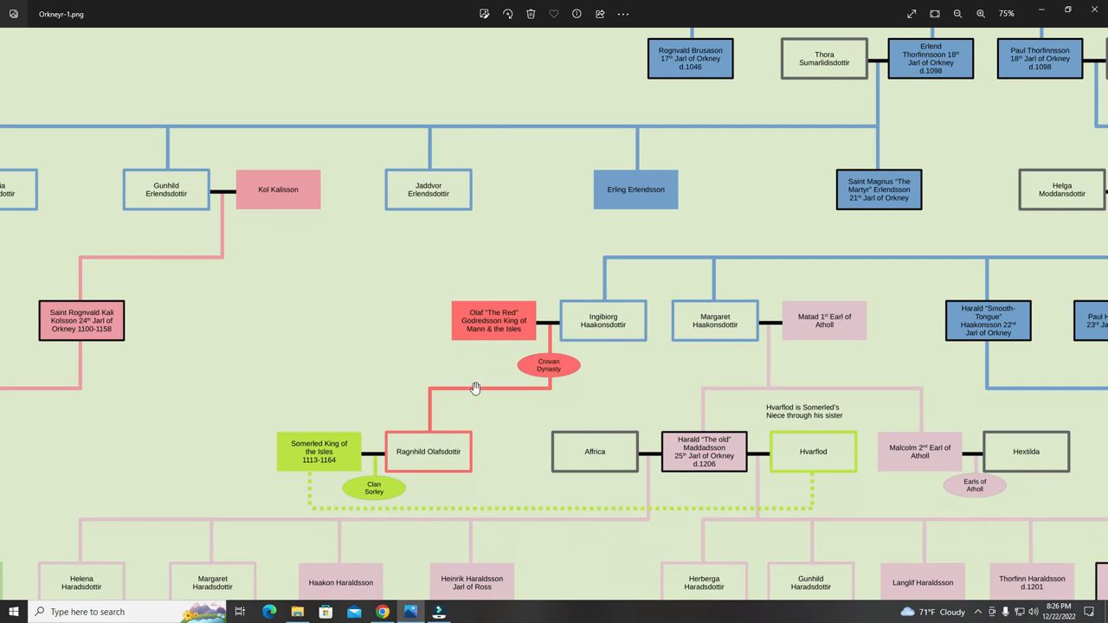